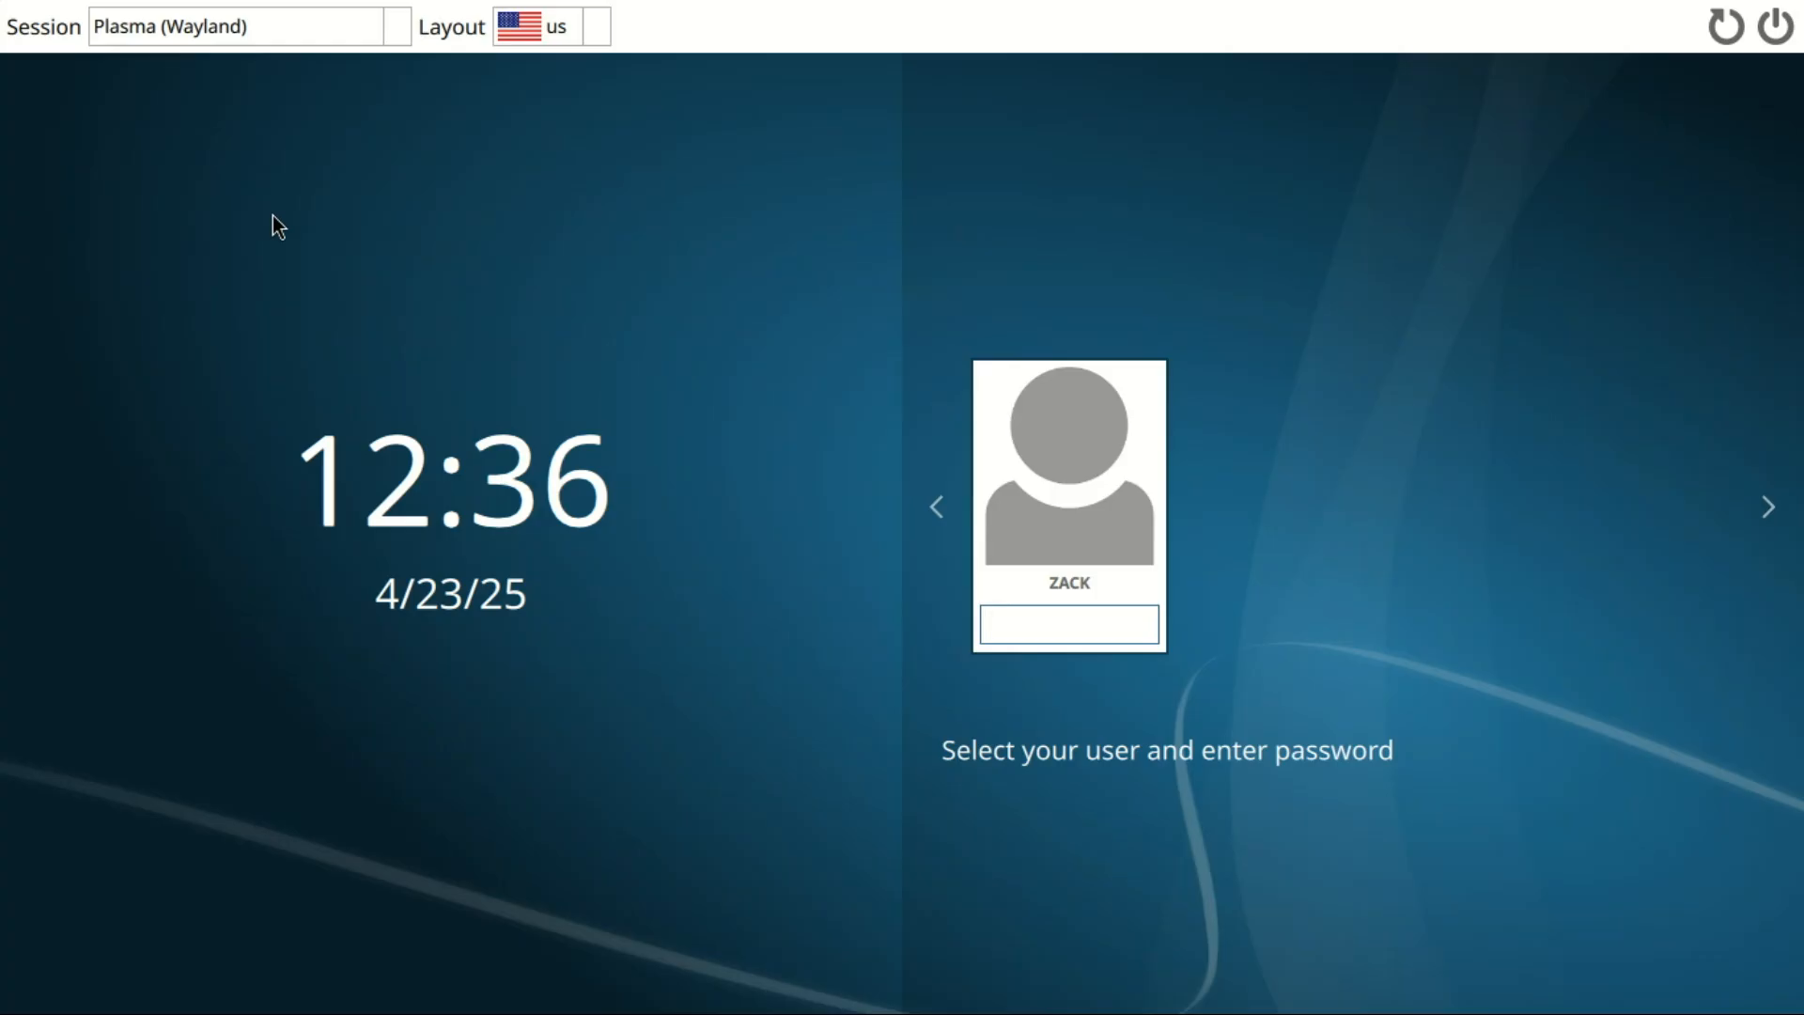
# Log in to the Plasma (Wayland) session from the SDDM screen with the password.
pyautogui.click(389, 26)
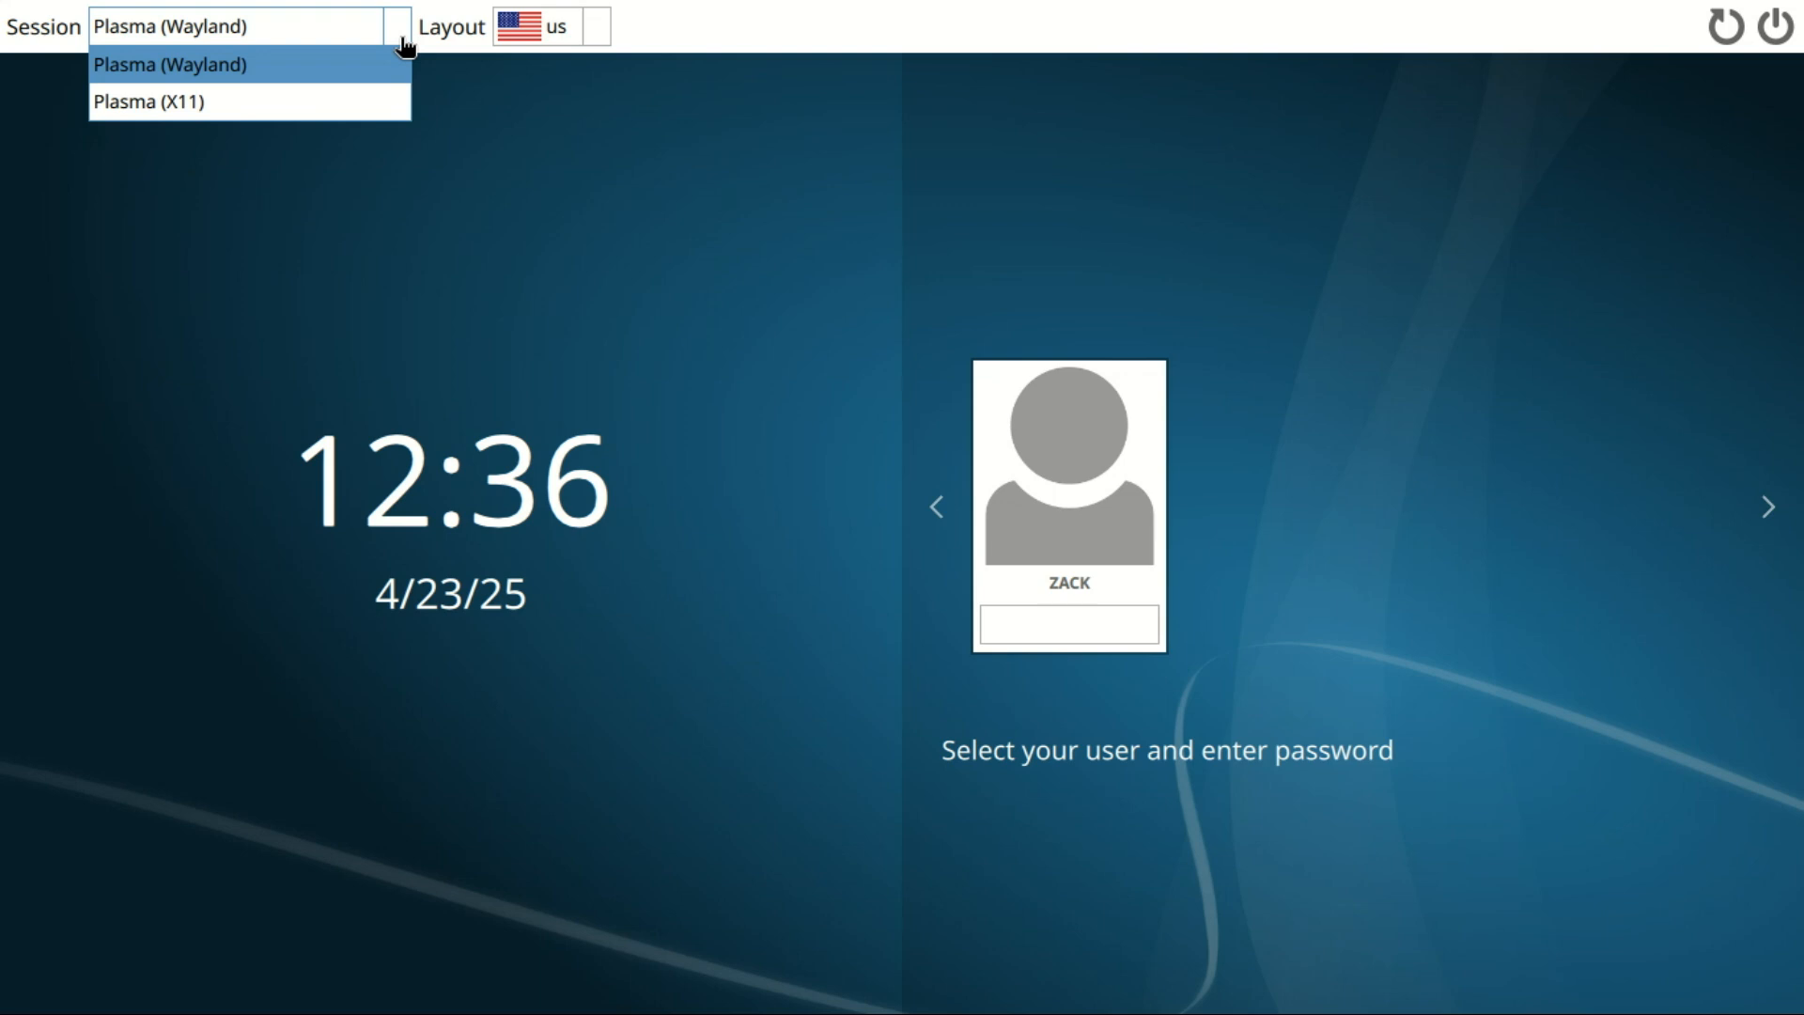
pyautogui.click(1063, 625)
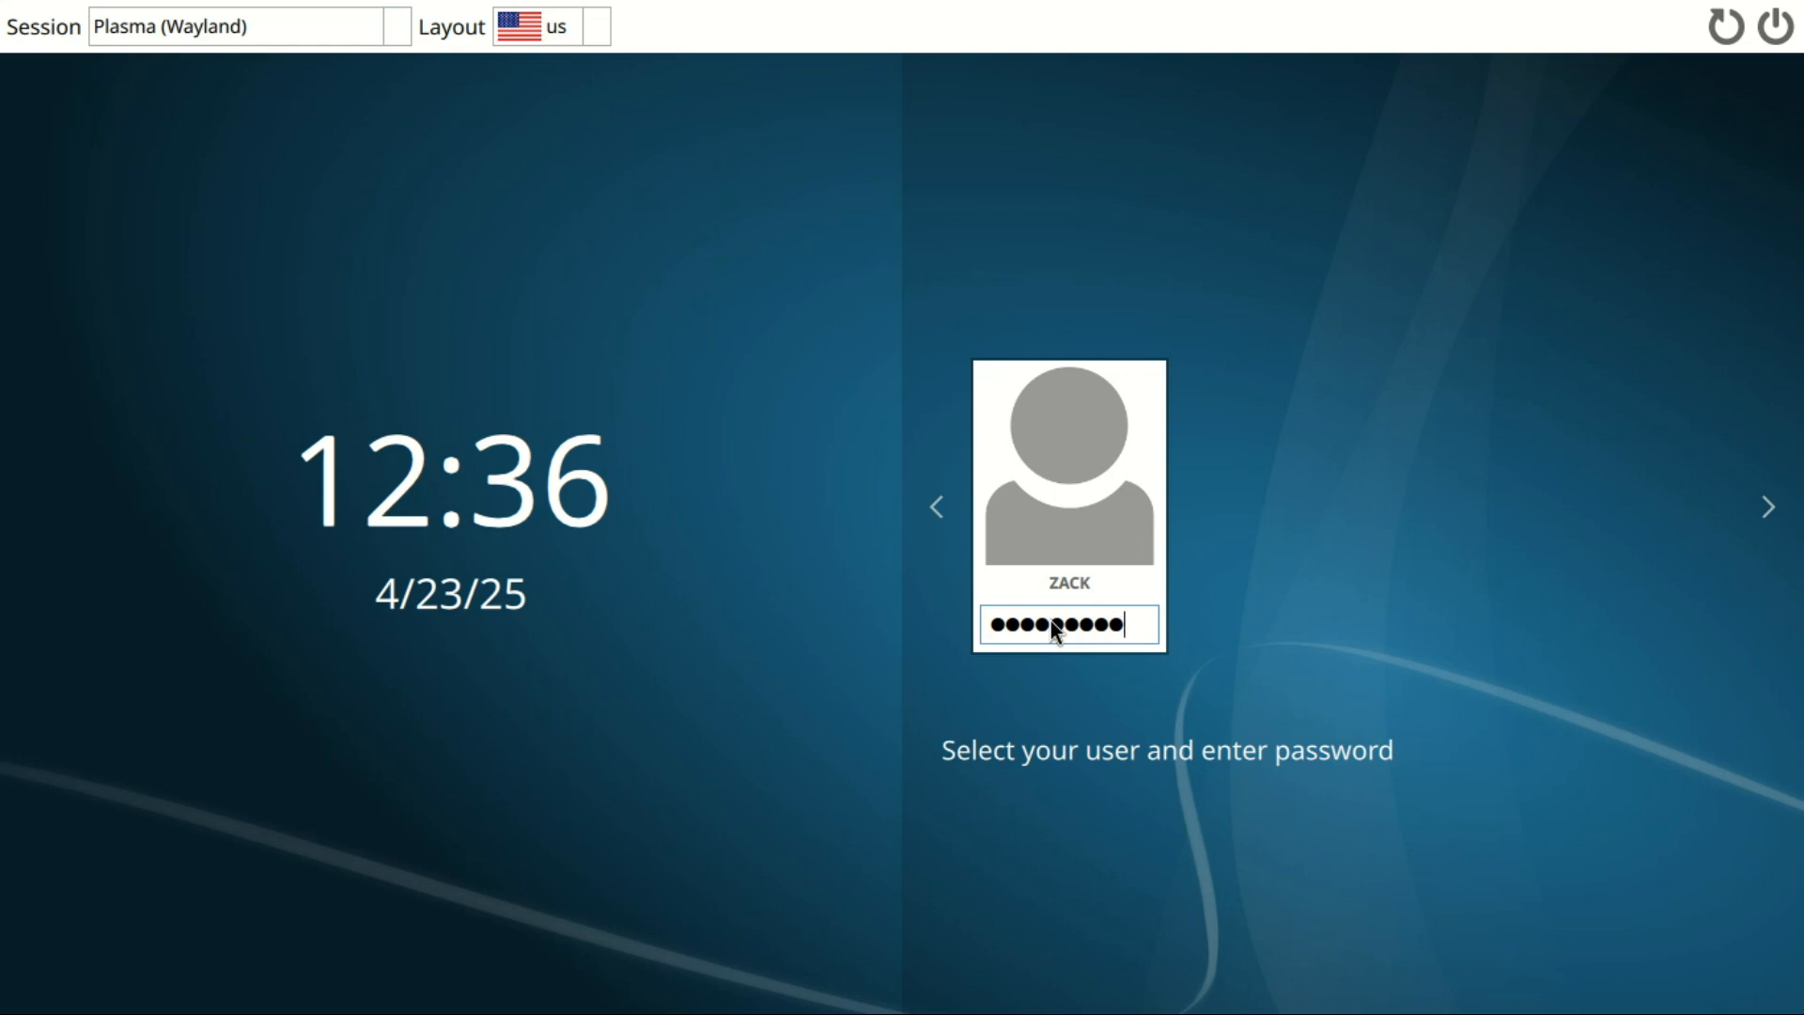
pyautogui.press('Return')
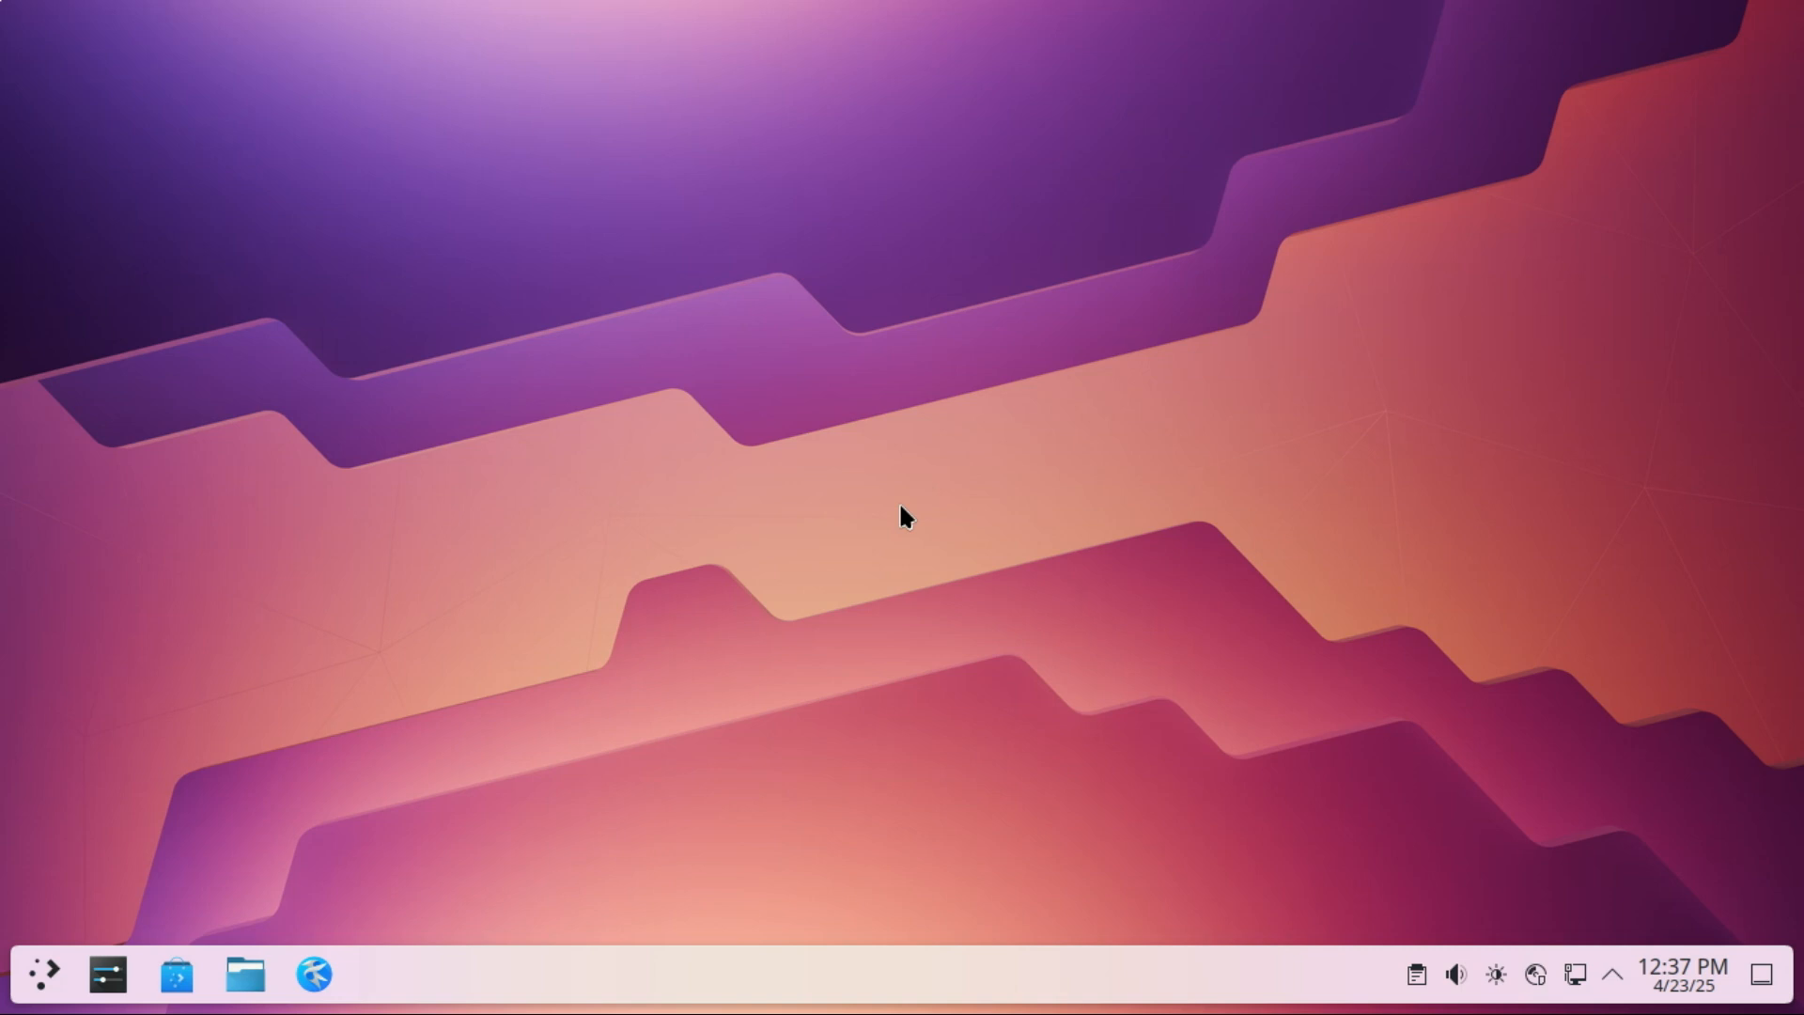
# Launch Konsole from the application launcher and shrink it to a centred window.
pyautogui.click(41, 991)
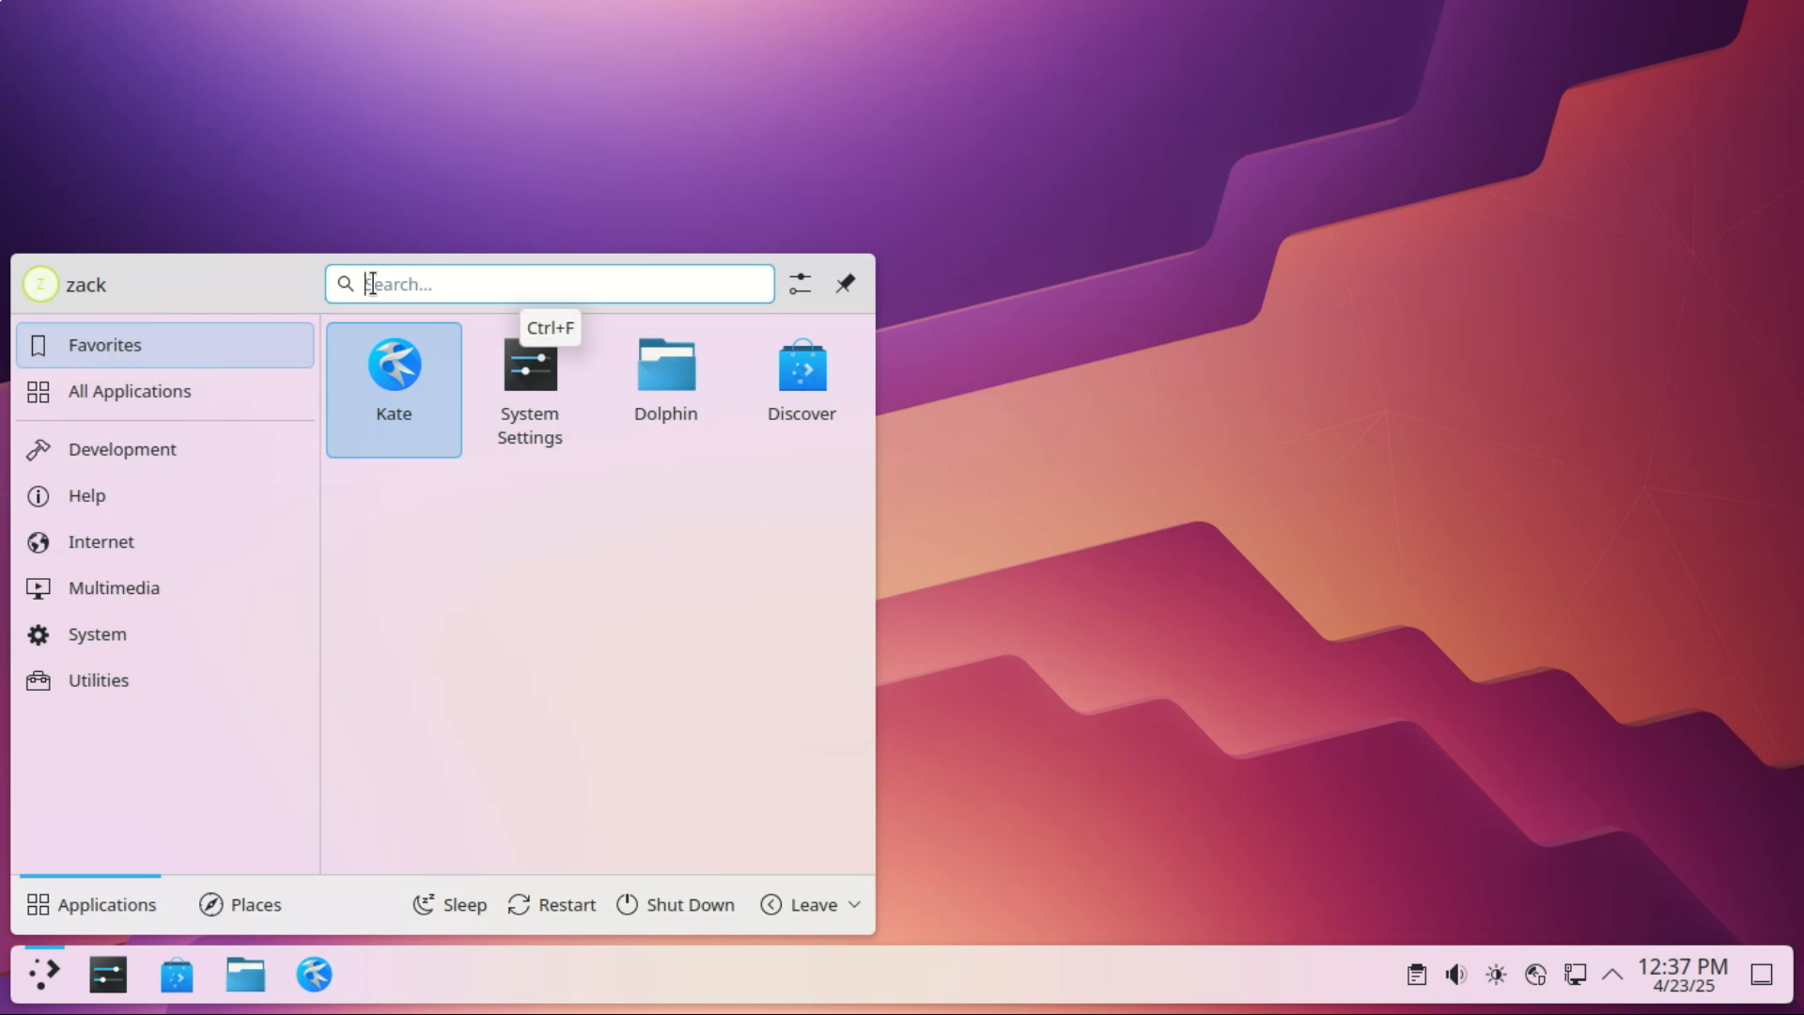
pyautogui.write('ko')
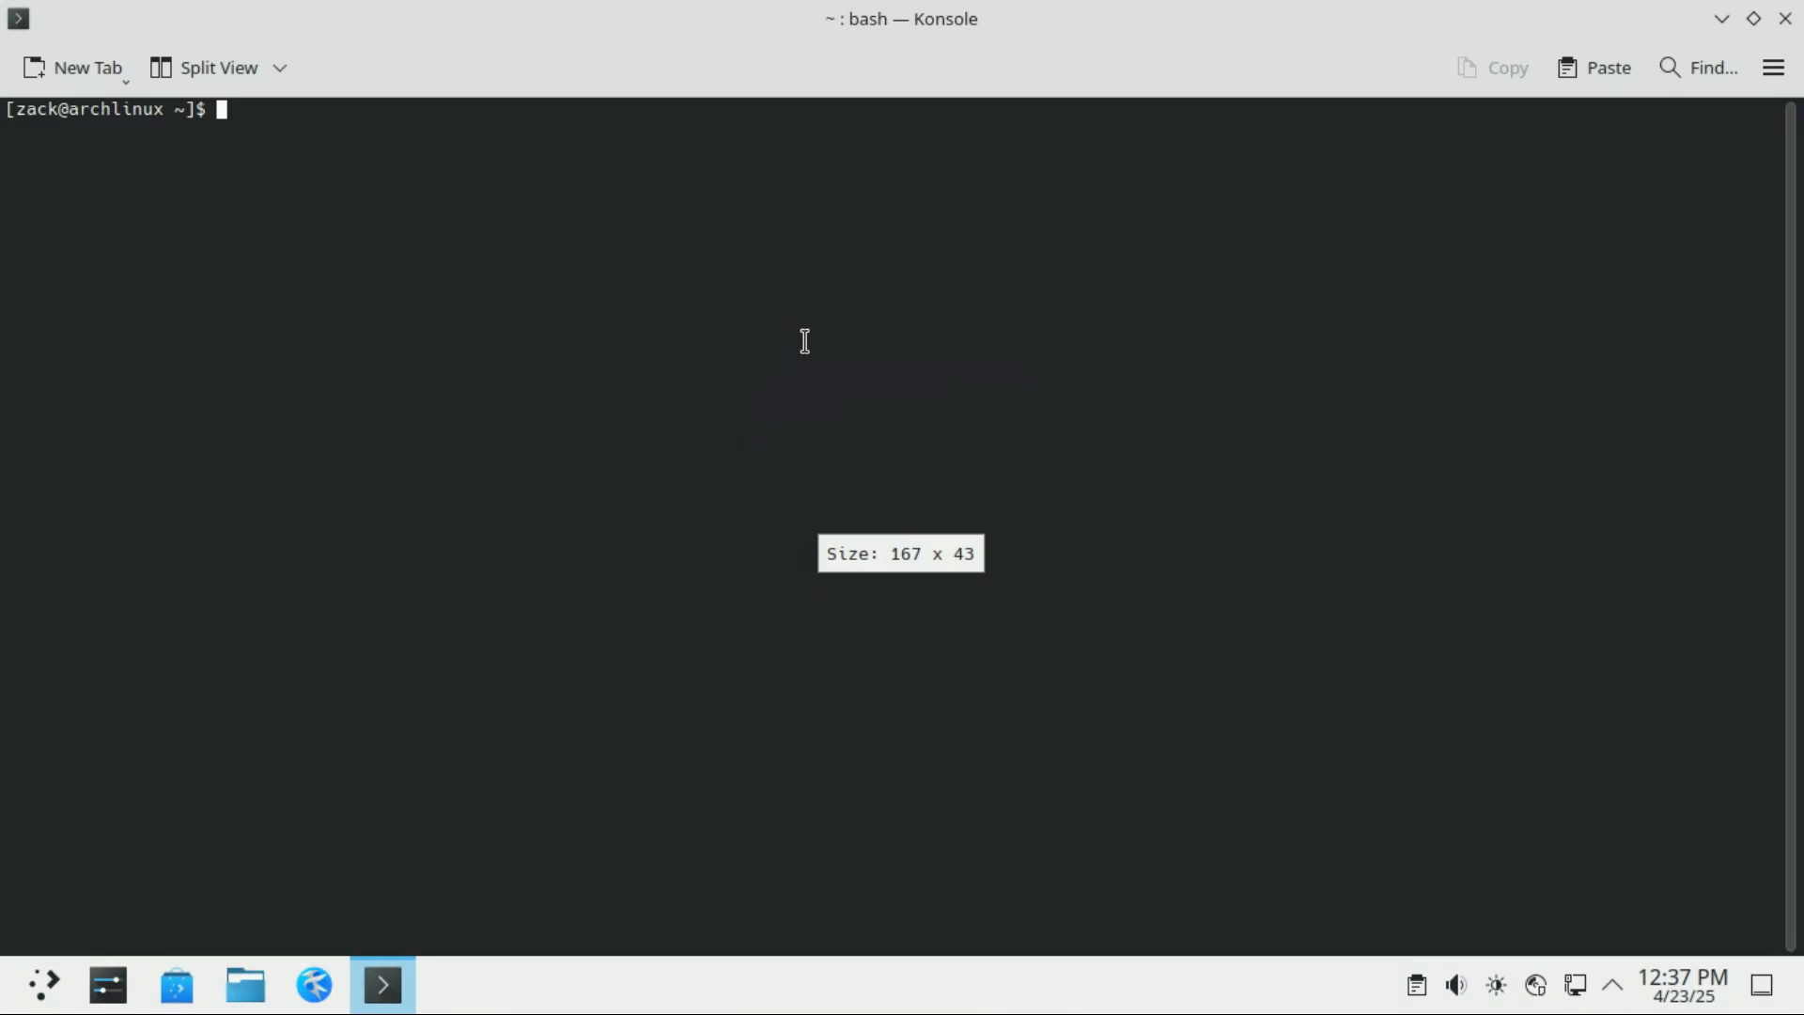
pyautogui.moveTo(1431, 233)
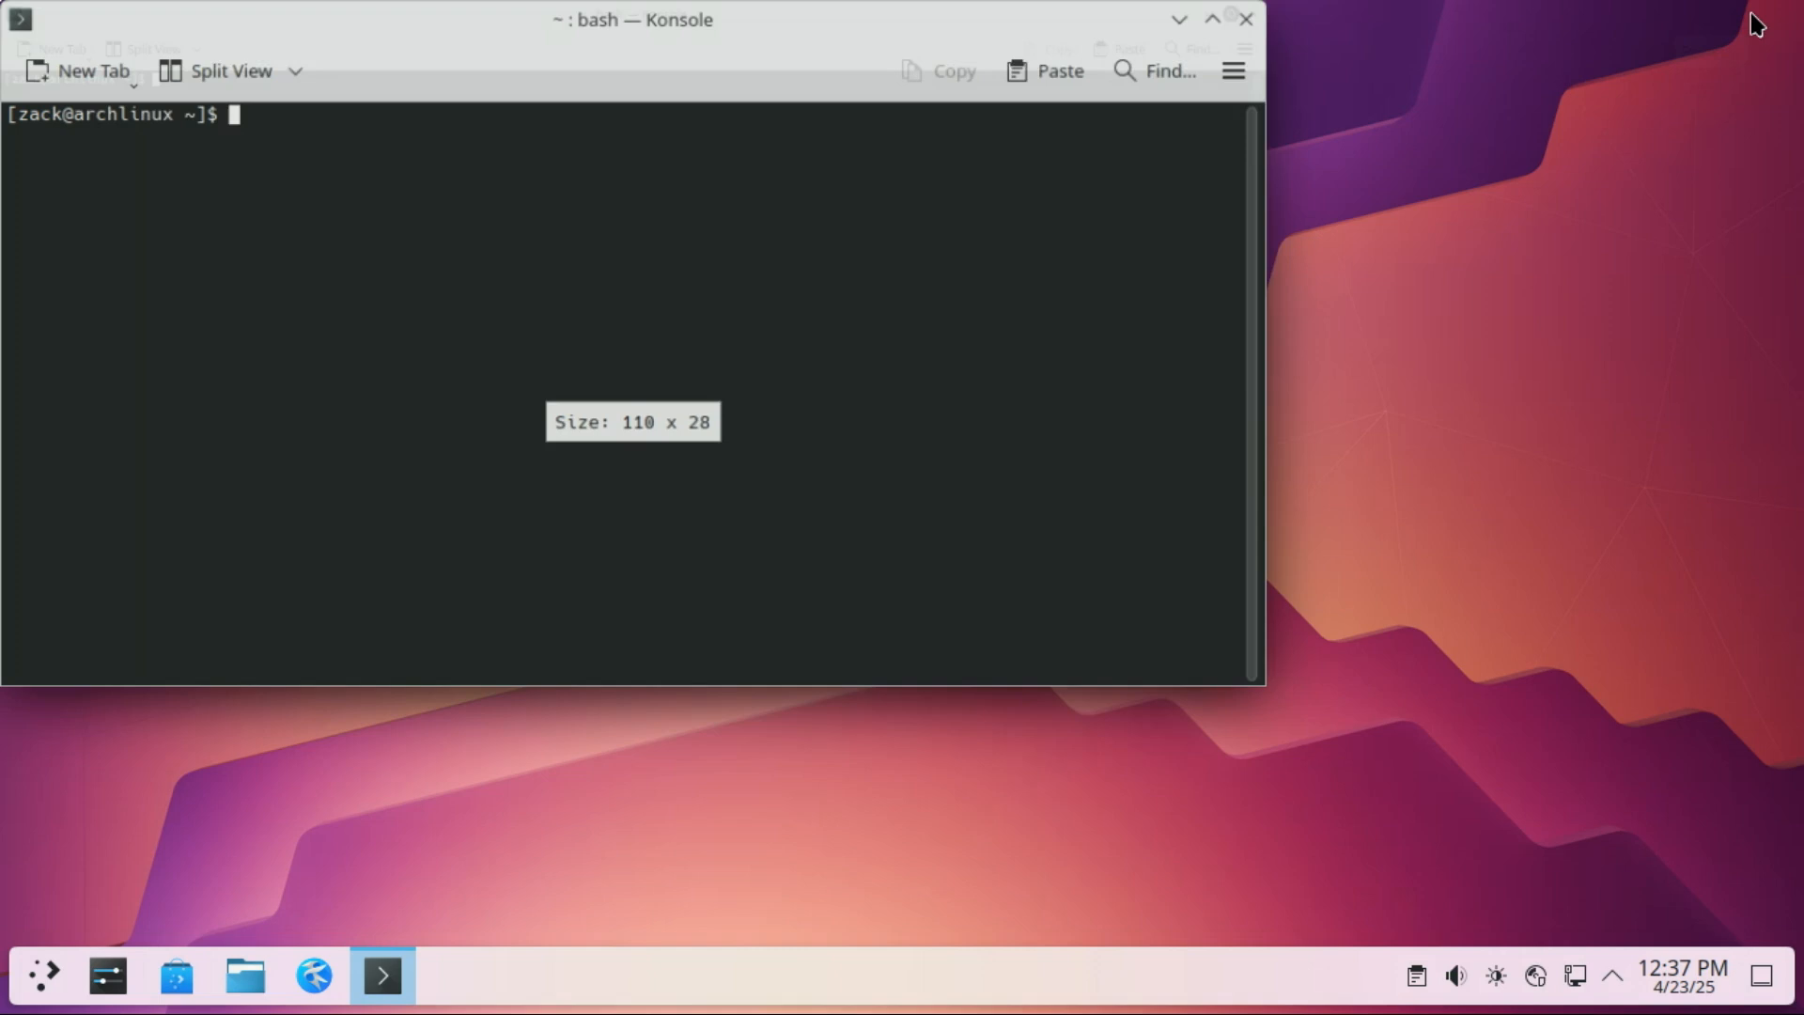
pyautogui.moveTo(1263, 686); pyautogui.dragTo(1206, 660)
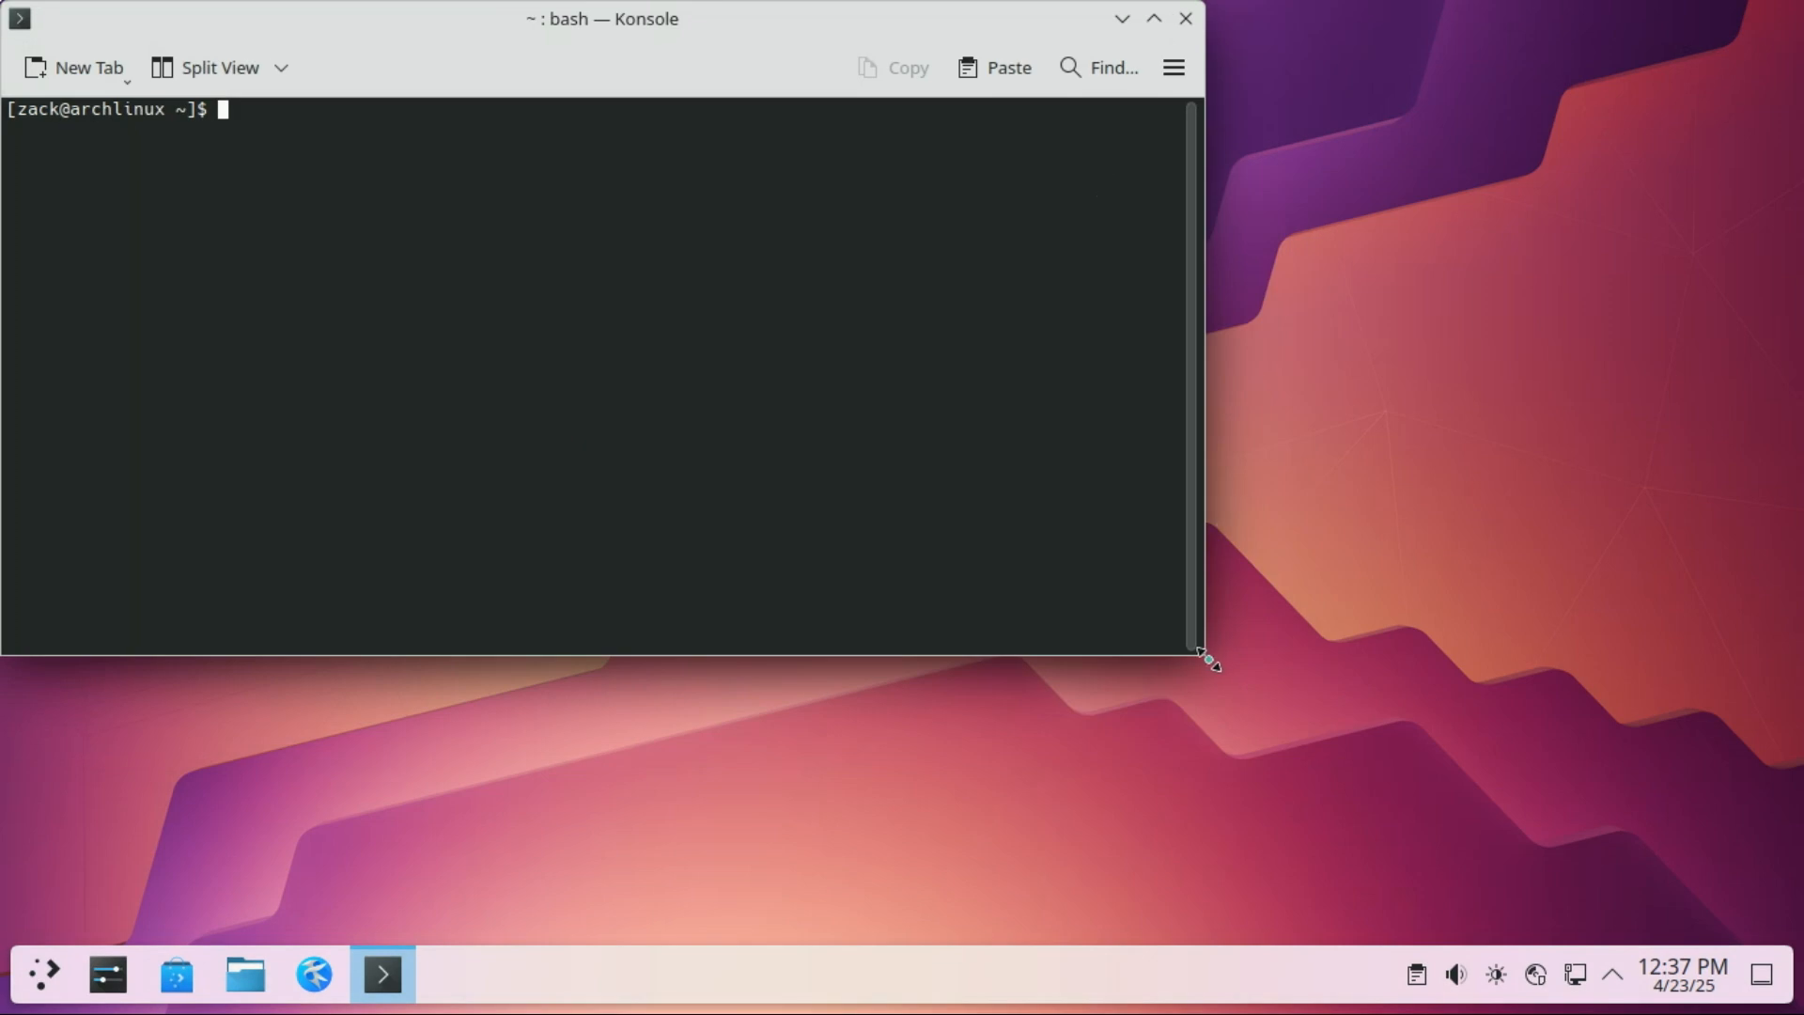
pyautogui.moveTo(1206, 661); pyautogui.dragTo(1286, 679)
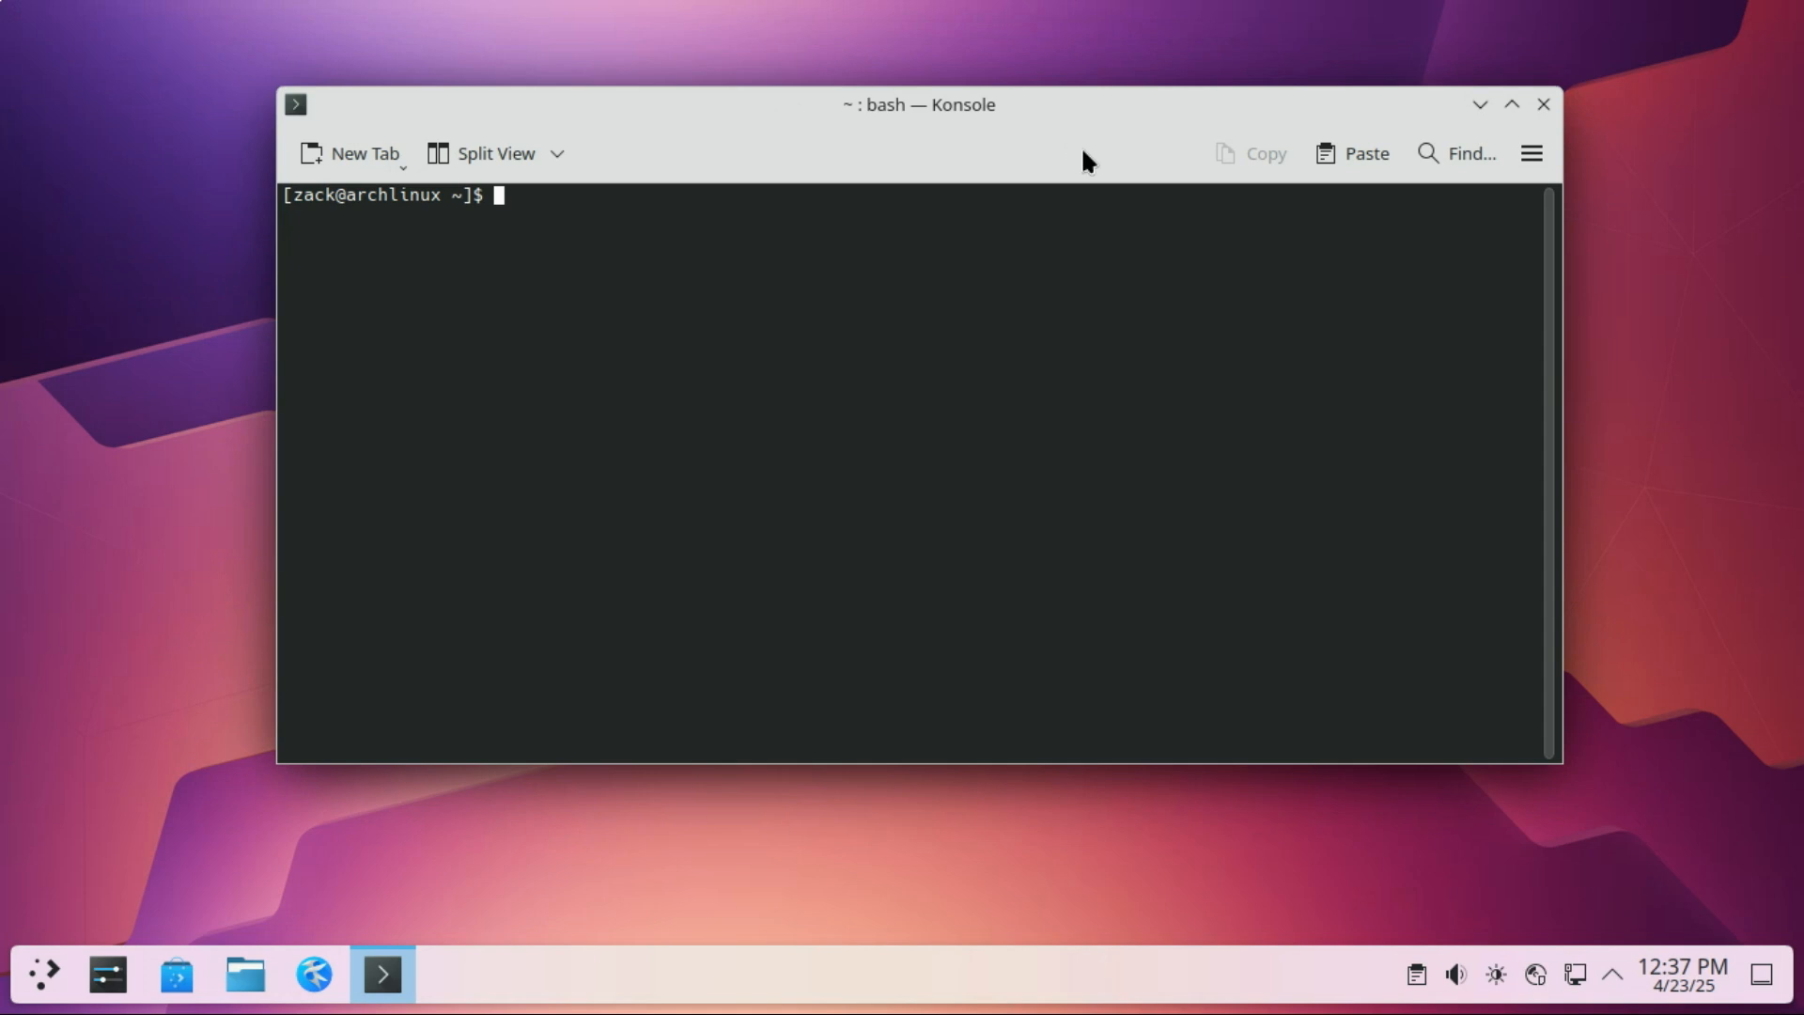
# Run 'sudo pacman -Syu' to upgrade all installed system packages.
pyautogui.write('sudo')
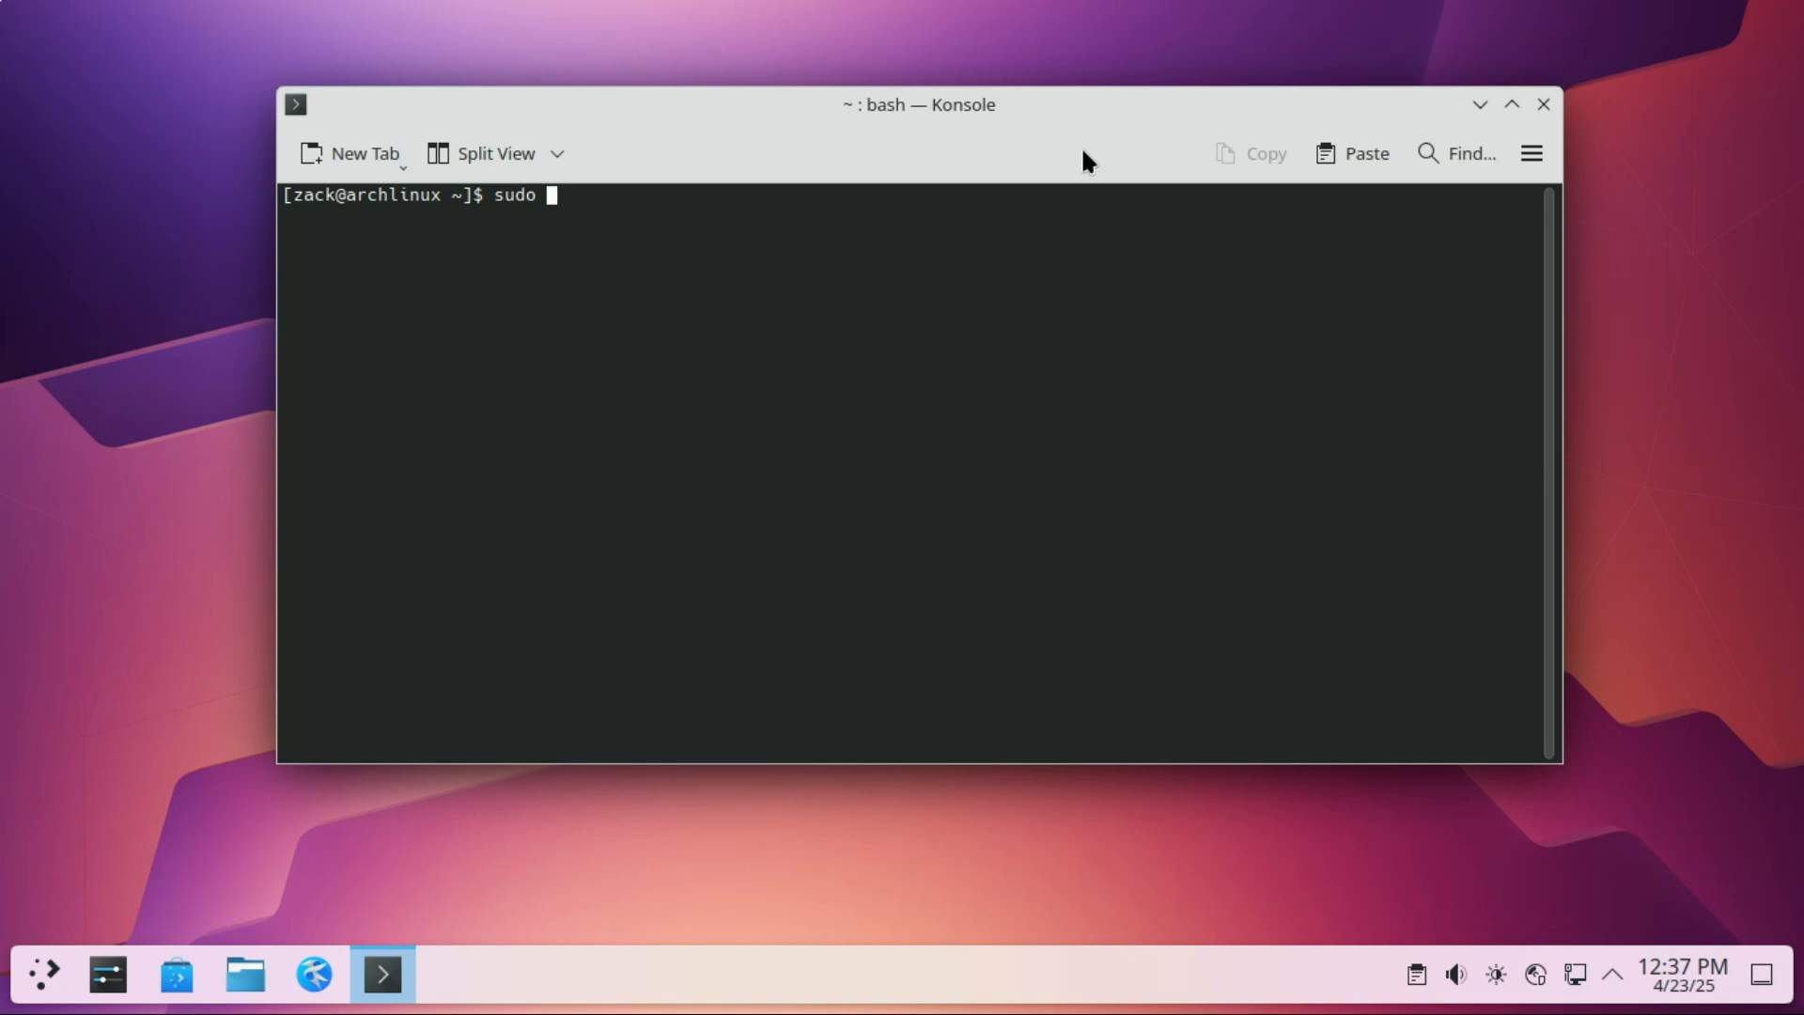
pyautogui.write('pacman')
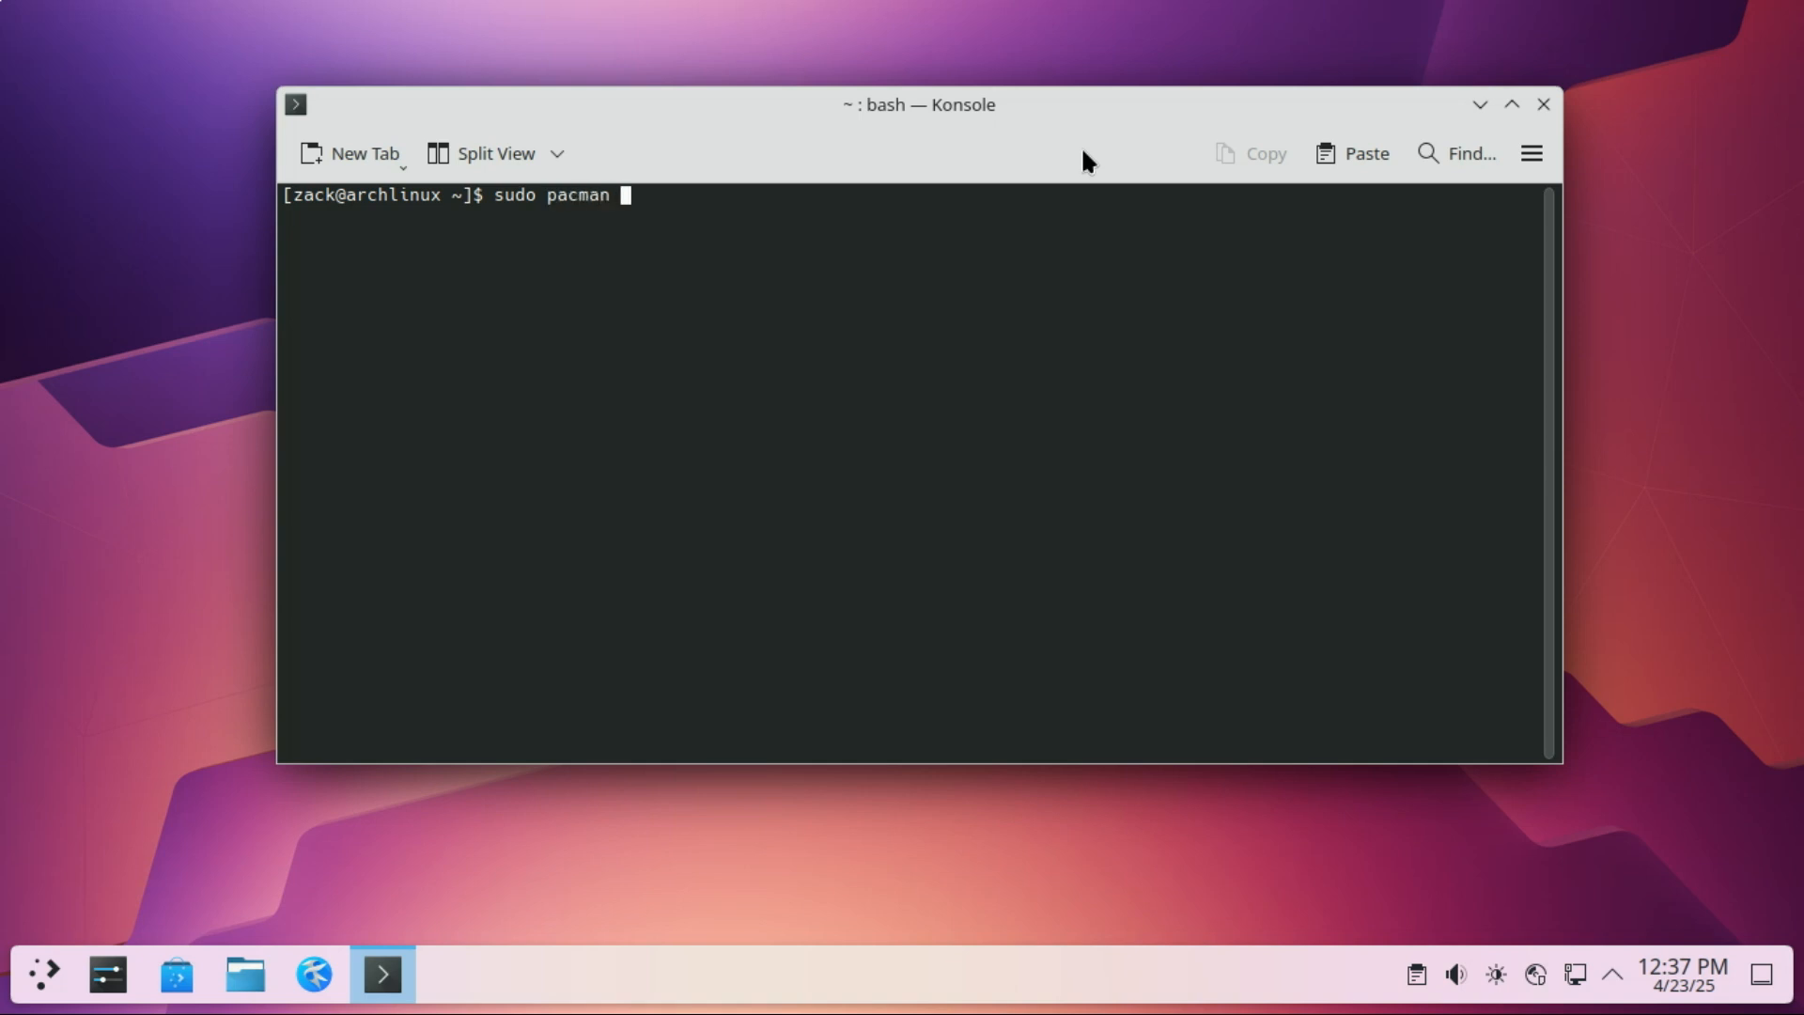
pyautogui.write('-')
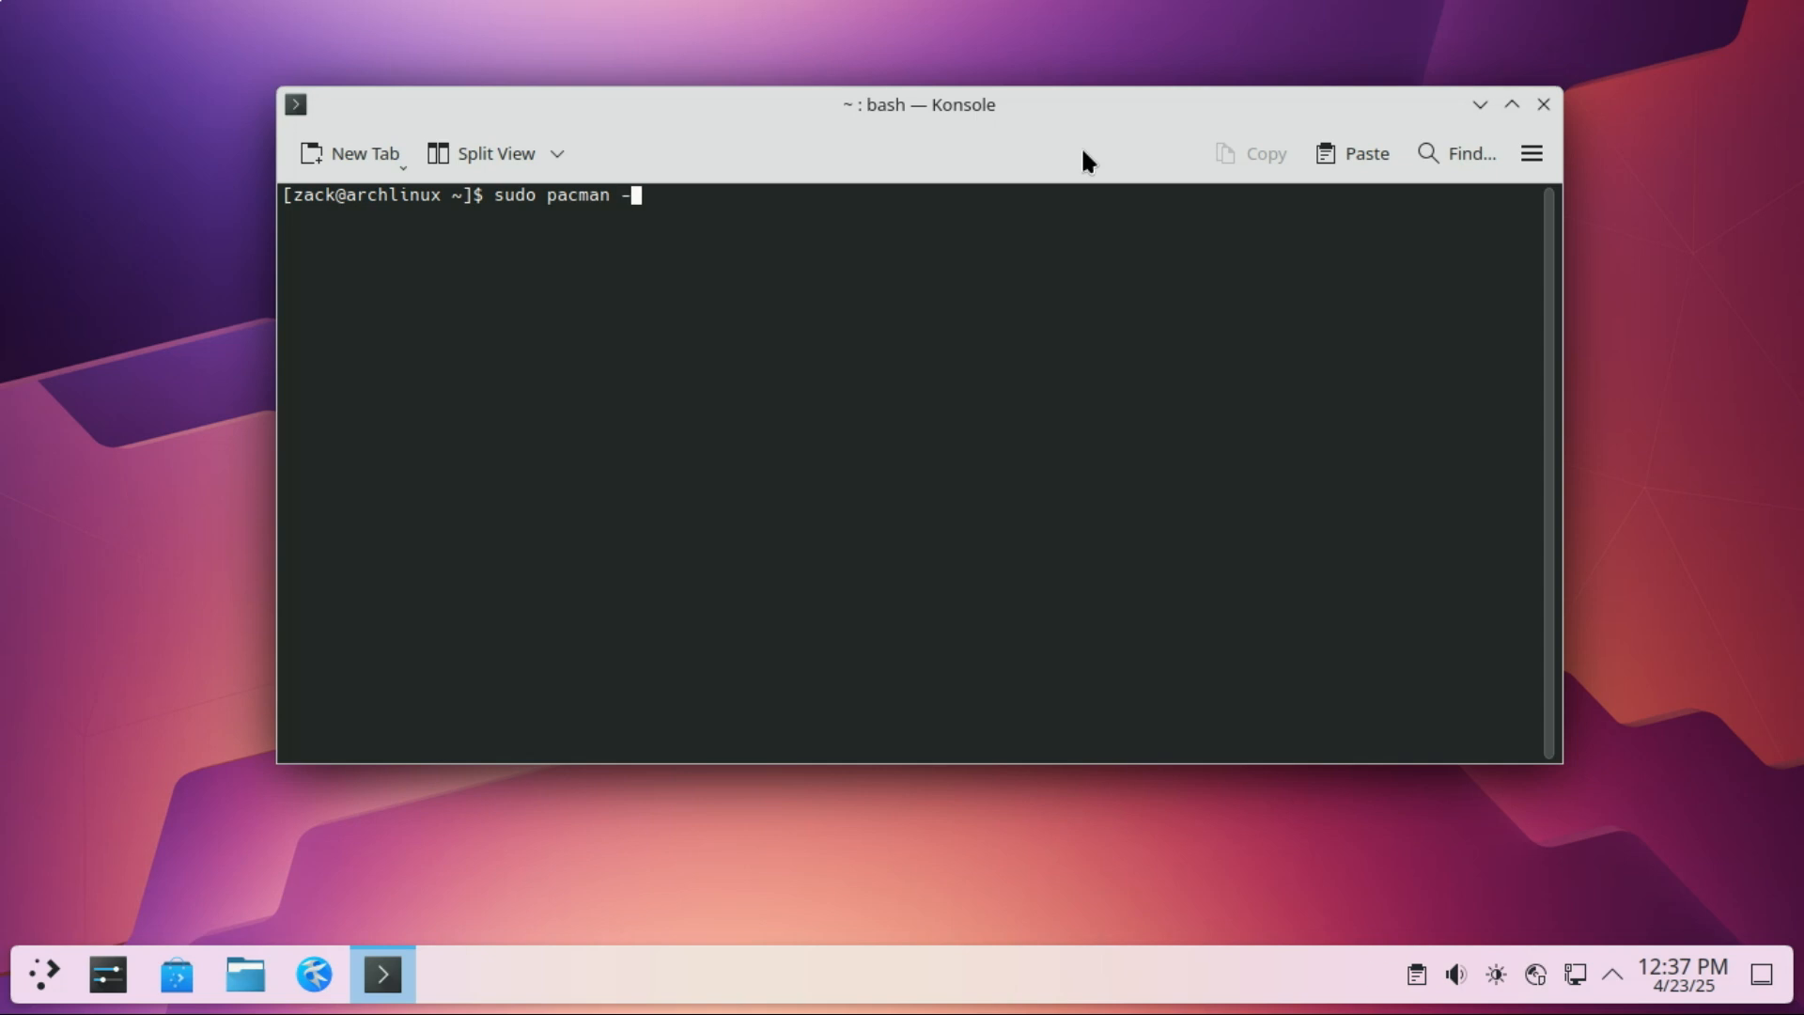
pyautogui.write('Syu')
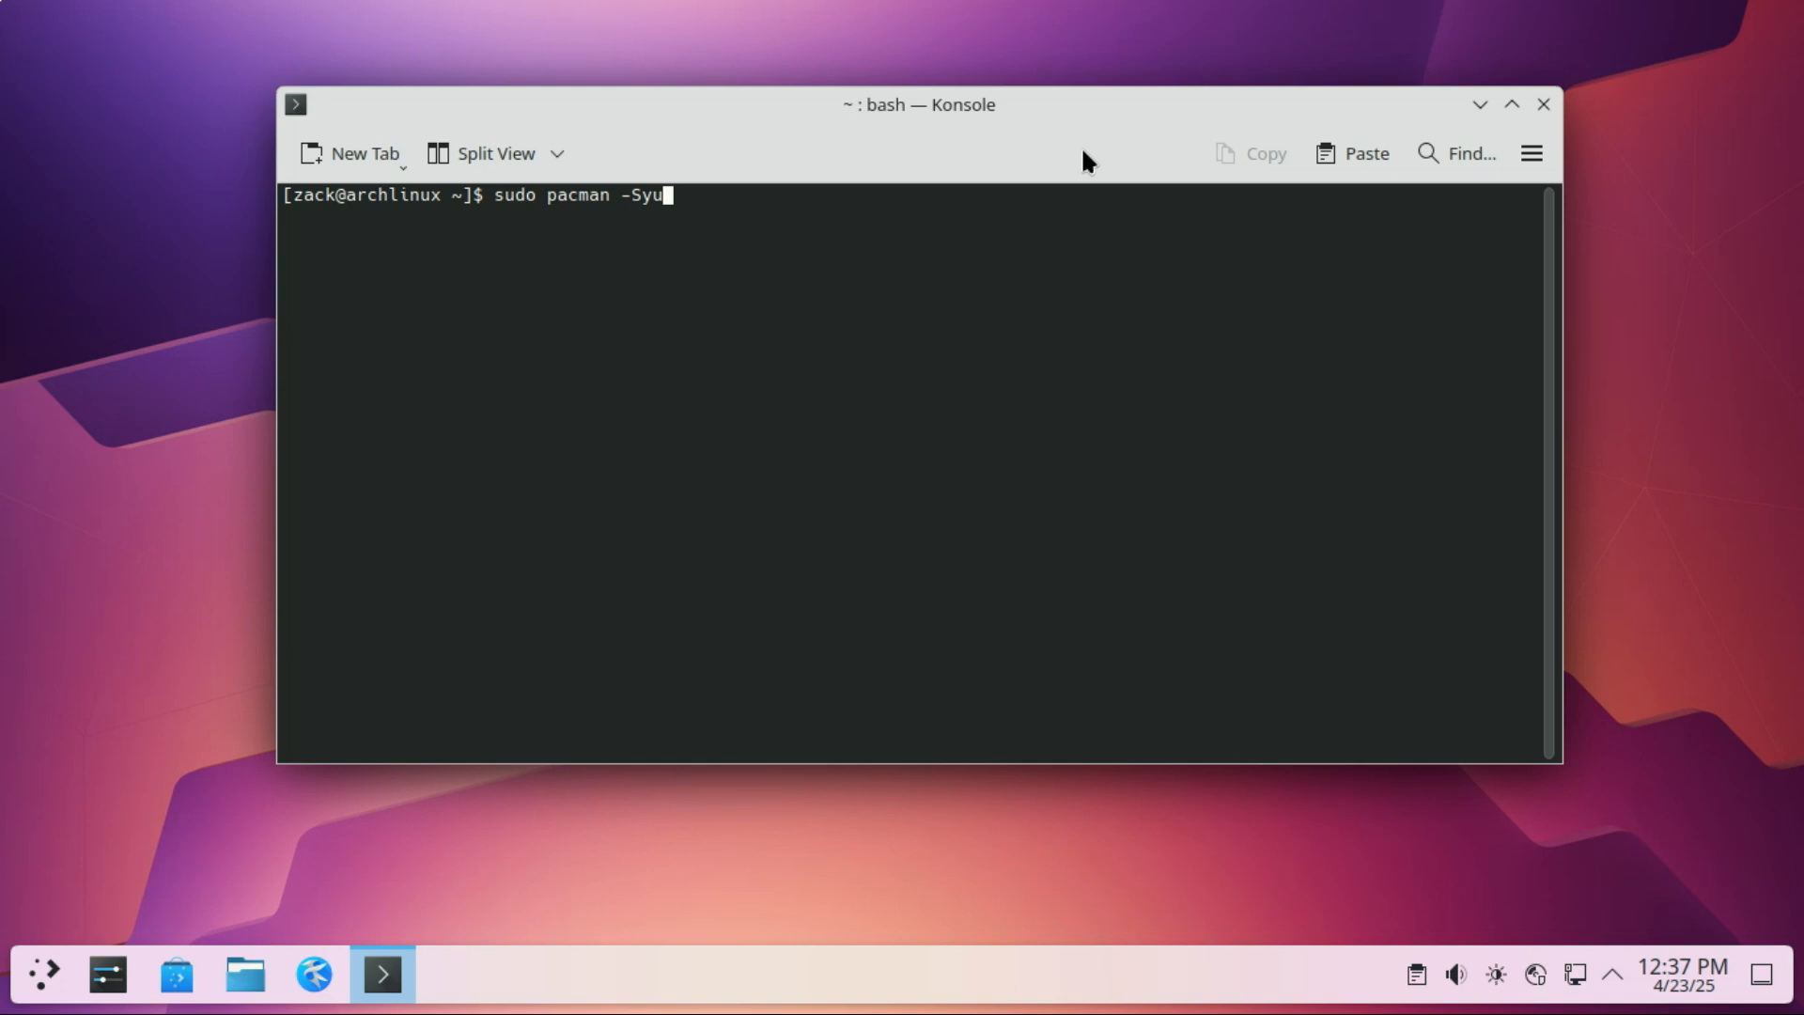
pyautogui.press('Return')
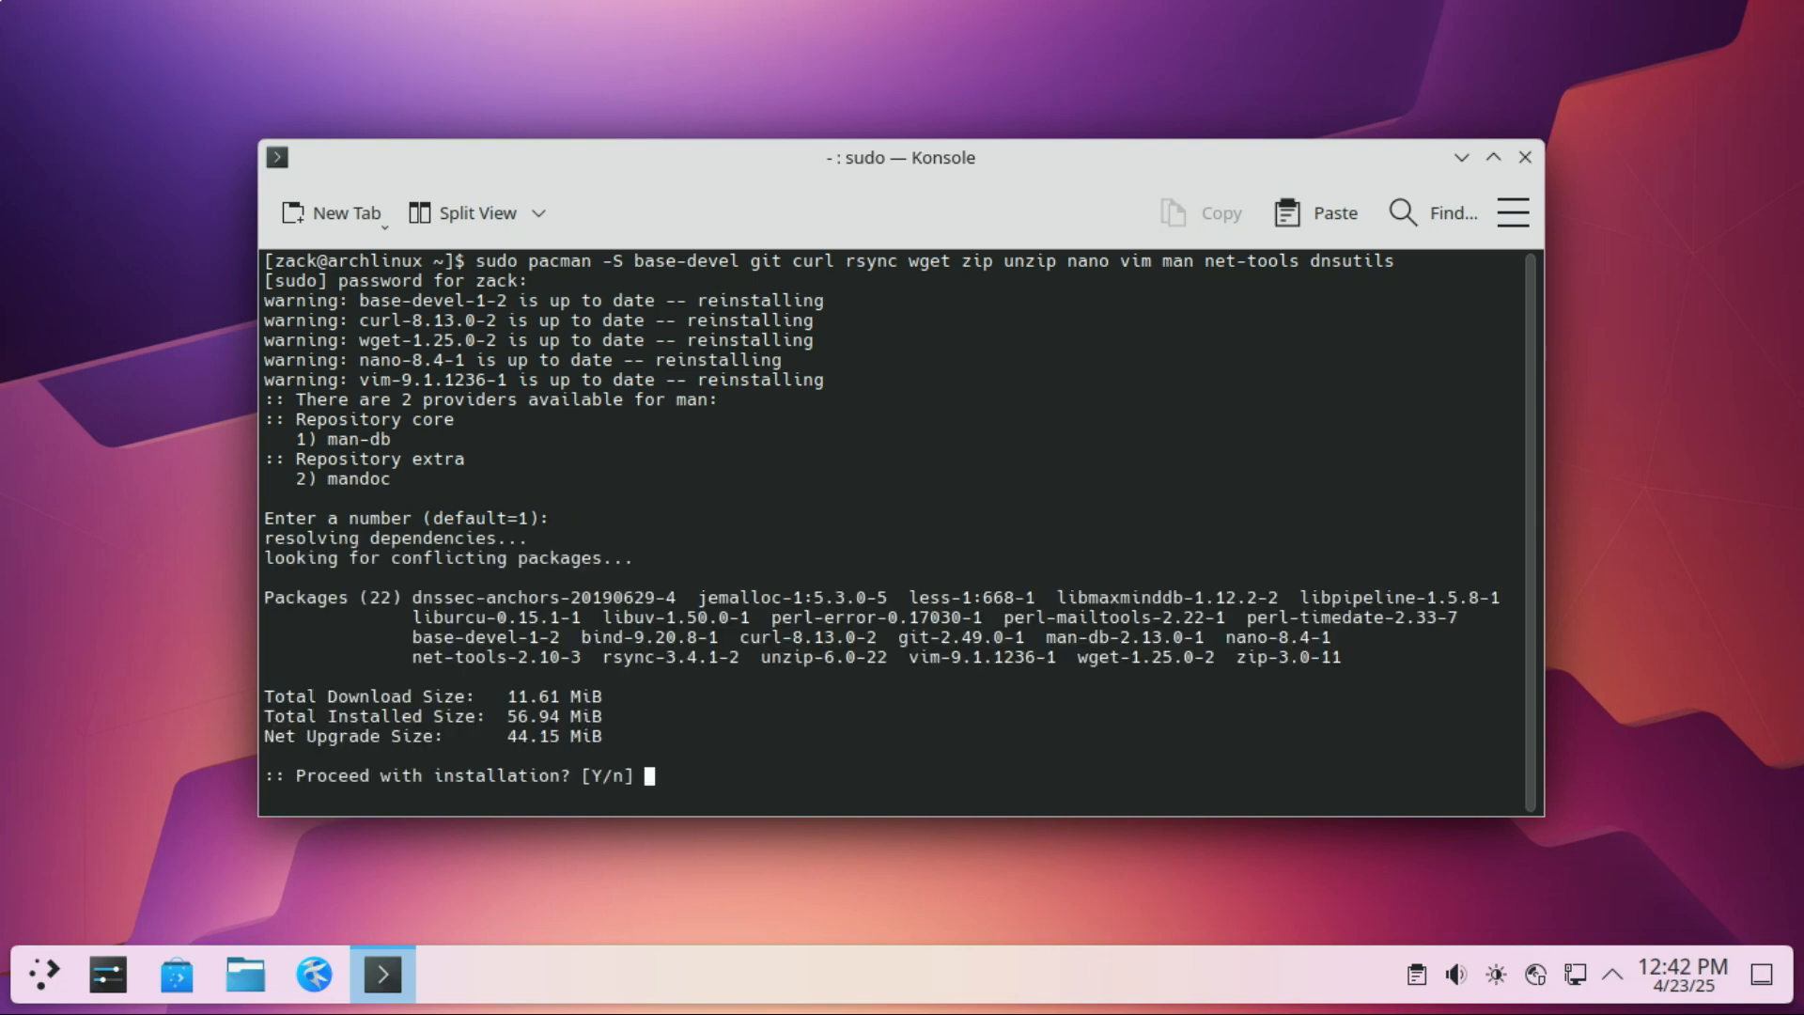
# Confirm the 22-package developer tools install with y, then clear the terminal.
pyautogui.write('y')
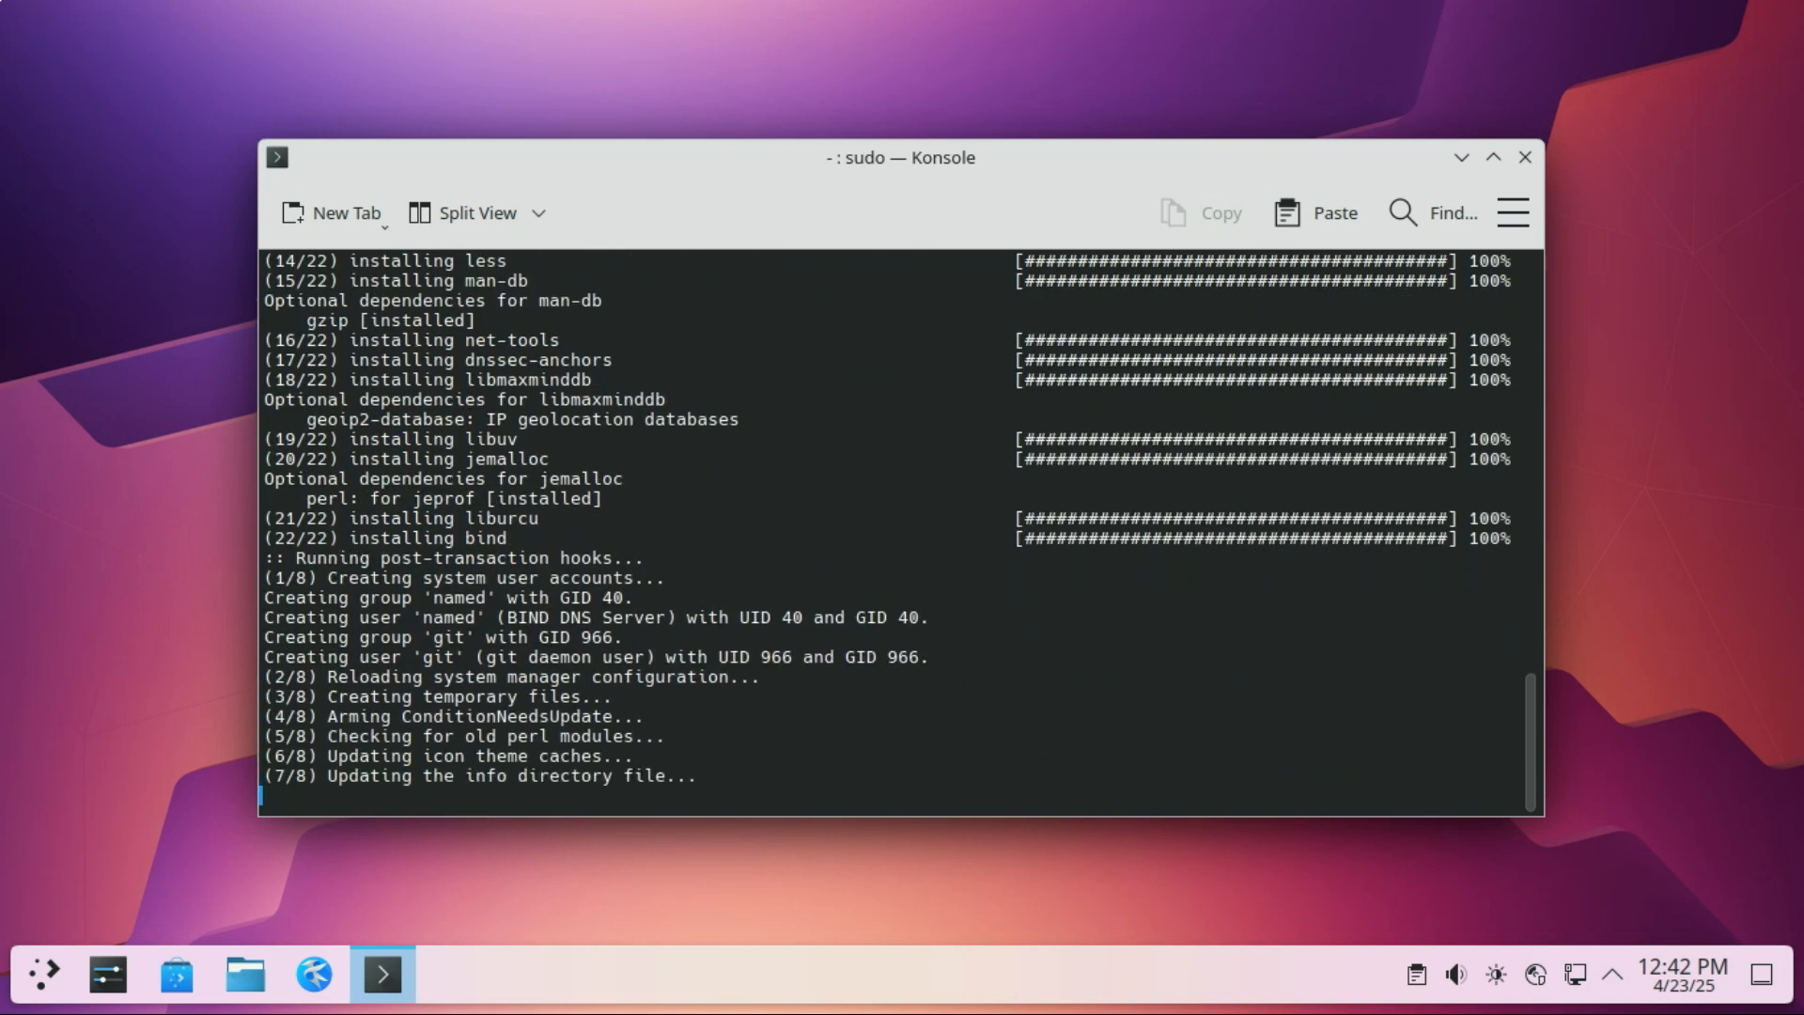
pyautogui.write('clear')
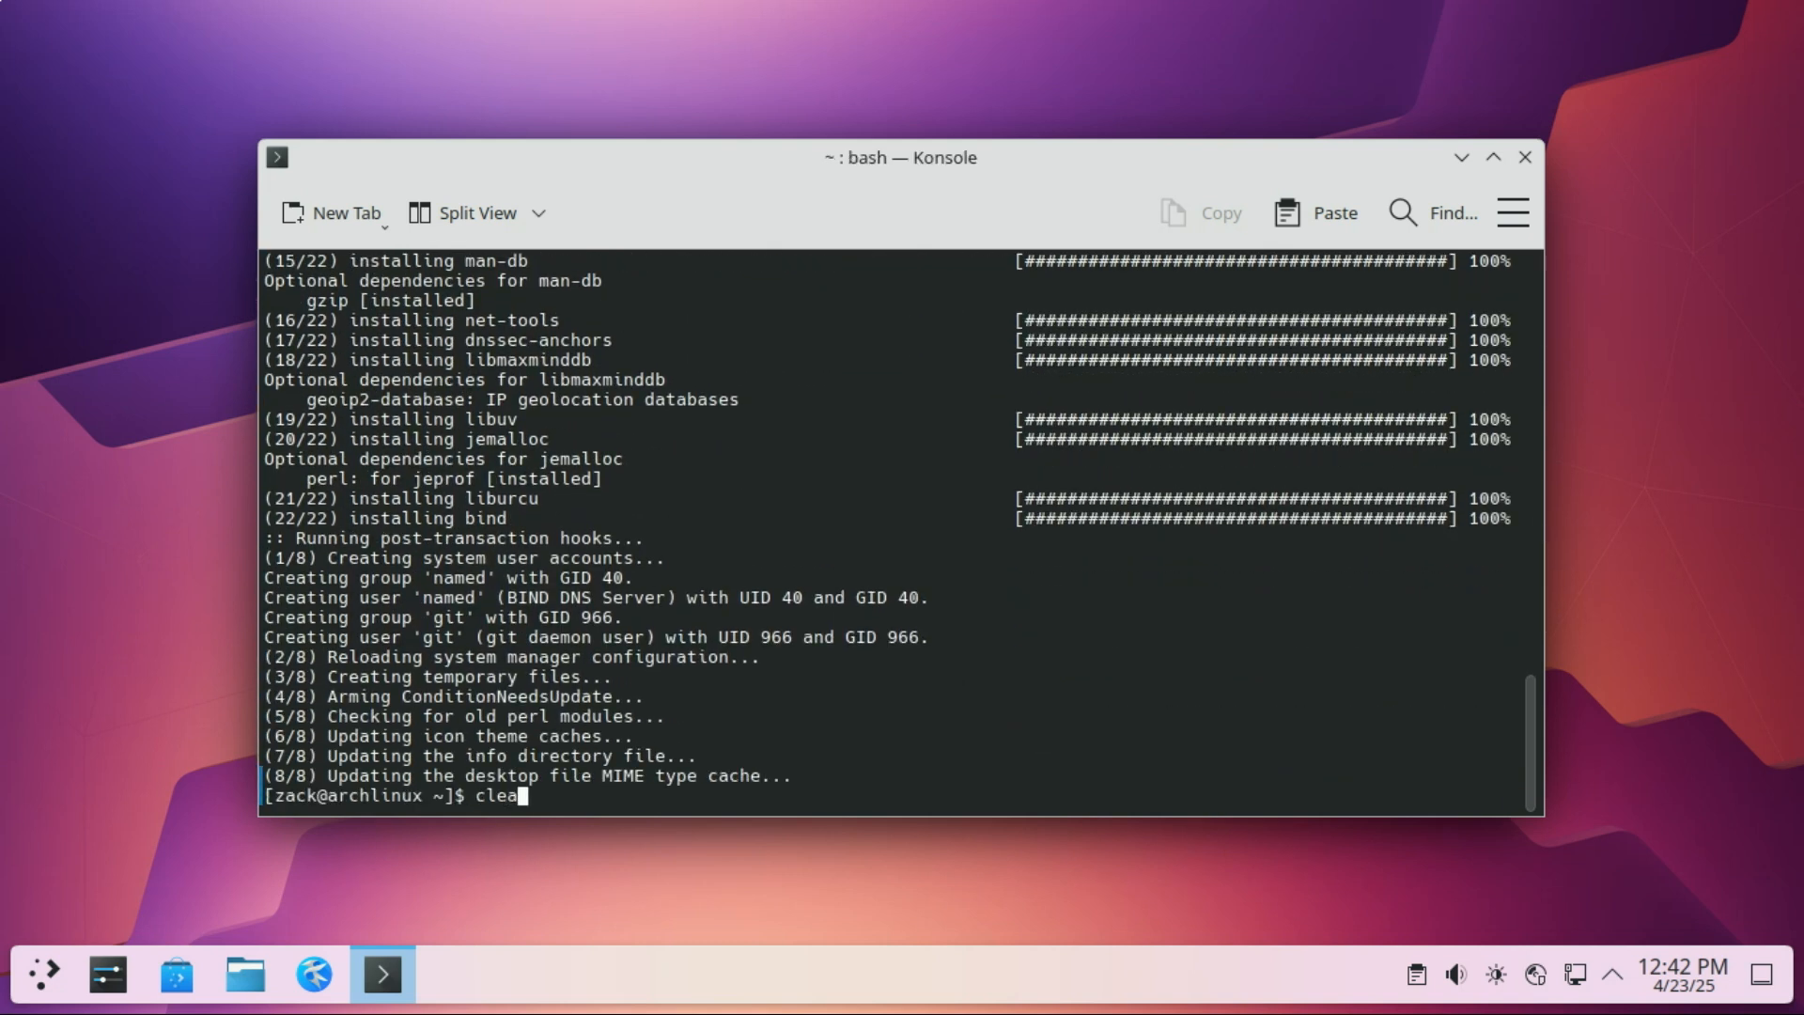
pyautogui.write('r')
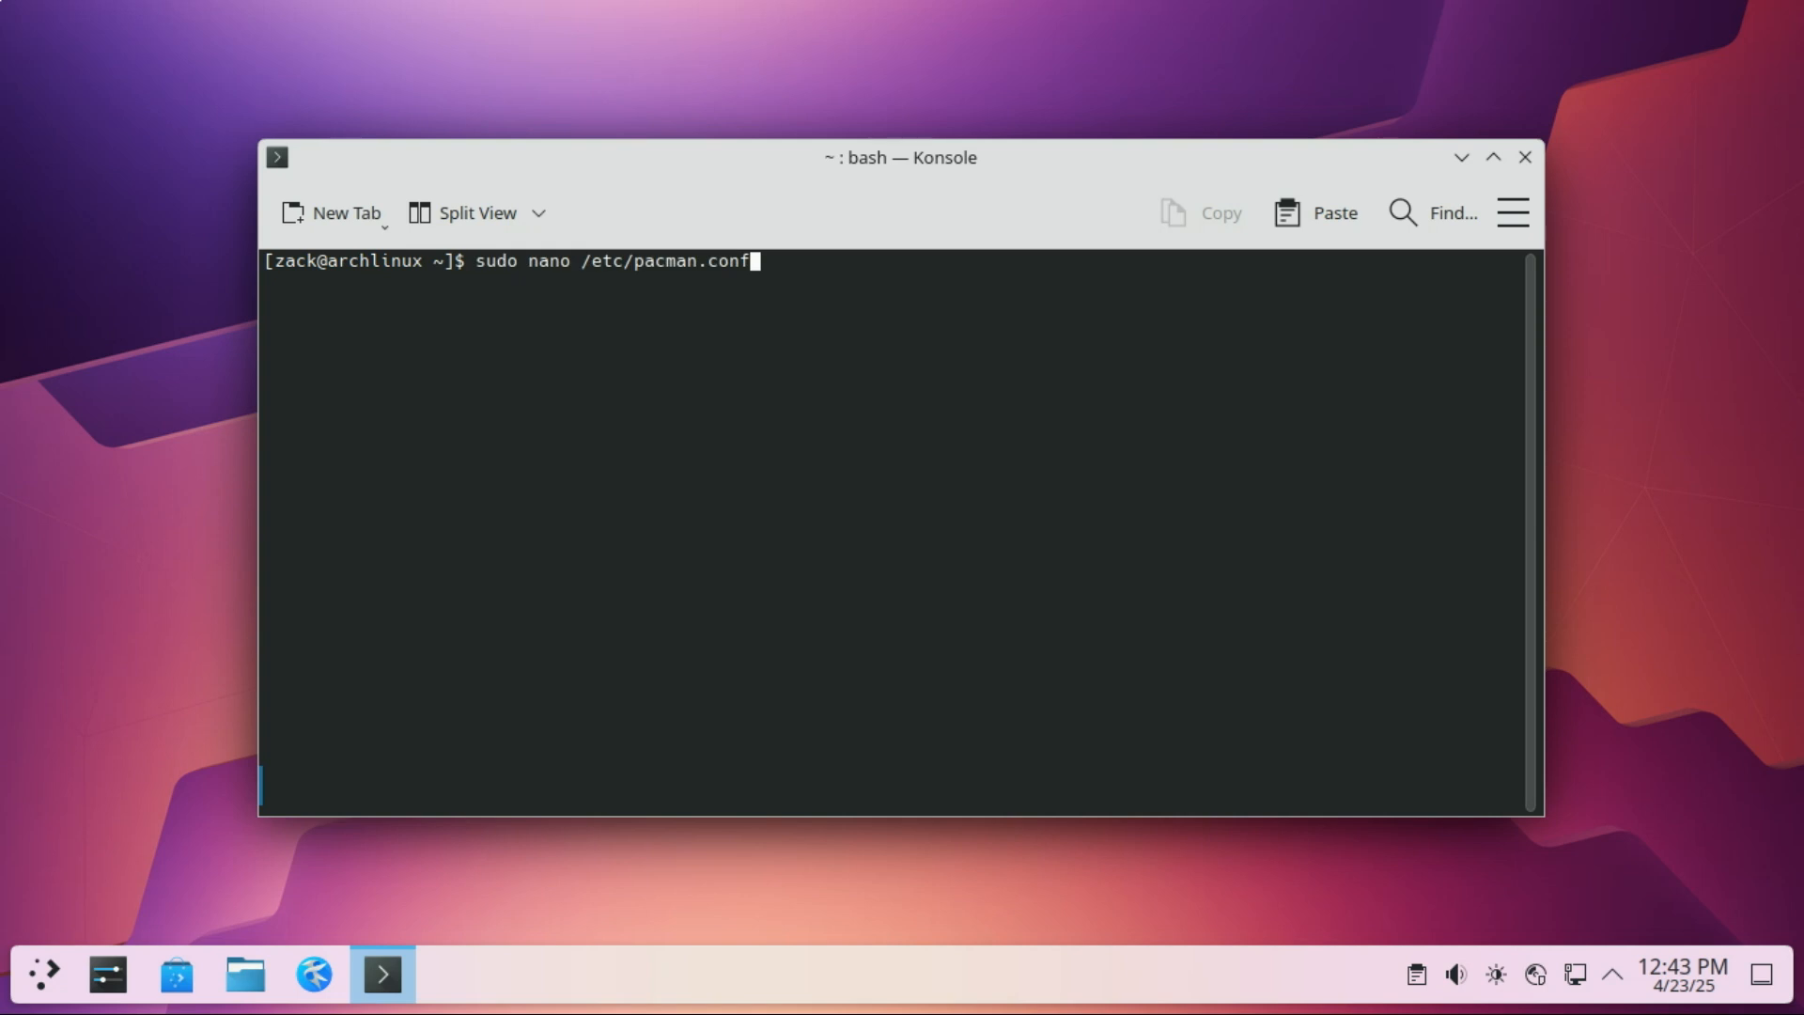
# Uncomment Color in /etc/pacman.conf in a maximized nano window and save.
pyautogui.press('Return')
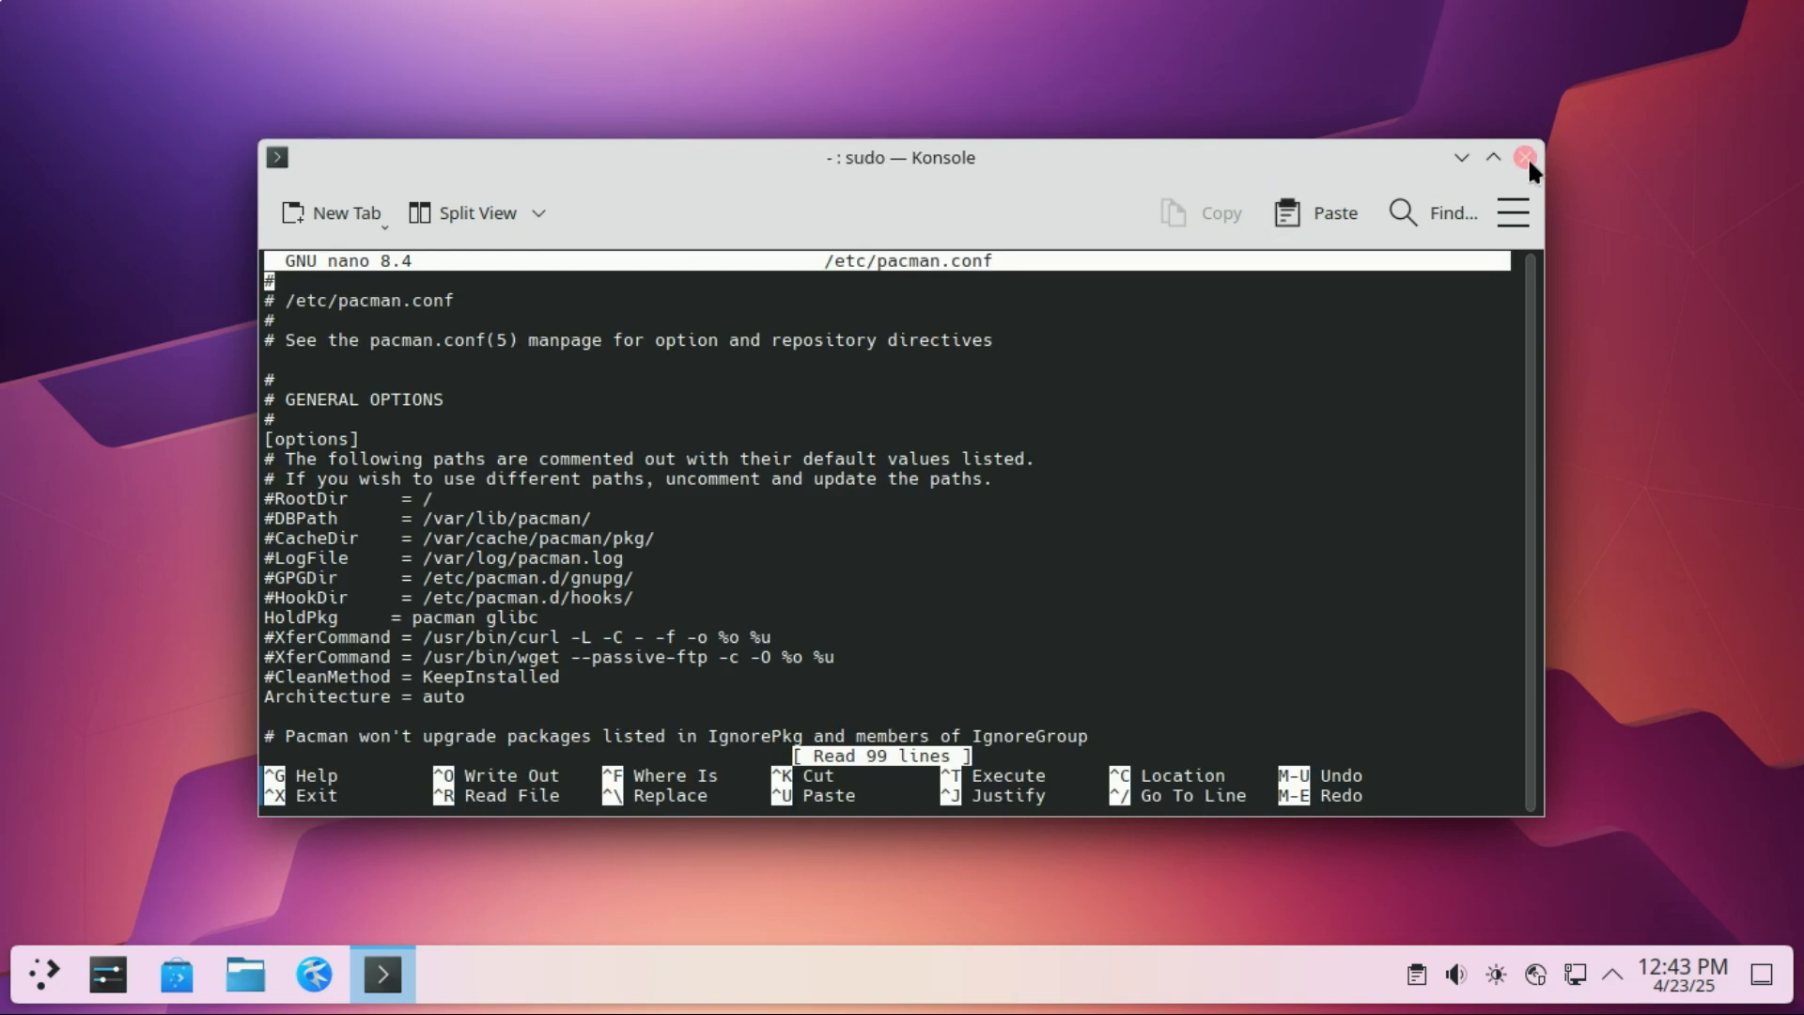
pyautogui.click(1493, 157)
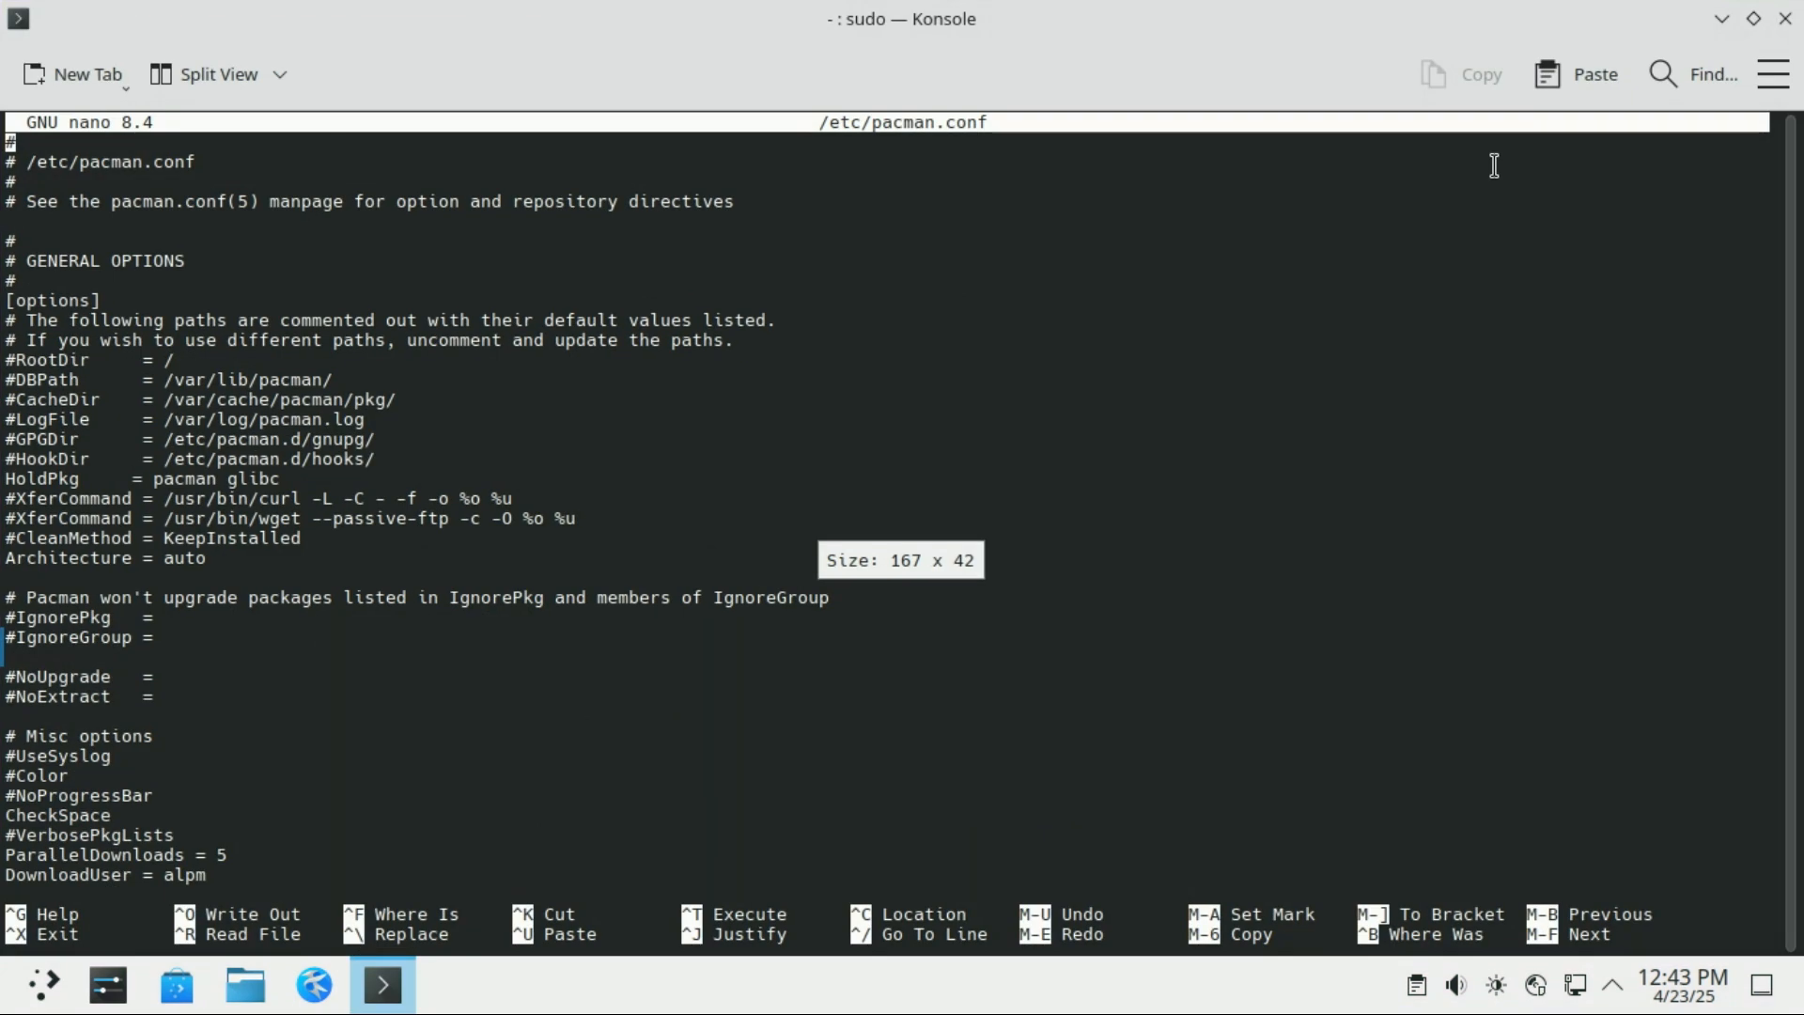
pyautogui.moveTo(1526, 302)
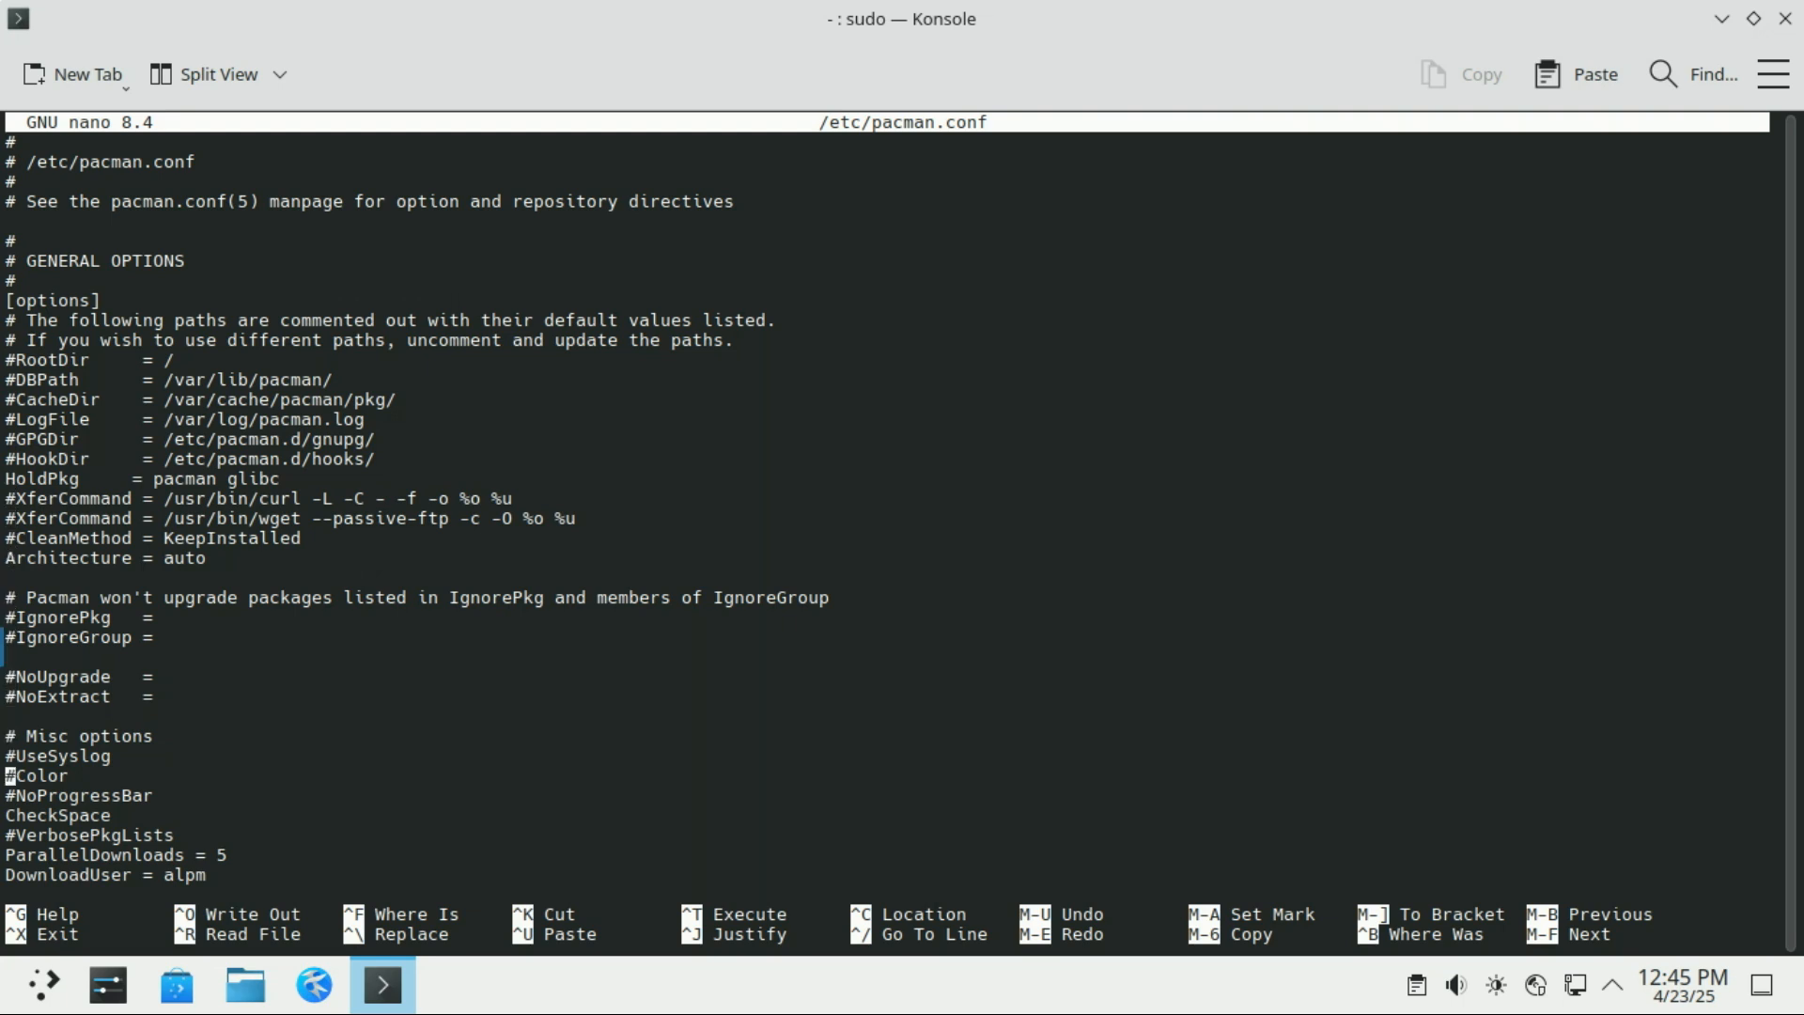
pyautogui.scroll(-3)
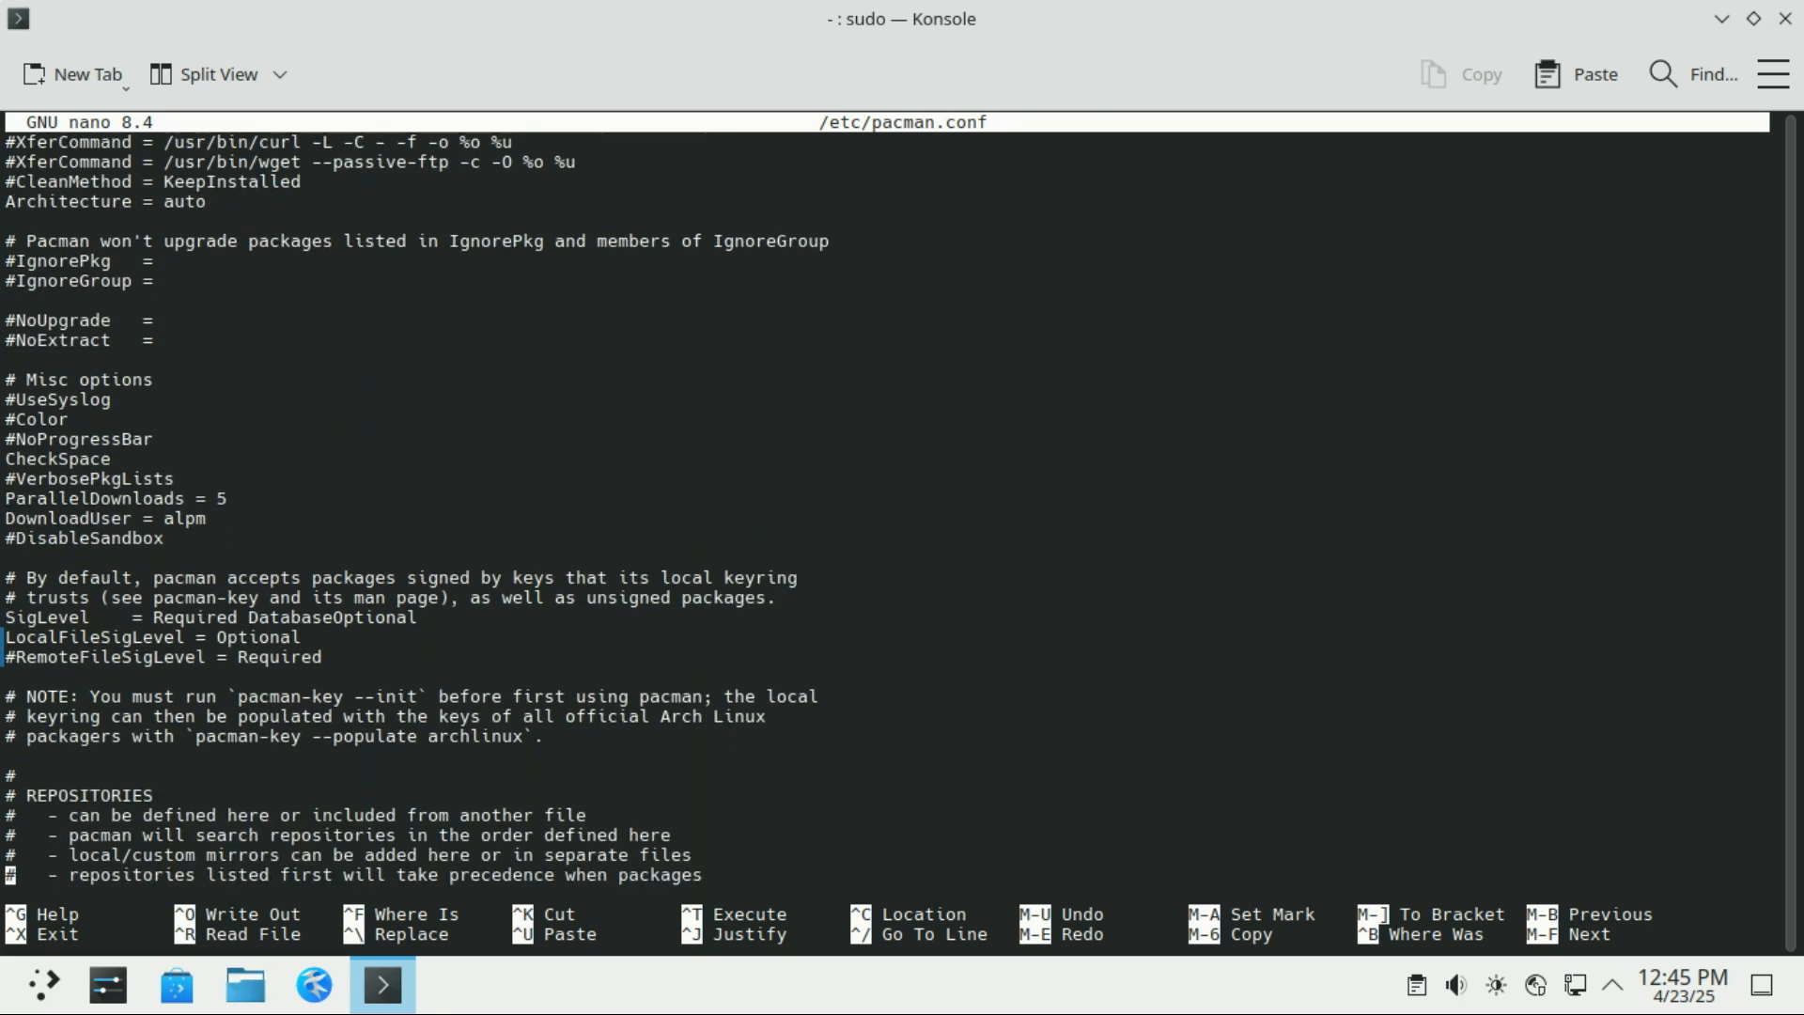
pyautogui.scroll(-3)
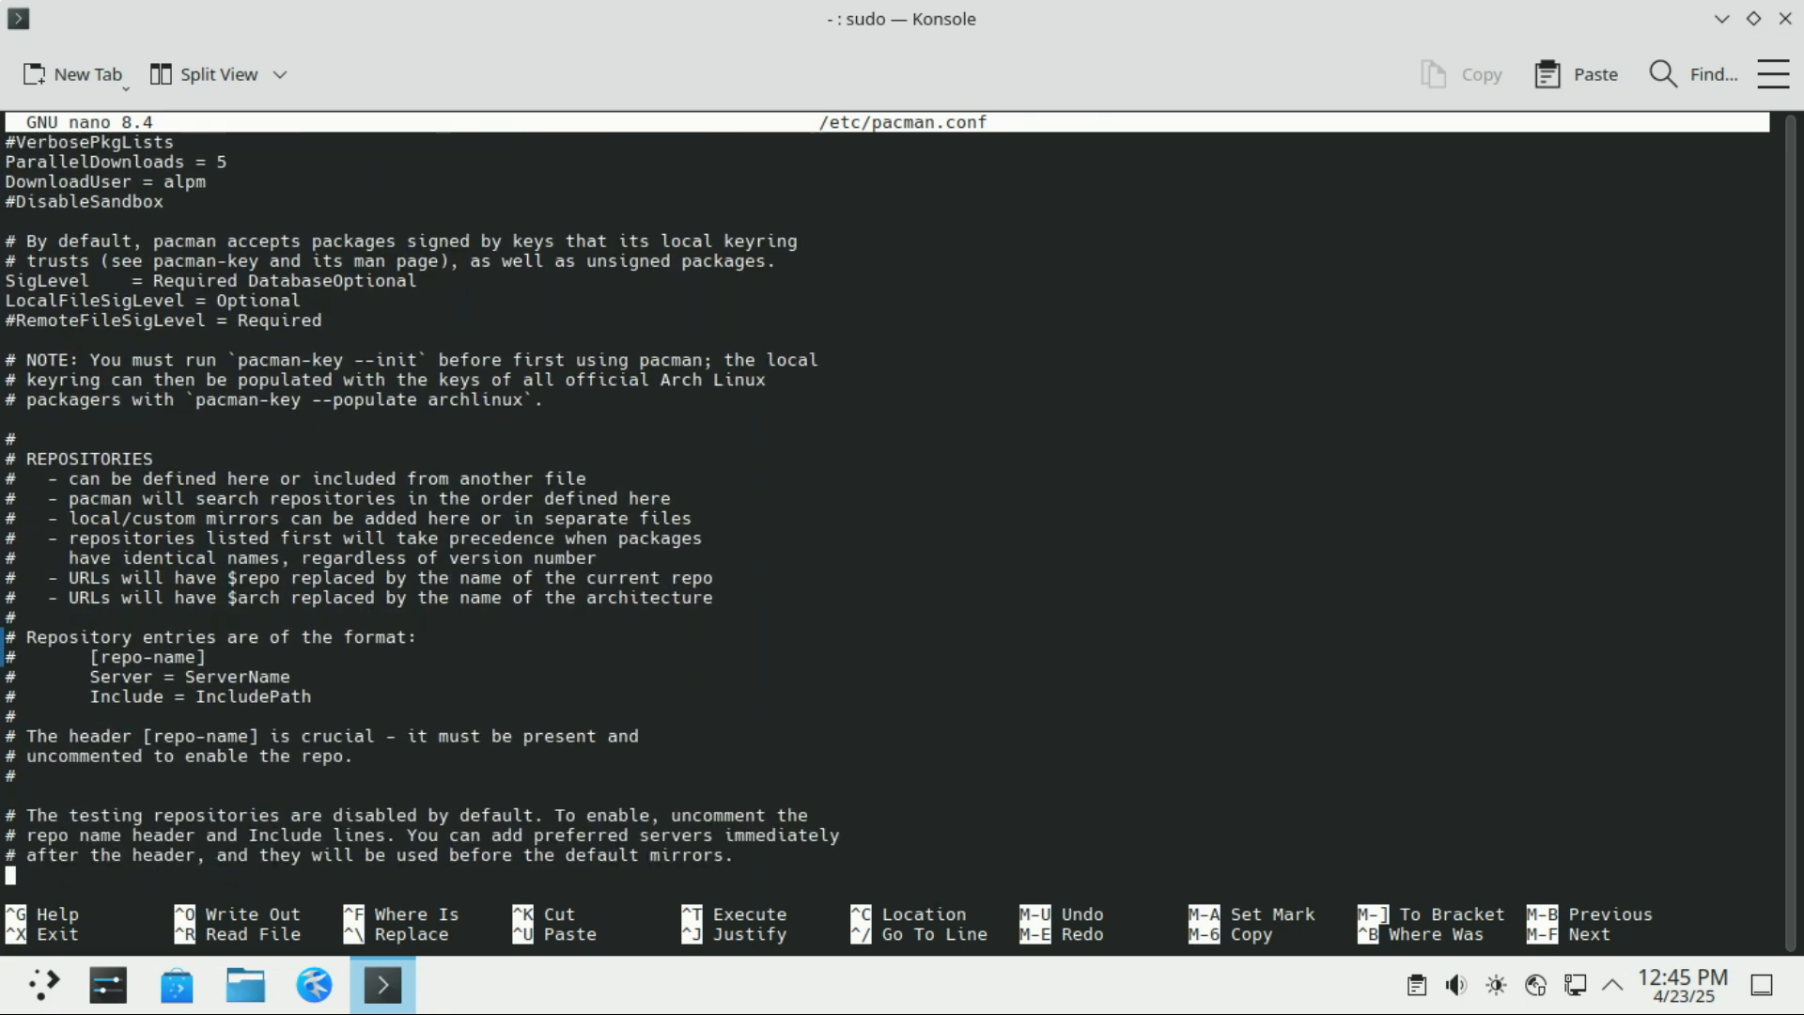
pyautogui.scroll(-3)
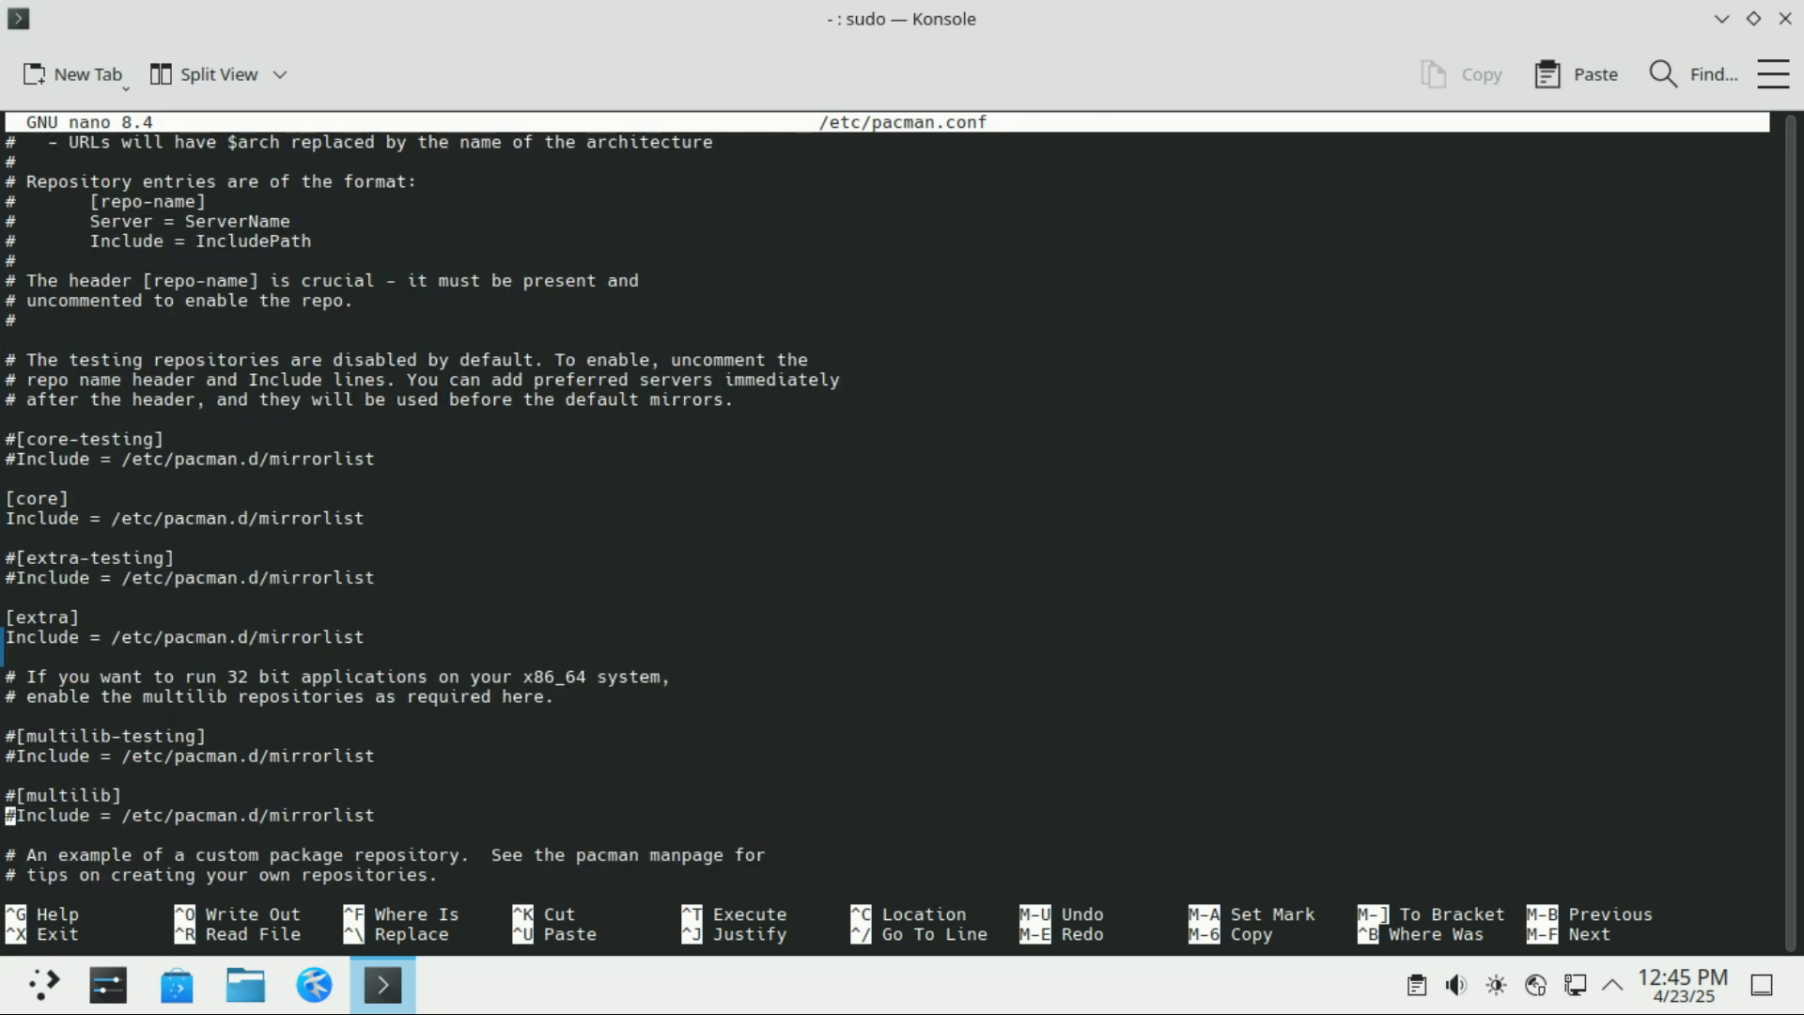
pyautogui.moveTo(1512, 9)
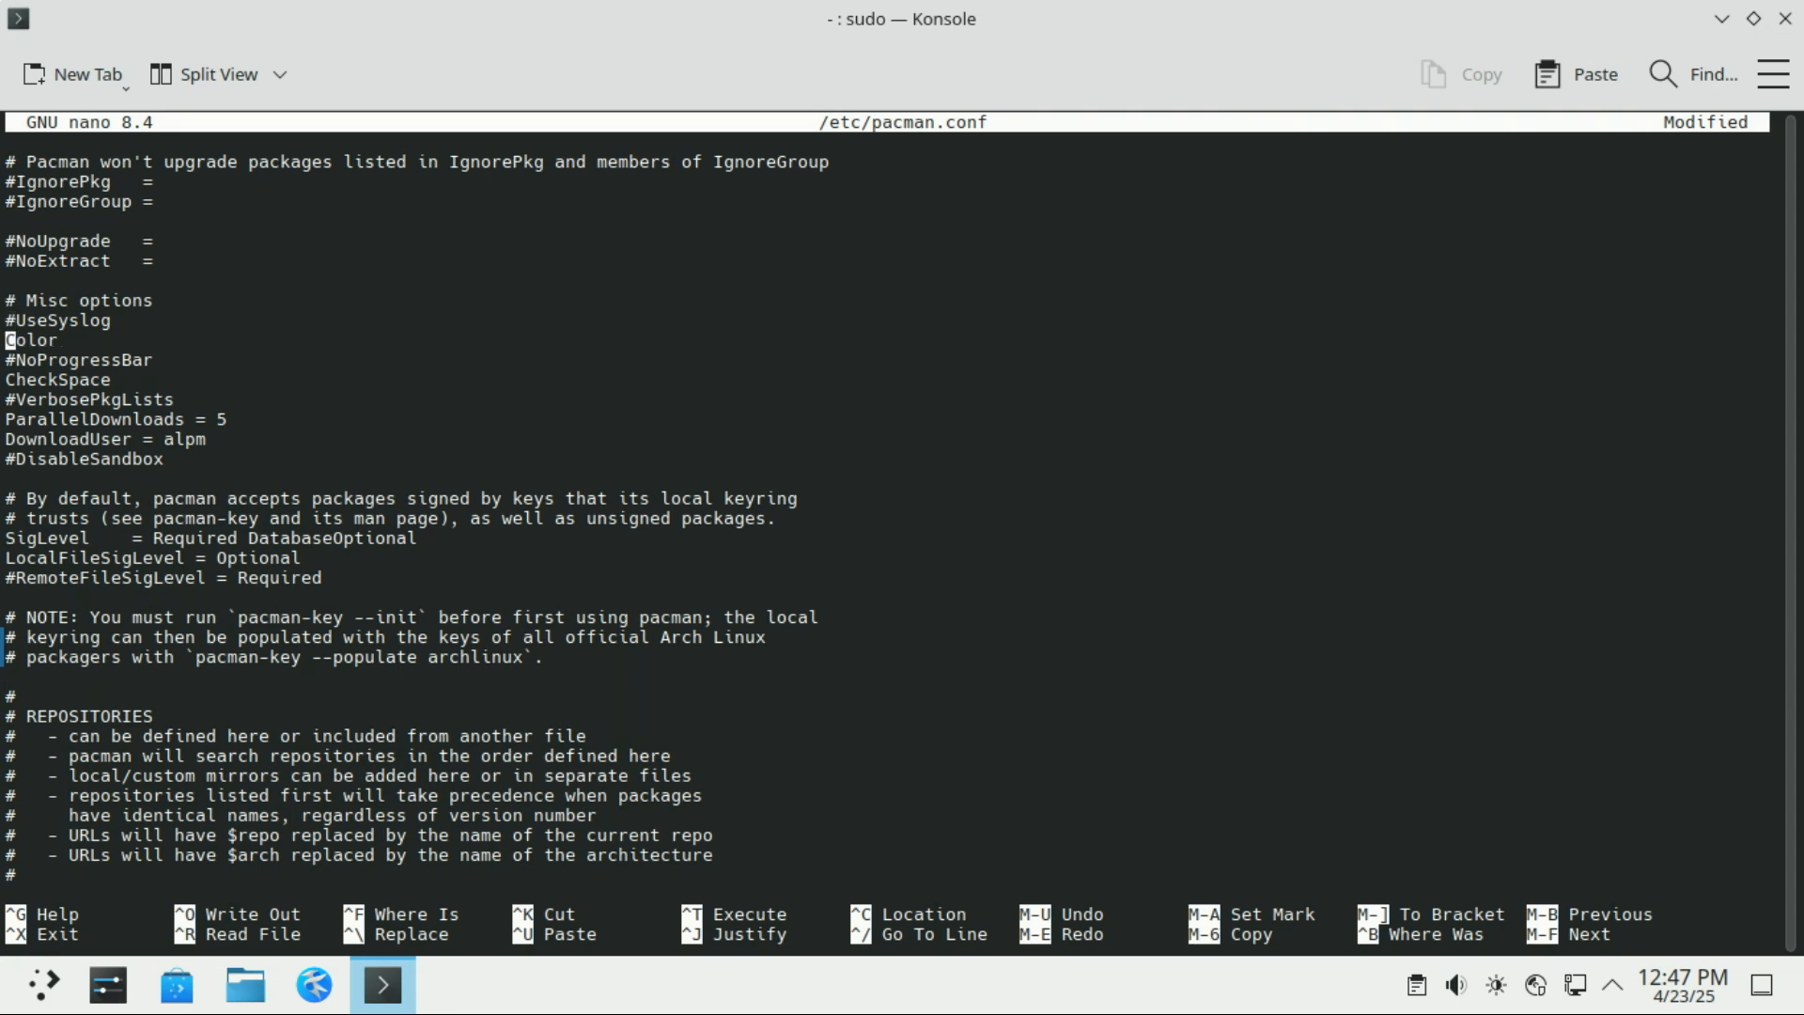
pyautogui.moveTo(1669, 257)
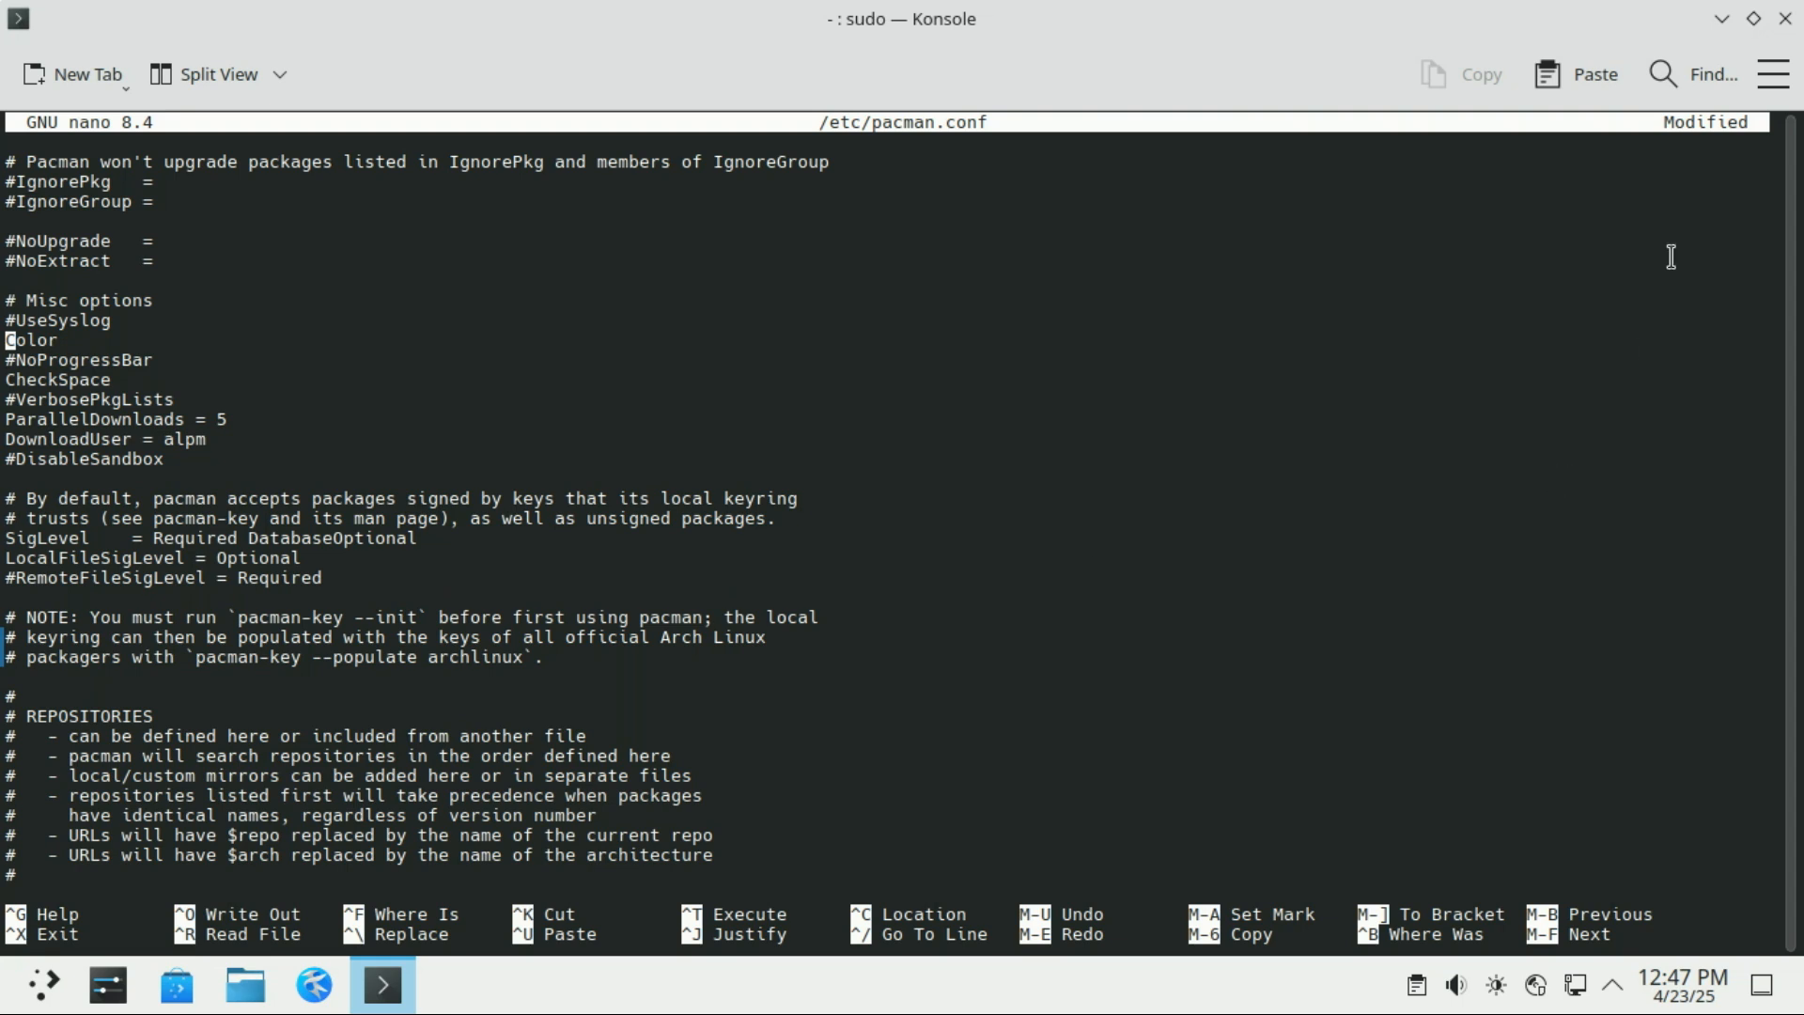
pyautogui.moveTo(1711, 17)
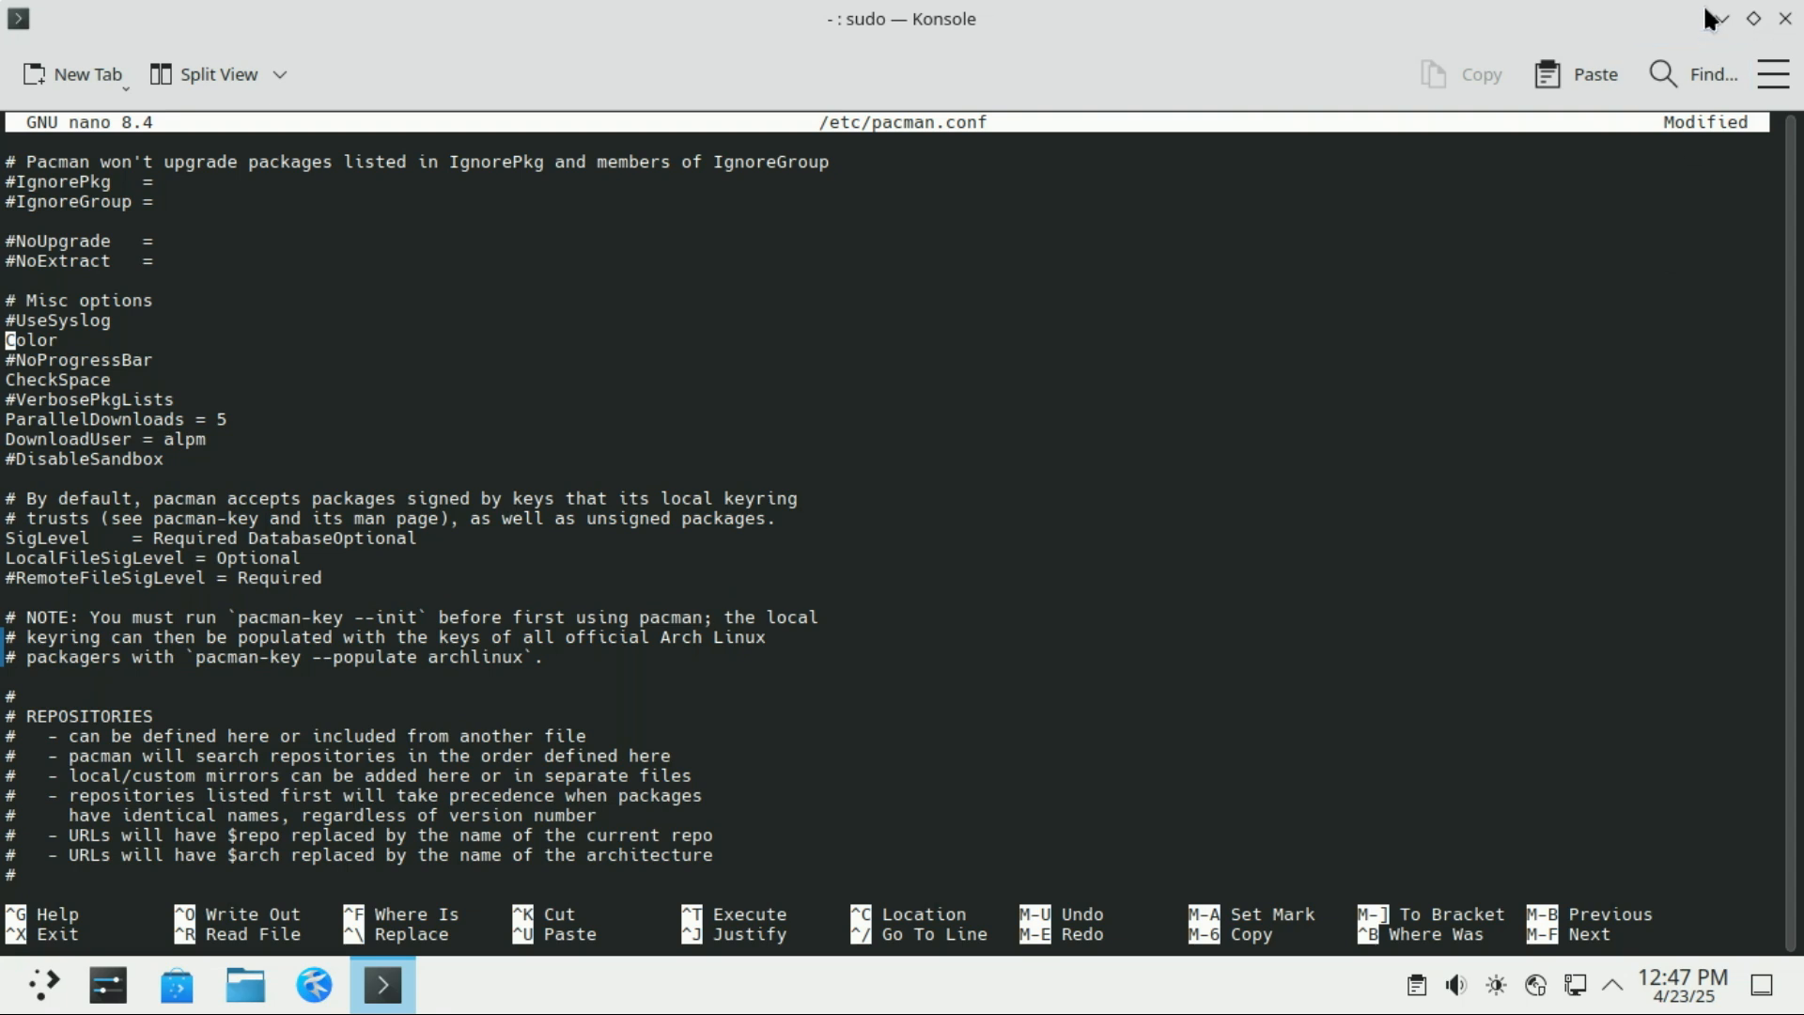
pyautogui.press('ctrl+x')
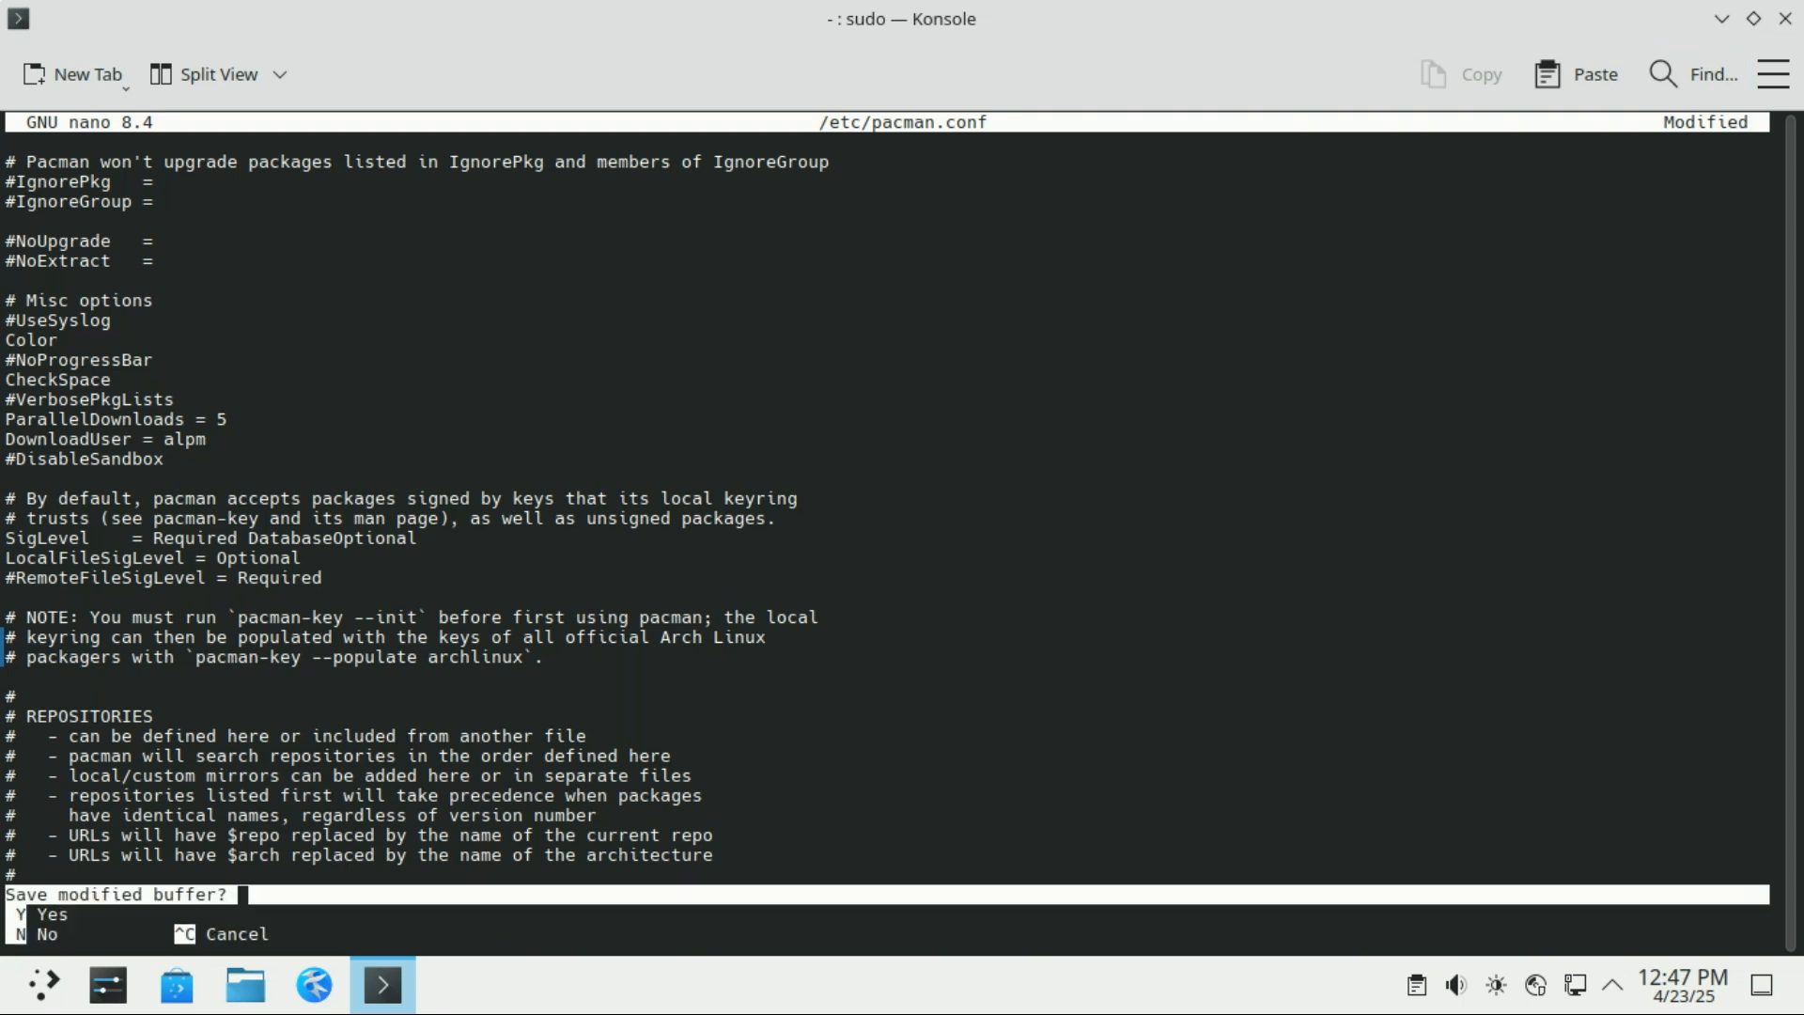
pyautogui.press('y')
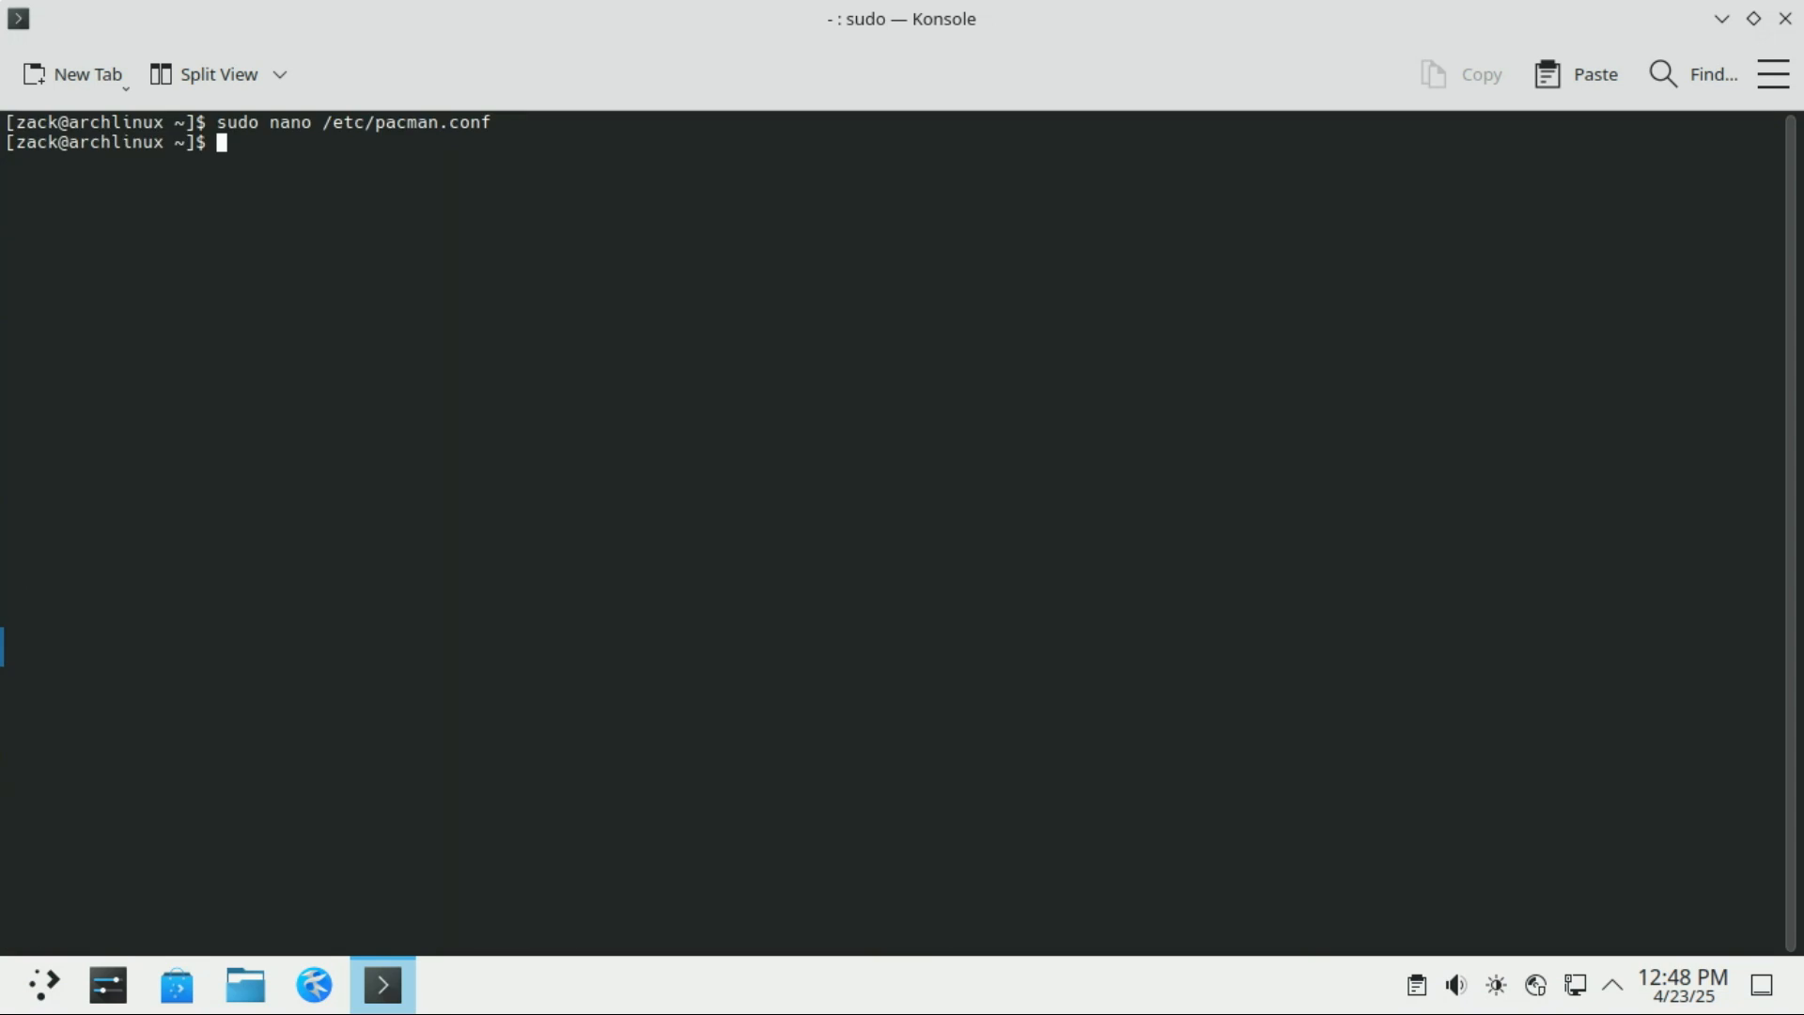
# Clear the screen and rerun 'sudo pacman -Syu', finding nothing to upgrade.
pyautogui.write('clear')
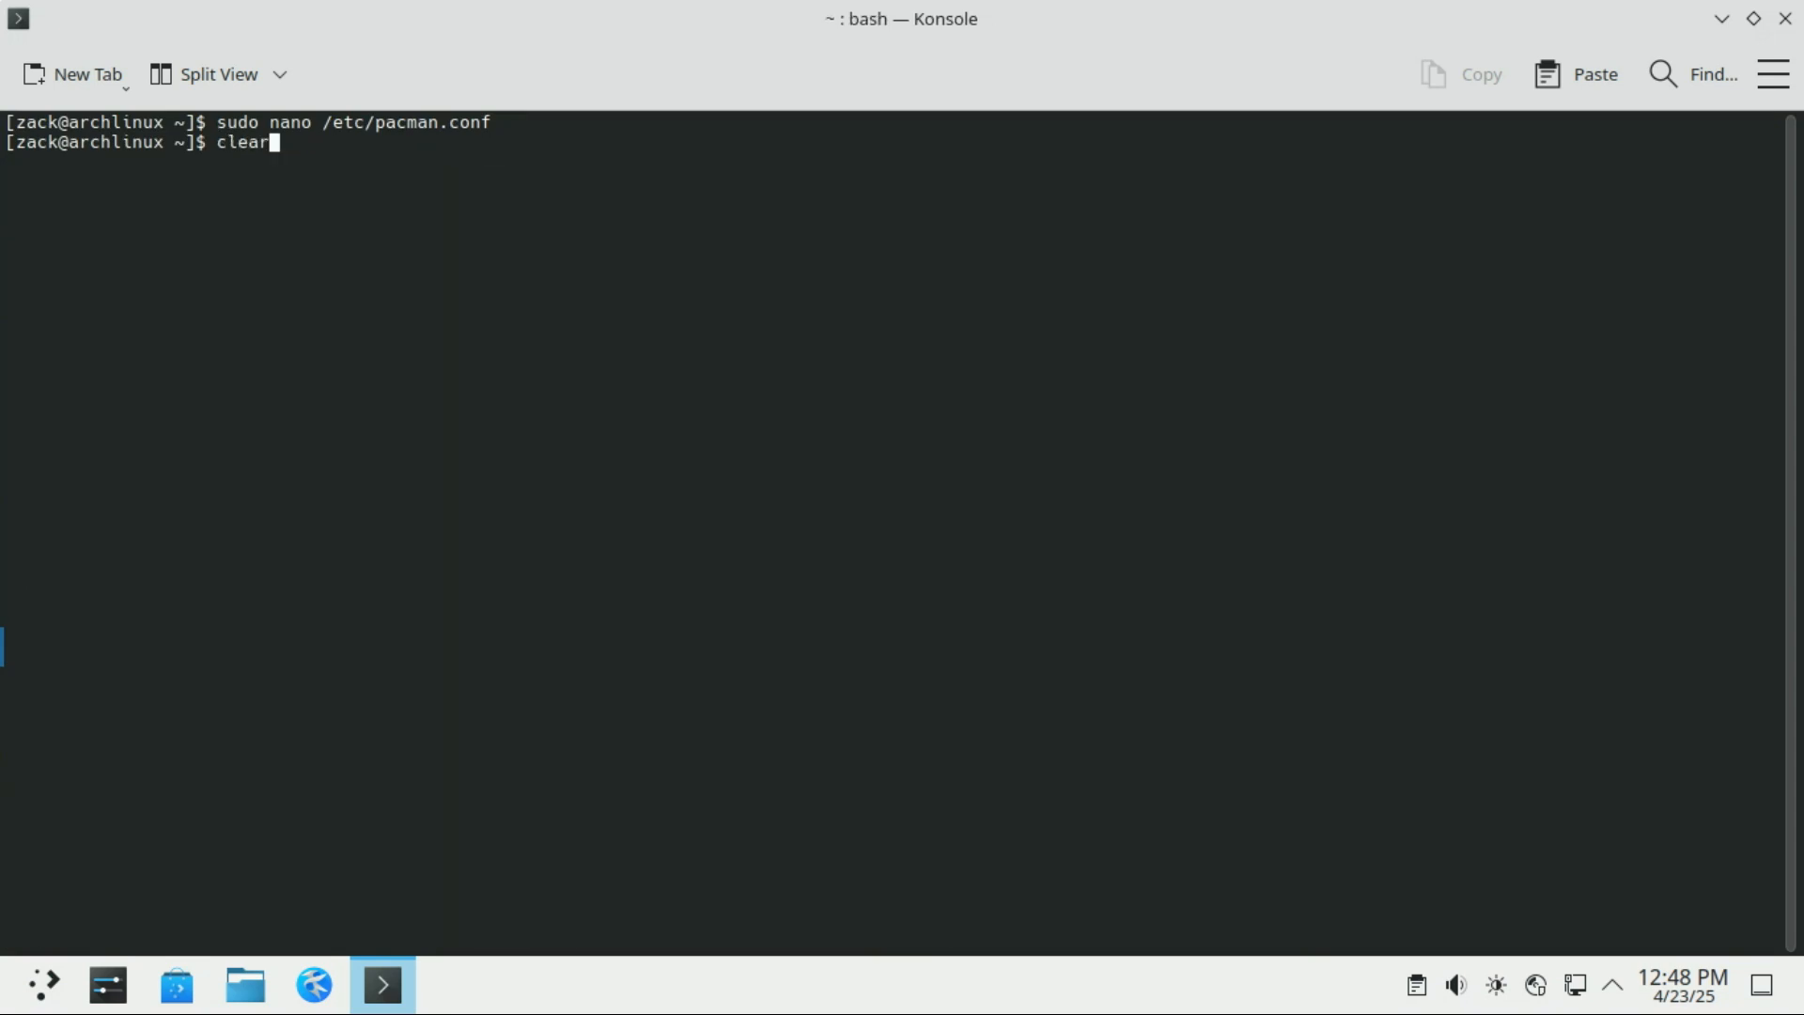
pyautogui.write('sudo pacman')
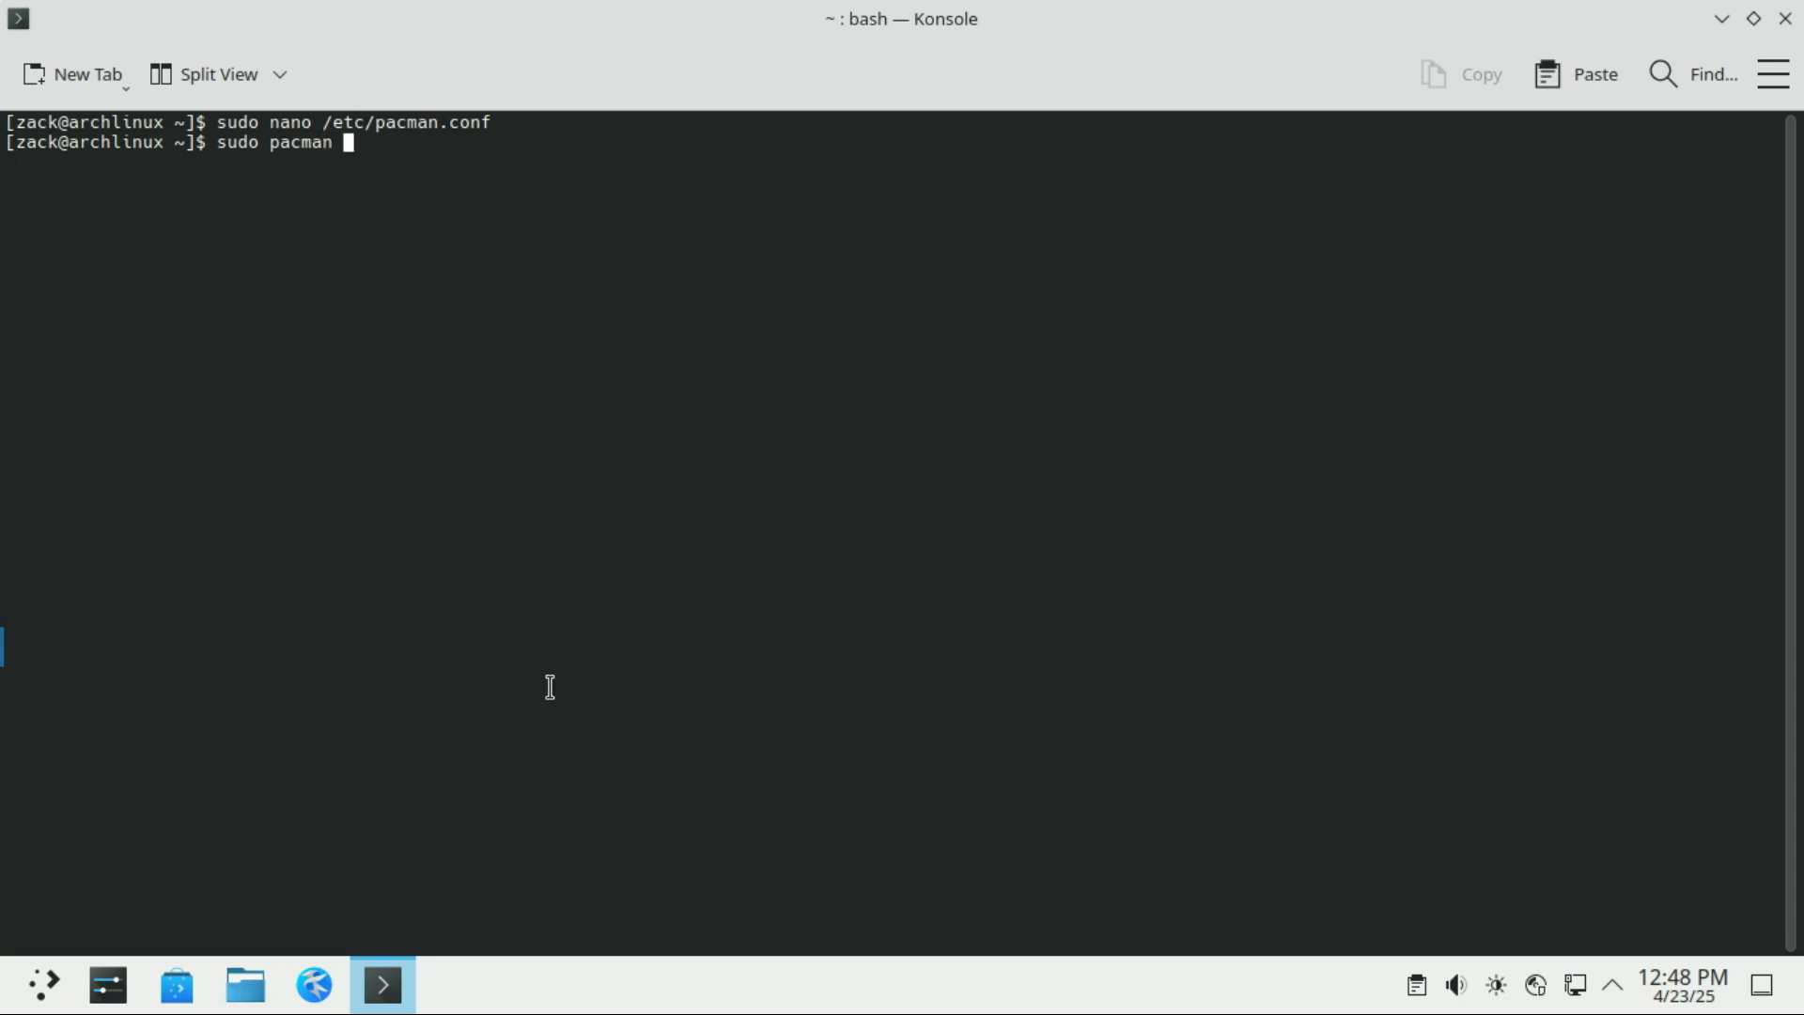
pyautogui.write('-S')
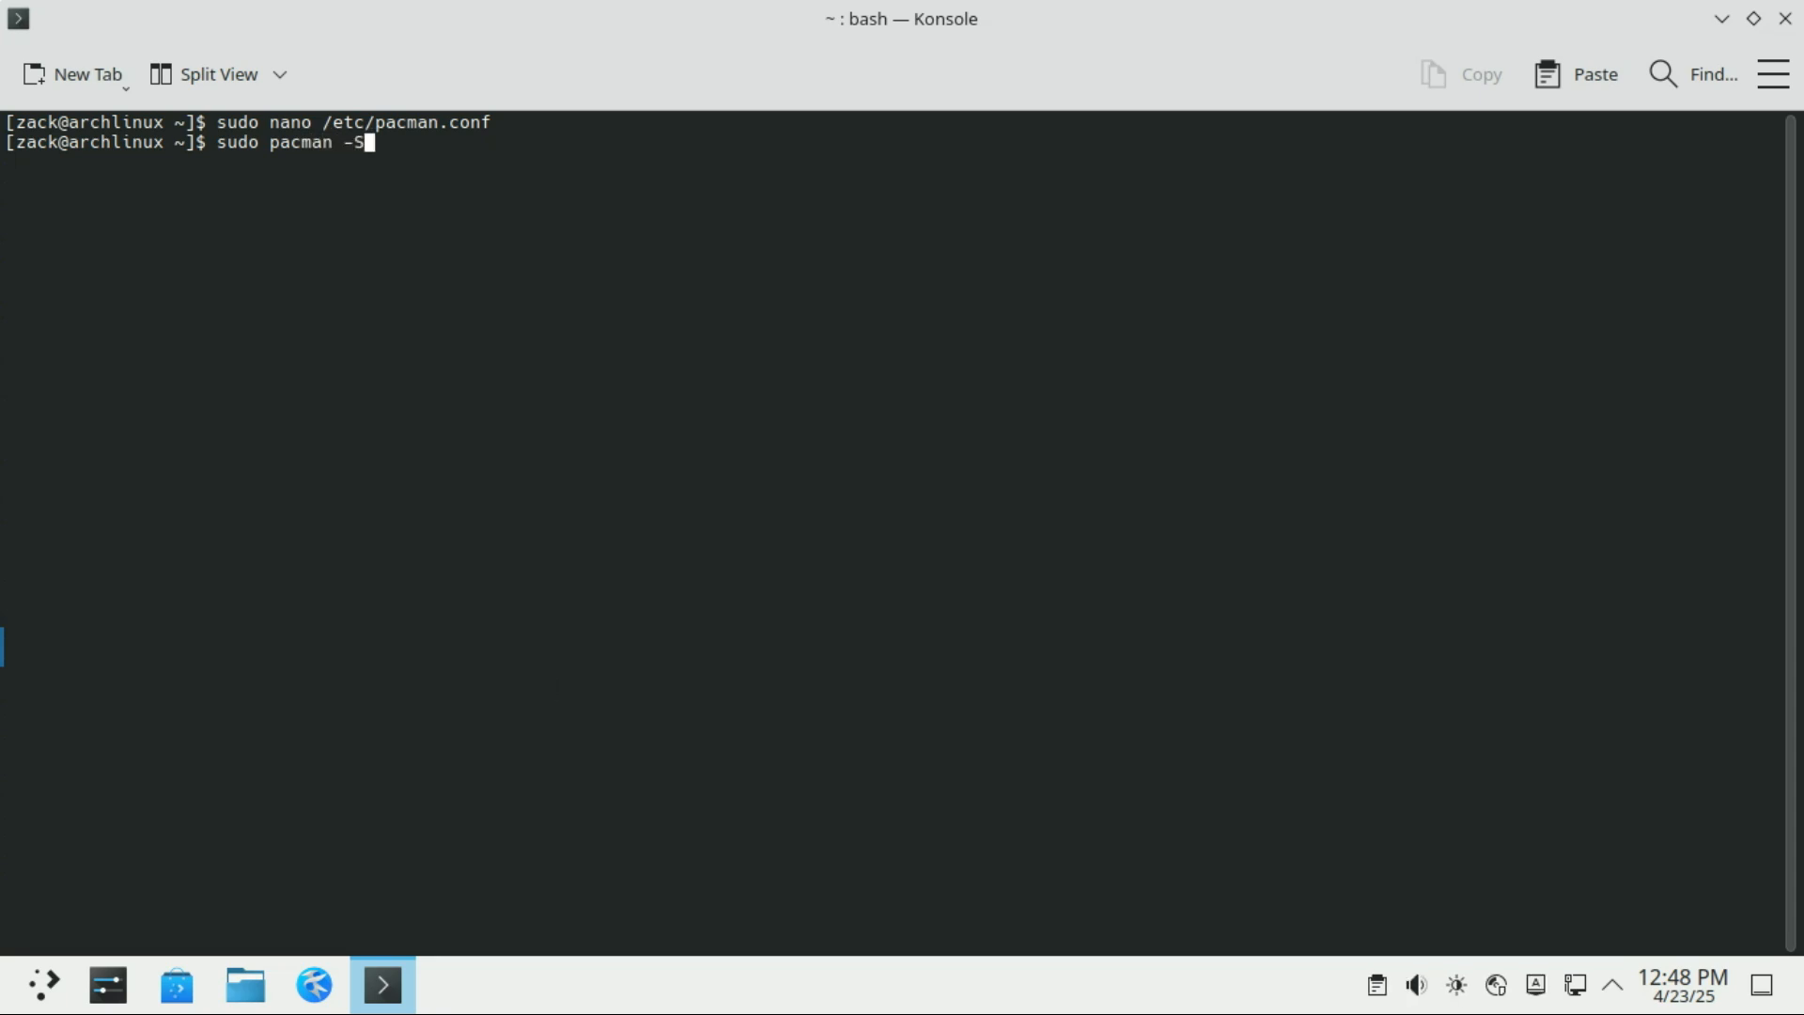
pyautogui.write('yu')
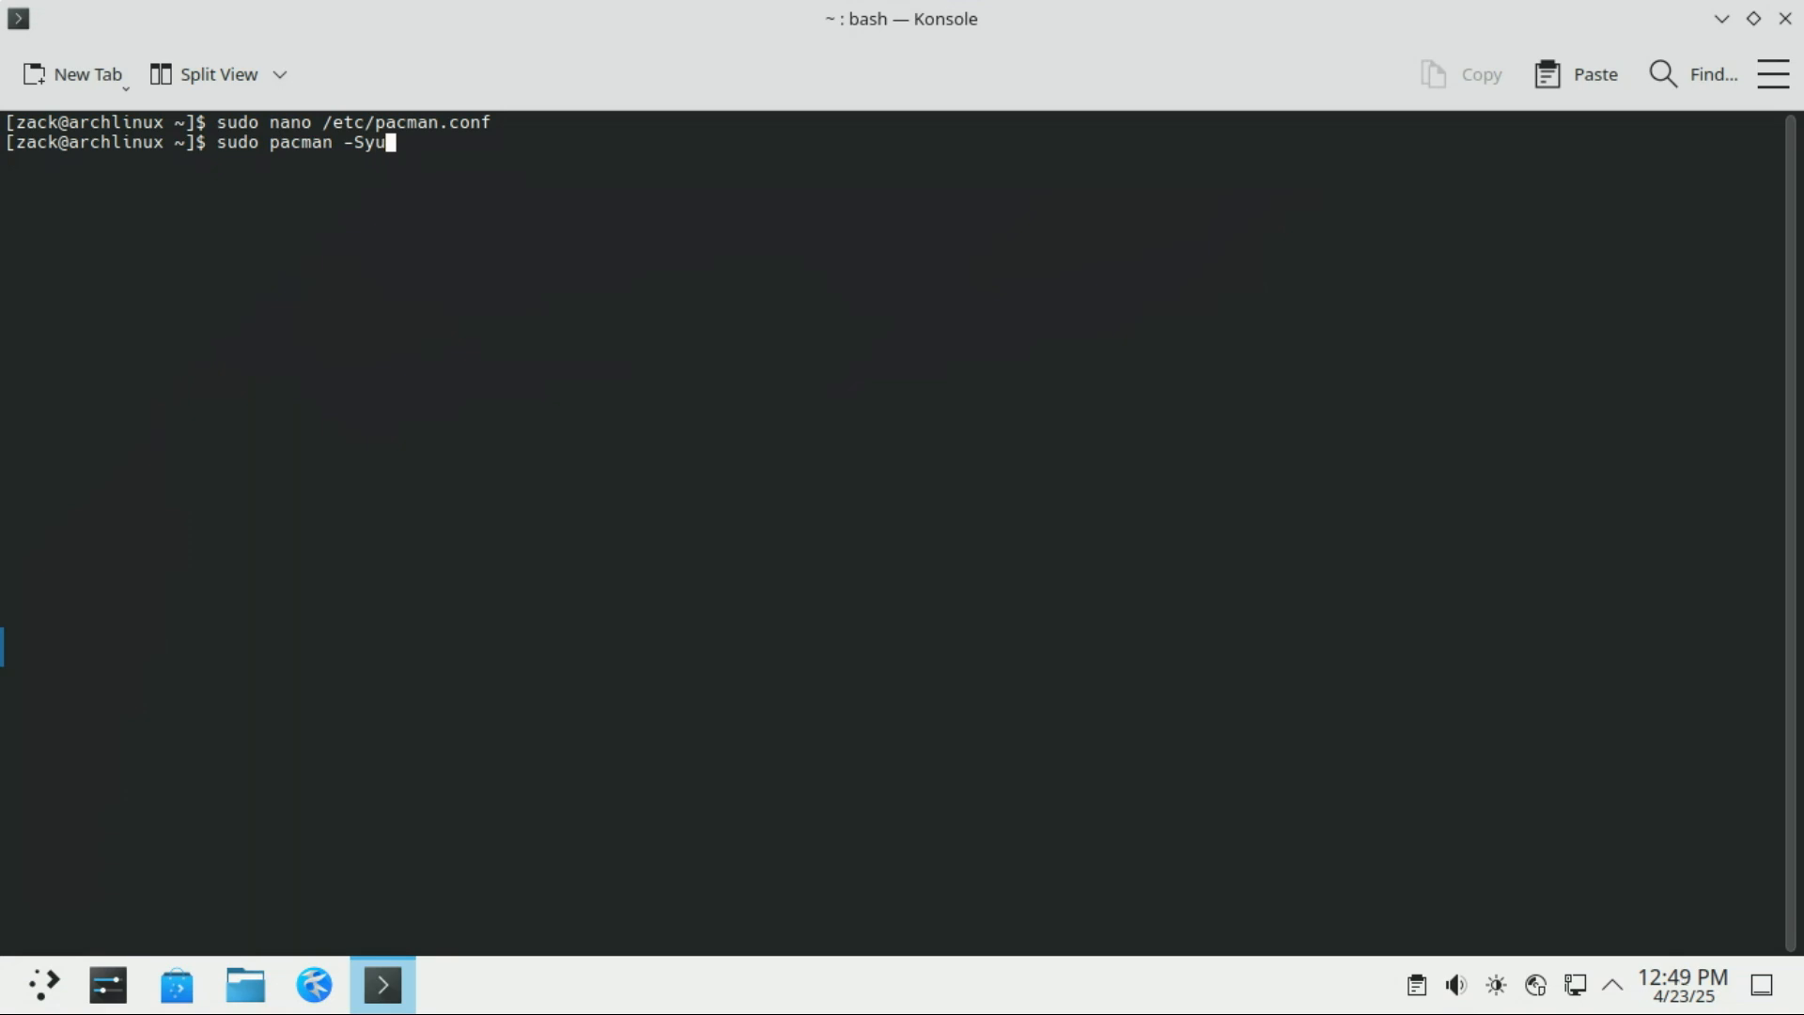
pyautogui.press('Return')
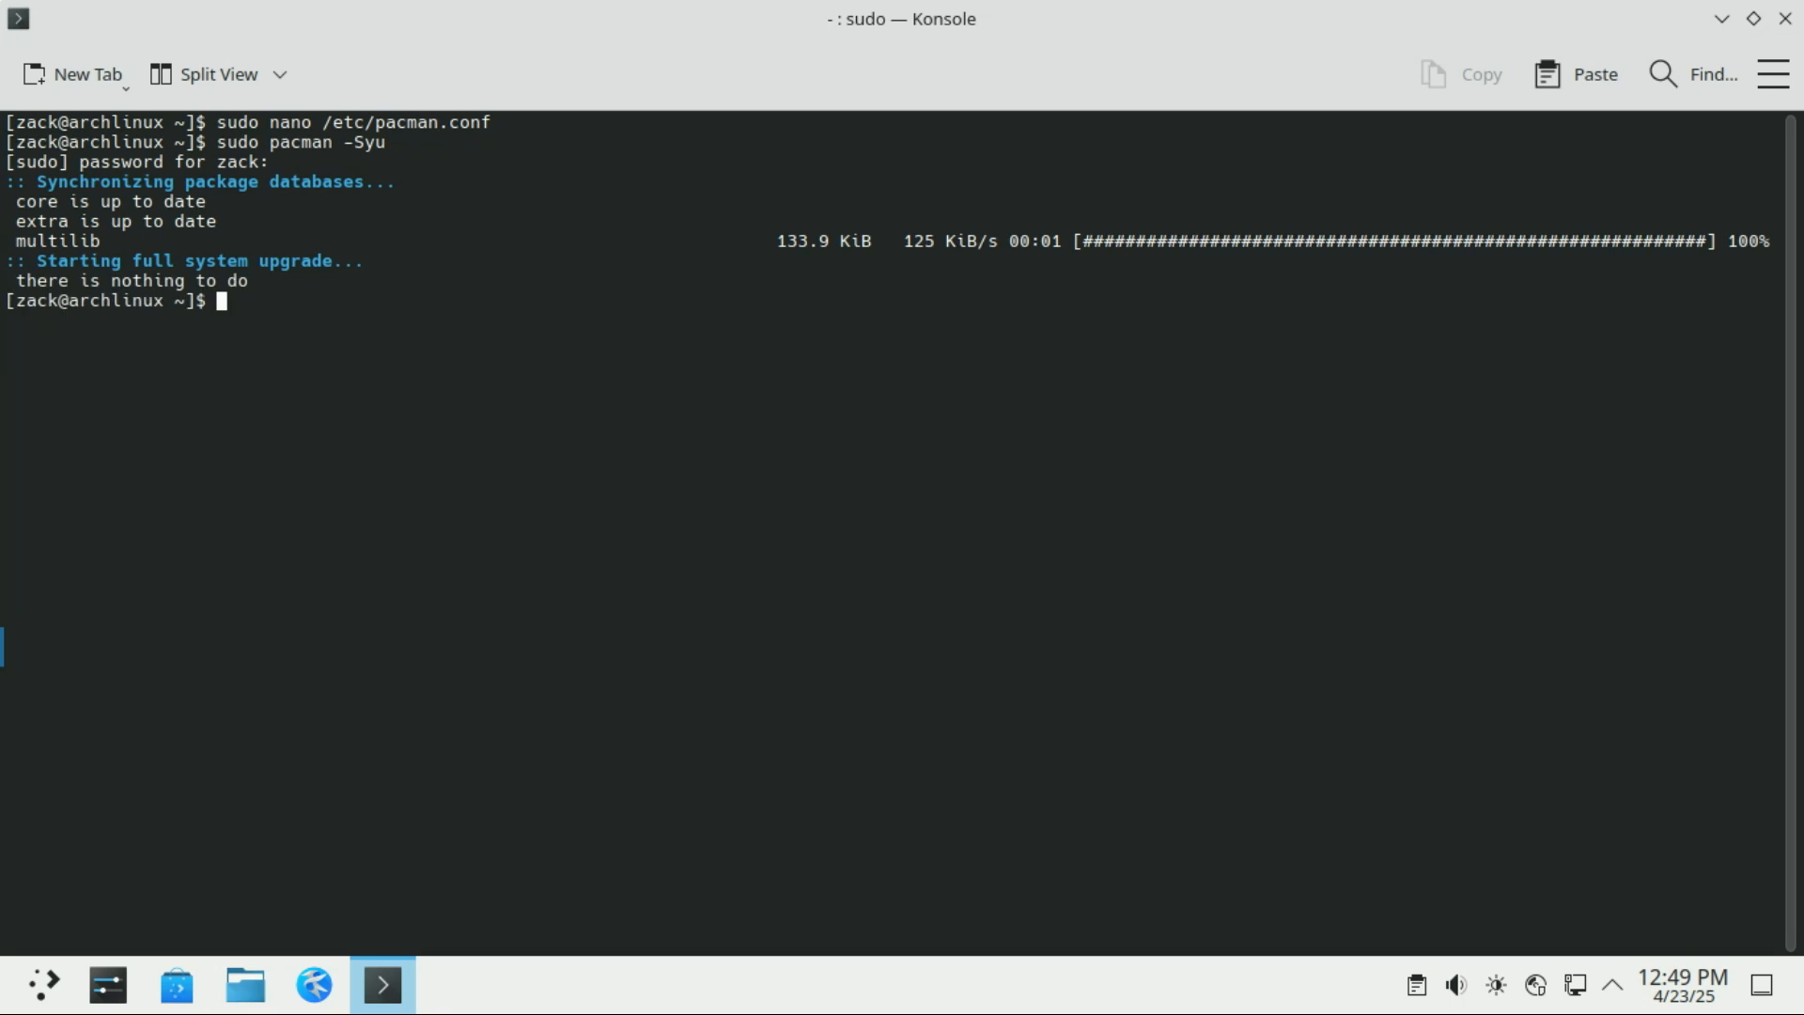
pyautogui.write('lscpu | grep "Vendor ID"')
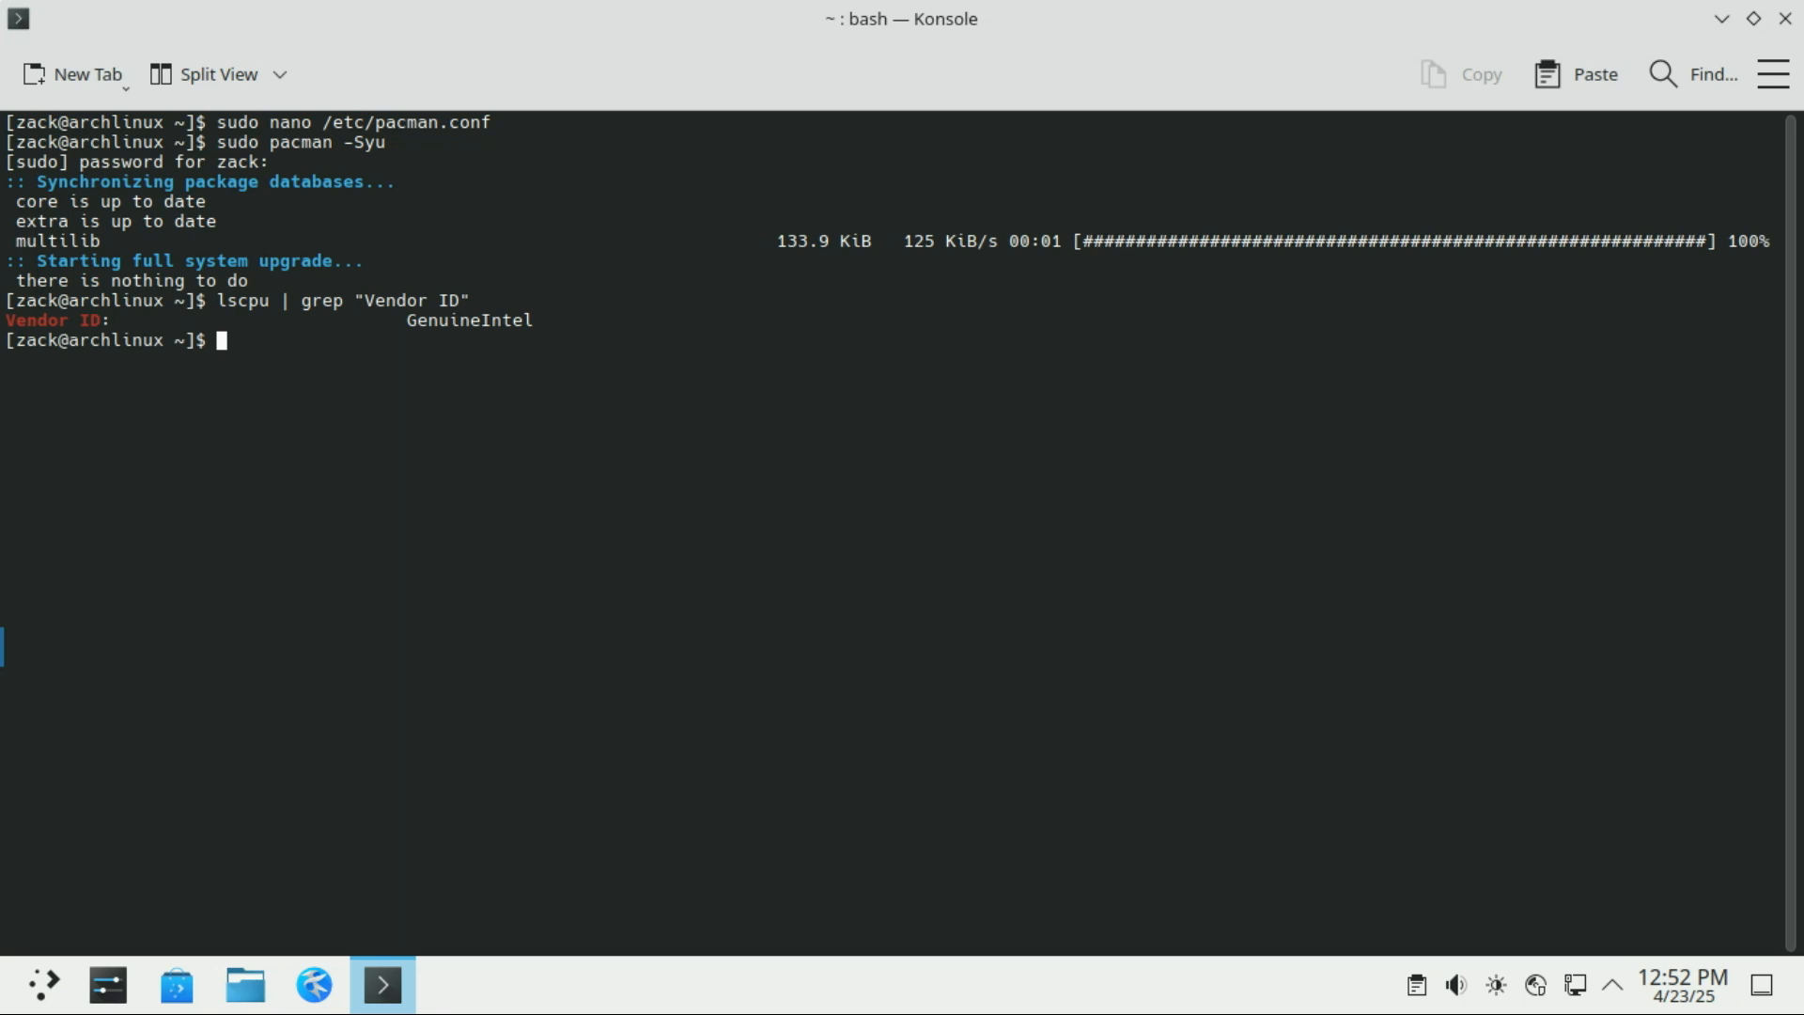
# Install the intel-ucode microcode package, confirming with y, and clear the screen.
pyautogui.write('sudo pacman -S amd-ucode')
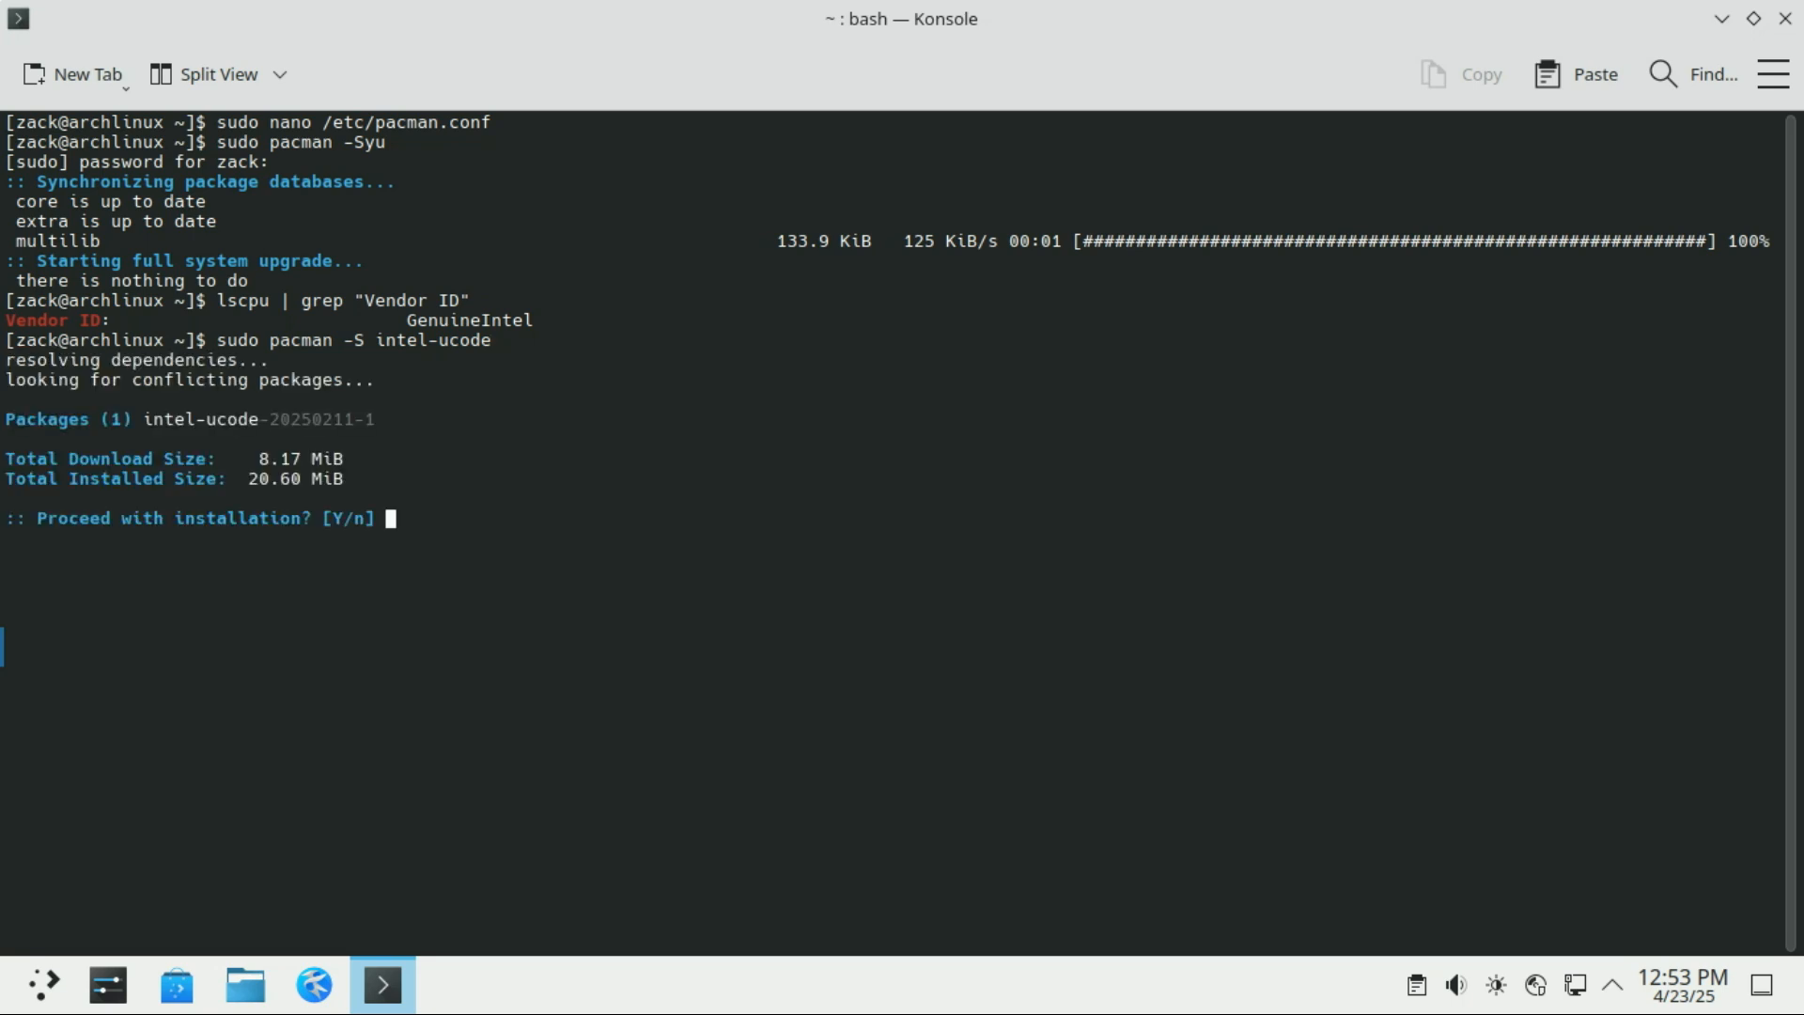
pyautogui.write('y')
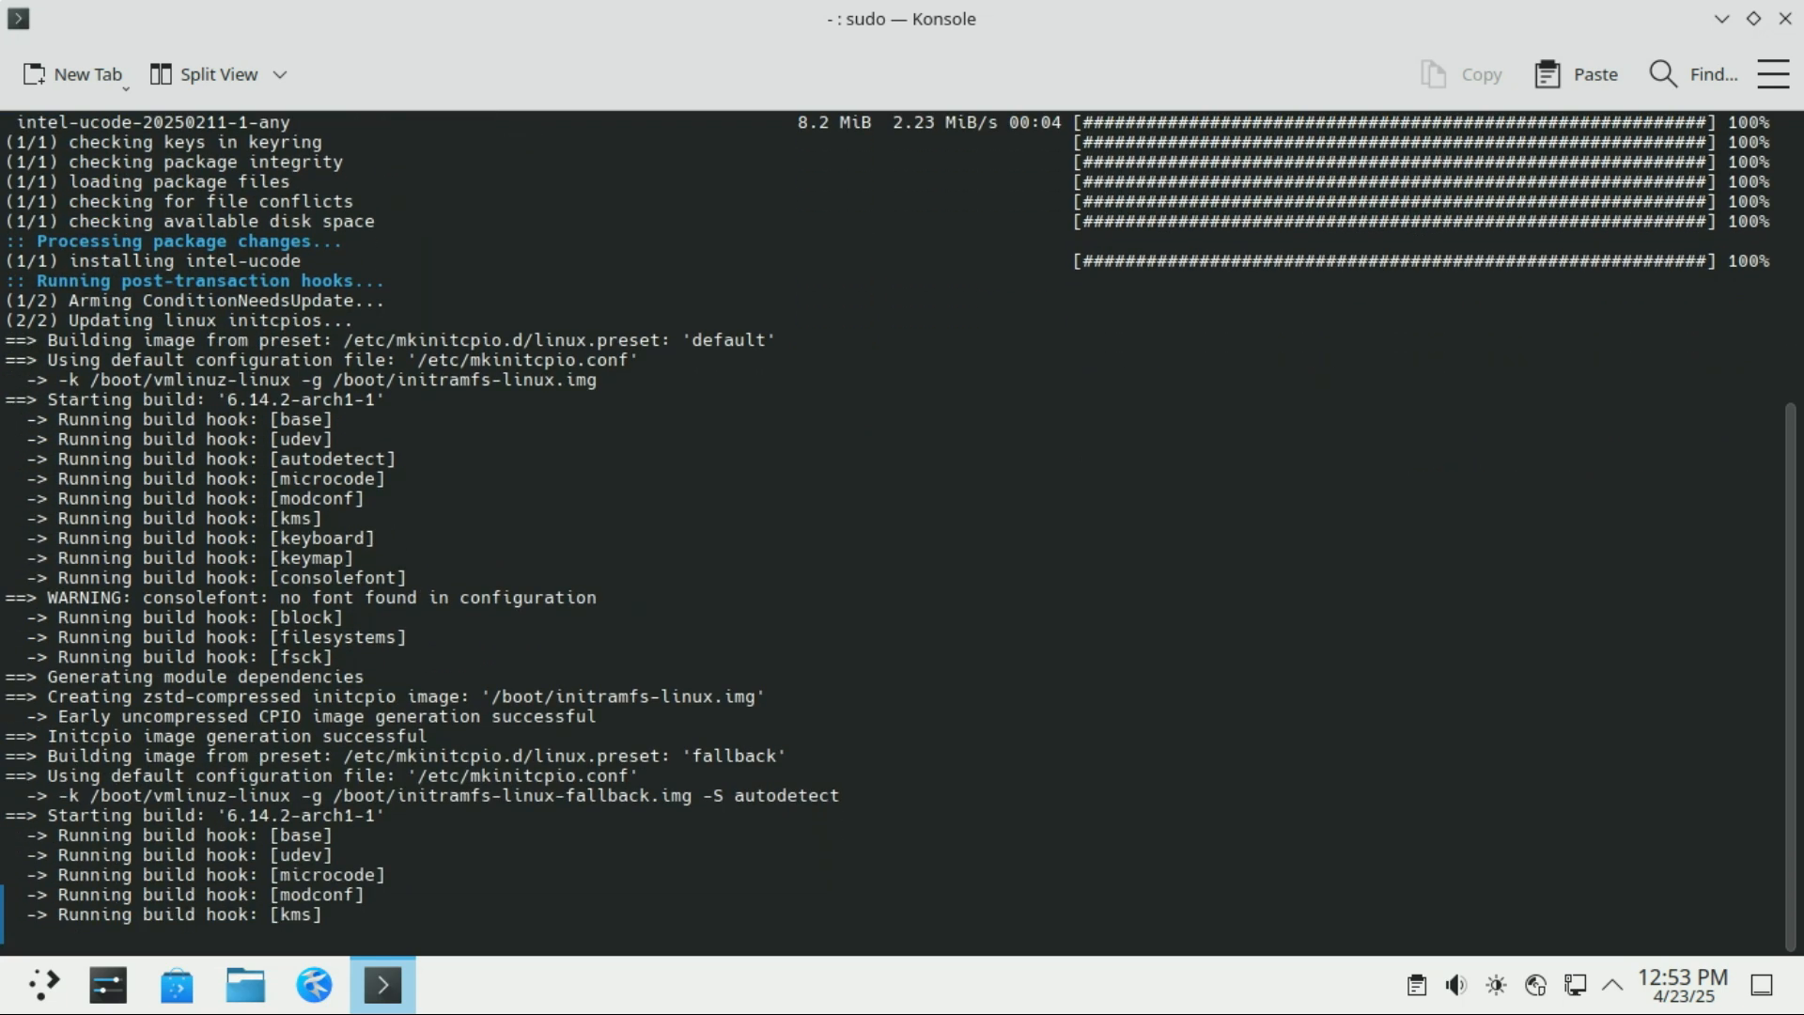
pyautogui.write('ck@archlinux ~]$ c')
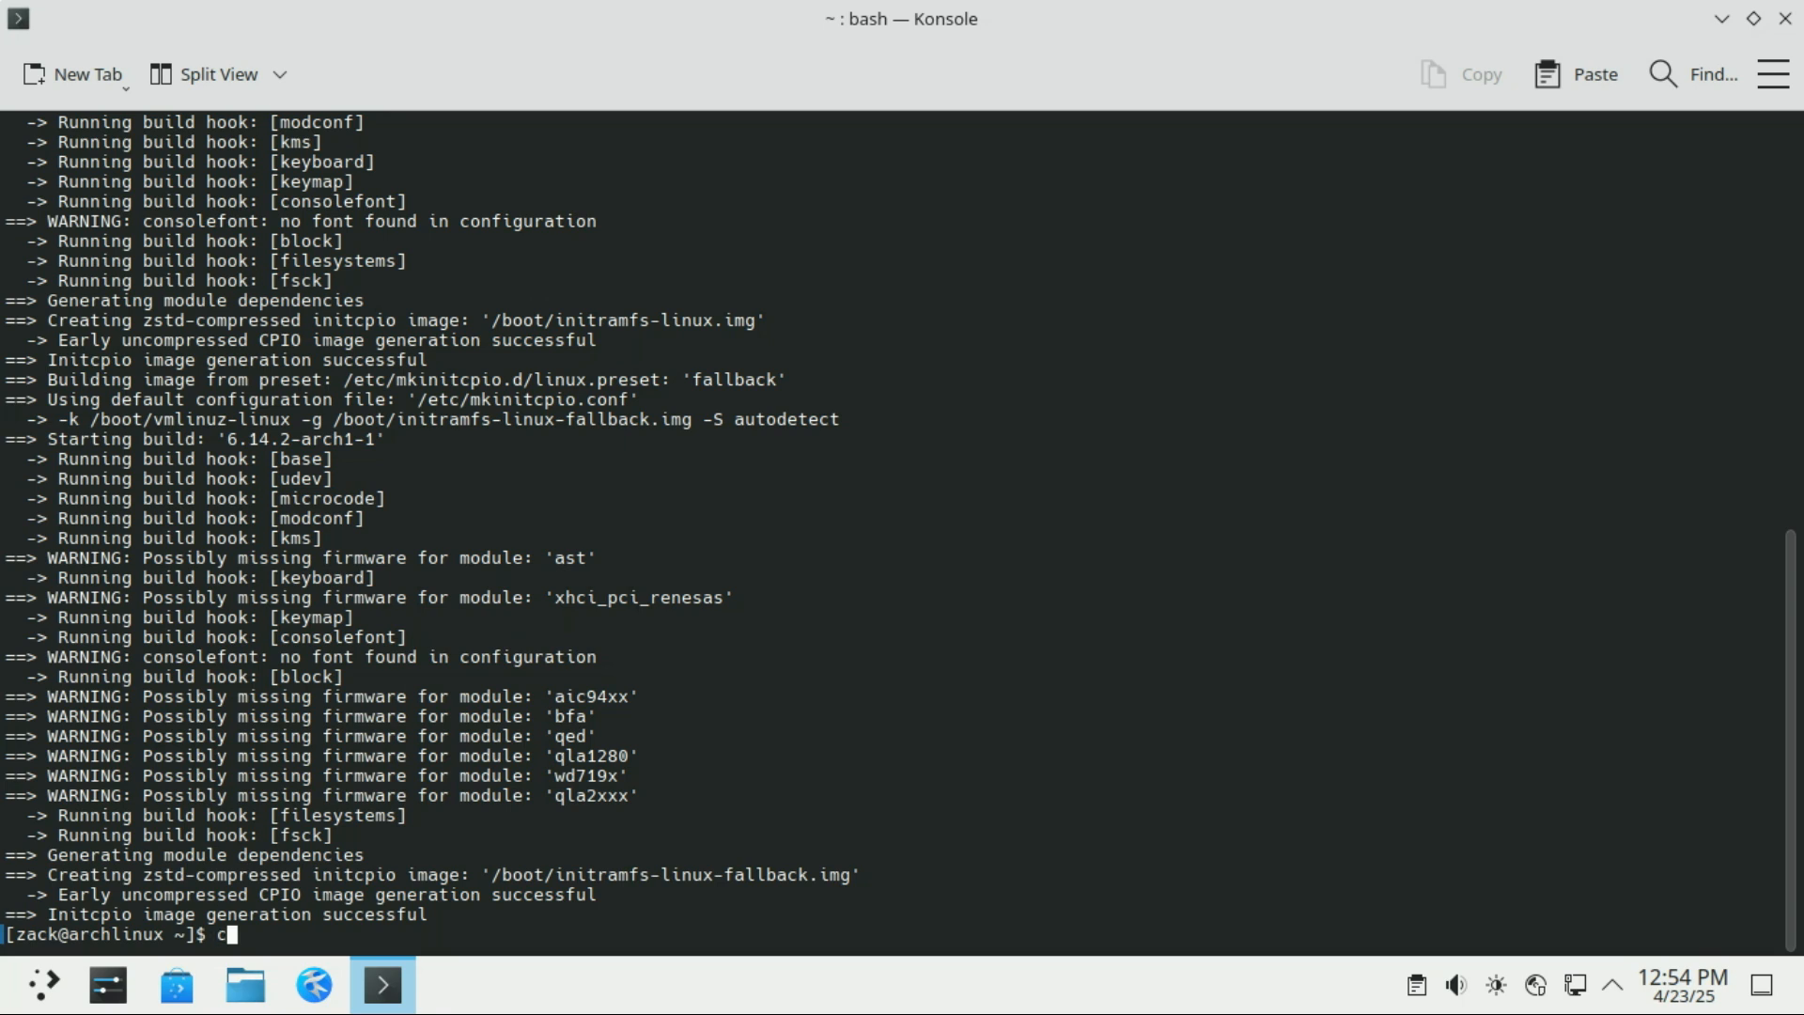
pyautogui.write('lear')
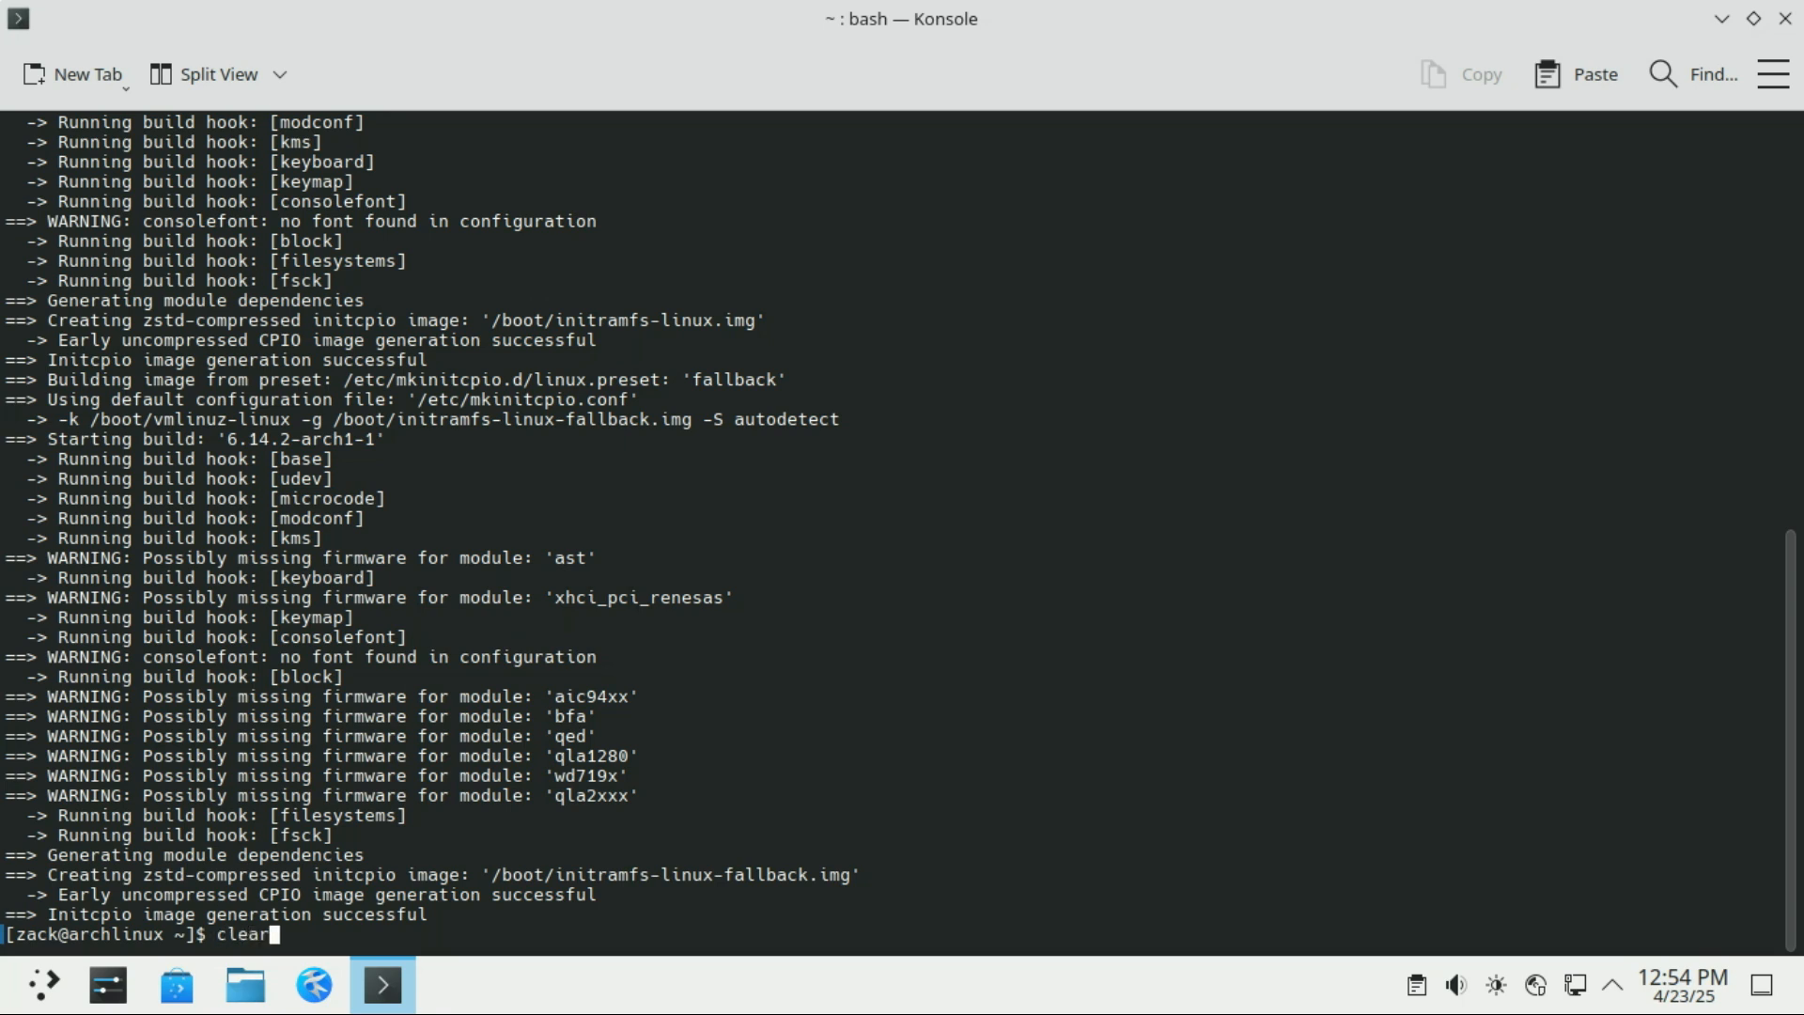
# Regenerate /boot/grub/grub.cfg with grub-mkconfig and grep it for ucode.
pyautogui.write('sudo grub-mkconfig -o /boot/grub/grub.cfg')
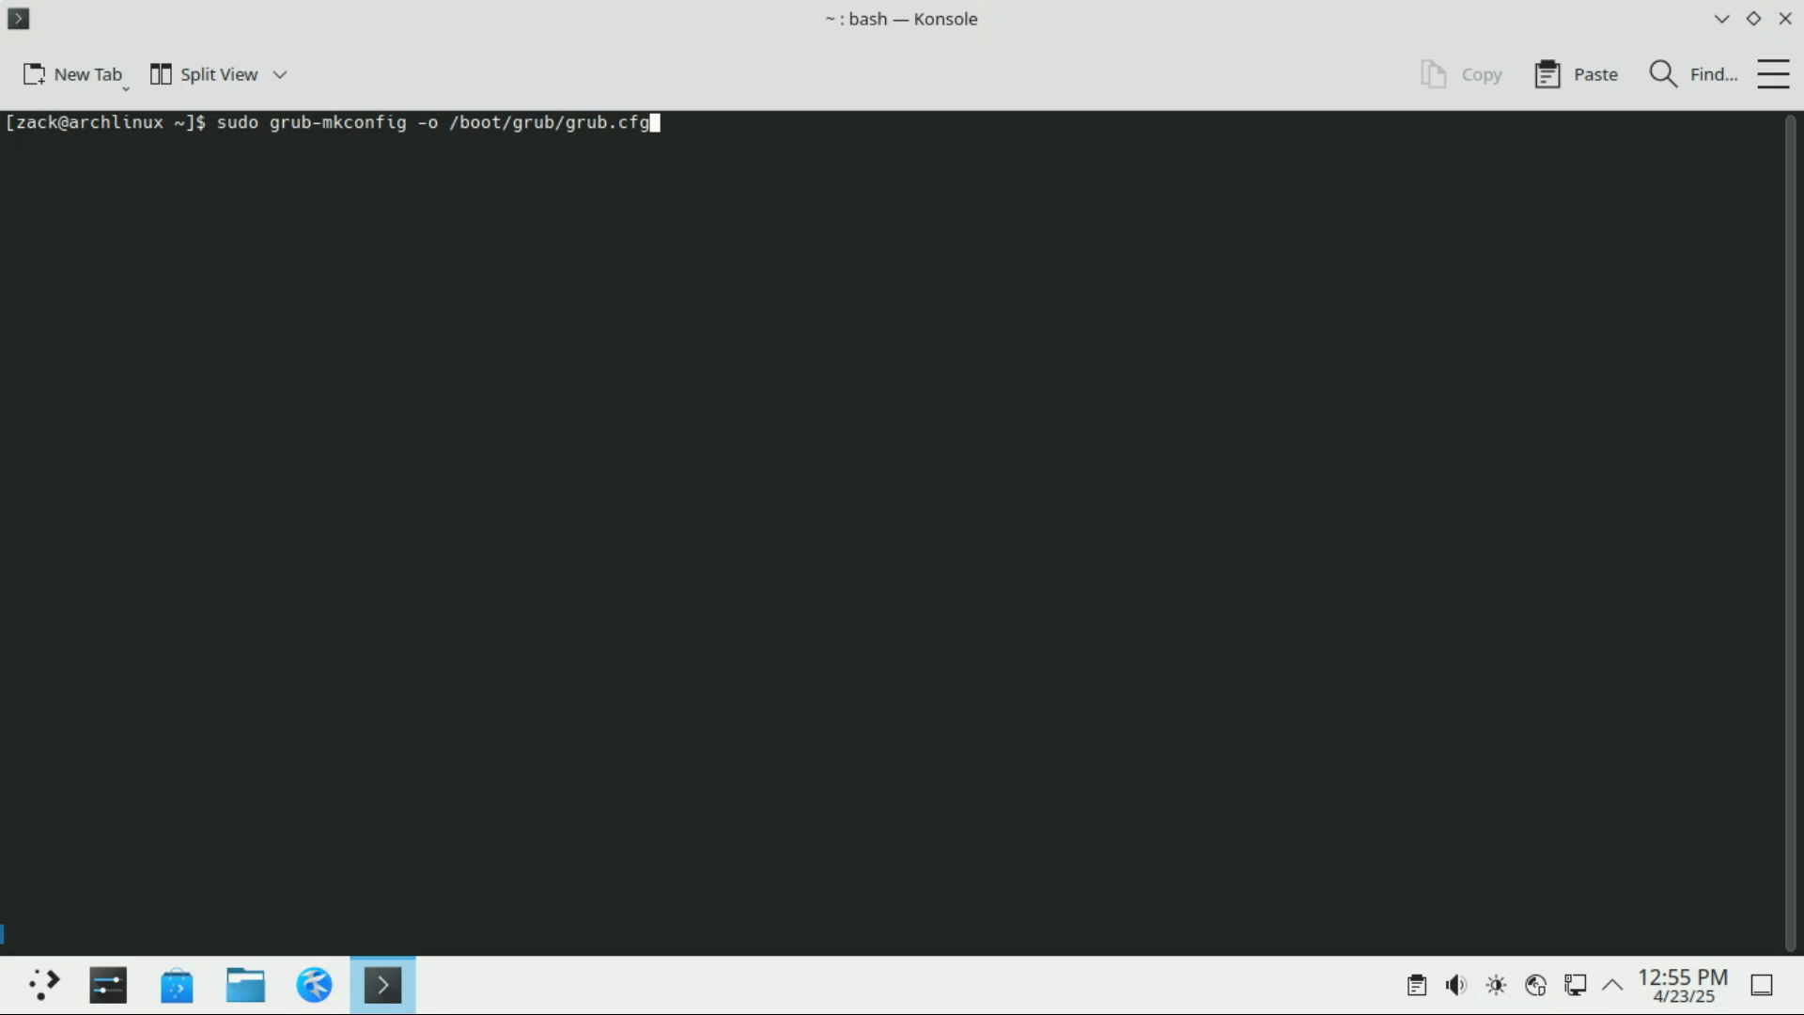
pyautogui.press('Return')
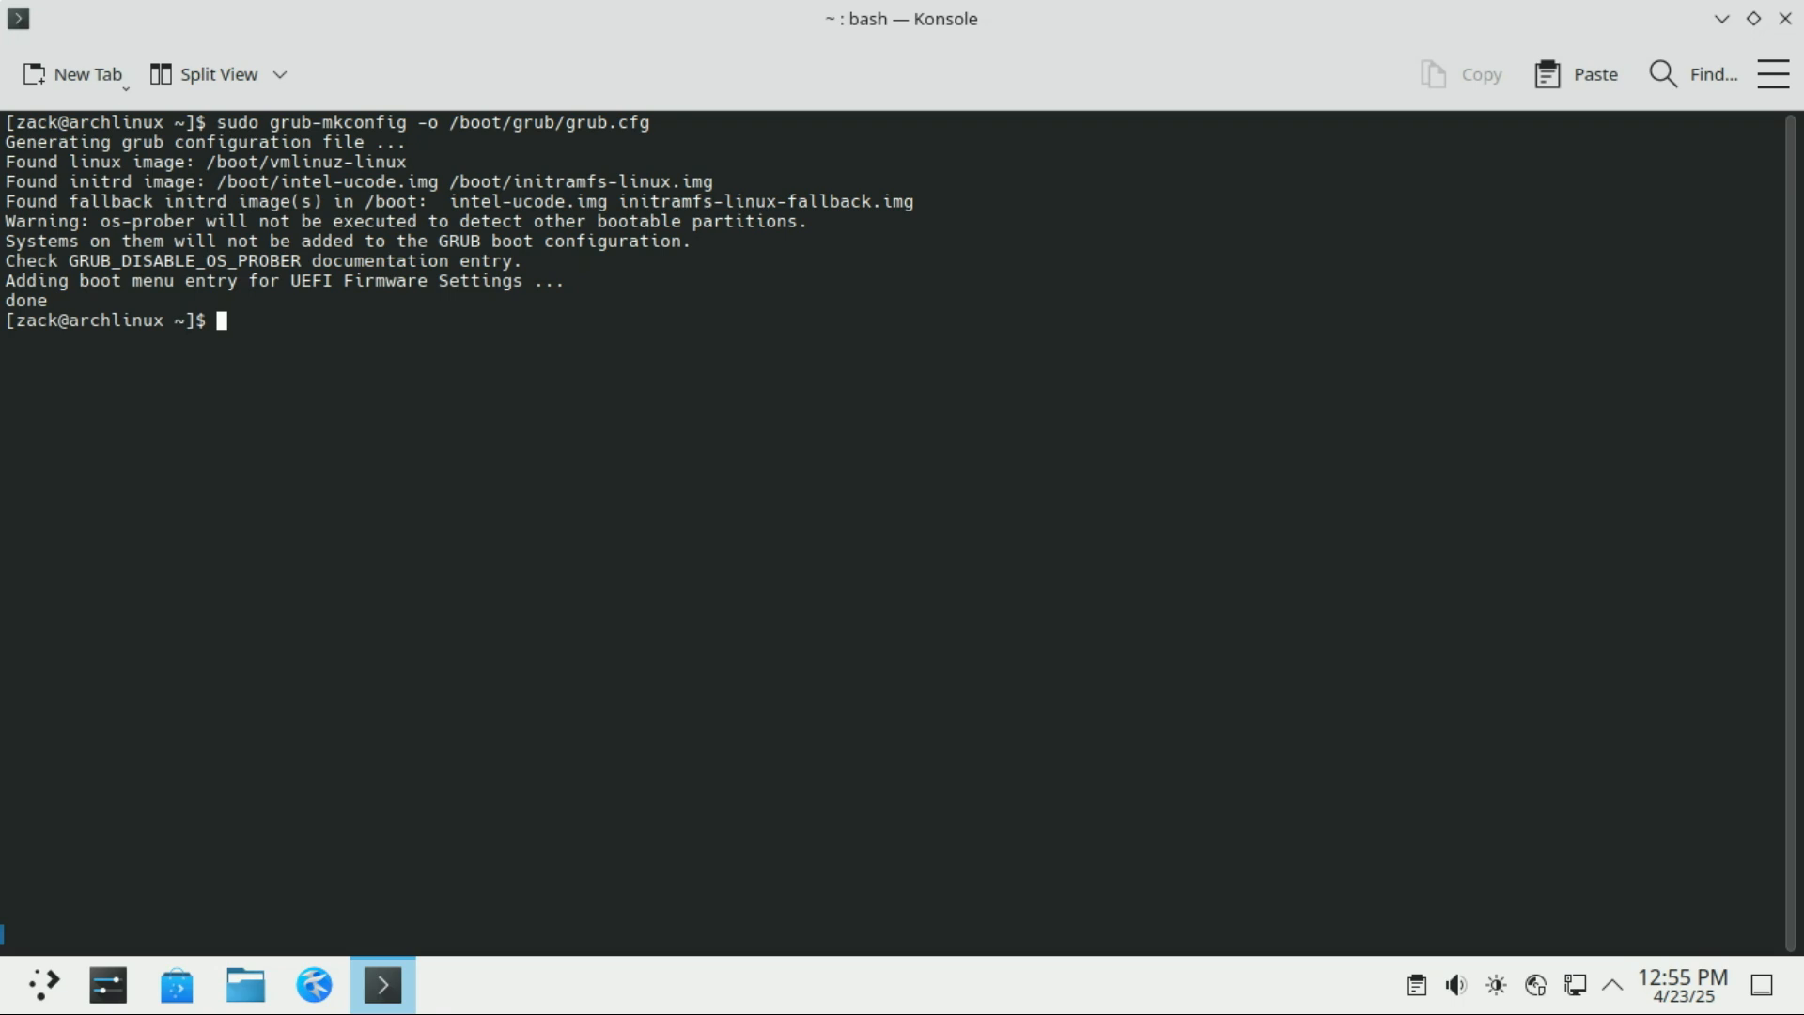
pyautogui.write('sudo cat /boot/grub/grub.cfg | grep ucode')
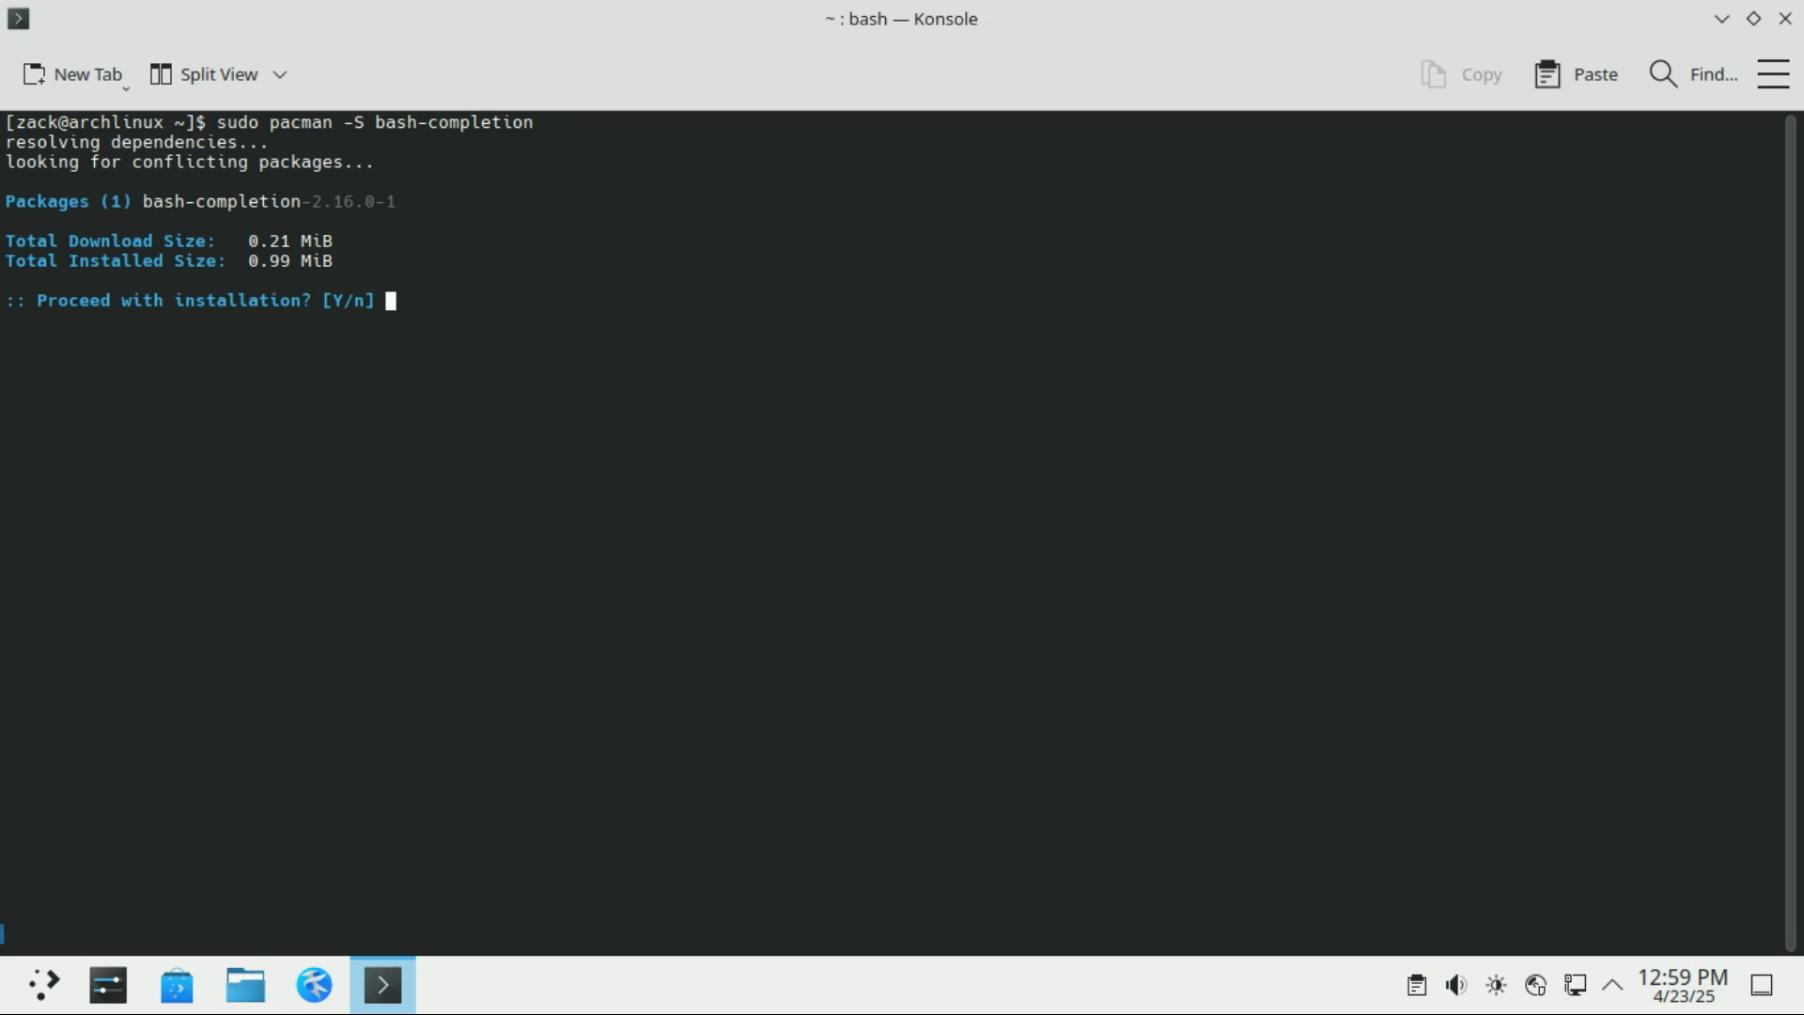
# Confirm the bash-completion install with y and open ~/.bashrc in nano.
pyautogui.write('y')
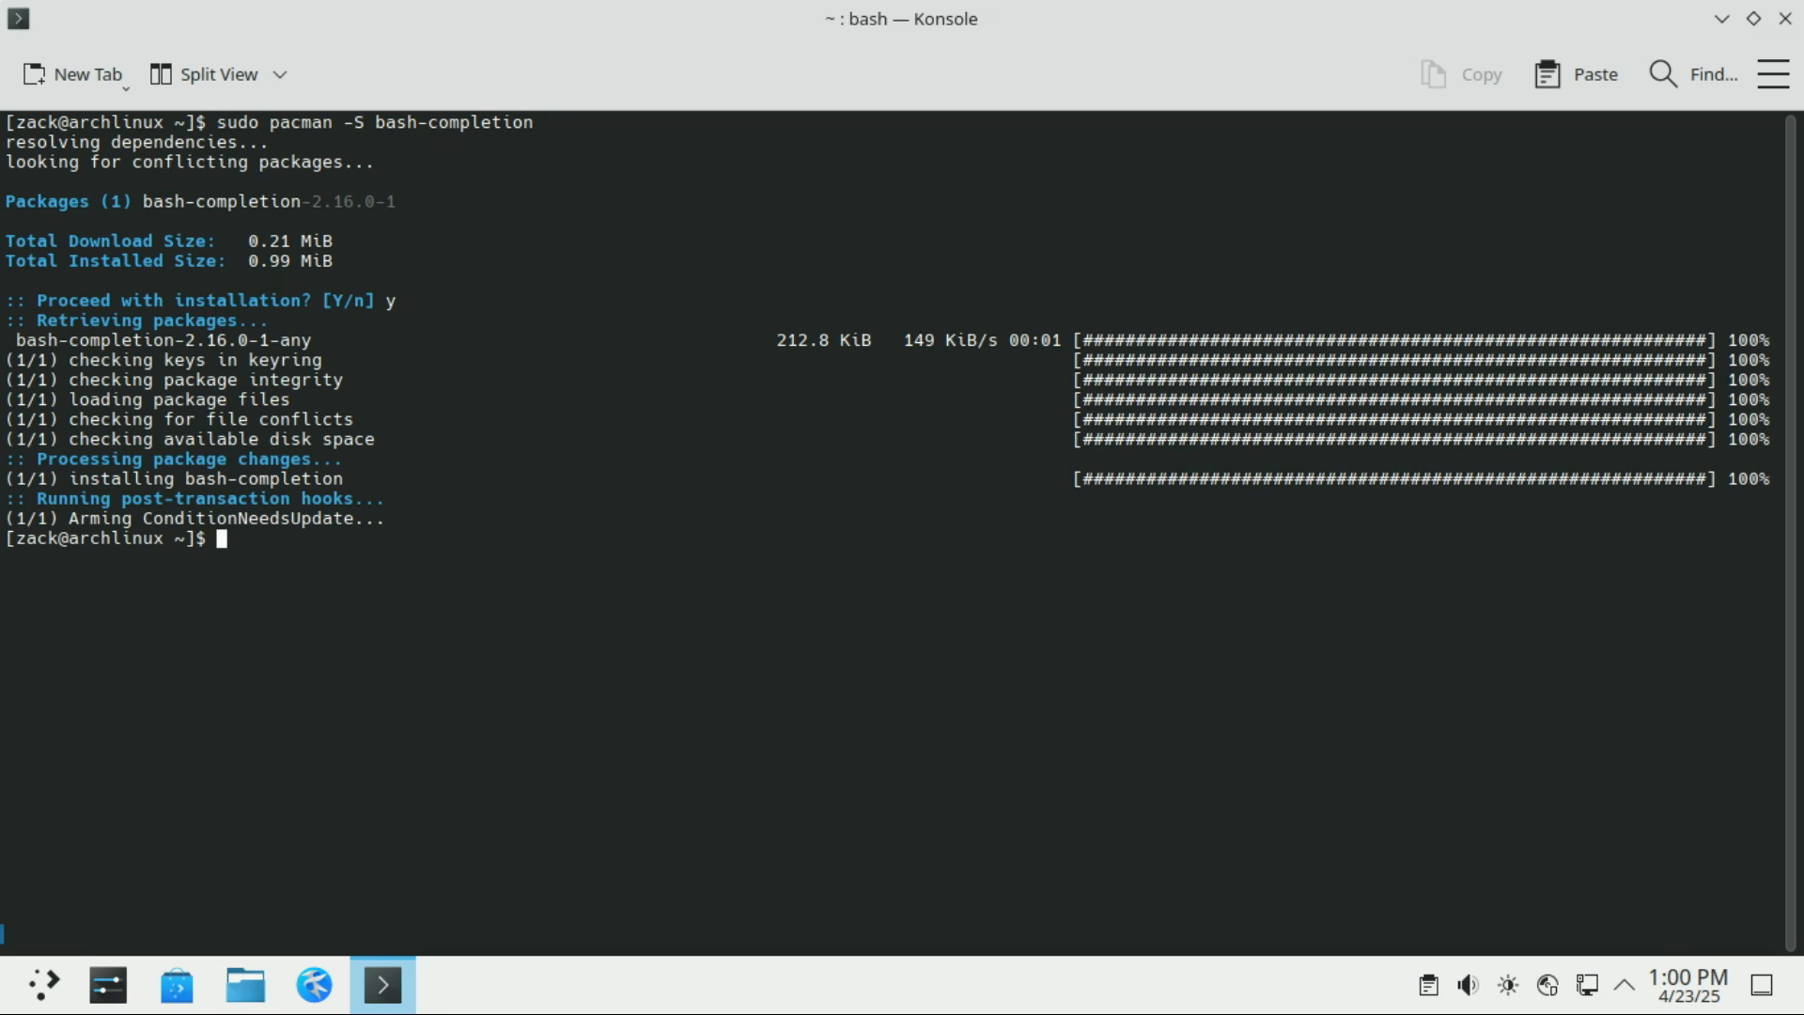
pyautogui.write('nano ~/.bashrc')
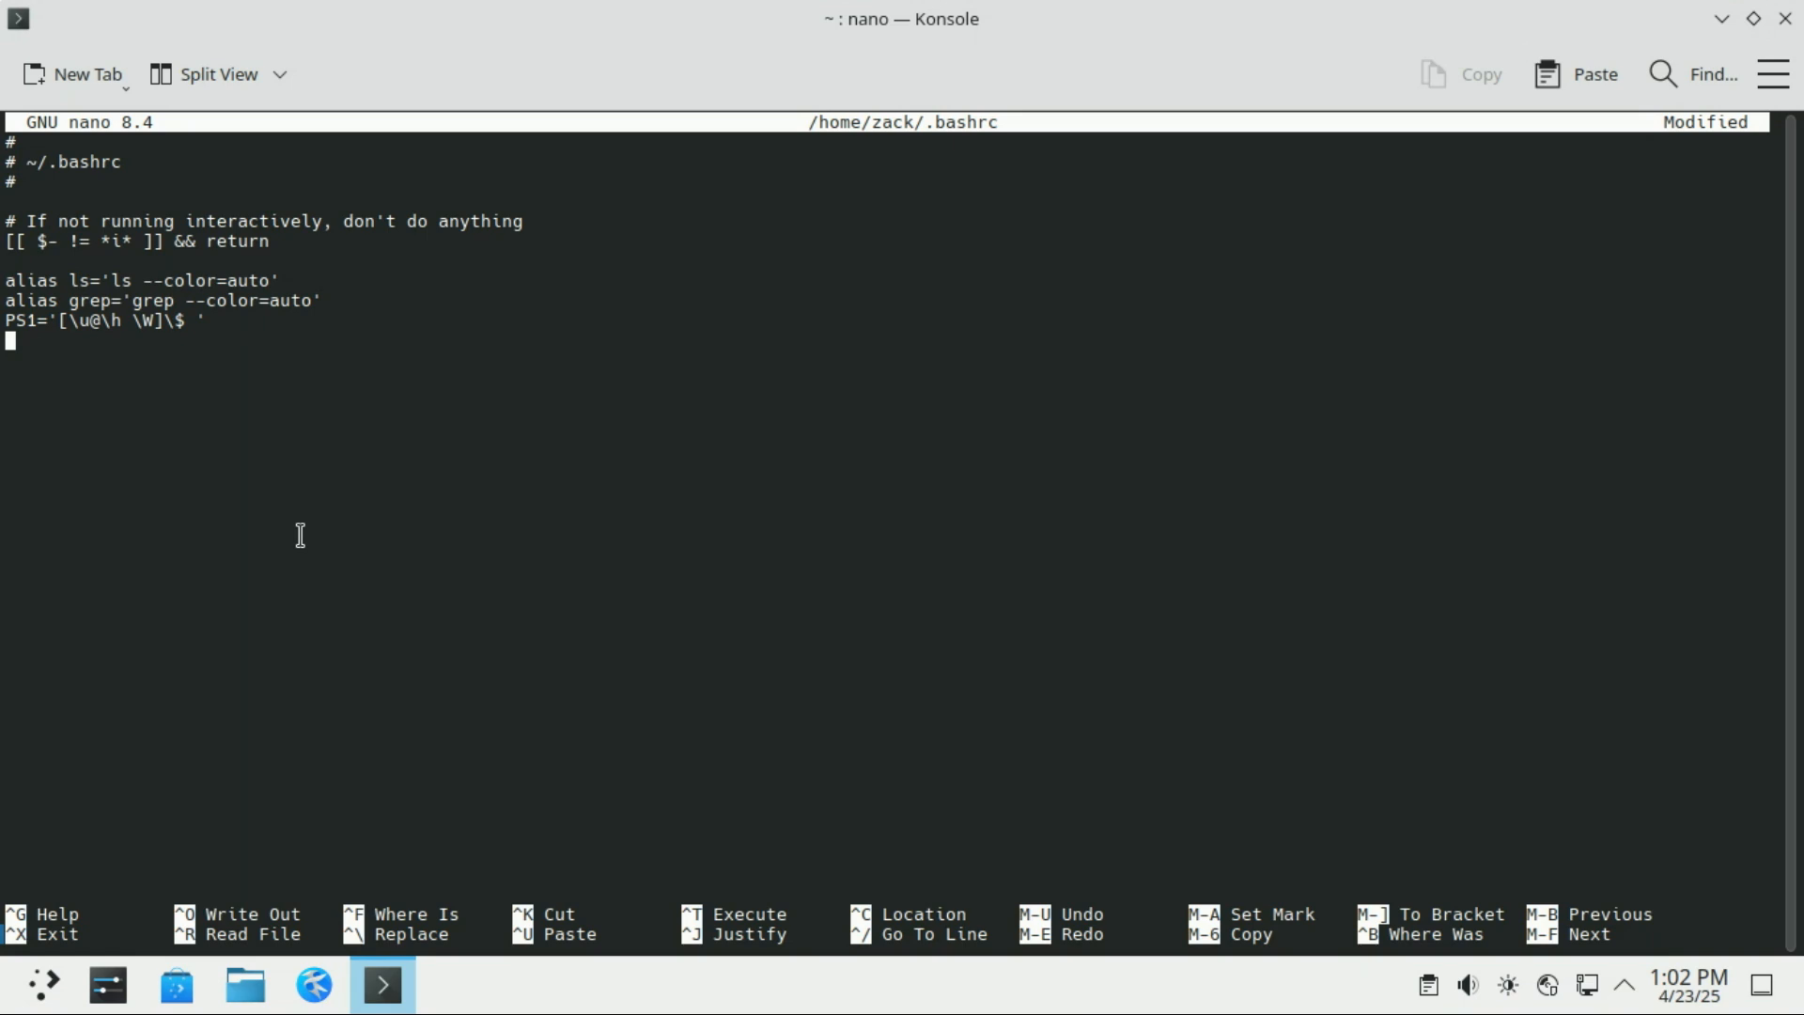
pyautogui.moveTo(240, 429)
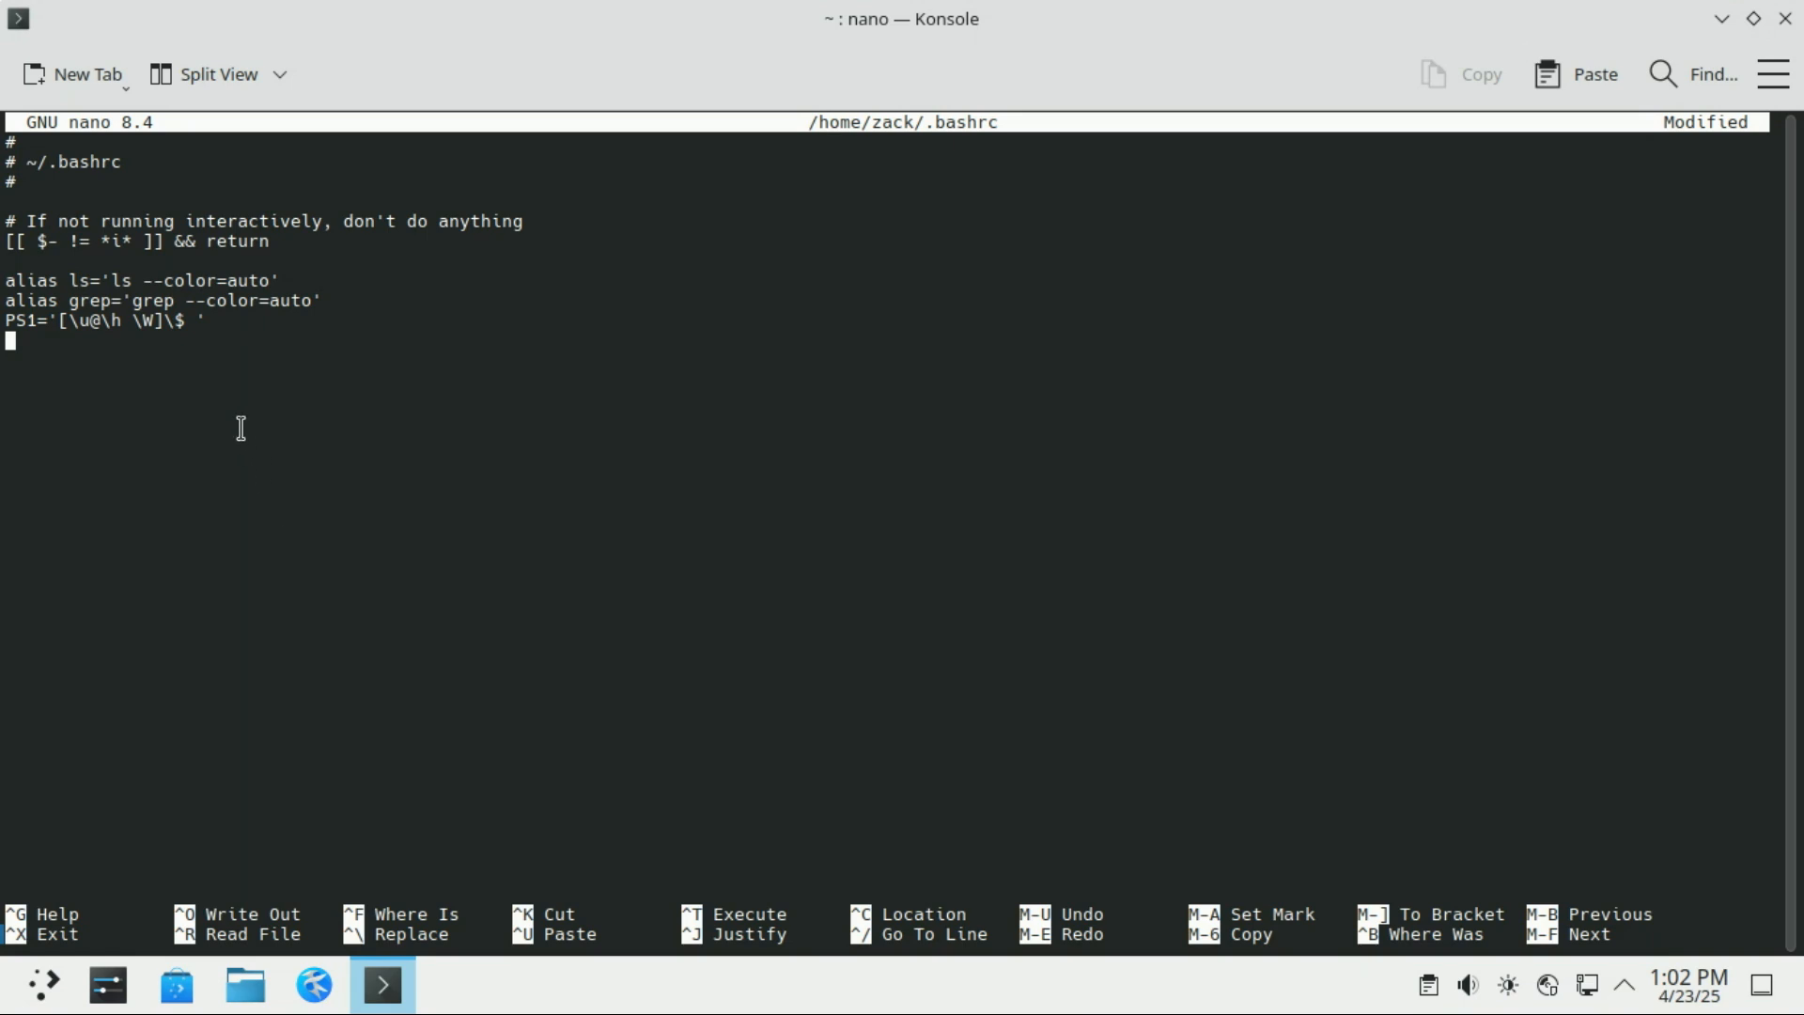
# Paste 'complete -cf sudo' into ~/.bashrc and save the file.
pyautogui.rightClick(241, 429)
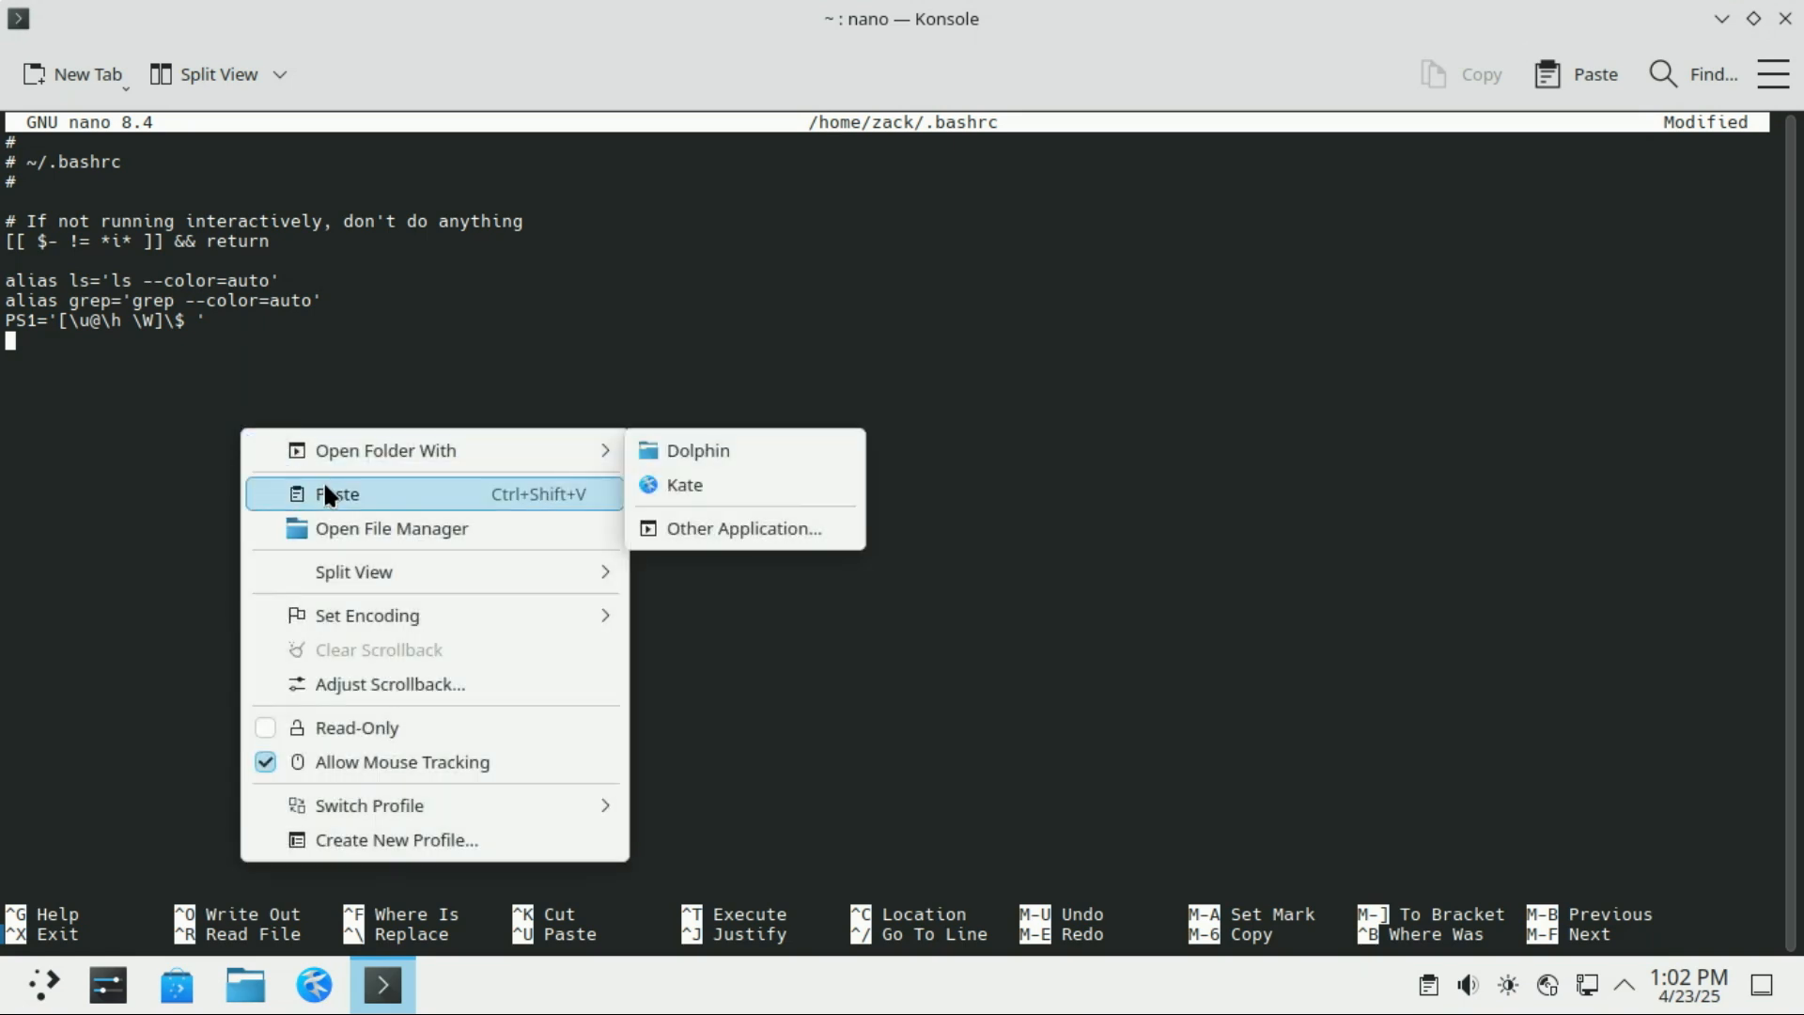
pyautogui.click(335, 494)
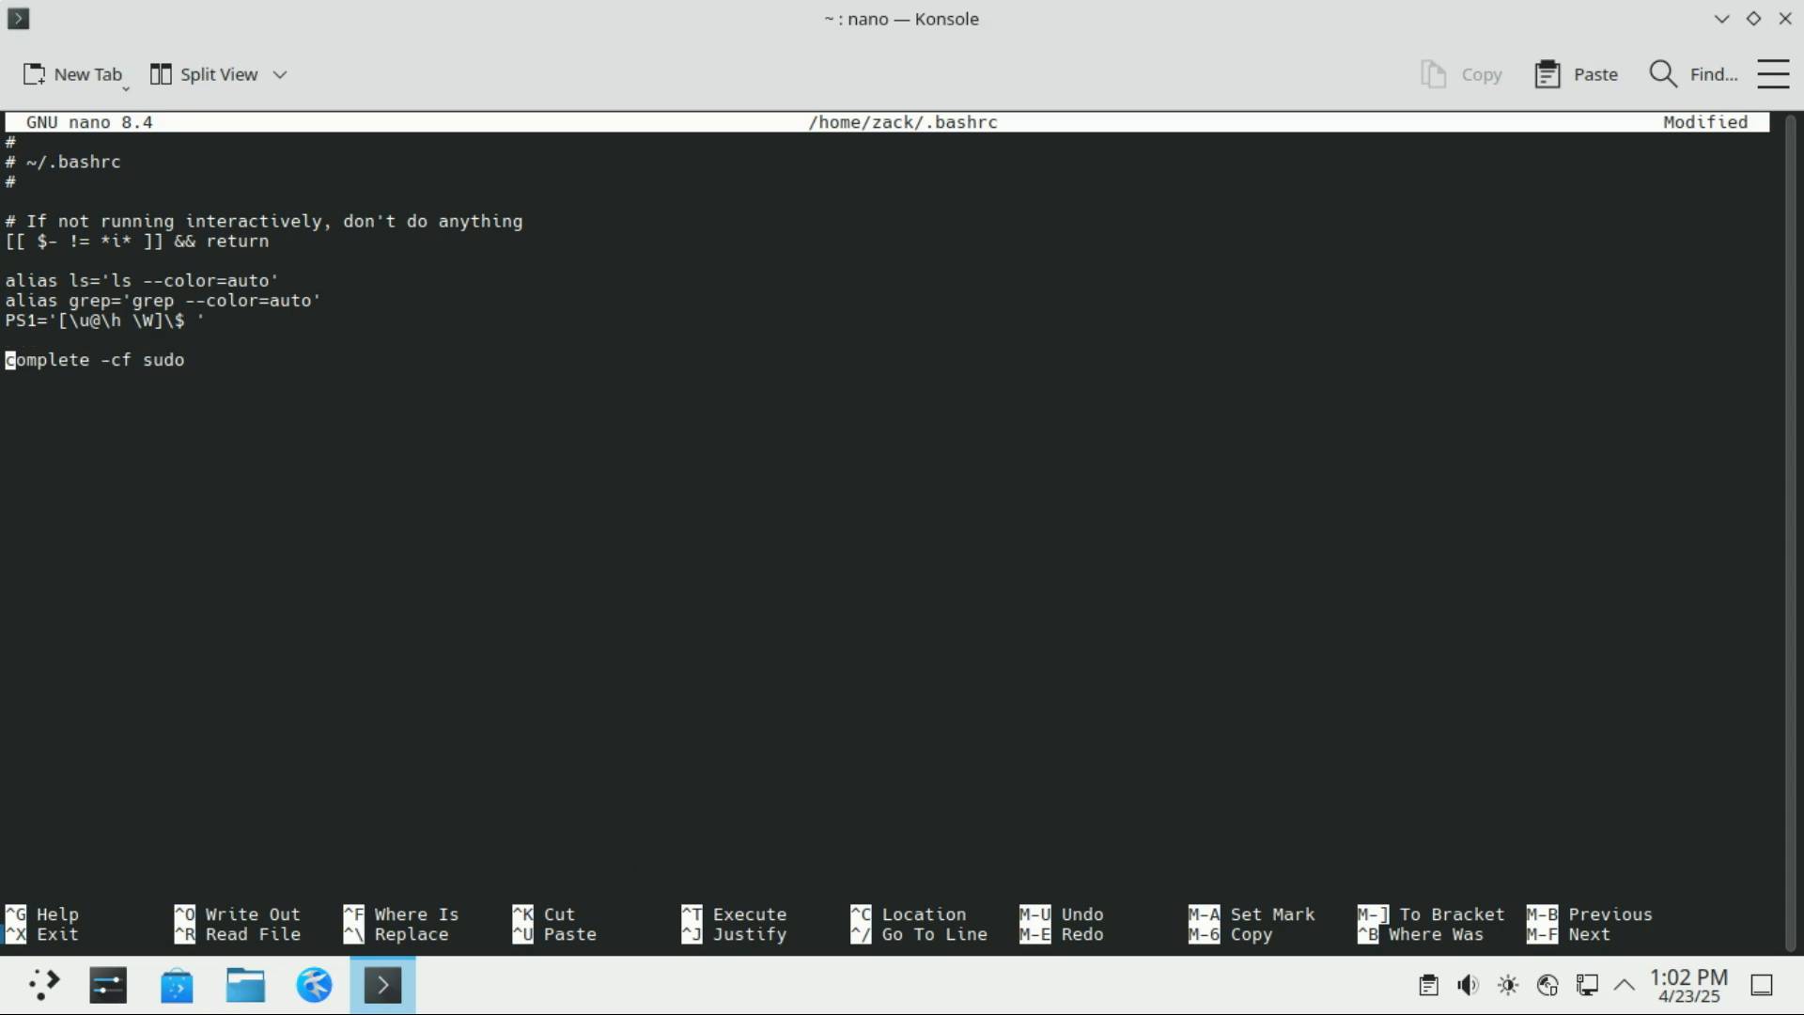
pyautogui.press('ctrl+x')
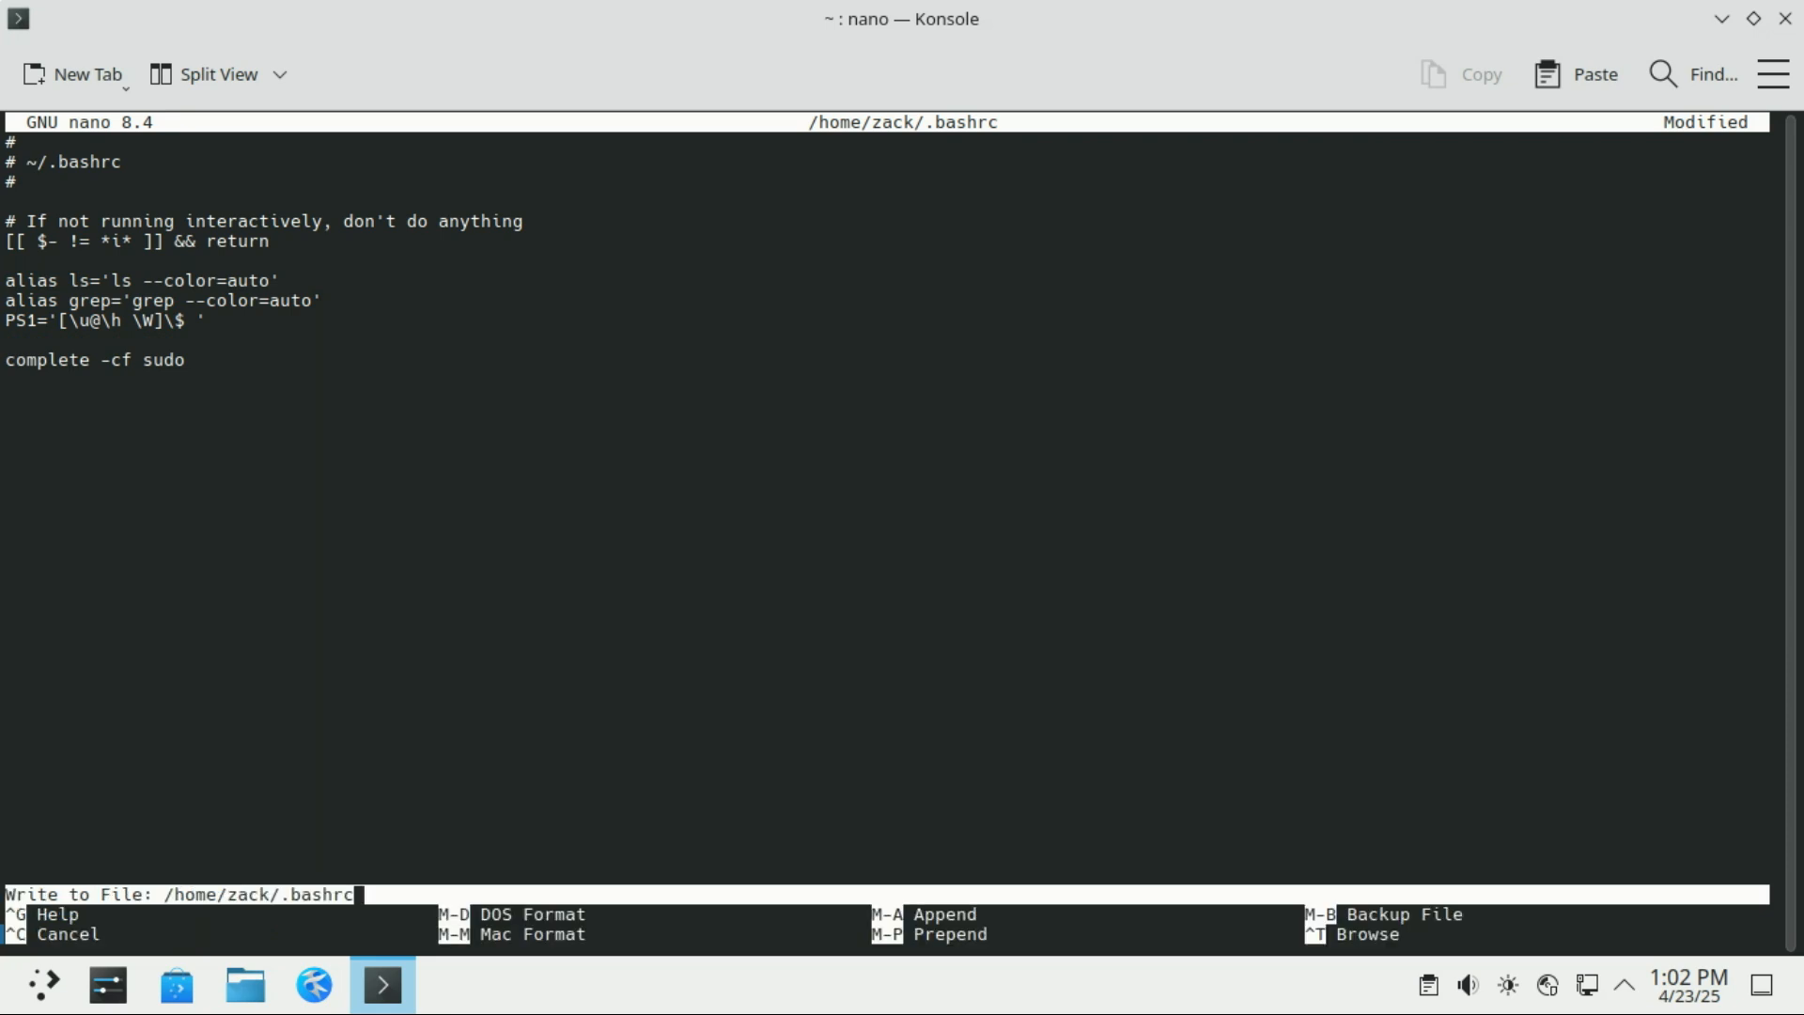
pyautogui.press('Enter')
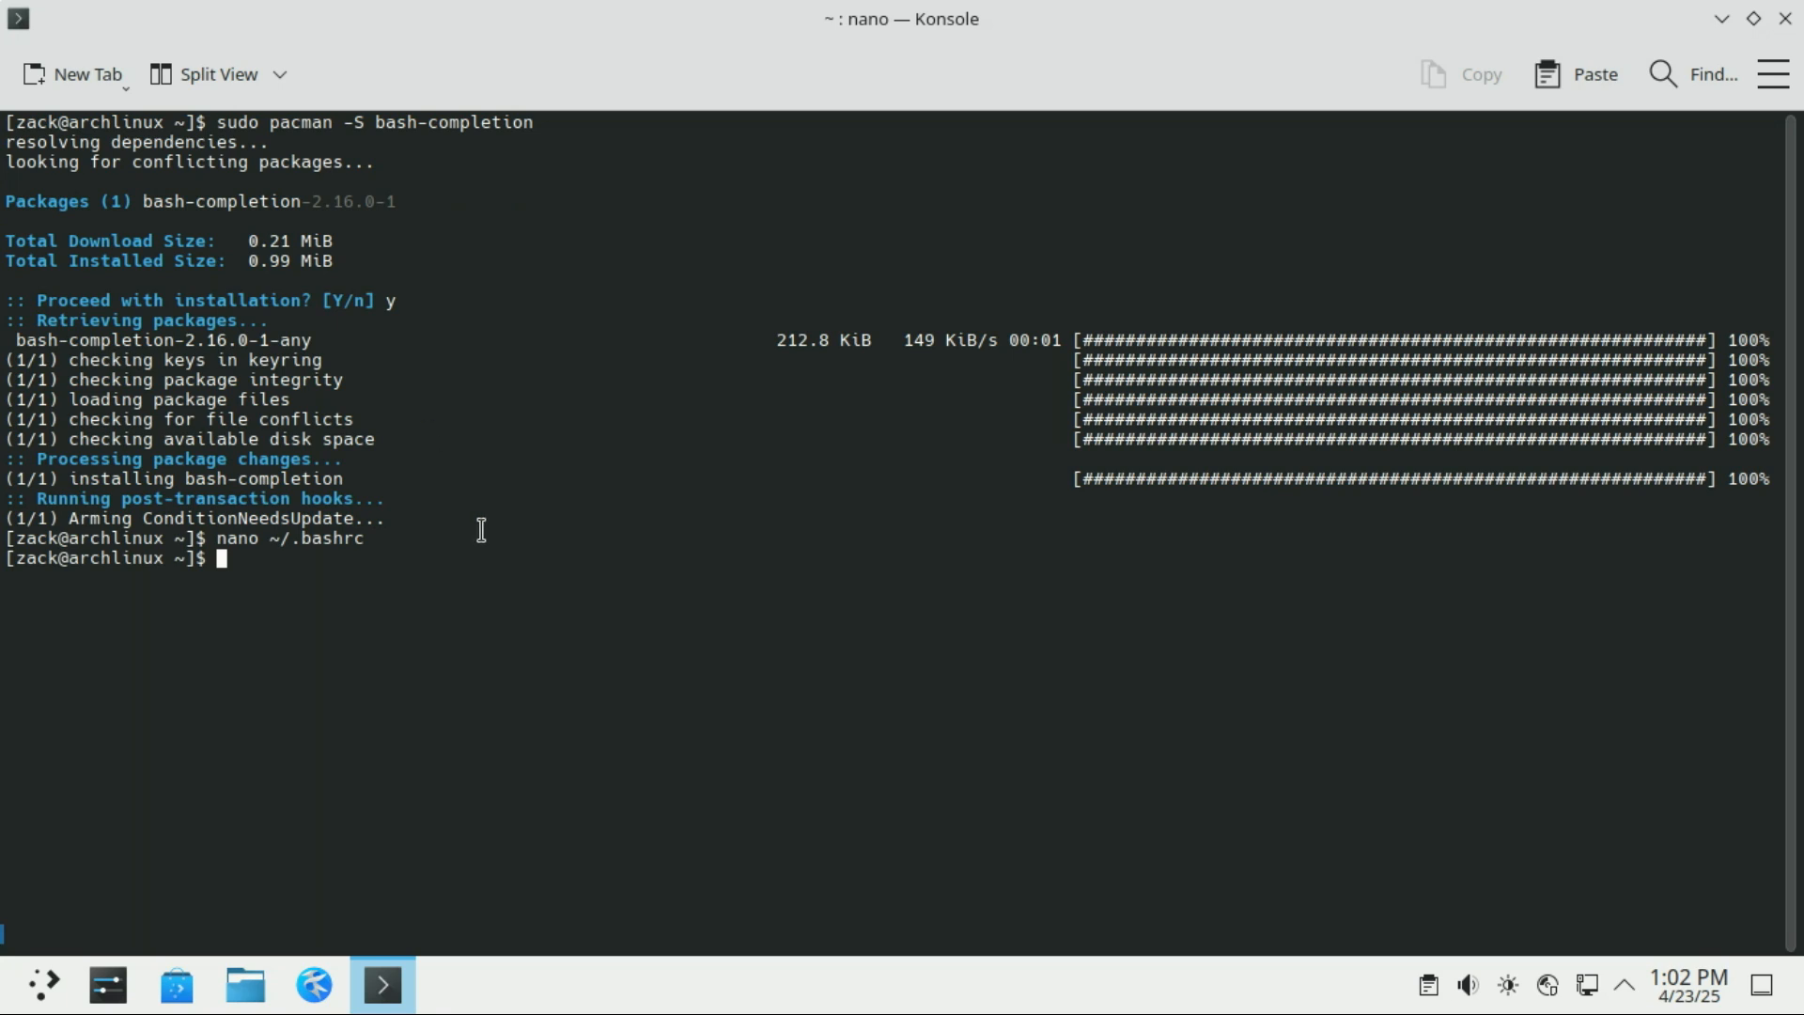
# Source ~/.bashrc, clear the screen, and test Tab completion after typing 'sudo pac'.
pyautogui.write('source ~/.bashrc')
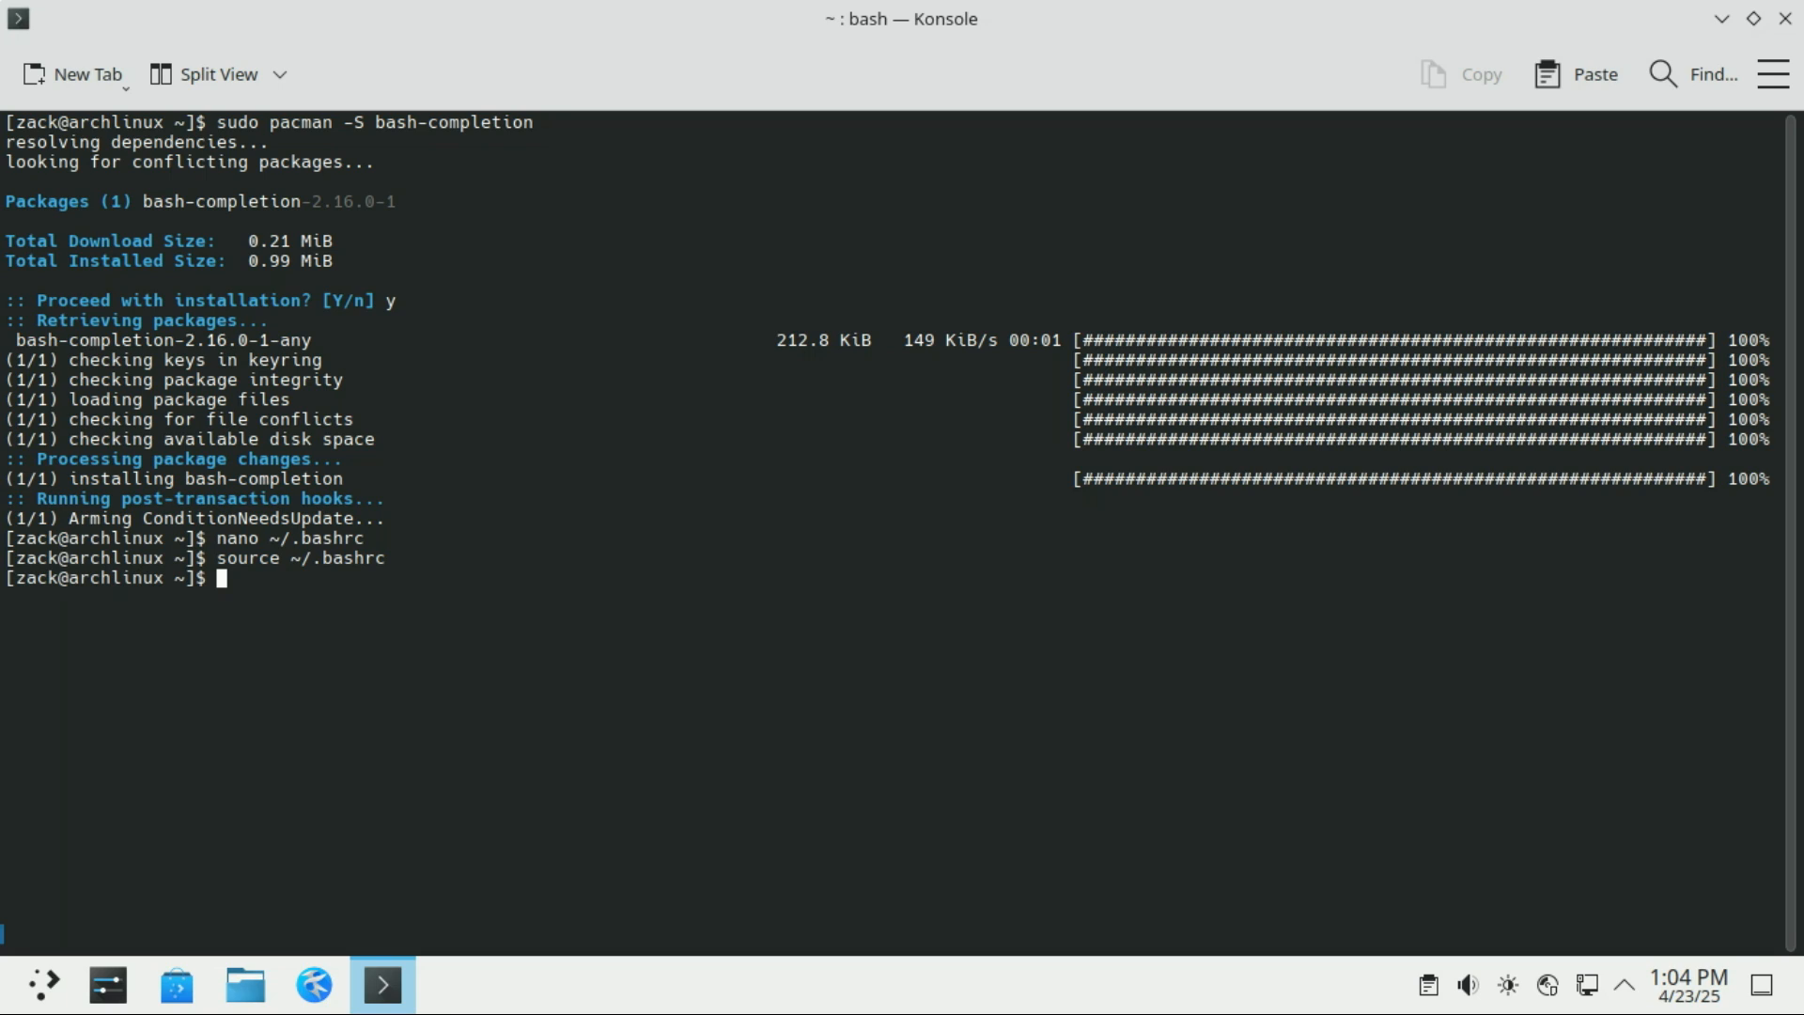
pyautogui.write('clear')
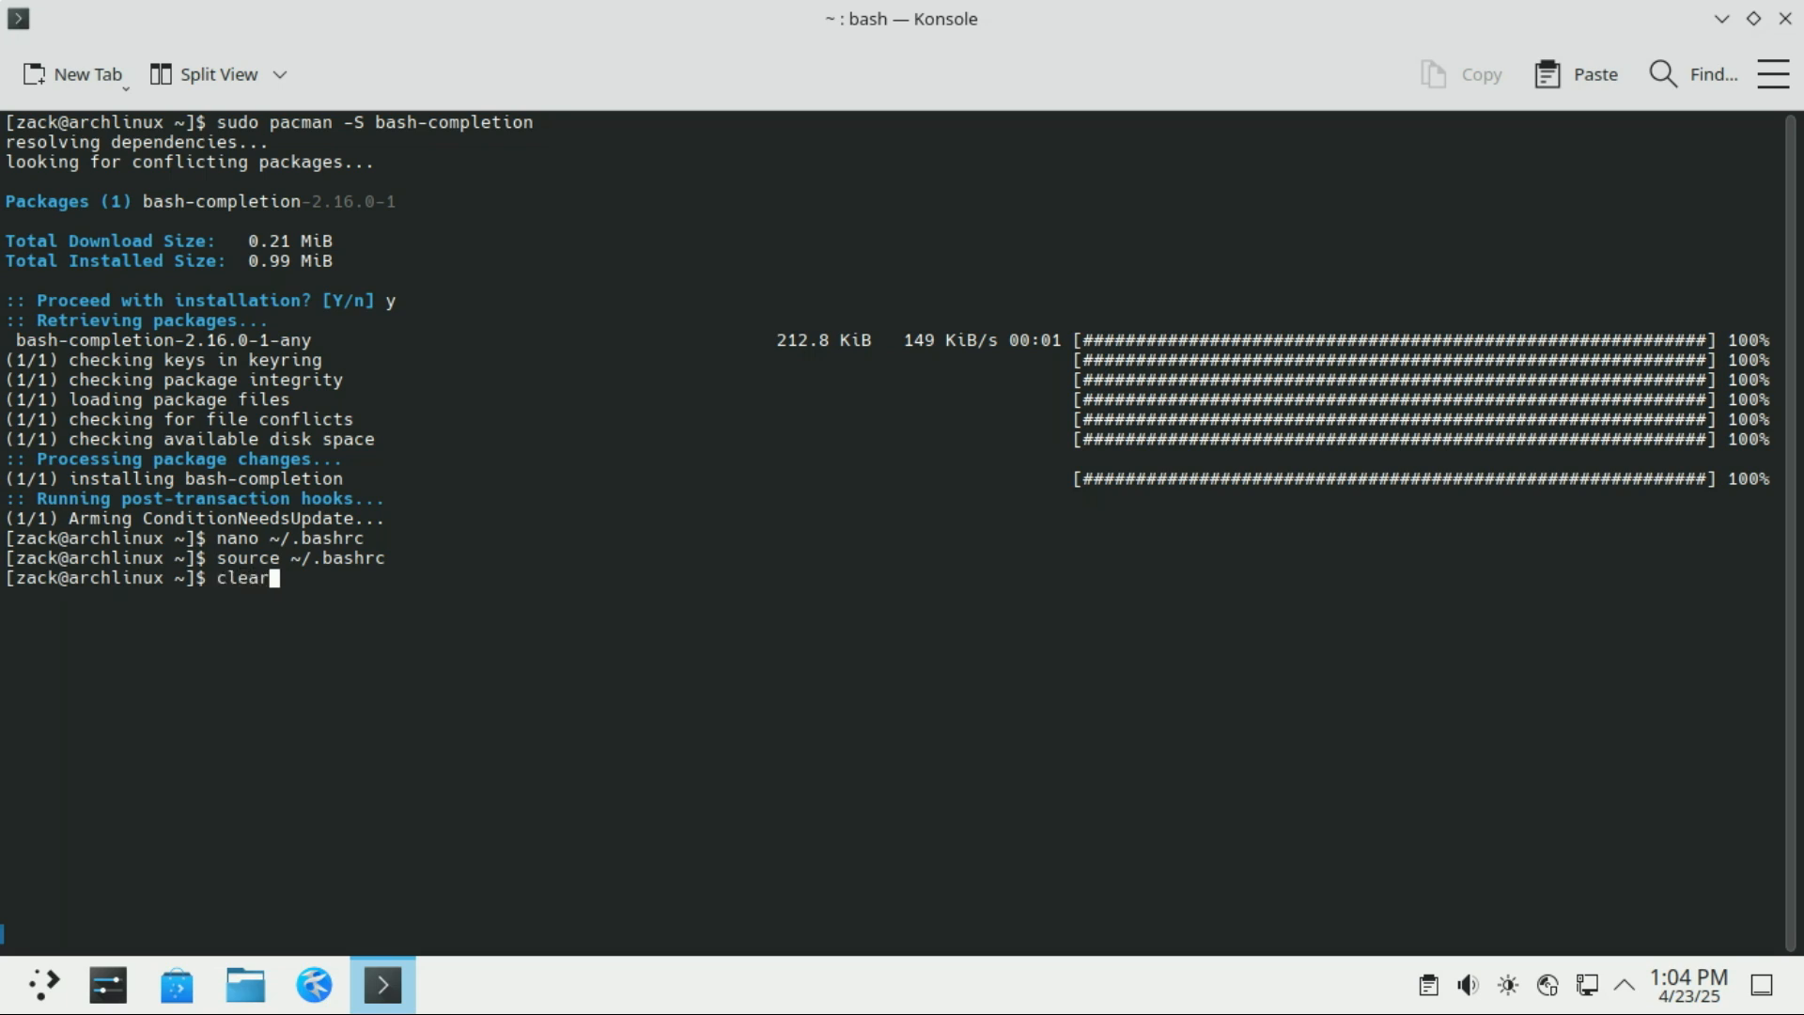
pyautogui.write('sudo pac')
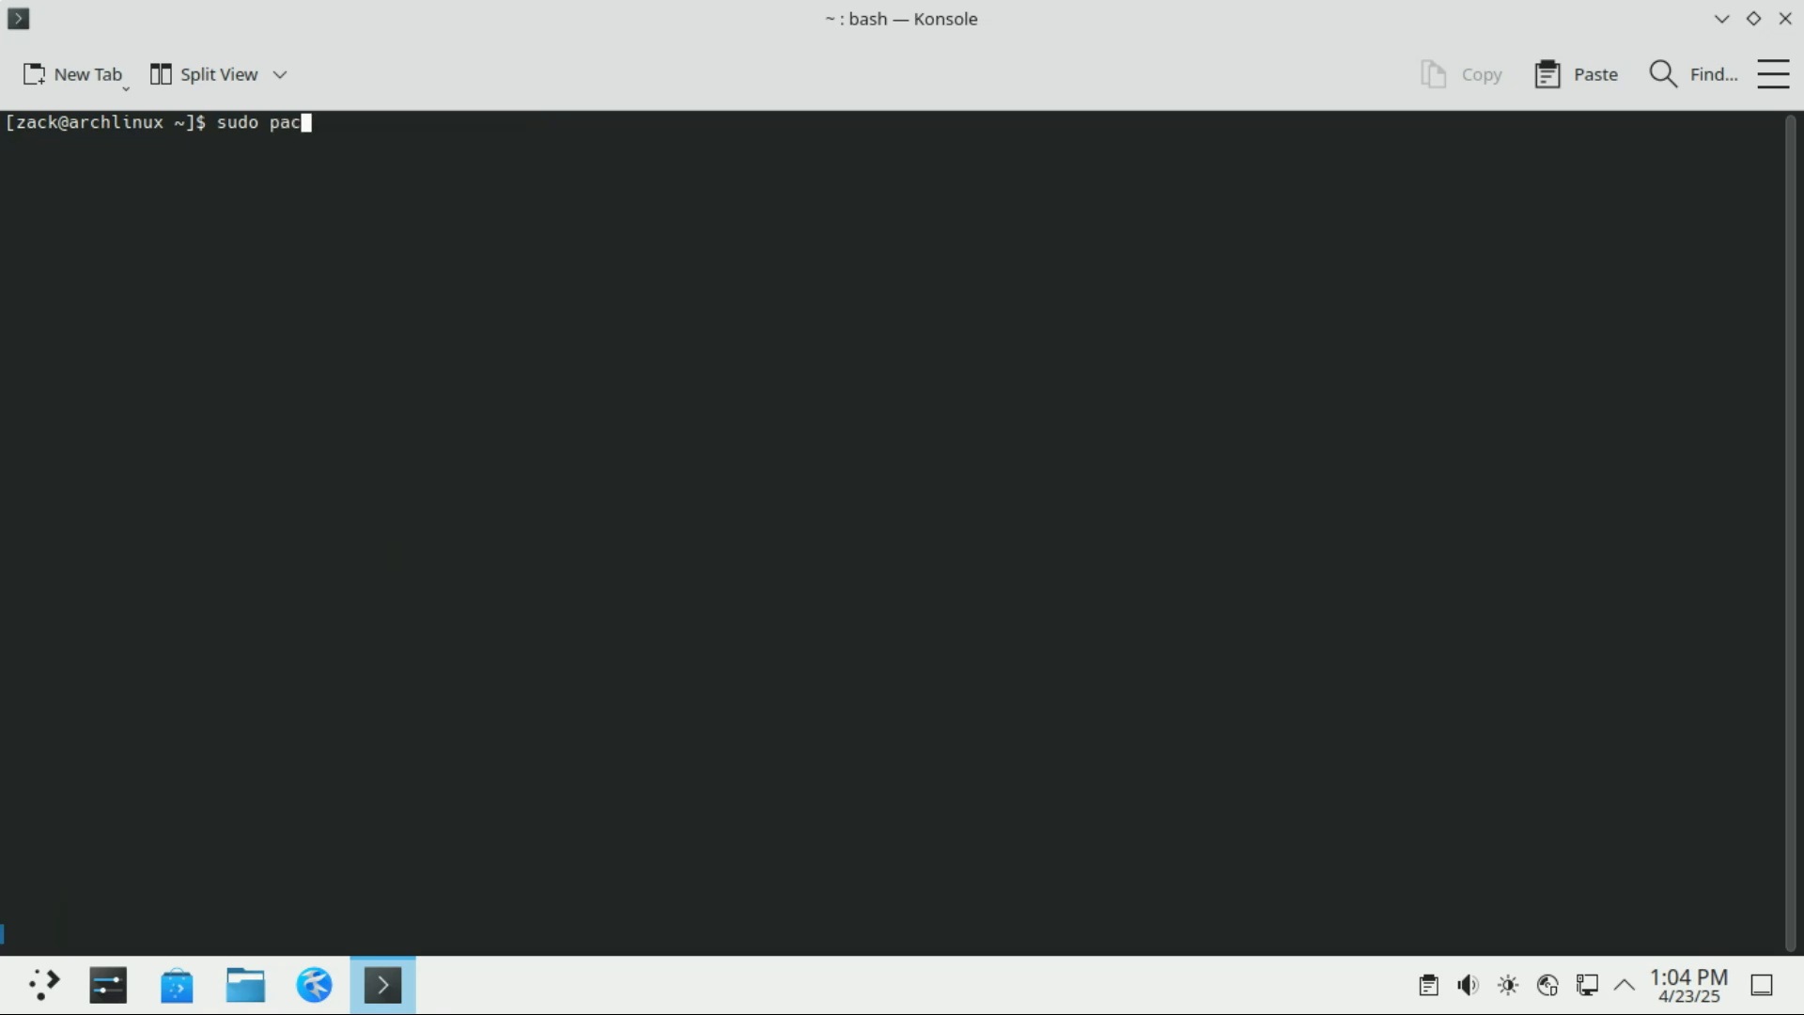
pyautogui.moveTo(497, 378)
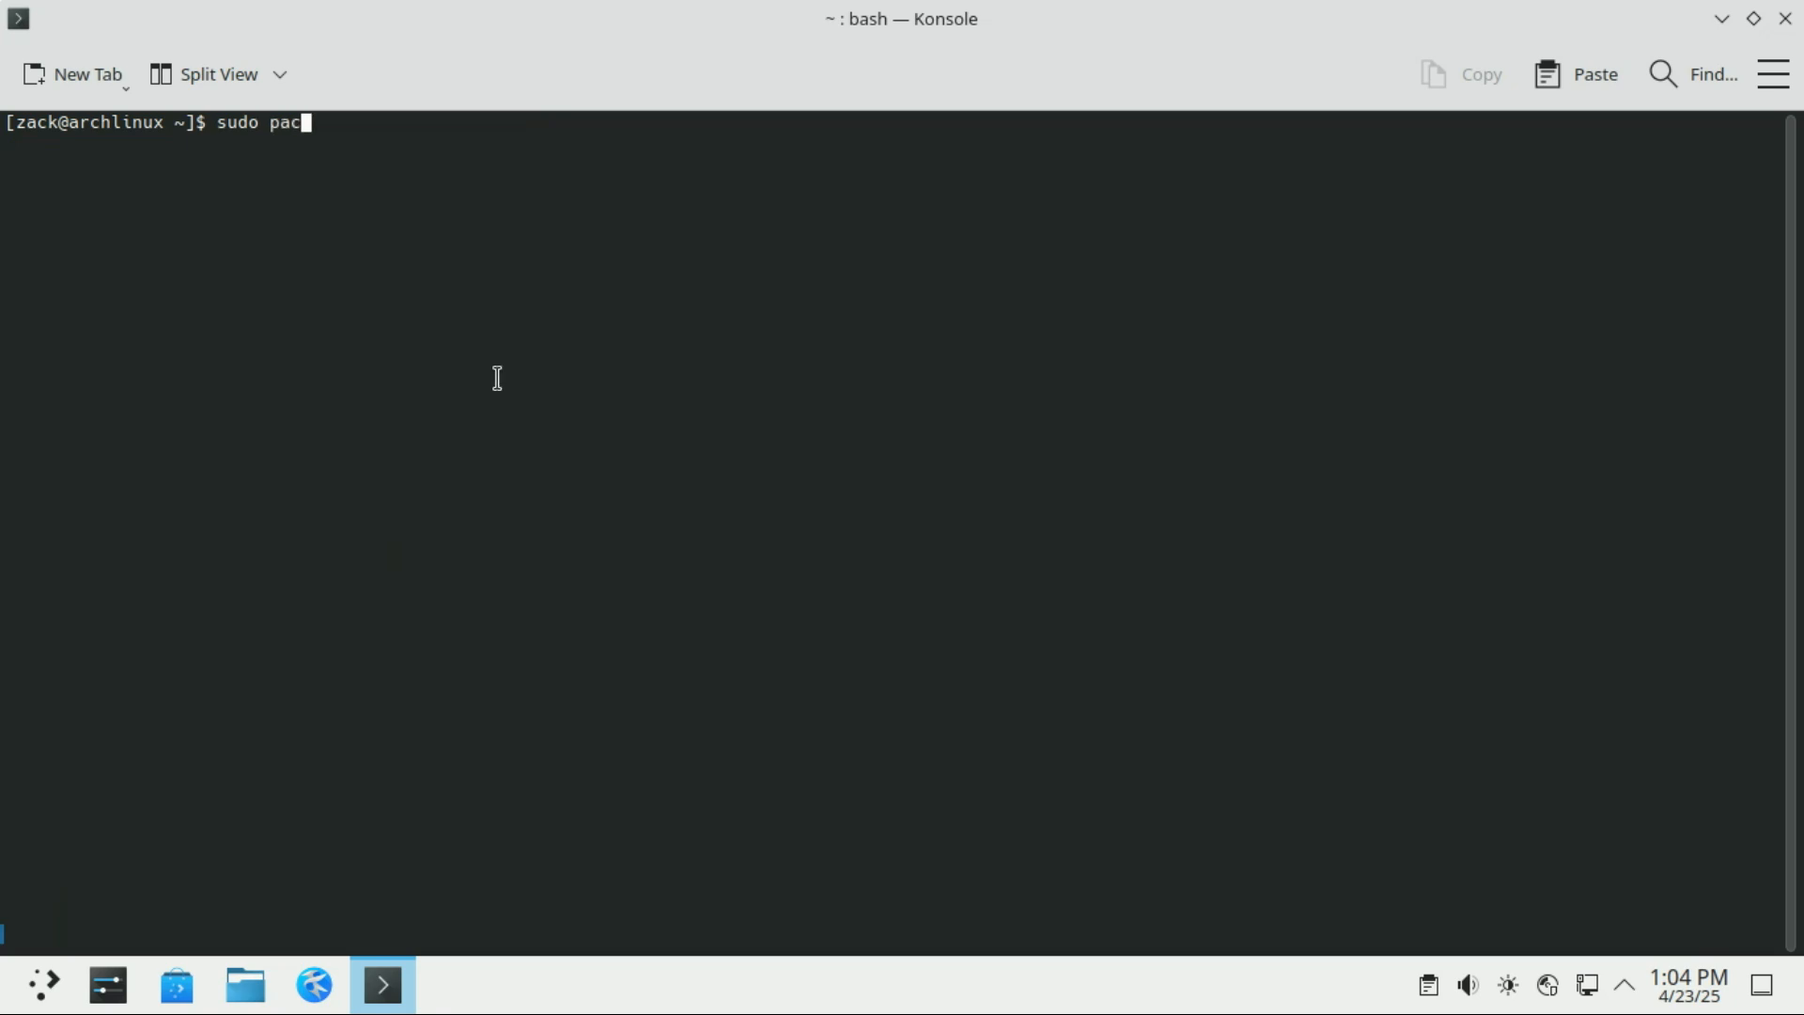
pyautogui.press('Tab')
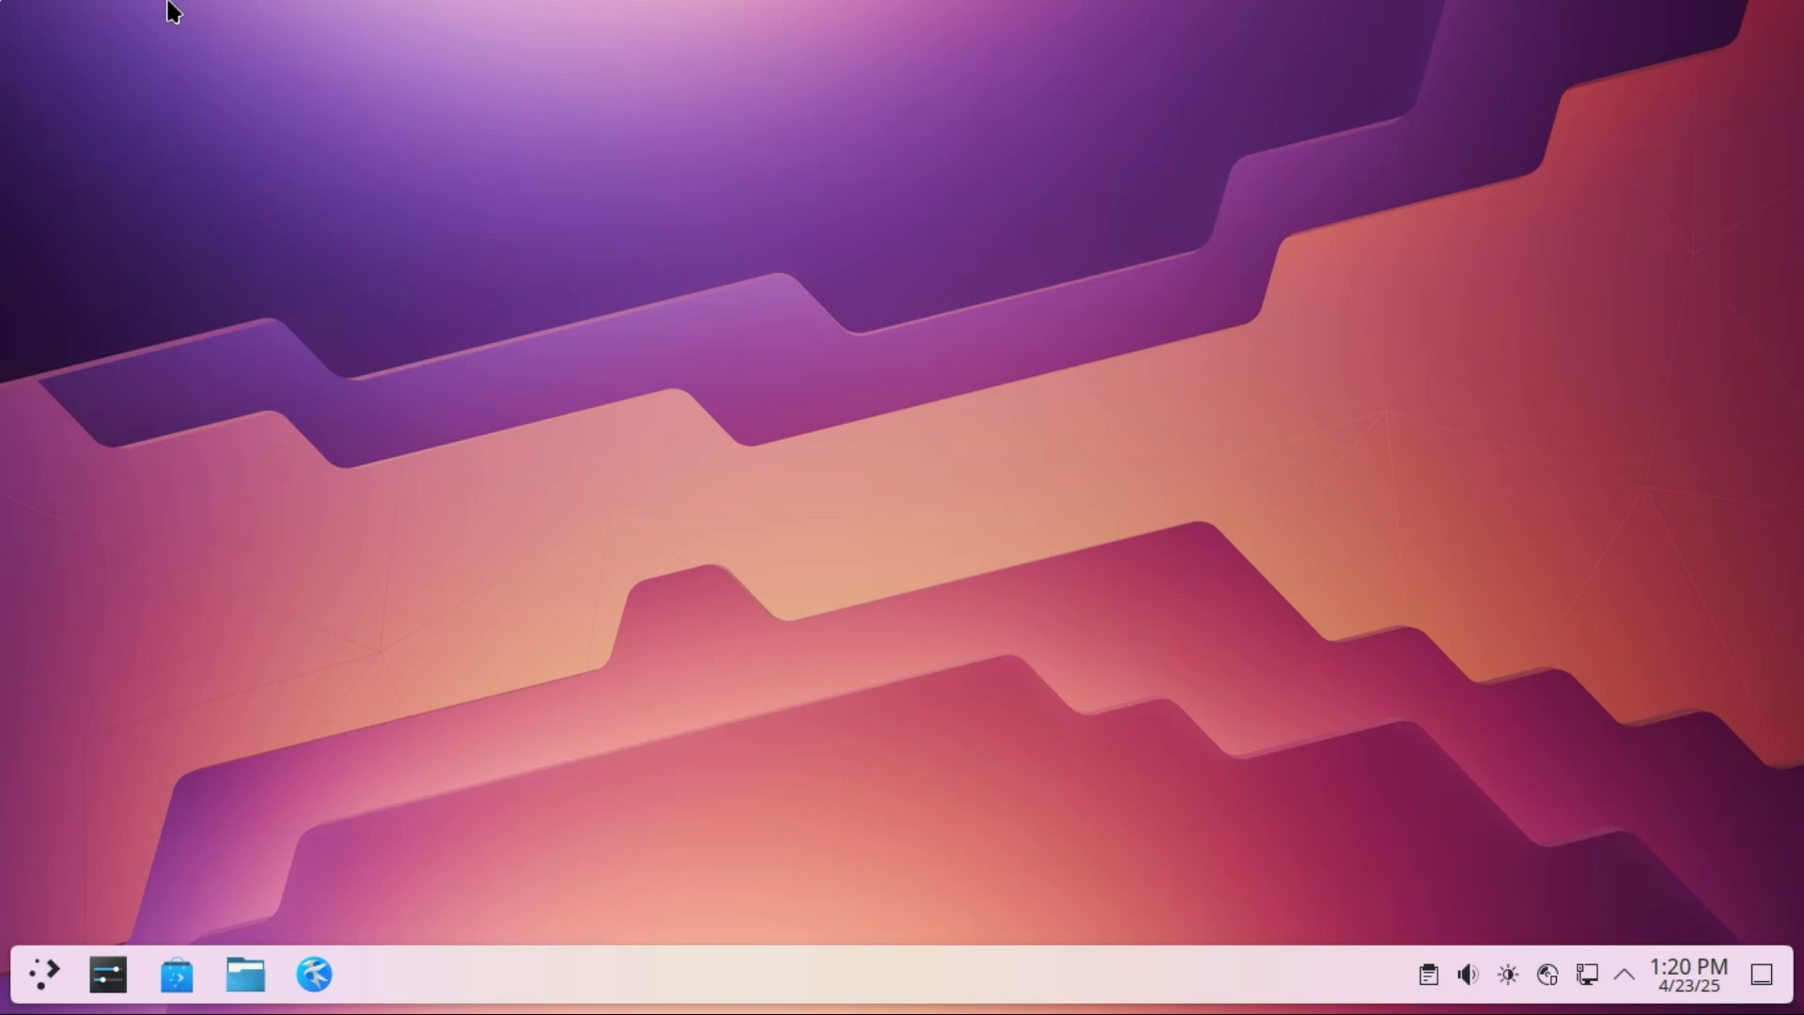
pyautogui.moveTo(38, 990)
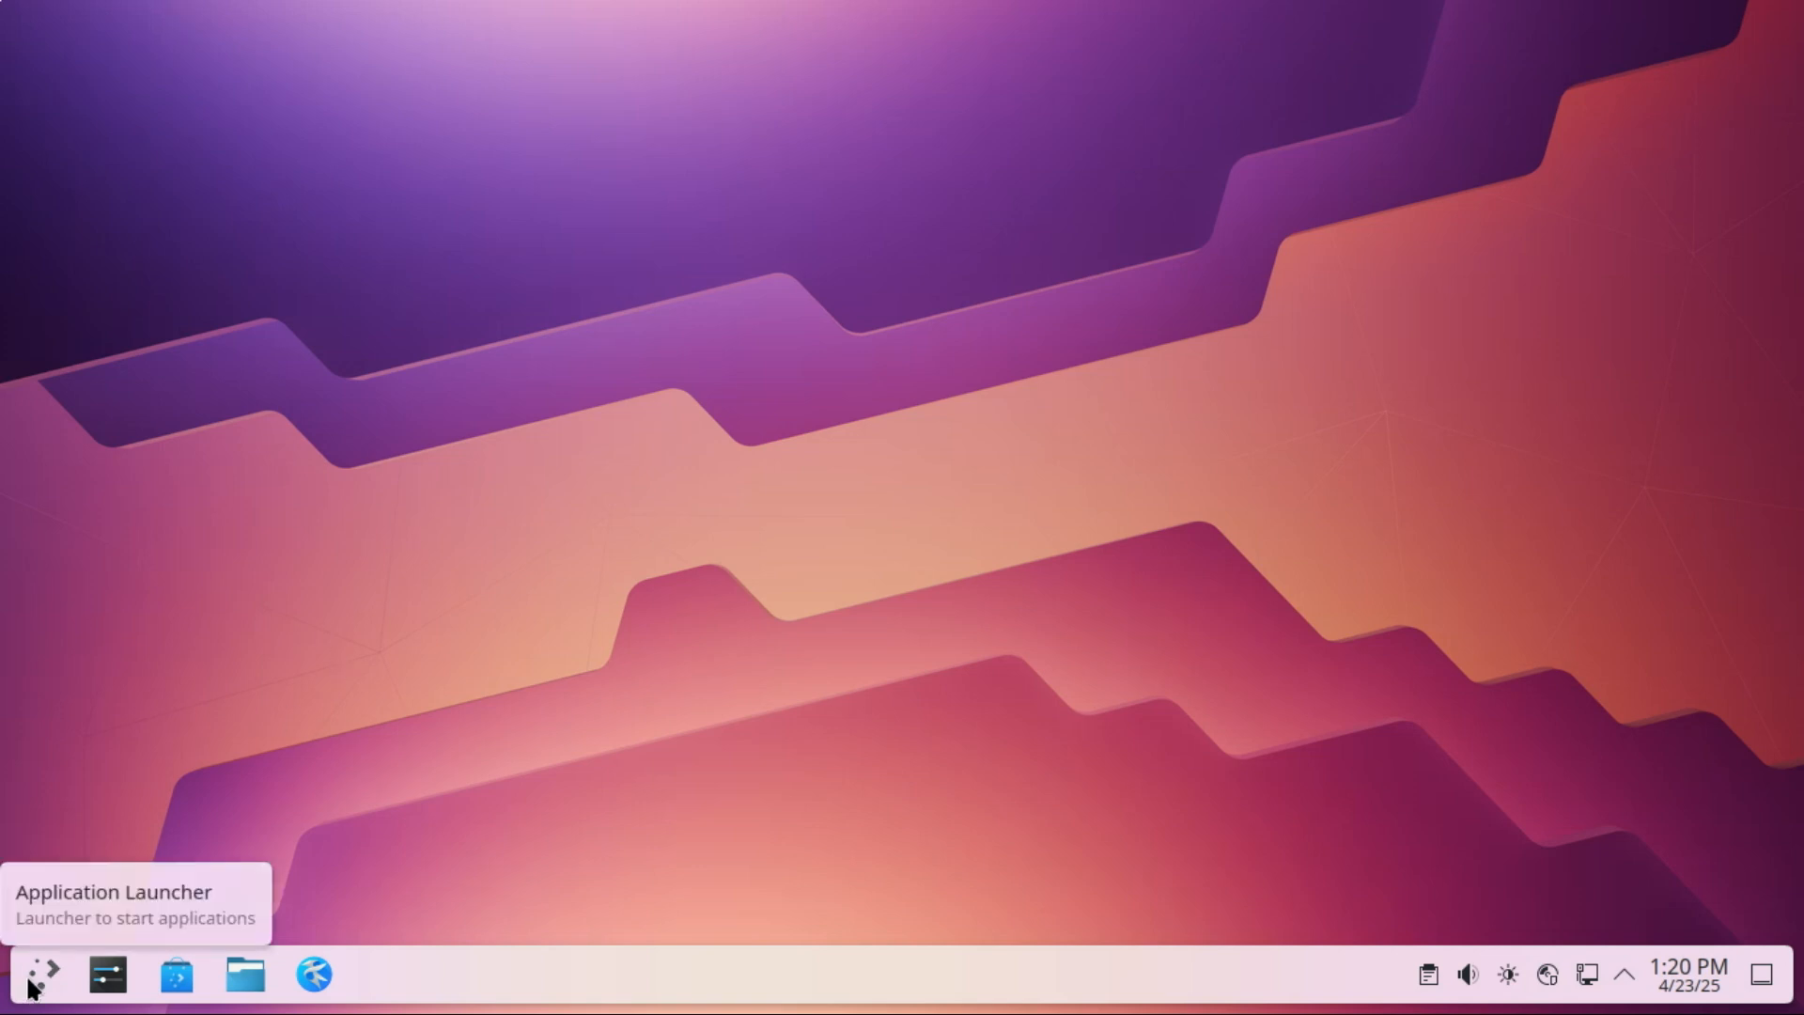
# Search the launcher for 'libre' and 'offi' to find no office apps, then search 'kon'.
pyautogui.click(39, 991)
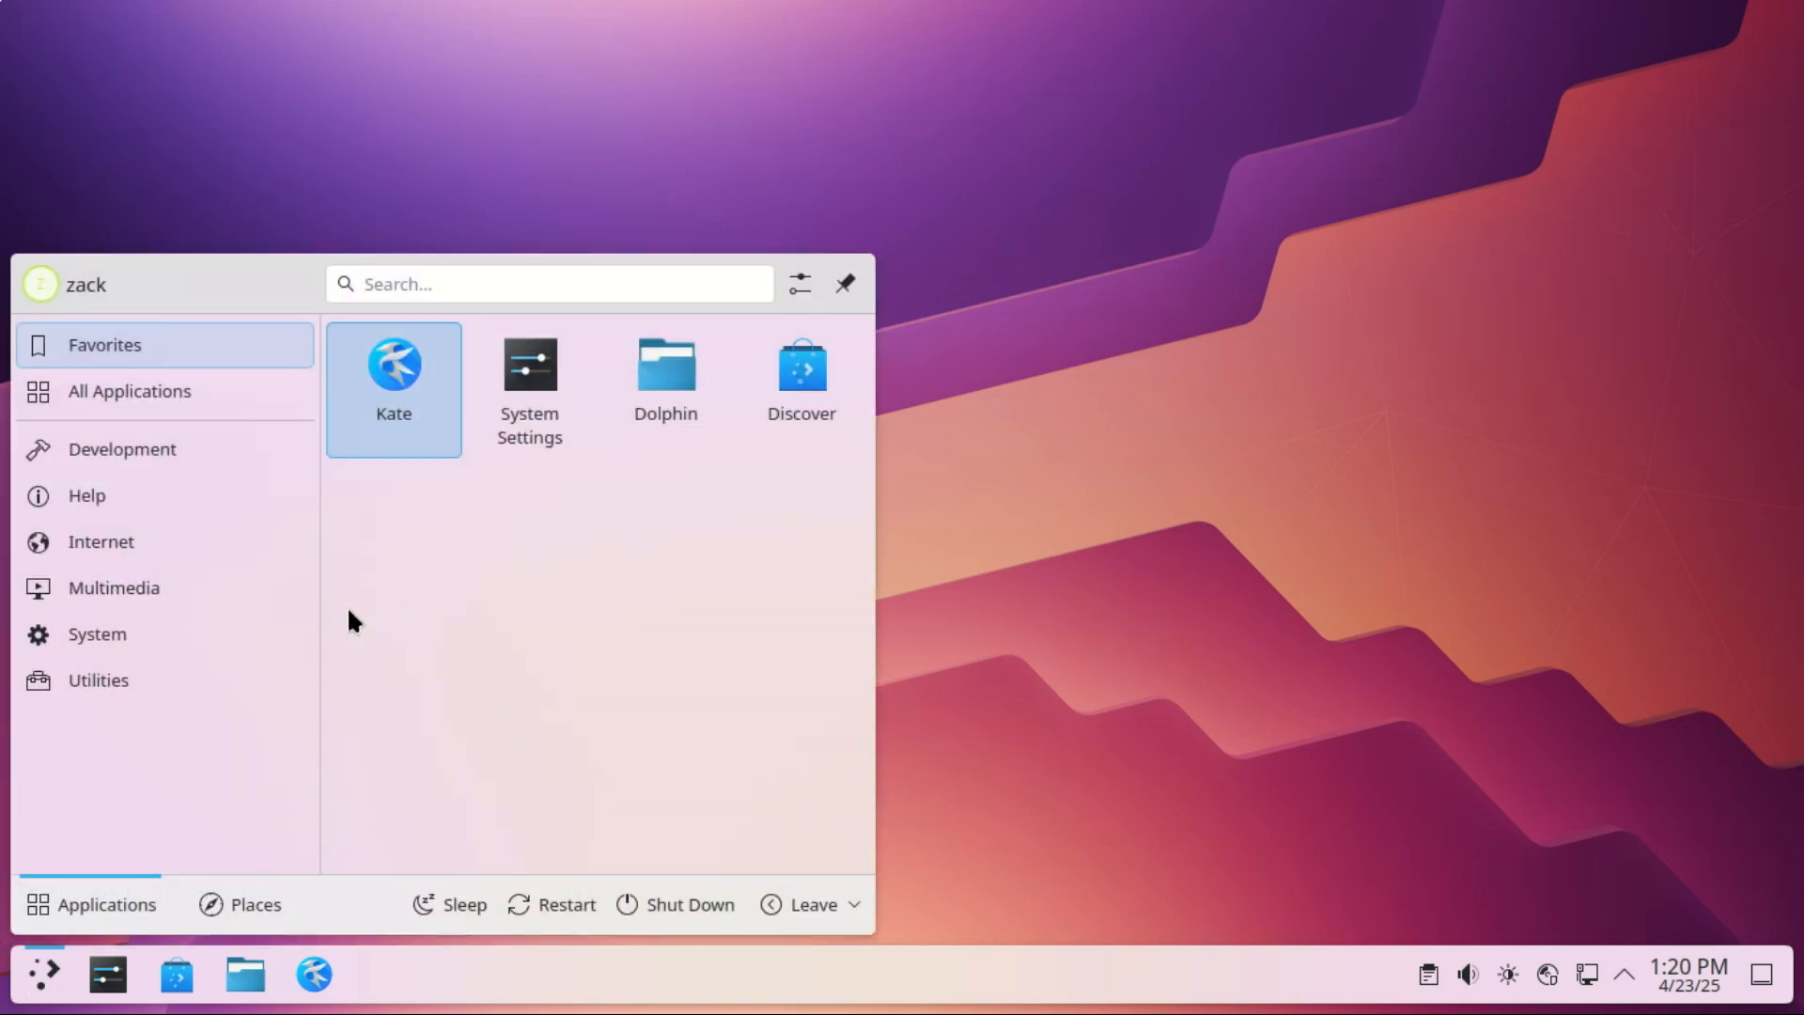
pyautogui.moveTo(129, 555)
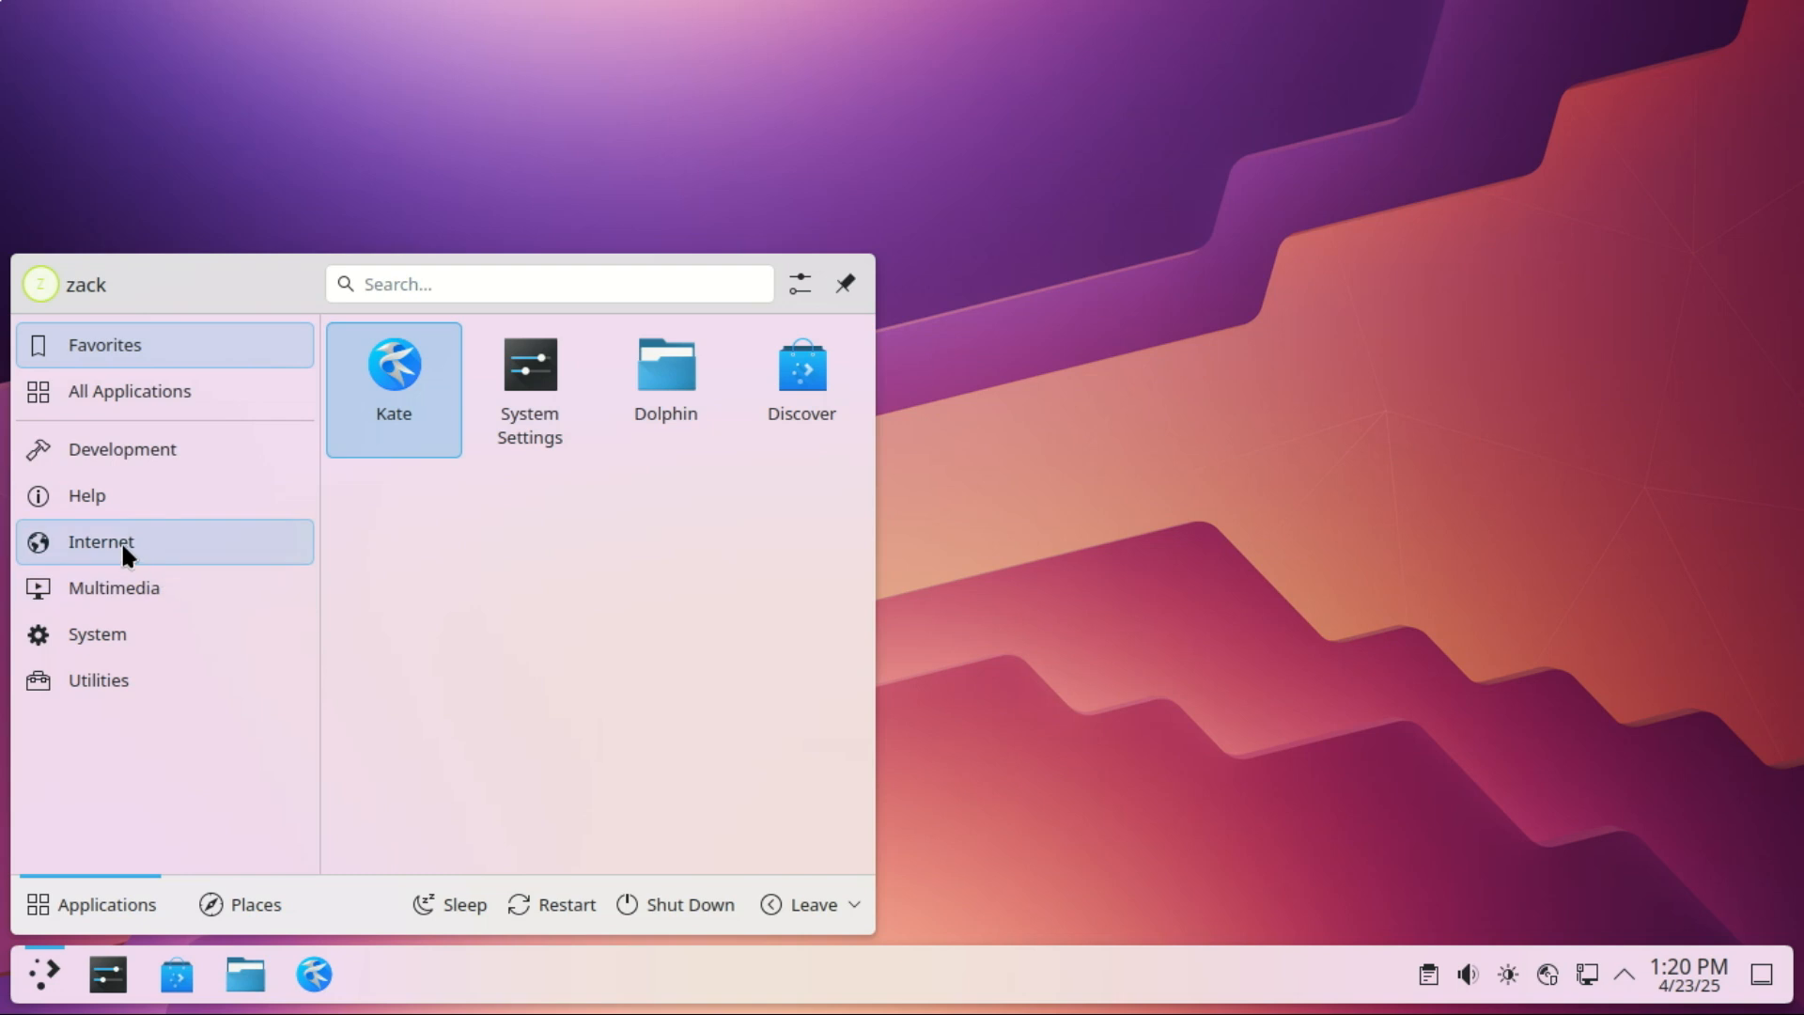
pyautogui.click(102, 541)
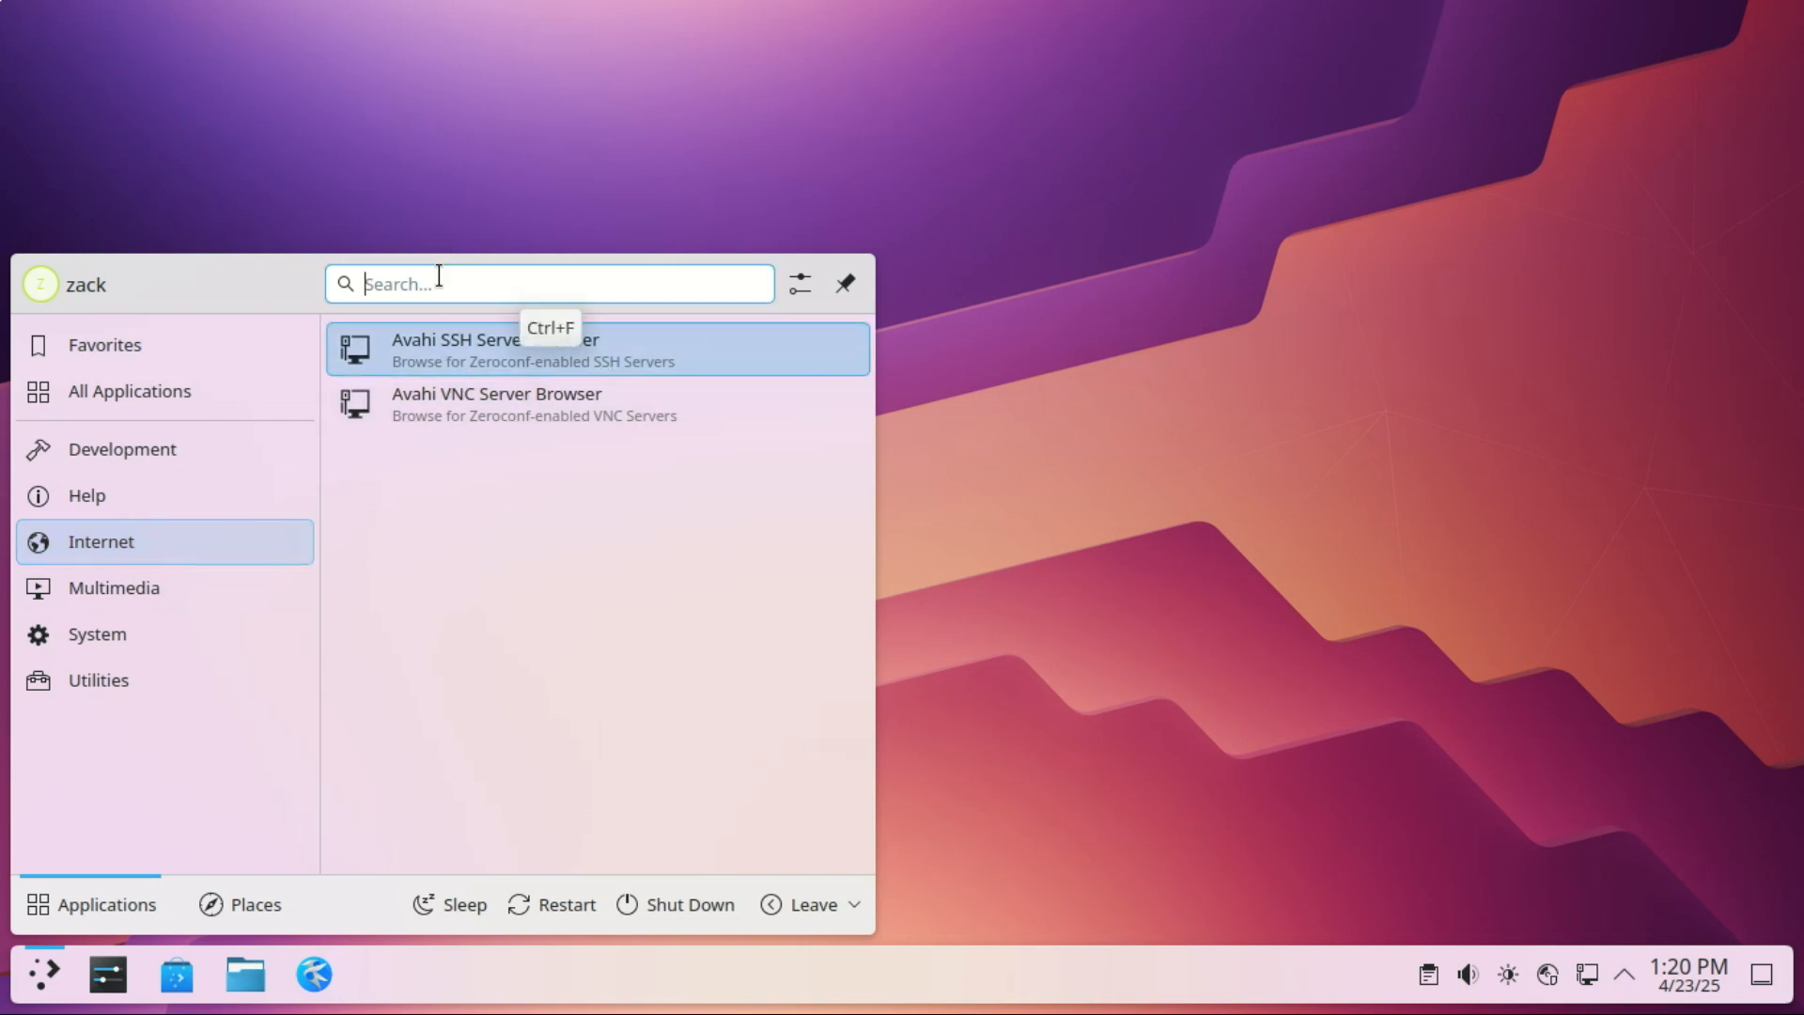
pyautogui.write('libre')
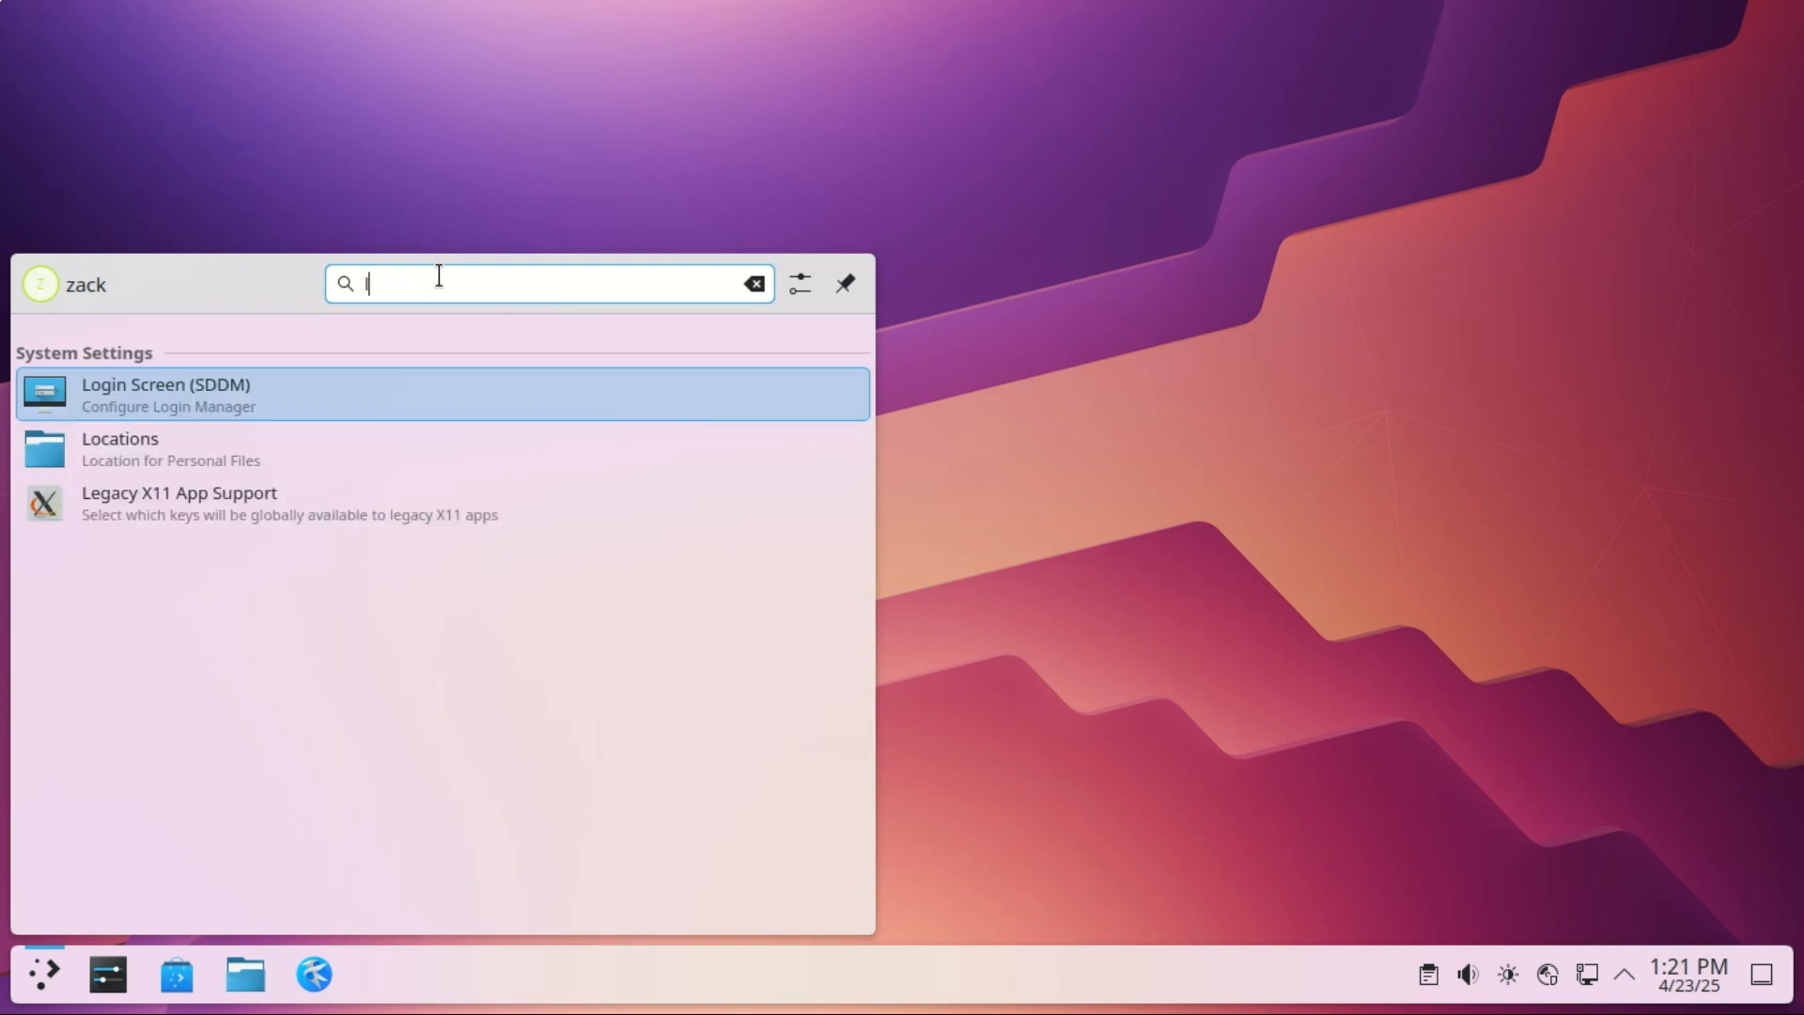
pyautogui.write('offi')
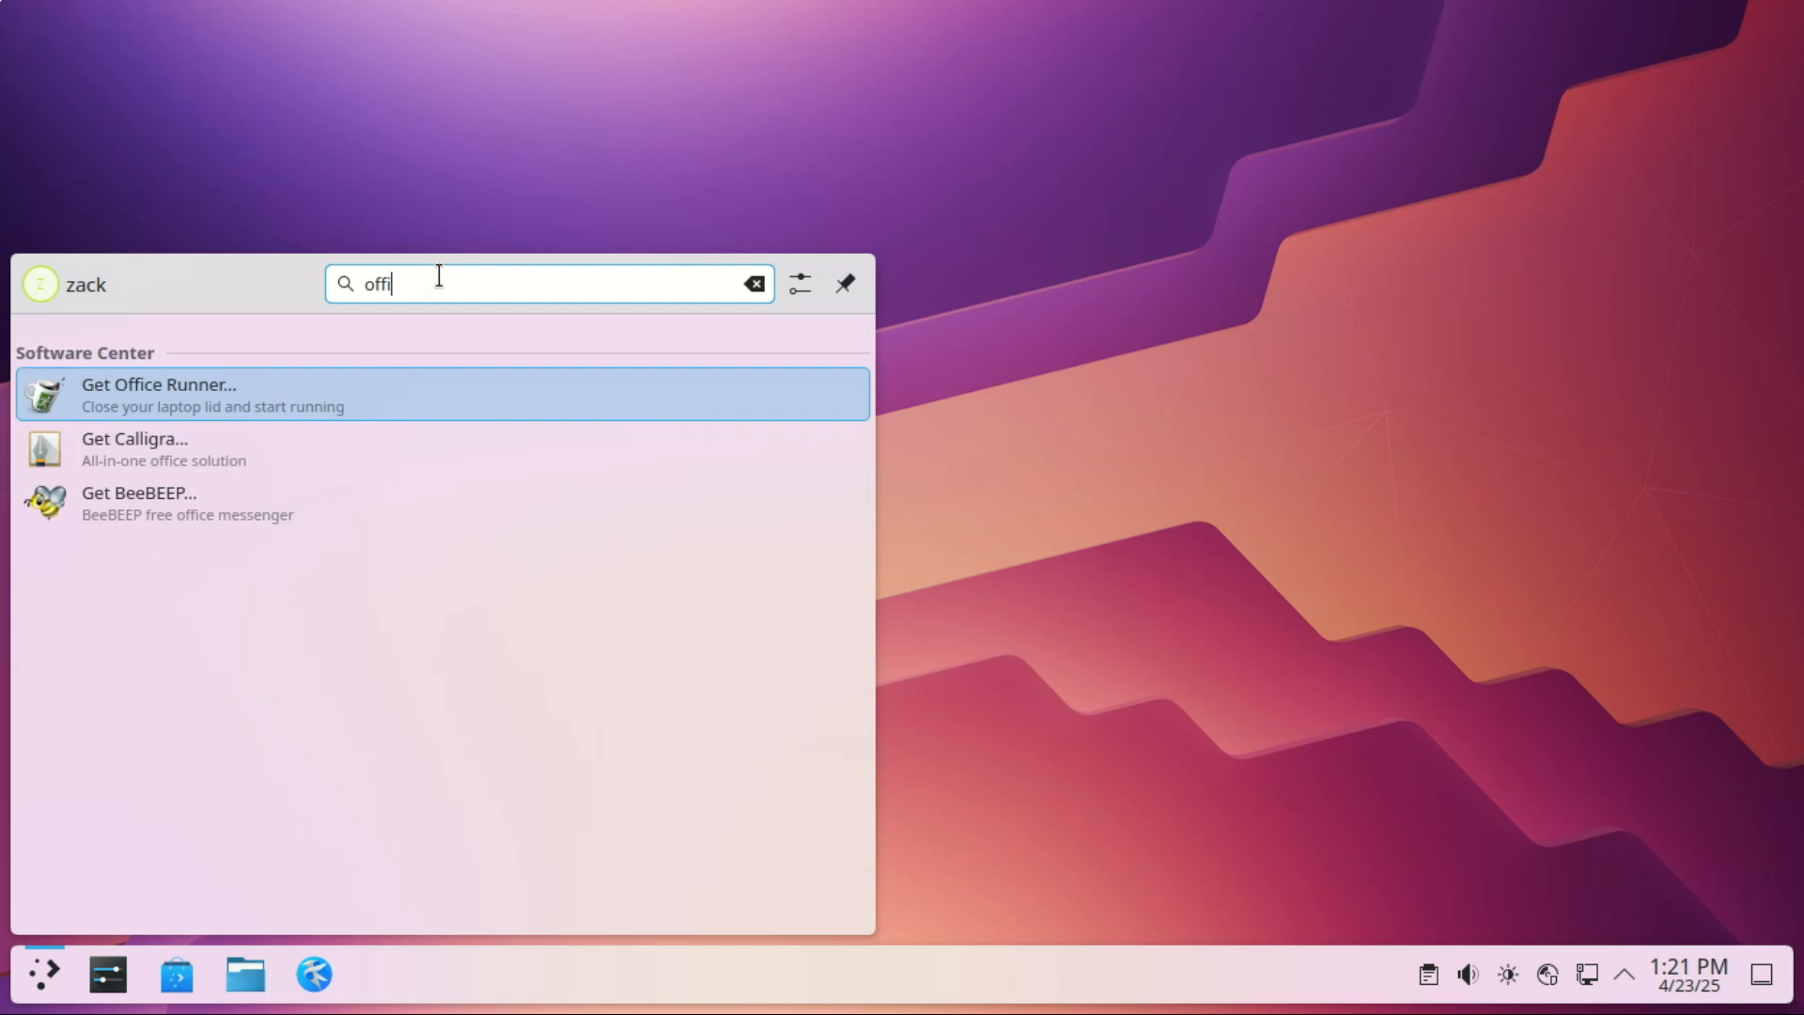
pyautogui.click(754, 284)
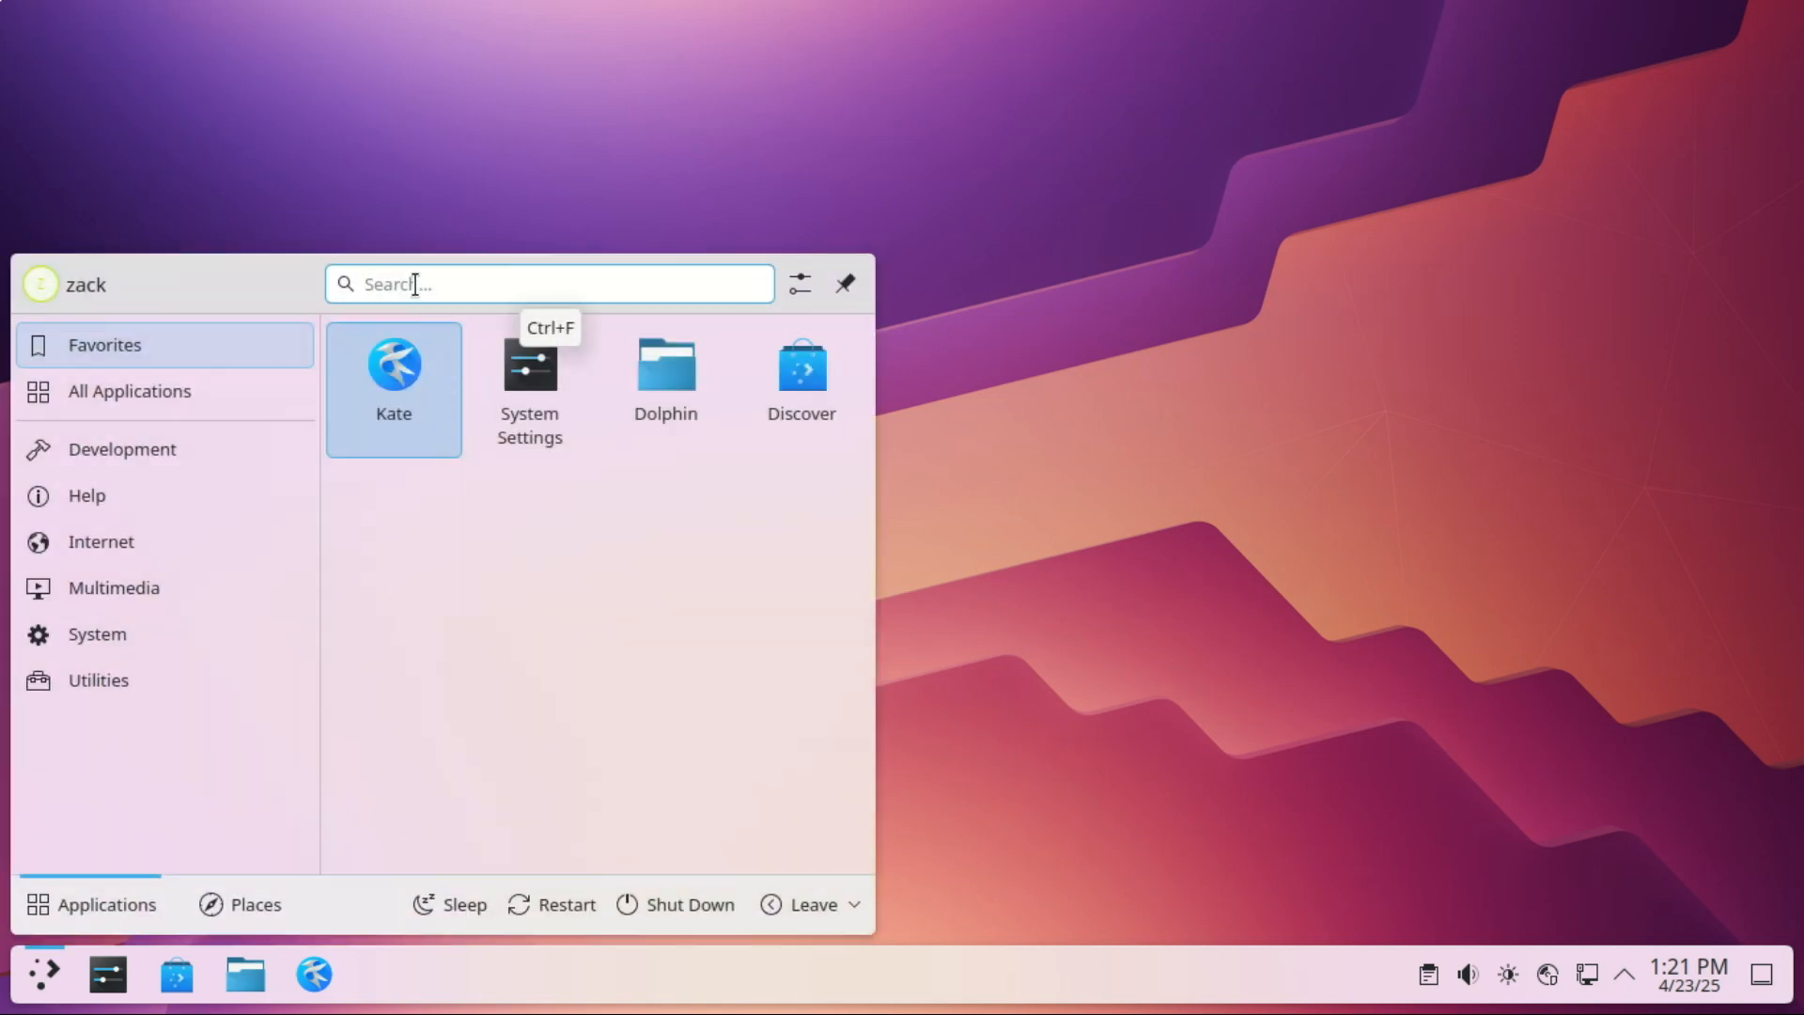
pyautogui.write('kon')
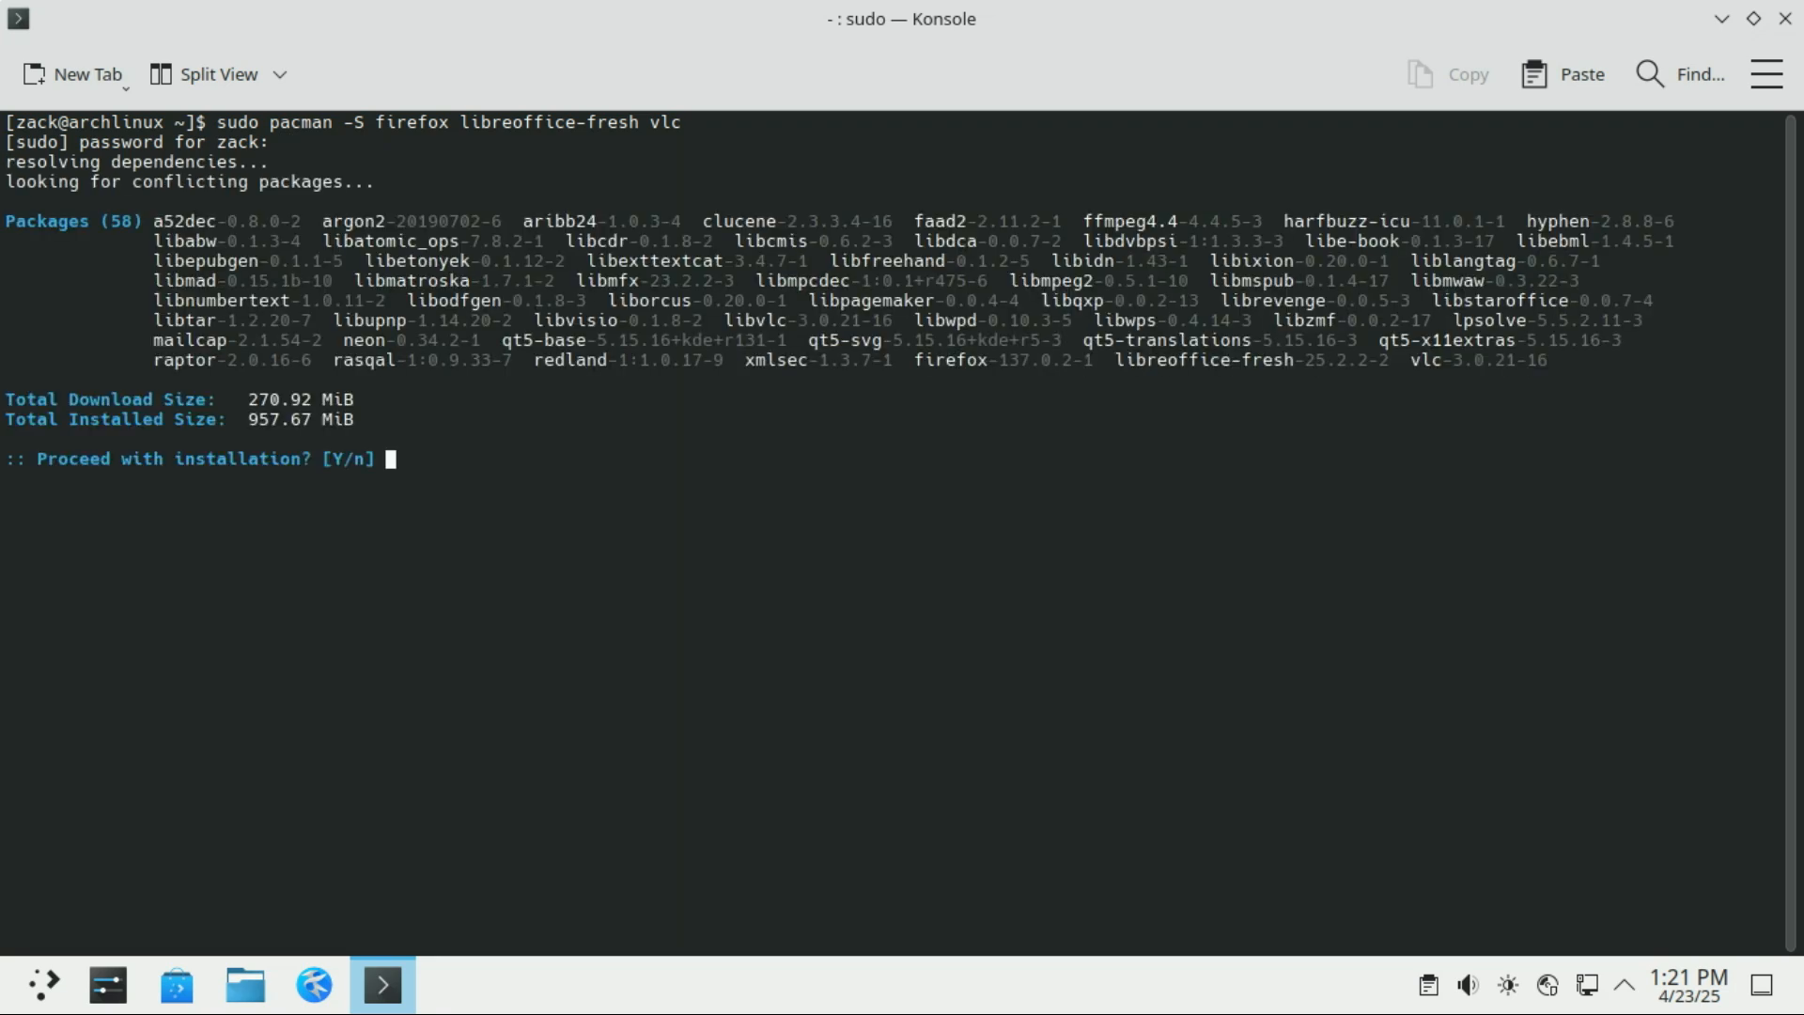
# Answer y to install the 58 packages, clear the output, and minimize Konsole.
pyautogui.write('y')
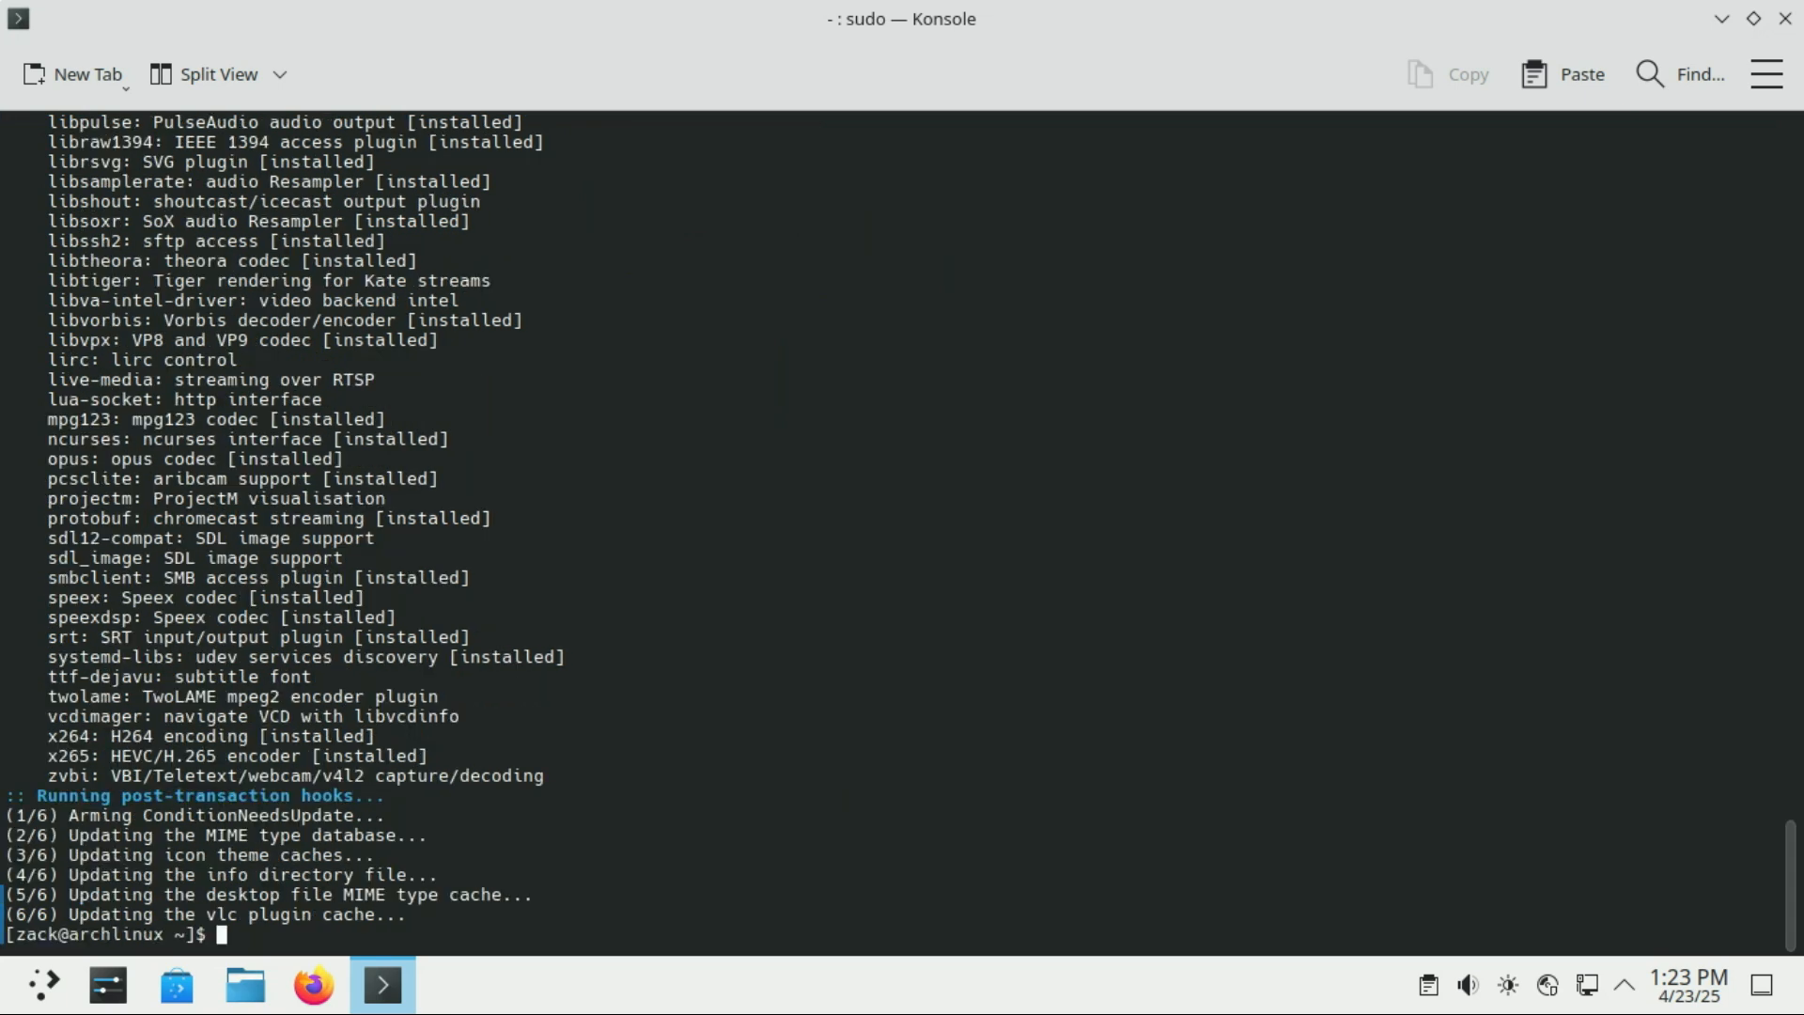
pyautogui.write('cl')
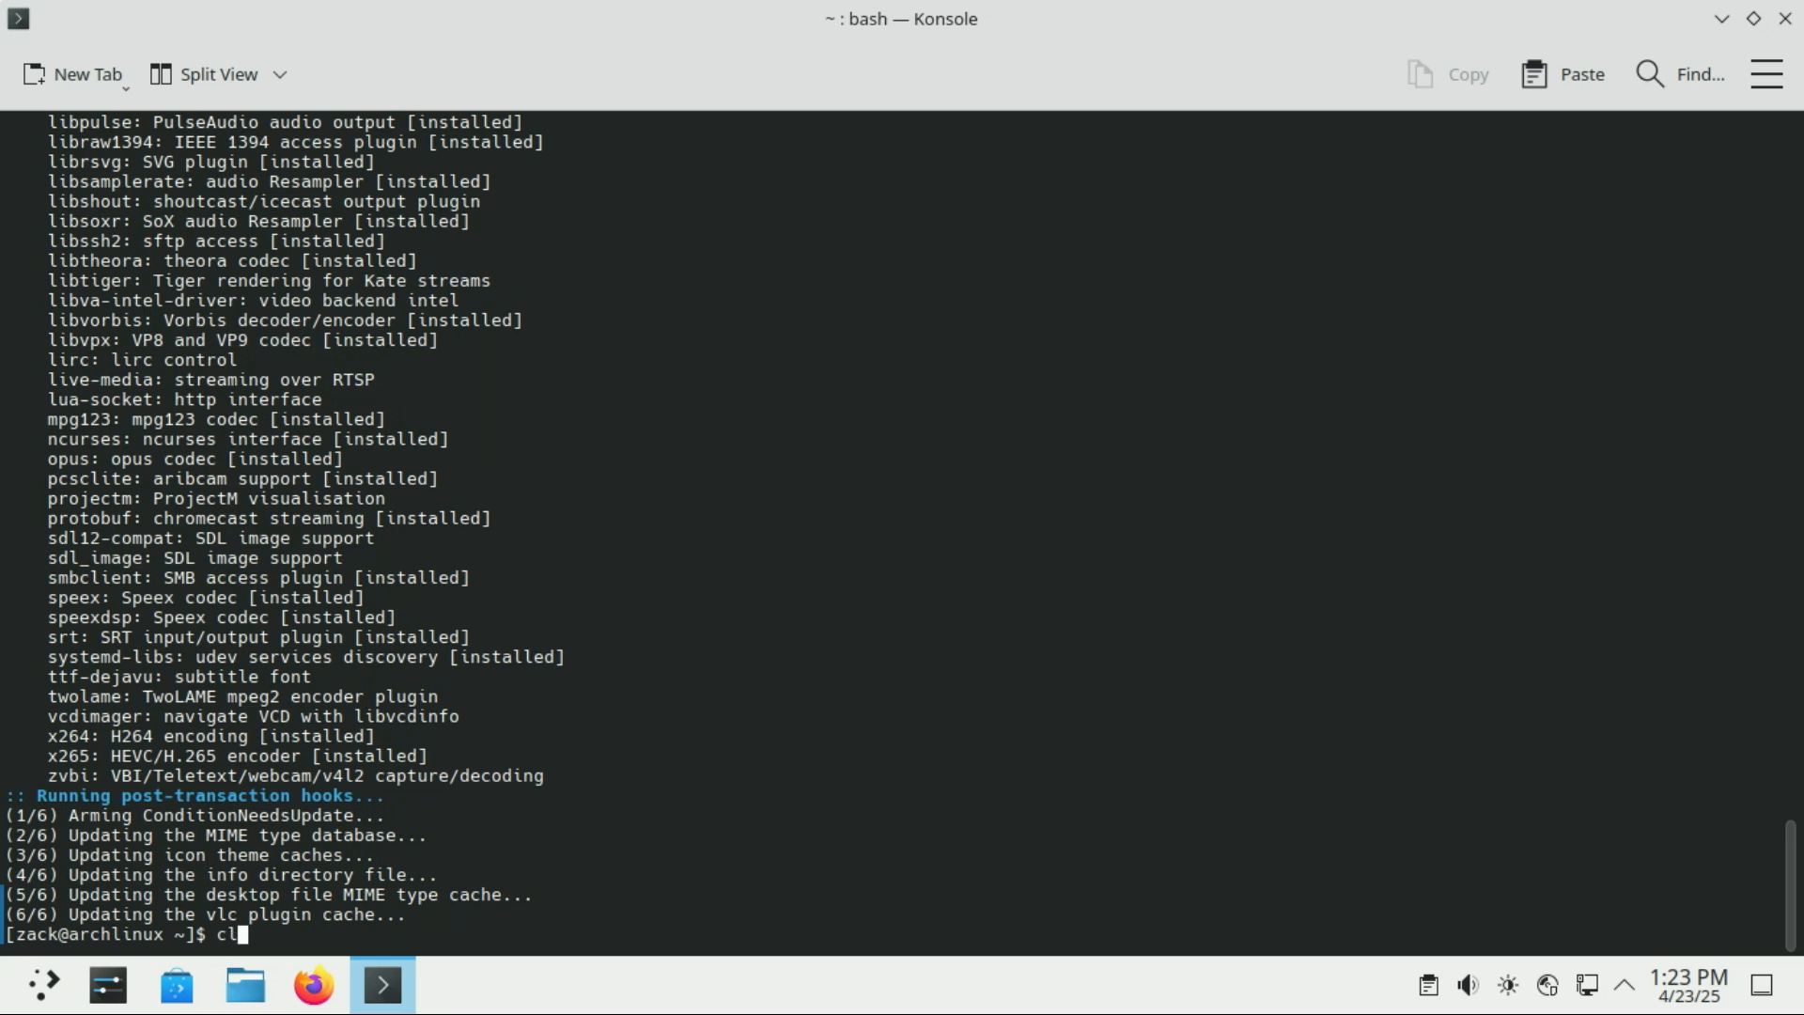
pyautogui.press('Return')
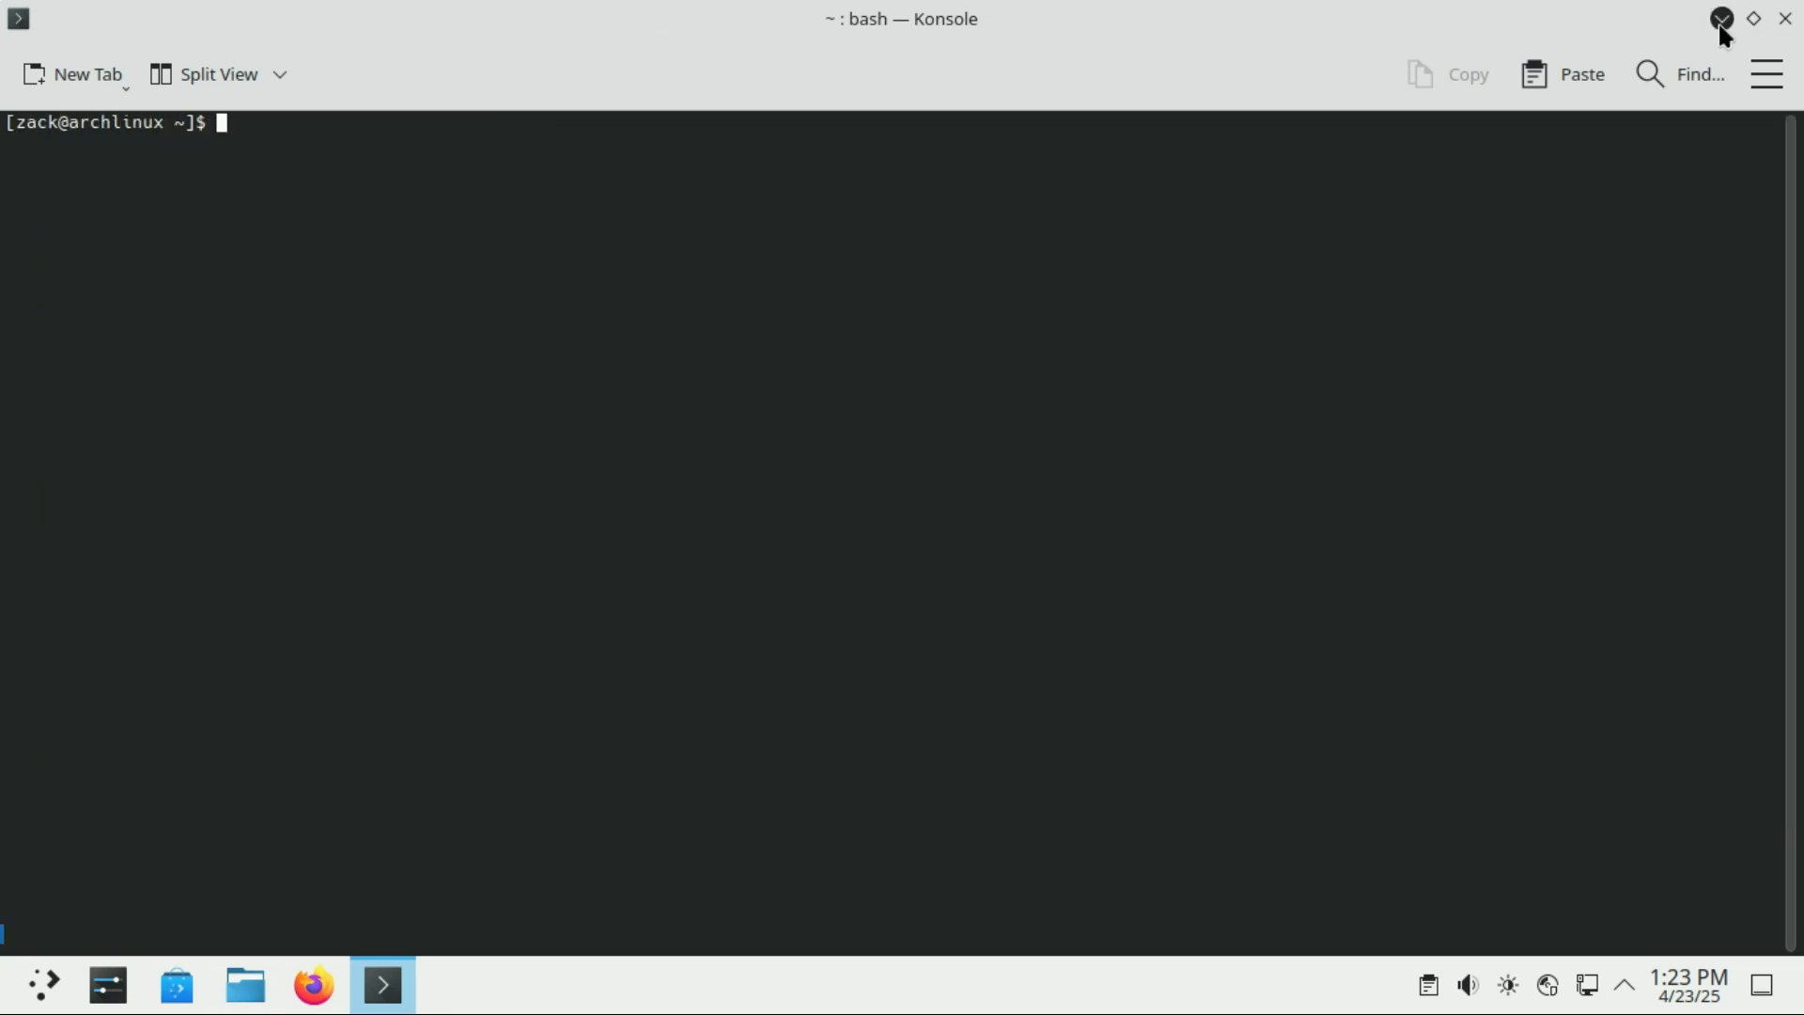
pyautogui.click(1783, 18)
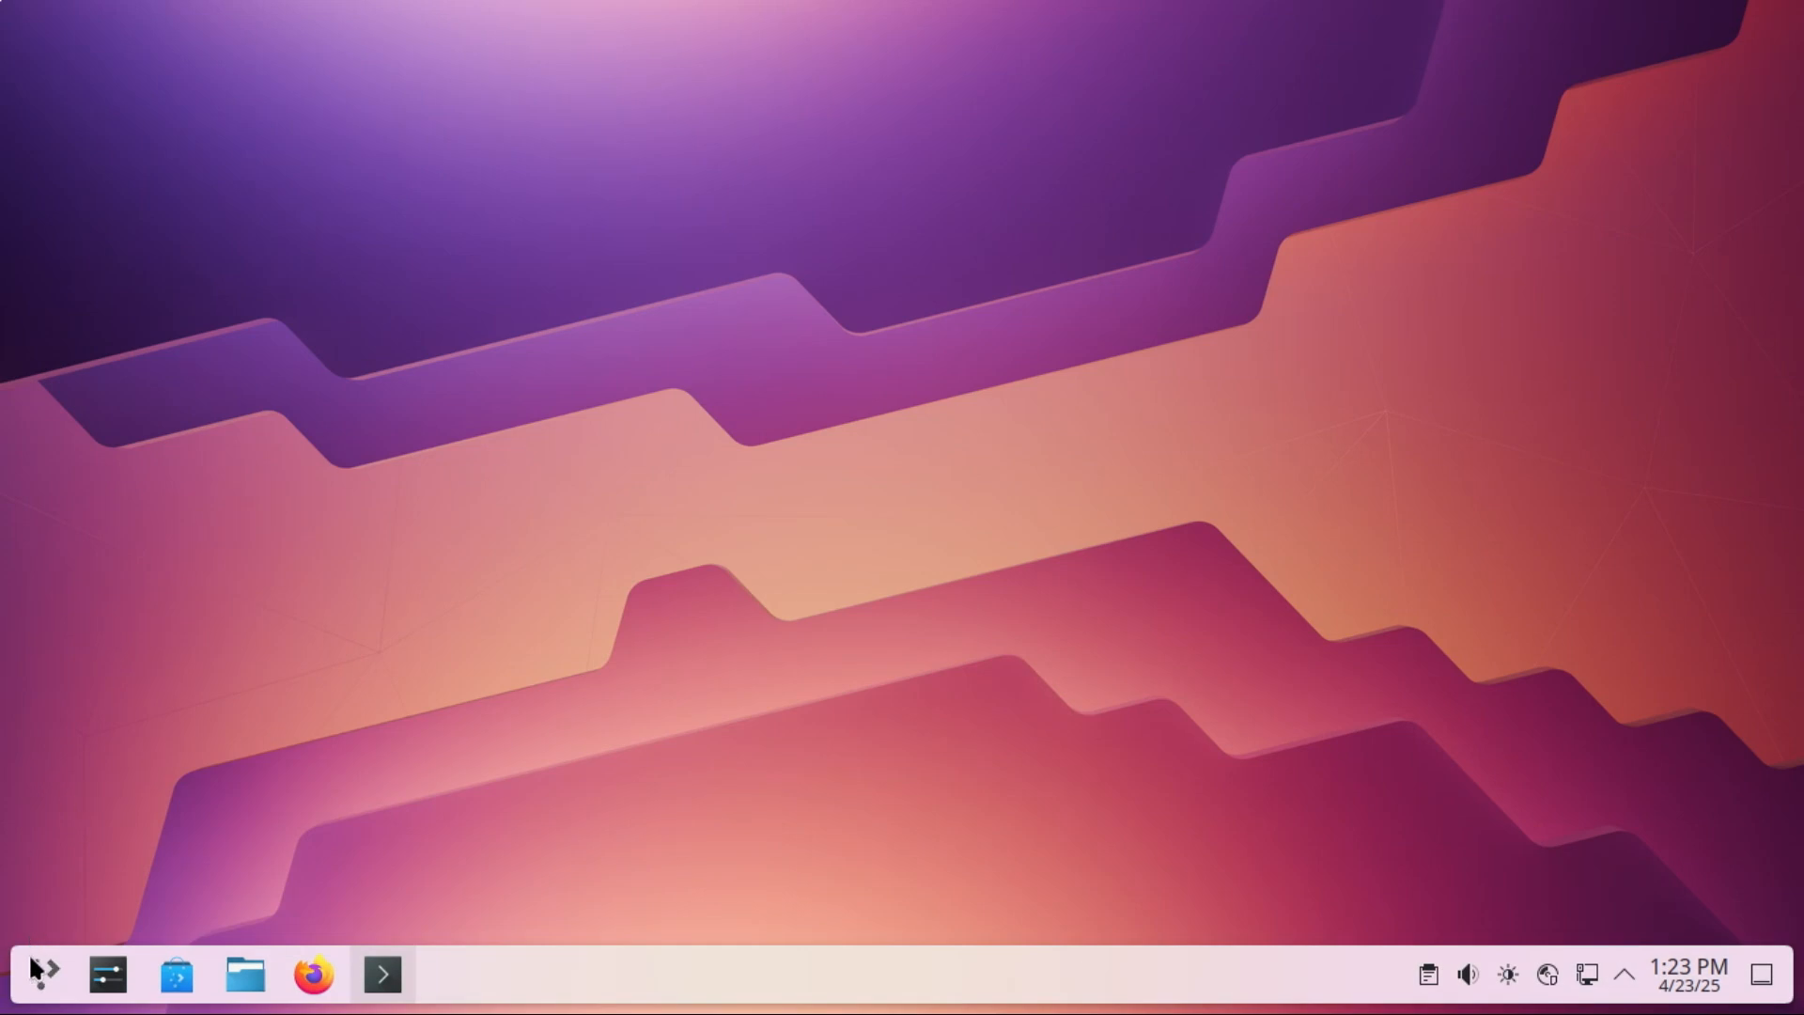
# Search the launcher for 'off' to list LibreOffice apps, then search 'vlc'.
pyautogui.click(38, 969)
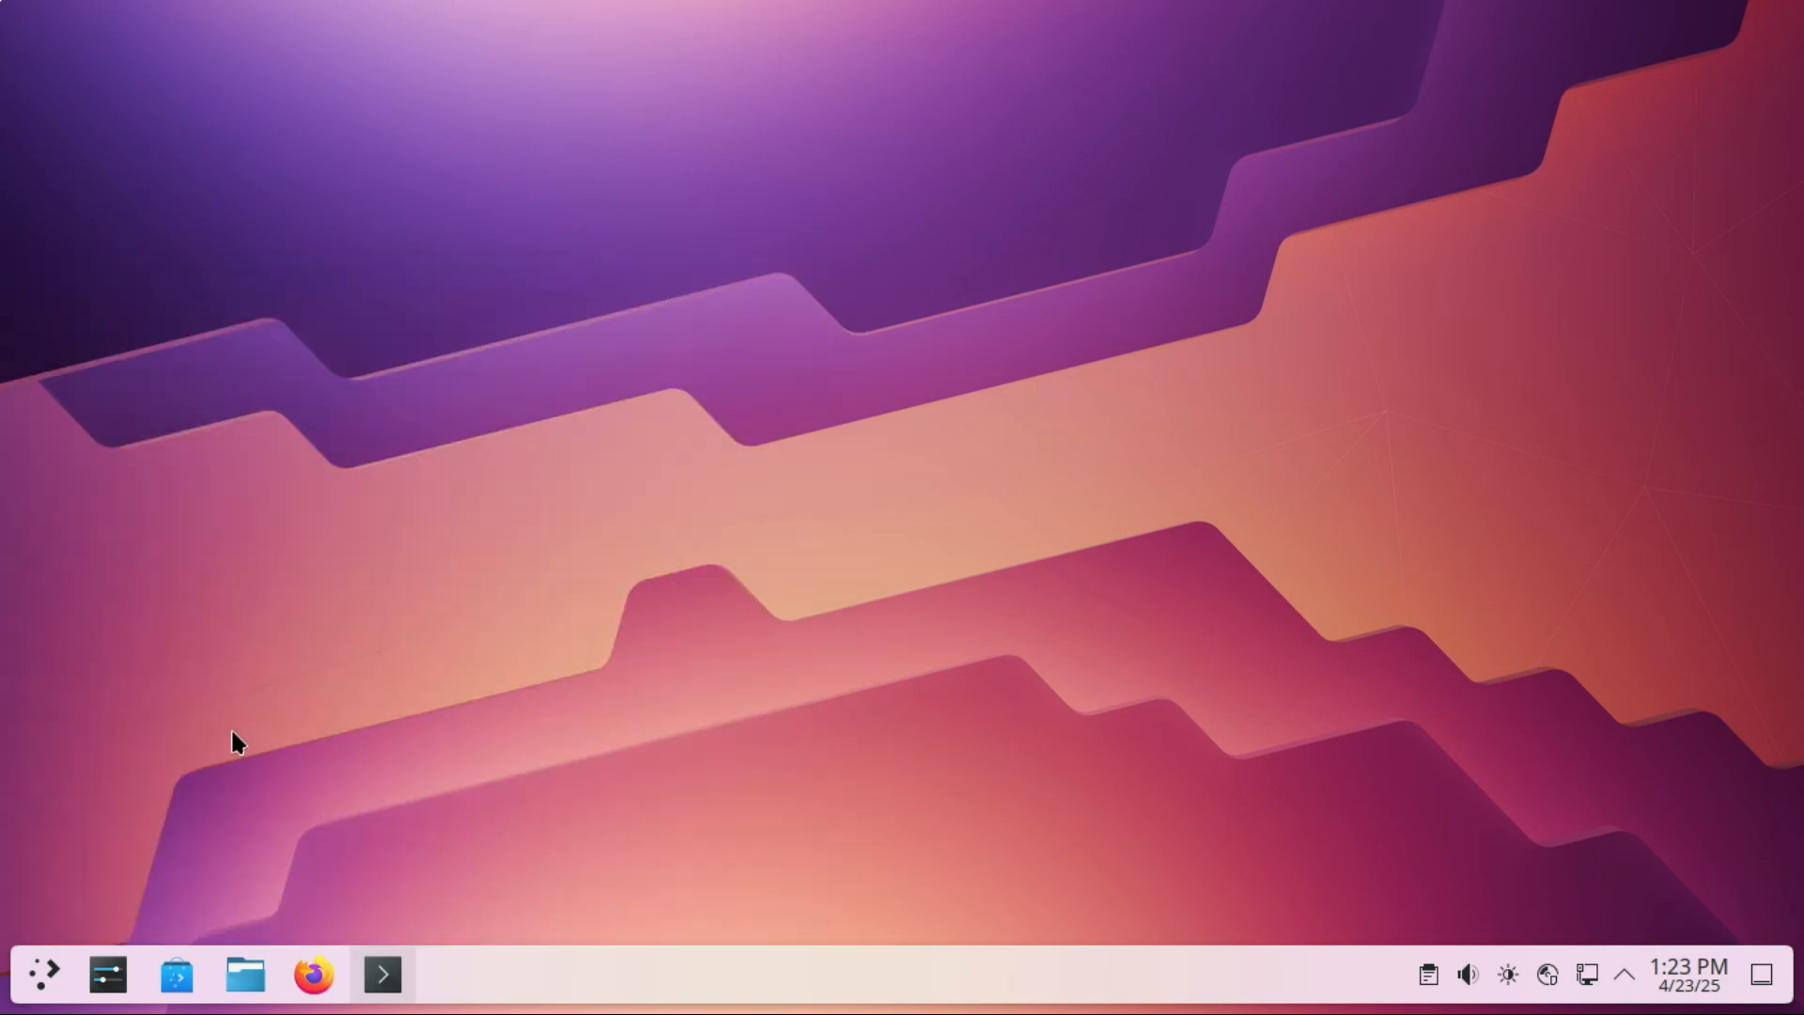
pyautogui.click(40, 975)
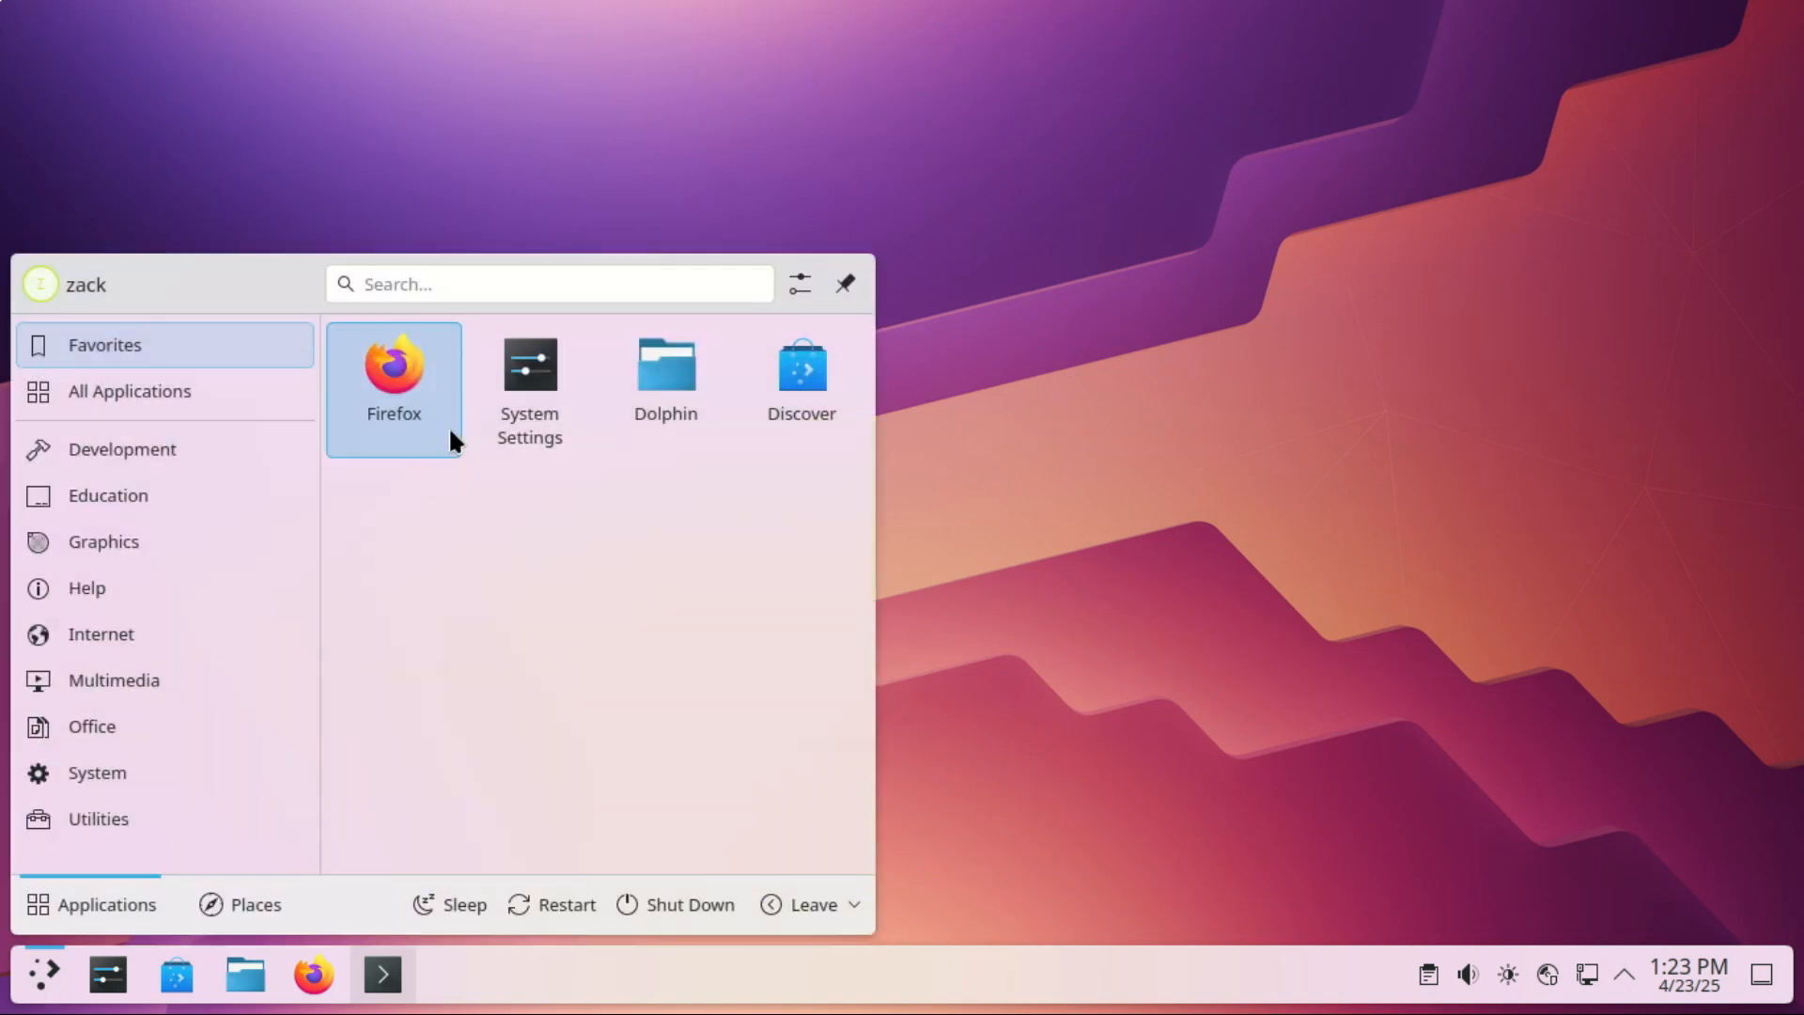
pyautogui.click(473, 284)
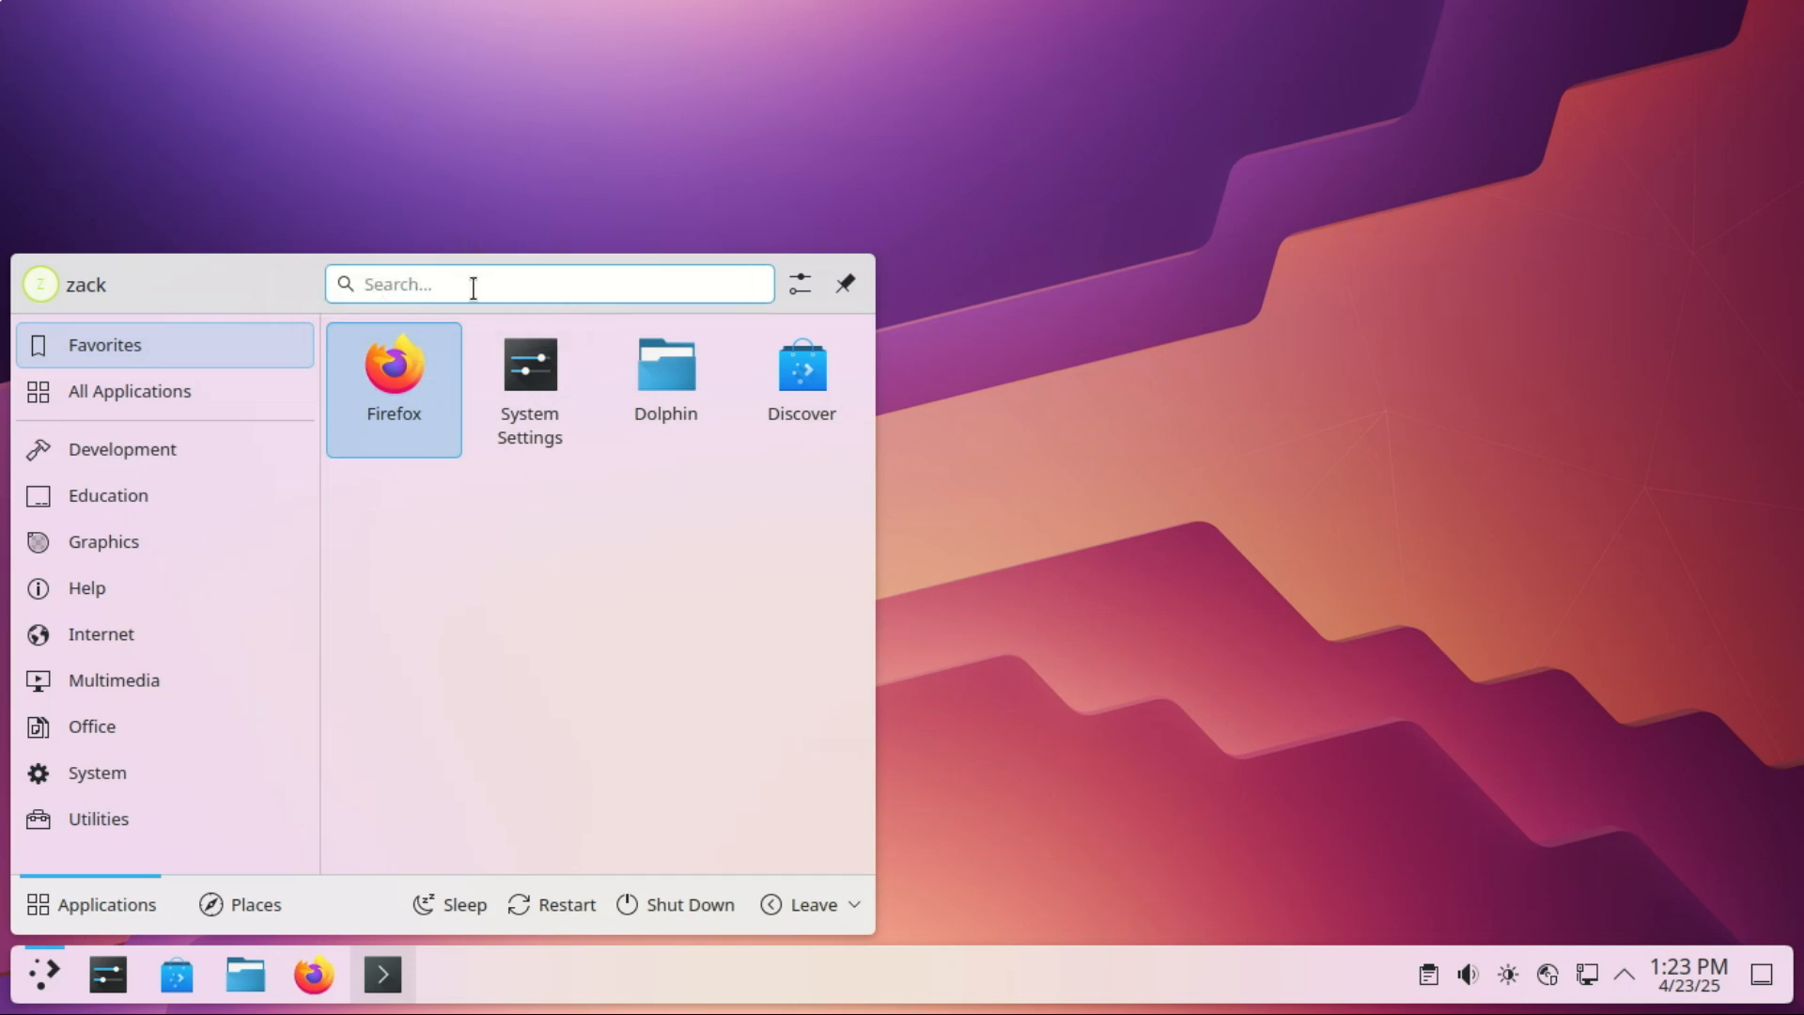
pyautogui.write('o')
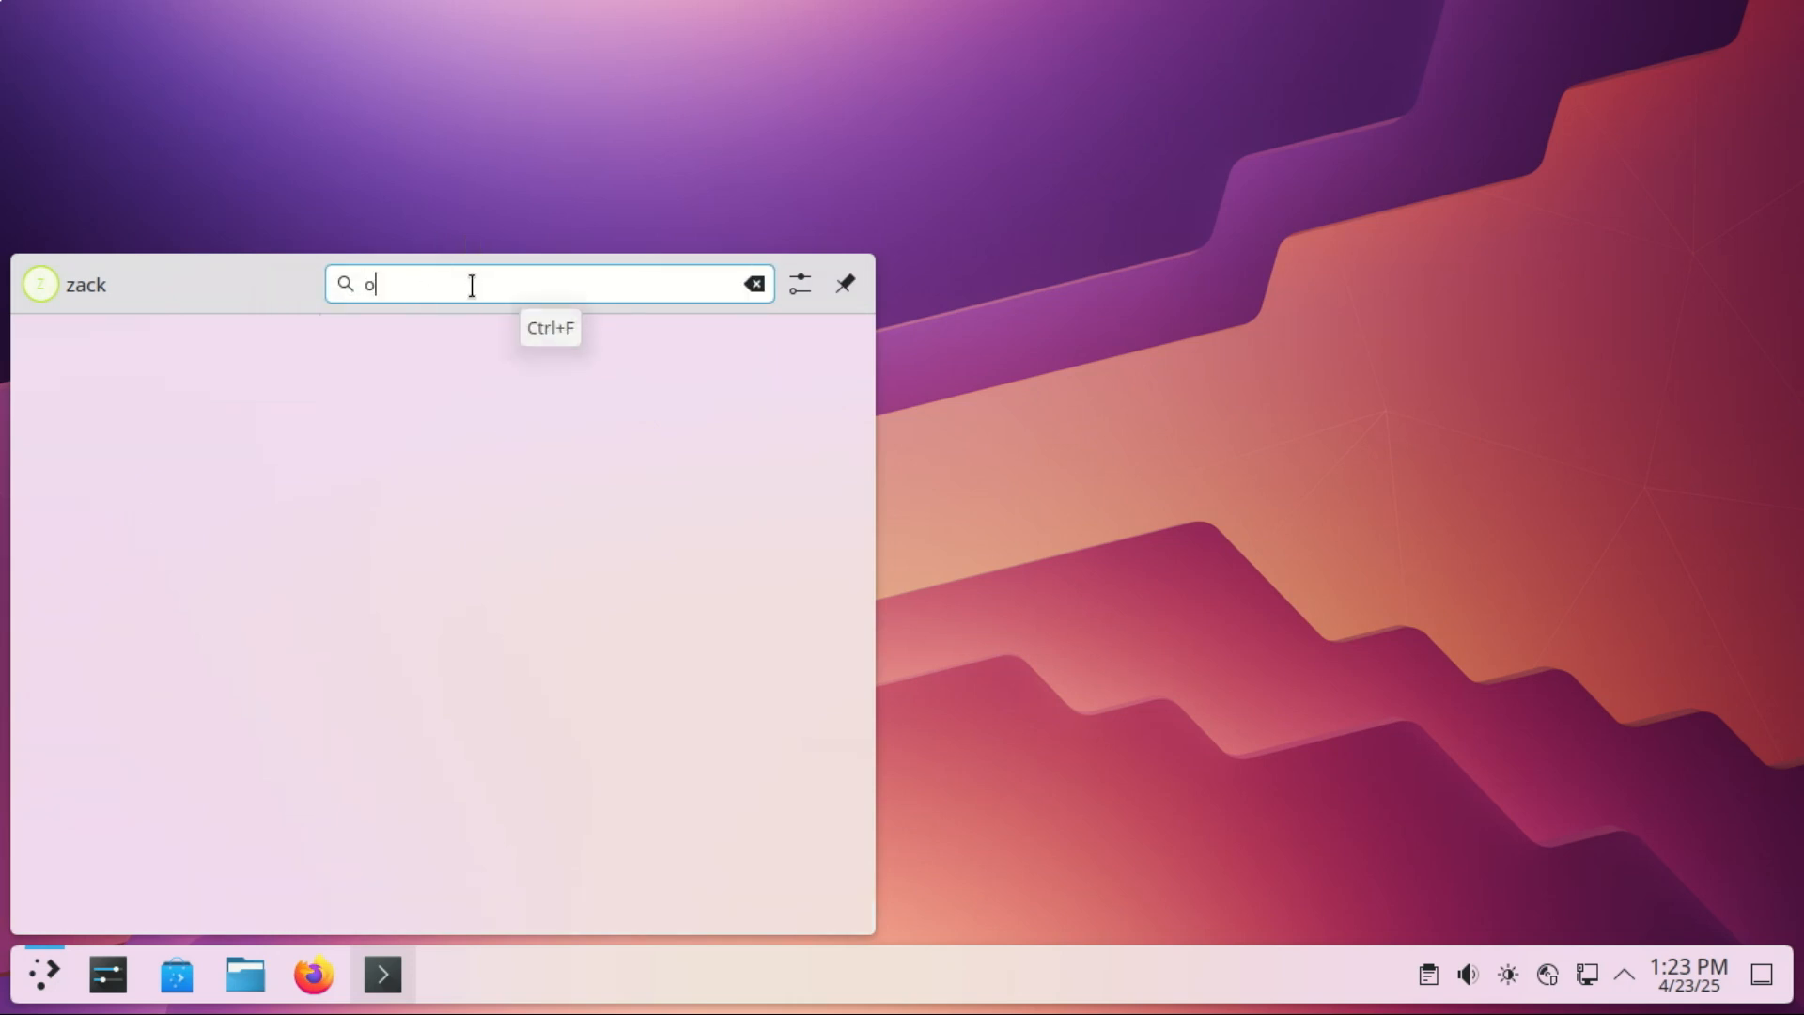
pyautogui.write('ff')
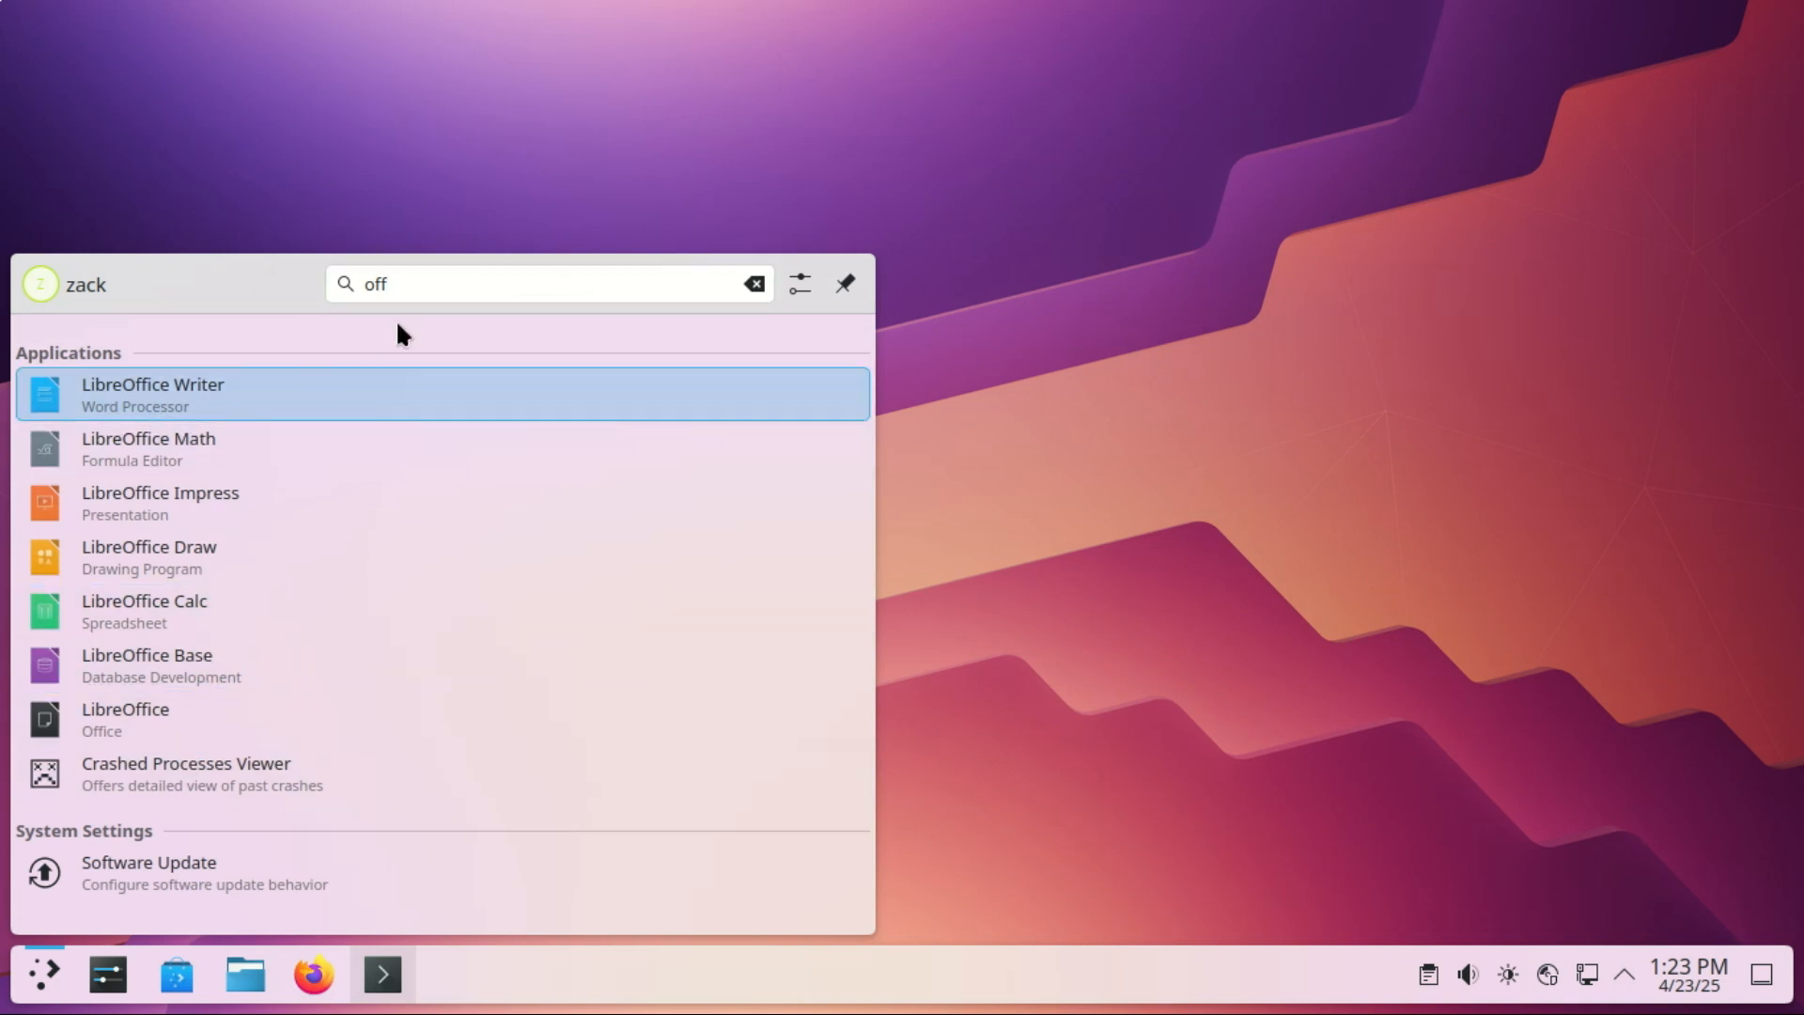
pyautogui.click(754, 283)
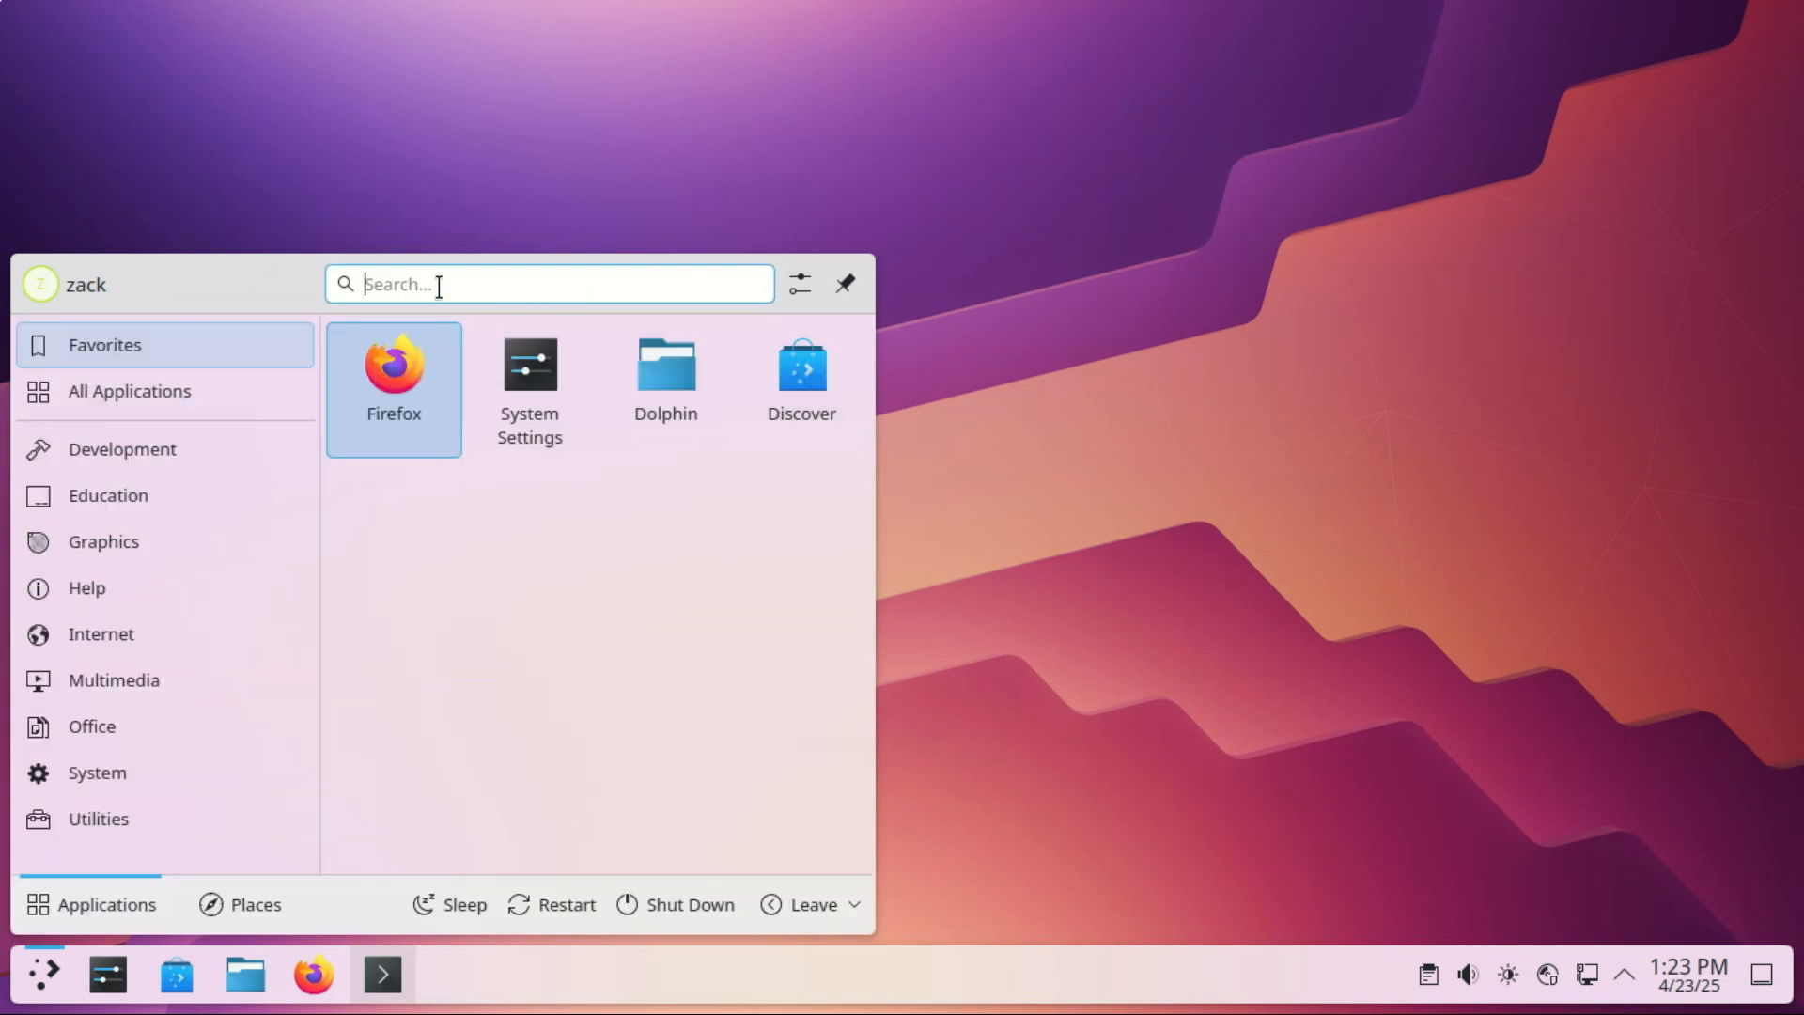
pyautogui.write('vlc')
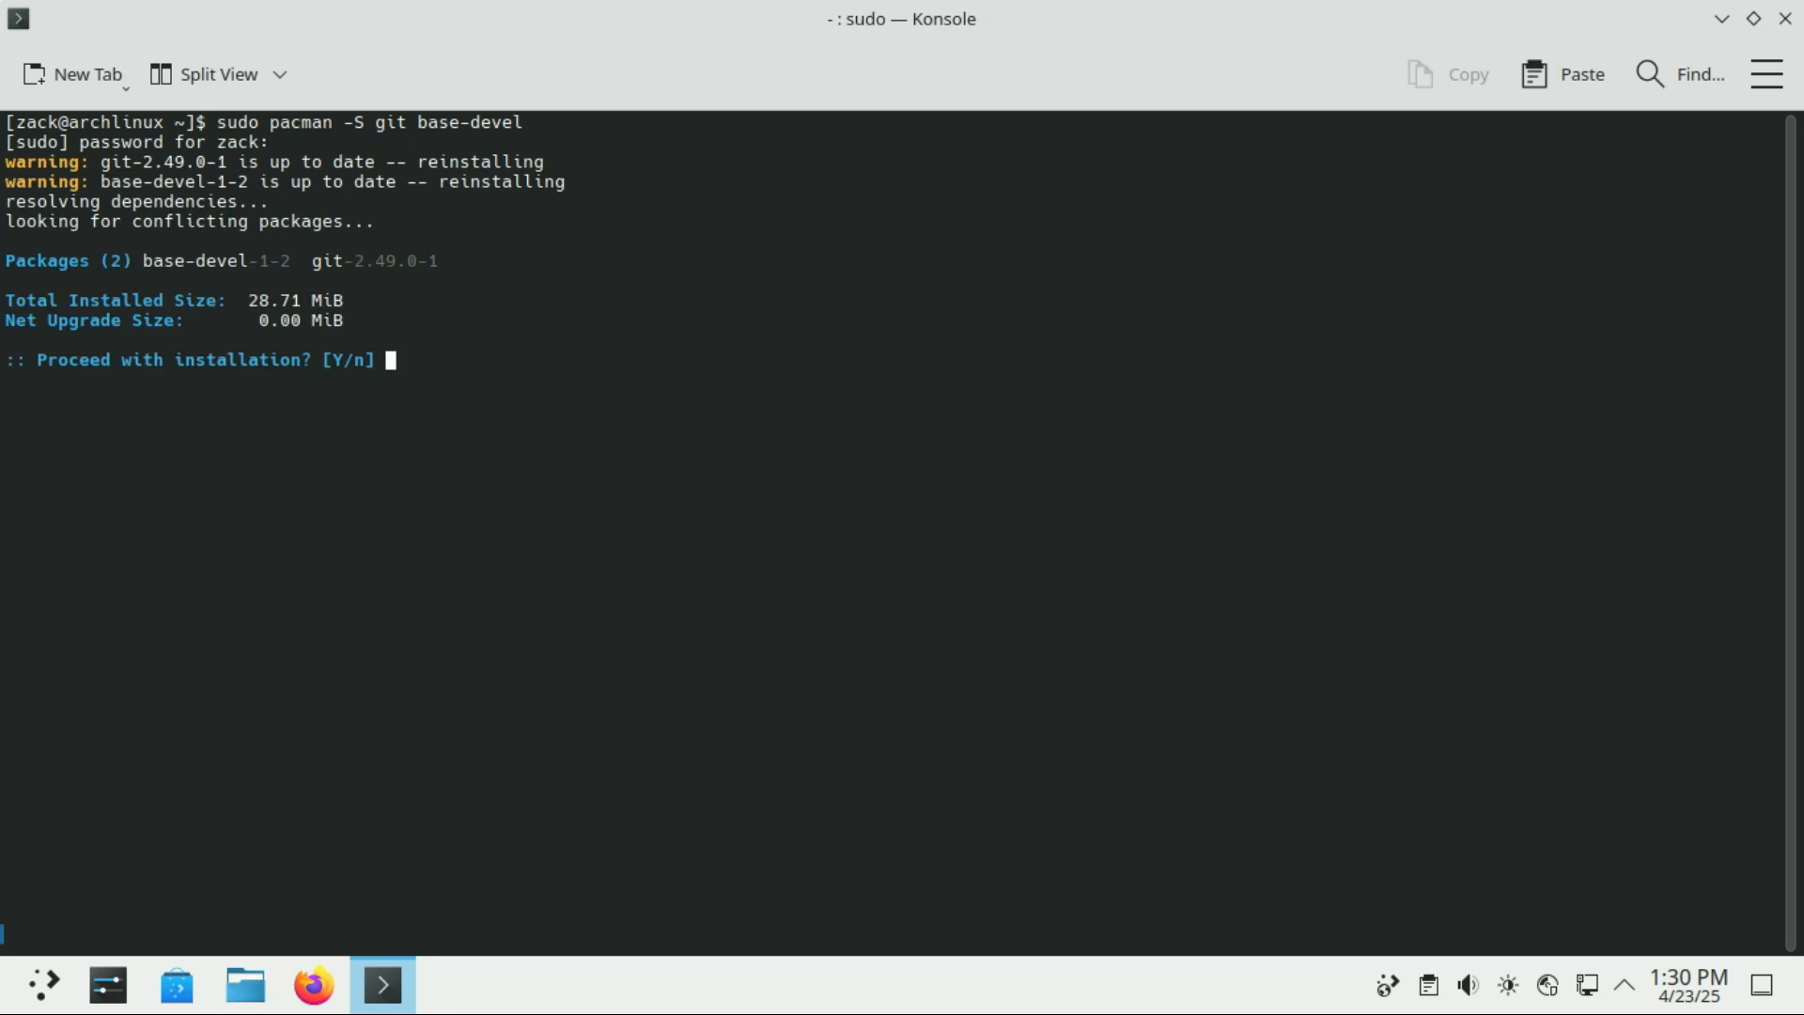
# Answer y to reinstall git and base-devel, then clear the screen.
pyautogui.write('y')
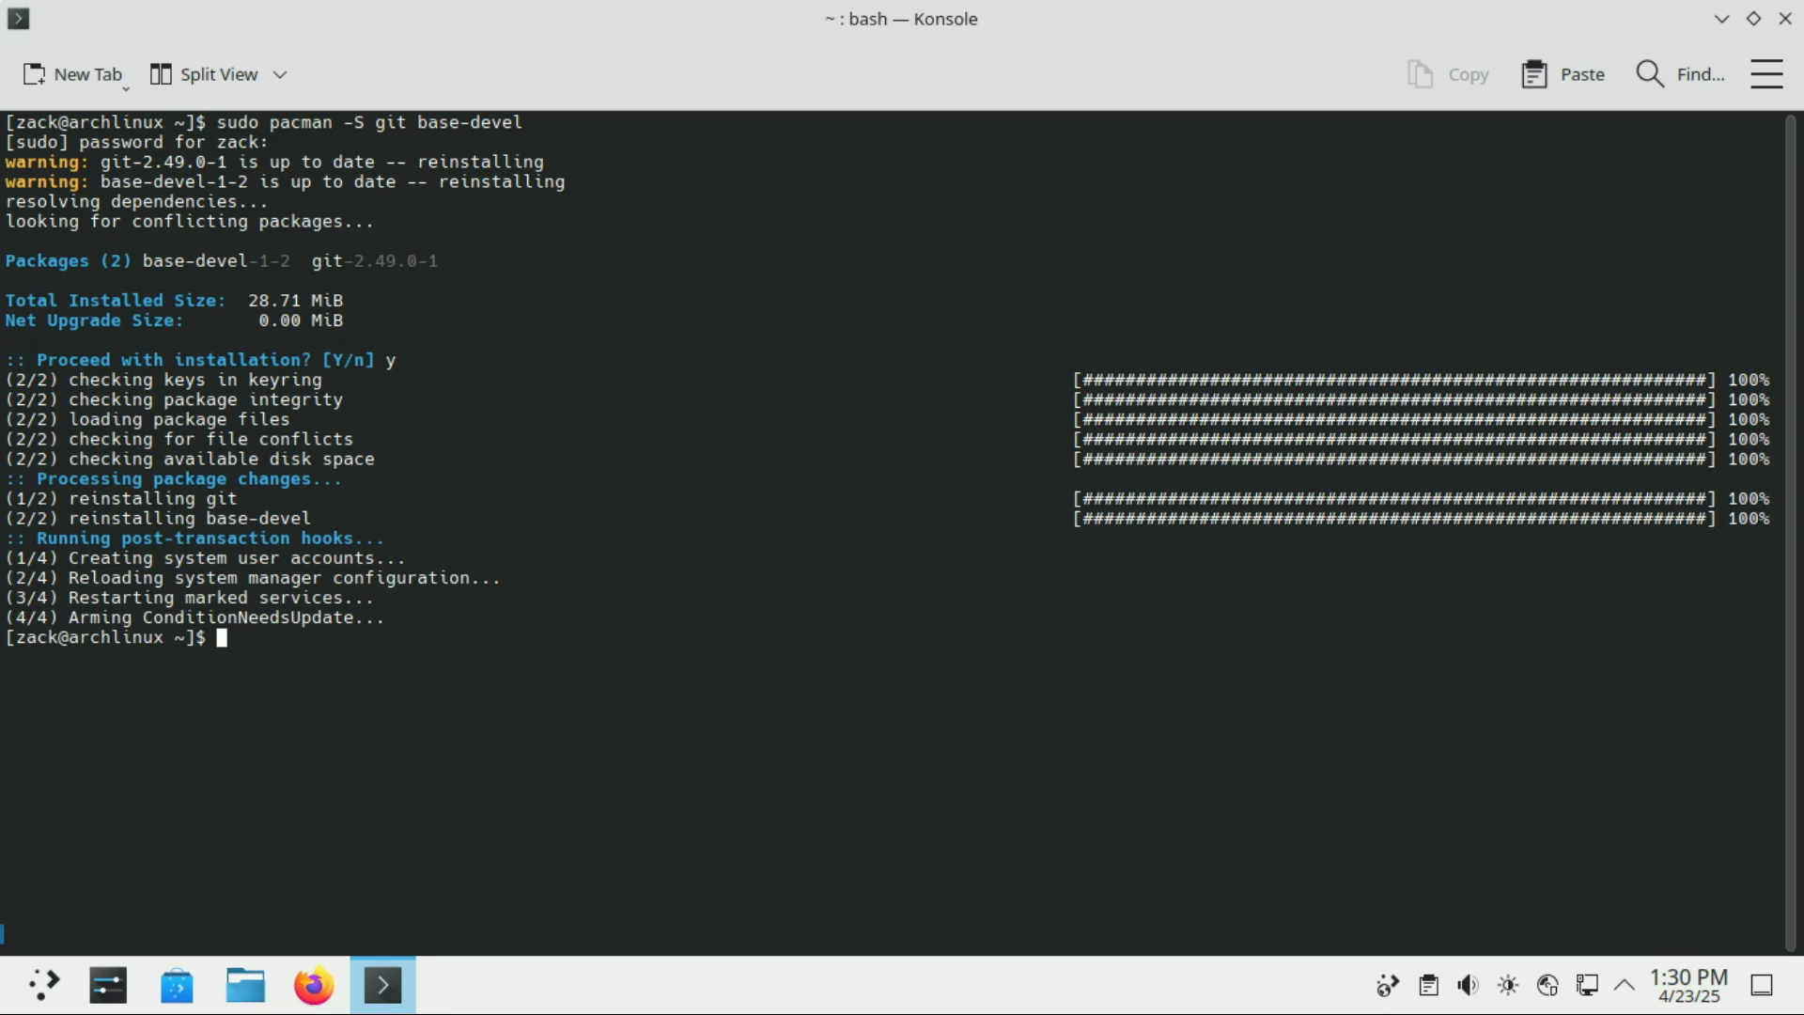
pyautogui.write('clear')
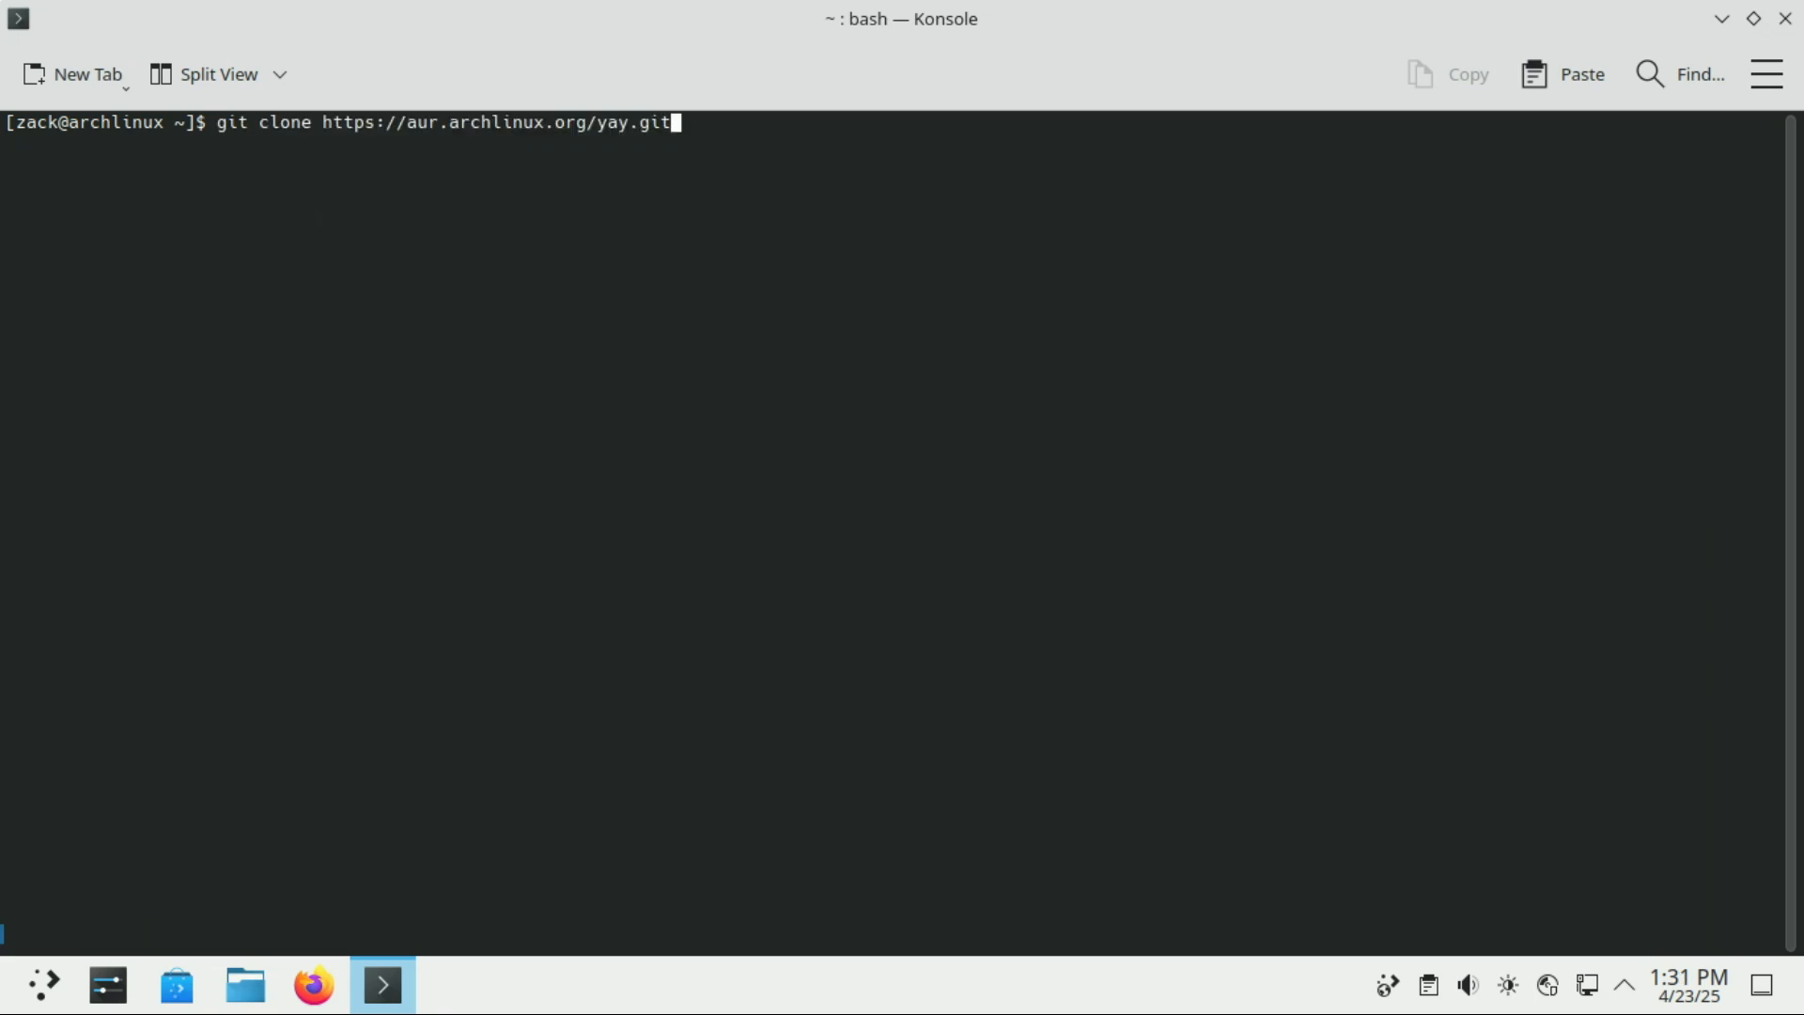
# Clone the yay AUR repository and change into the yay folder.
pyautogui.press('Return')
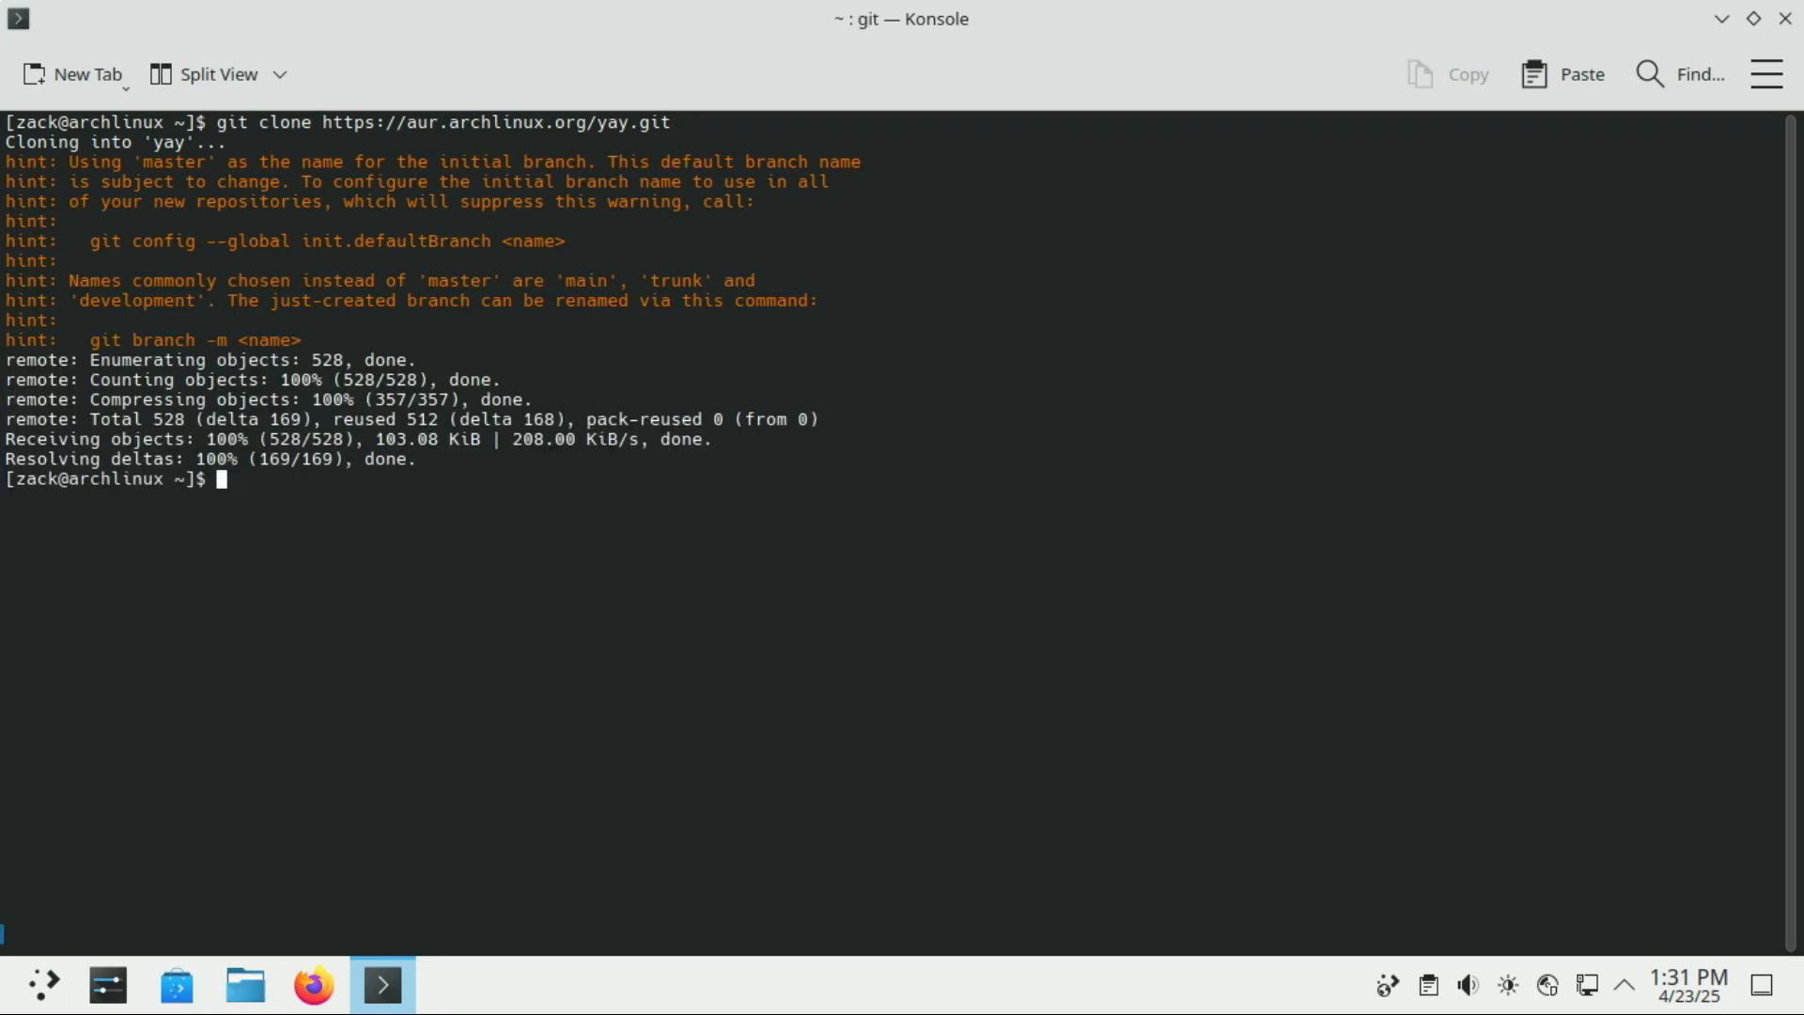
pyautogui.write('cd y')
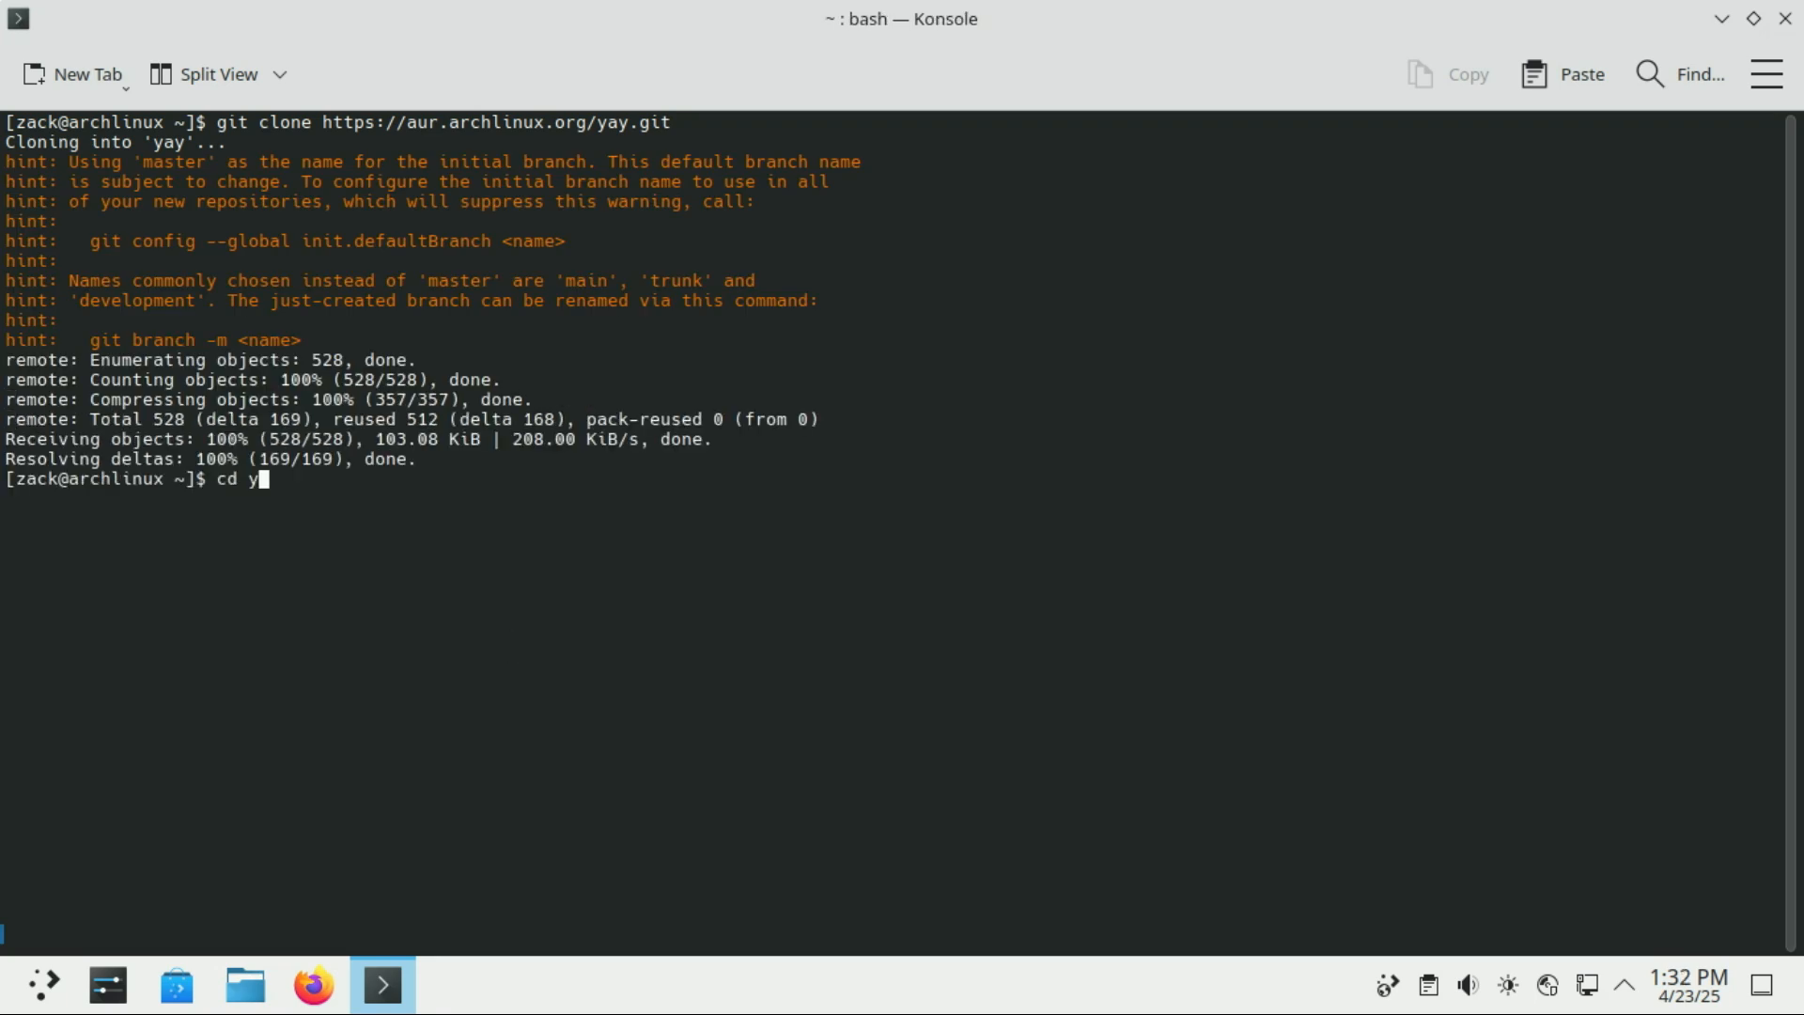
pyautogui.press('Return')
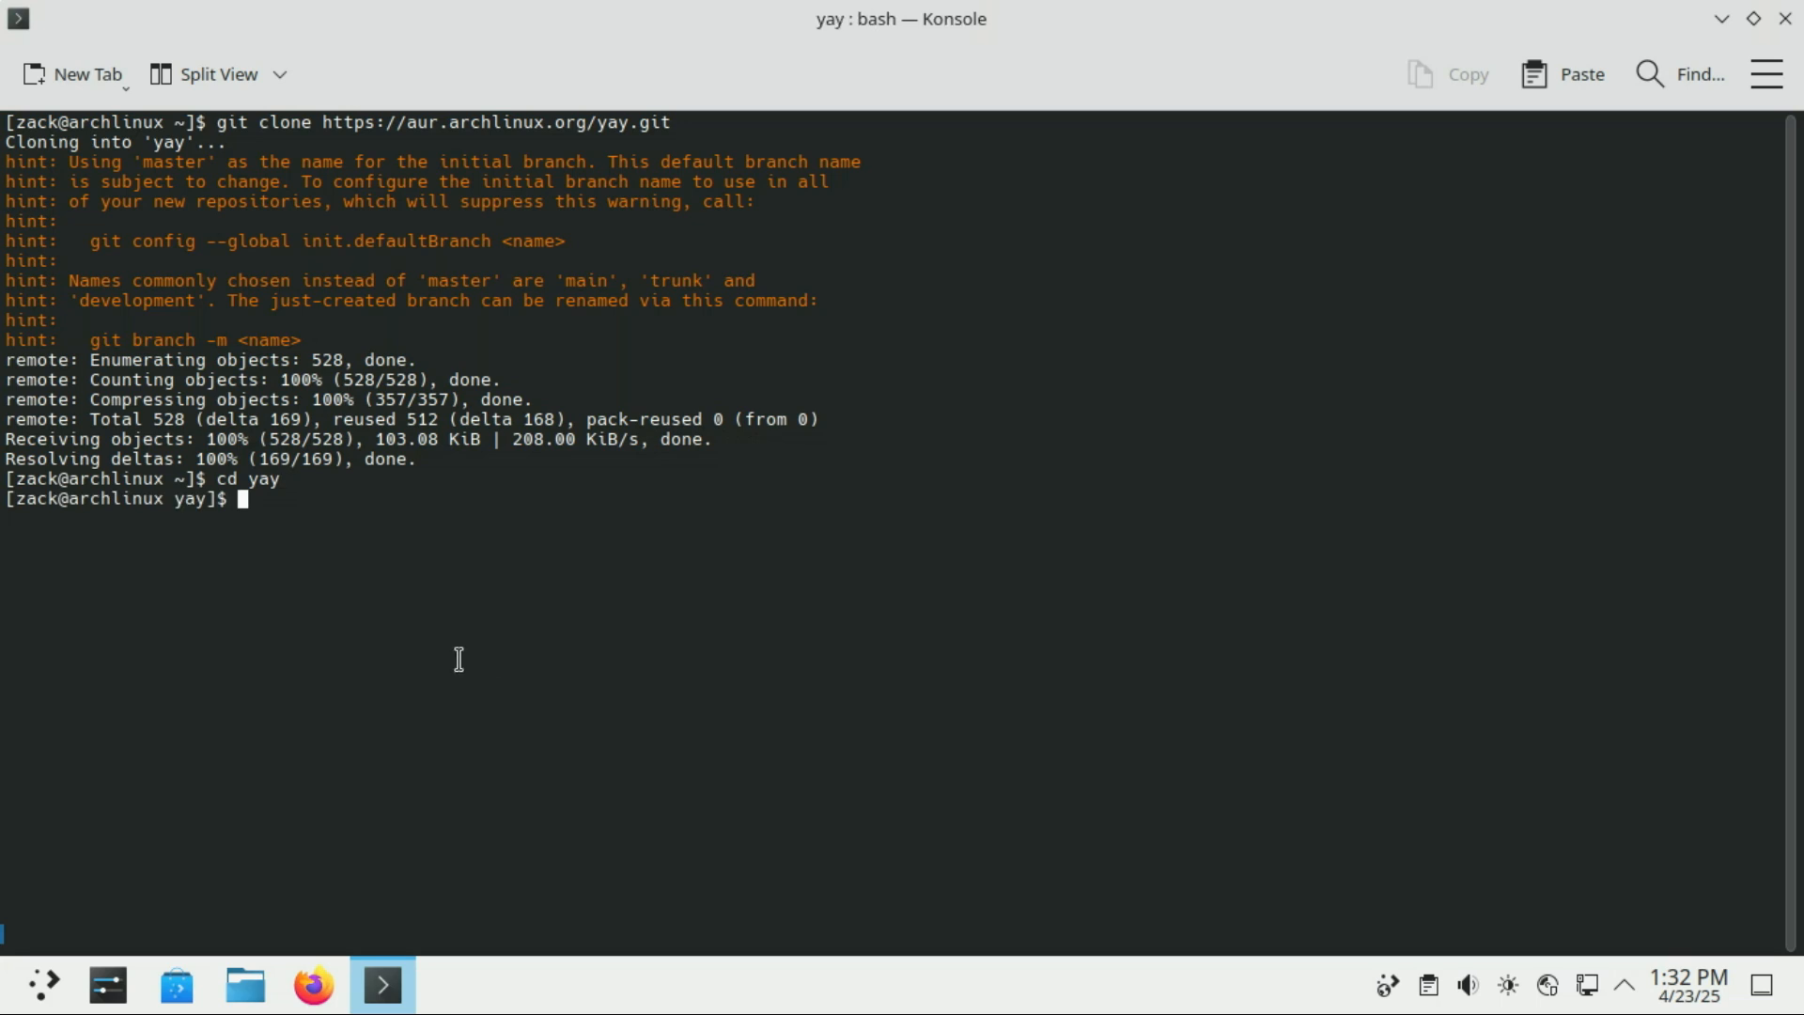
# Build and install yay with makepkg -si, then clear the output.
pyautogui.write('makepkg -si')
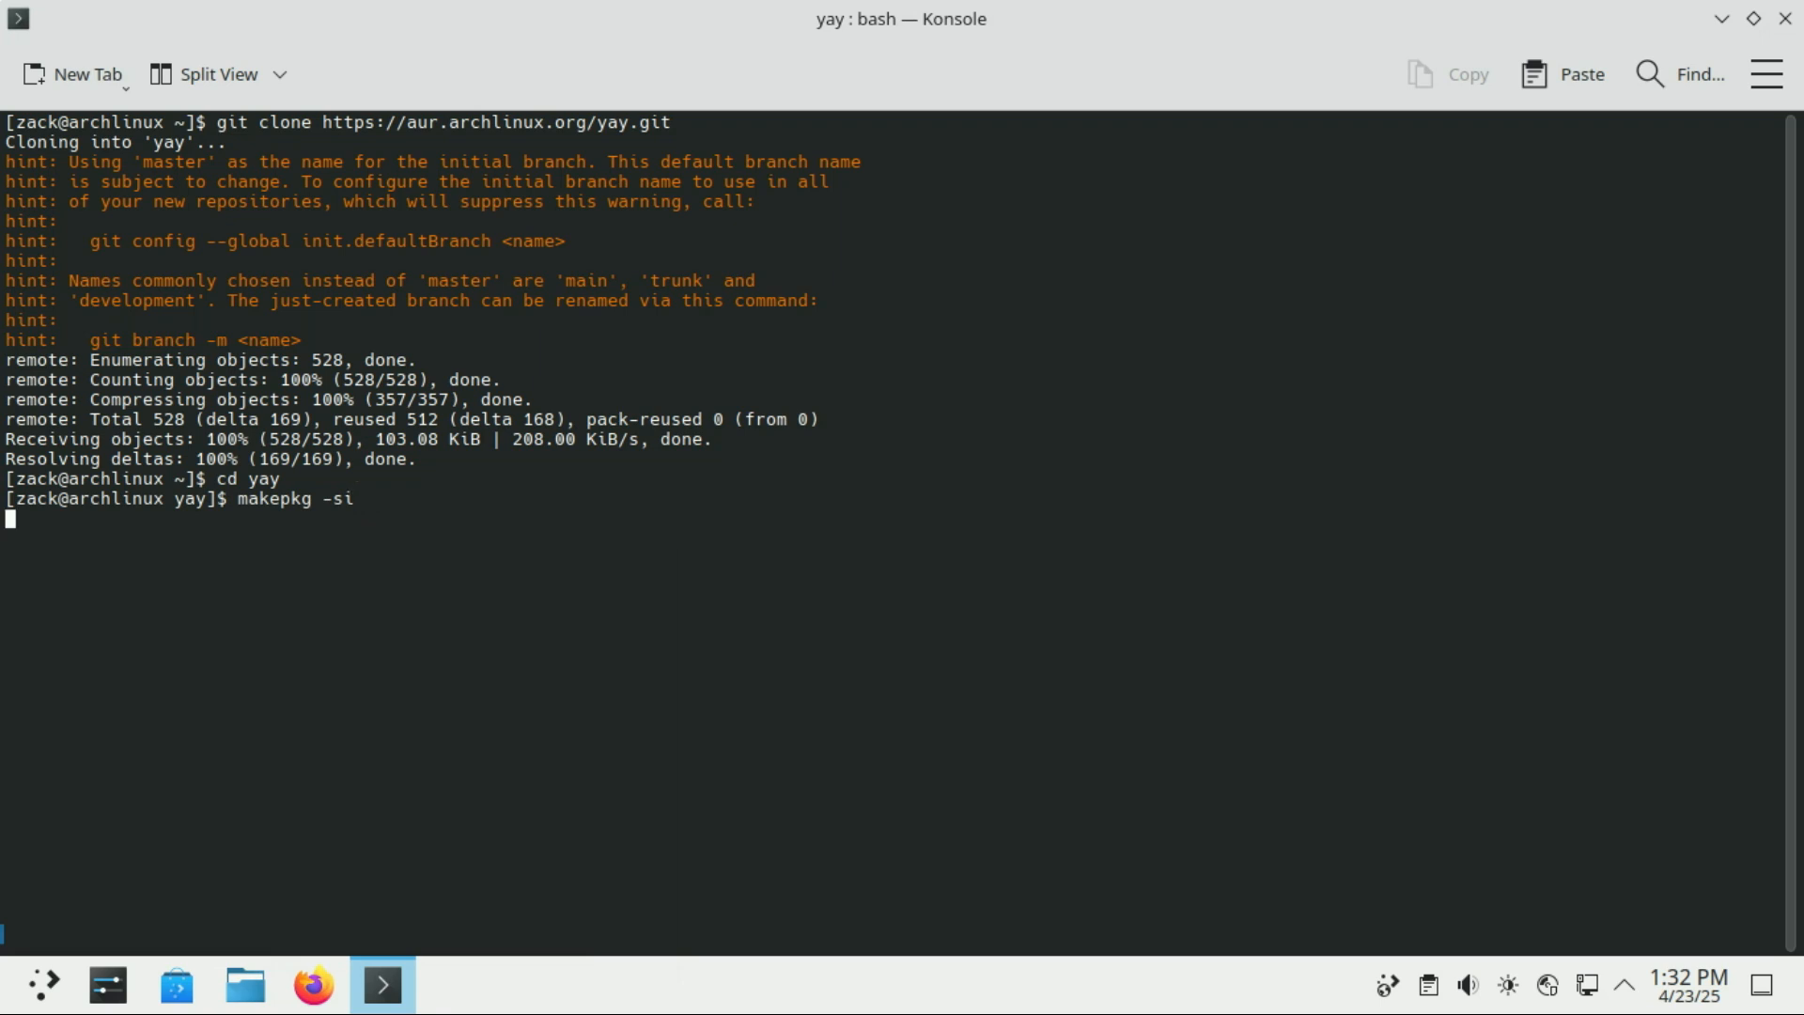
pyautogui.press('Return')
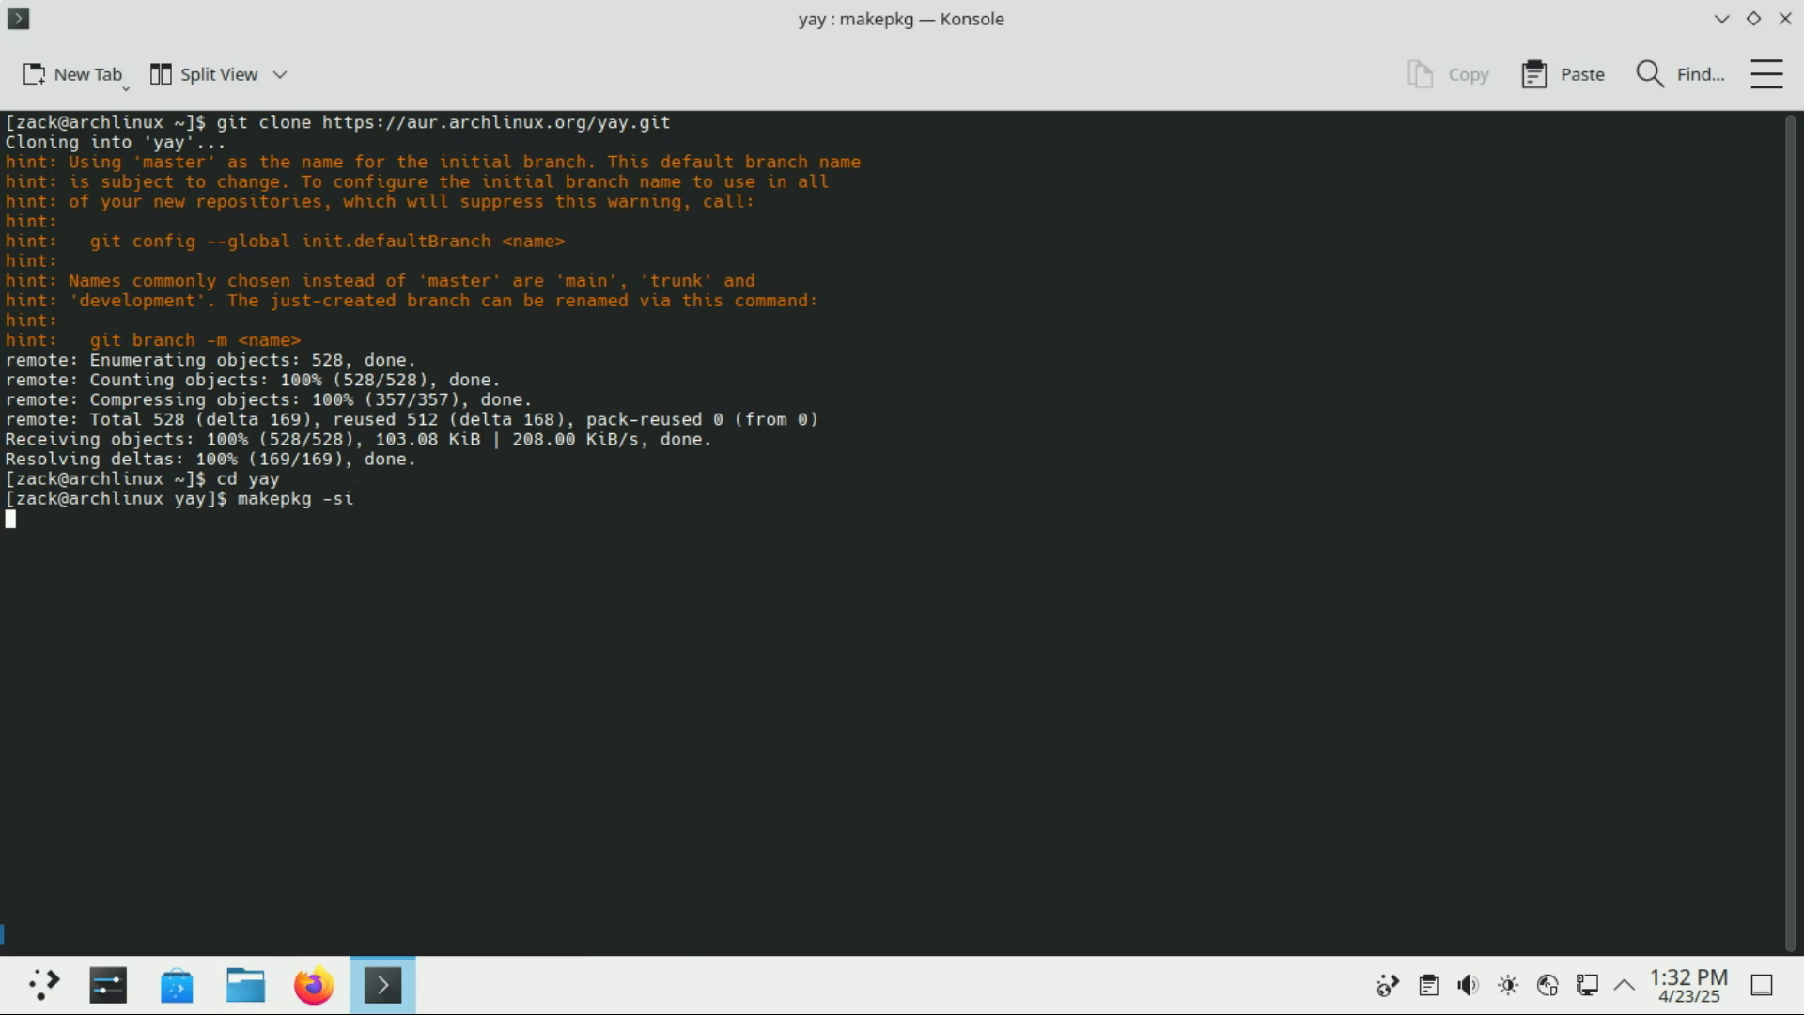
pyautogui.press('Return')
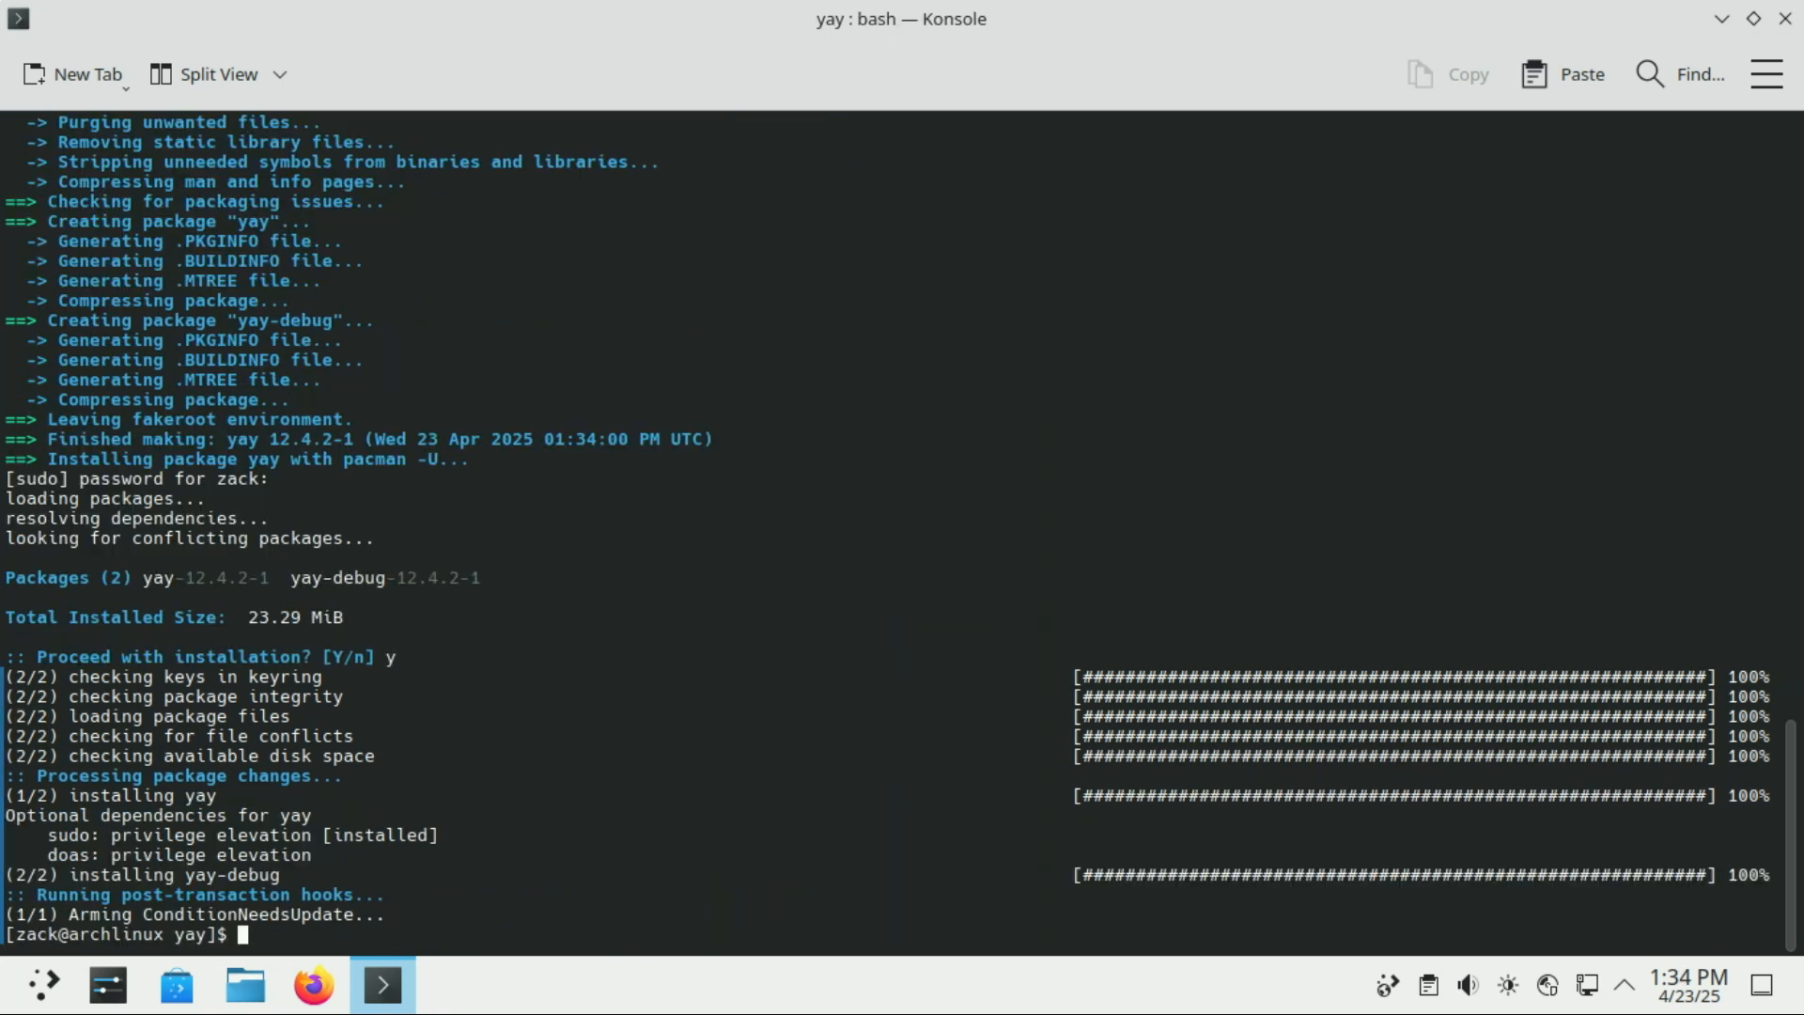
pyautogui.write('clear')
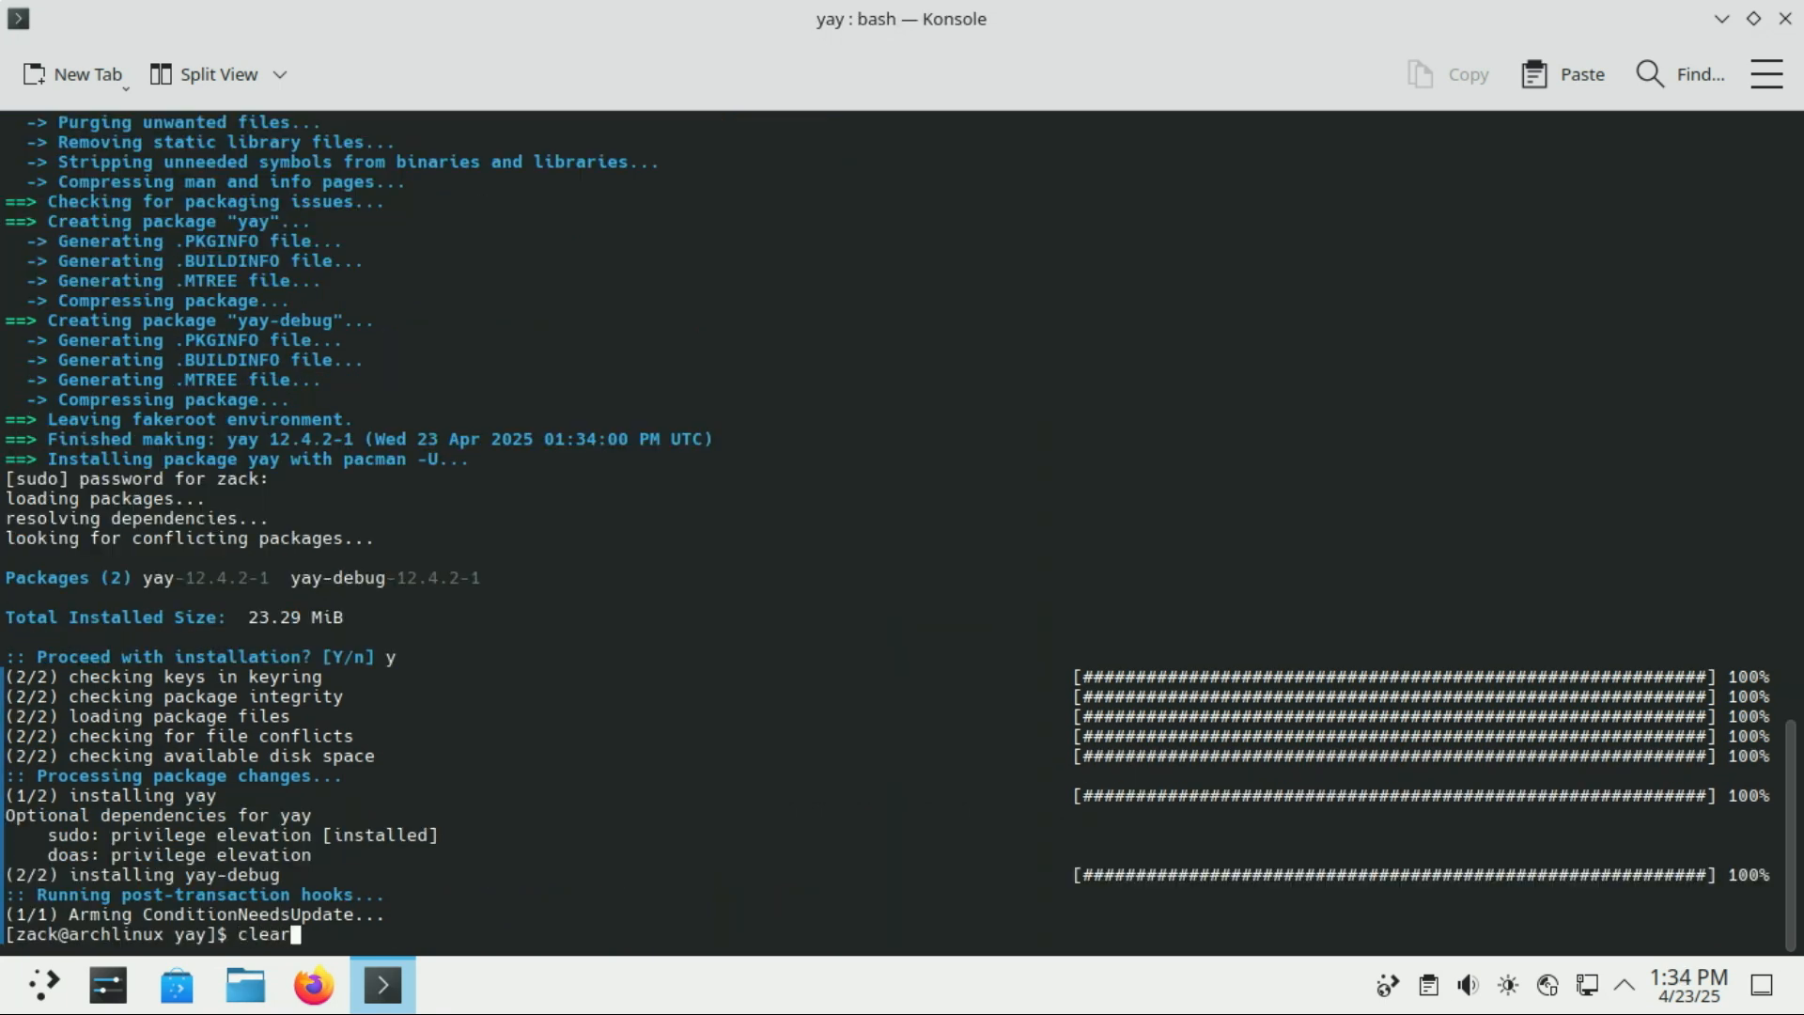
pyautogui.press('Return')
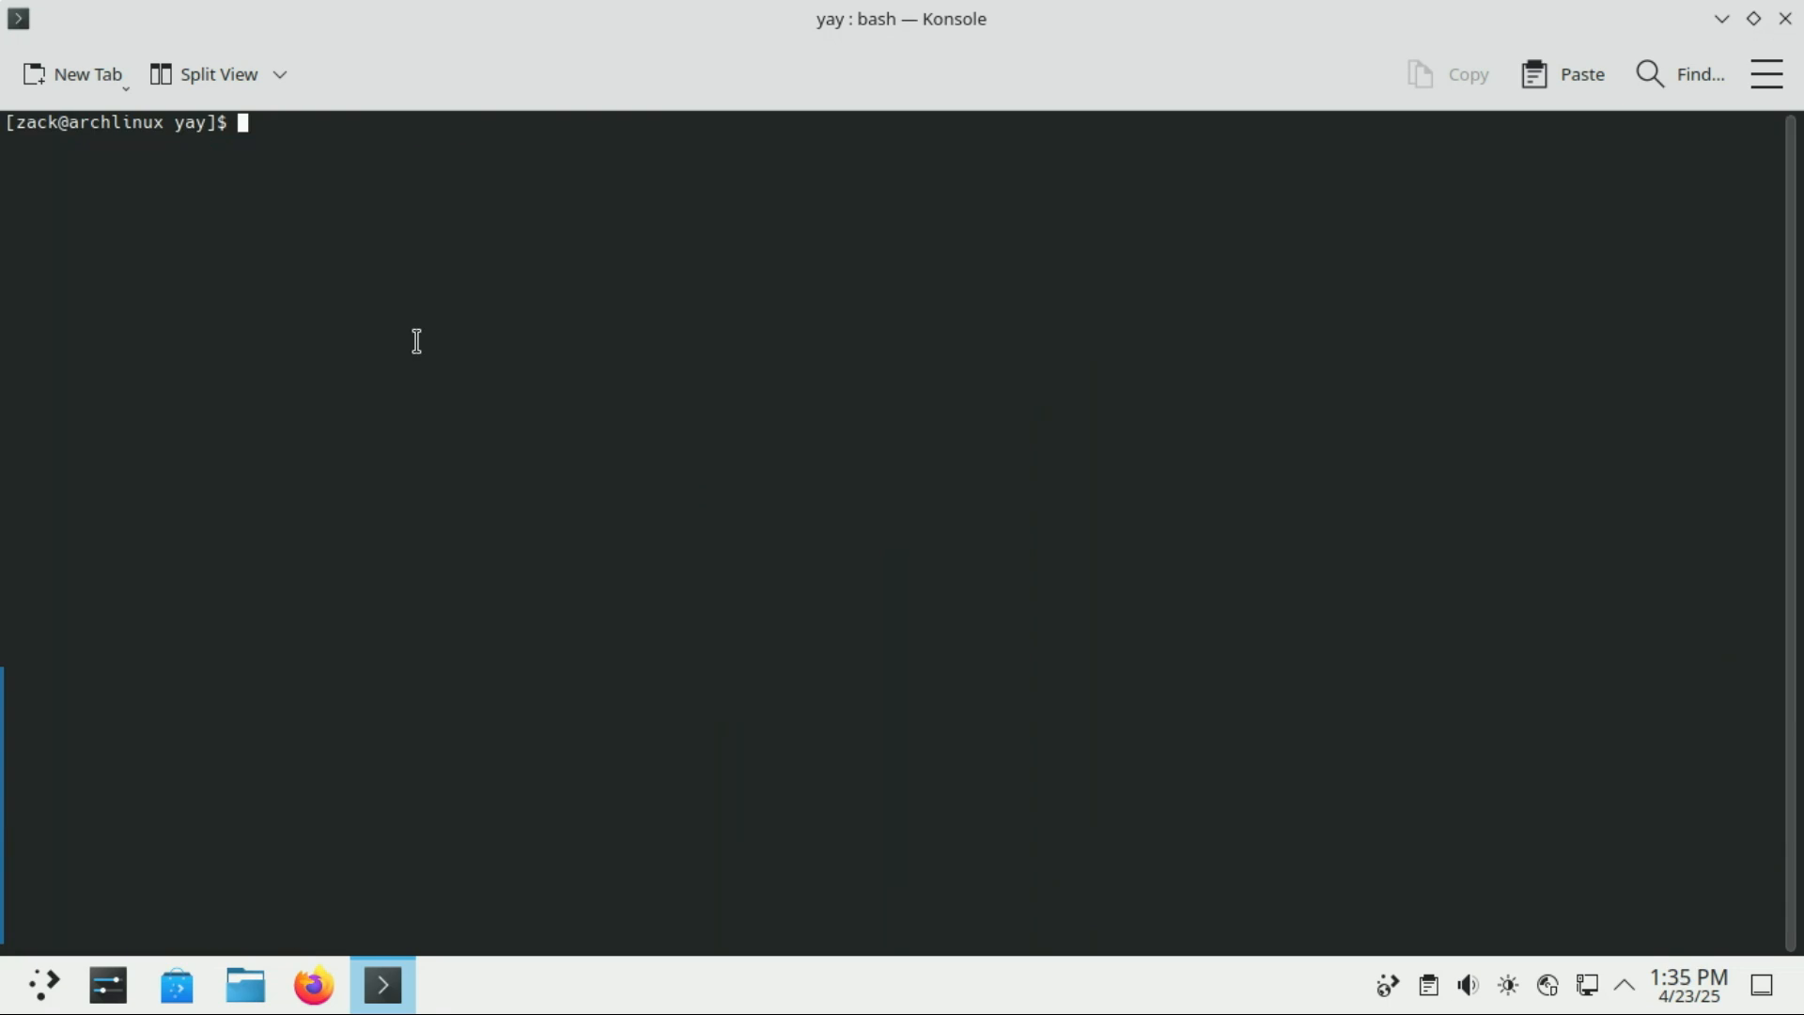
# Run yay -S google-chrome to install Google Chrome from the AUR.
pyautogui.write('yay -')
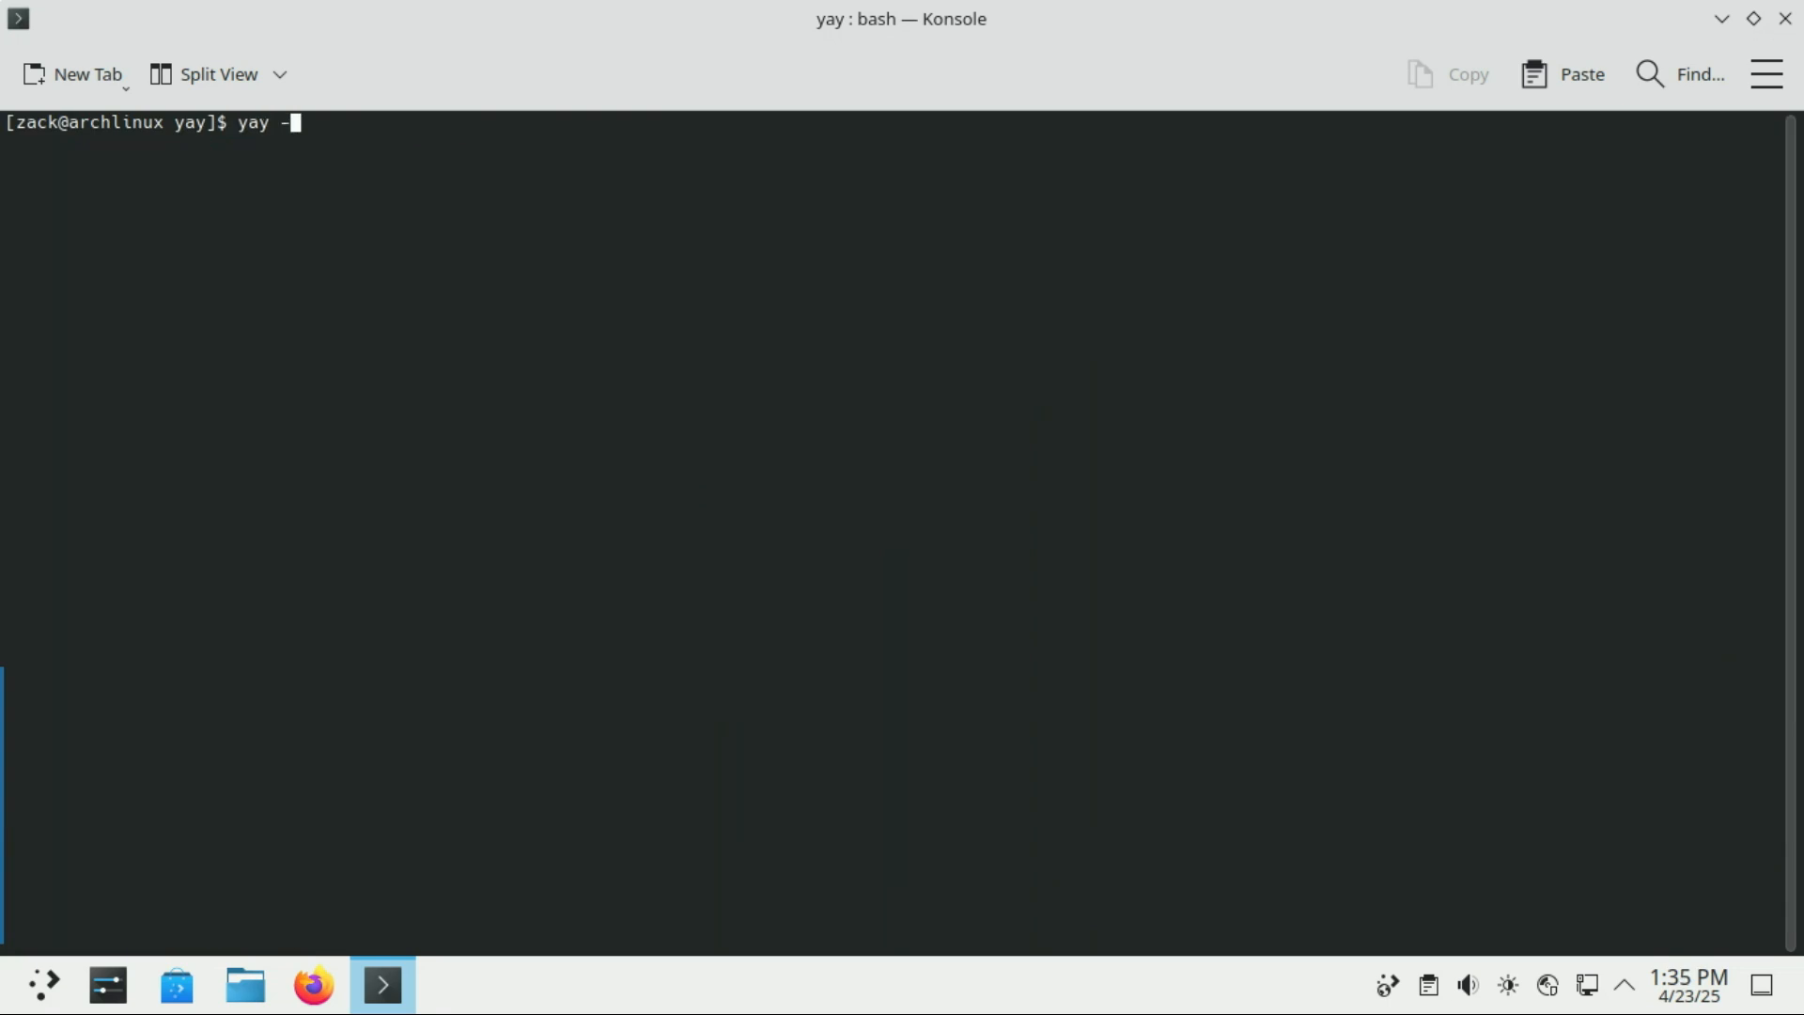
pyautogui.write('S google-chrome')
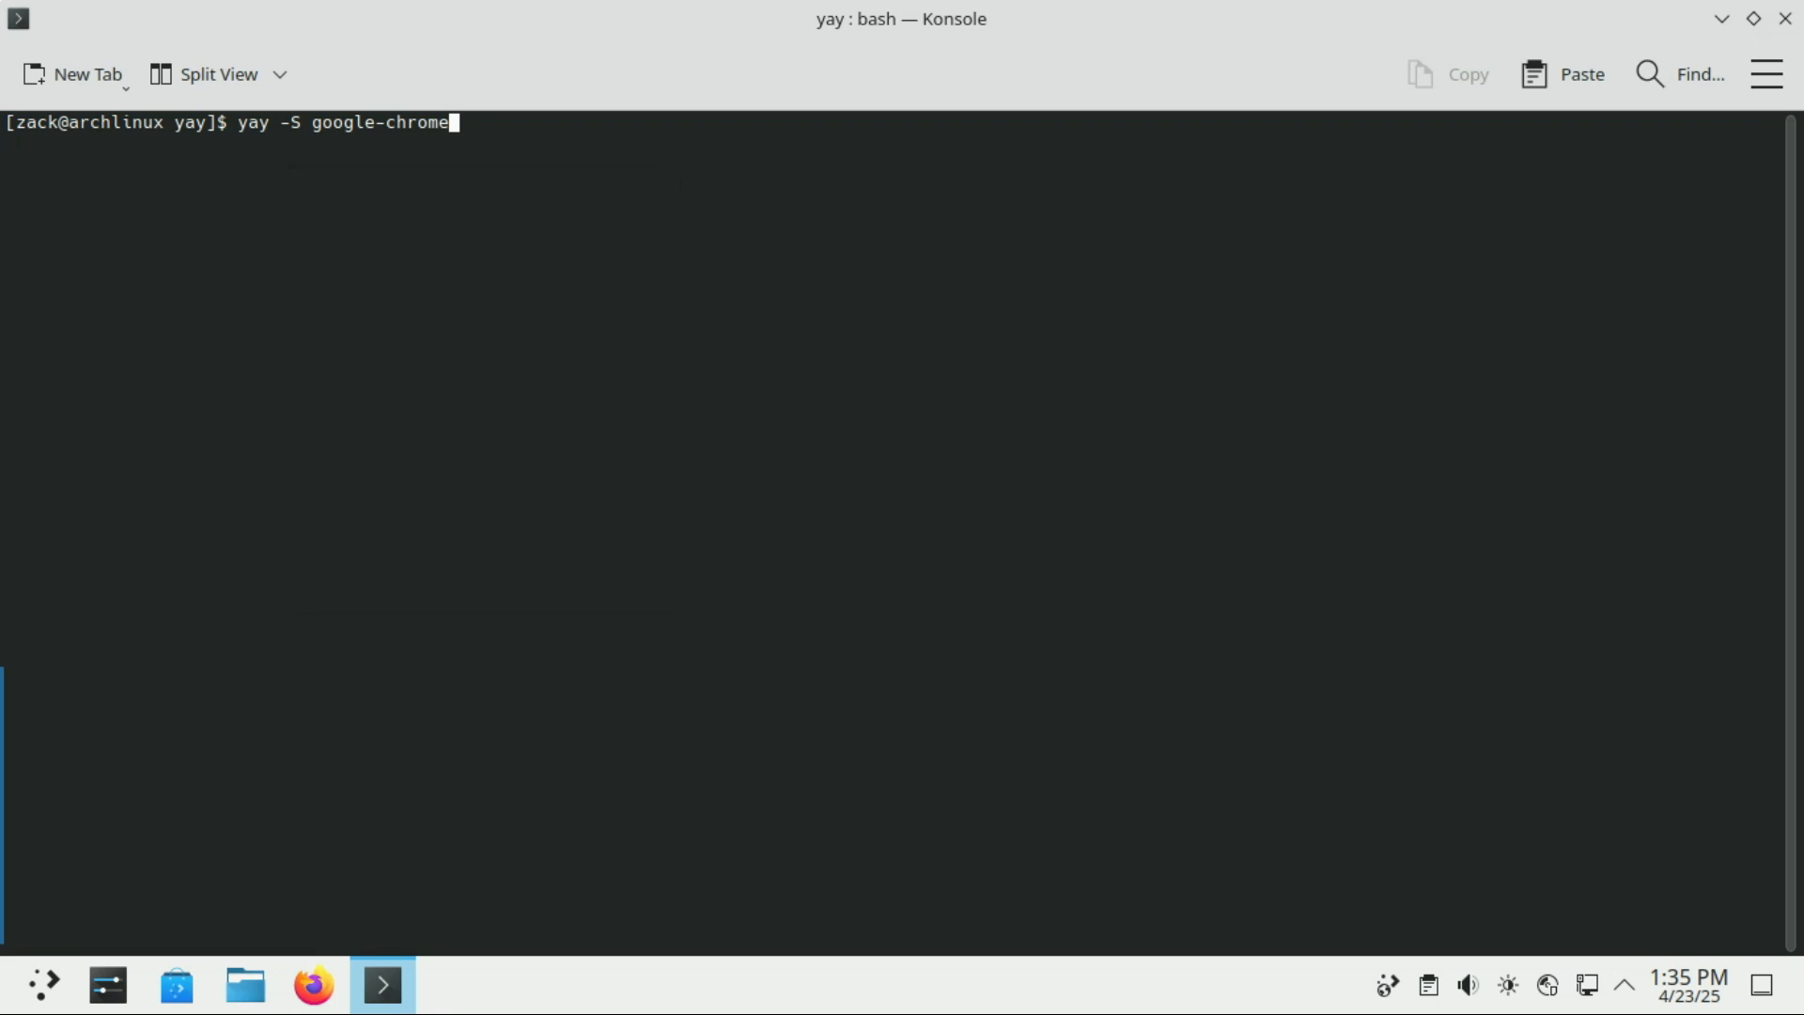
pyautogui.press('Return')
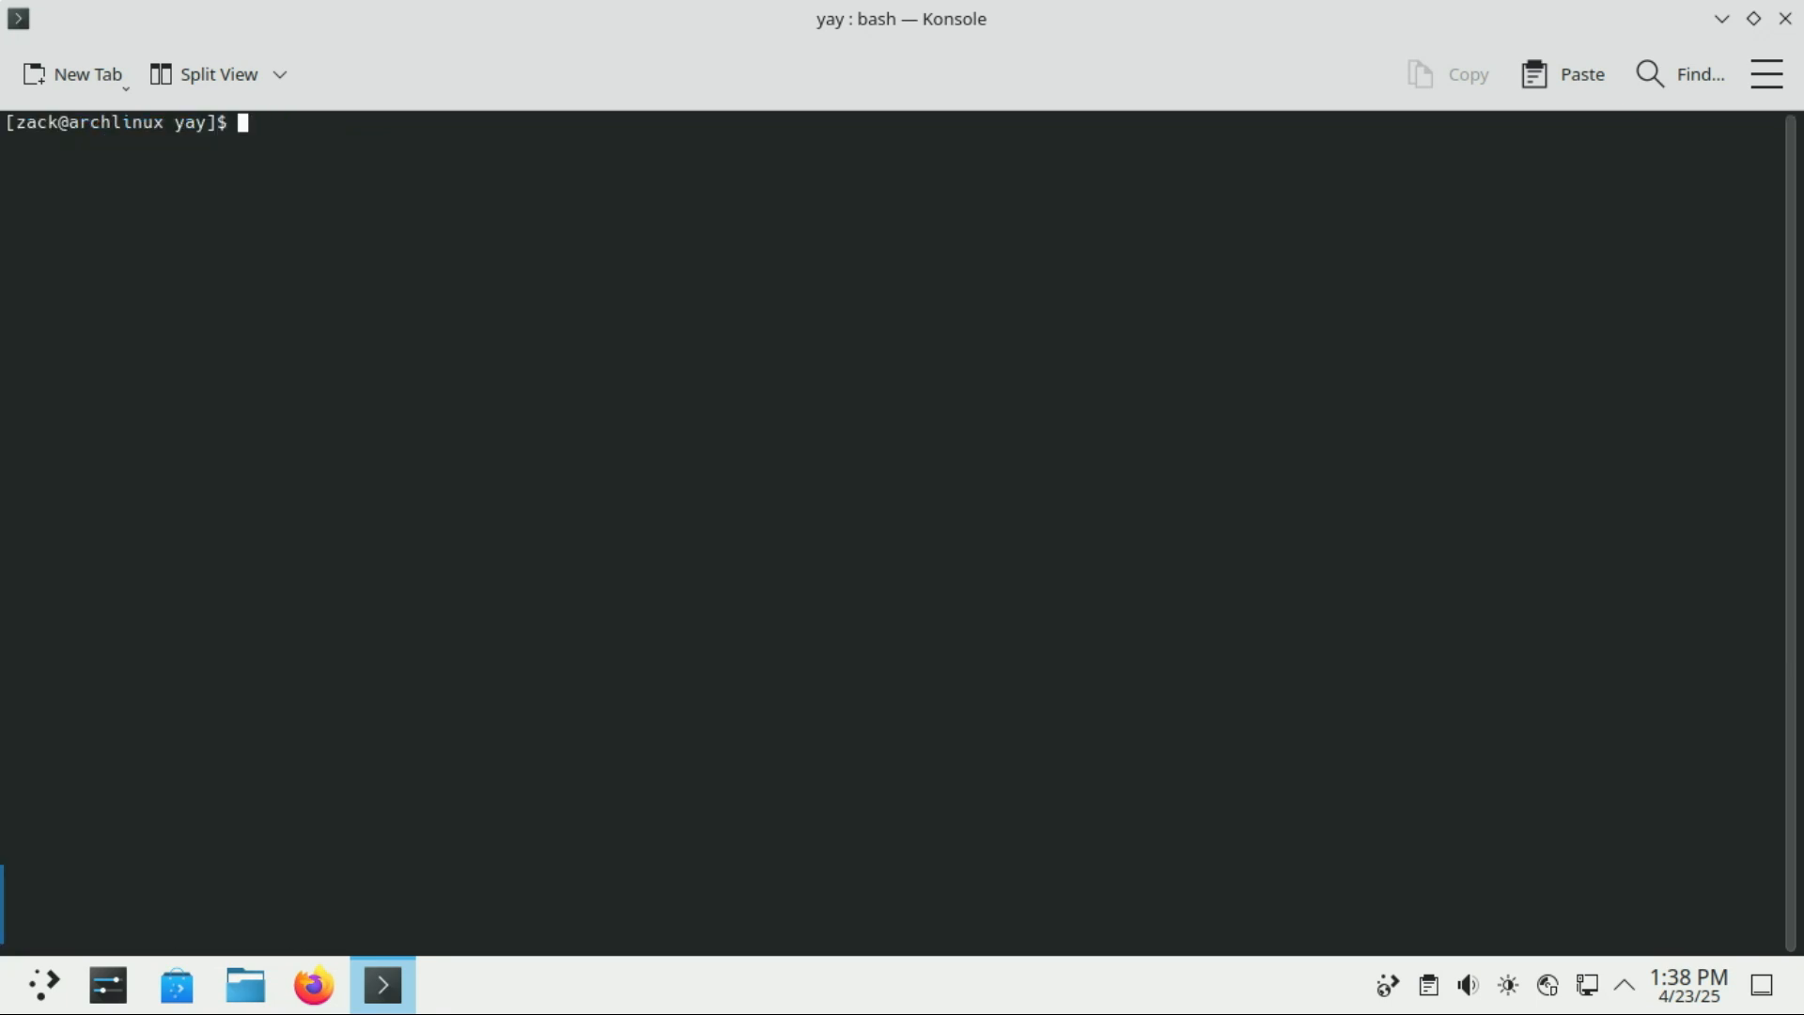
pyautogui.moveTo(1720, 25)
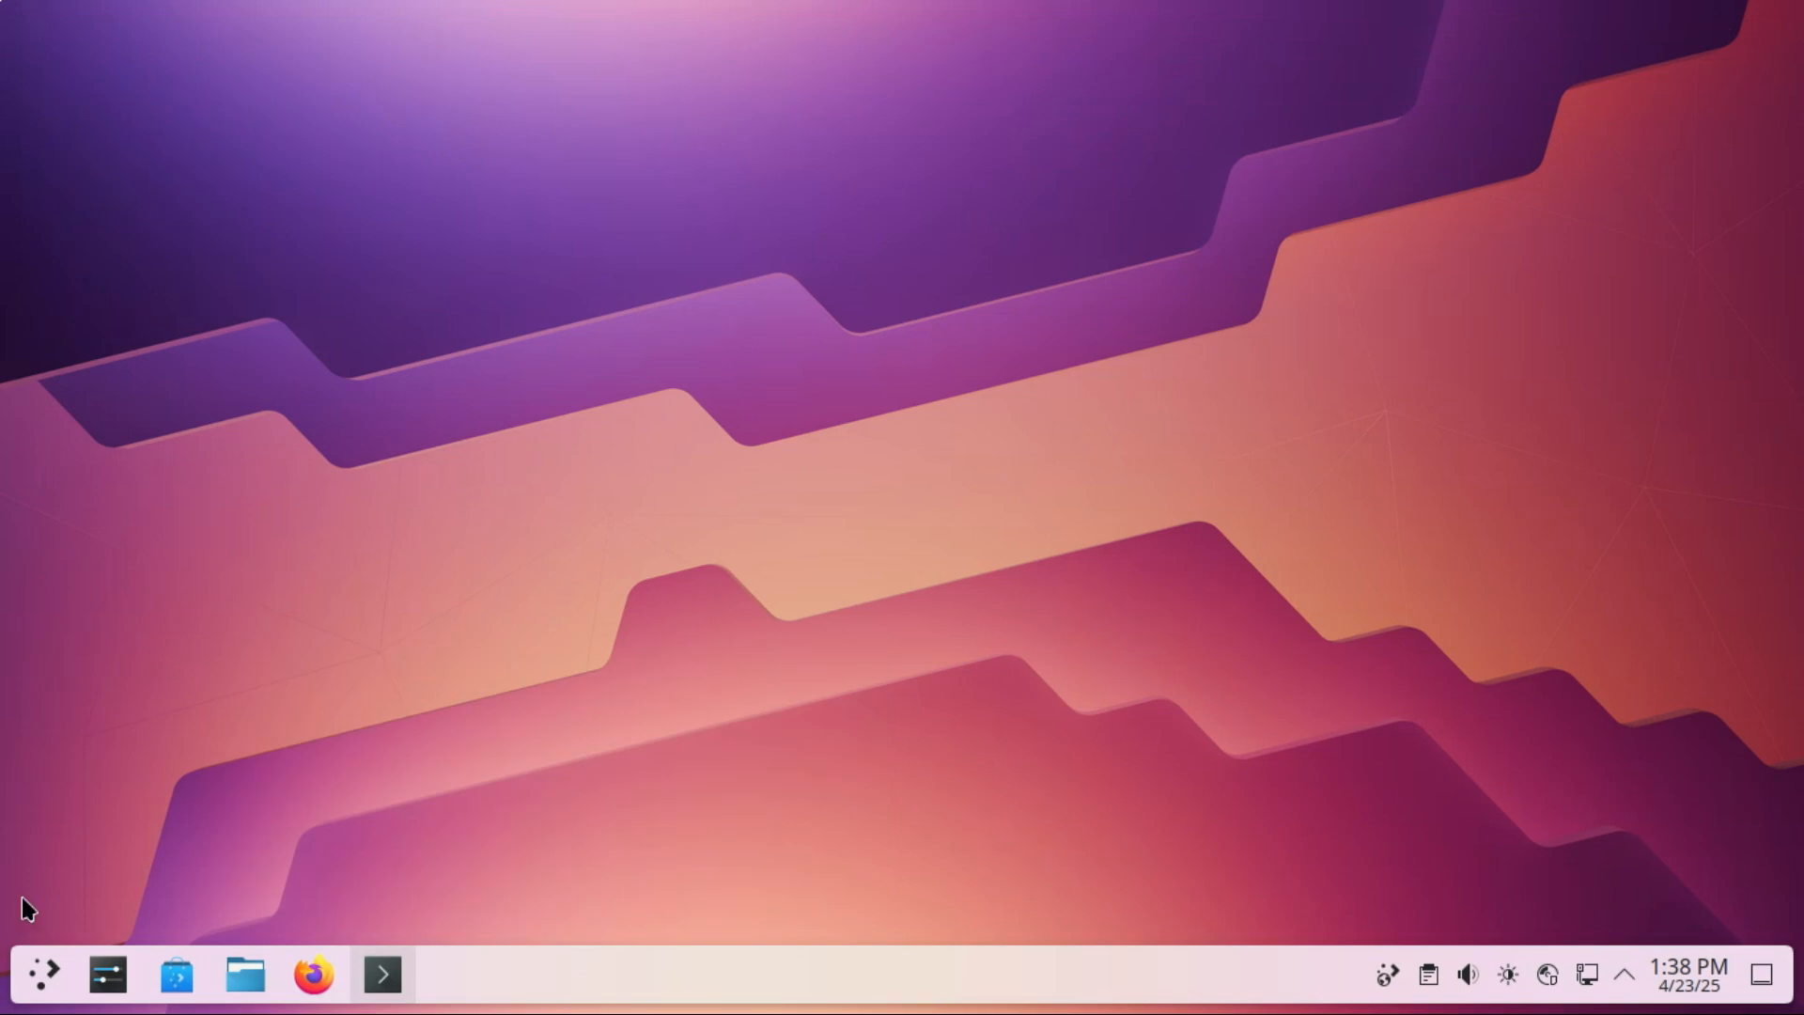
# Search the launcher for 'chr' to confirm Google Chrome is installed.
pyautogui.click(41, 978)
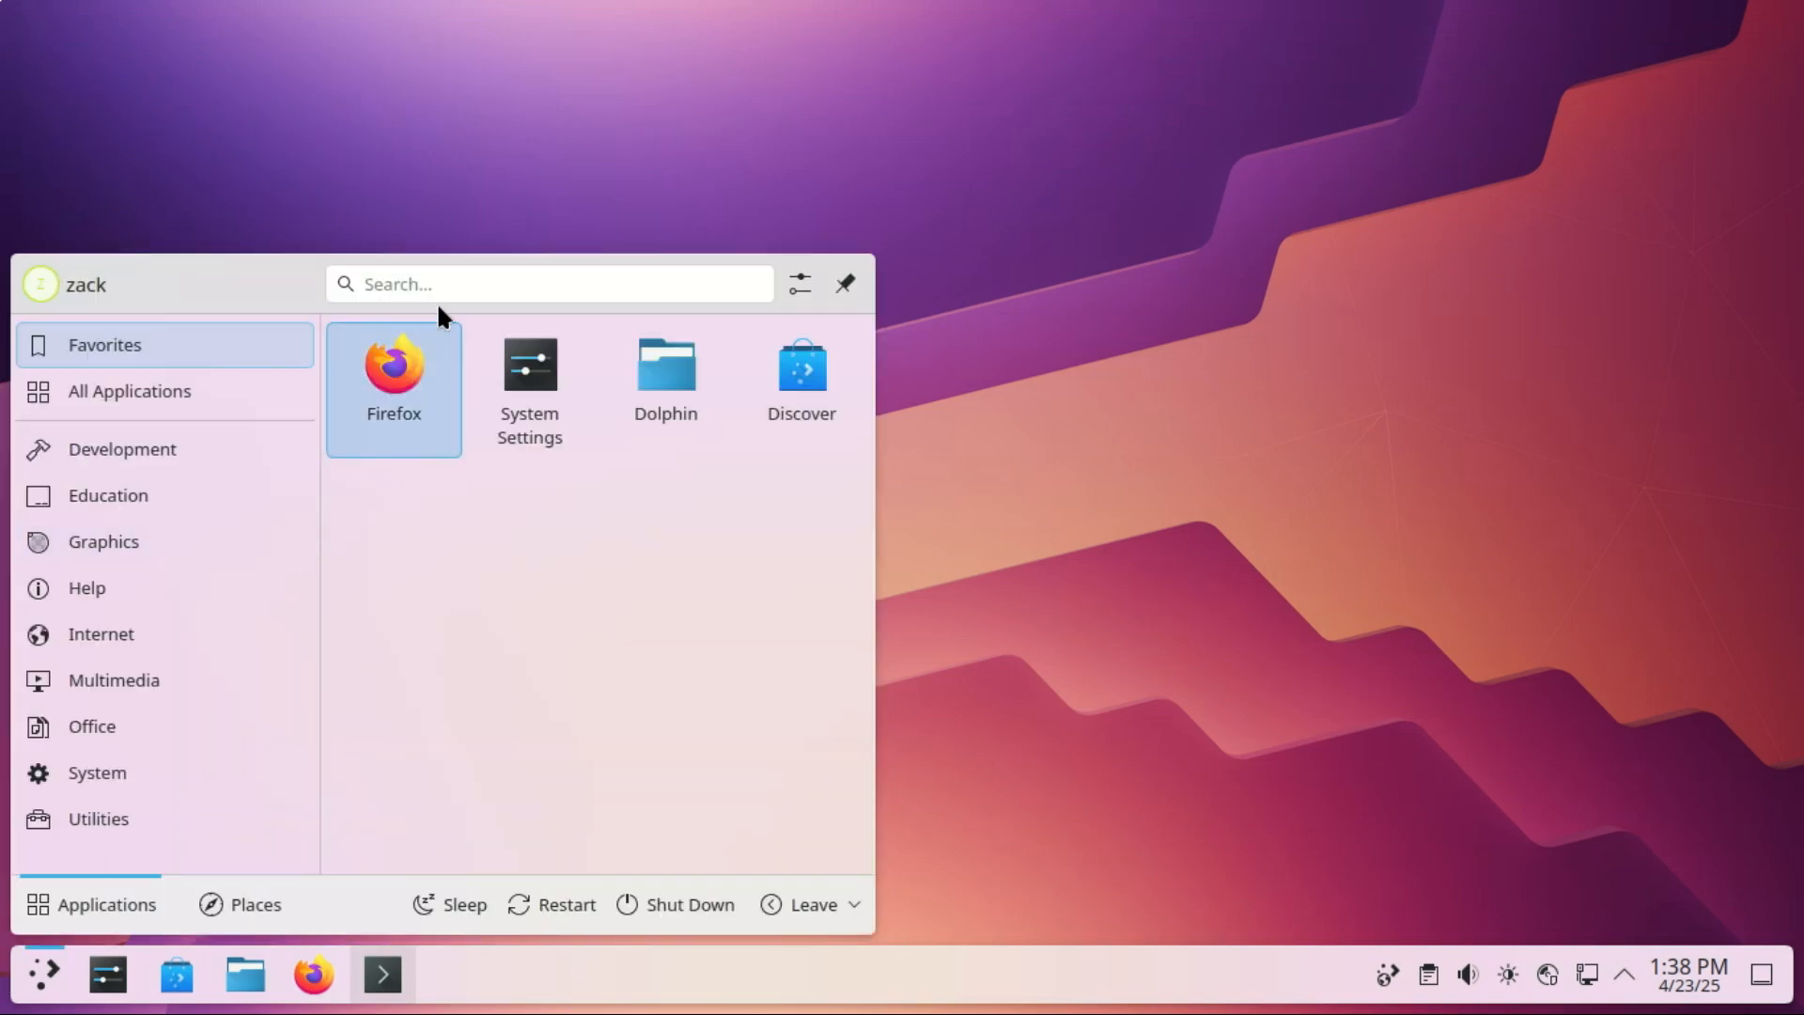
pyautogui.click(41, 974)
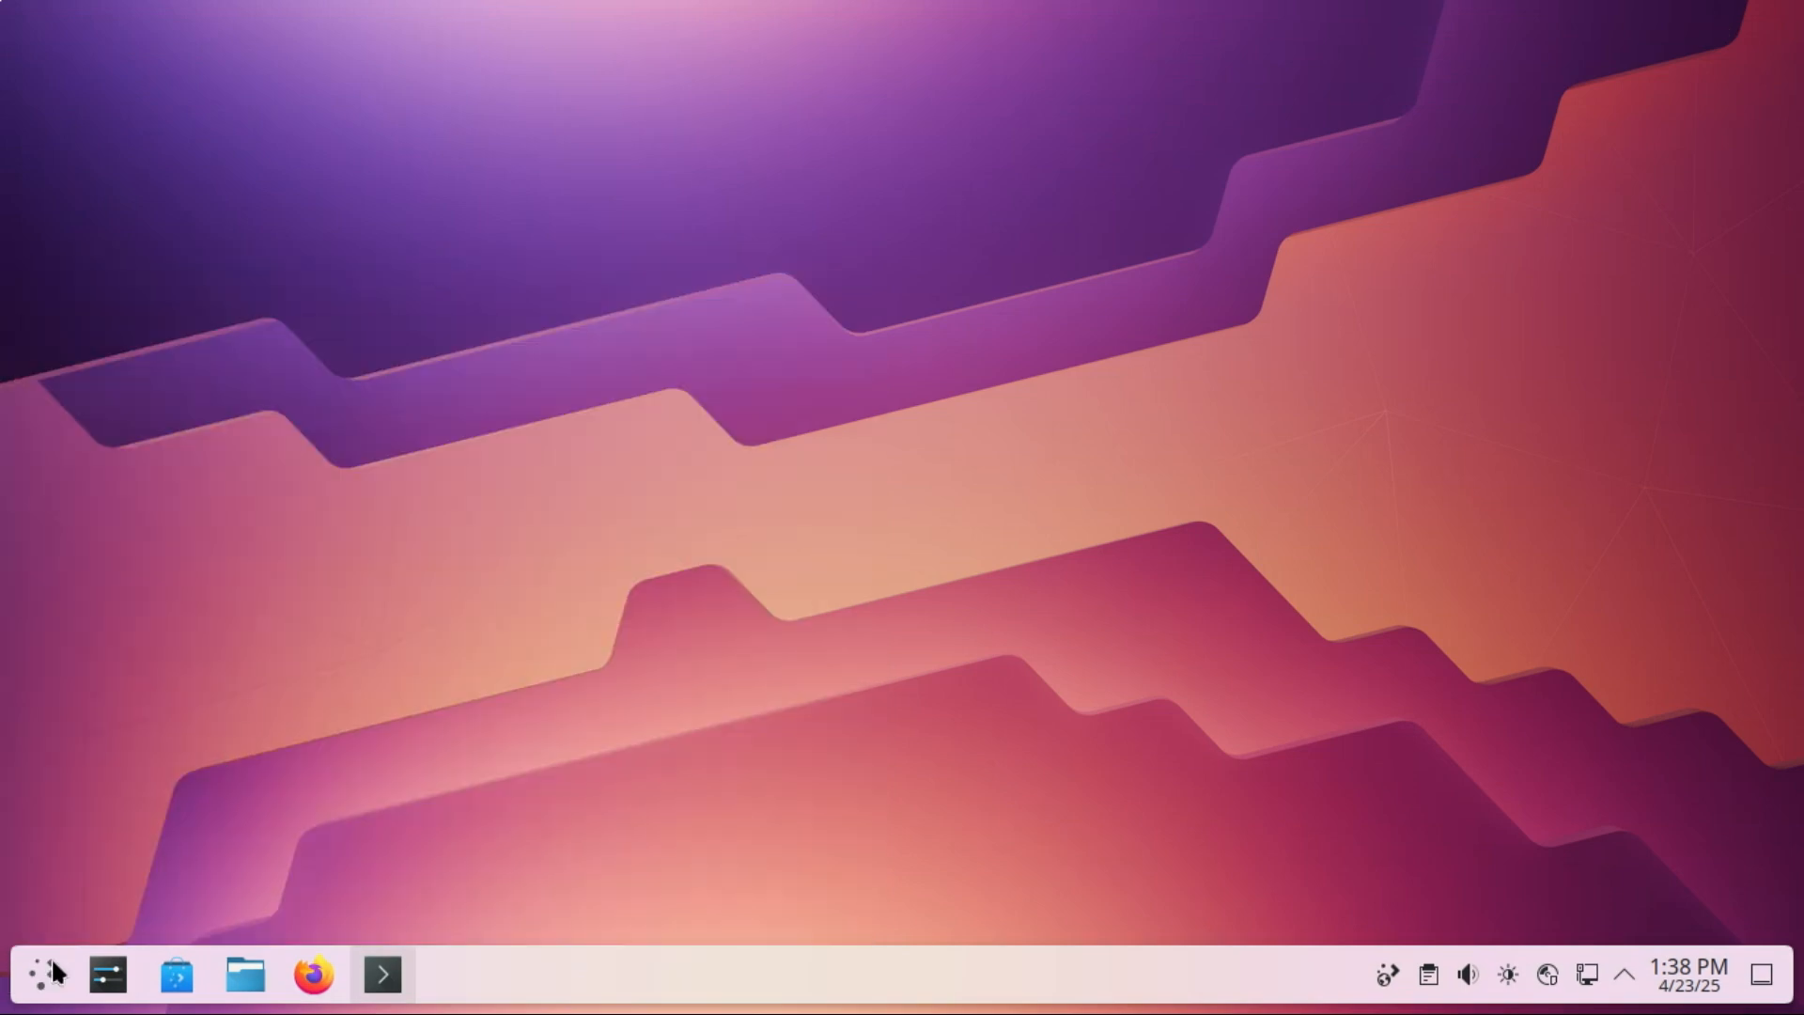
pyautogui.click(40, 980)
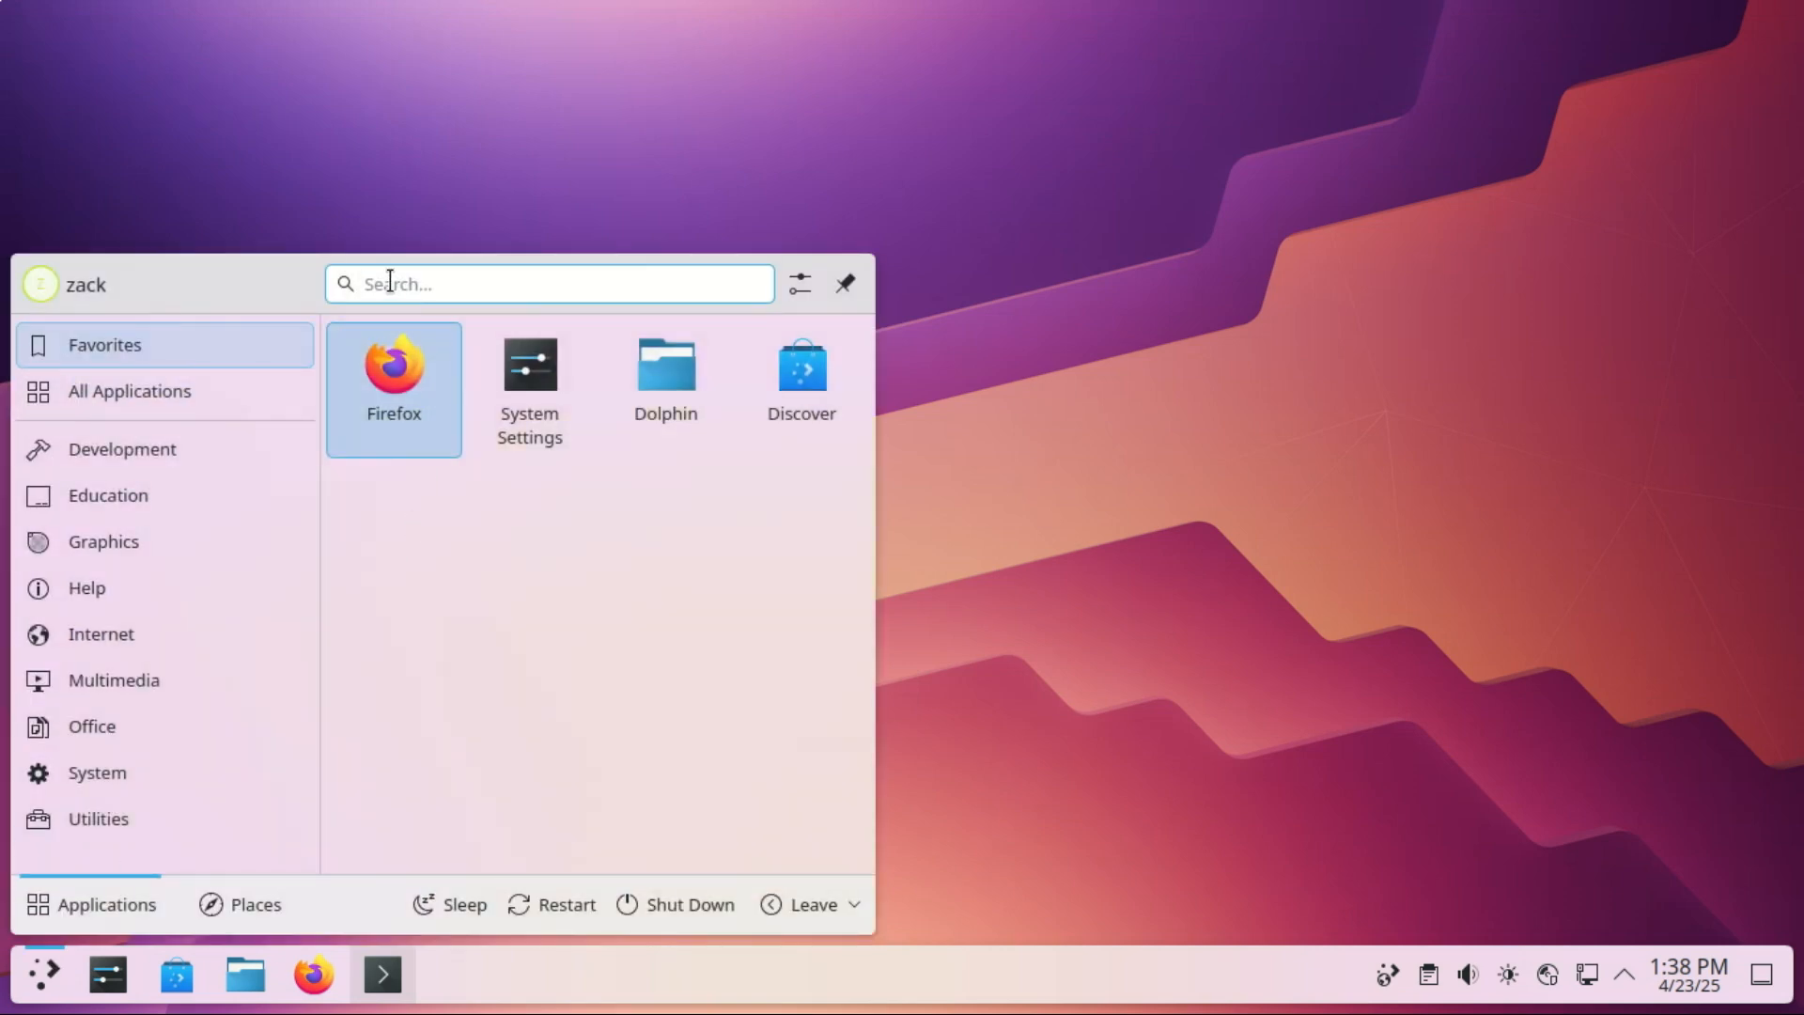
pyautogui.write('chro')
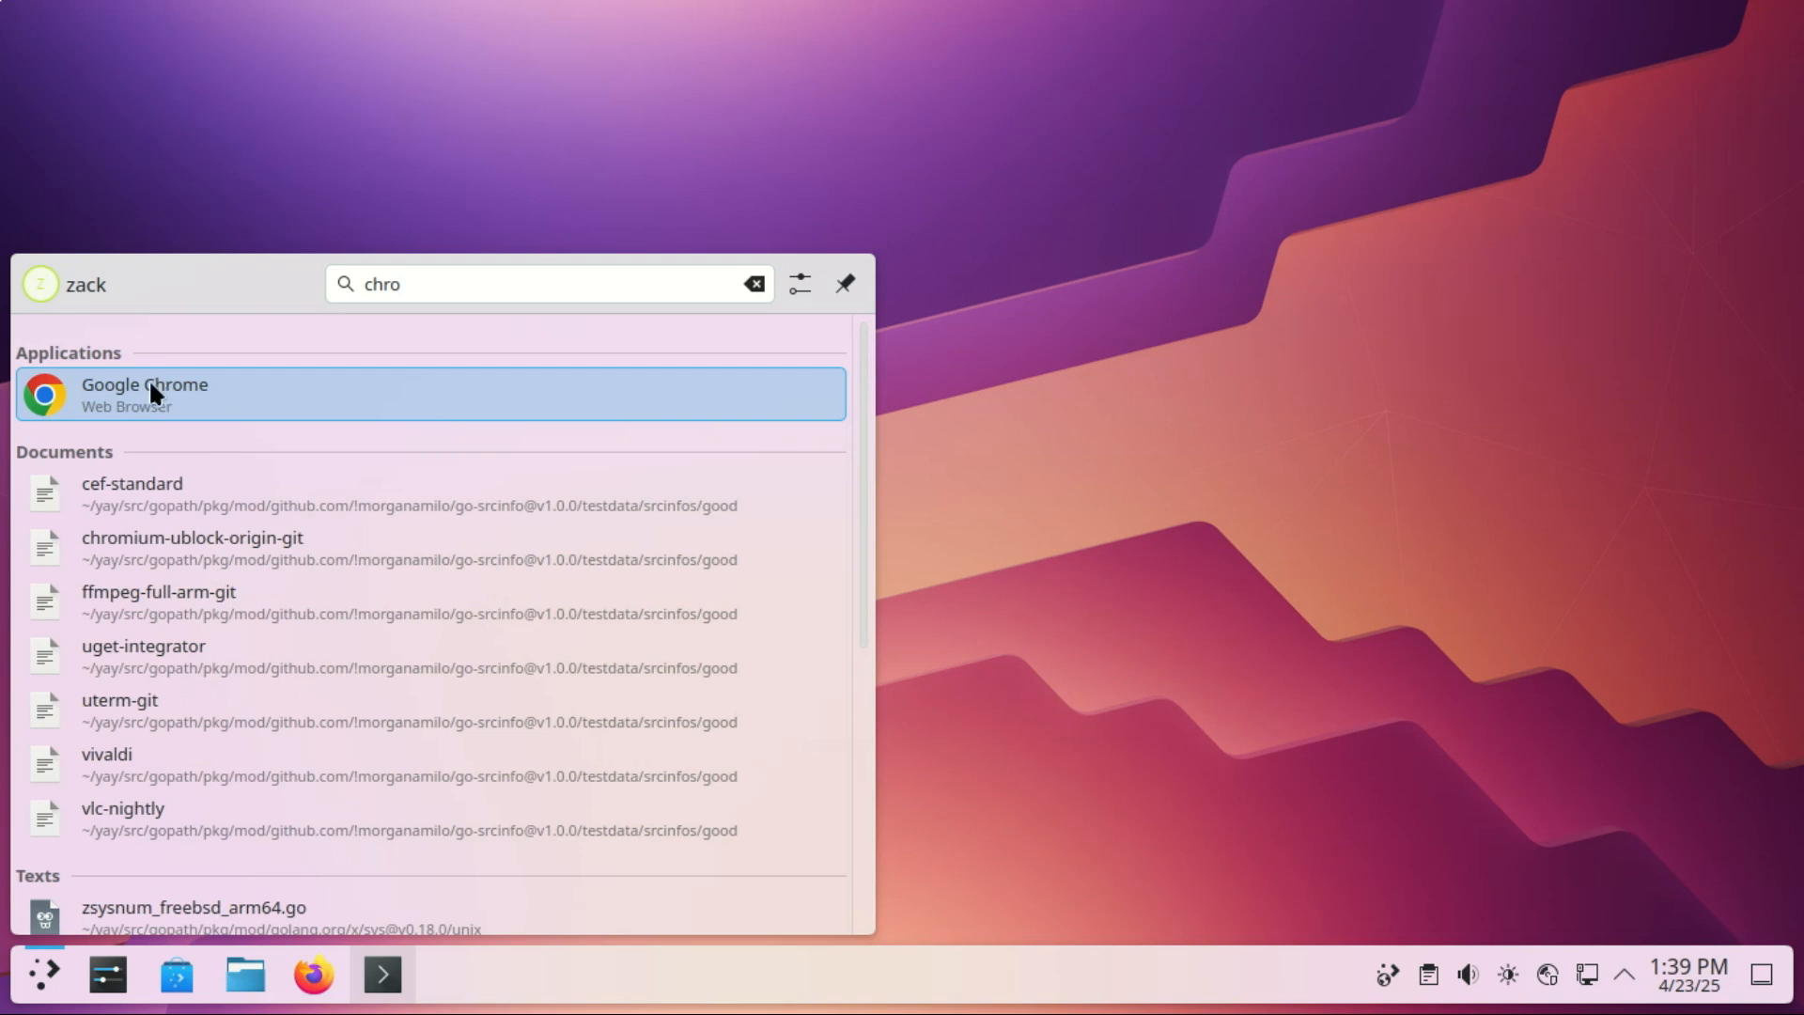
pyautogui.moveTo(1086, 332)
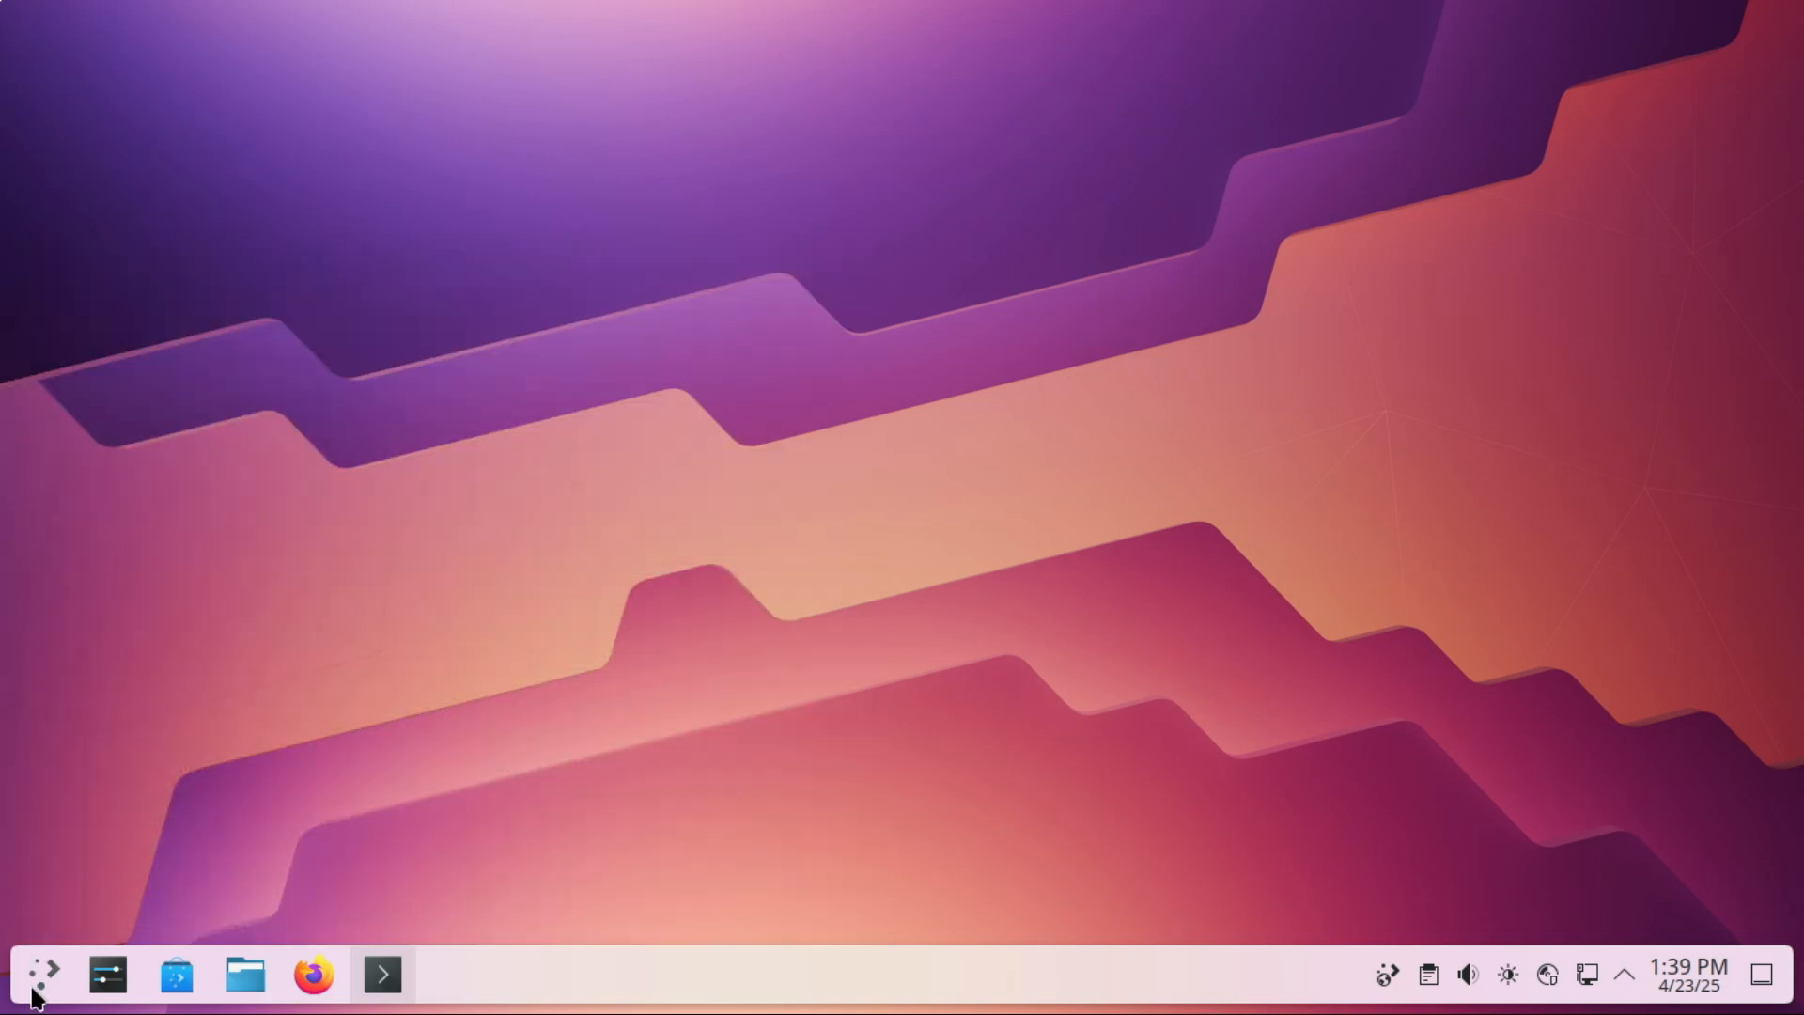
# Reopen the launcher and search 'disc' to find Discover.
pyautogui.click(43, 967)
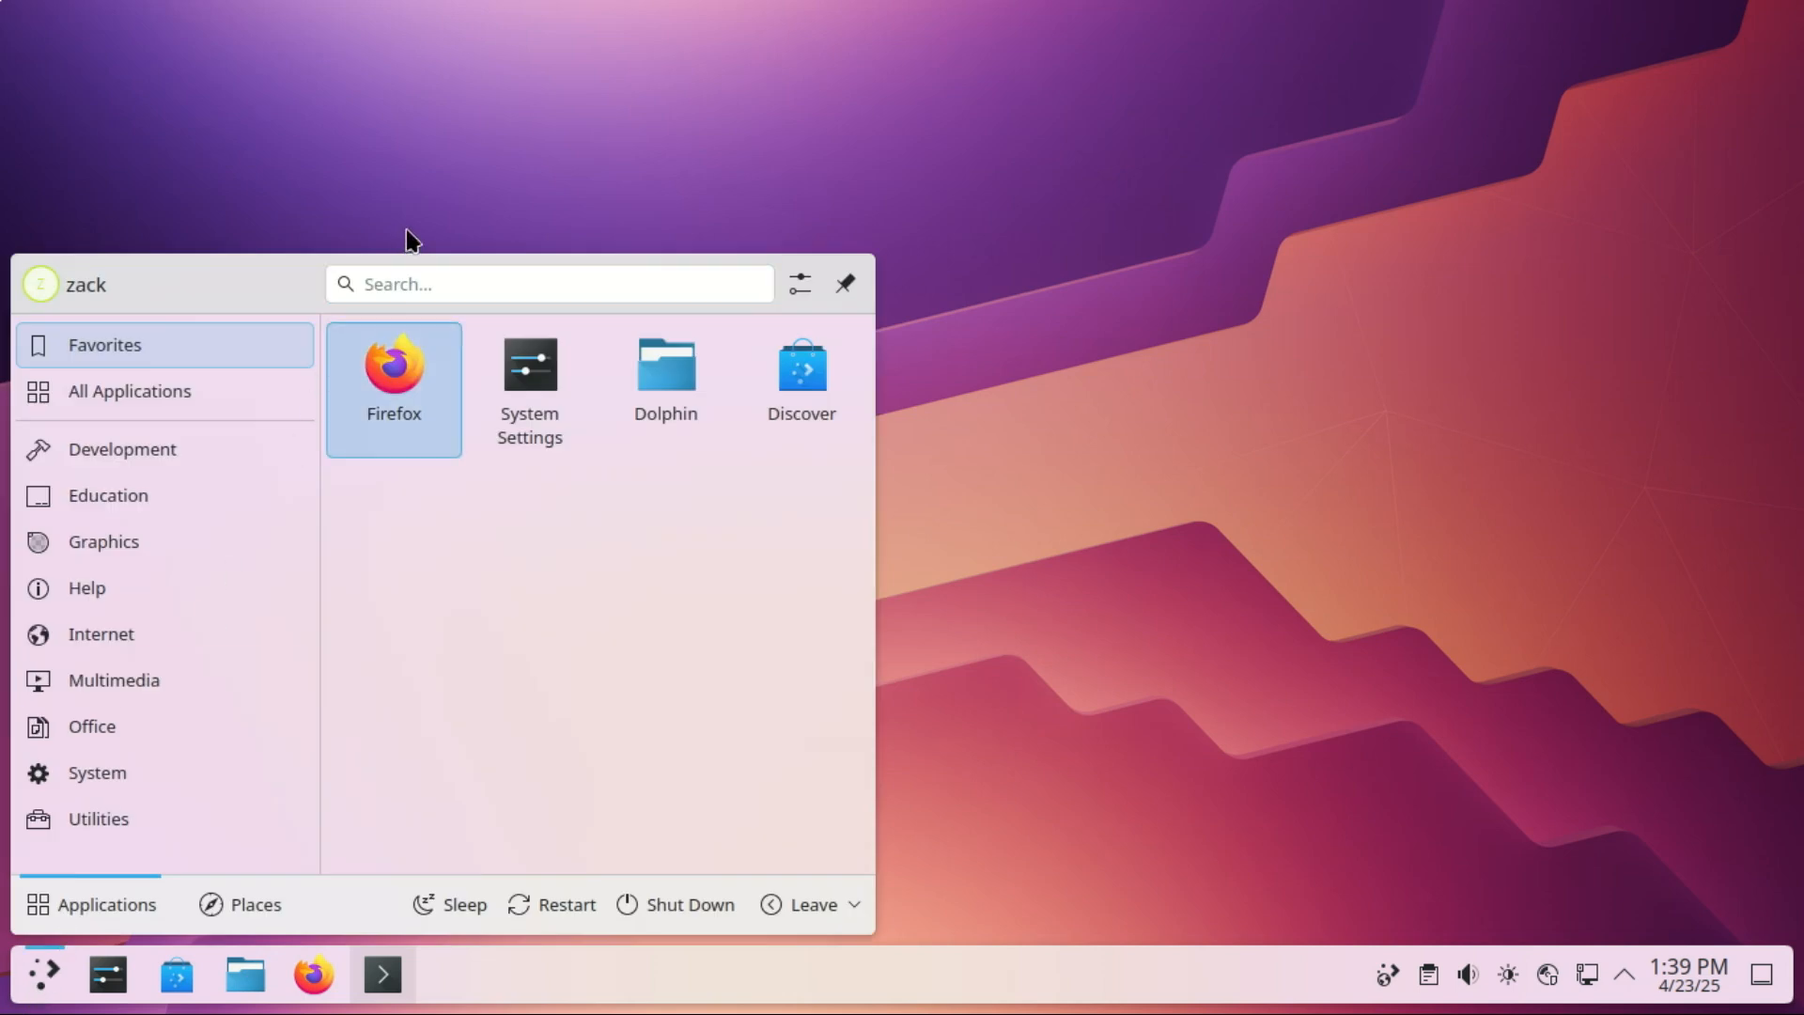
pyautogui.write('d')
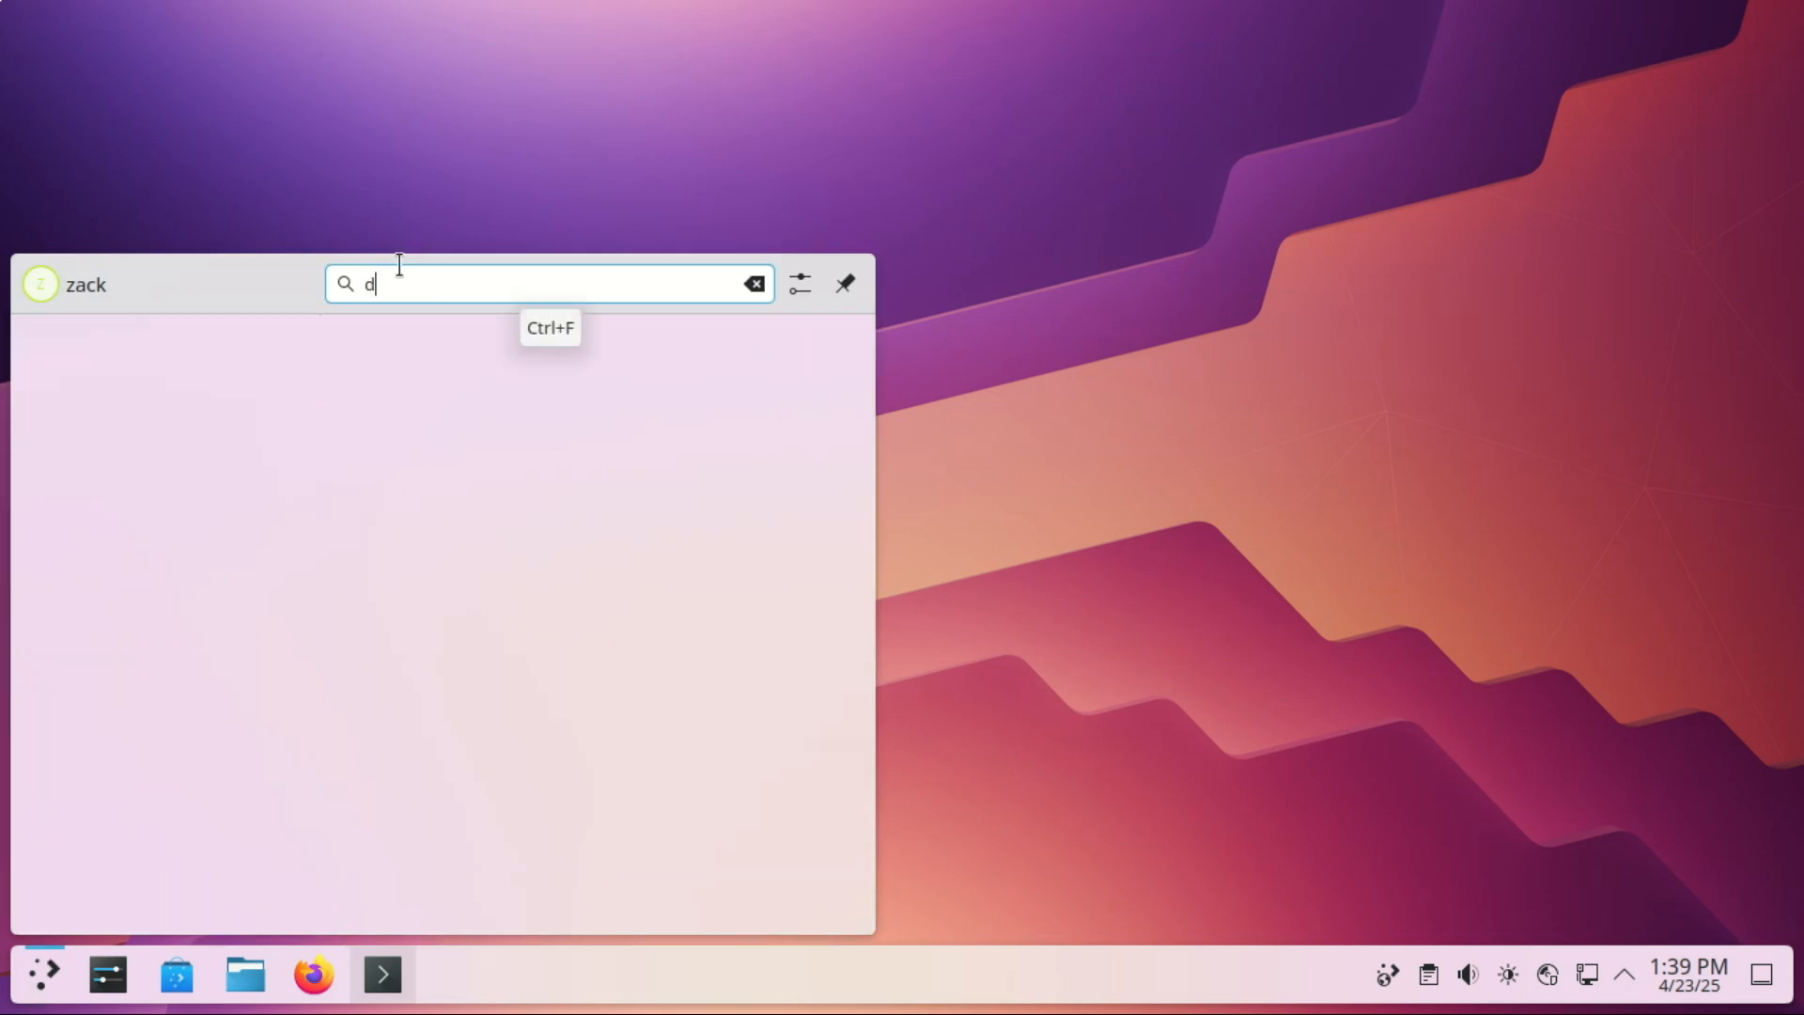
pyautogui.write('isc')
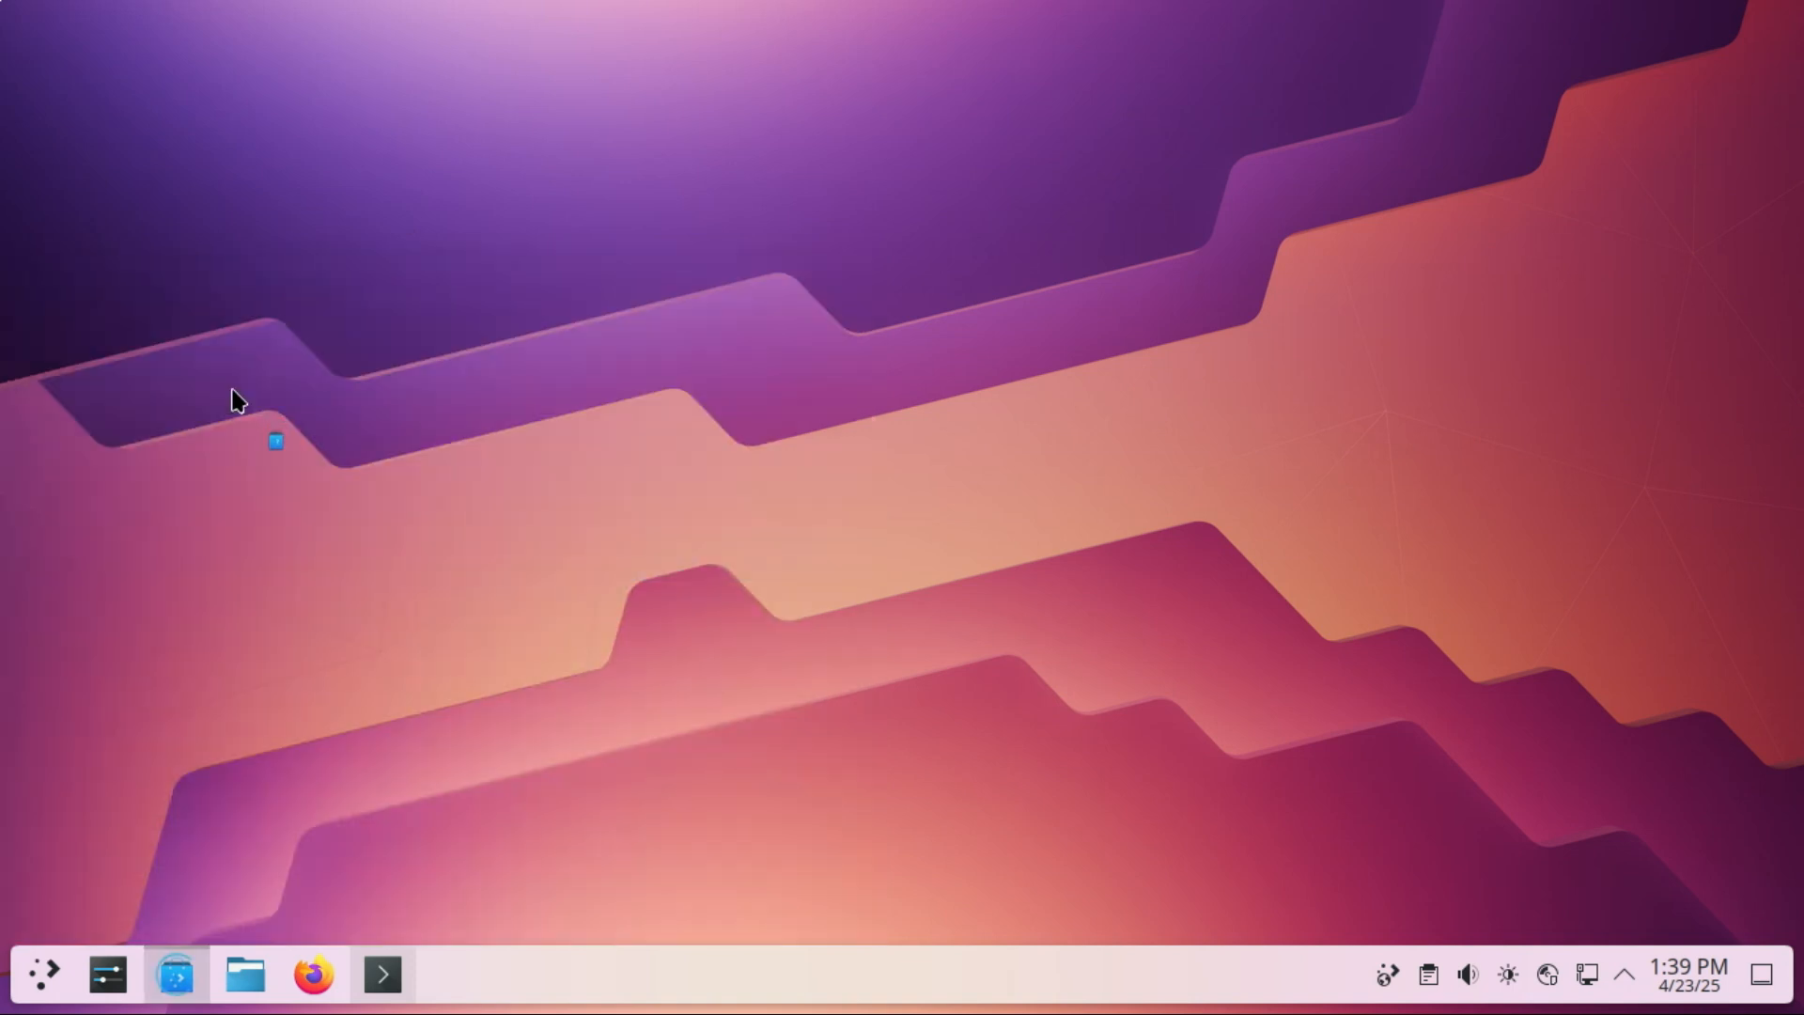
# Launch Discover and read its error that Flatpak must be installed first.
pyautogui.click(174, 977)
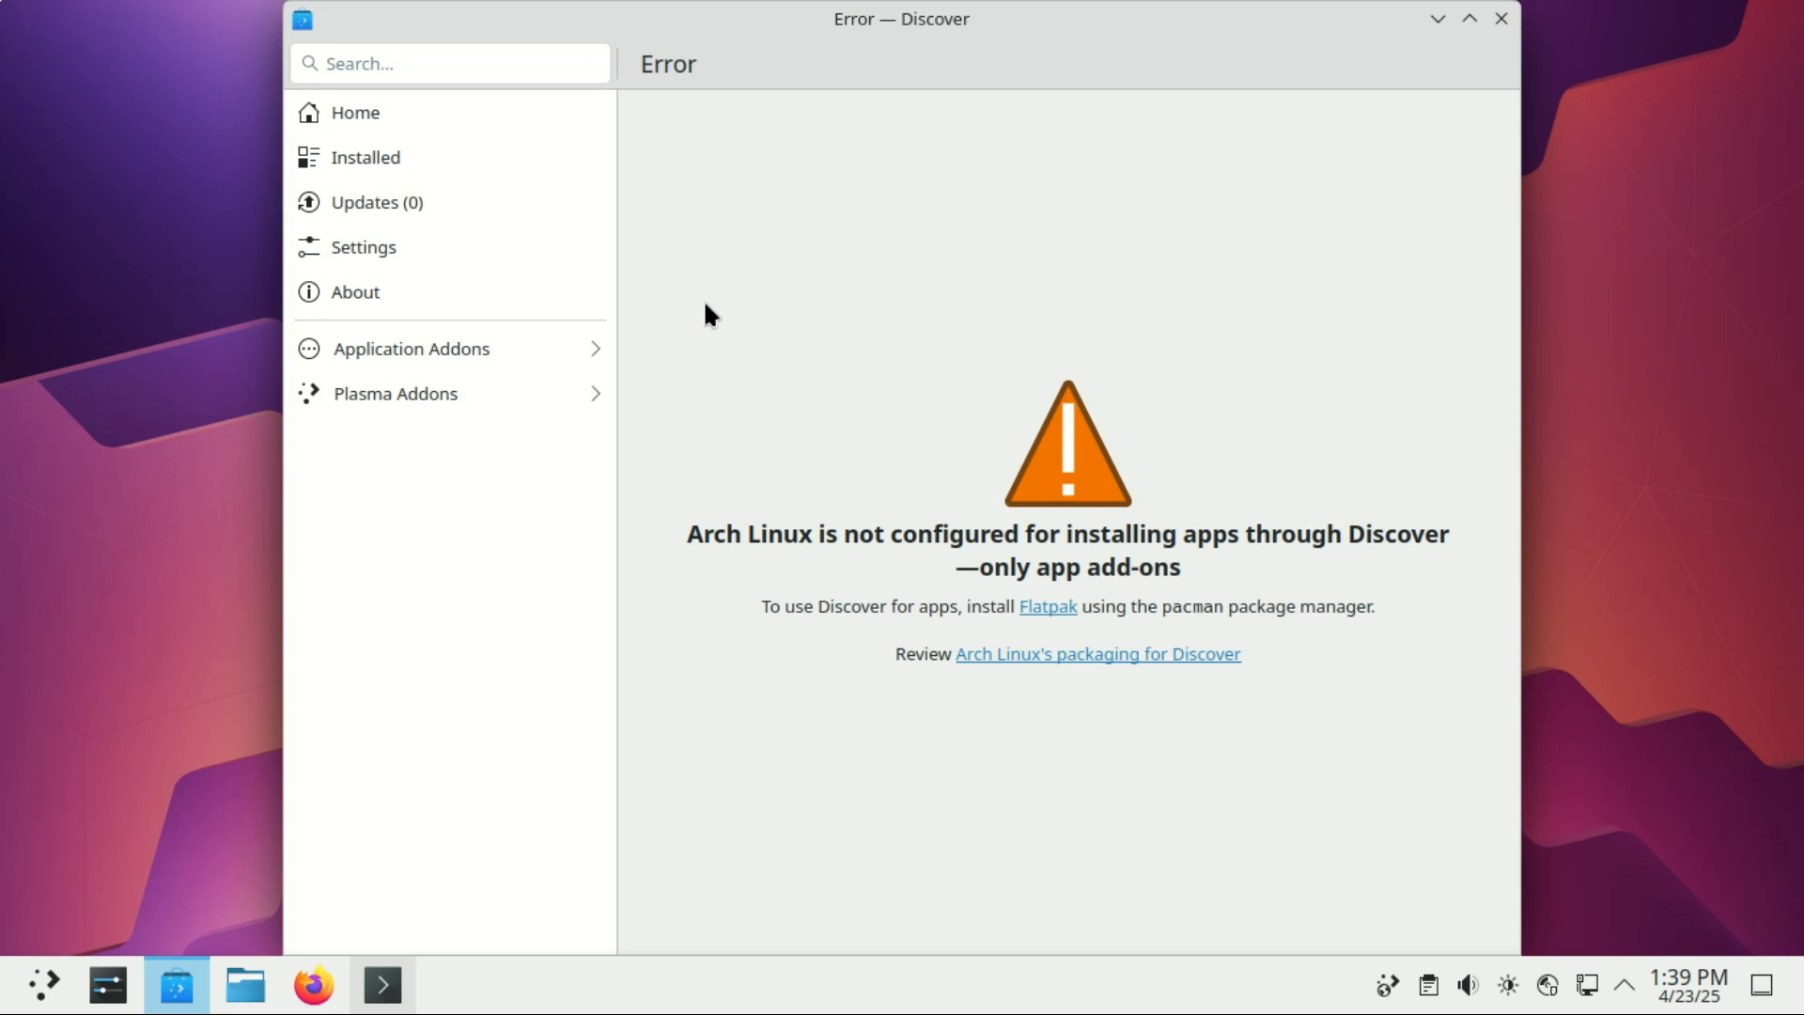
pyautogui.moveTo(726, 312)
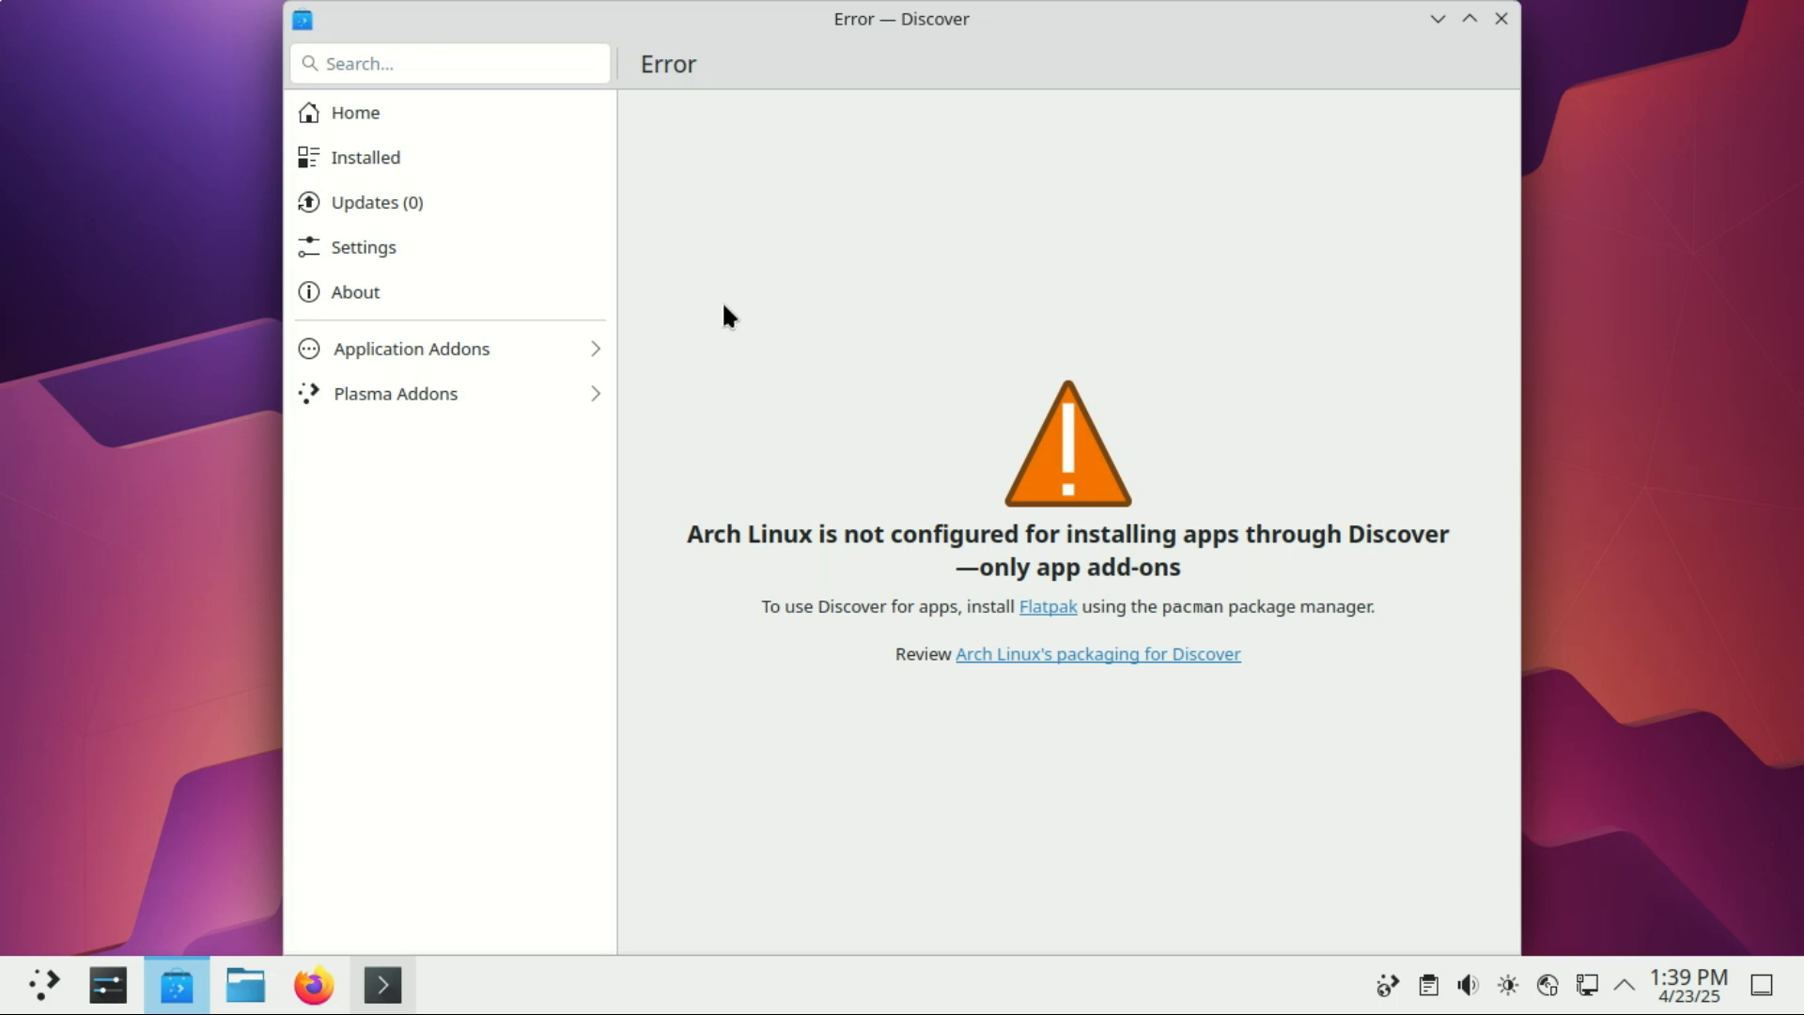
pyautogui.moveTo(1312, 70)
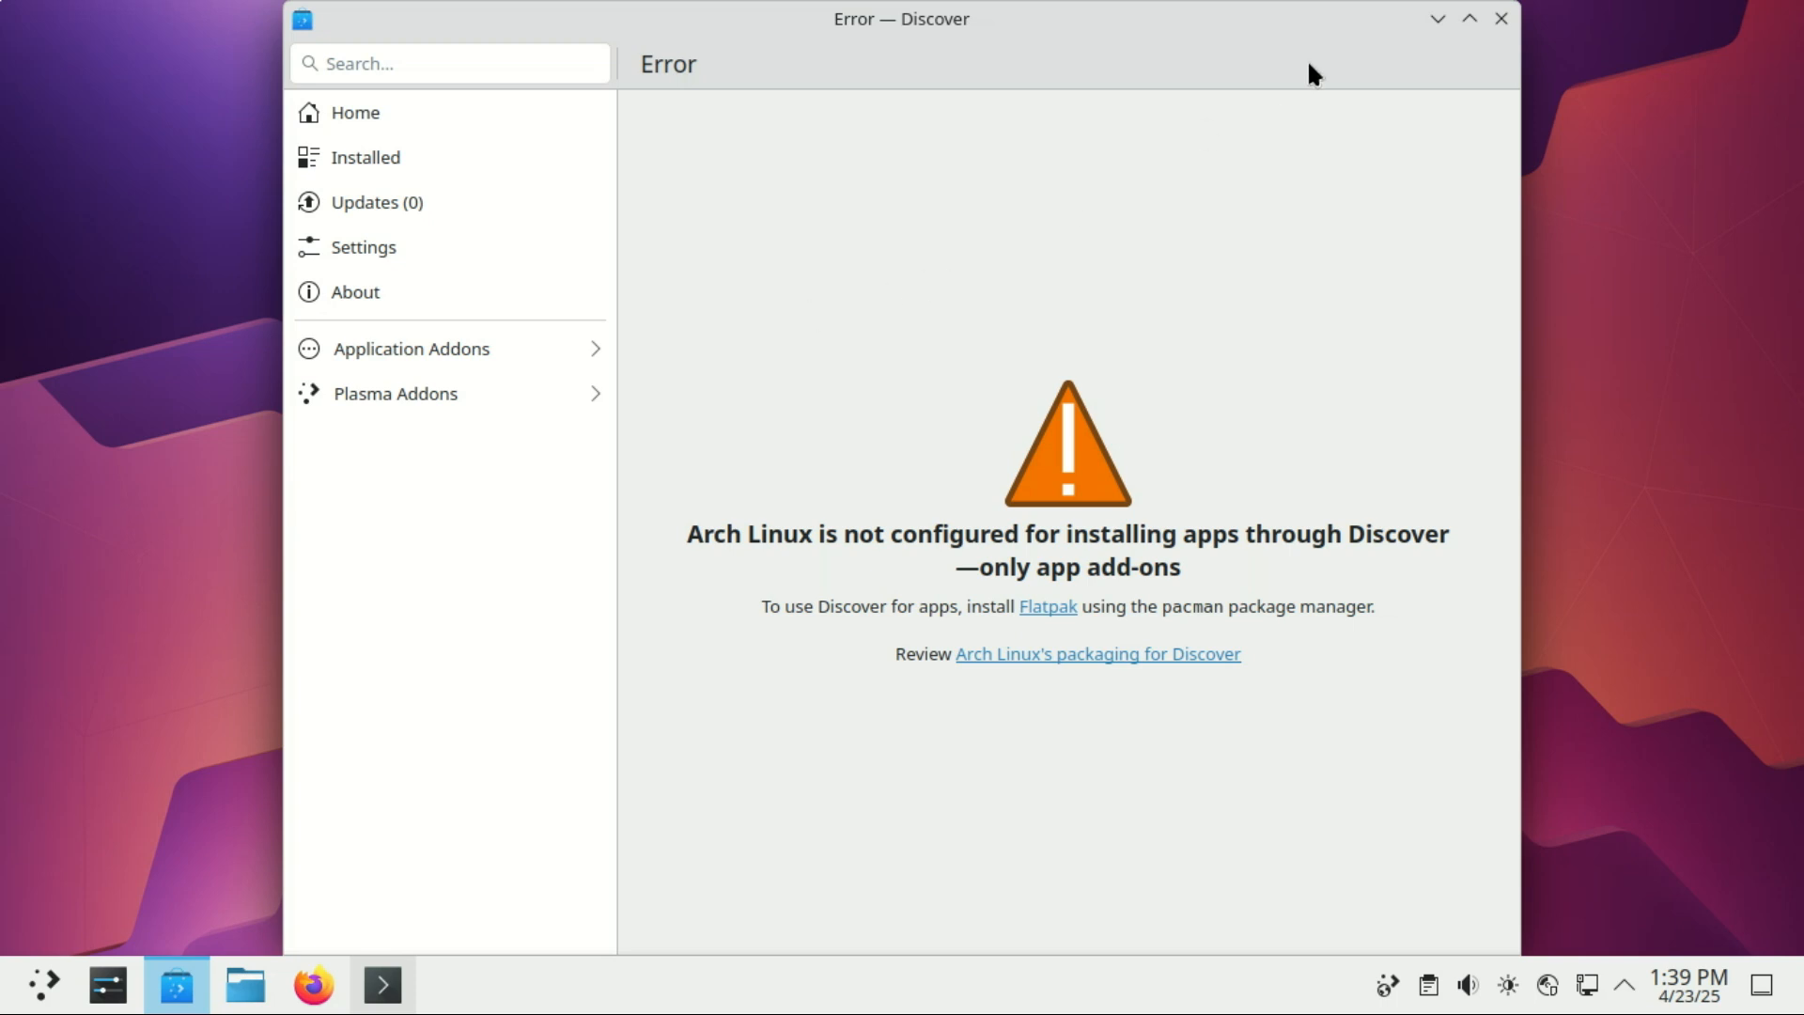
pyautogui.moveTo(1117, 91)
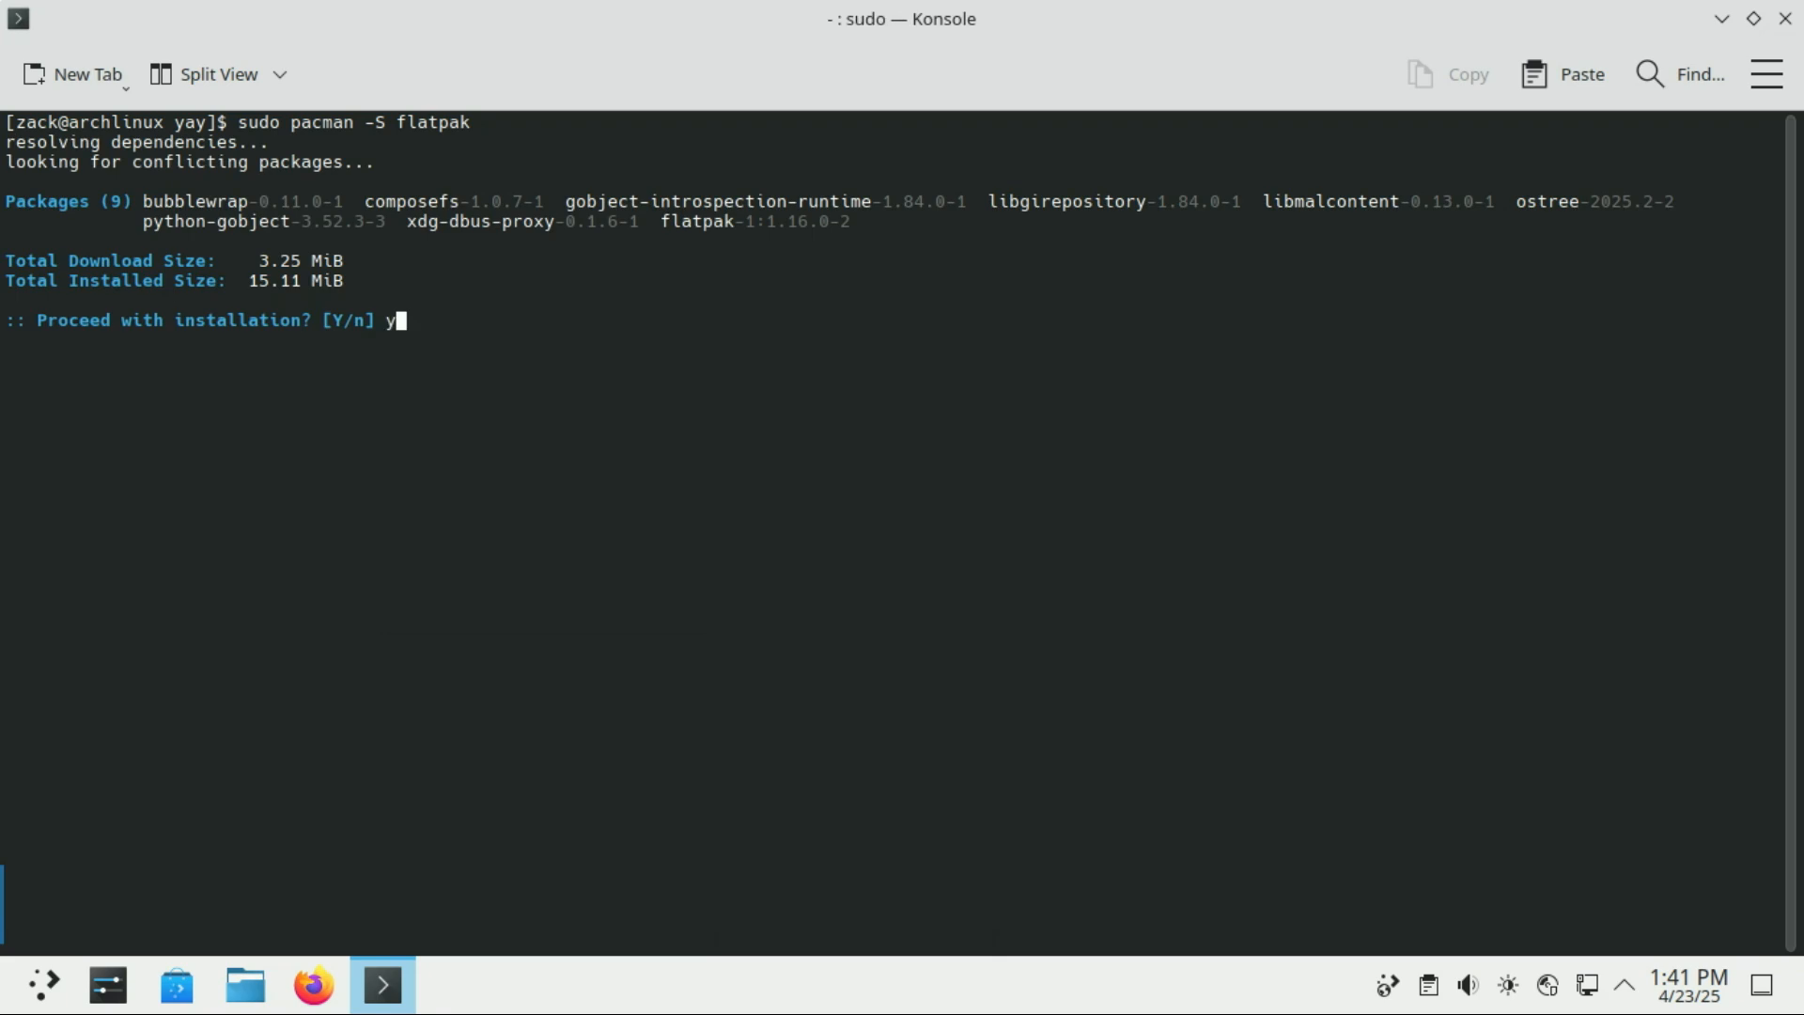
# Confirm the Flatpak install and add the Flathub remote.
pyautogui.press('Return')
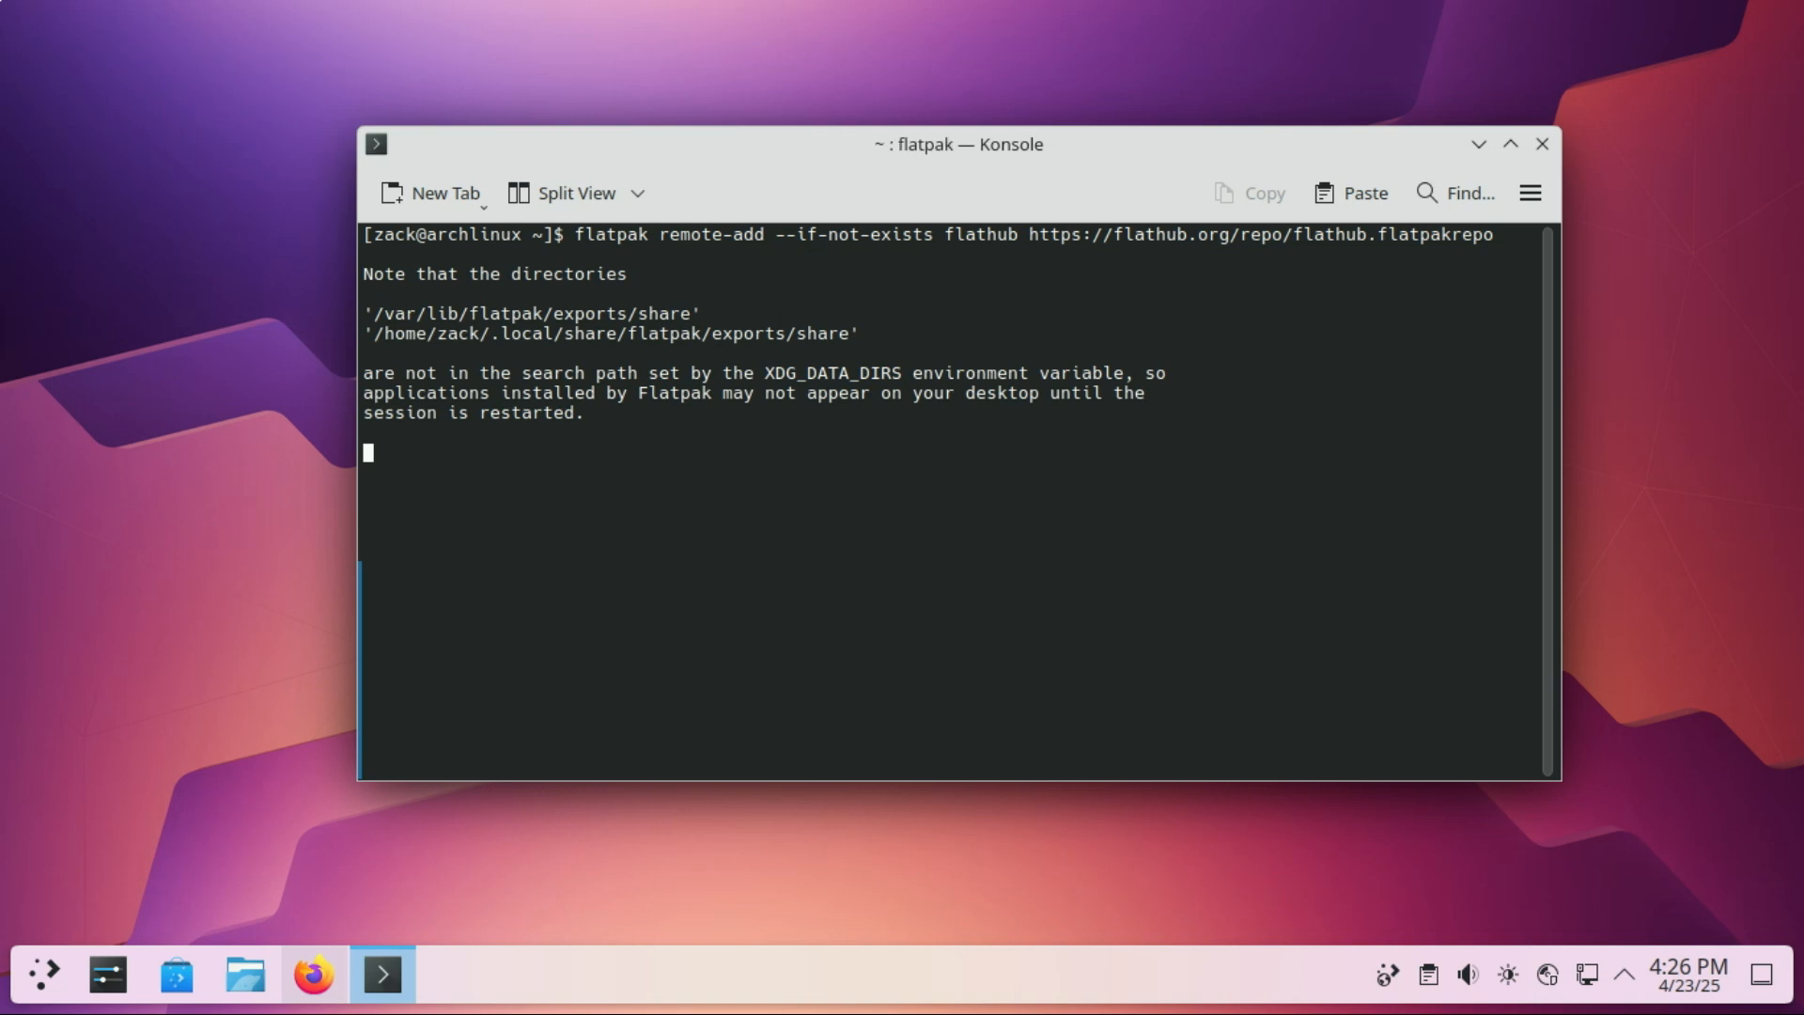
pyautogui.press('Return')
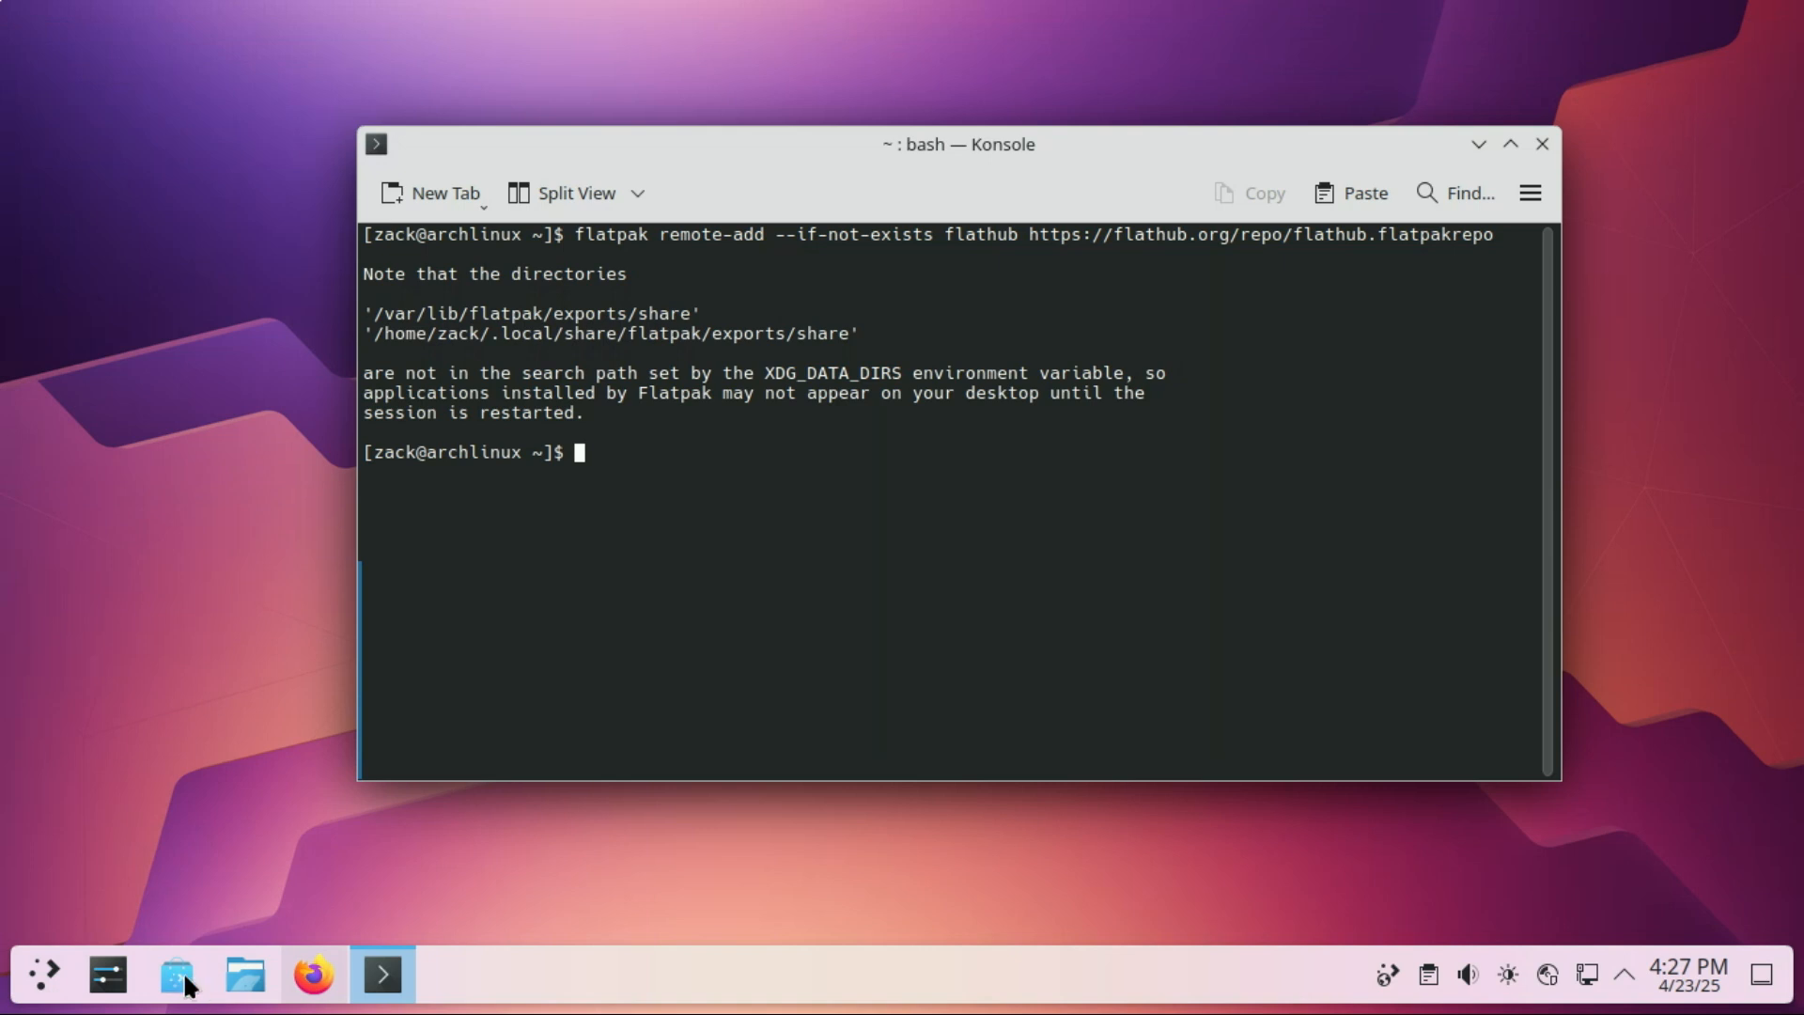
pyautogui.moveTo(173, 982)
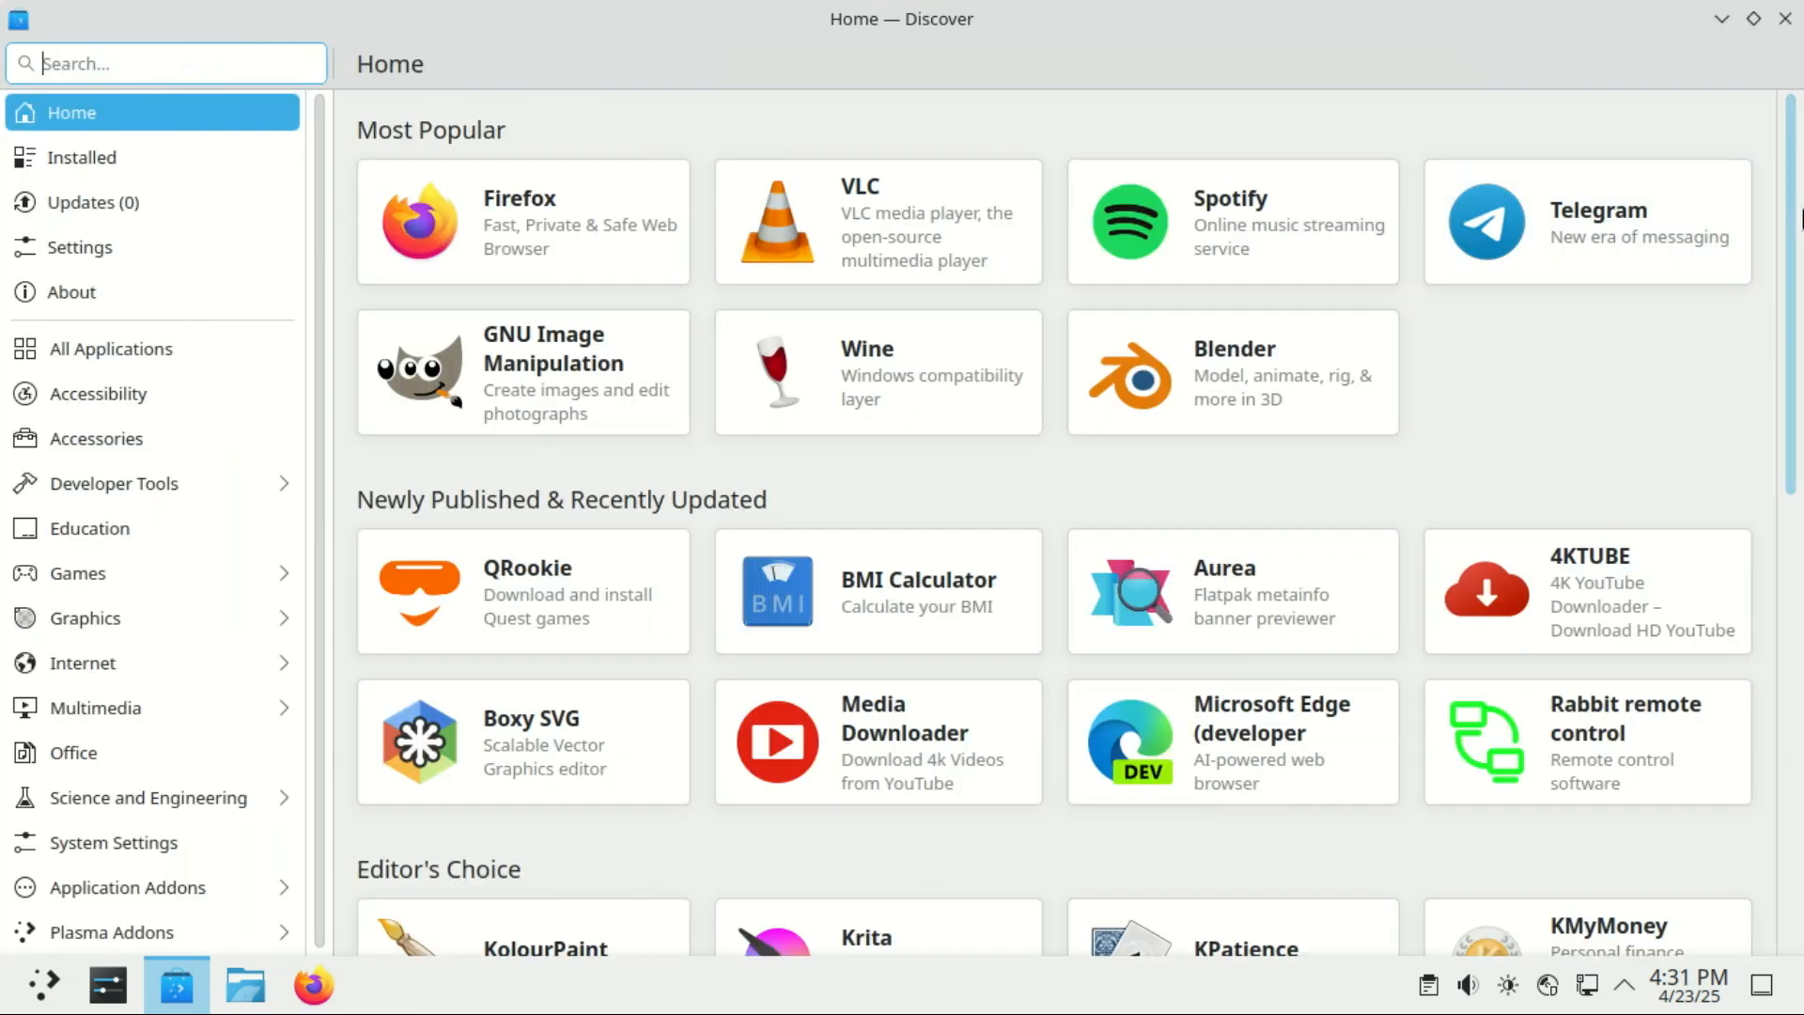
# Scroll through Discover's Home catalogue of Flathub apps such as Firefox, VLC and Blender.
pyautogui.scroll(-3)
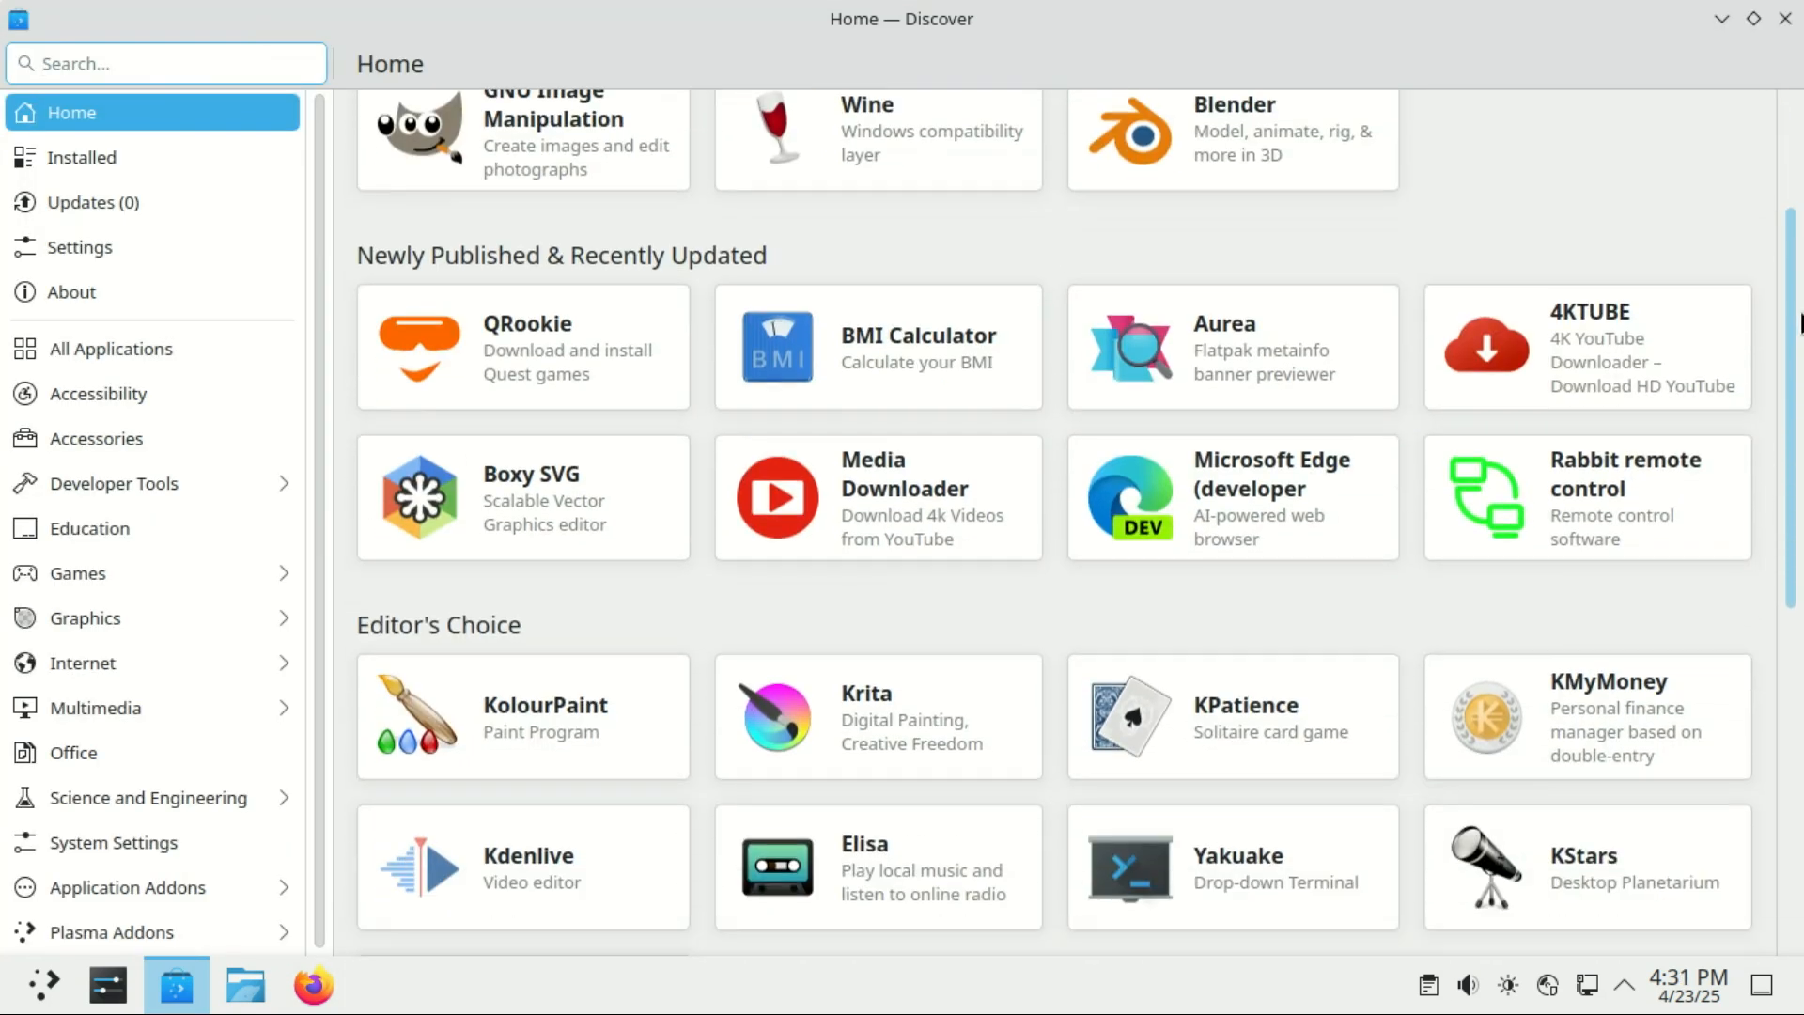
pyautogui.scroll(-3)
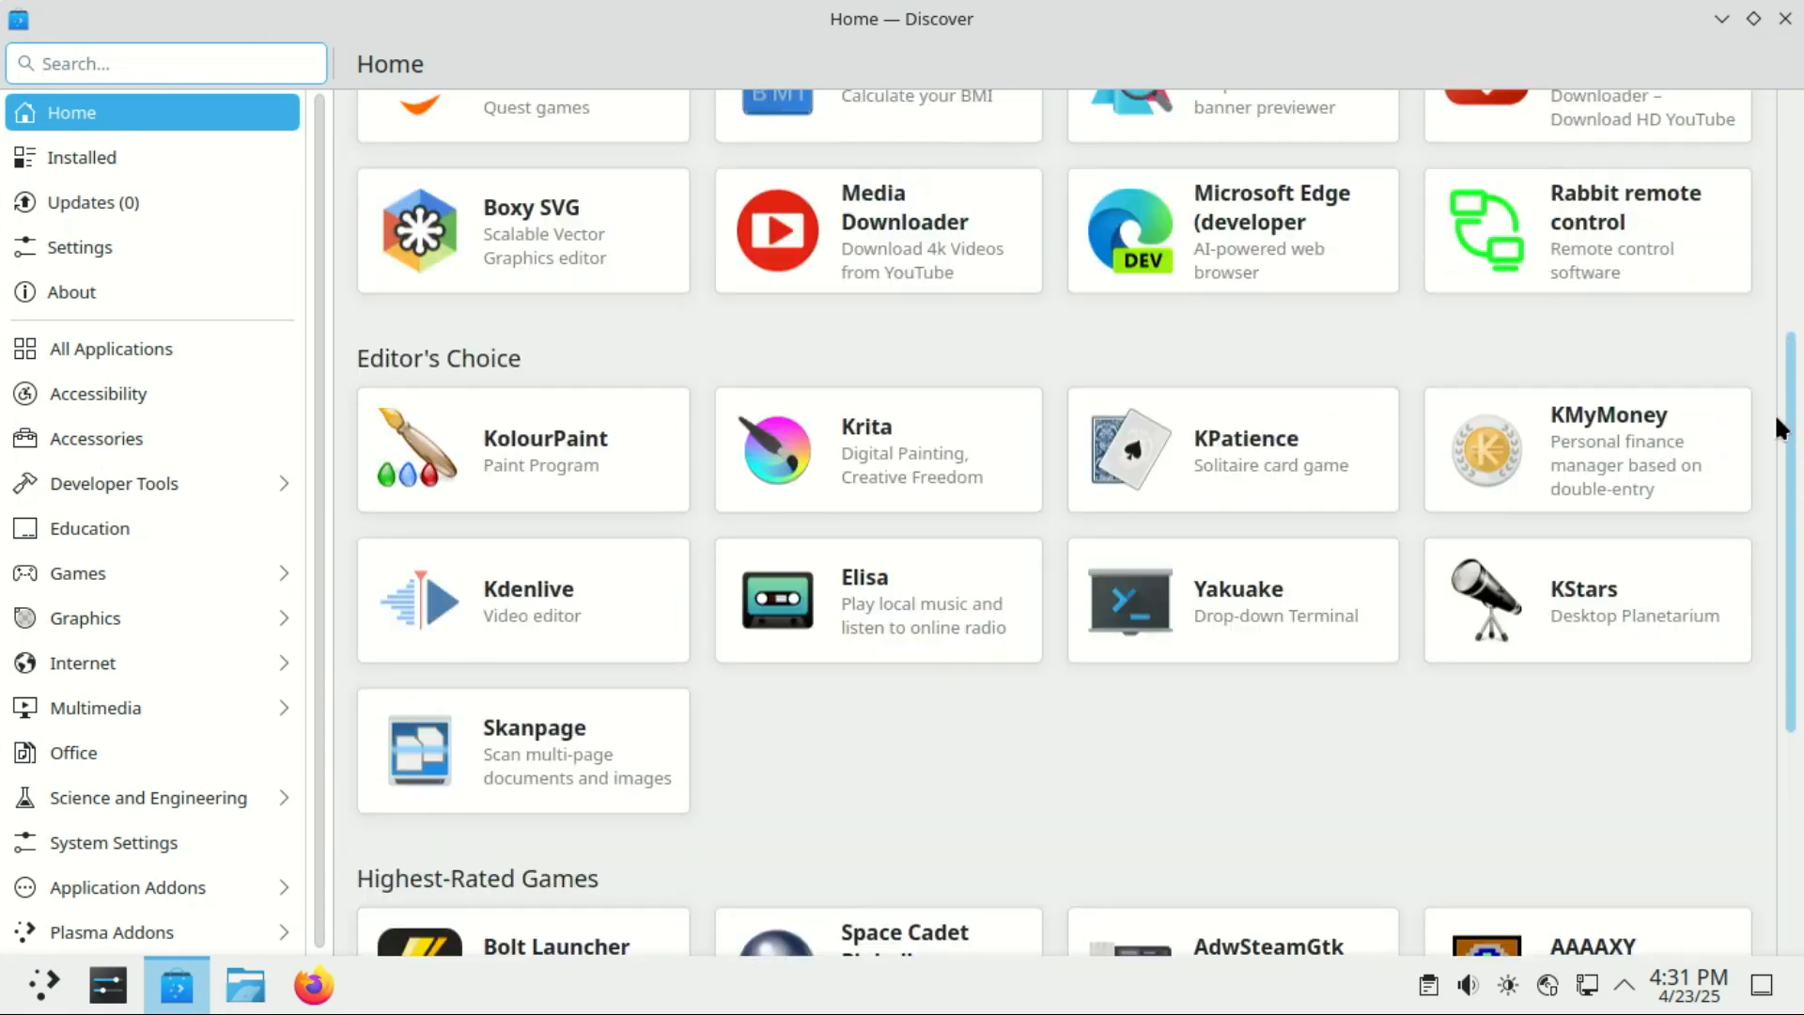
pyautogui.scroll(3)
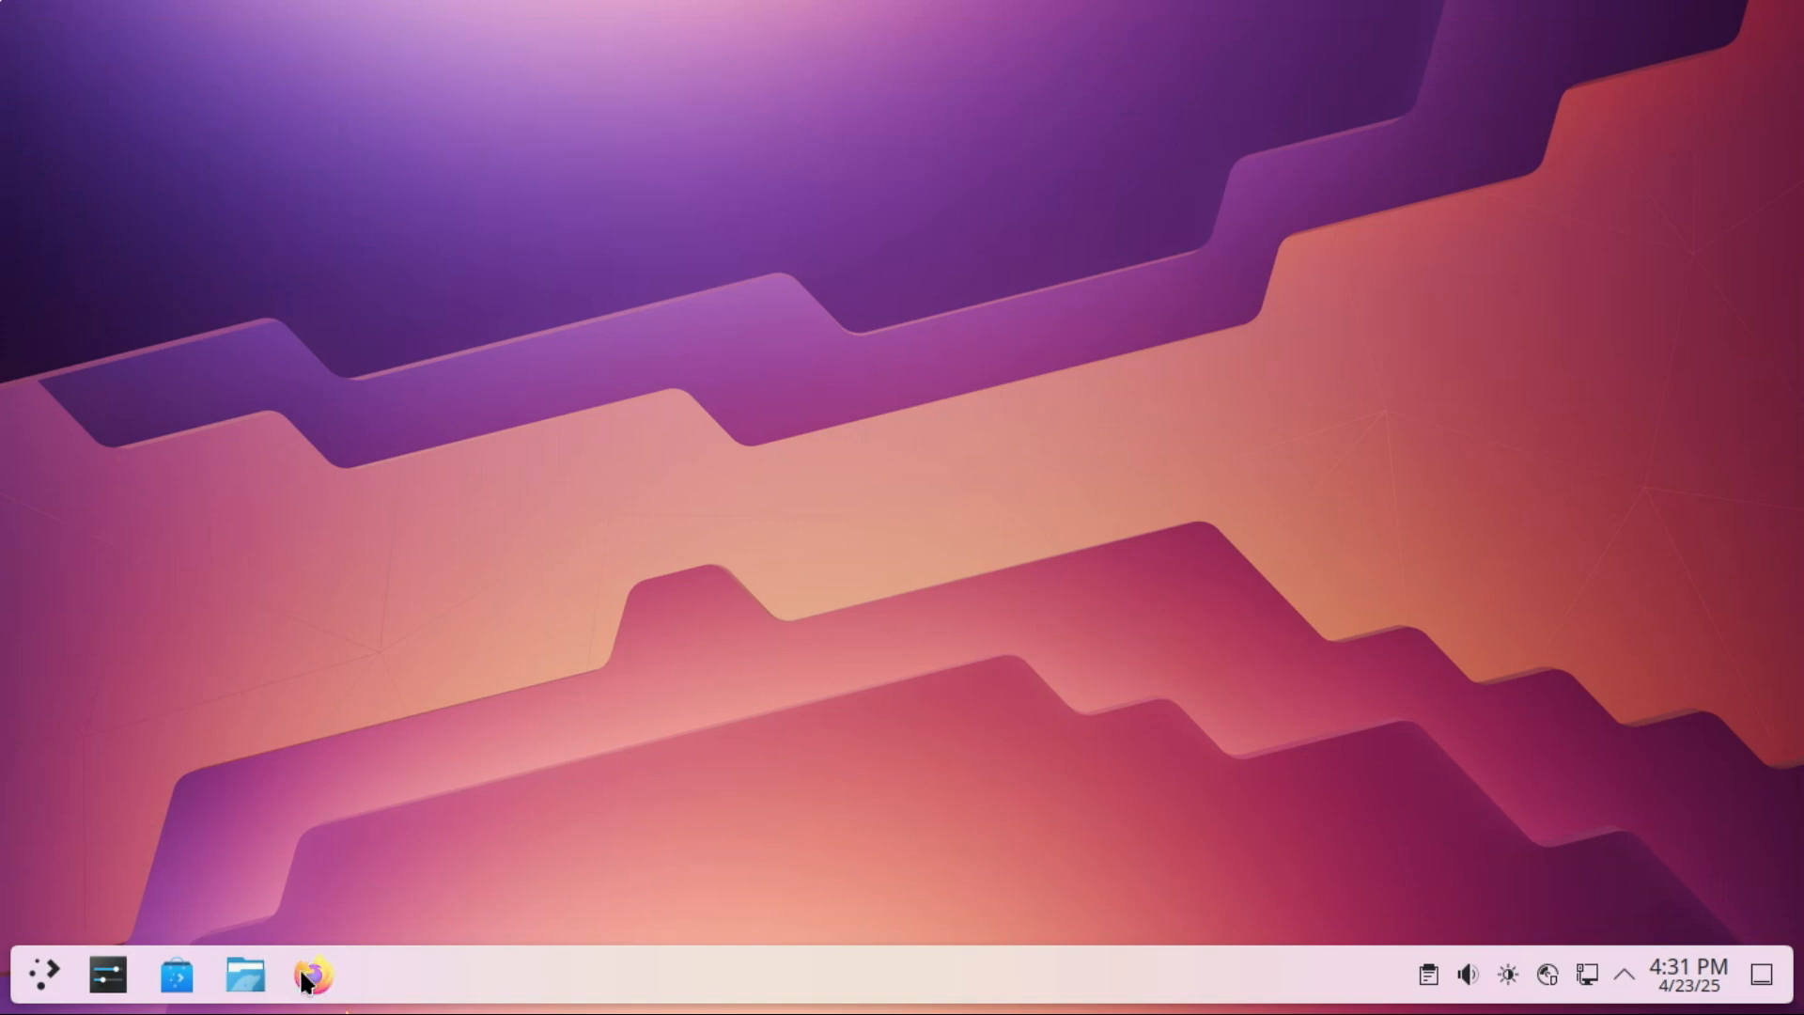
# Open flathub.org in Firefox and browse down through Networking, Games and Developer Tools.
pyautogui.click(312, 977)
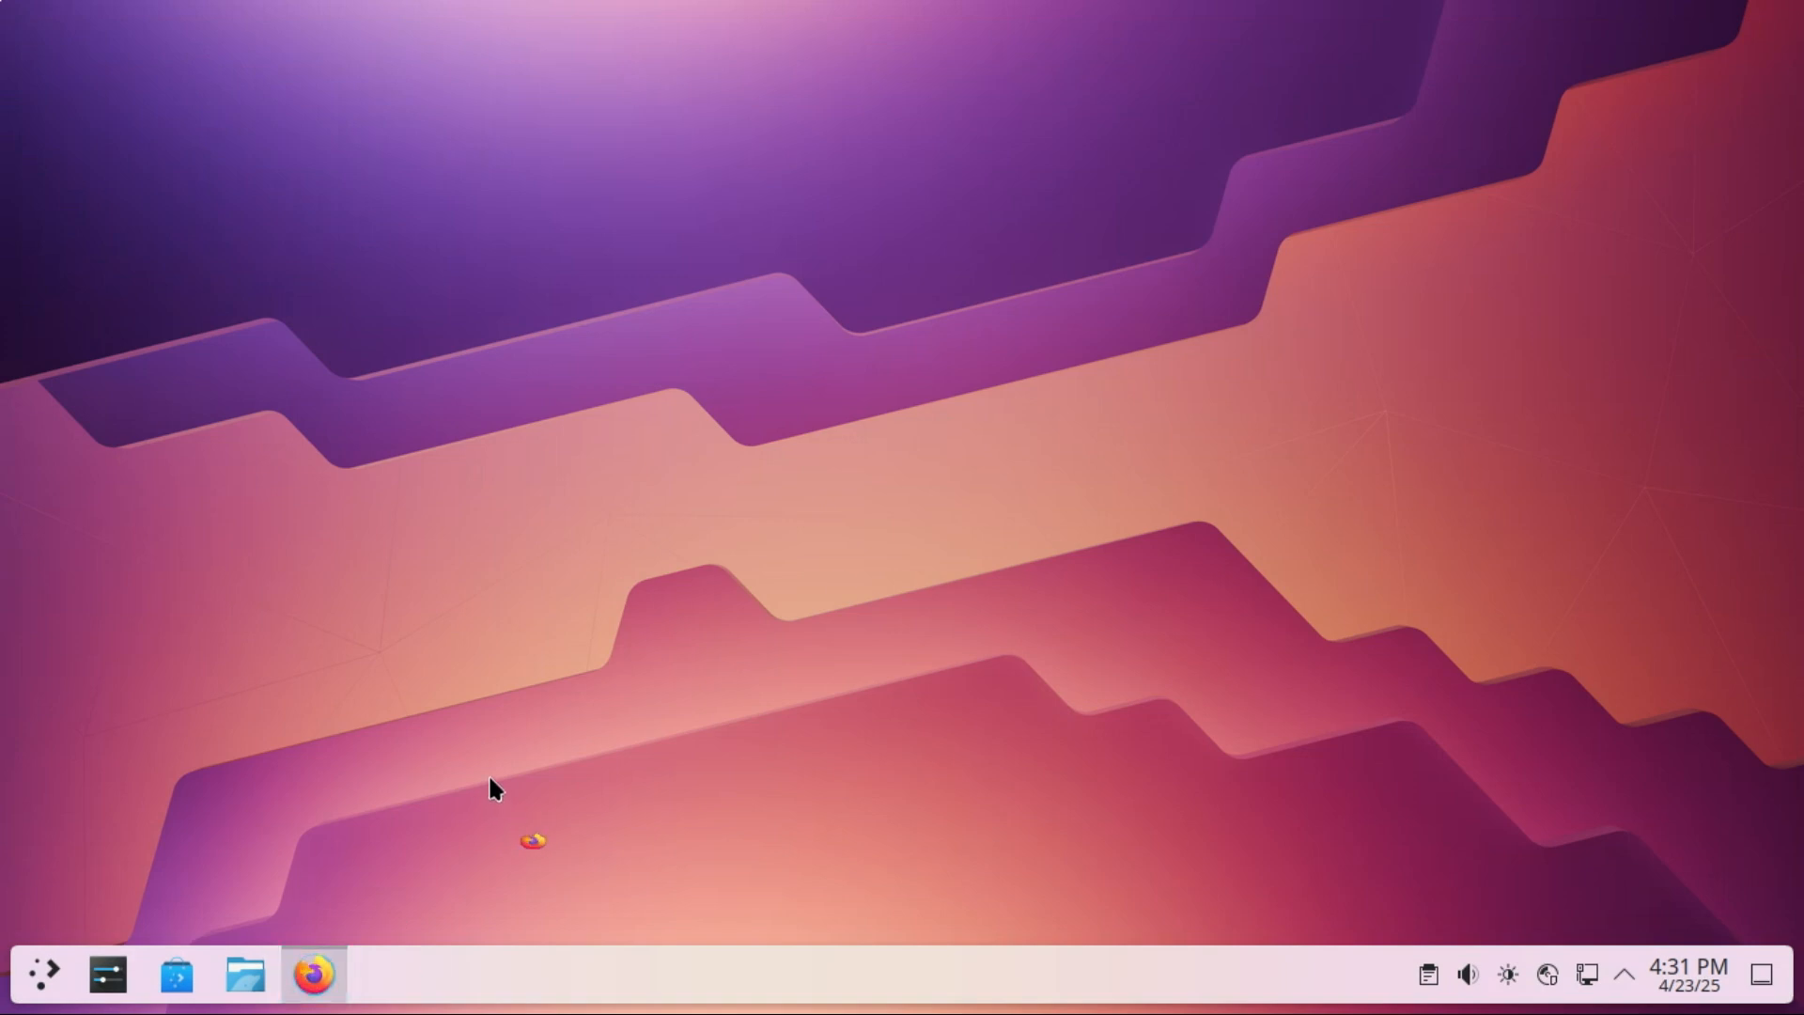
pyautogui.click(314, 980)
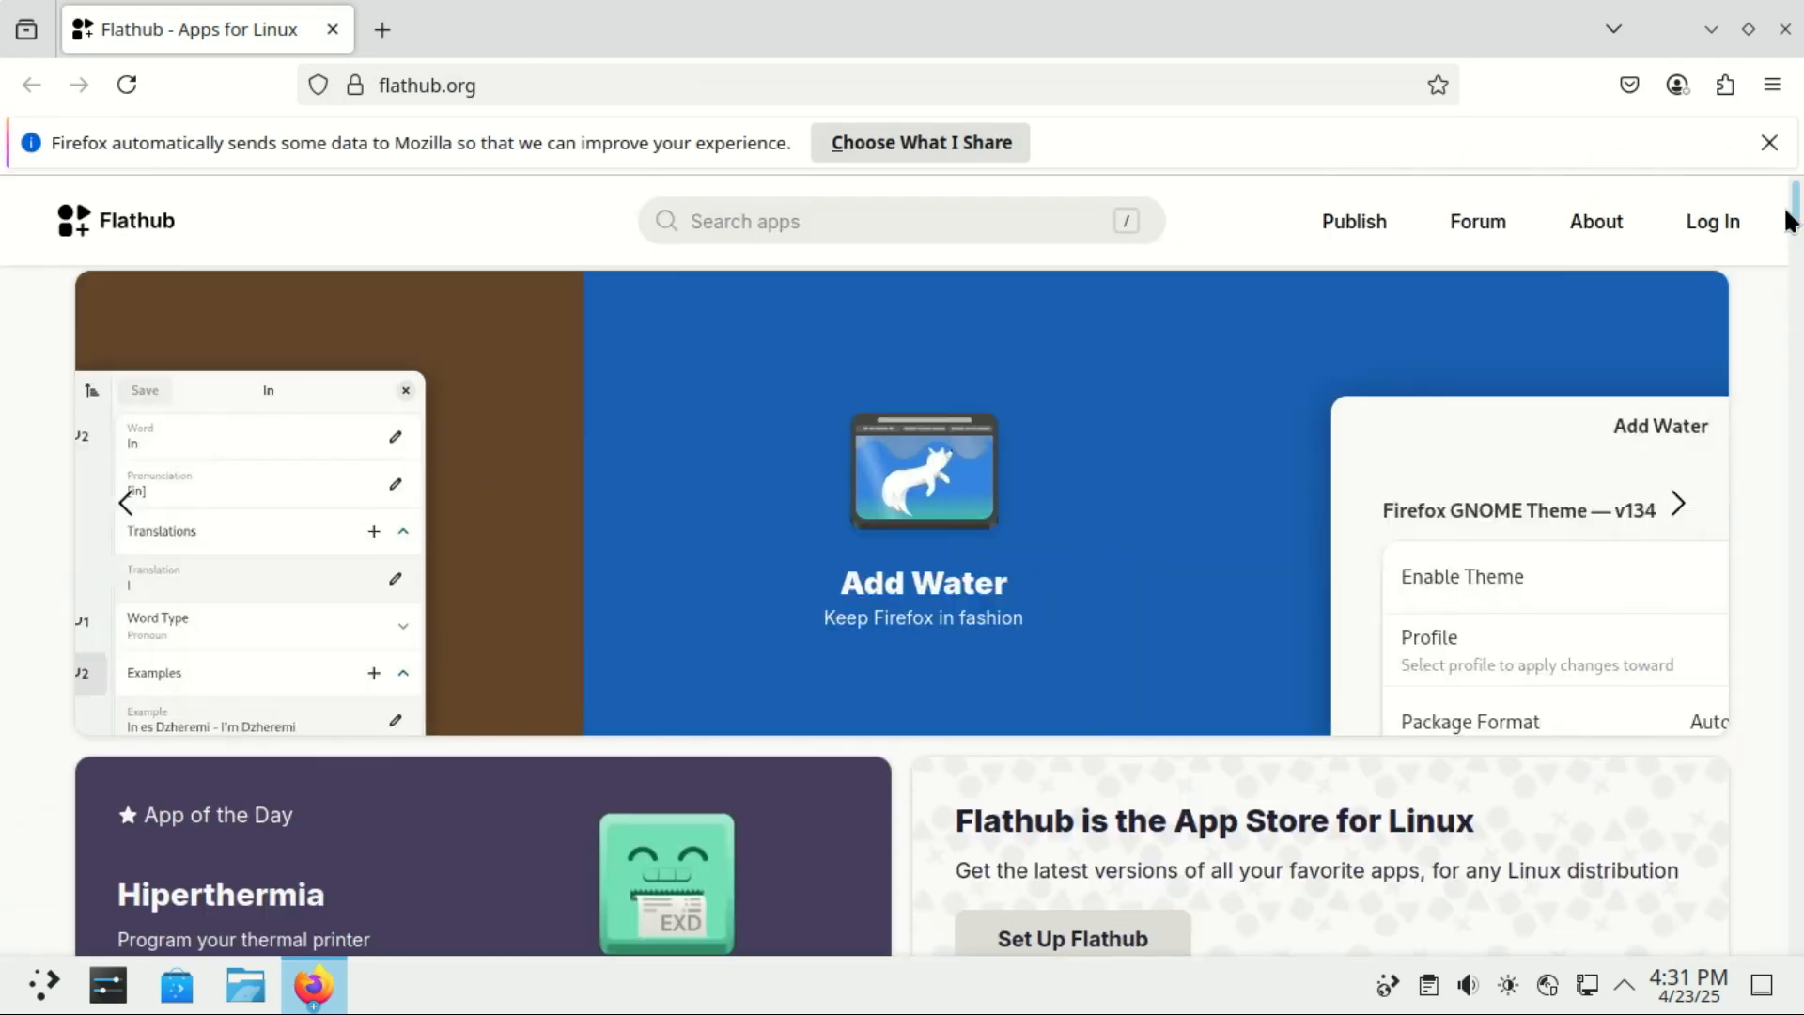
pyautogui.scroll(-3)
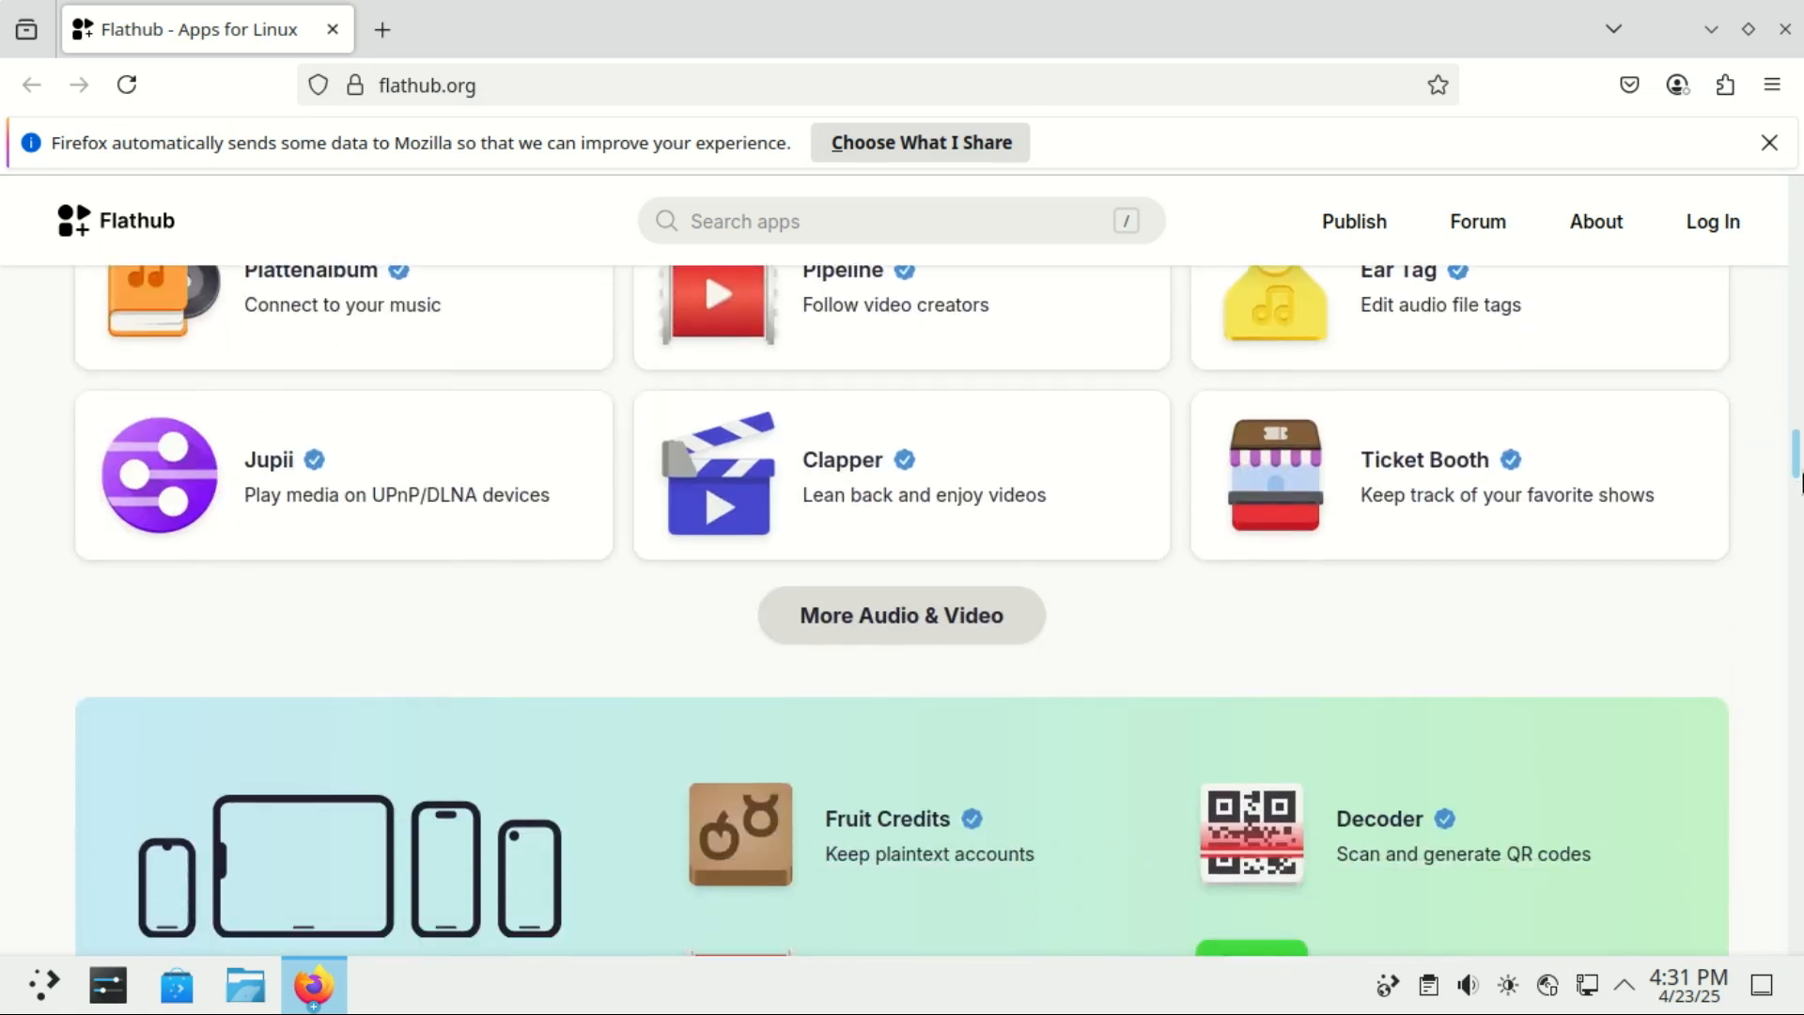
pyautogui.scroll(-3)
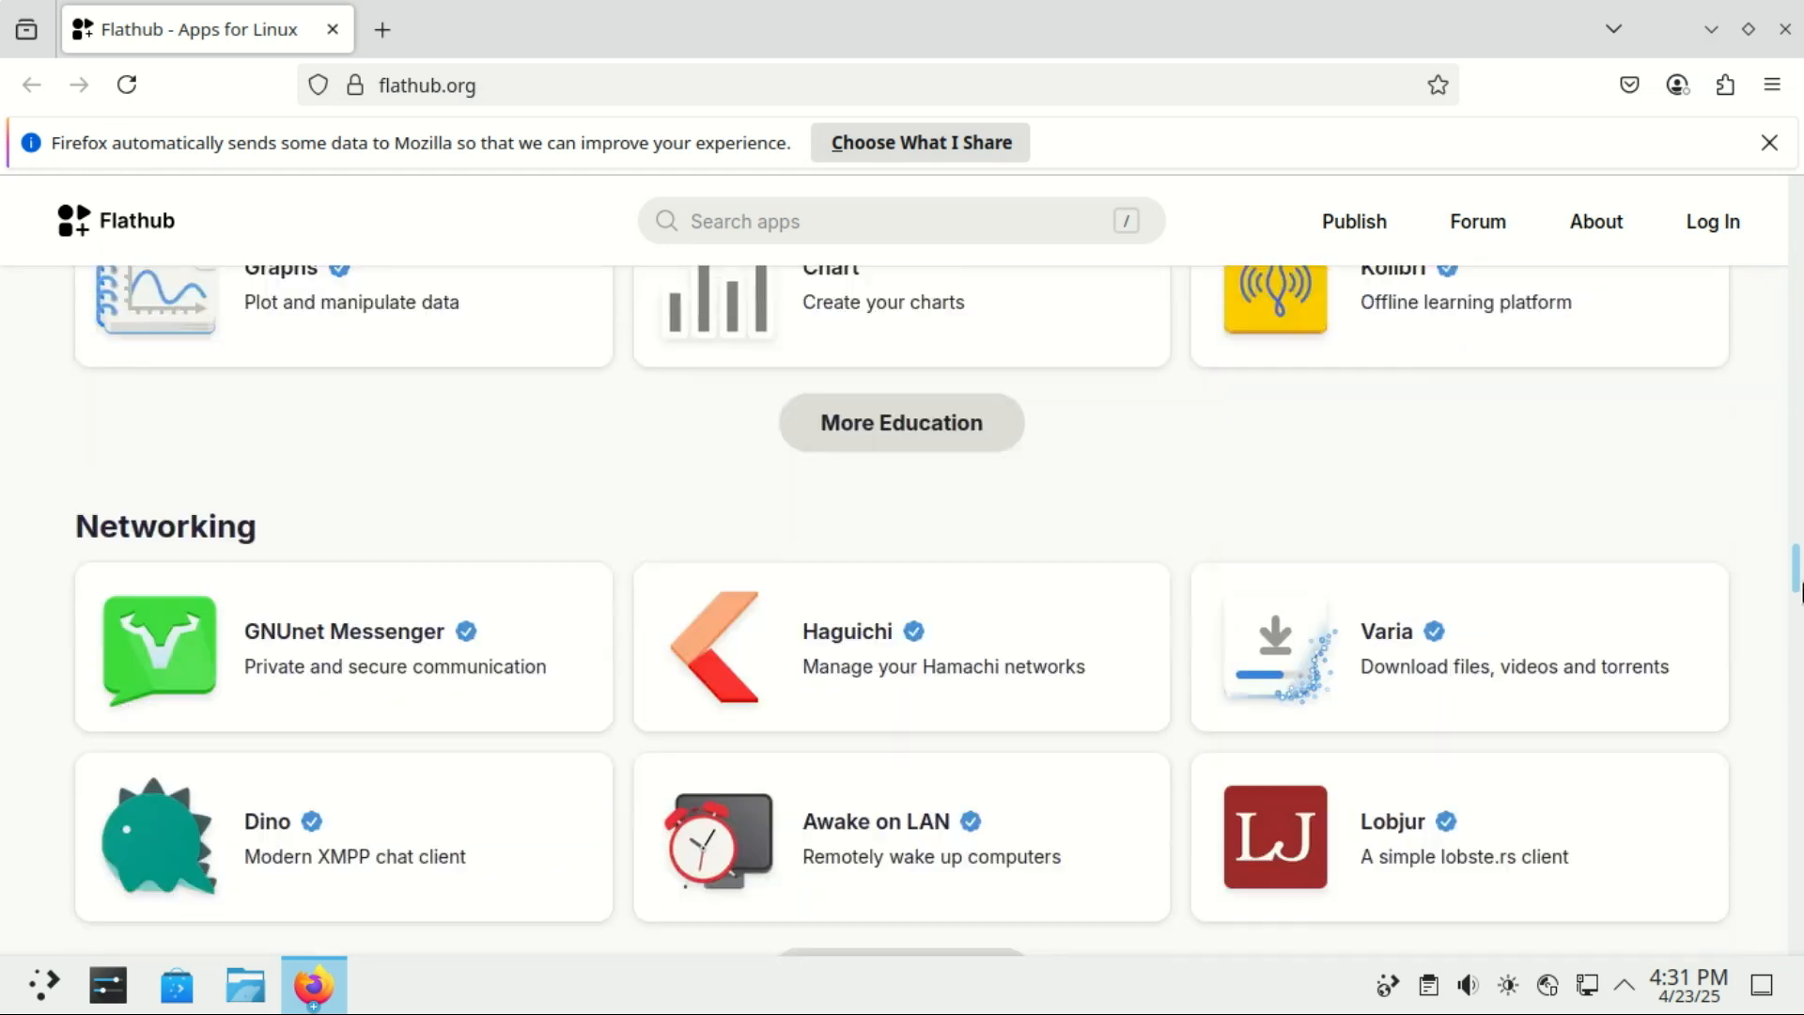
pyautogui.scroll(-3)
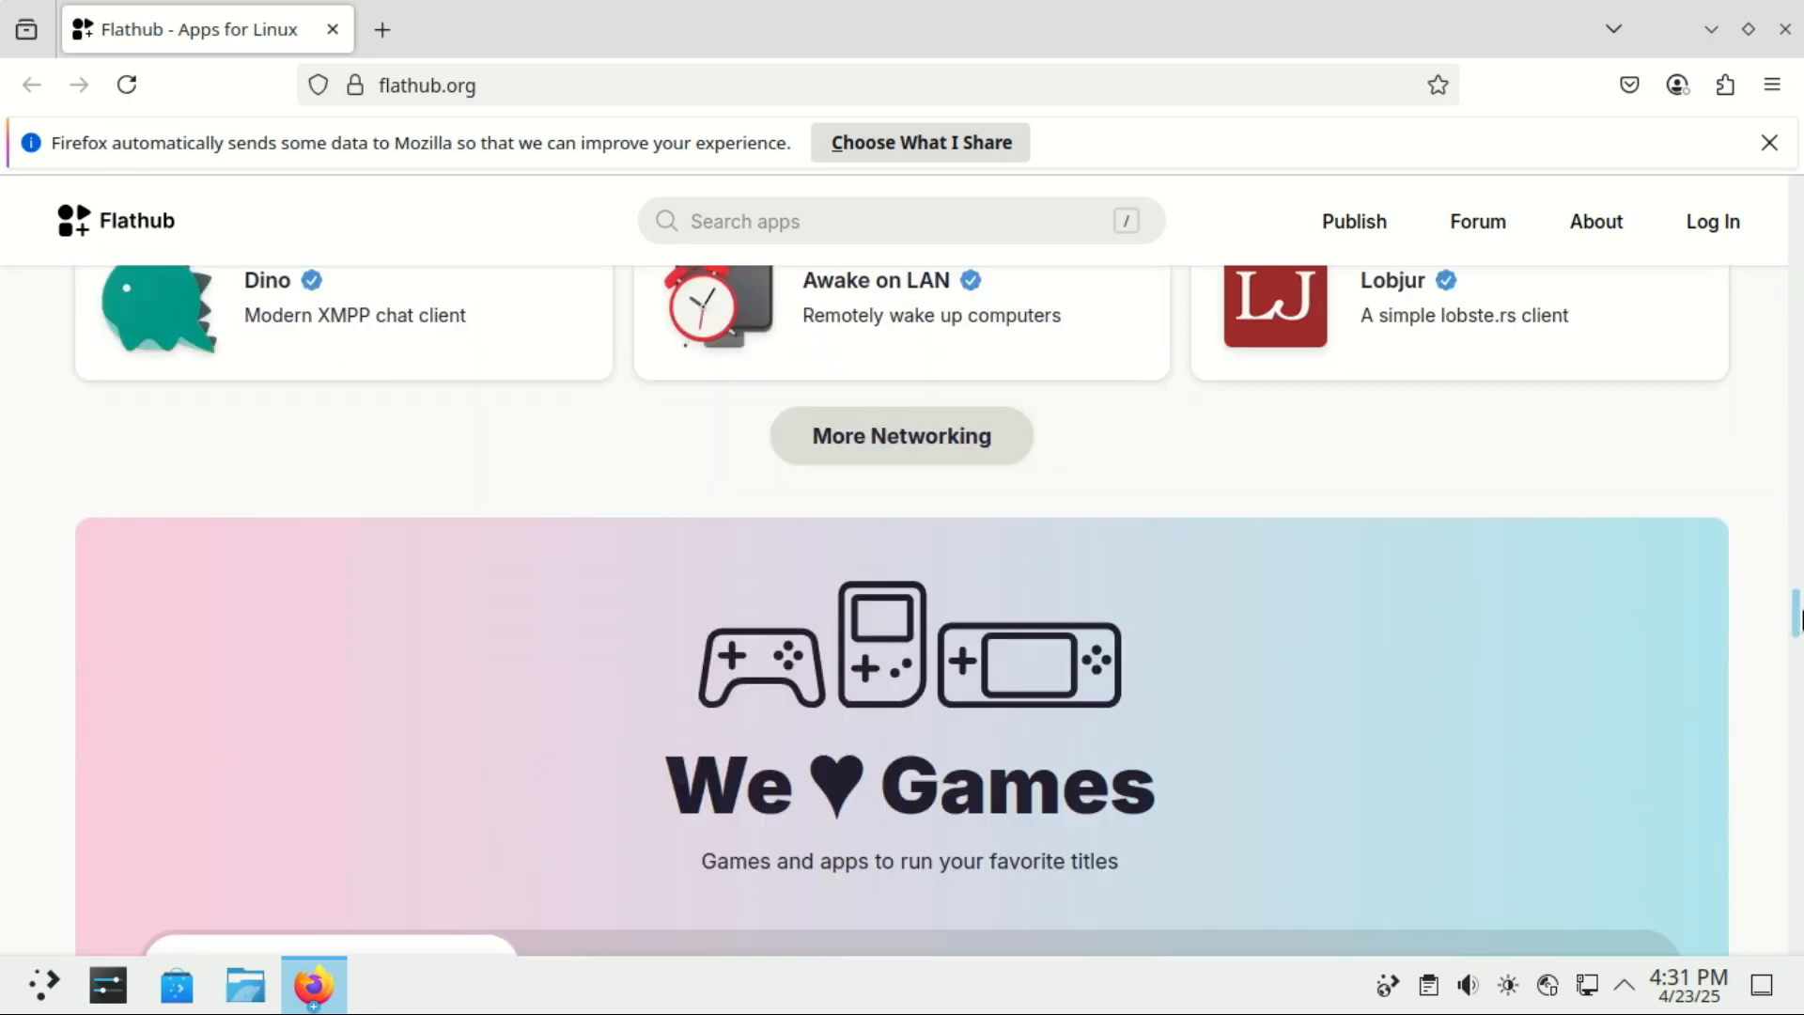
pyautogui.scroll(-3)
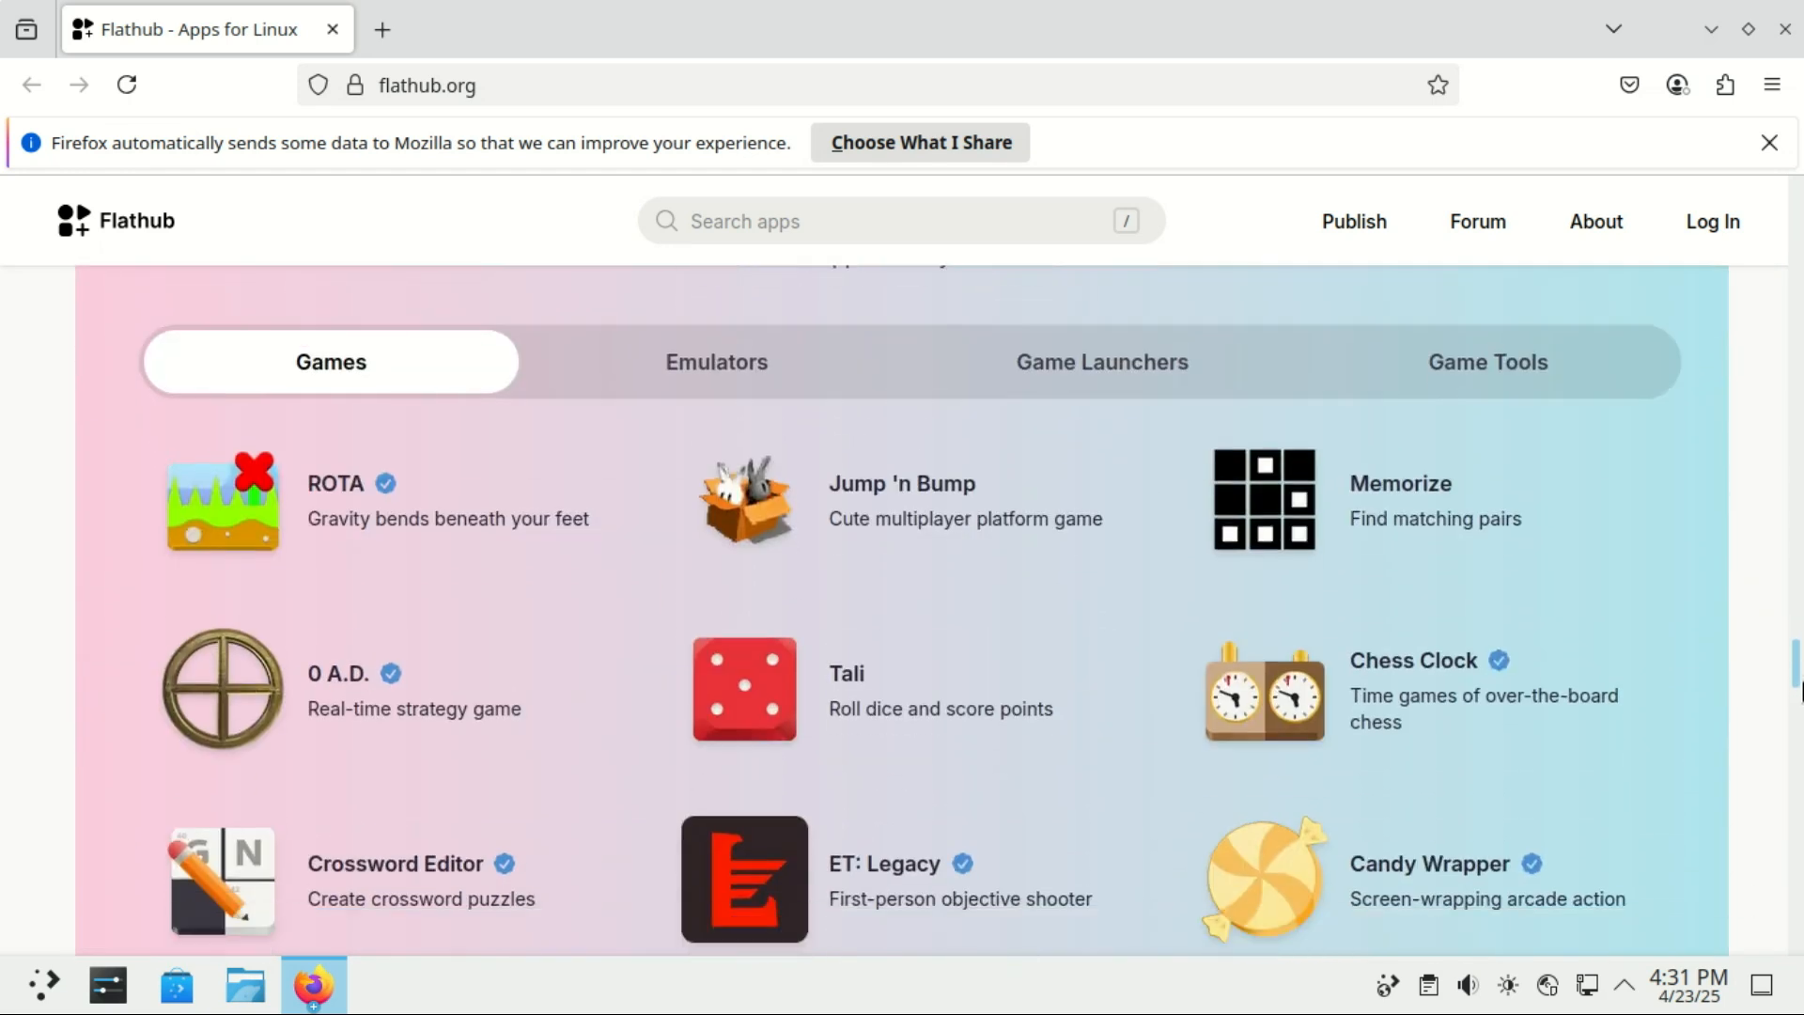
pyautogui.scroll(-3)
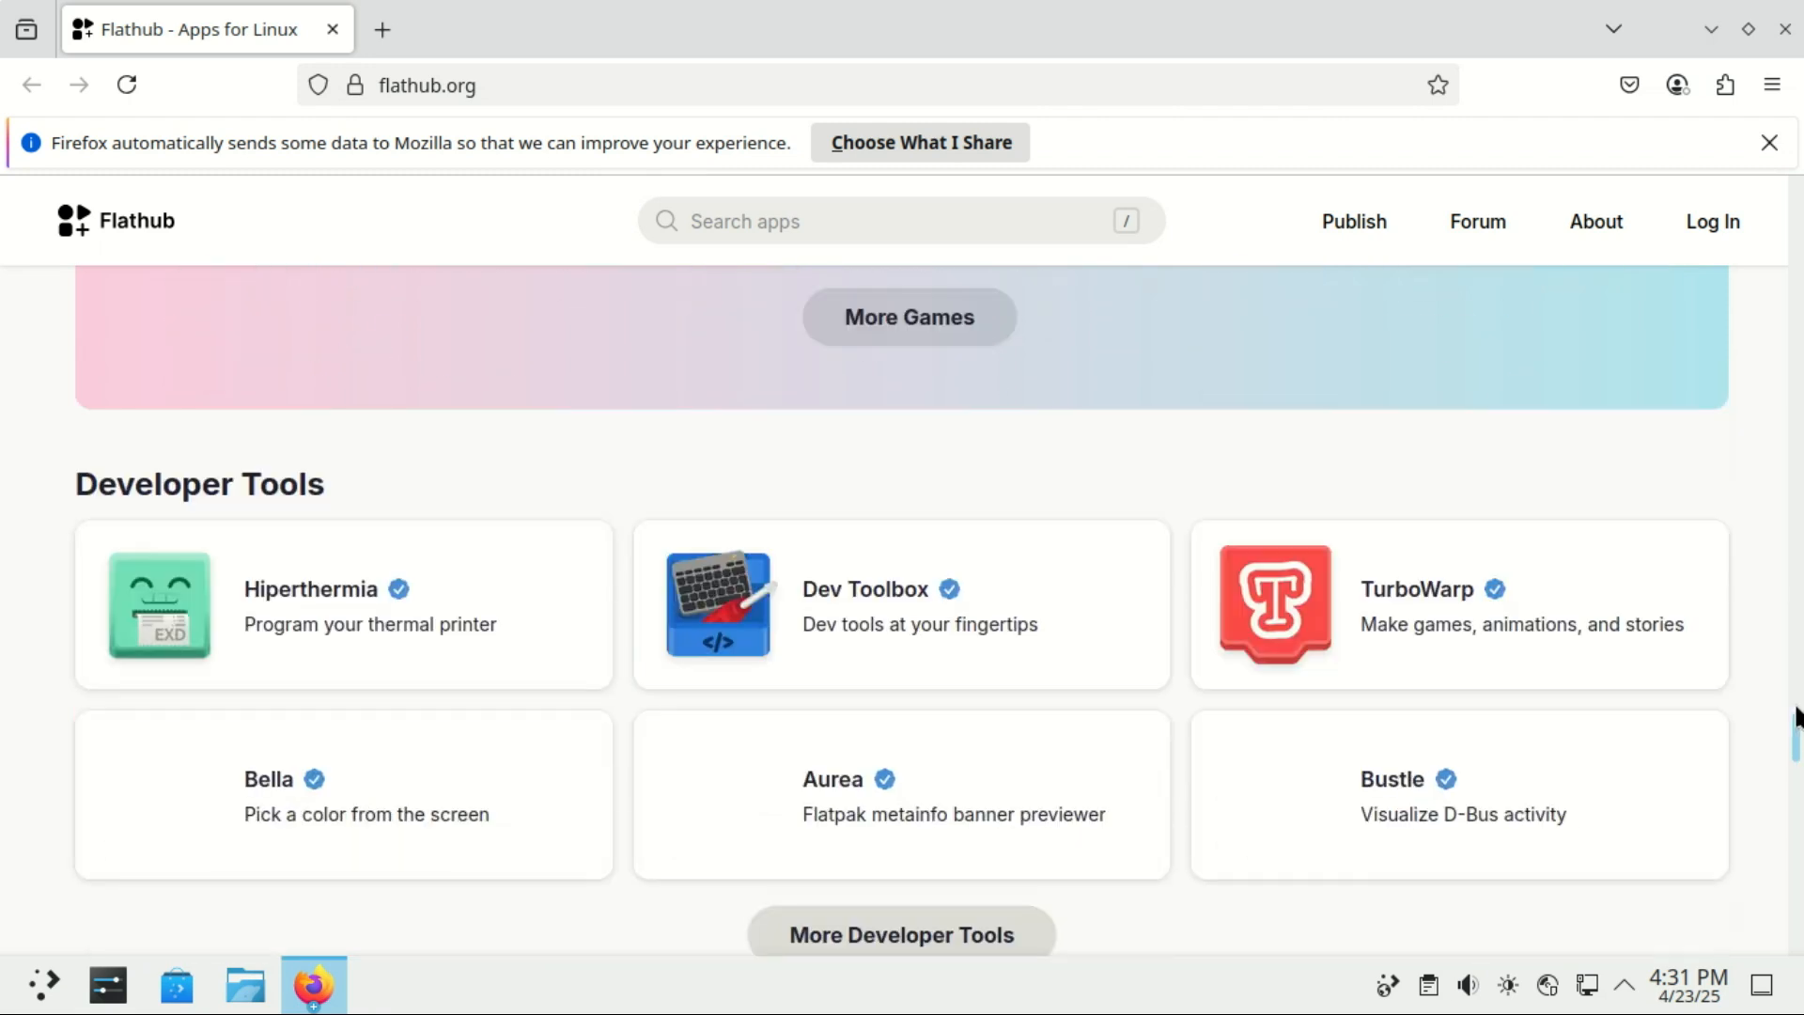
# Launch Konsole by searching 'ko' in the application launcher.
pyautogui.click(40, 984)
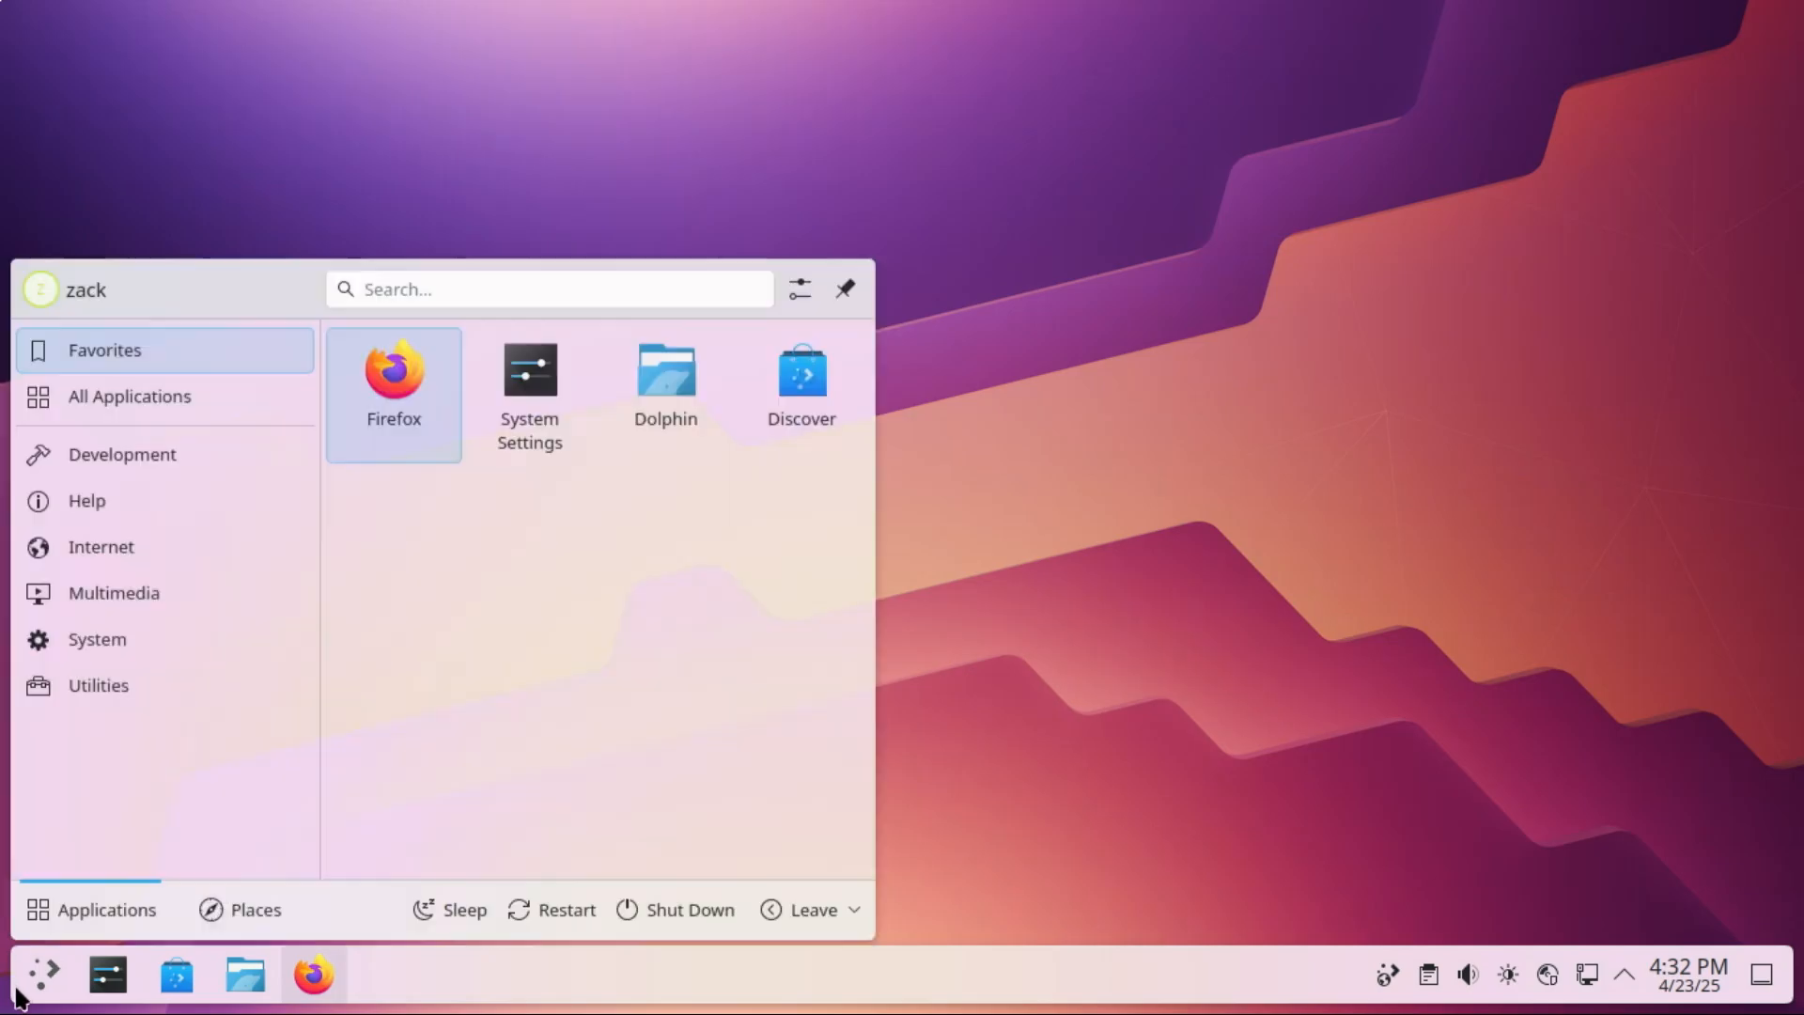
pyautogui.click(549, 283)
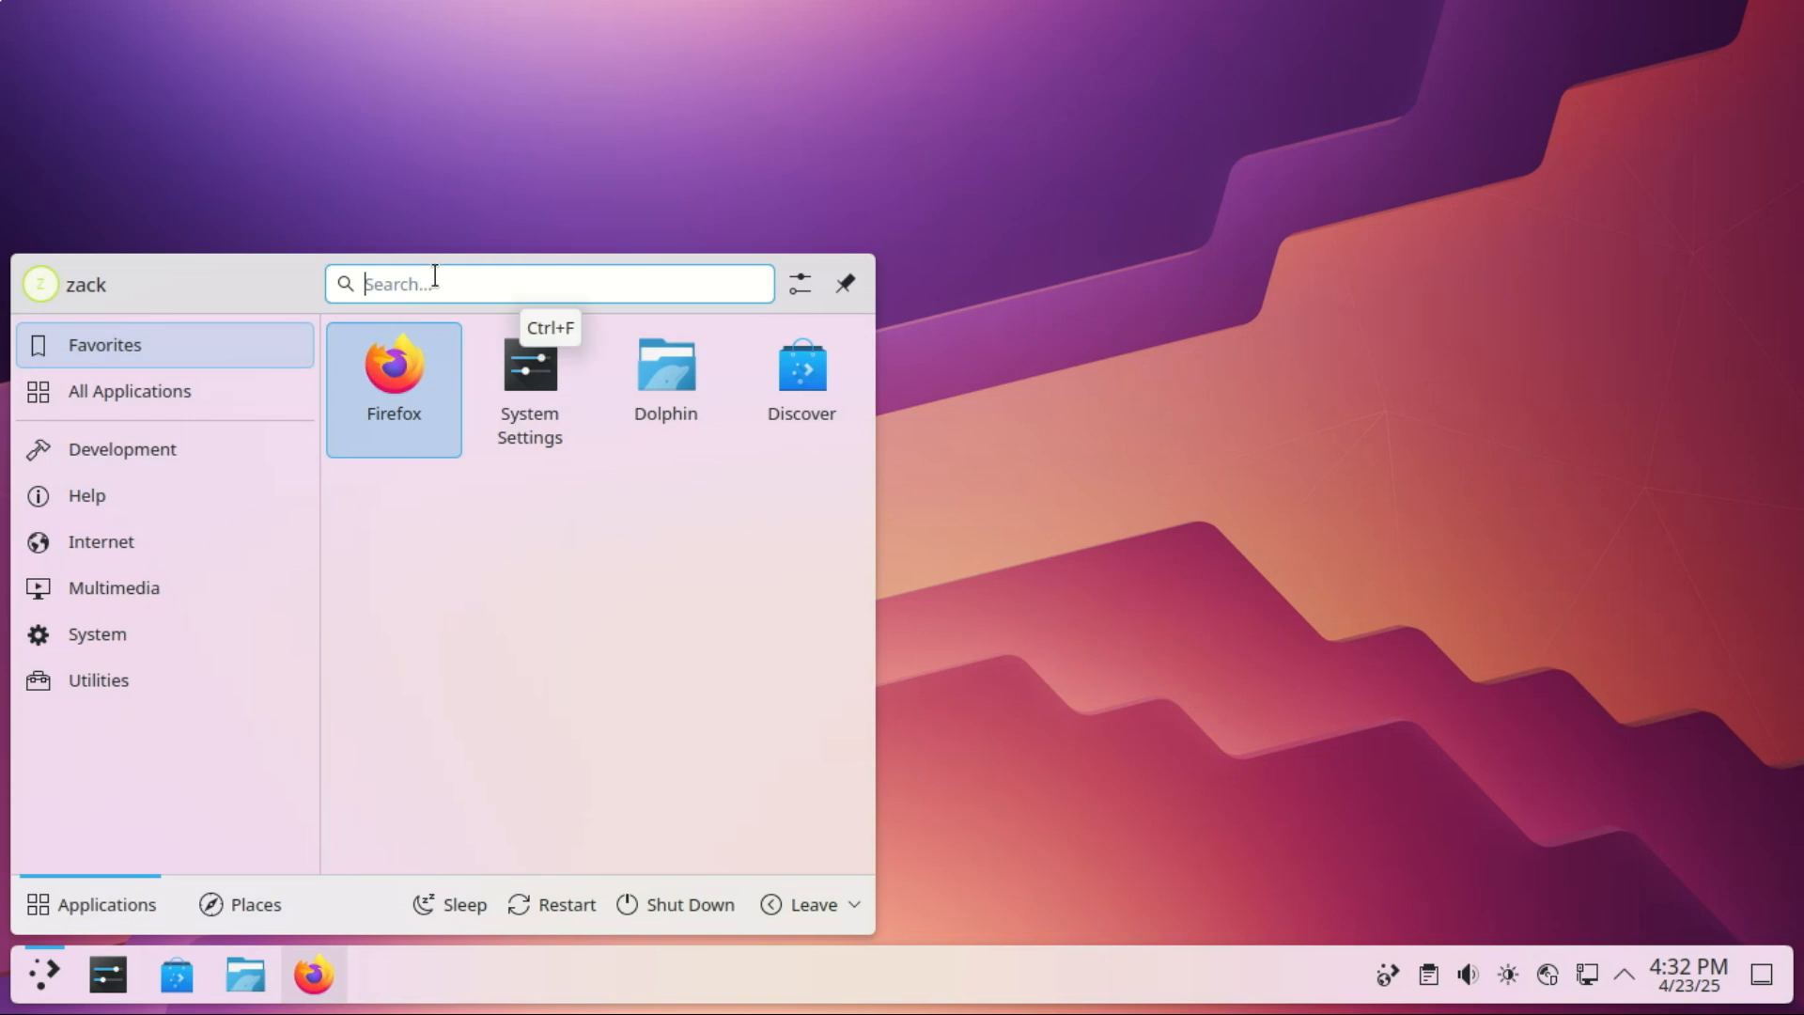
pyautogui.write('ko')
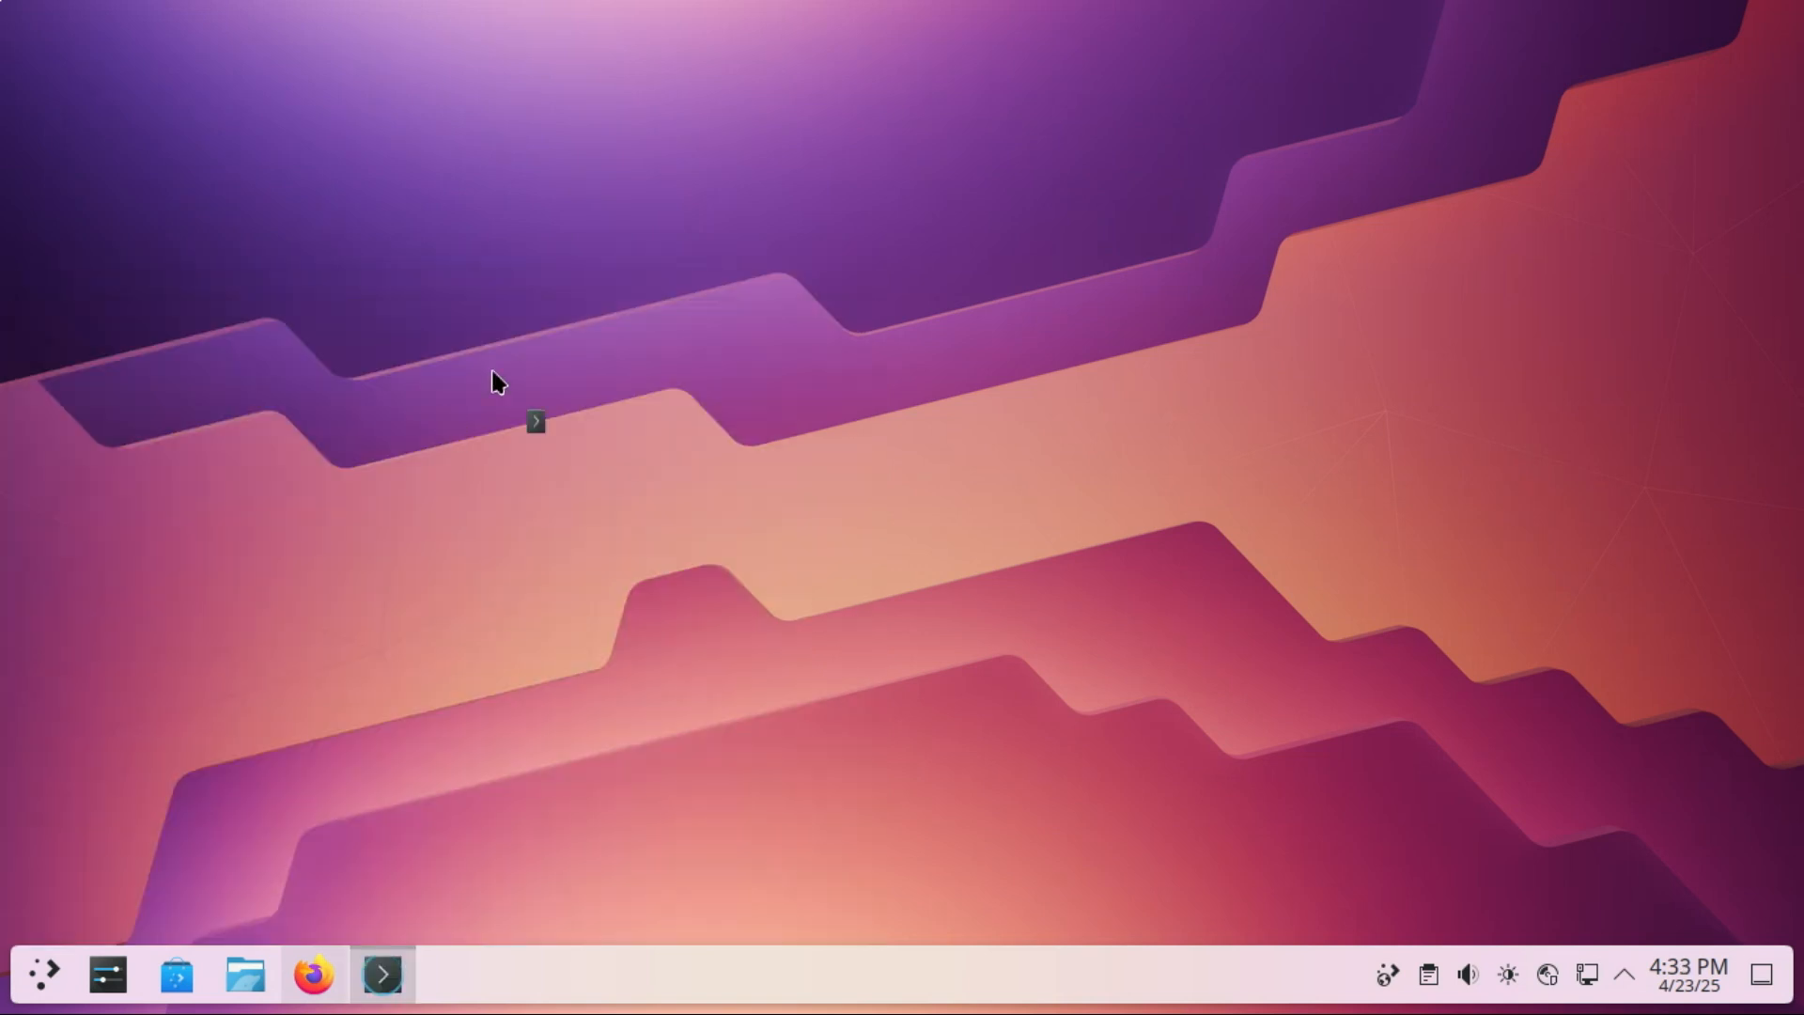
pyautogui.click(382, 971)
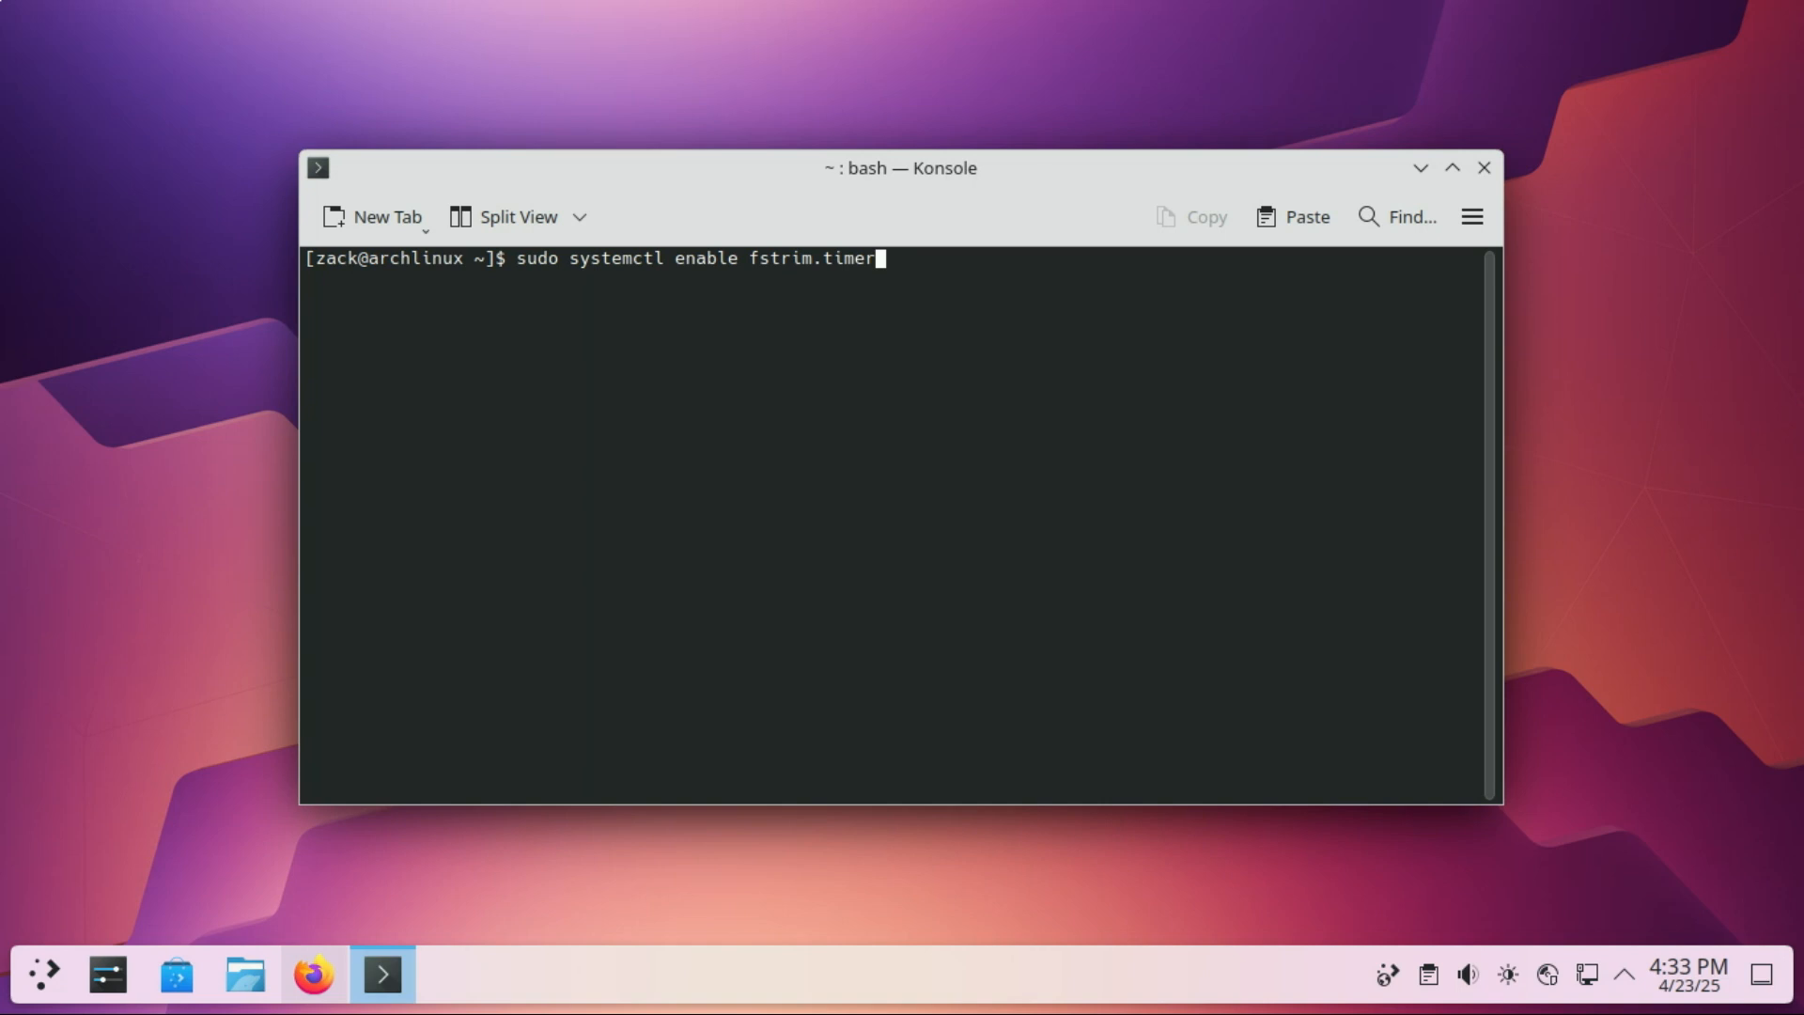
# Enable and start fstrim.timer, confirm it is active, and enter the reflector/rsync install.
pyautogui.press('Return')
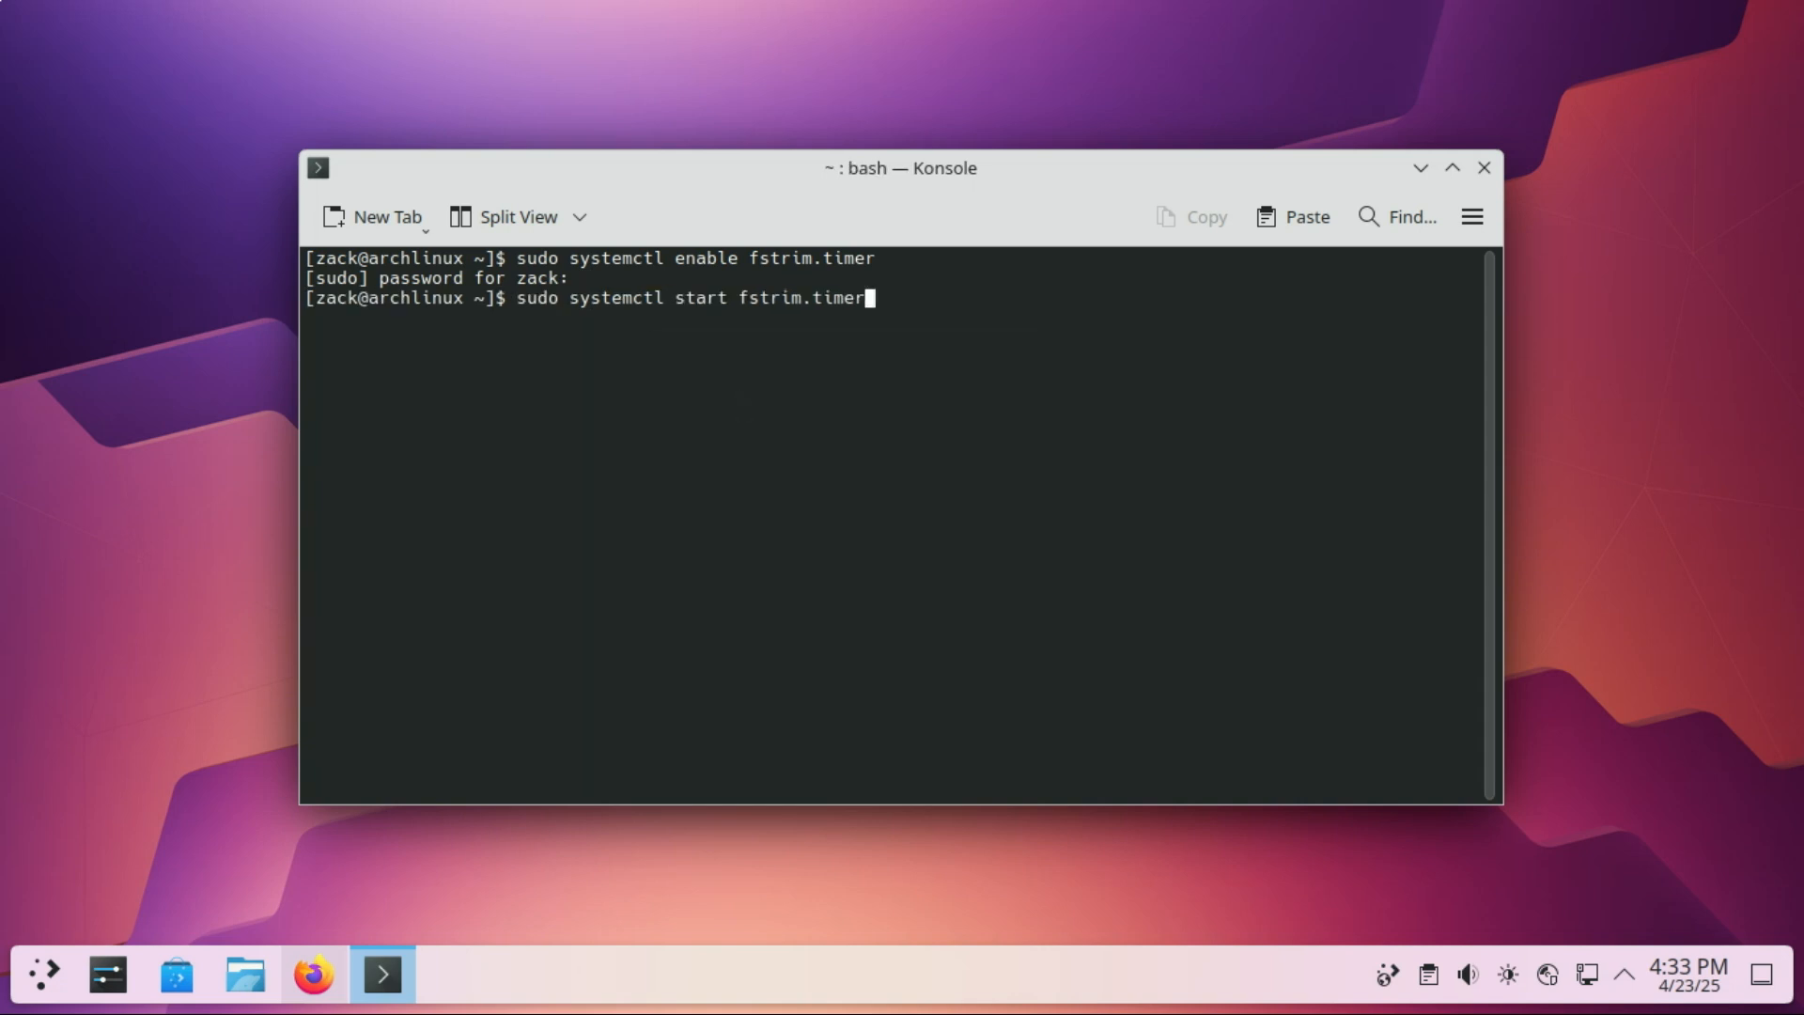
pyautogui.press('Return')
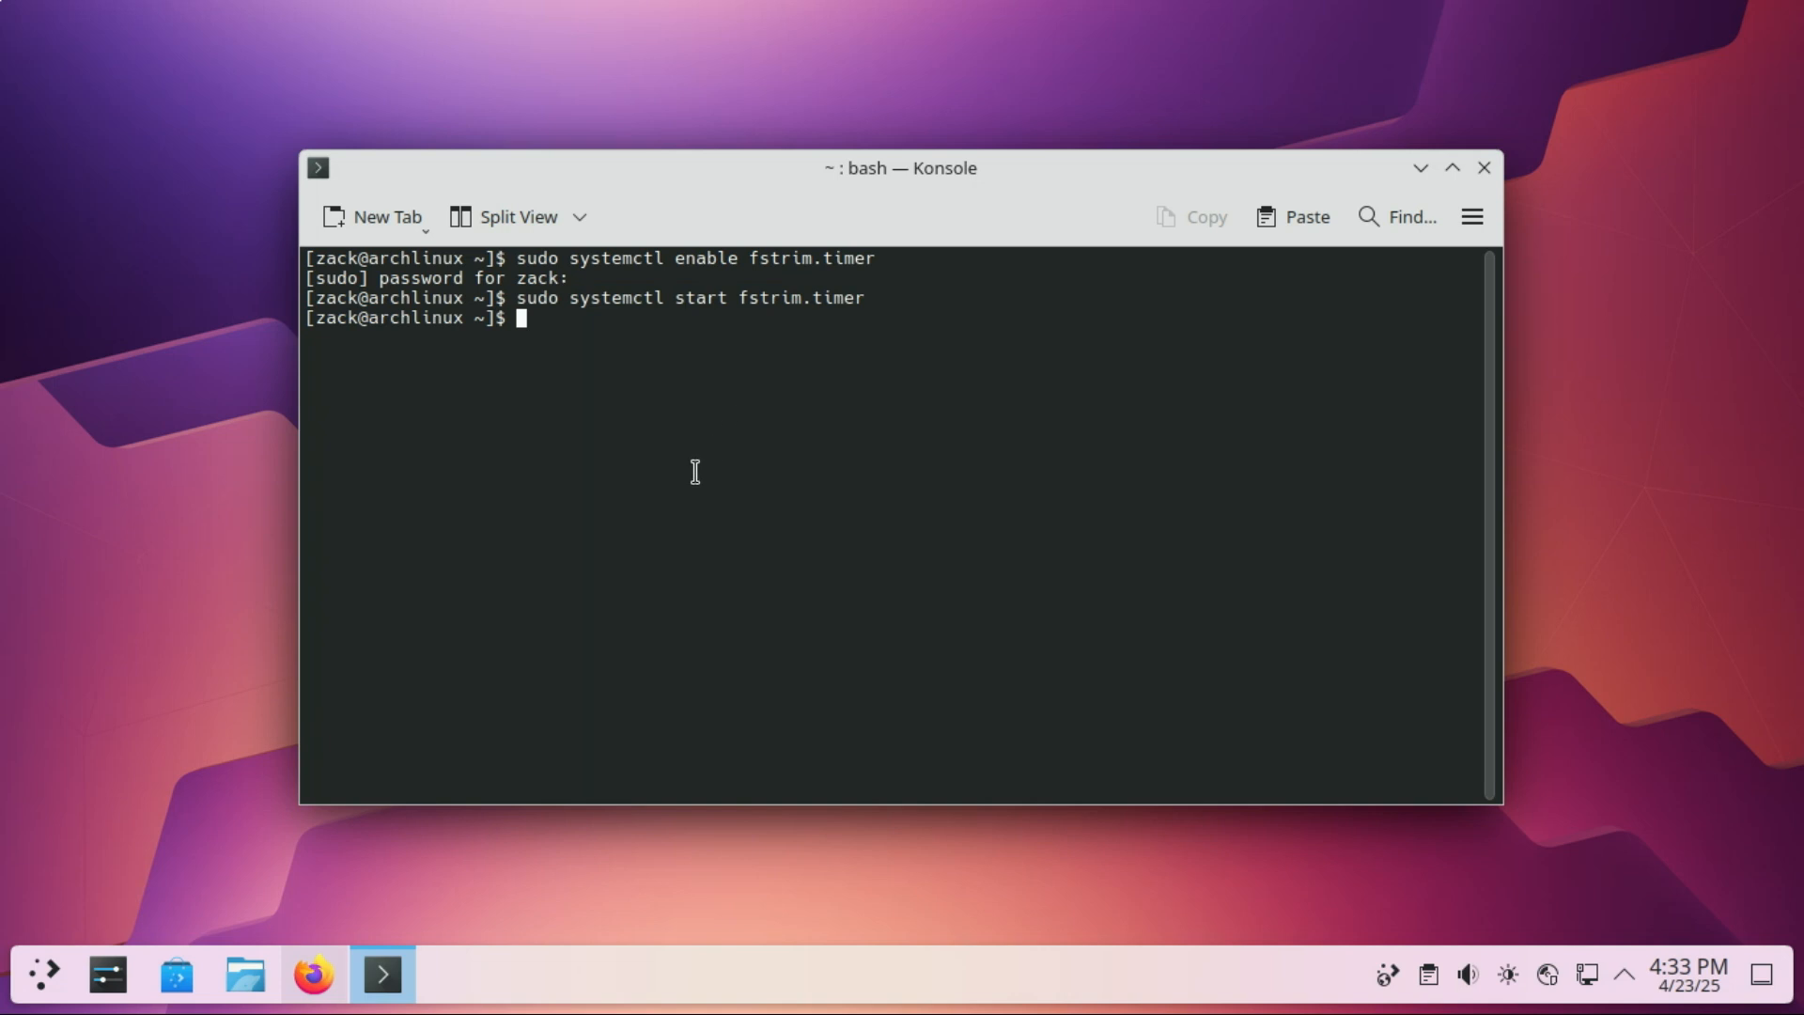
pyautogui.write('systemctl status fstrim.timer')
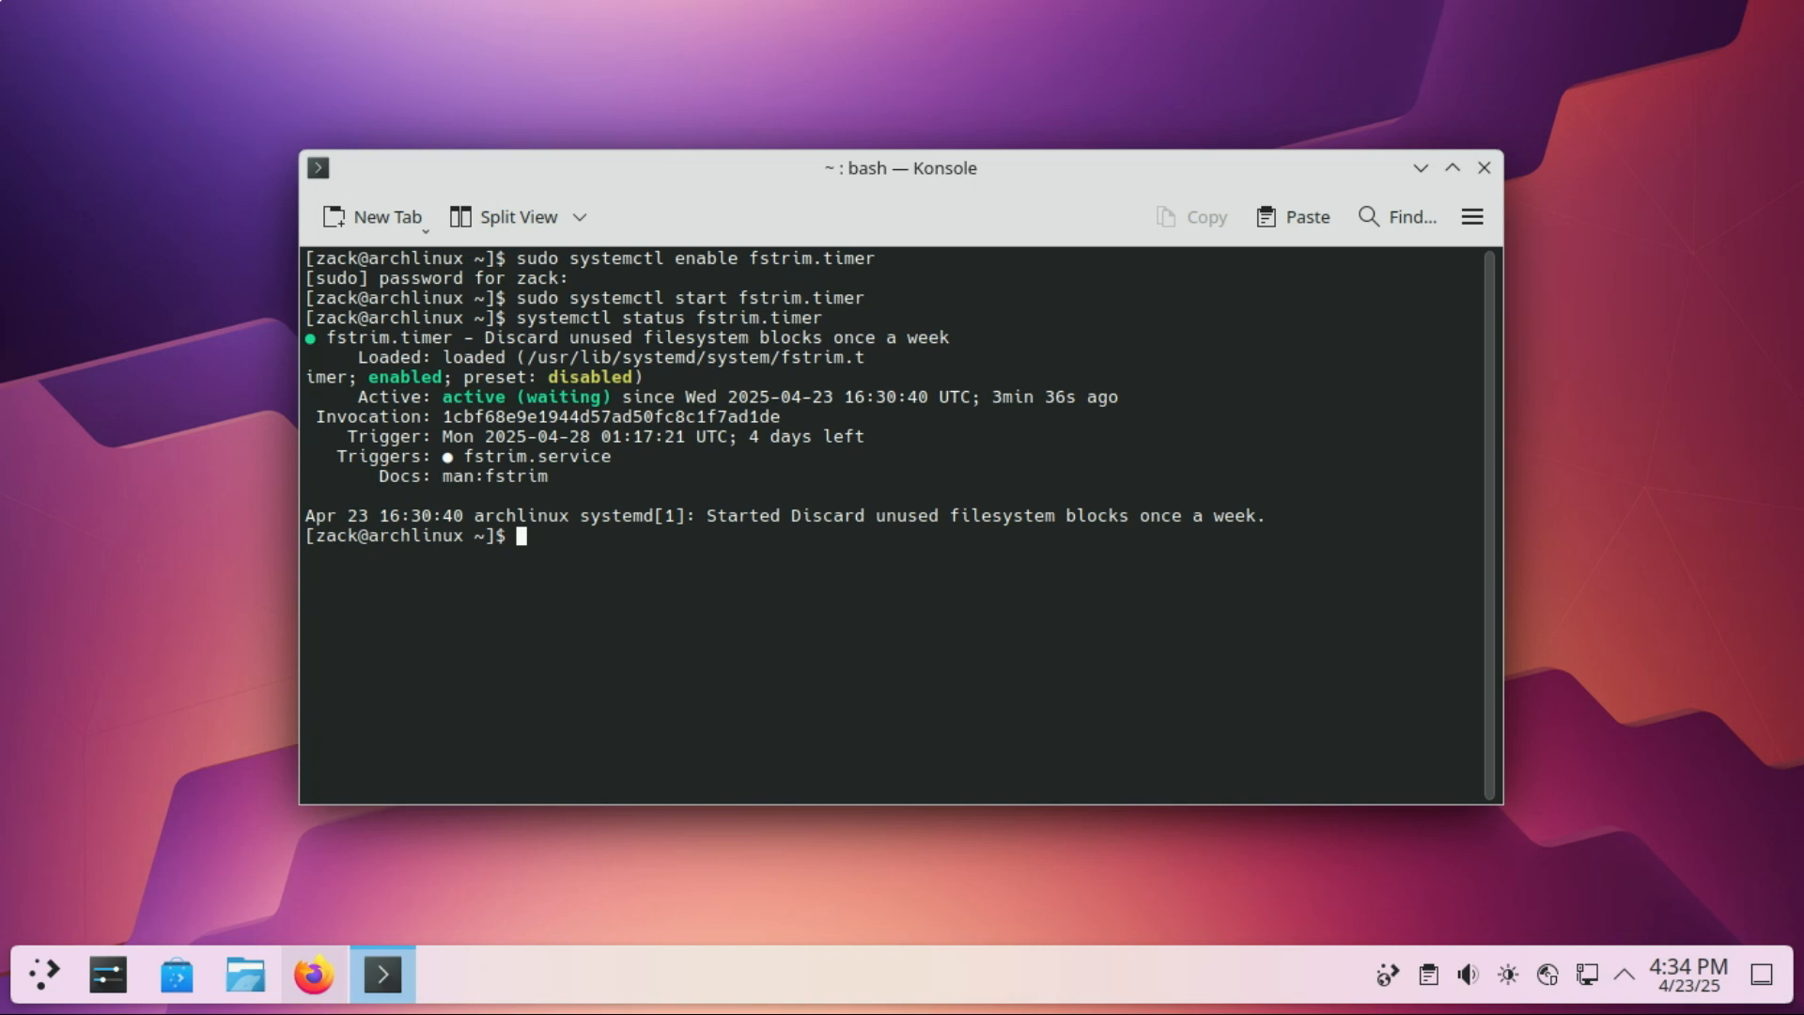
pyautogui.write('sudo pacman -S reflector rsync')
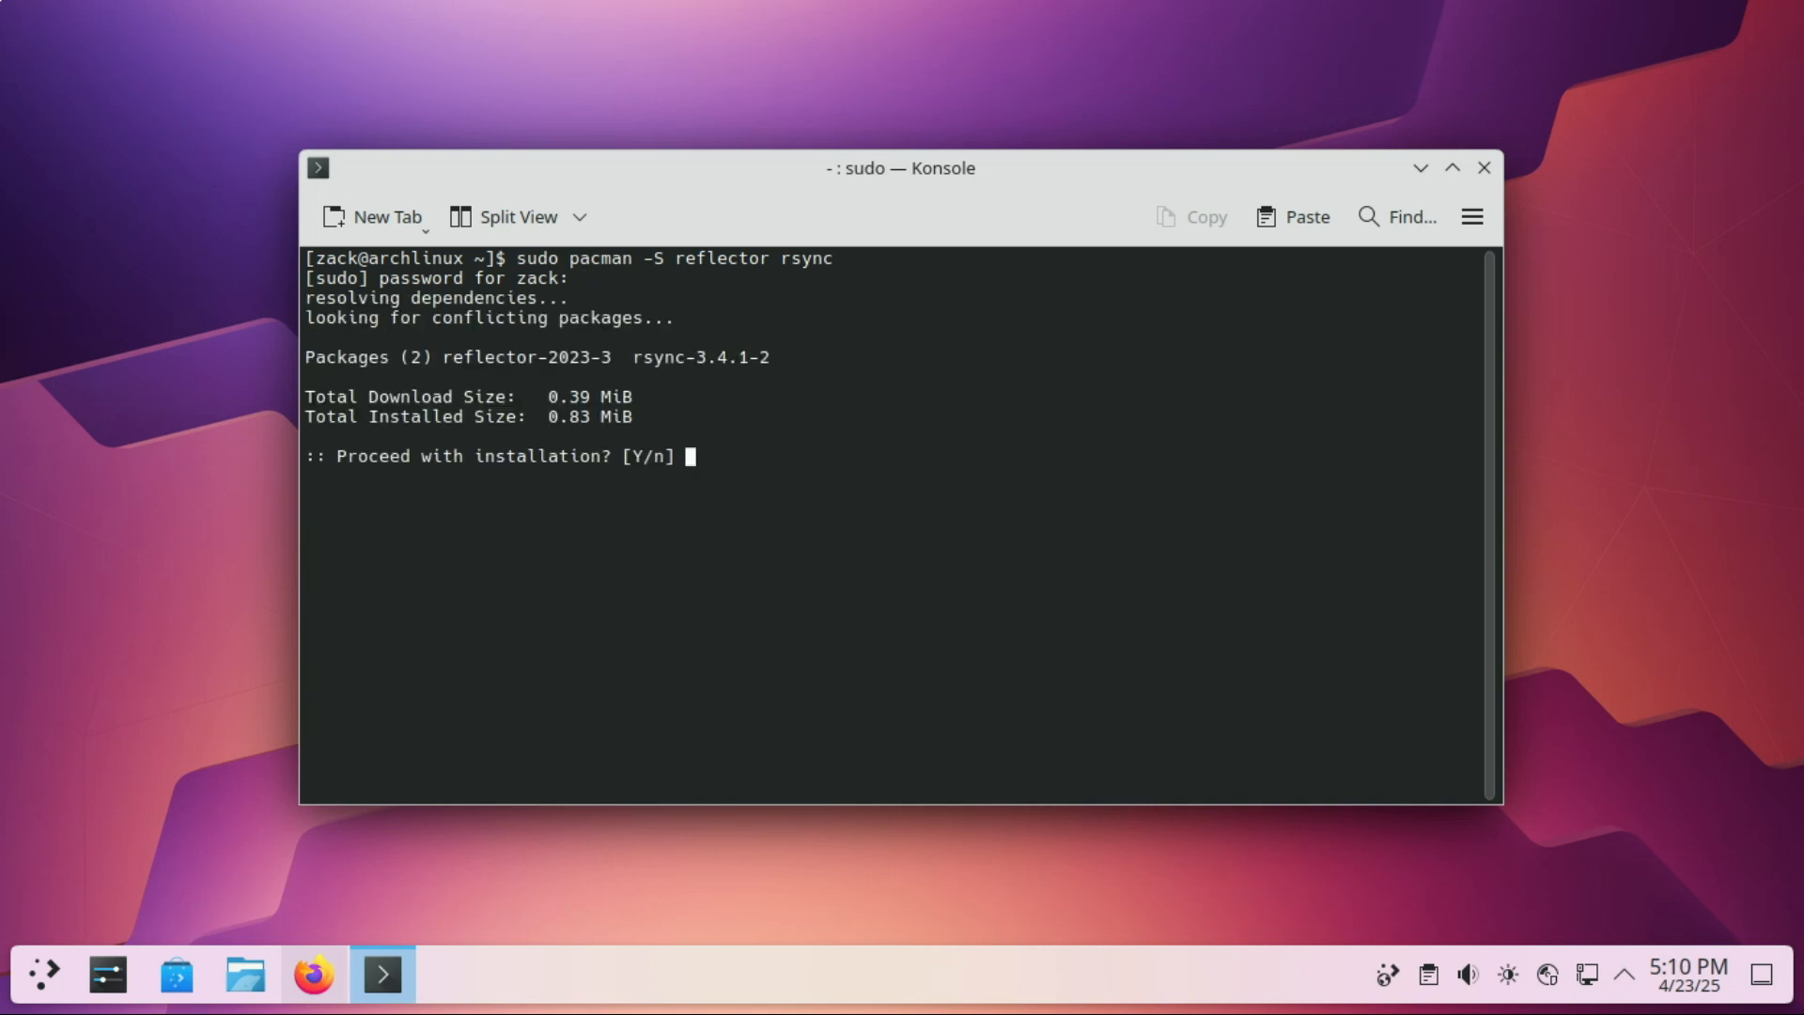
# Install reflector and rsync, then save the 5 fastest of the 10 latest mirrors.
pyautogui.write('y')
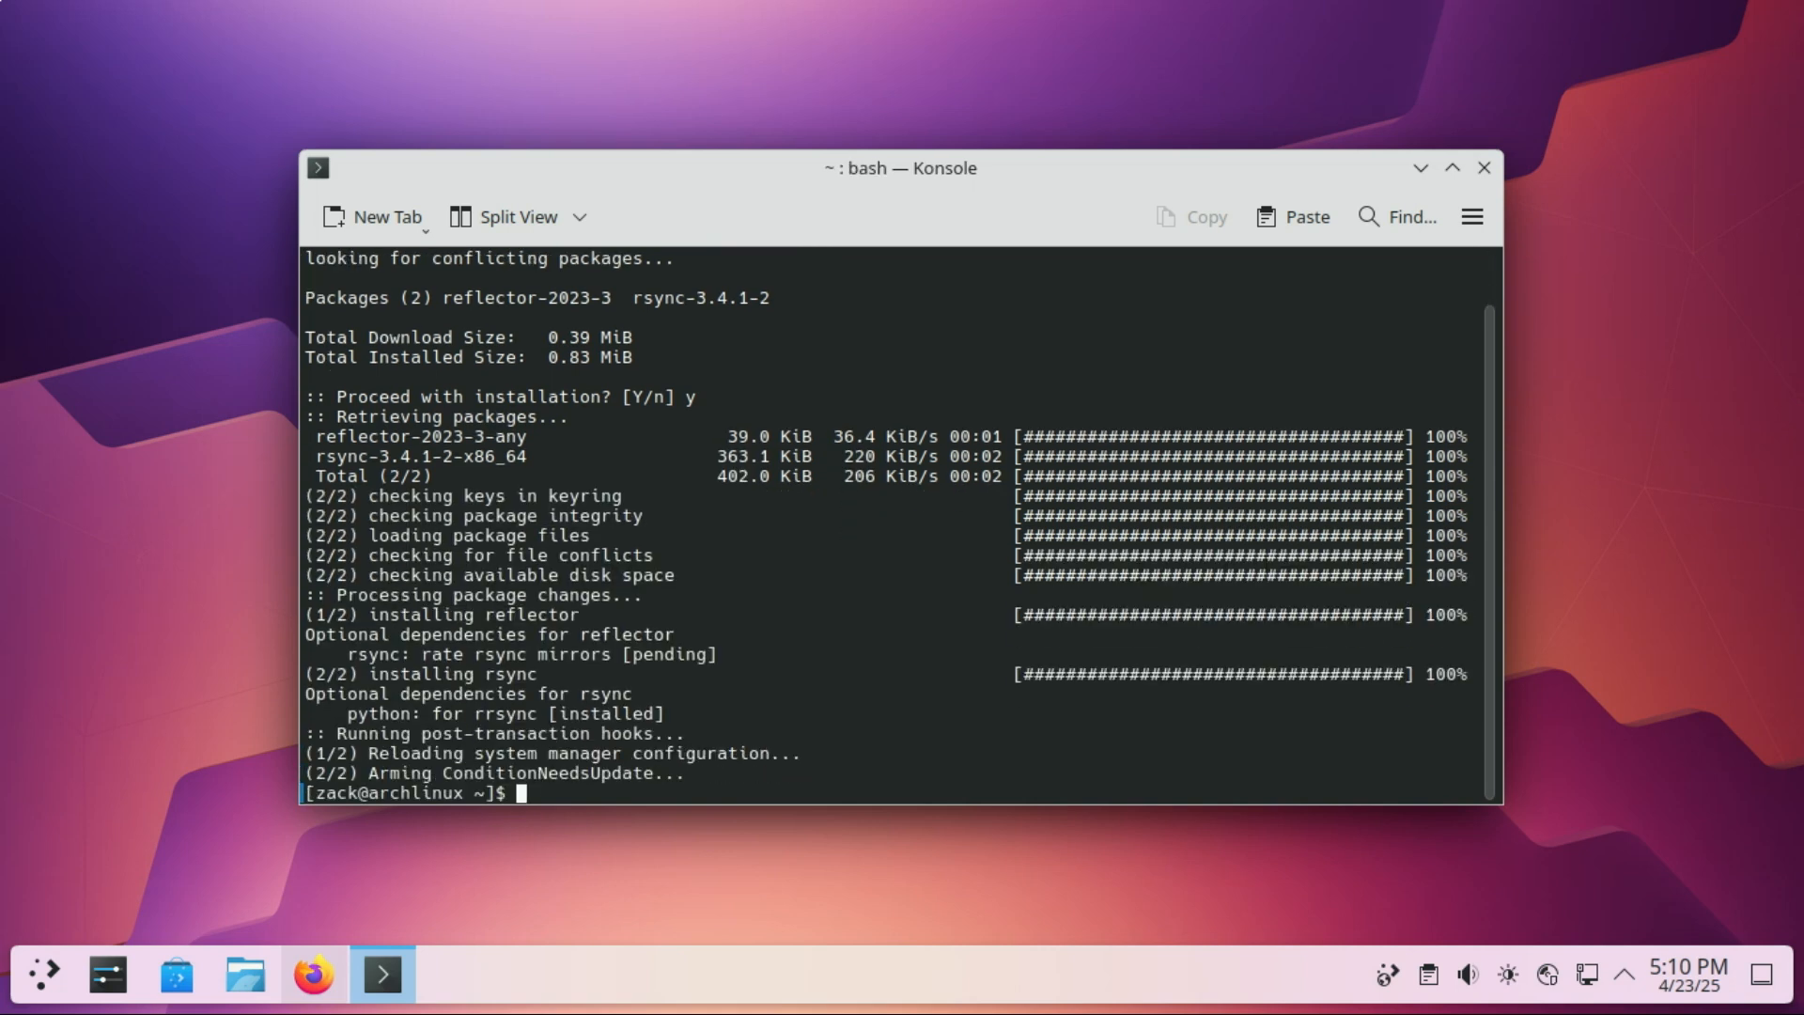
pyautogui.write('sudo reflector --latest 10 --sort rate --fastest 5 --save /etc/pacman.d/mirrorlist')
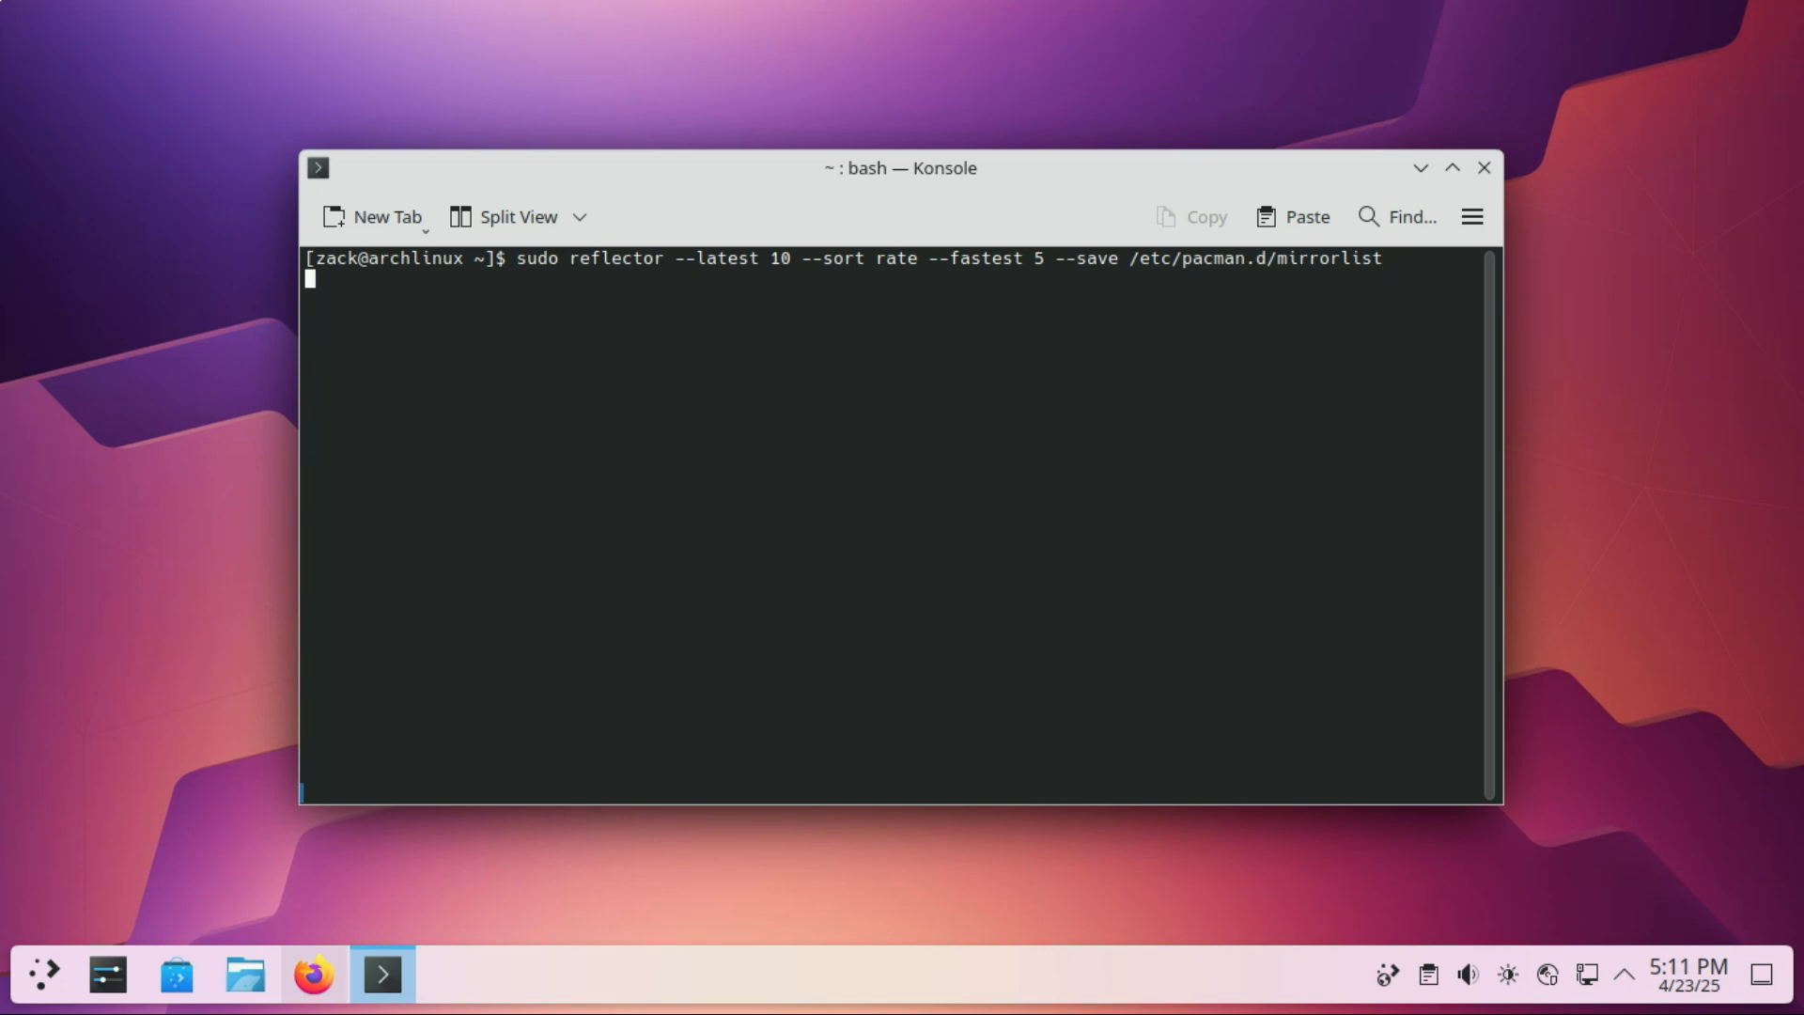
pyautogui.press('Return')
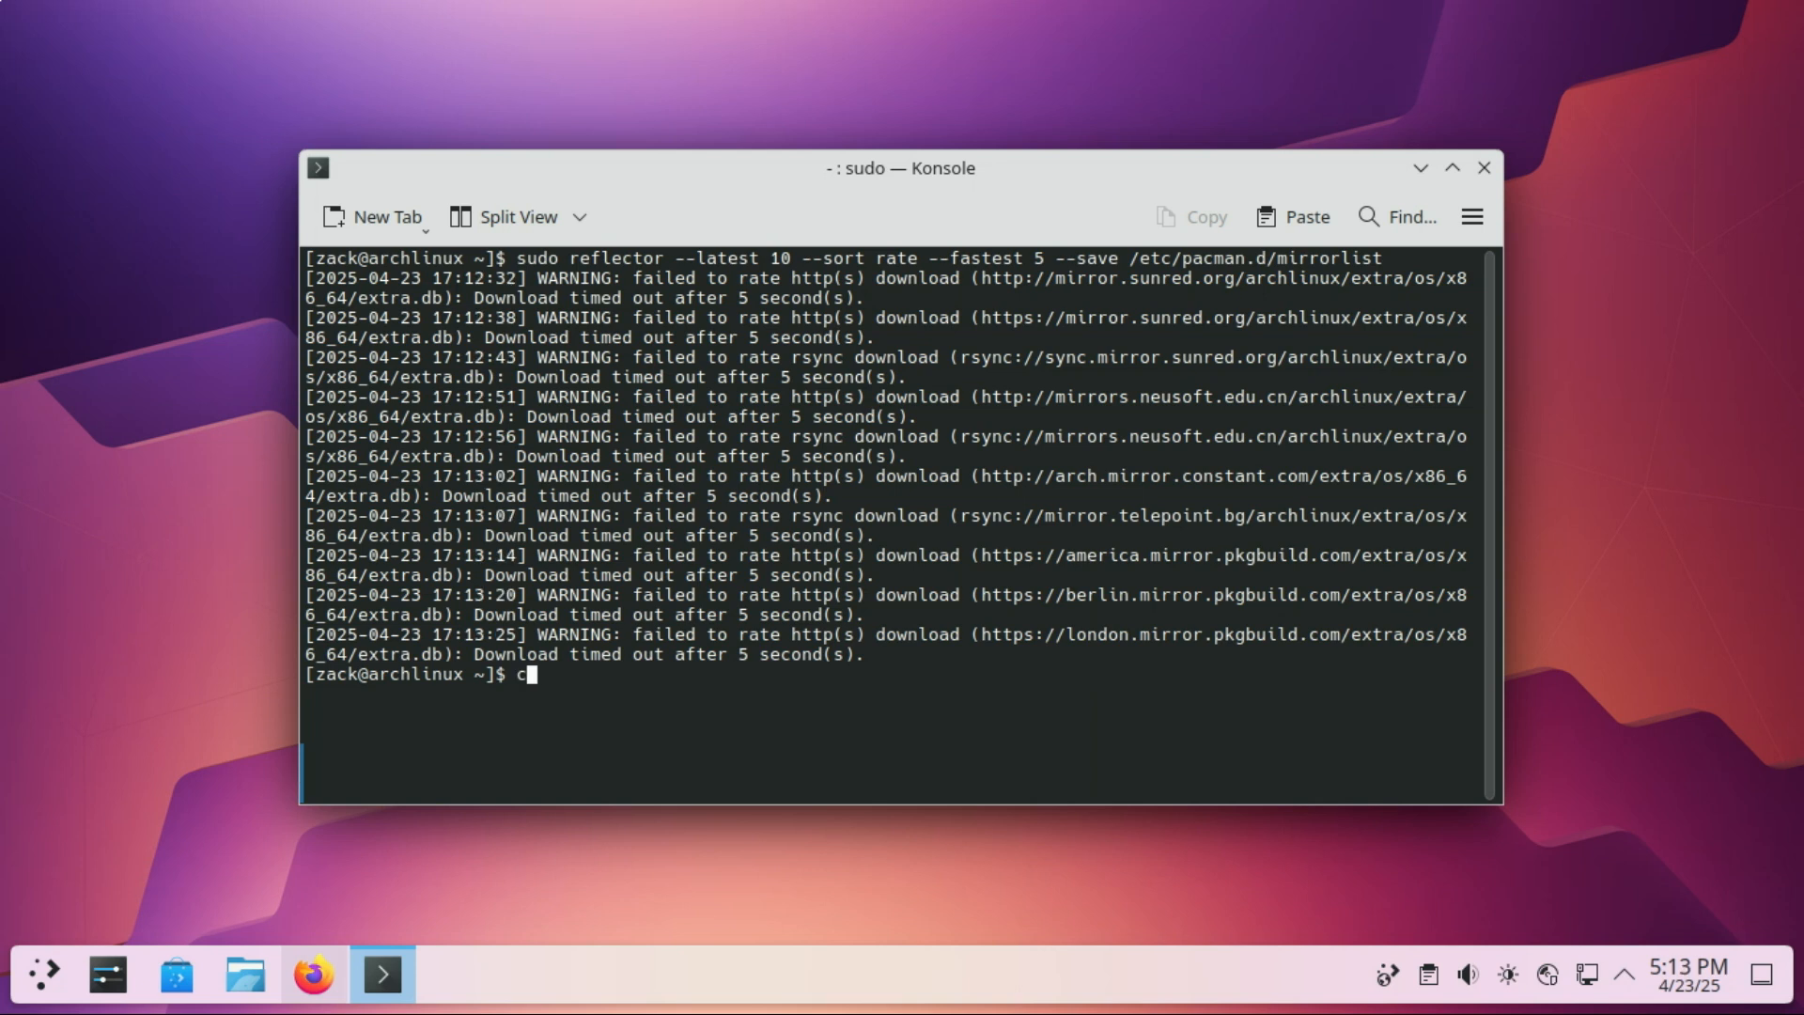
pyautogui.write('lear')
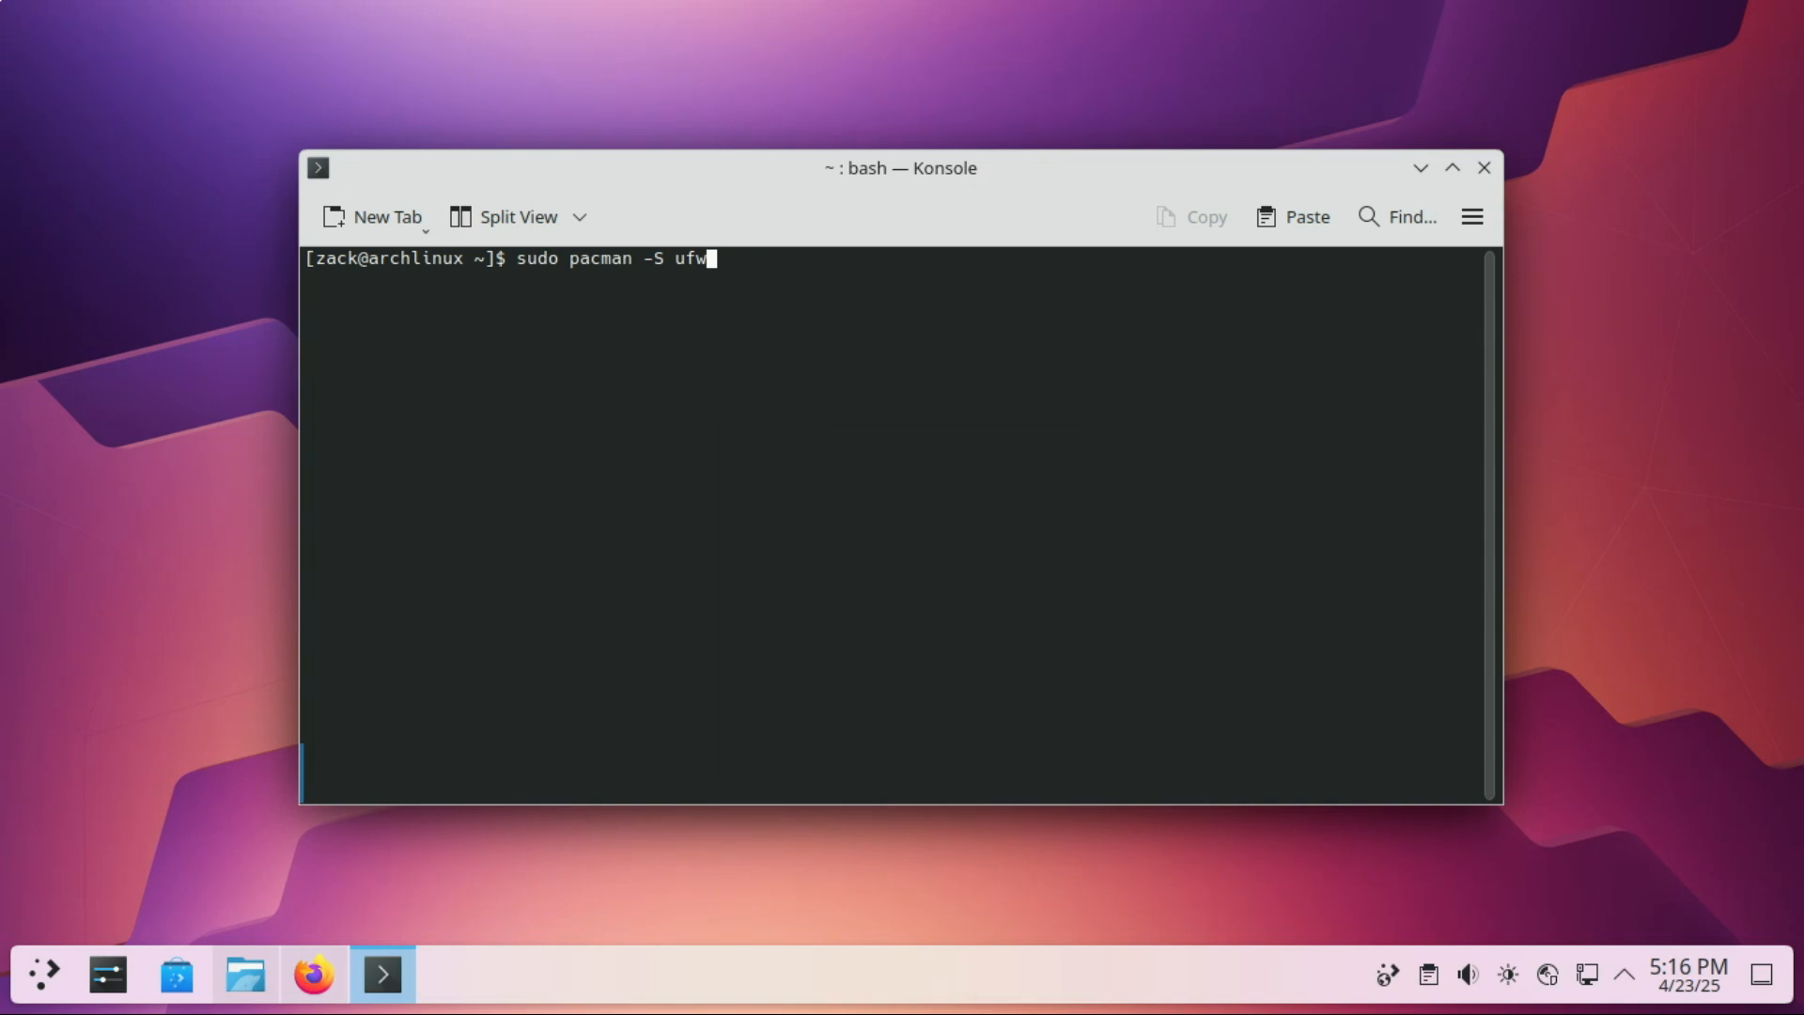
# Install the ufw package and enable the firewall.
pyautogui.press('Return')
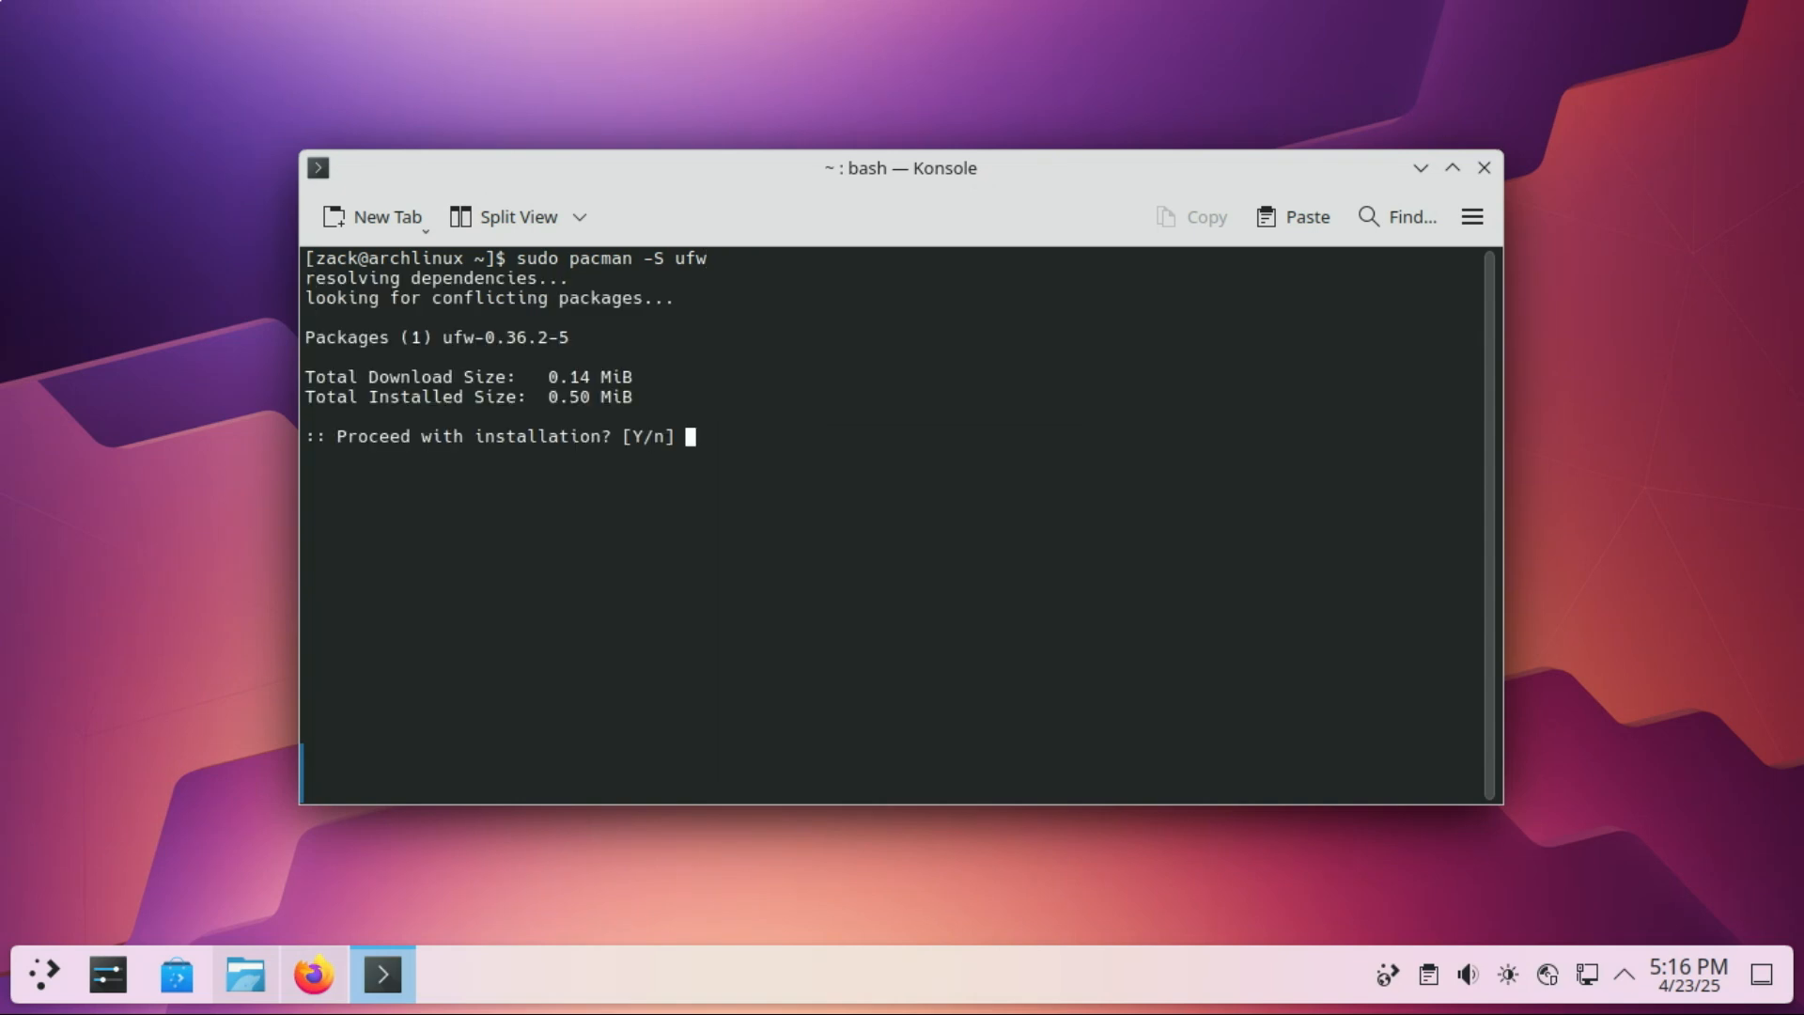
pyautogui.write('y')
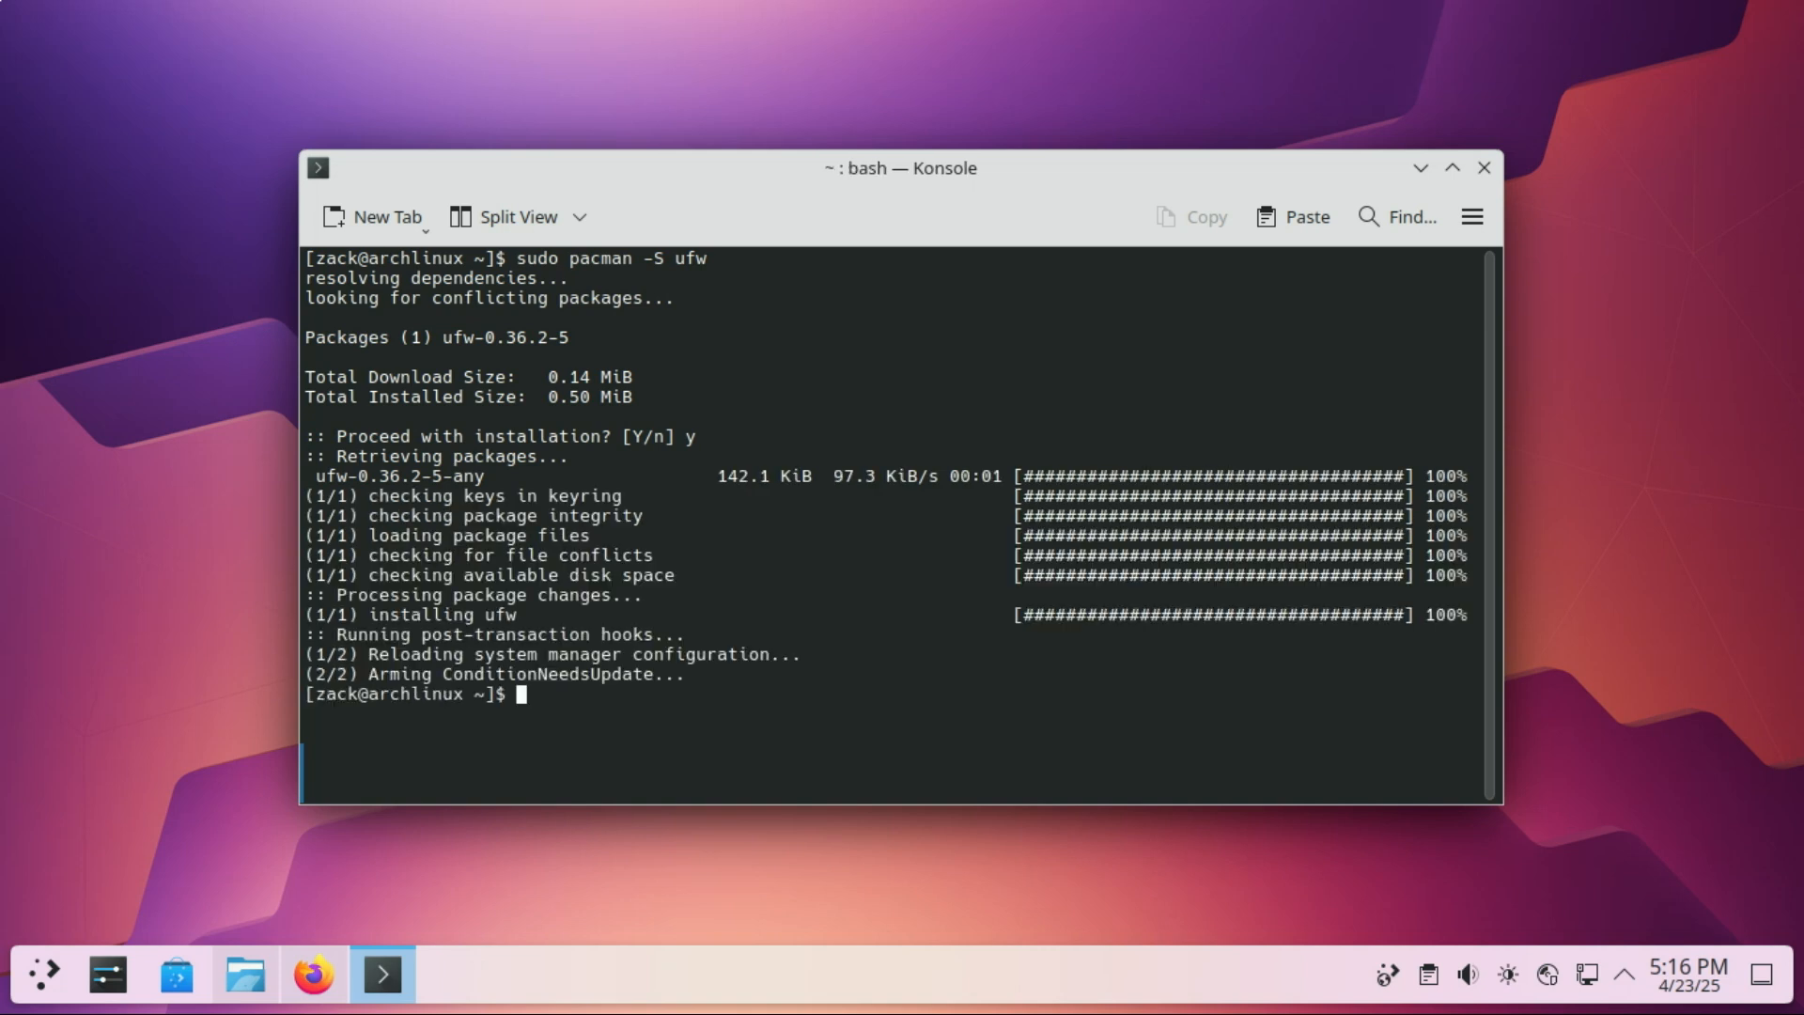
pyautogui.moveTo(597, 760)
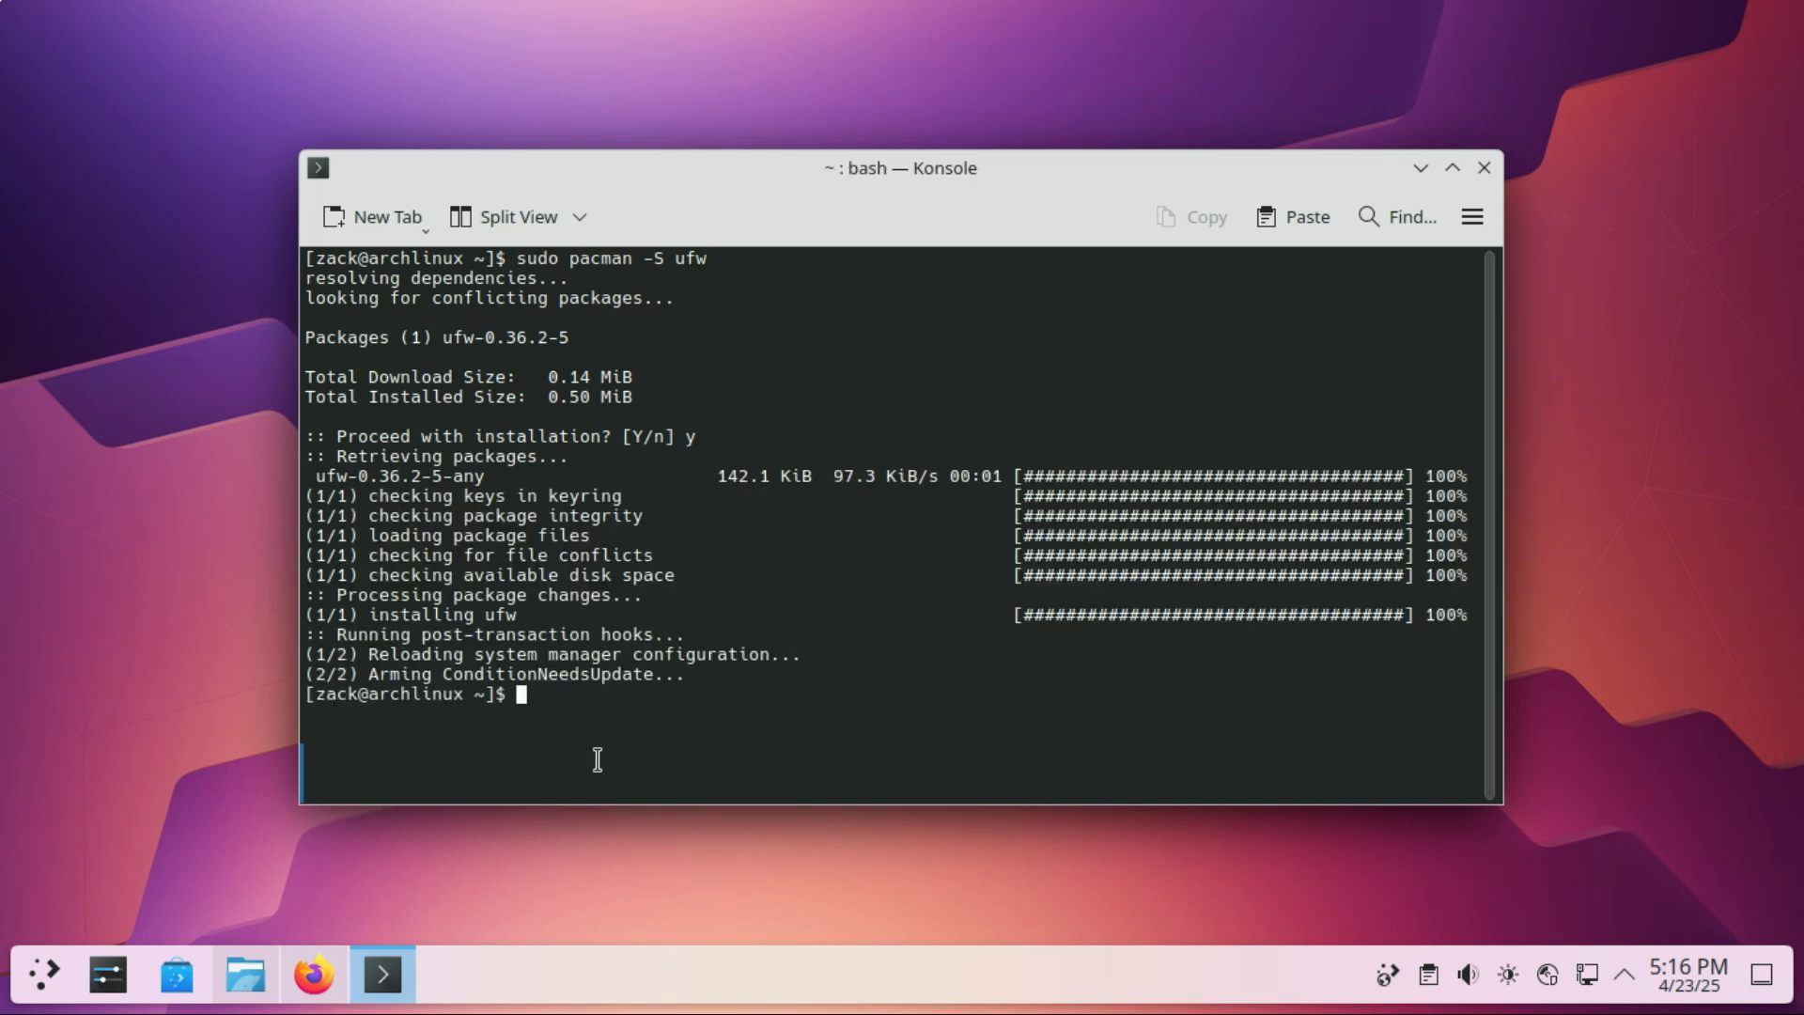
pyautogui.write('sudo ufw enable')
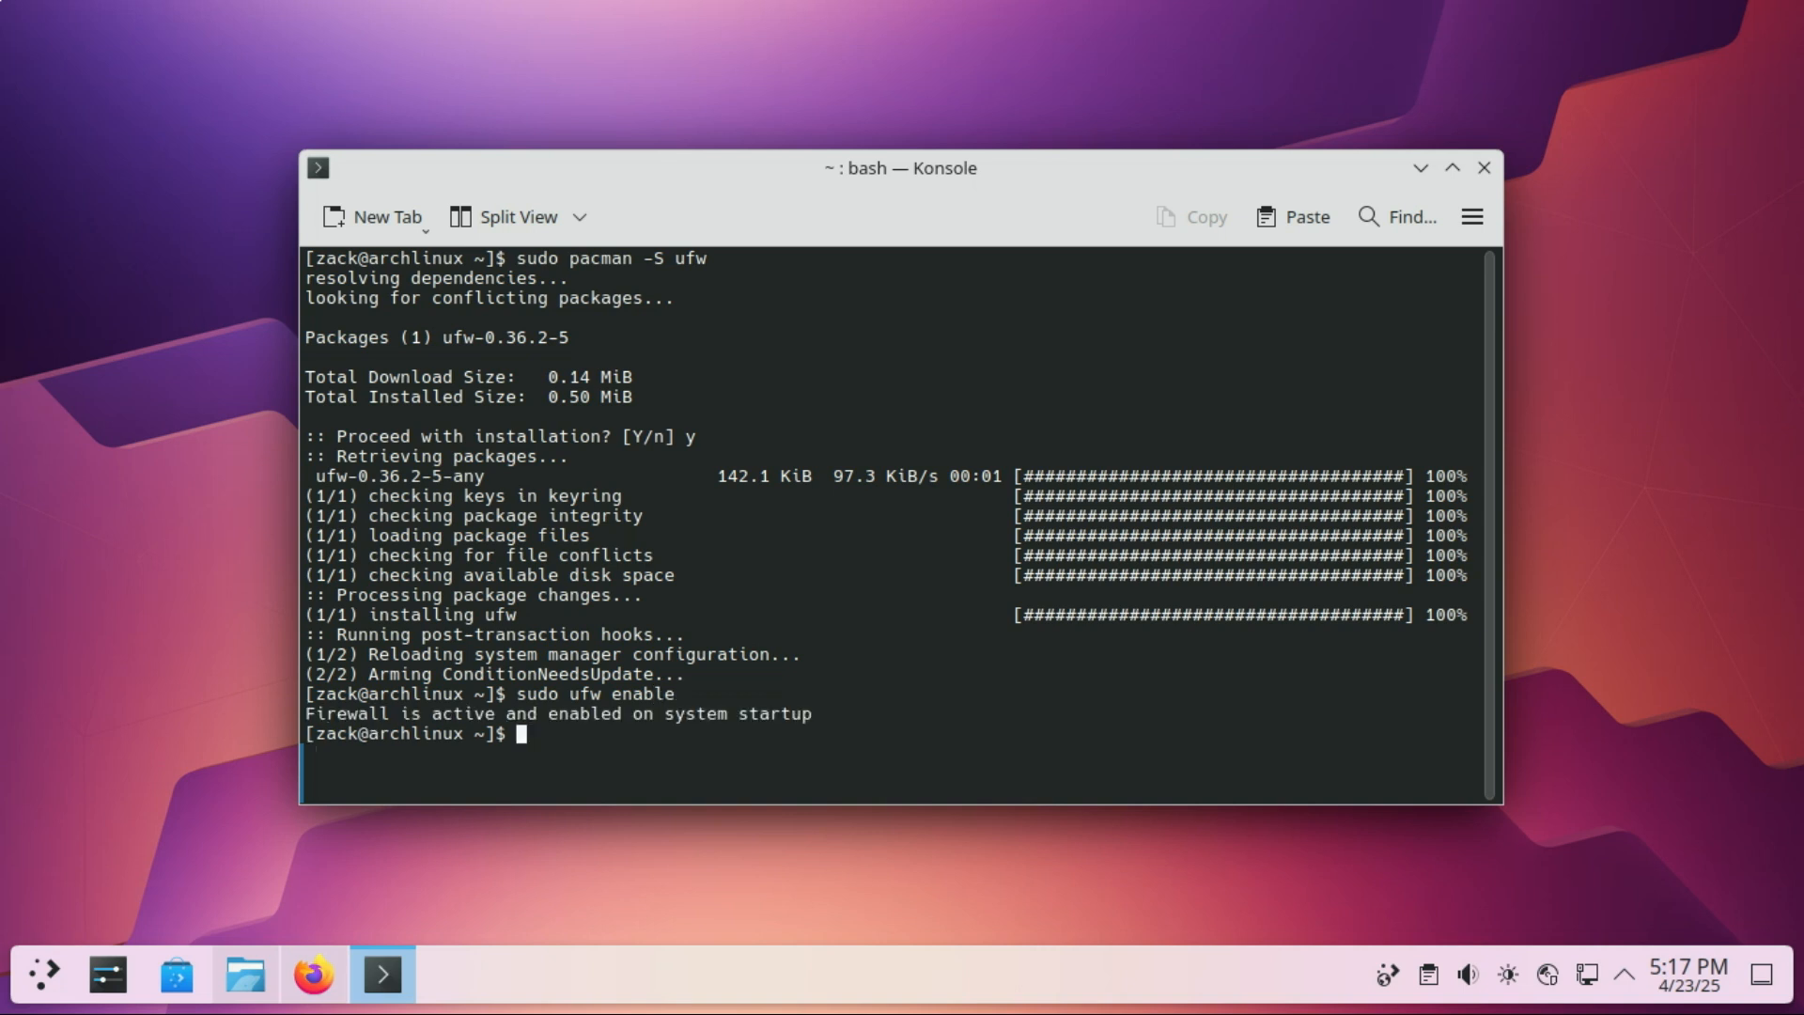
# Check the verbose ufw status, enable ufw.service at boot, and clear the screen.
pyautogui.write('sudo ufw status verbose')
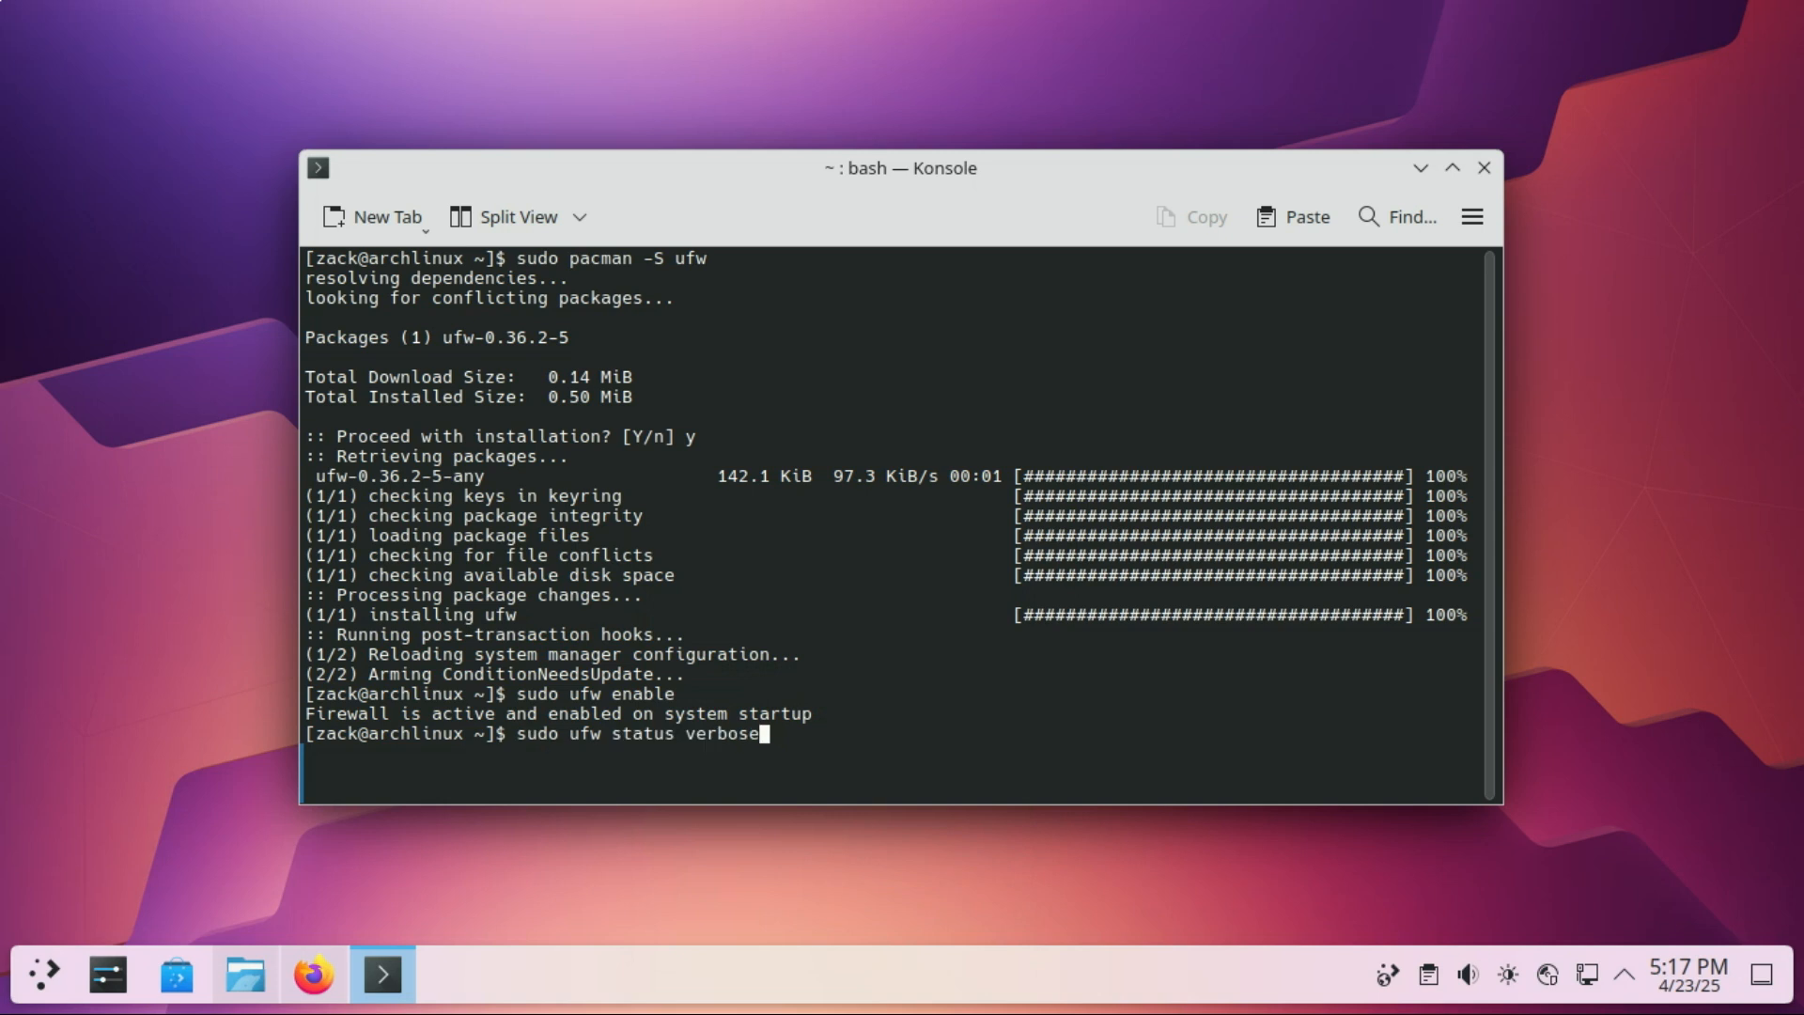
pyautogui.press('Return')
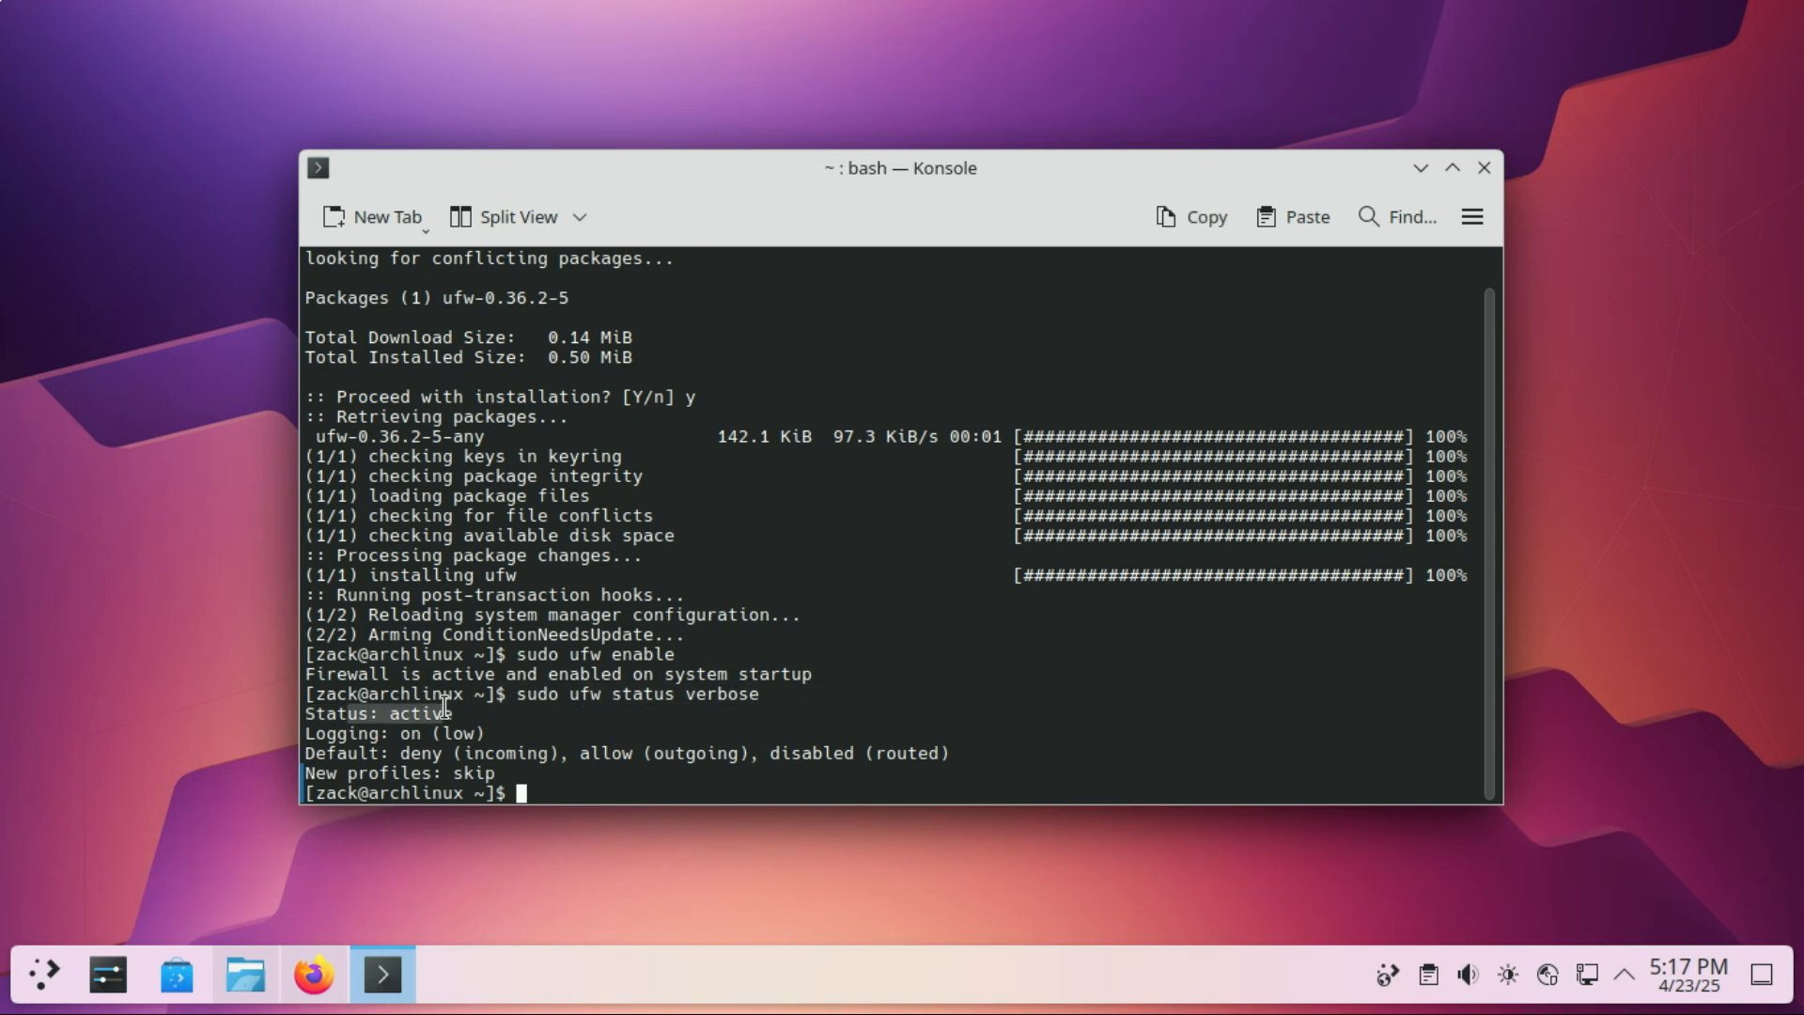
pyautogui.write('sudo systemctl enable ufw.service')
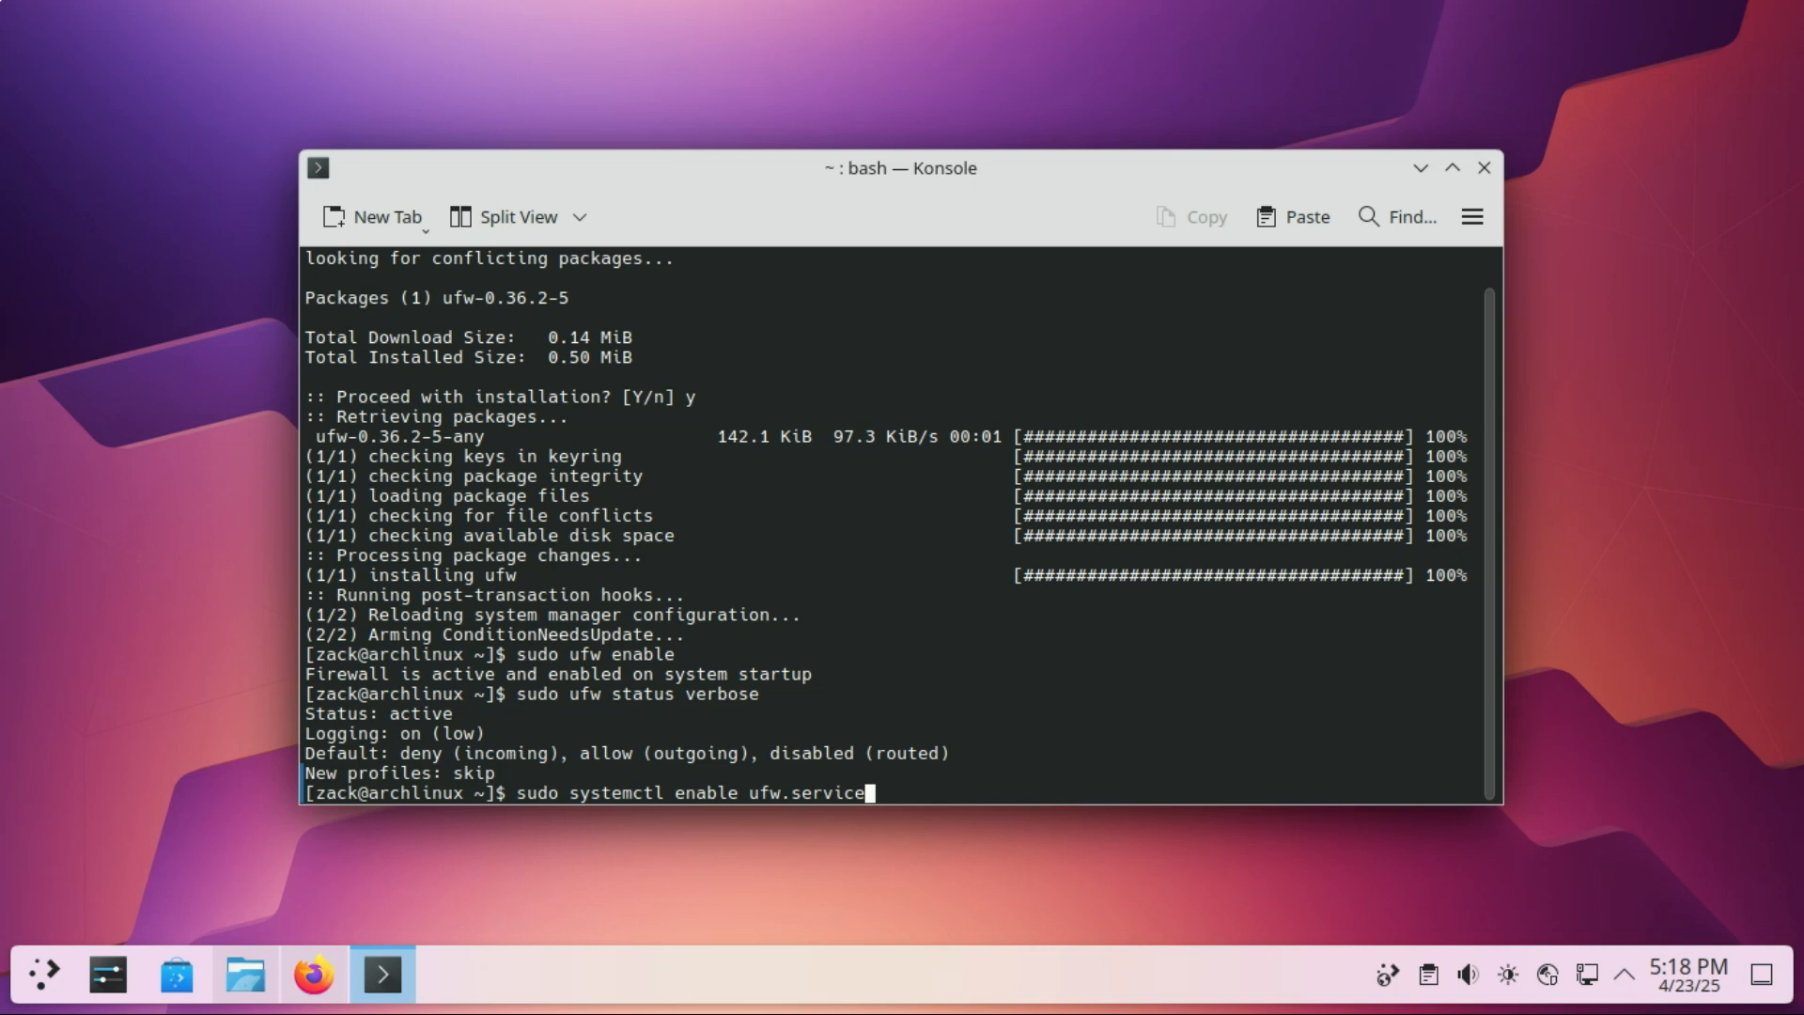
pyautogui.press('Return')
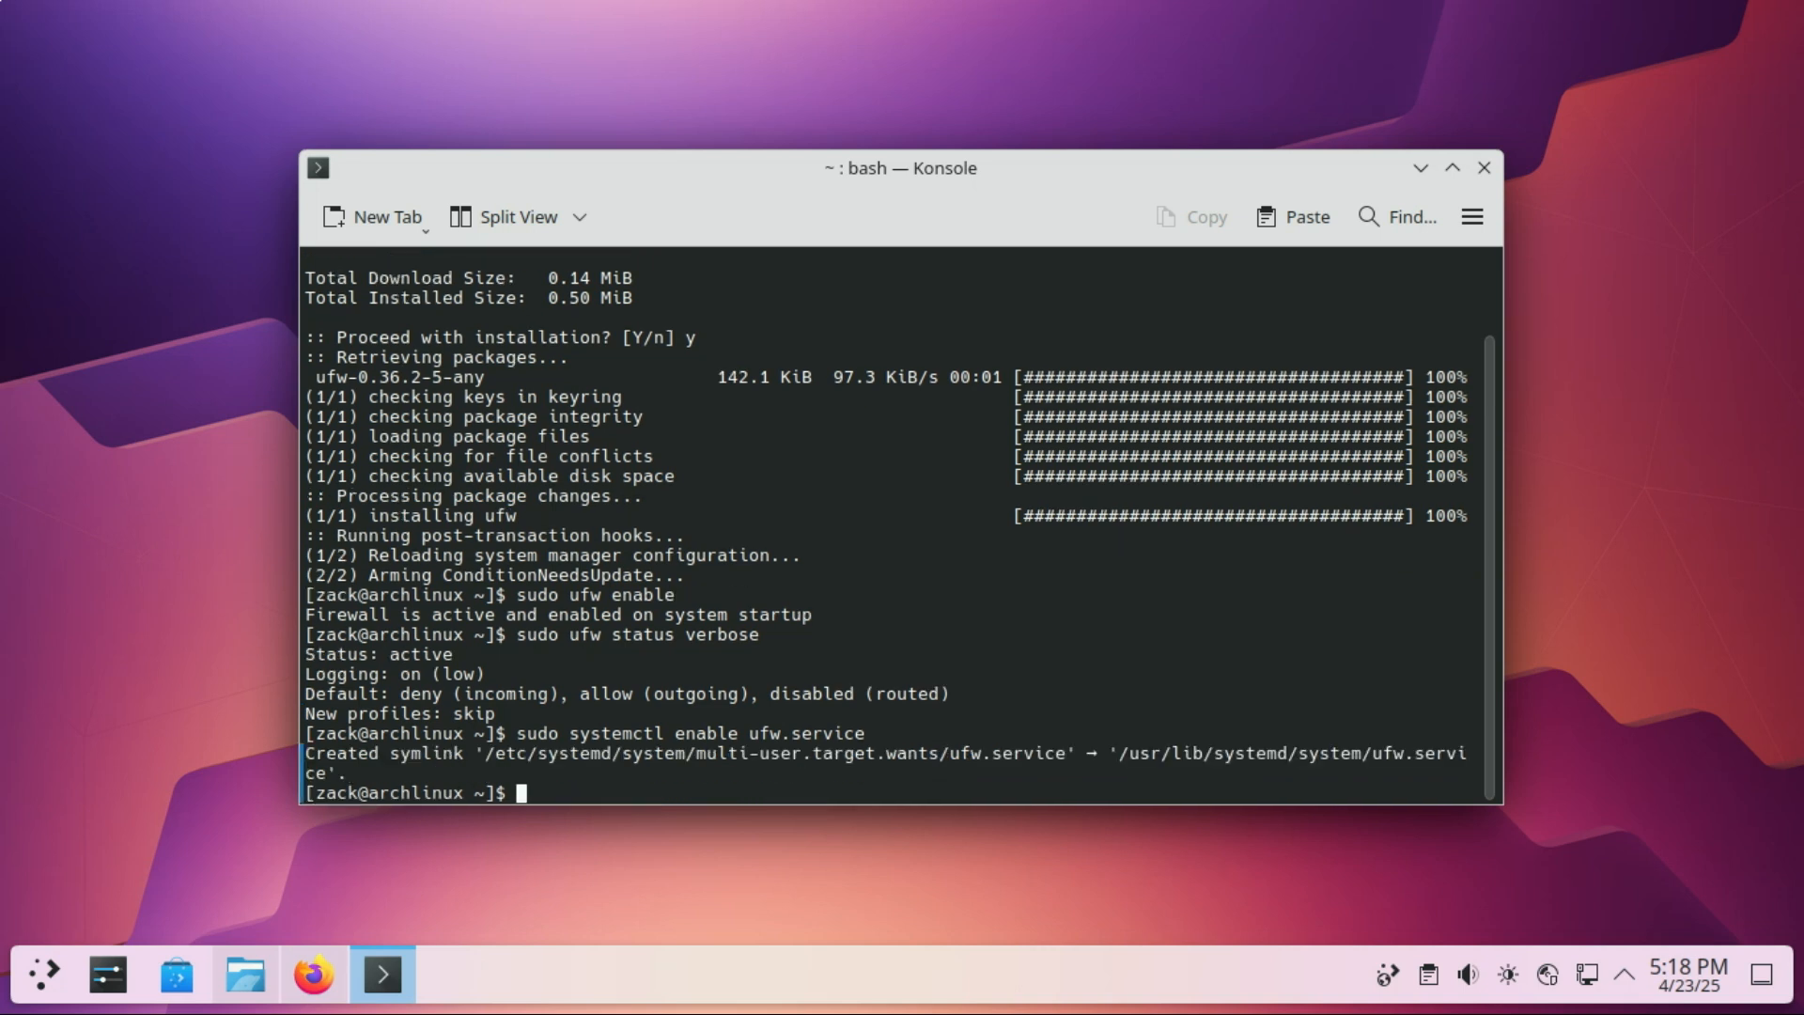
pyautogui.write('c')
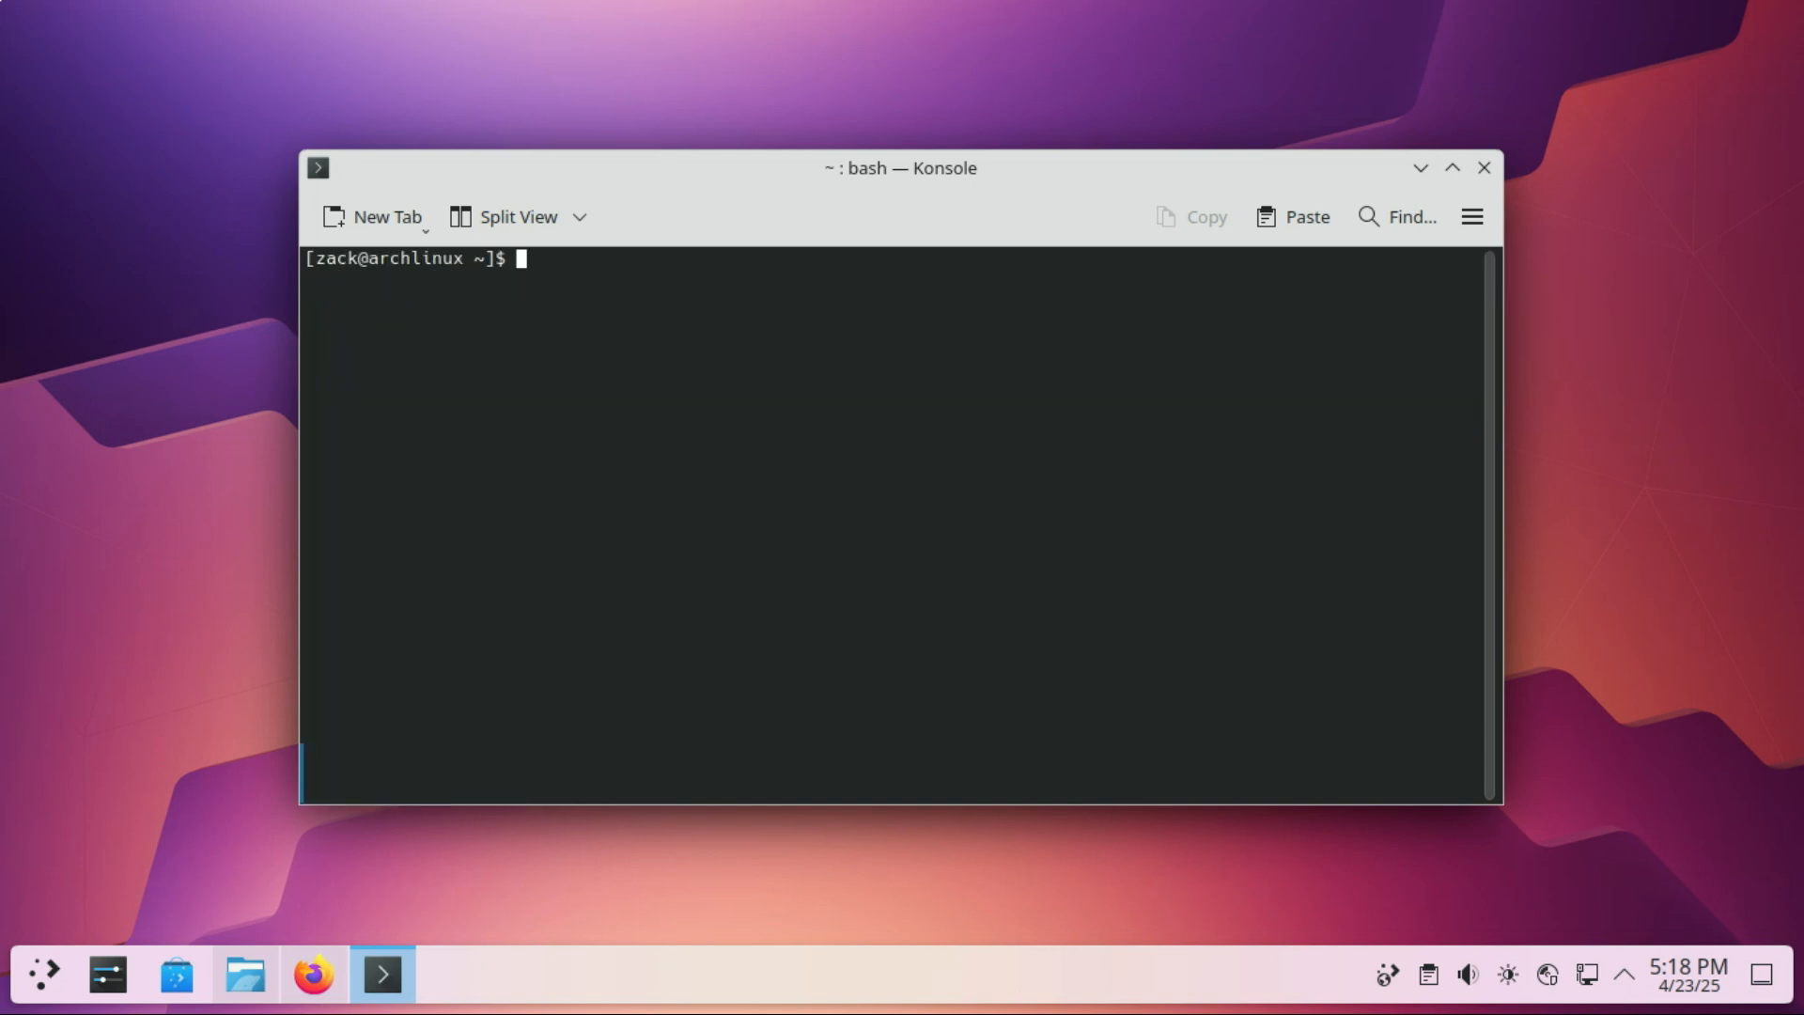
# Install Timeshift with yay -Sy timeshift.
pyautogui.write('yay -Sy timeshift')
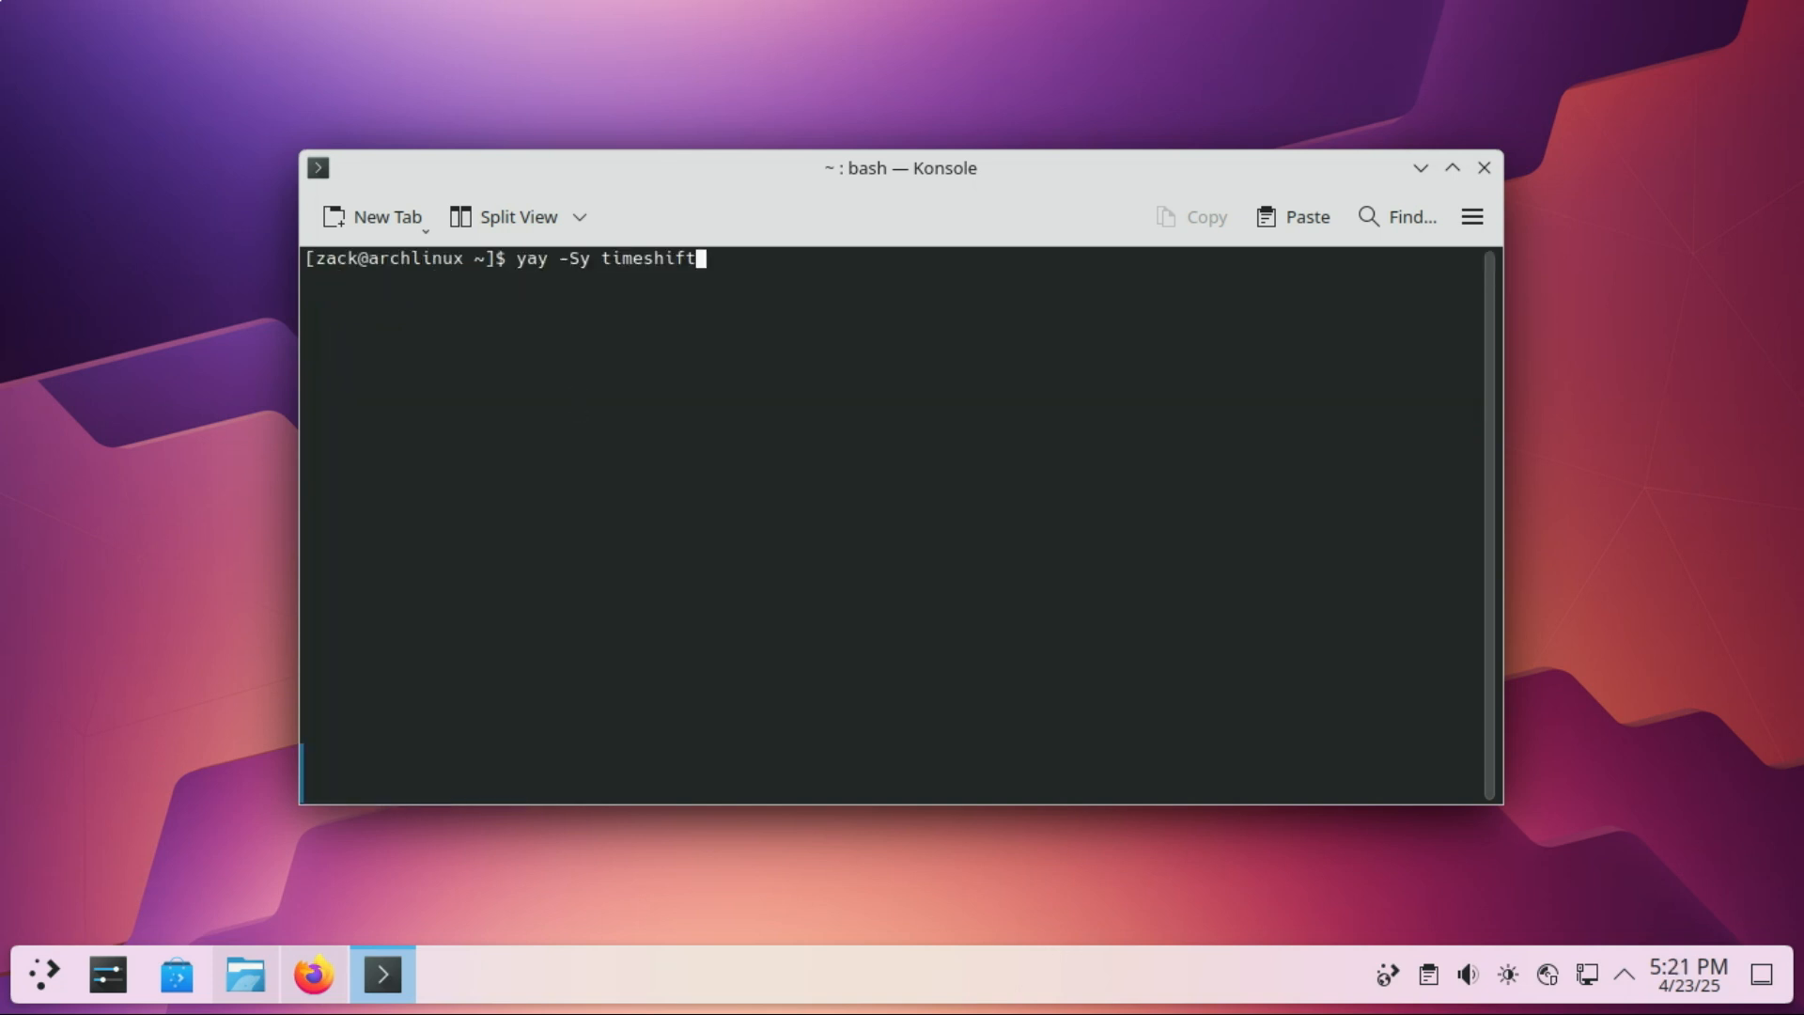
pyautogui.press('Return')
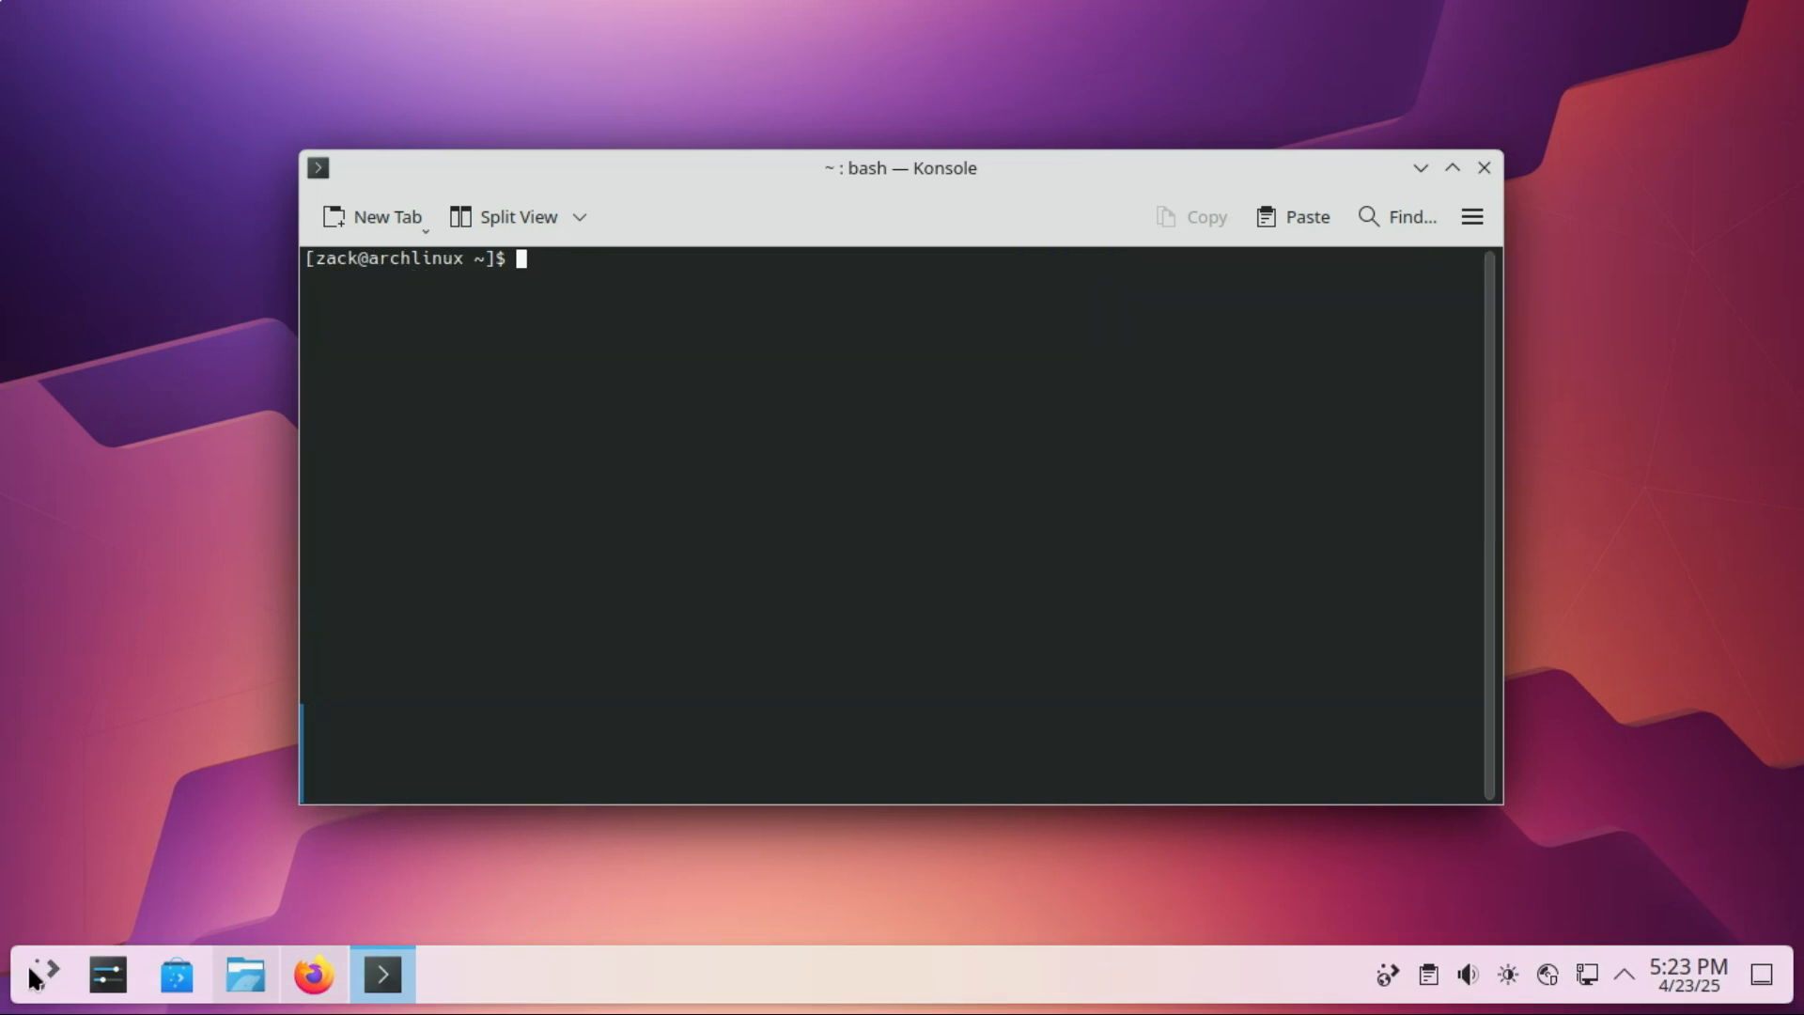
# Launch Timeshift from a 'time' launcher search and authenticate with the password.
pyautogui.click(40, 974)
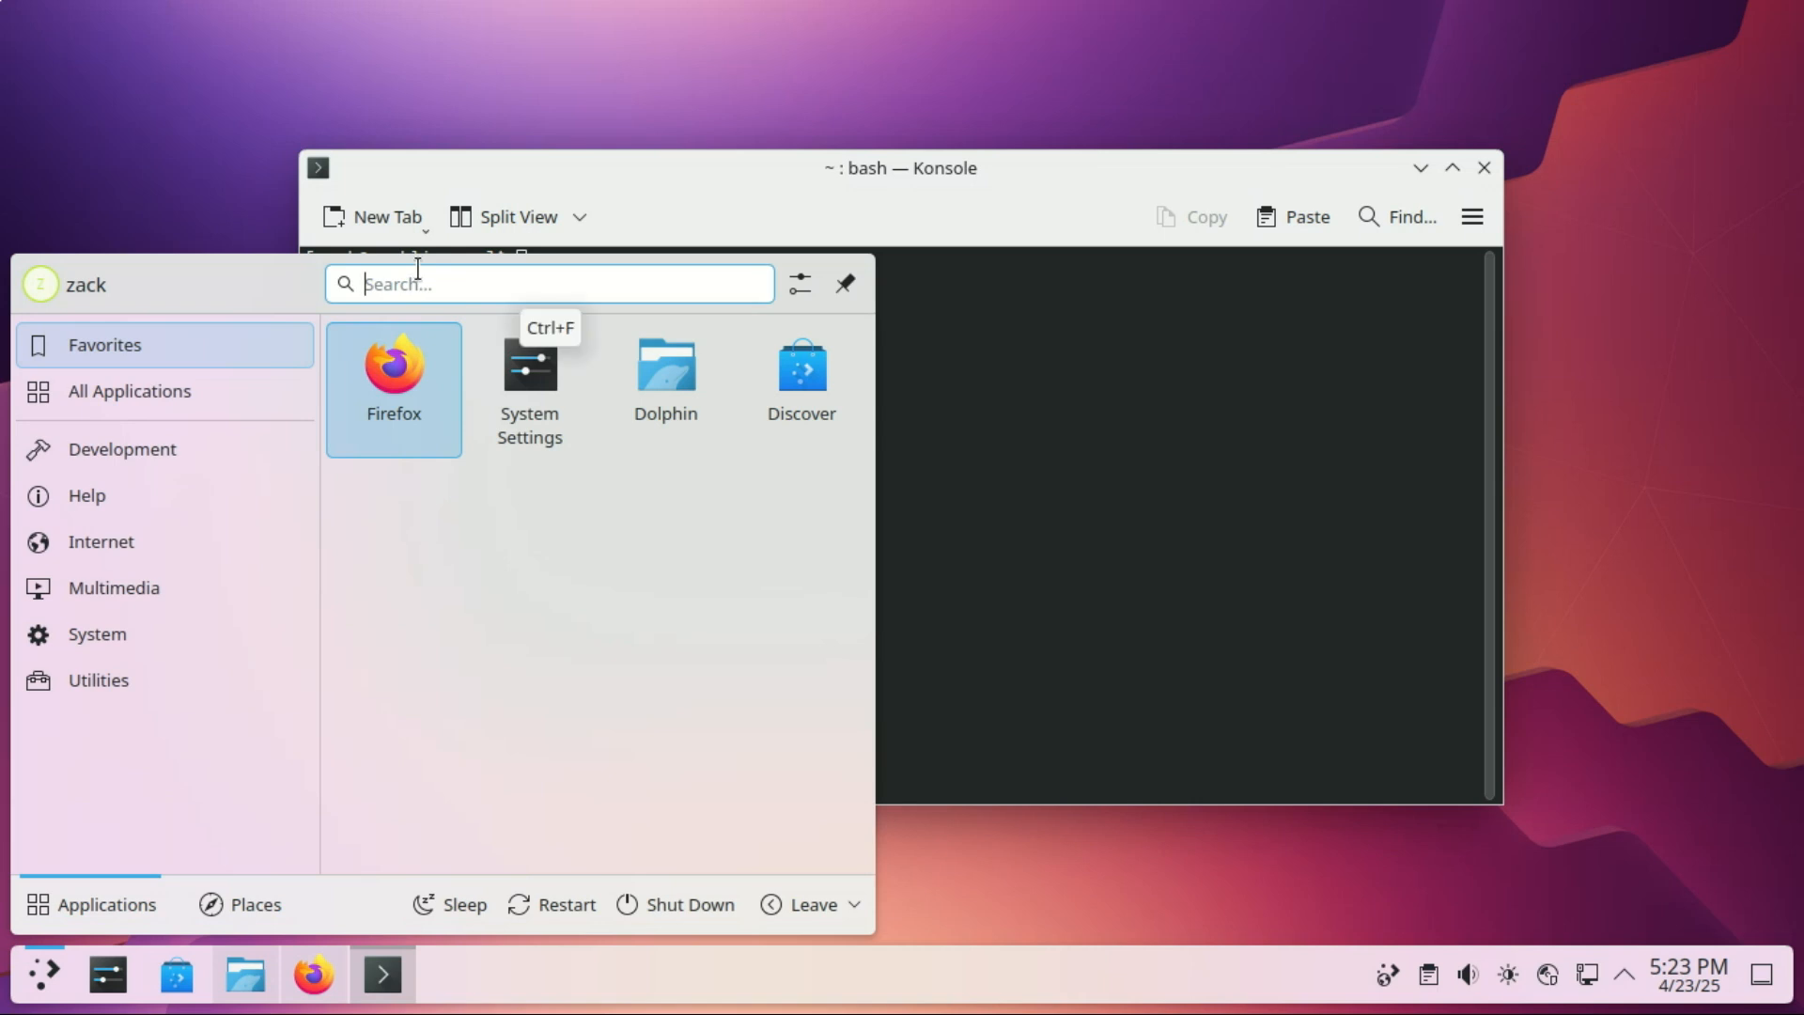
pyautogui.write('time')
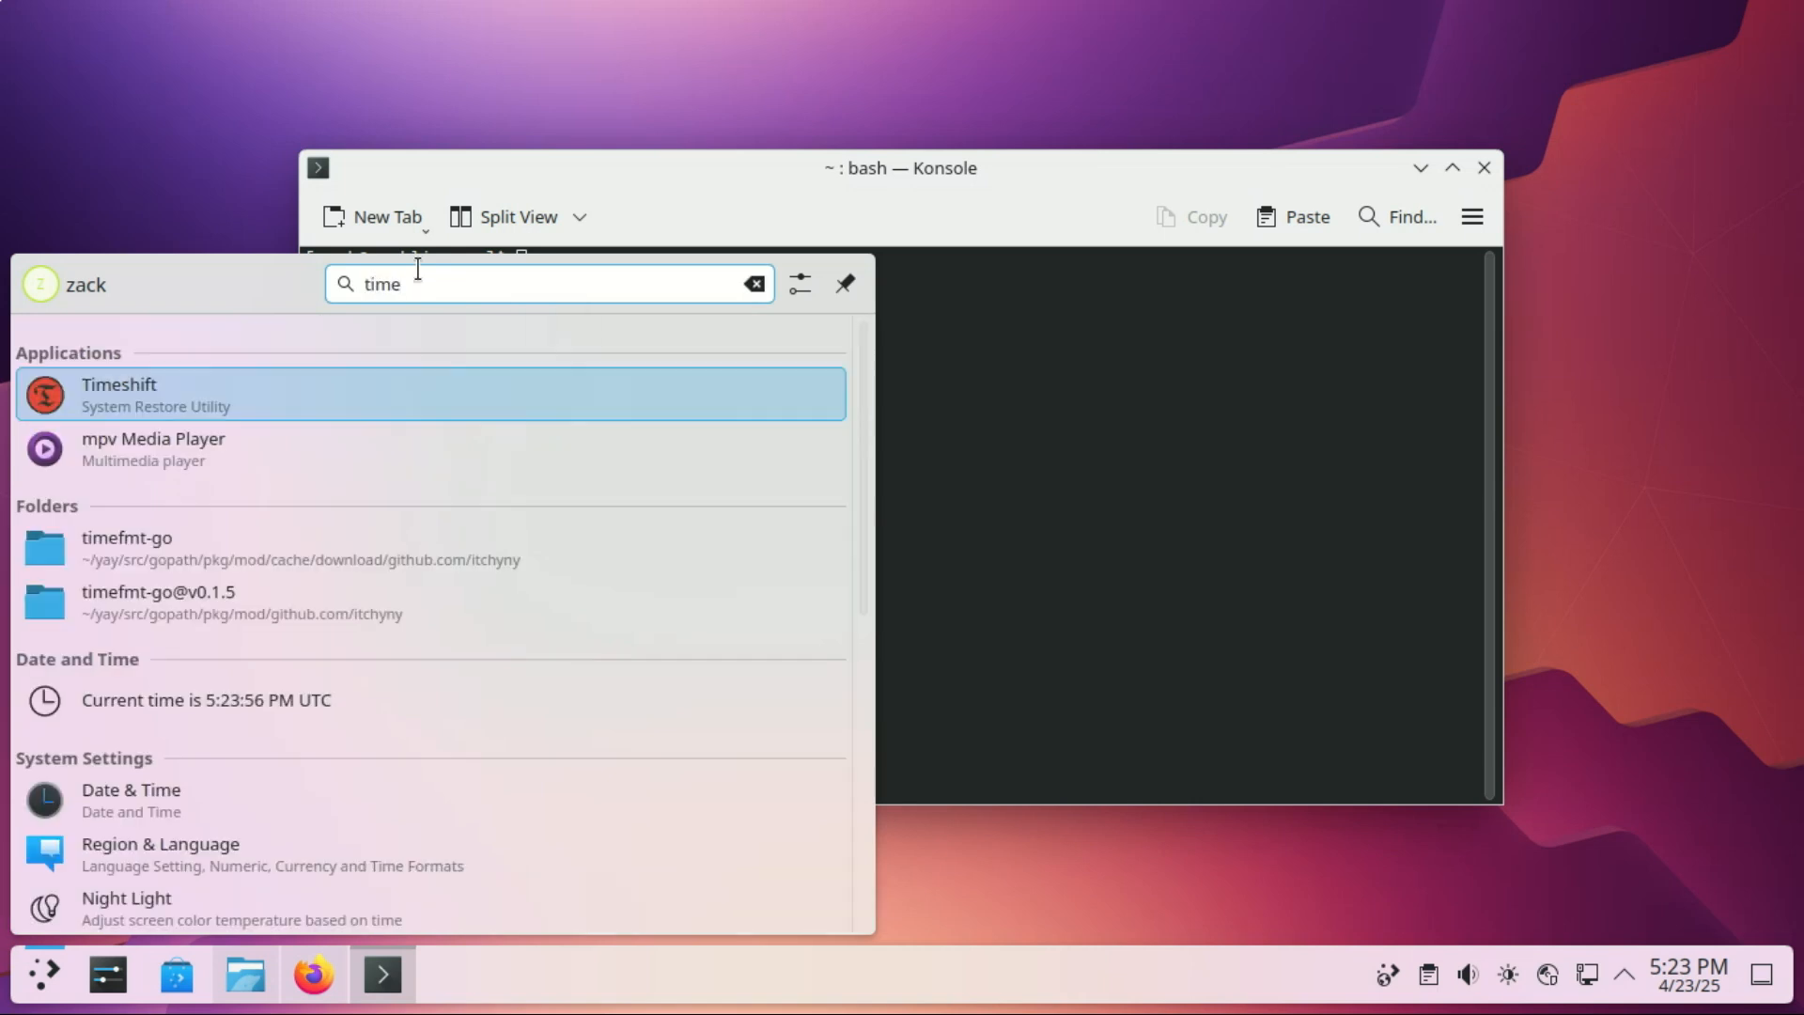
pyautogui.click(118, 395)
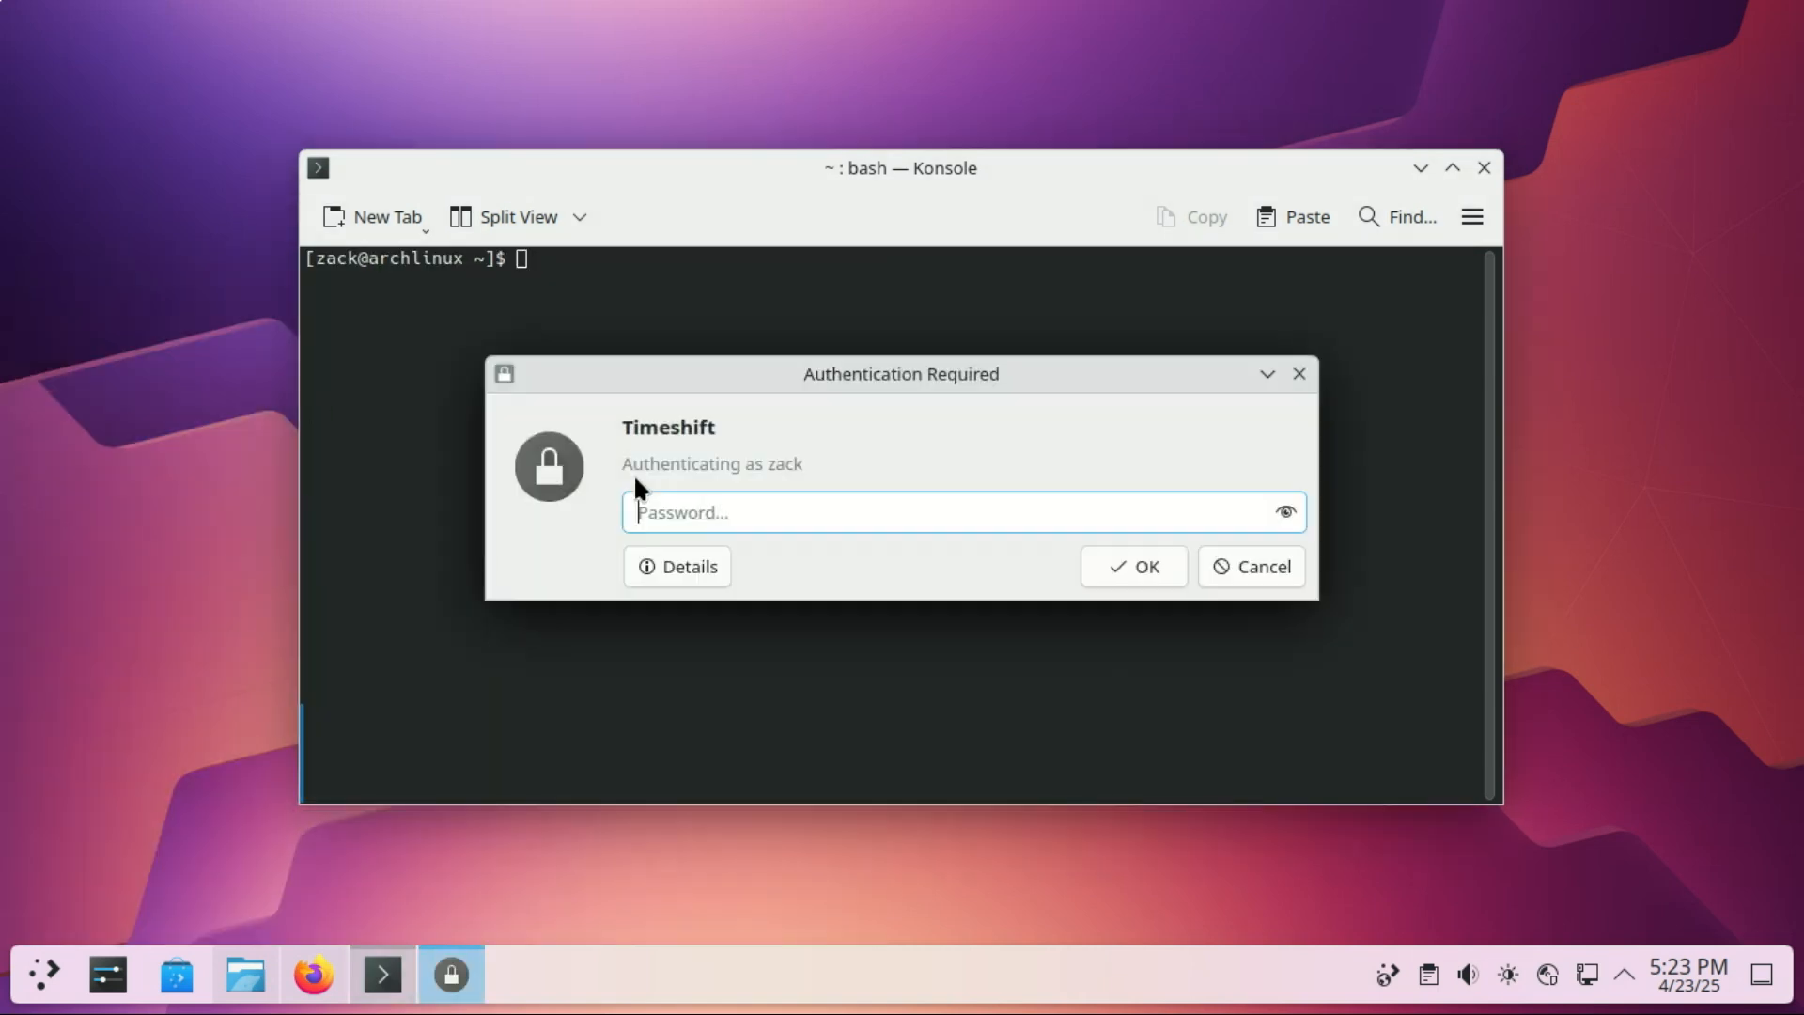
pyautogui.write('••')
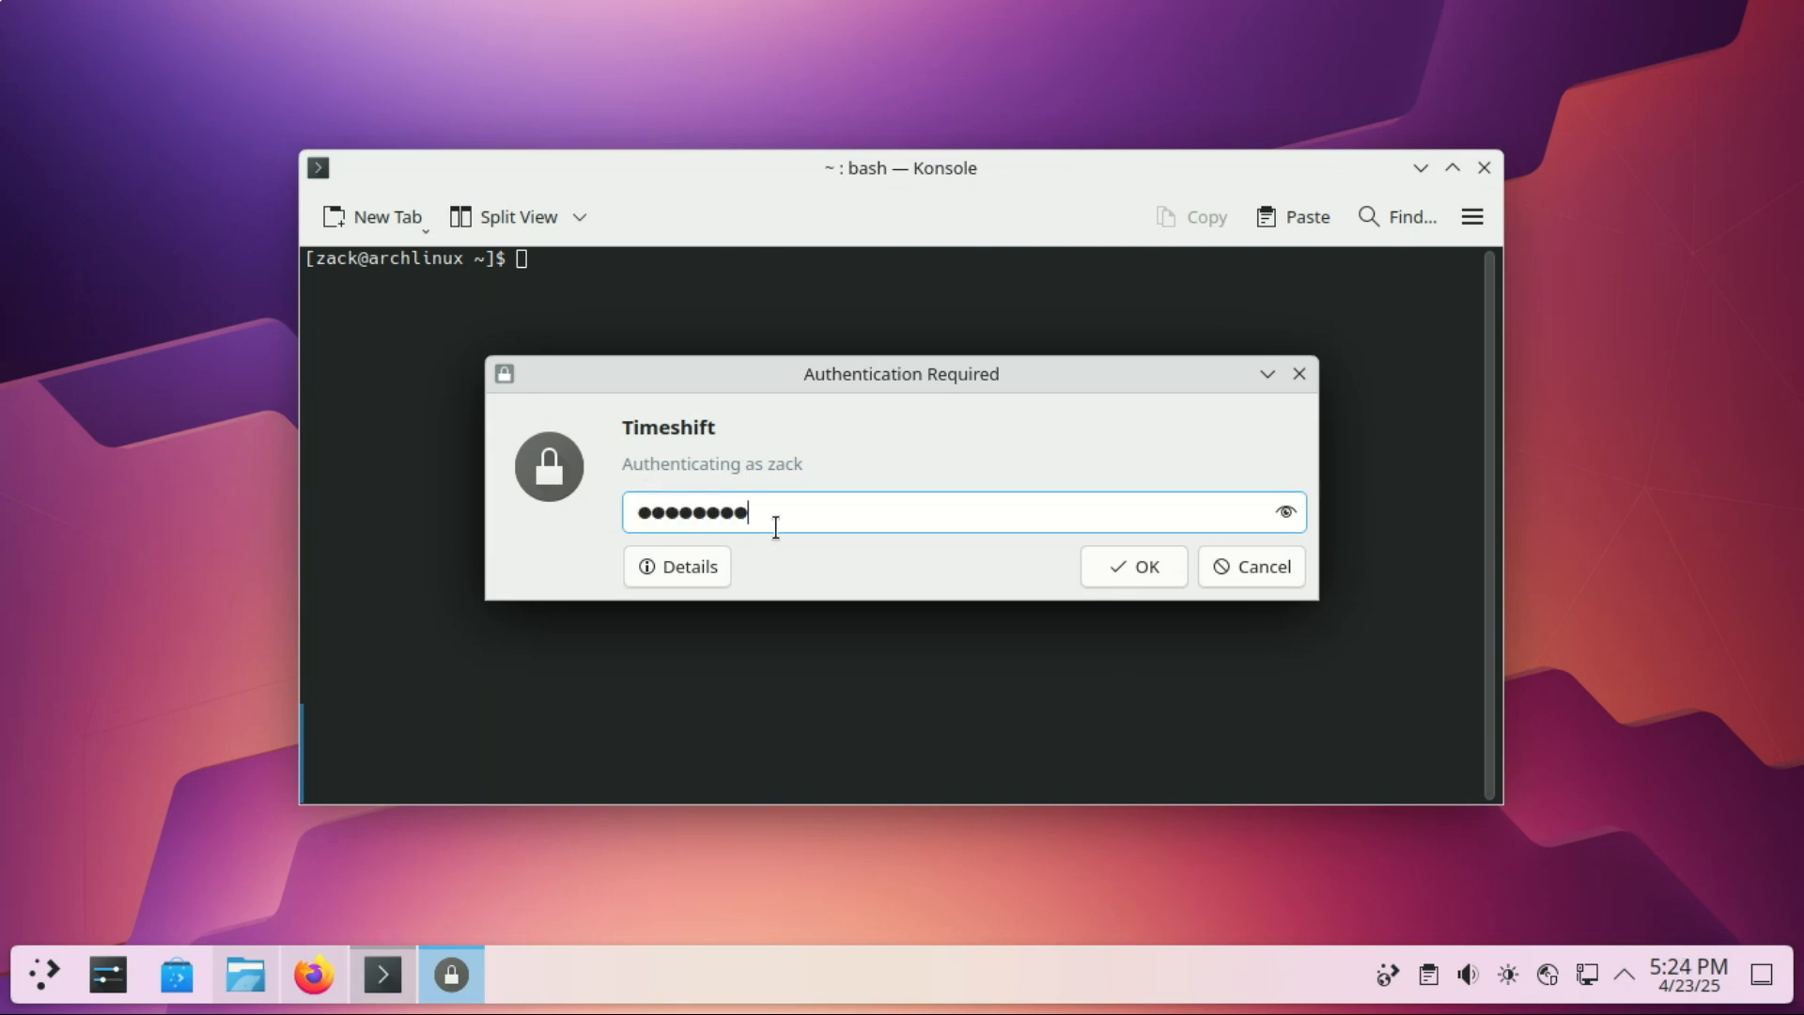
pyautogui.click(1133, 566)
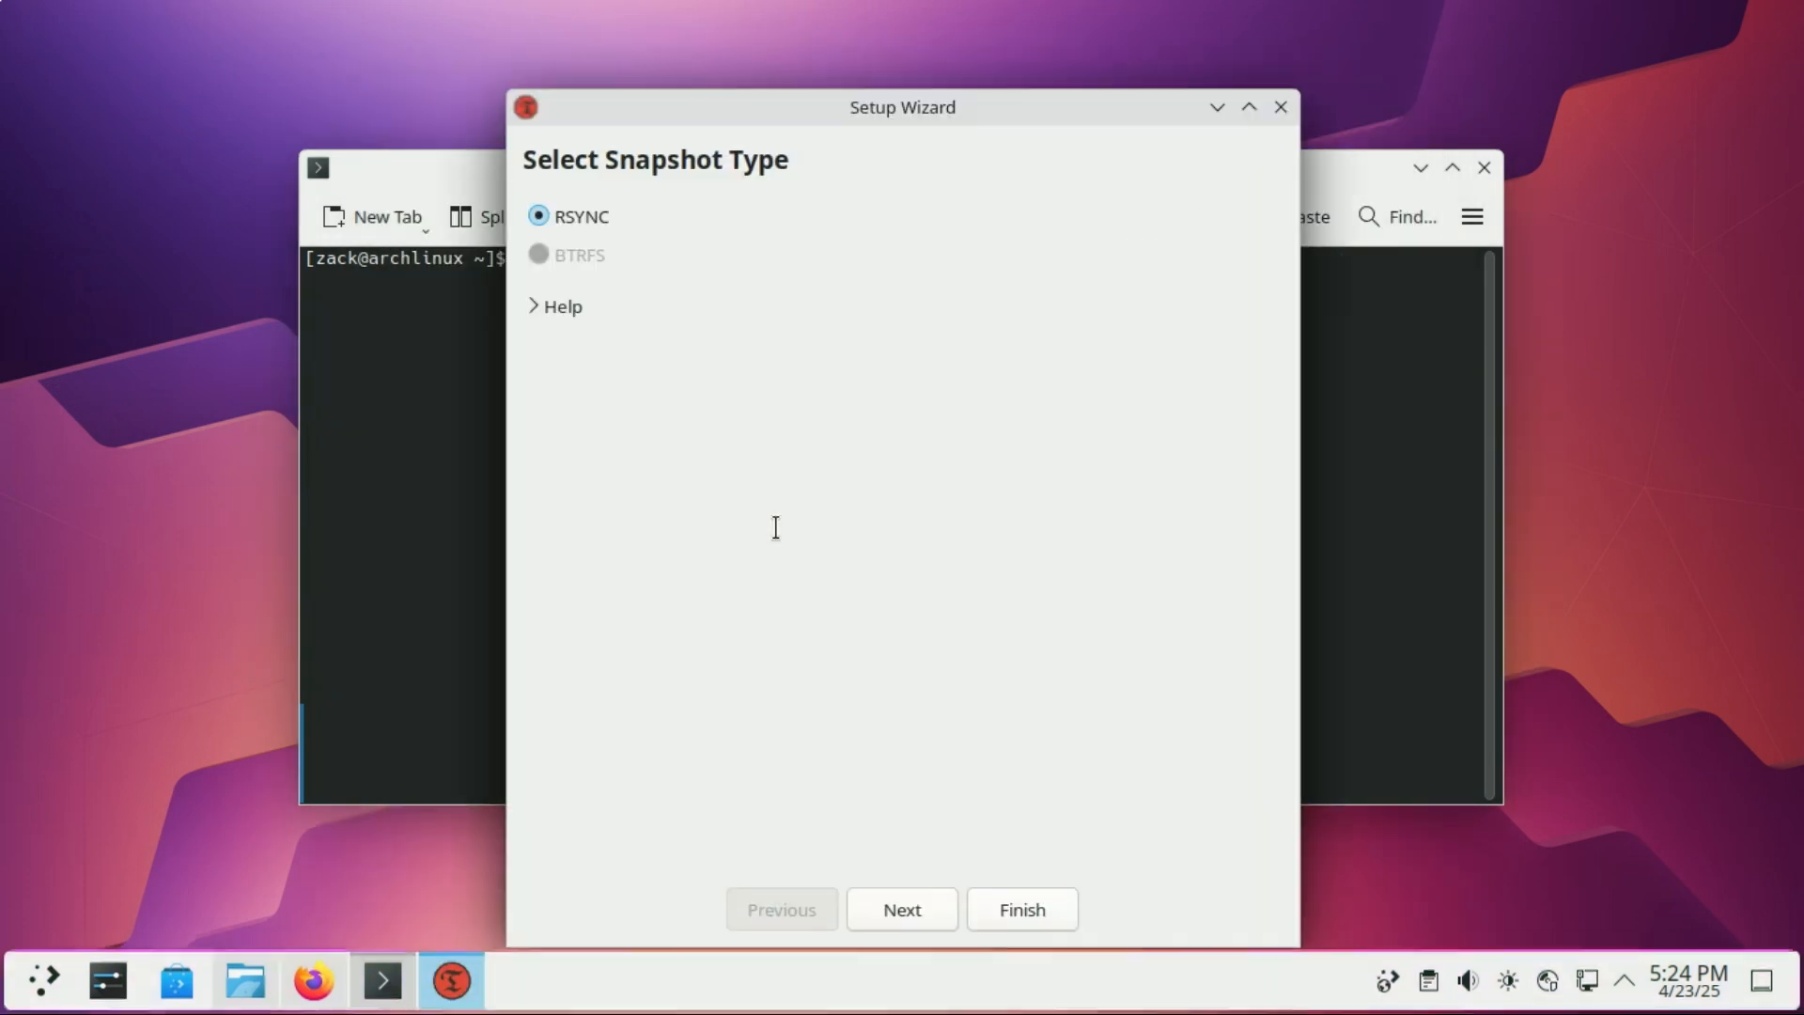
pyautogui.moveTo(839, 621)
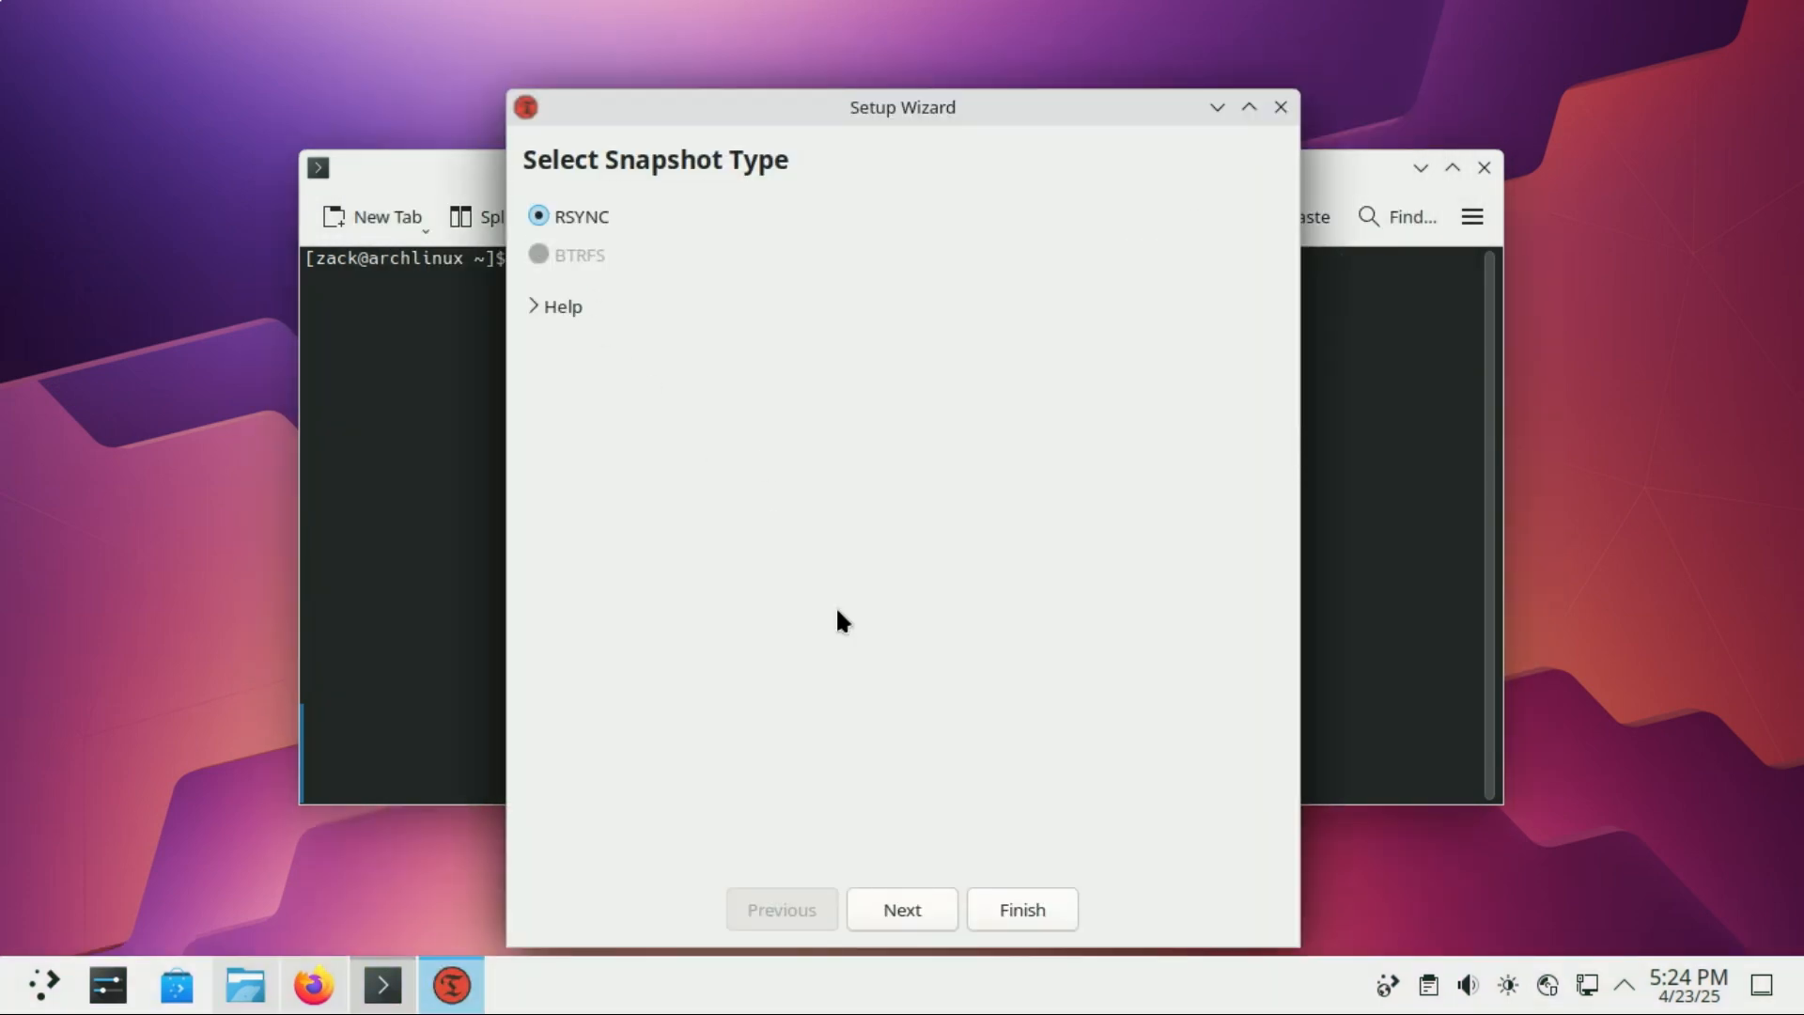
# Step through the Setup Wizard: RSYNC, sda2 location, Daily keep 3, home folders excluded.
pyautogui.click(902, 909)
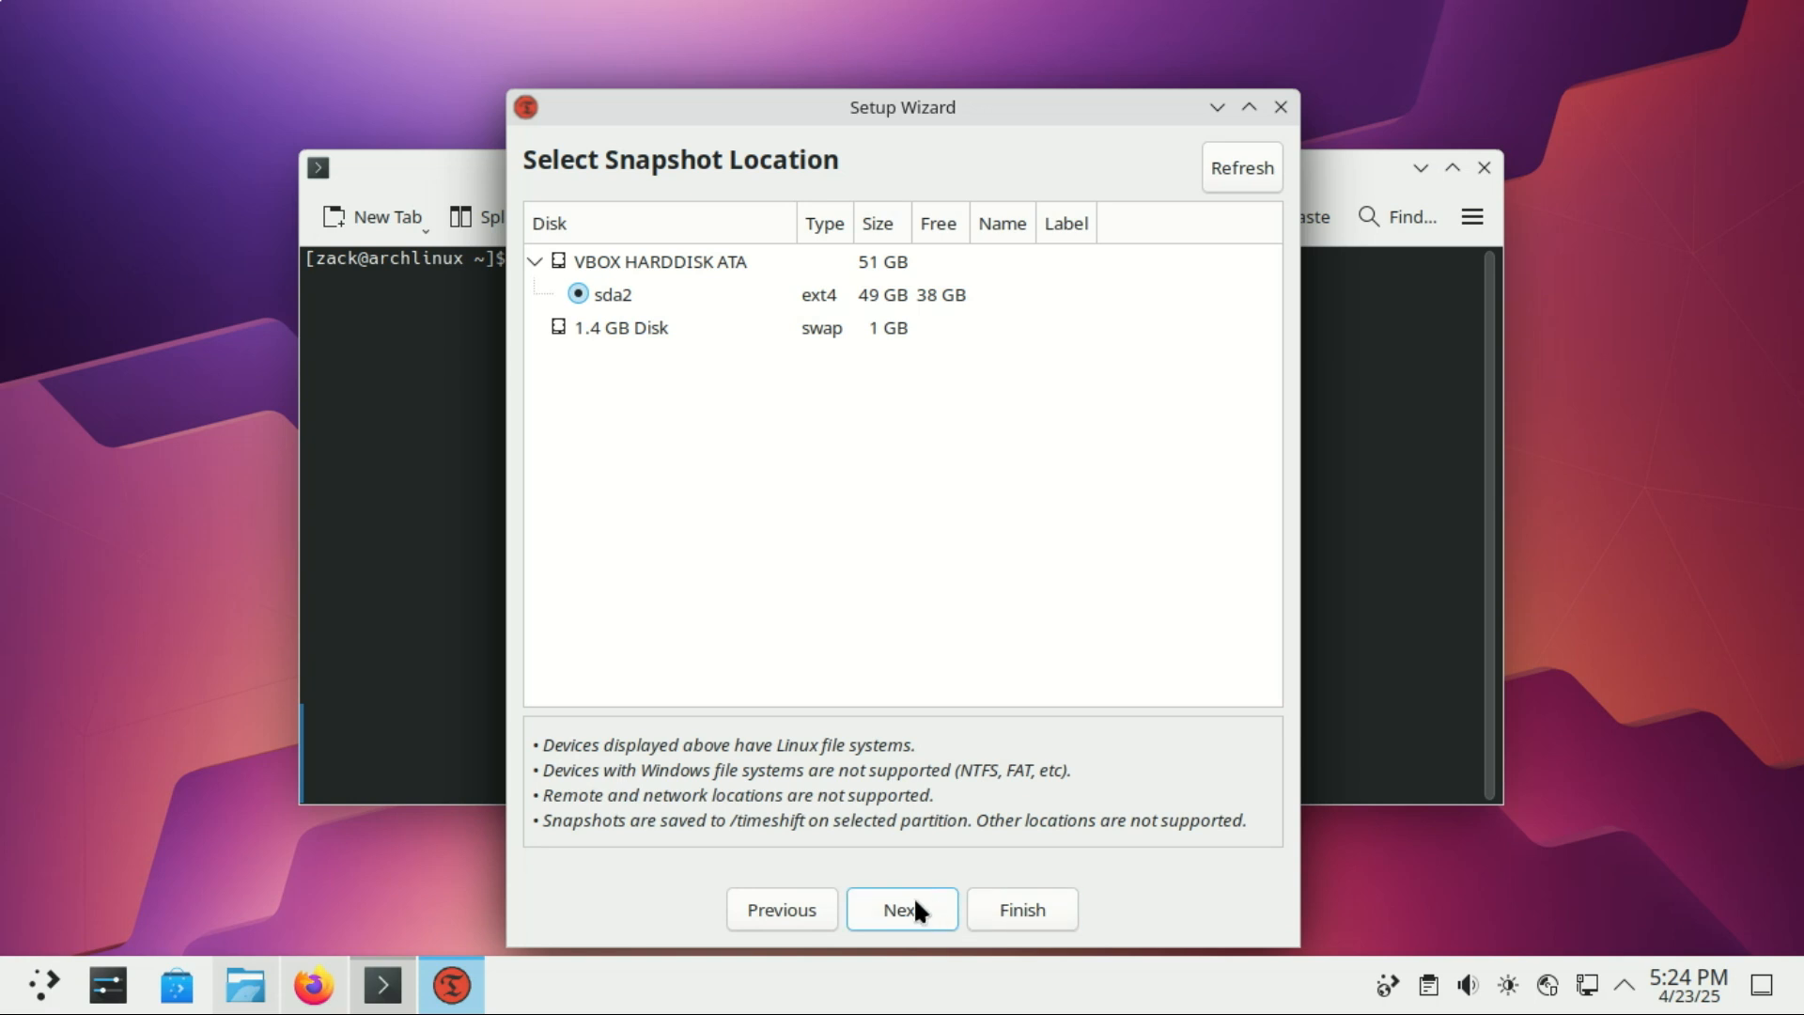
pyautogui.click(901, 909)
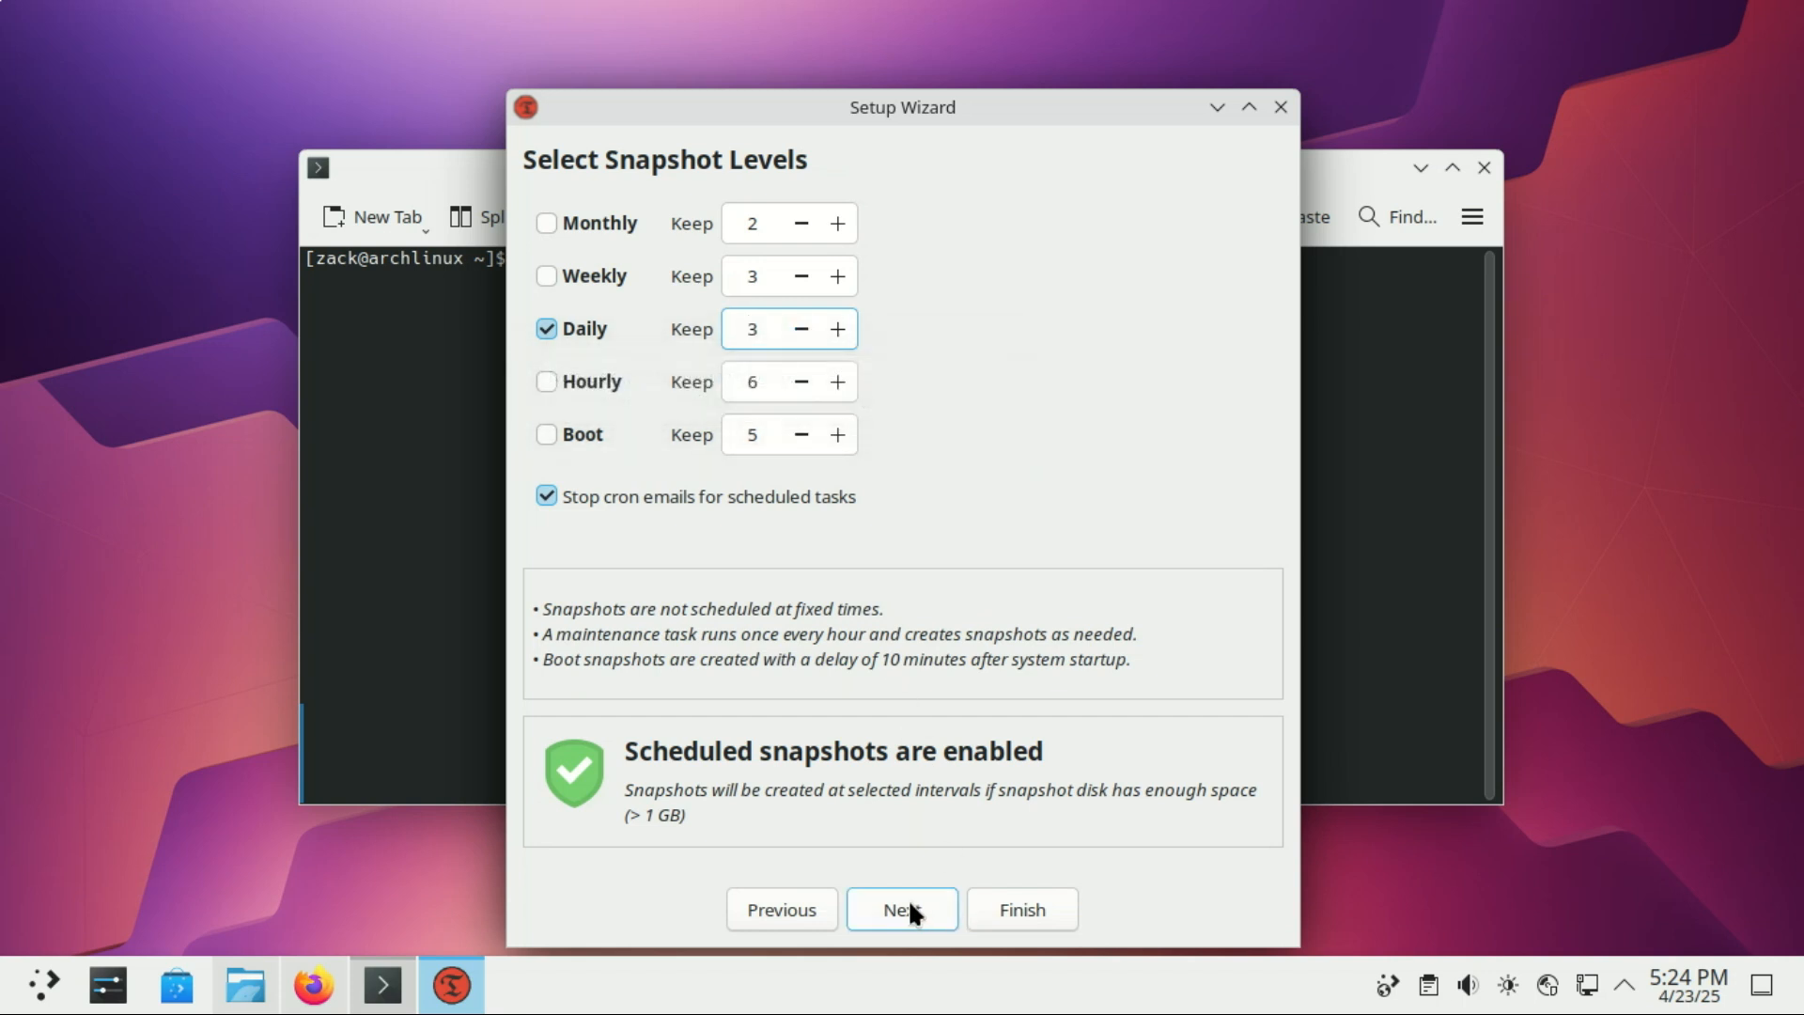
pyautogui.click(751, 329)
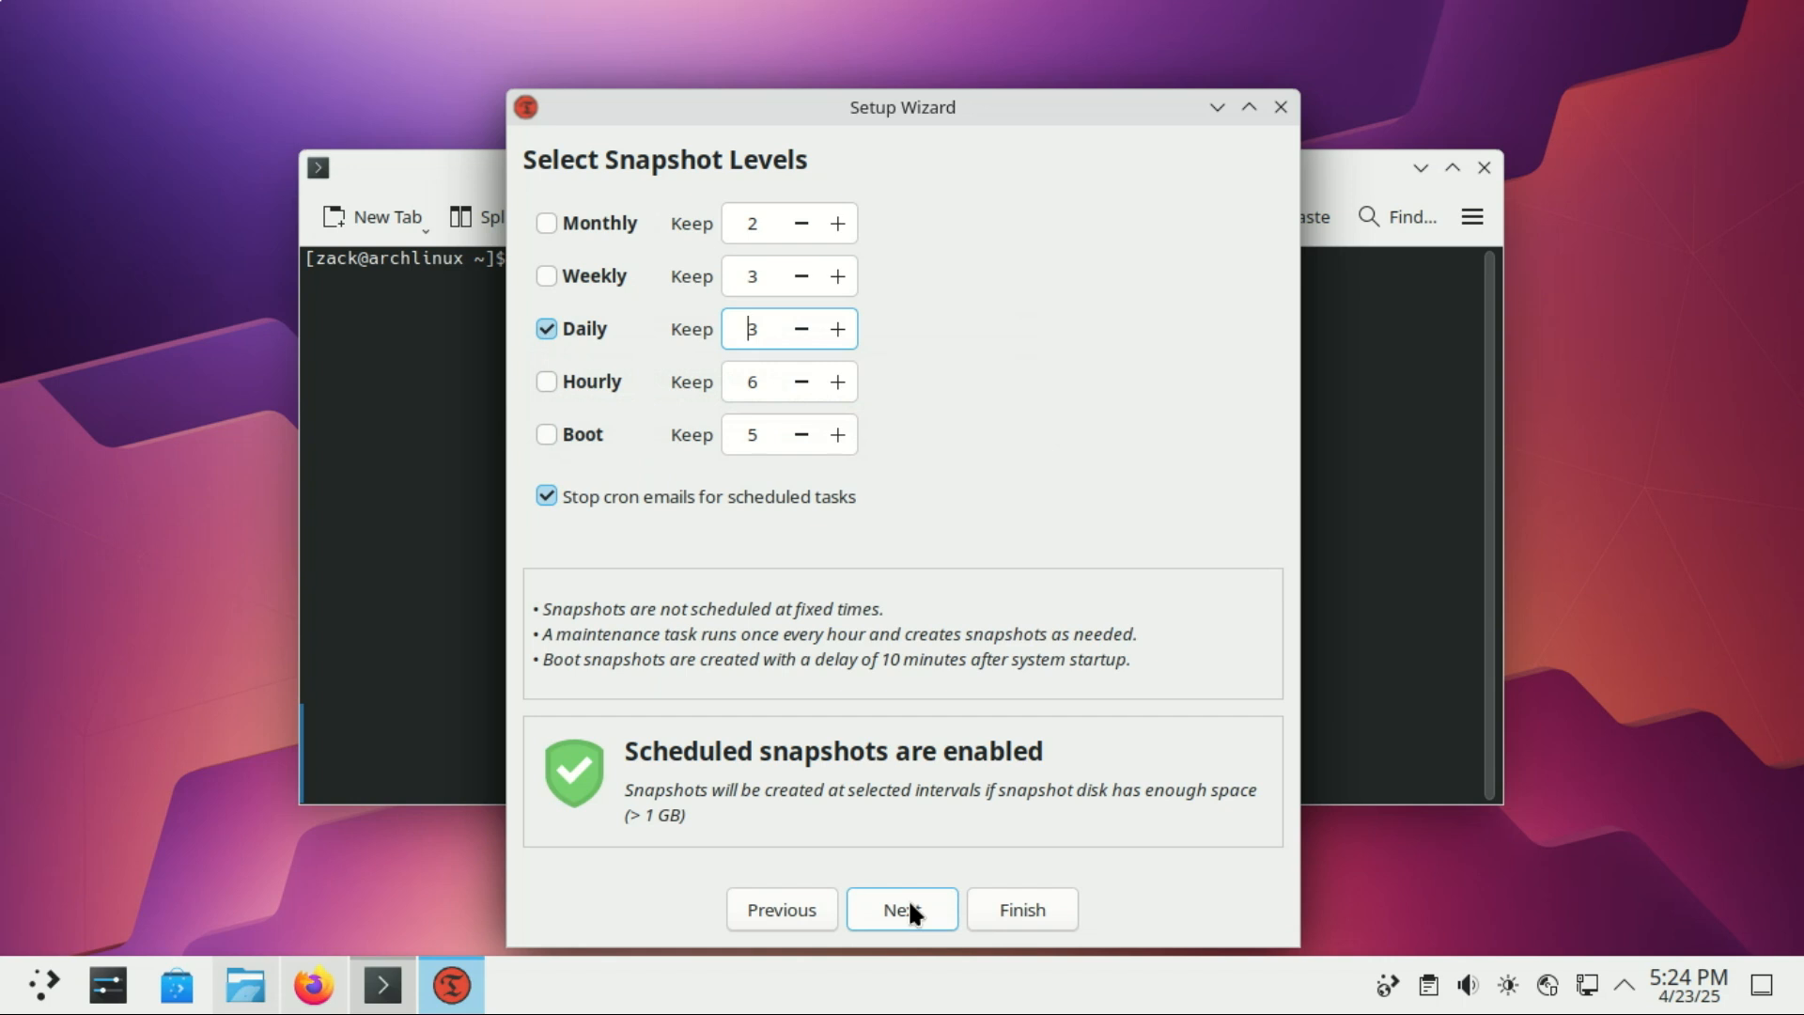
pyautogui.click(902, 910)
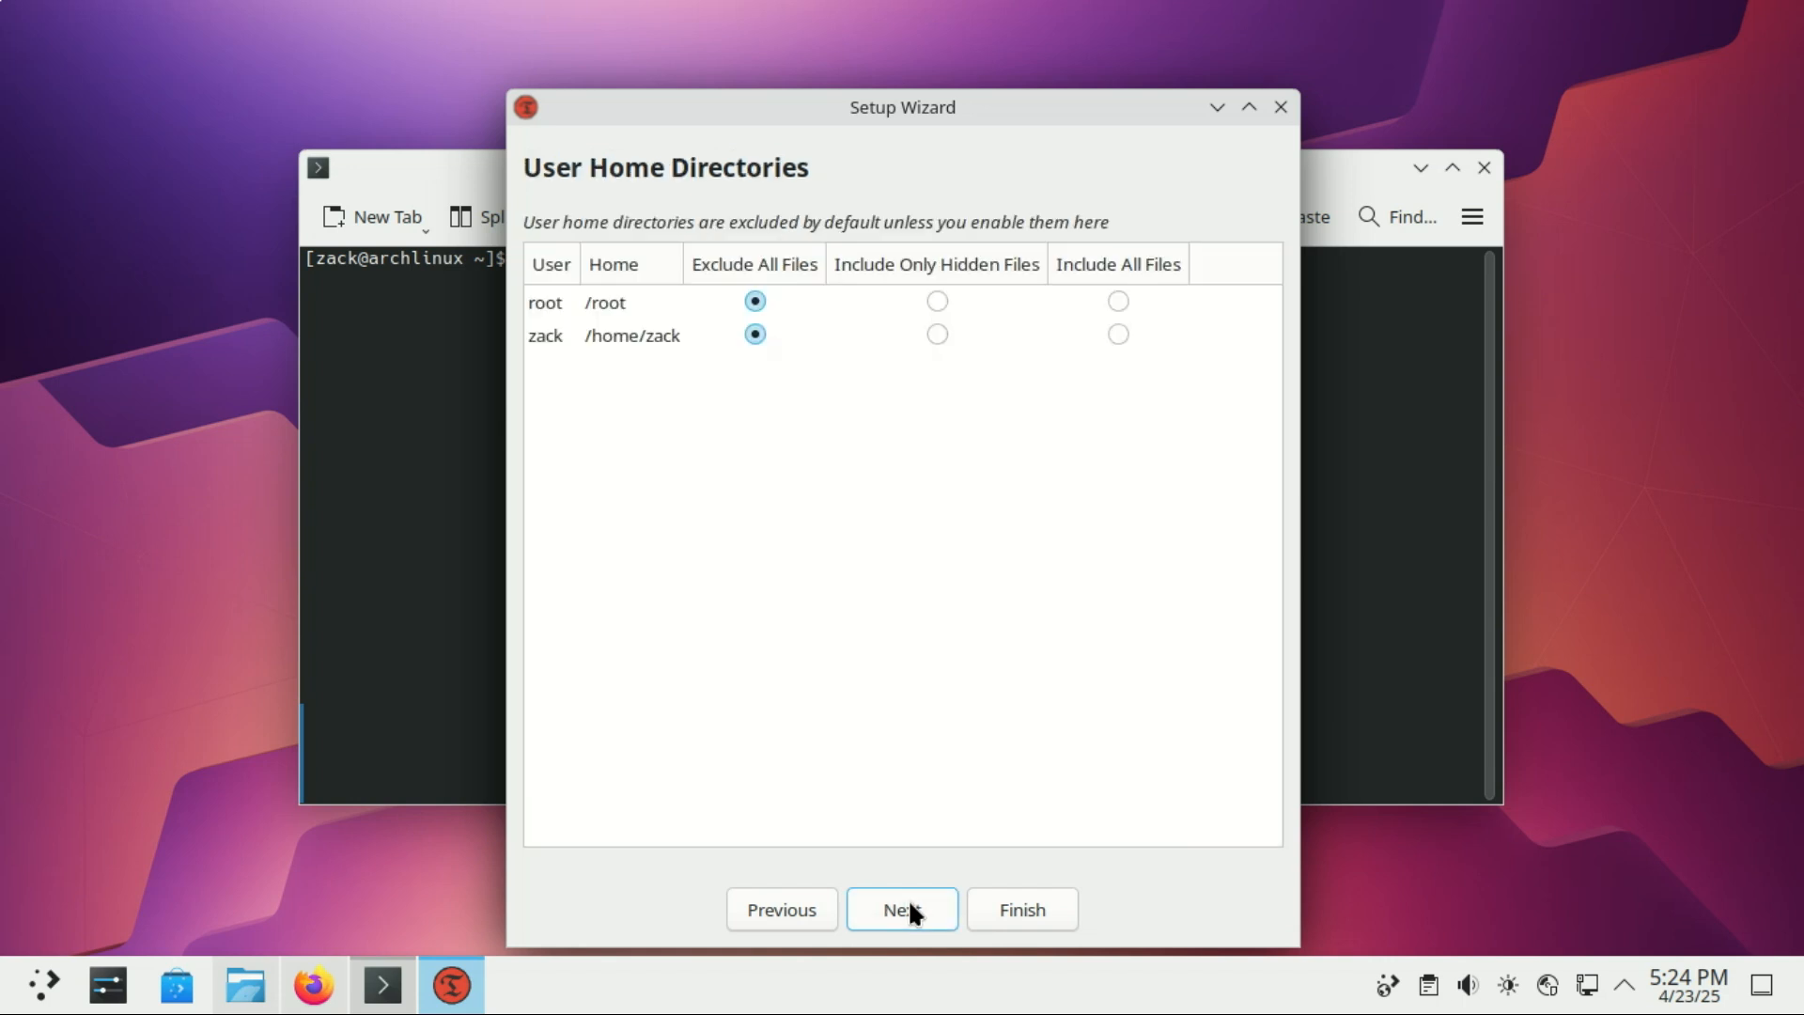
pyautogui.click(902, 910)
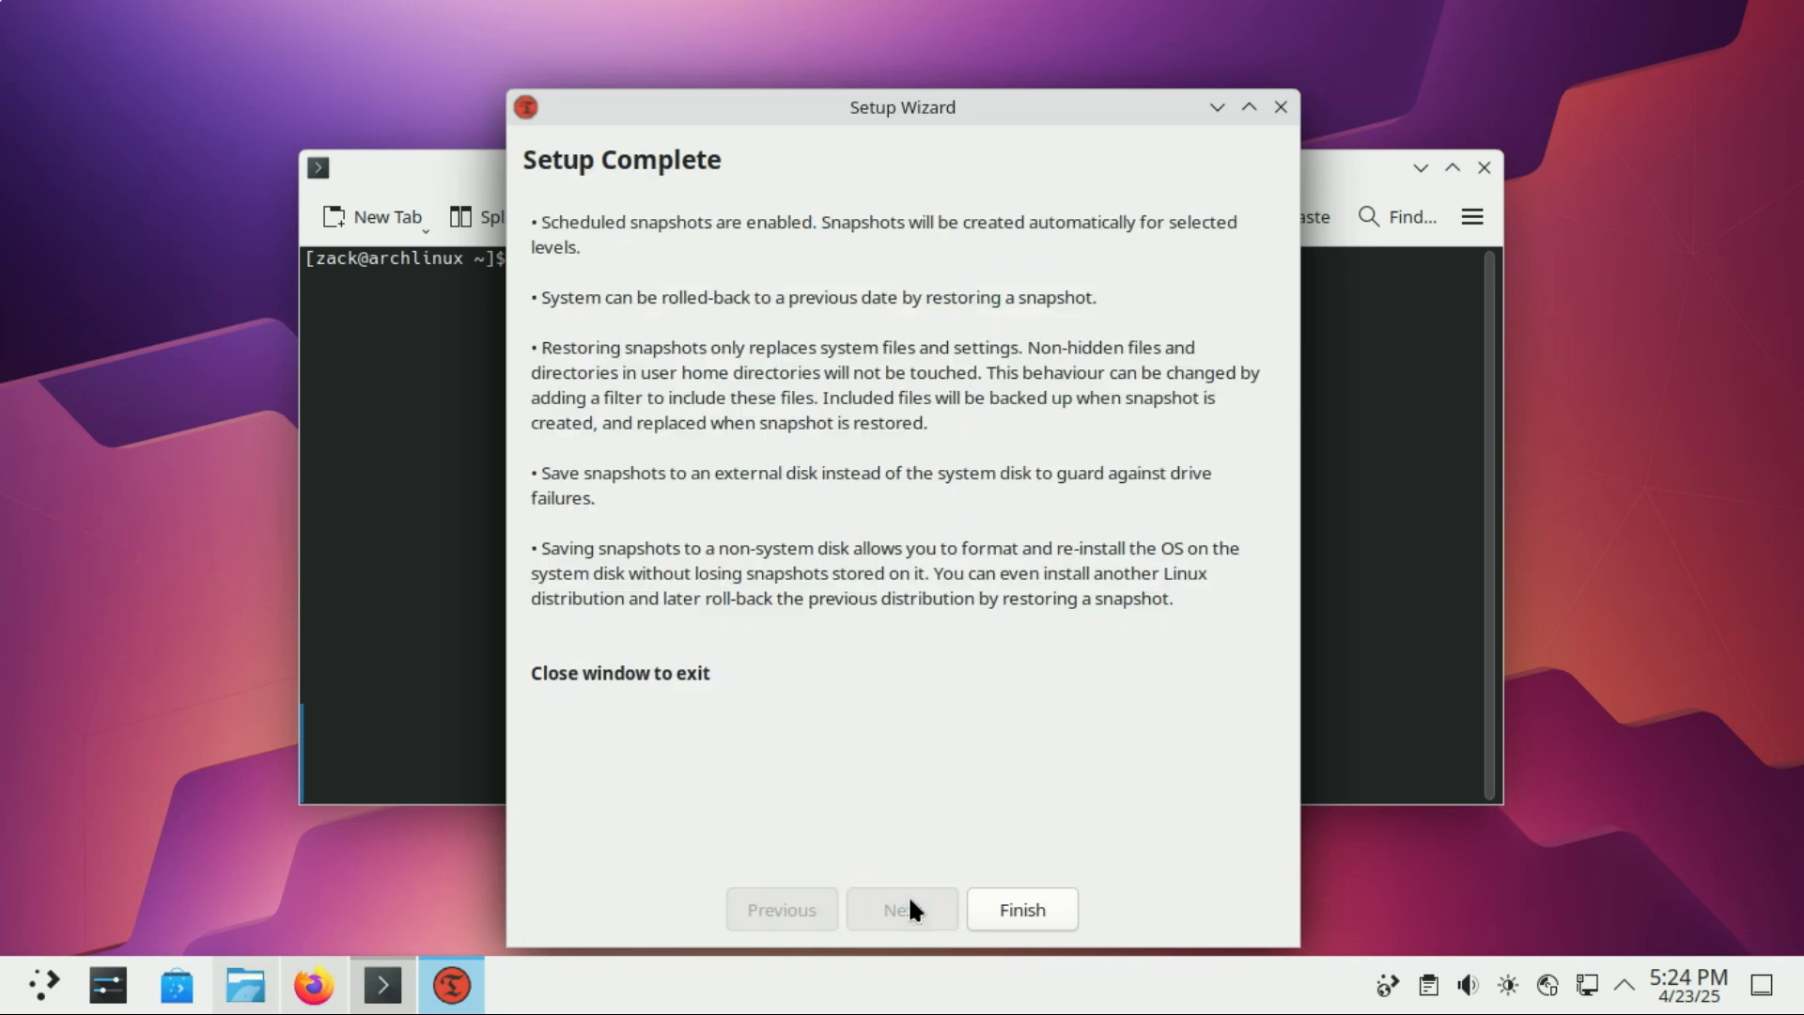
pyautogui.click(1018, 908)
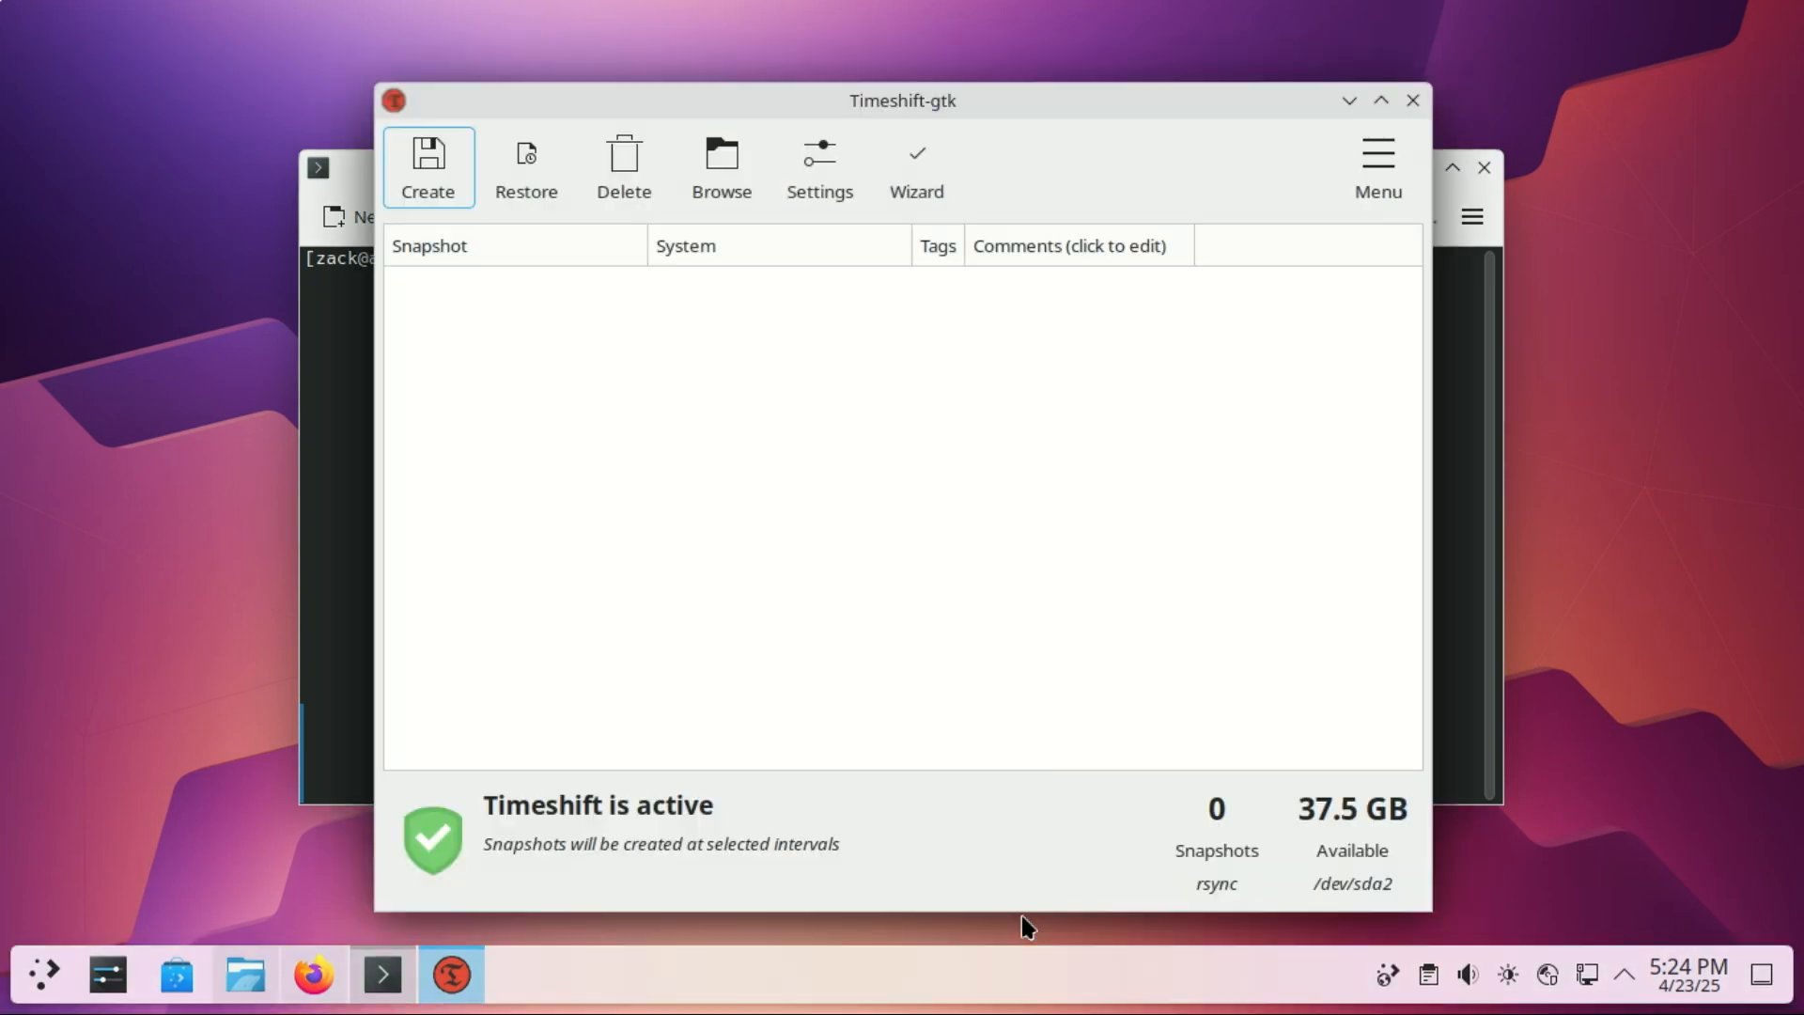
pyautogui.moveTo(1104, 467)
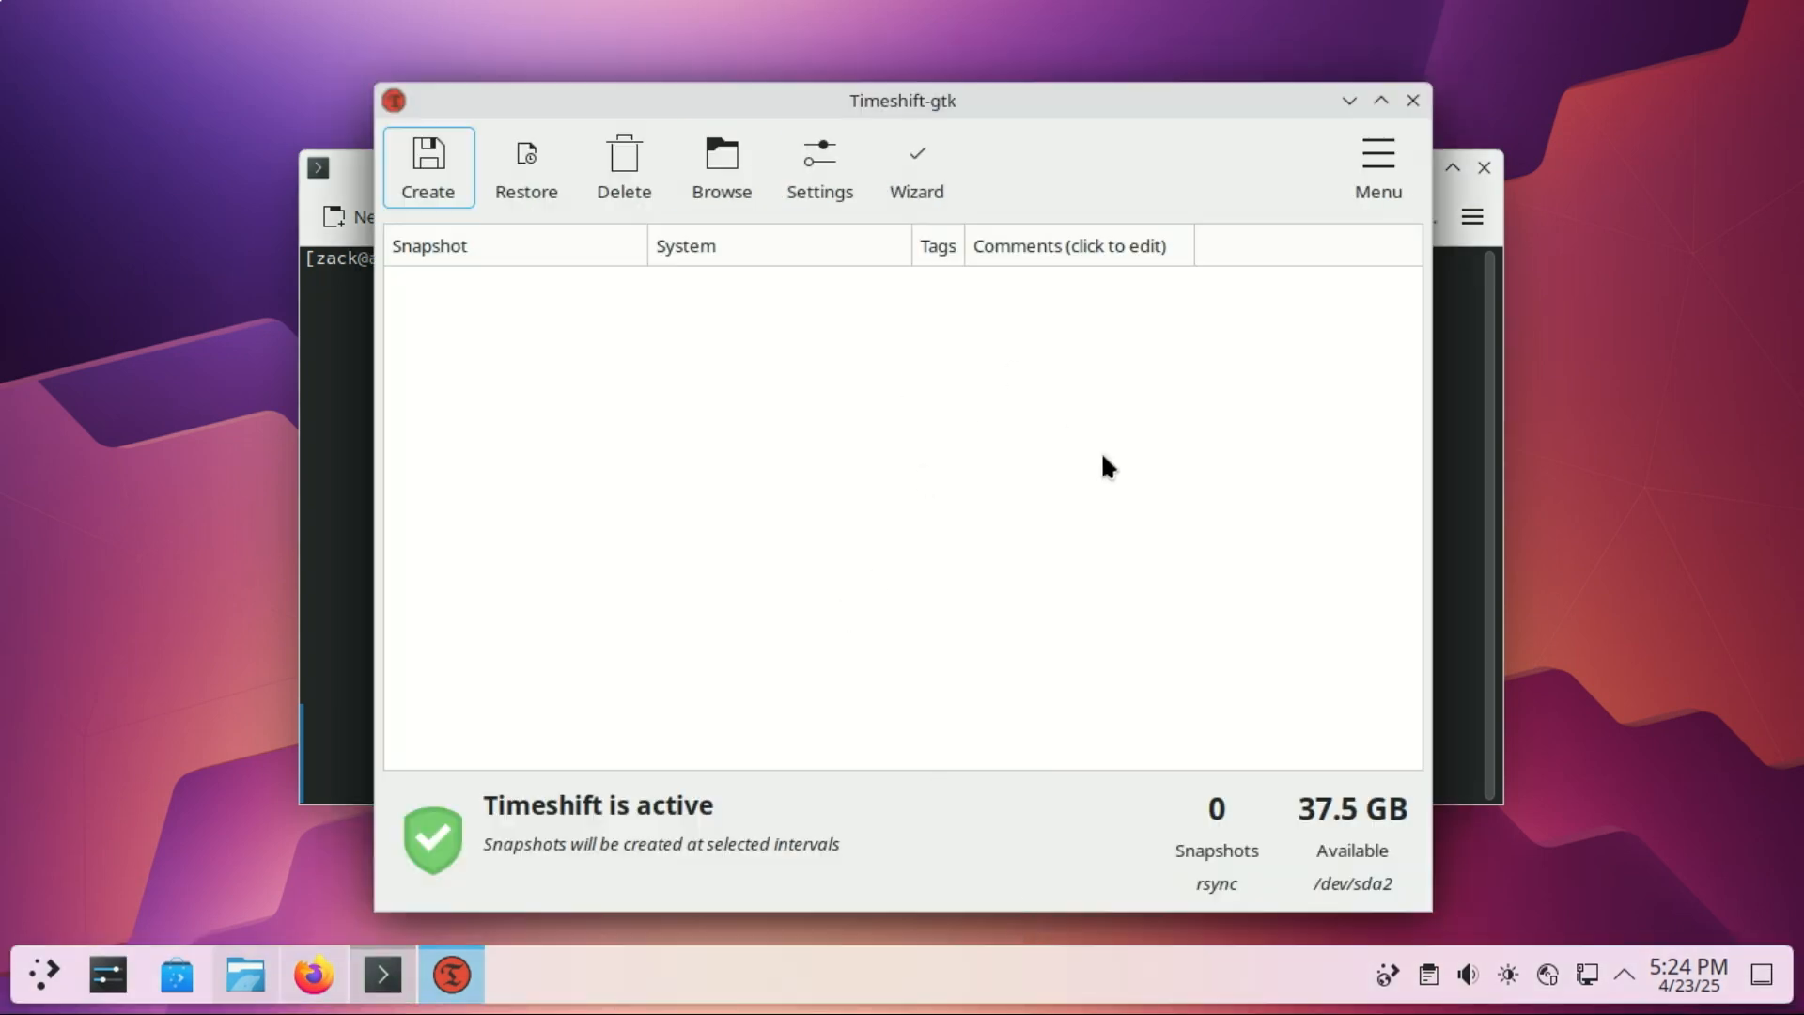
pyautogui.moveTo(1165, 301)
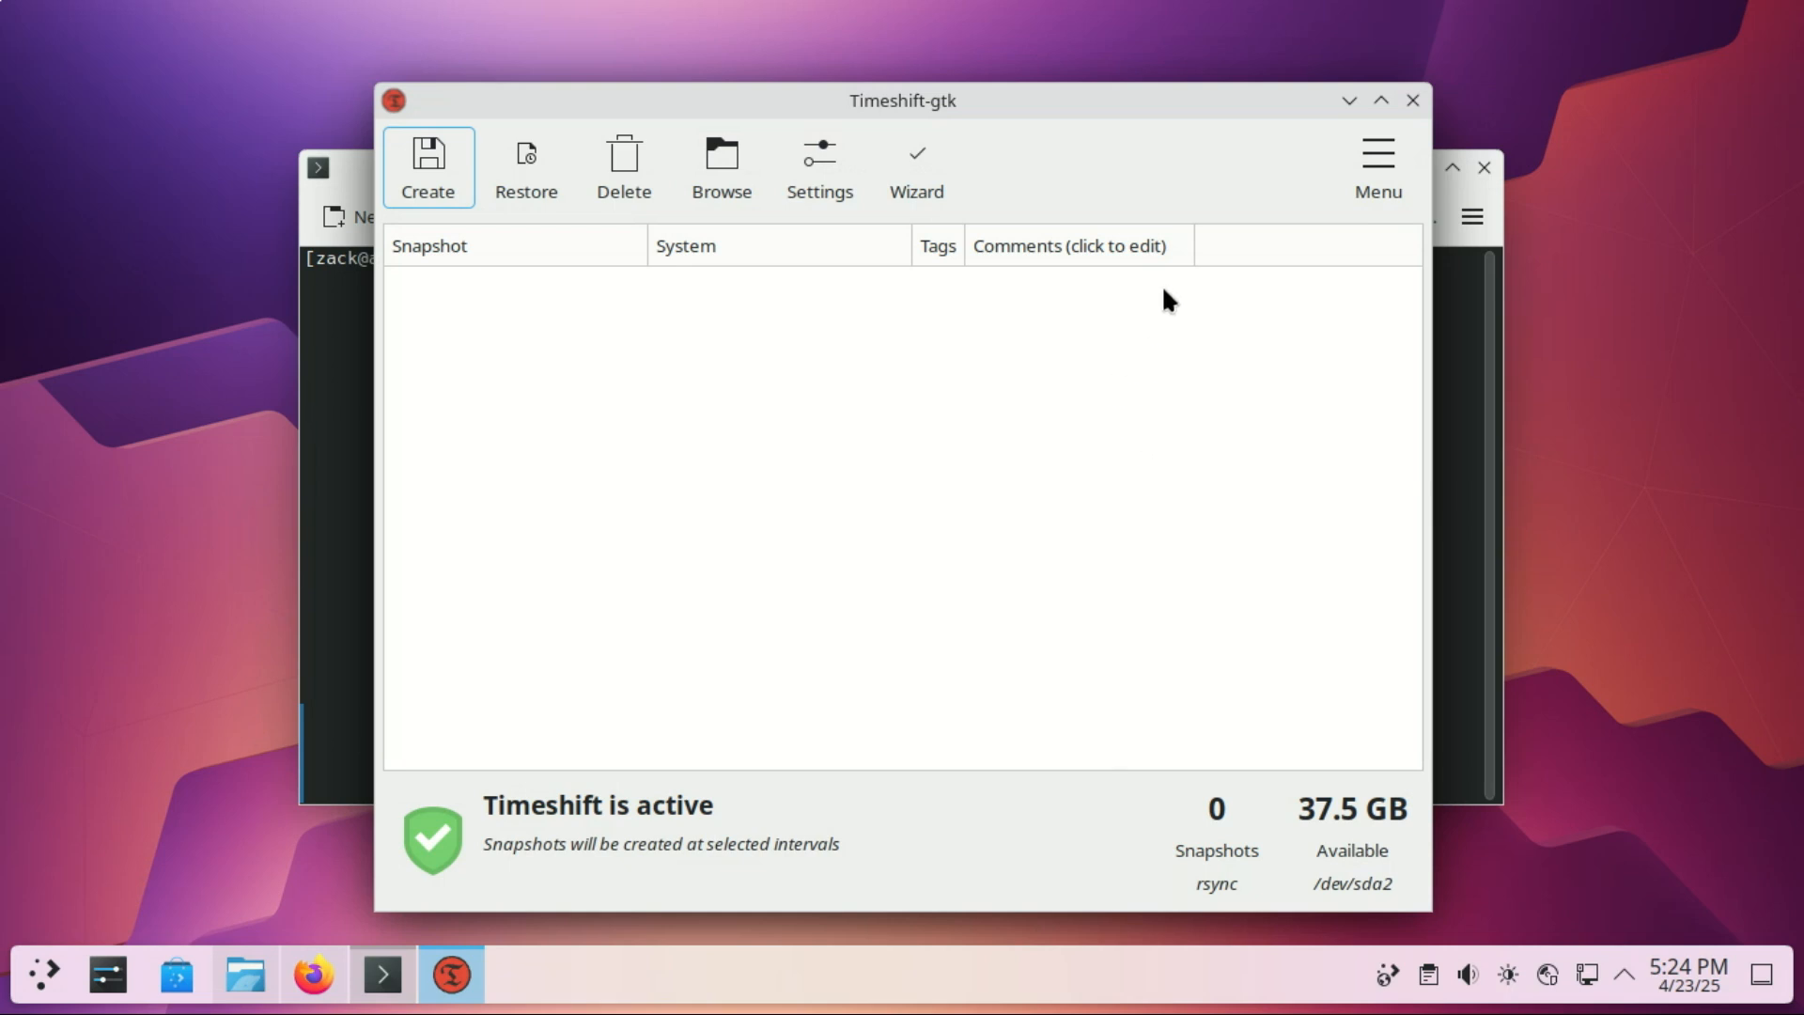
pyautogui.moveTo(1411, 127)
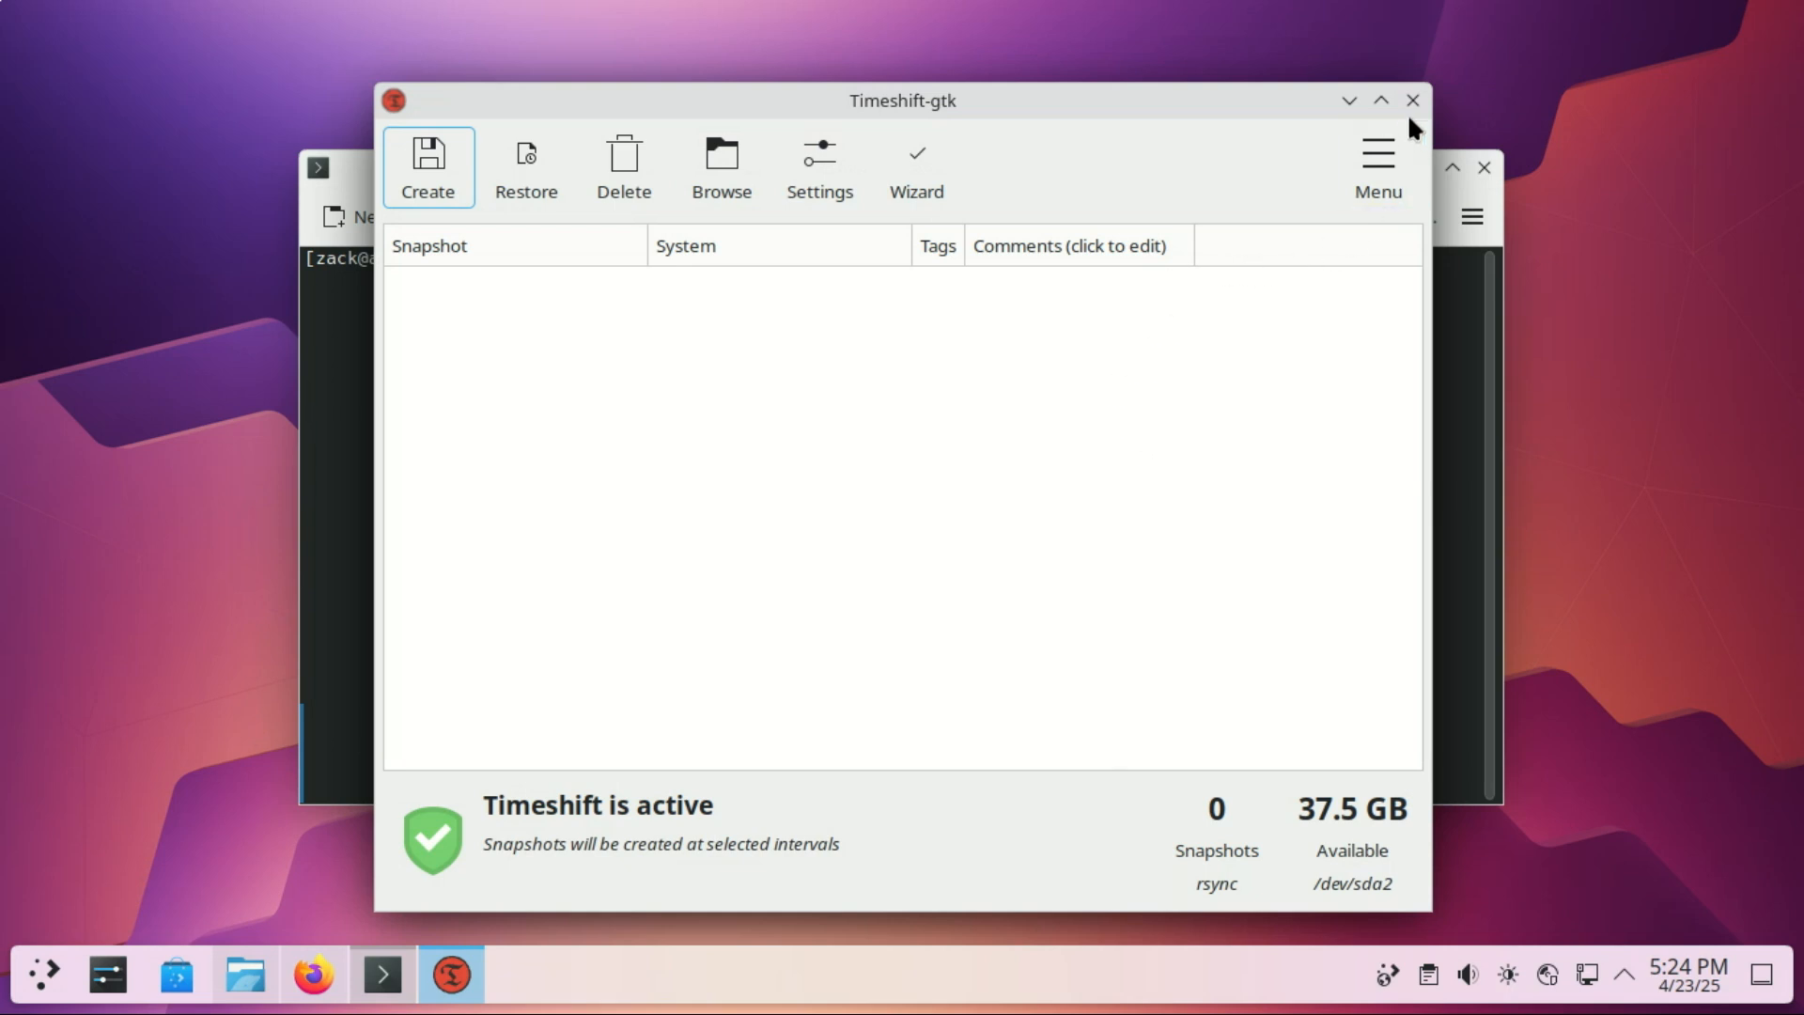
# Close the Timeshift-gtk window.
pyautogui.click(1414, 99)
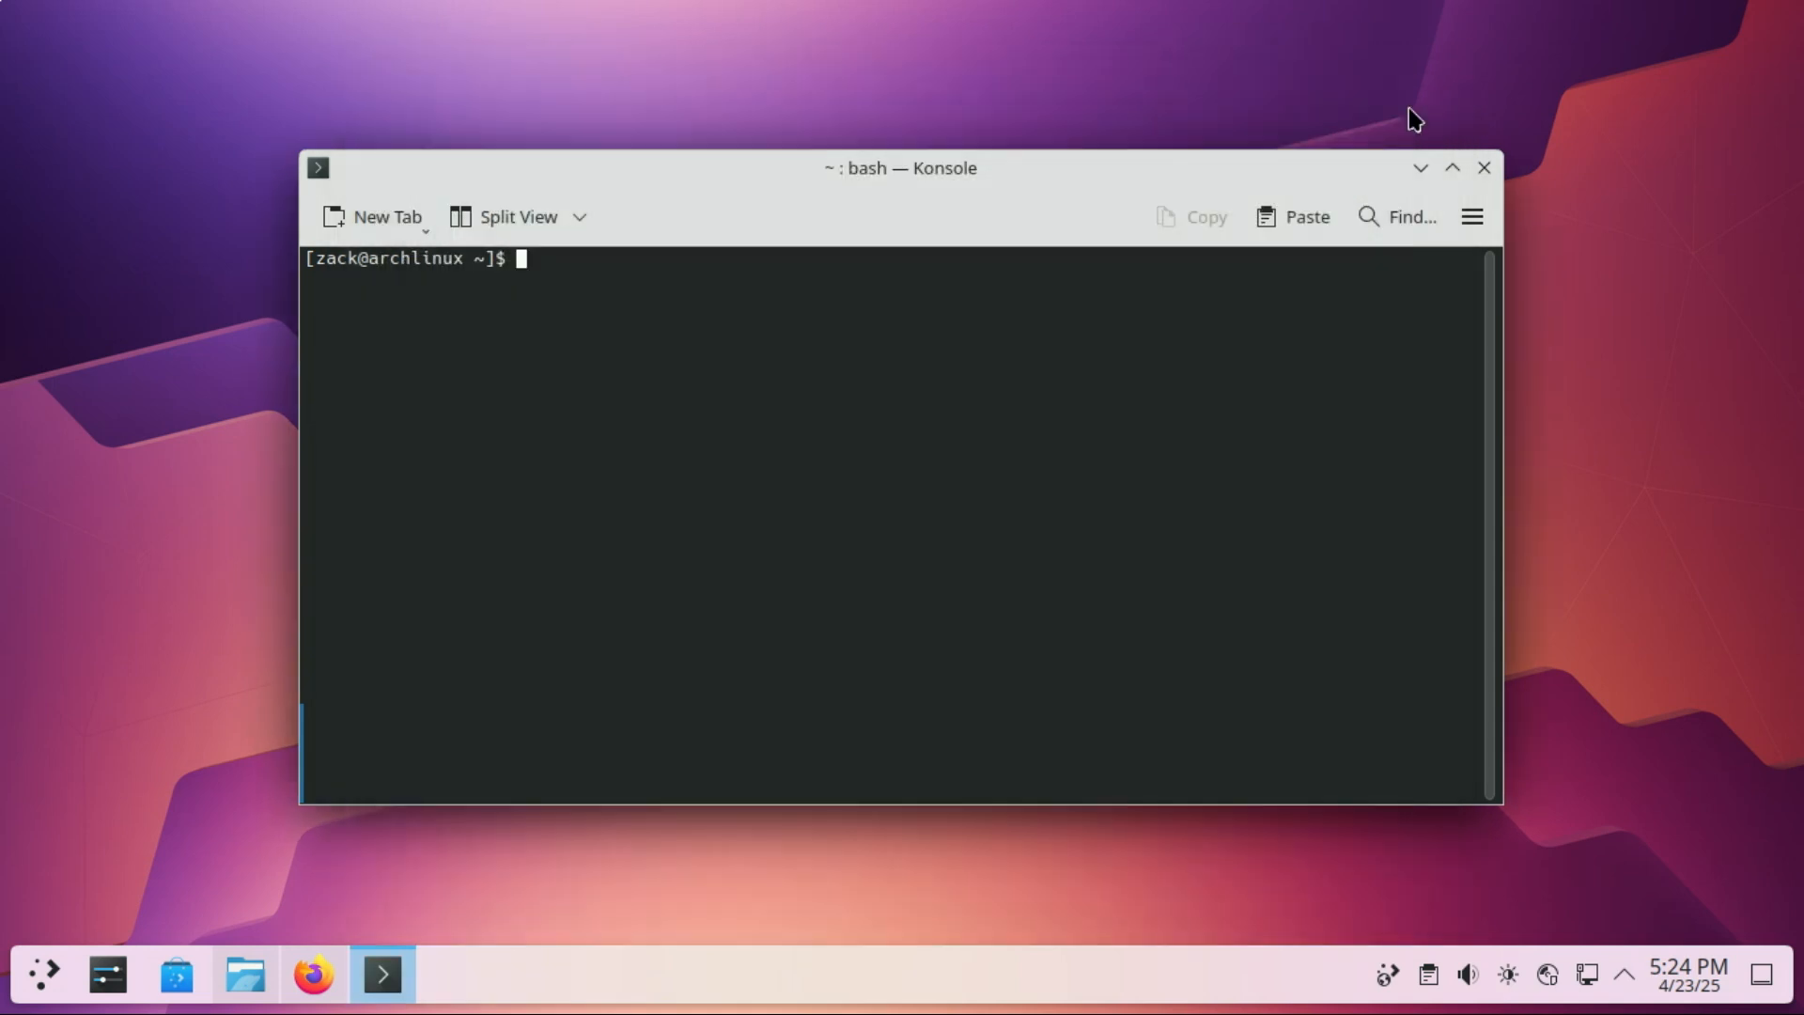
# Run yay -S pamac-aur and confirm the installation with y.
pyautogui.write('yay -S pamac-aur')
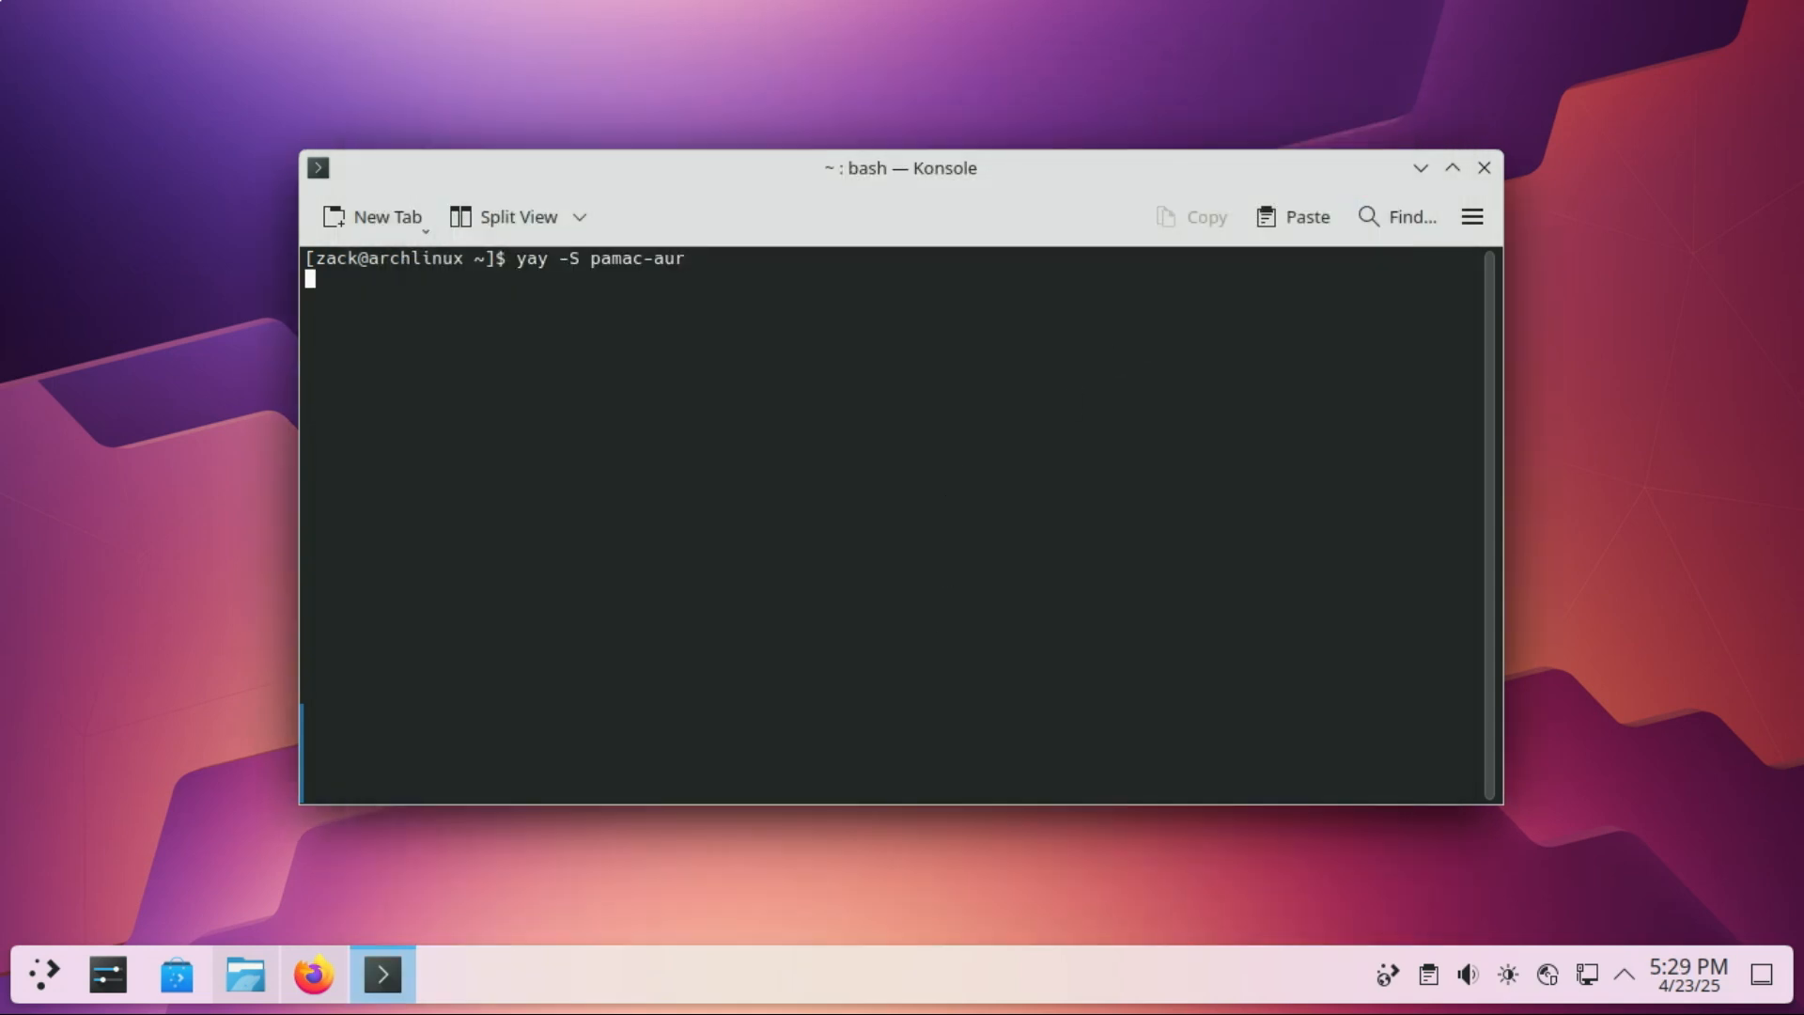
pyautogui.press('Return')
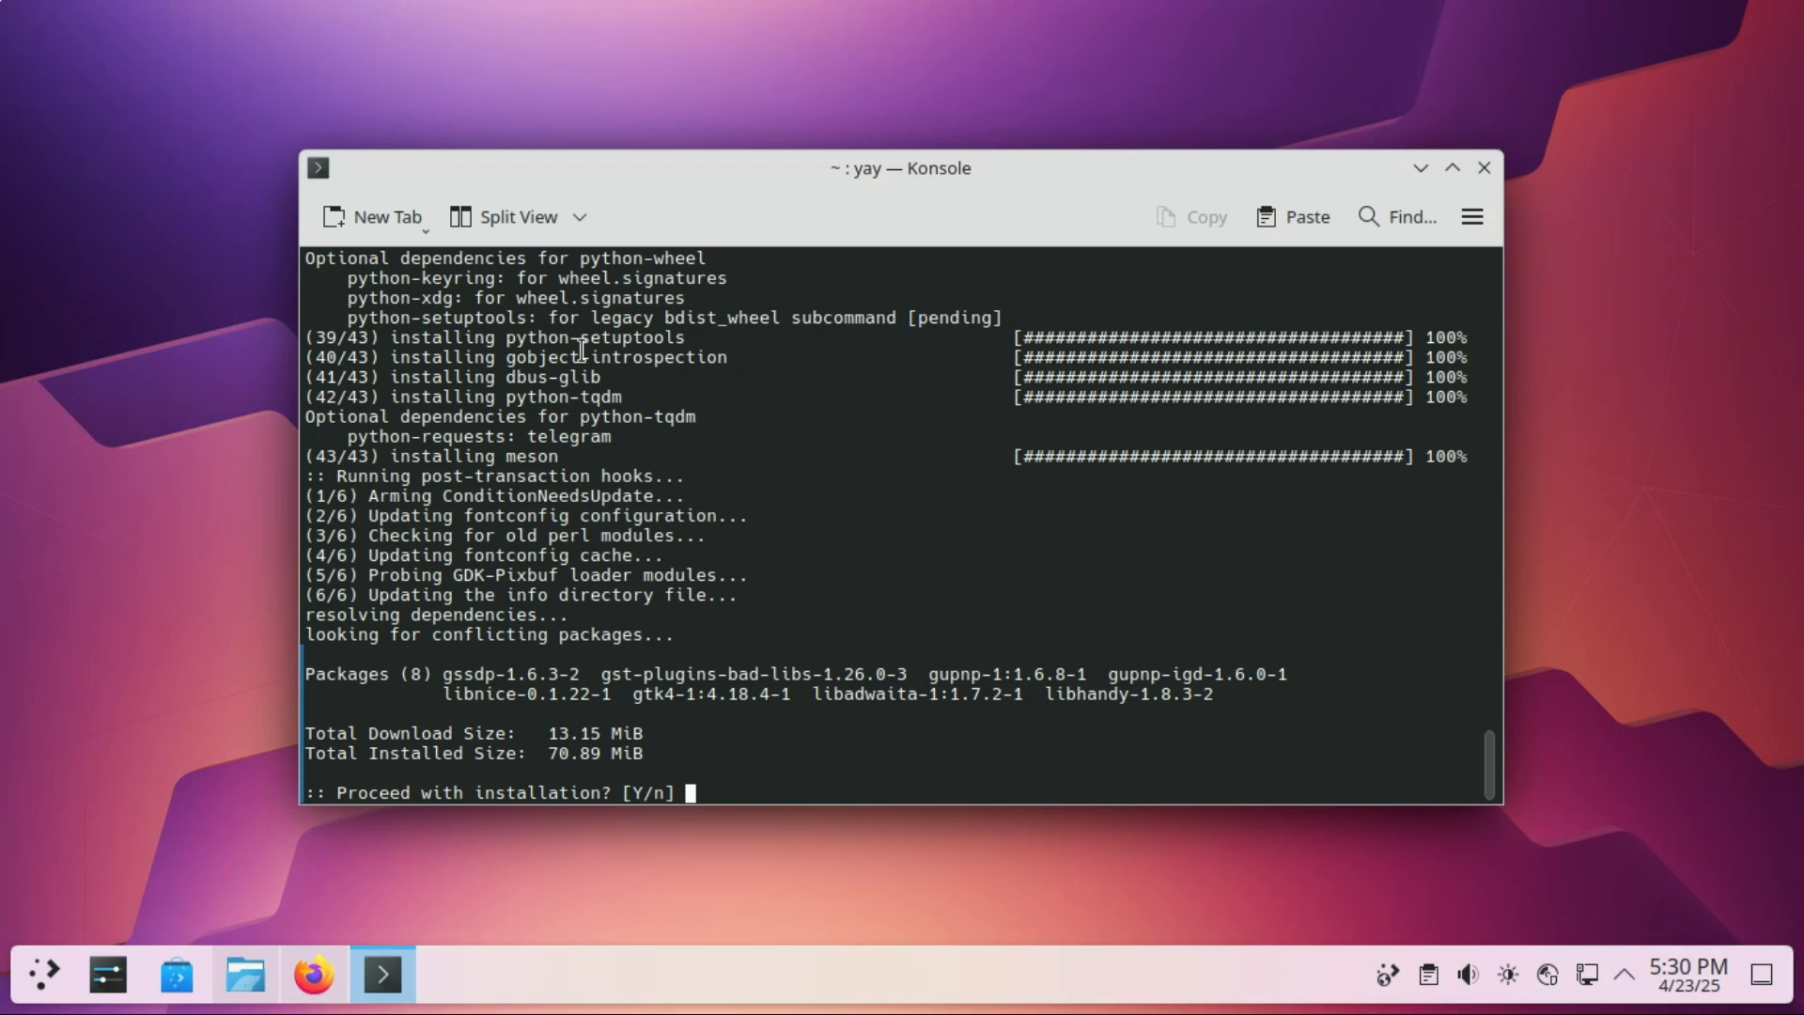
pyautogui.write('y')
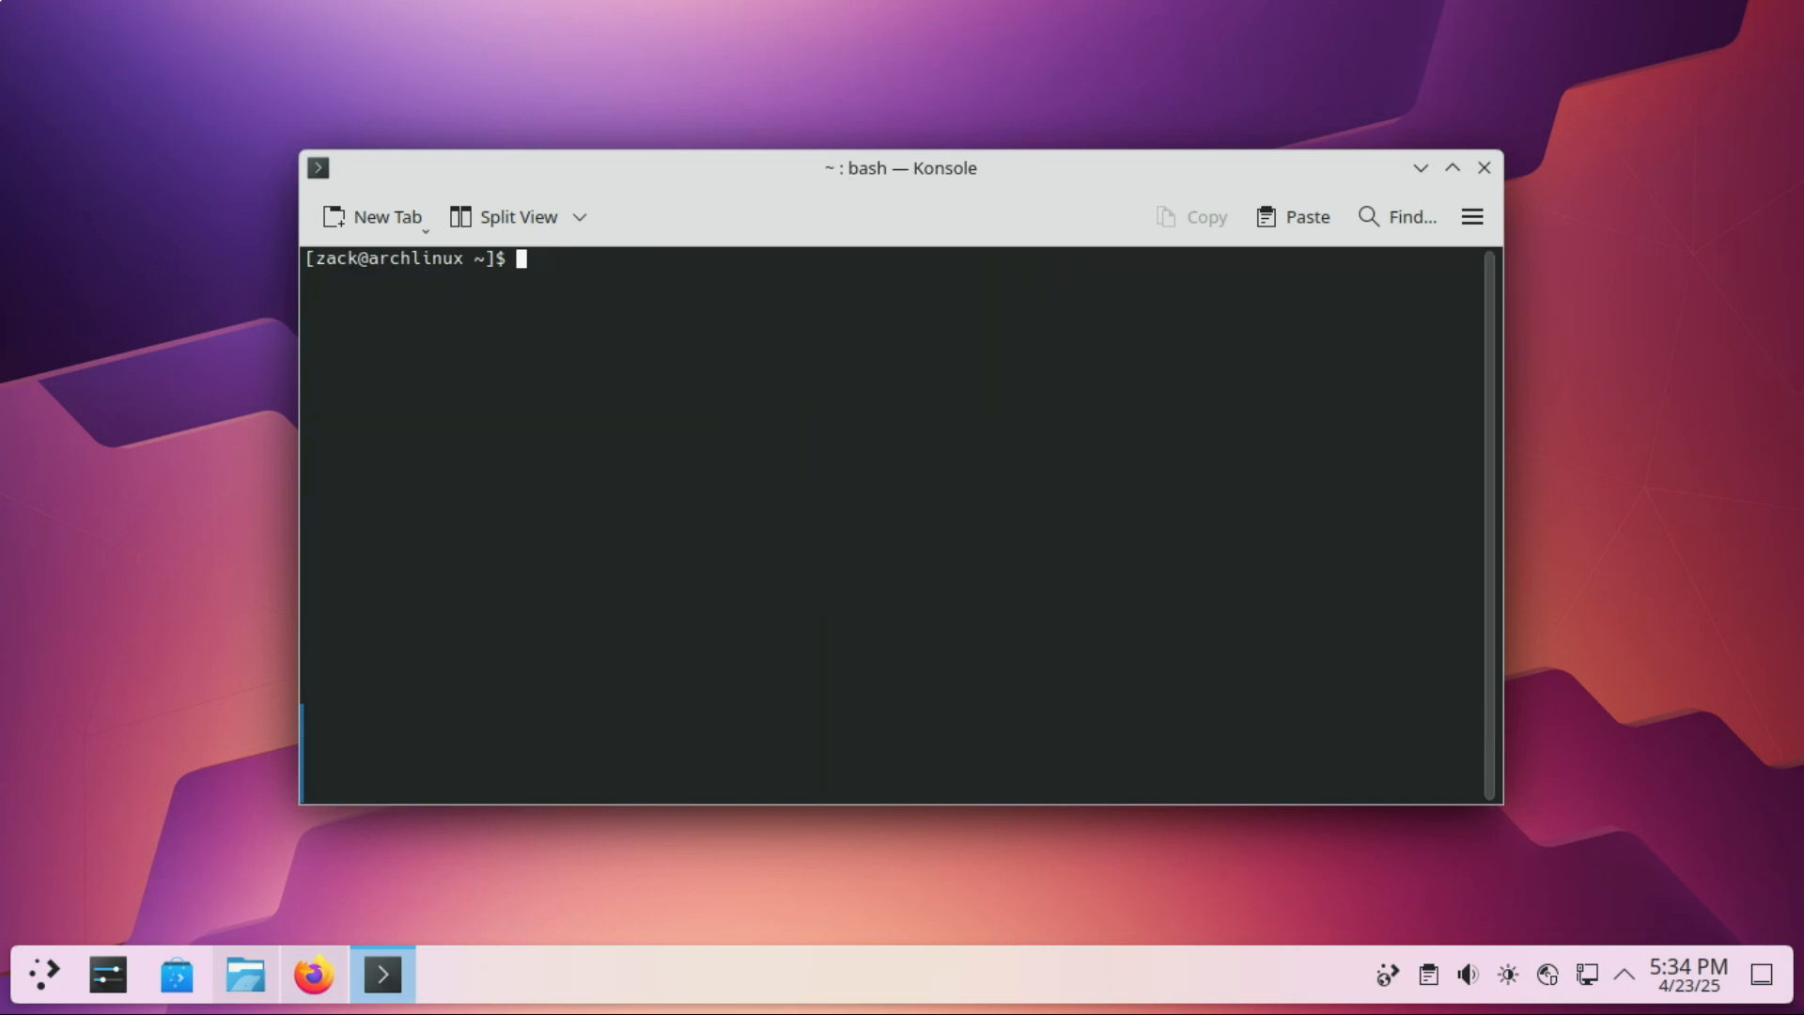
pyautogui.moveTo(41, 987)
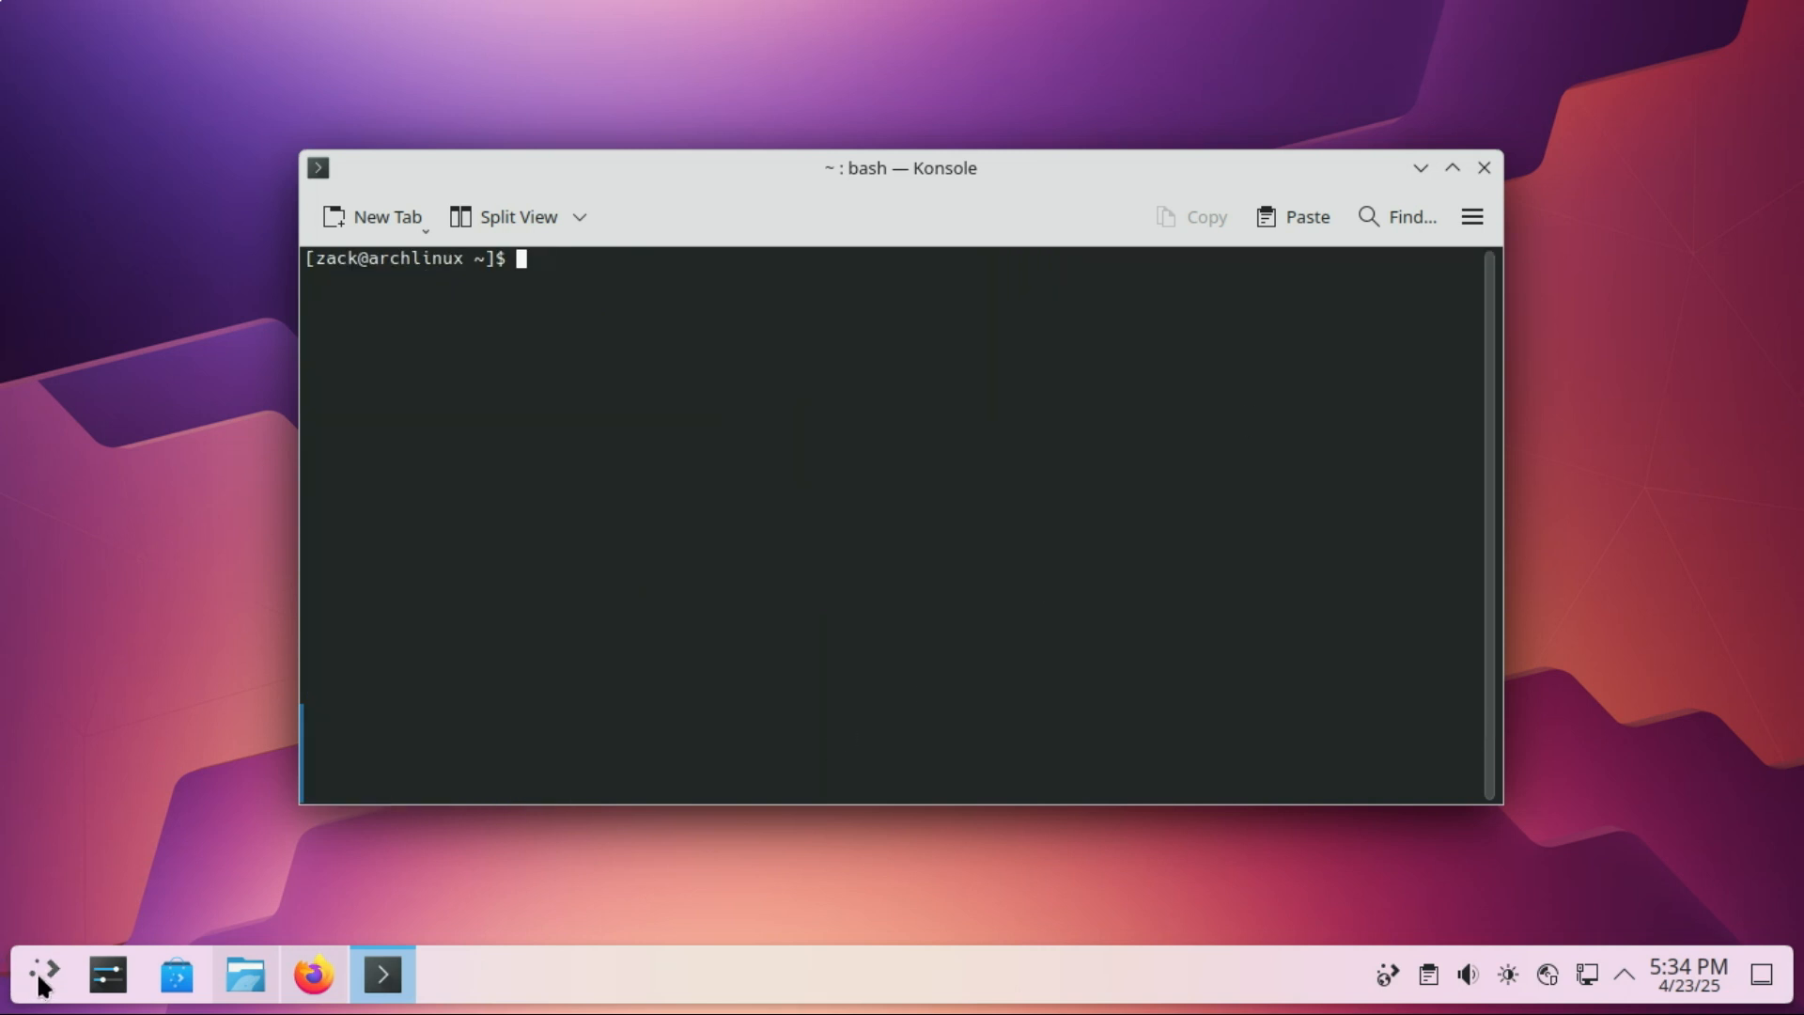
# Launch Add/Remove Software by searching 'add' in the Application Launcher.
pyautogui.click(41, 976)
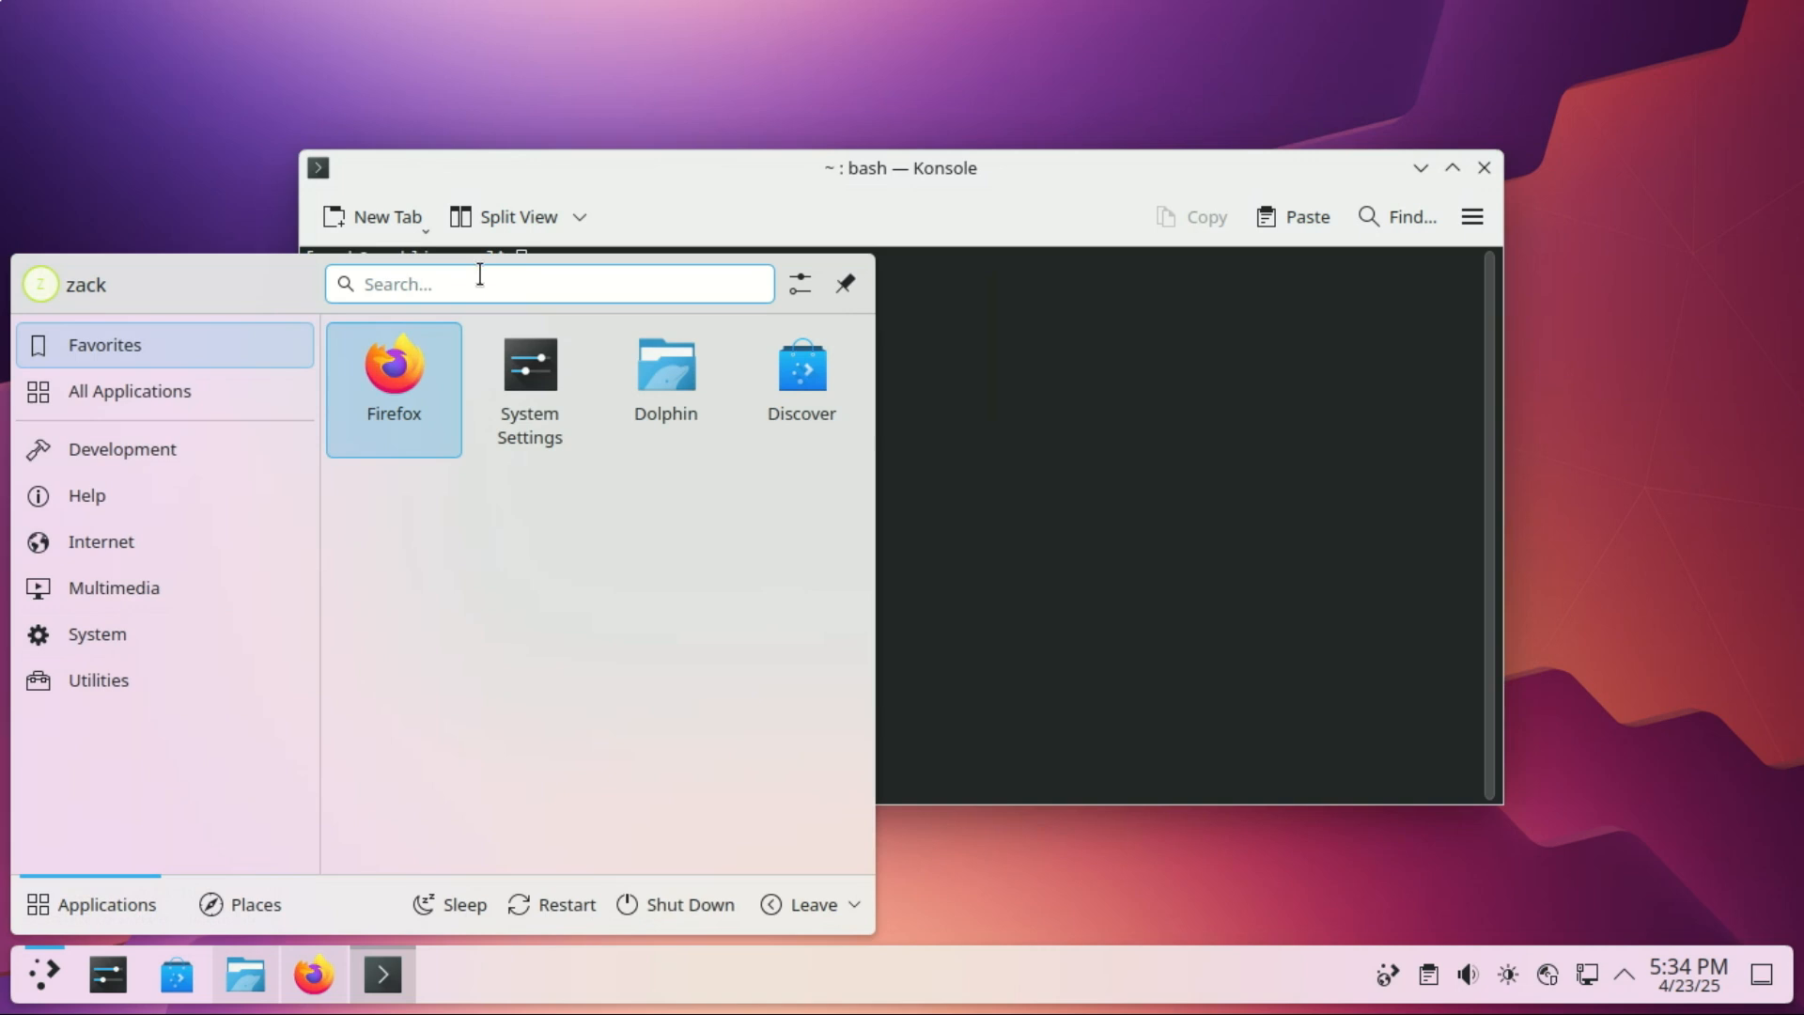
pyautogui.write('add')
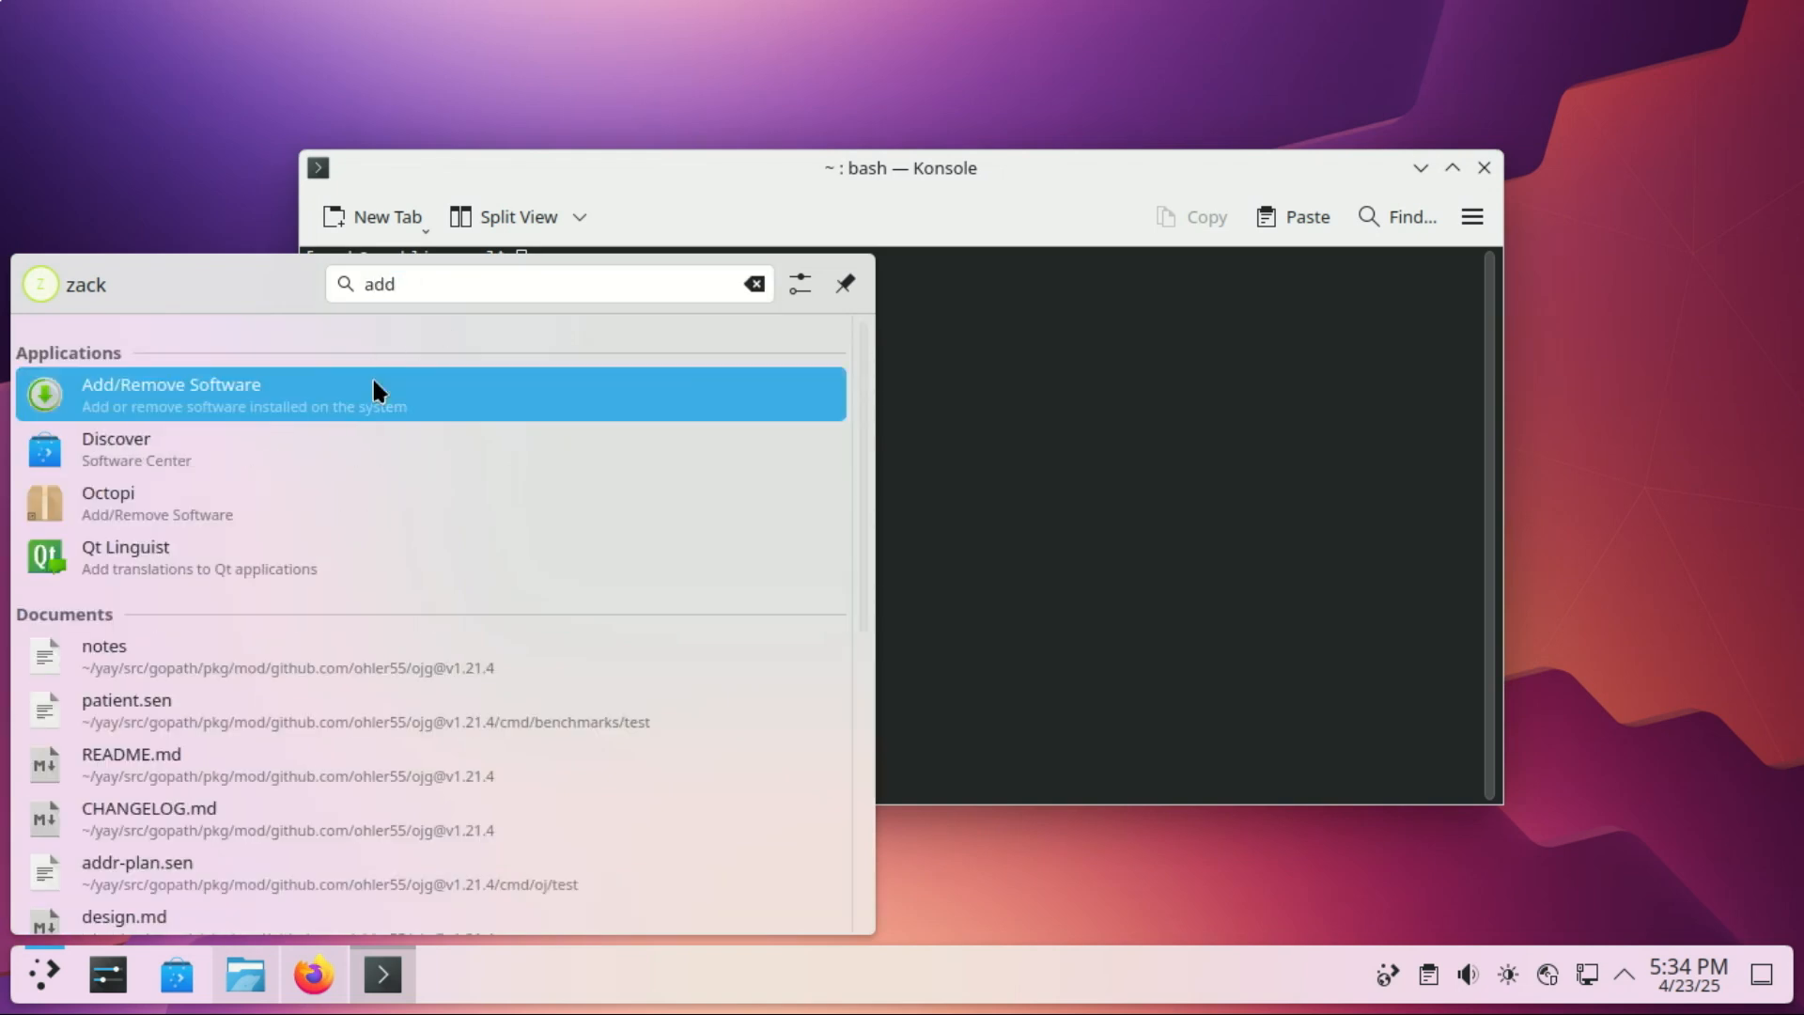
pyautogui.click(170, 394)
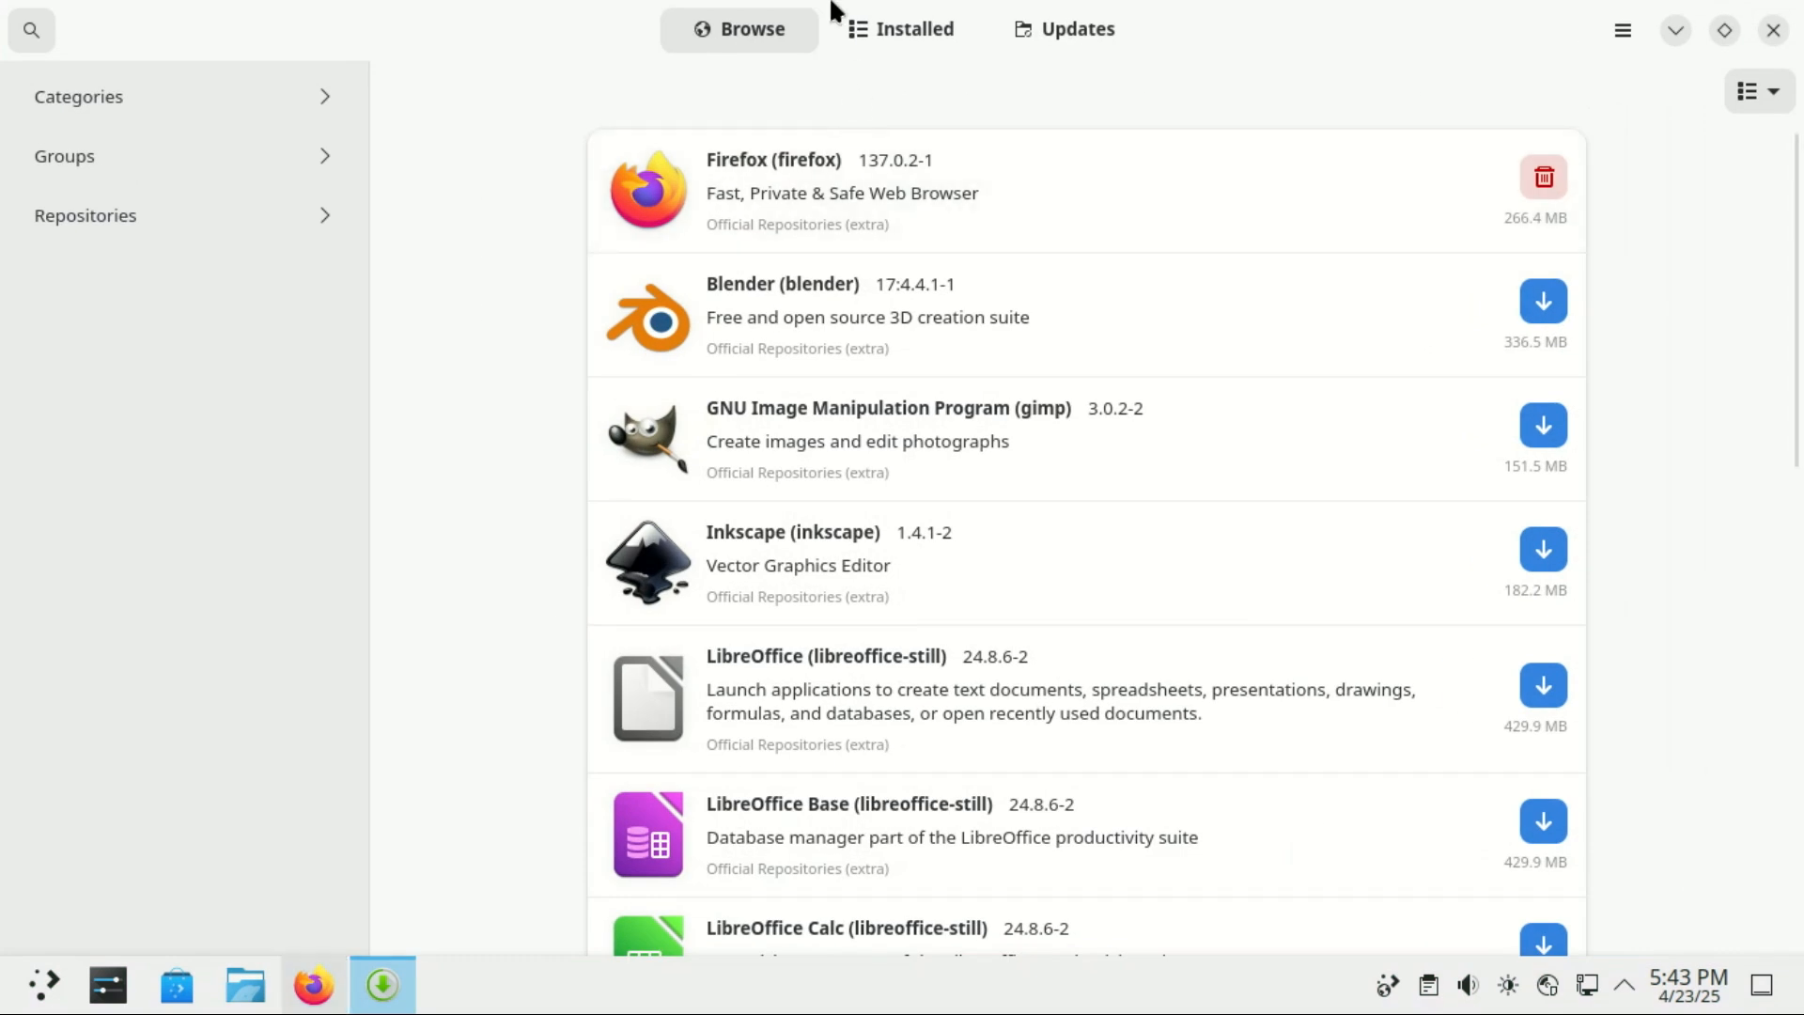
# Review Pamac's Installed list, confirm Updates reports up to date, and un-maximize the window.
pyautogui.click(902, 29)
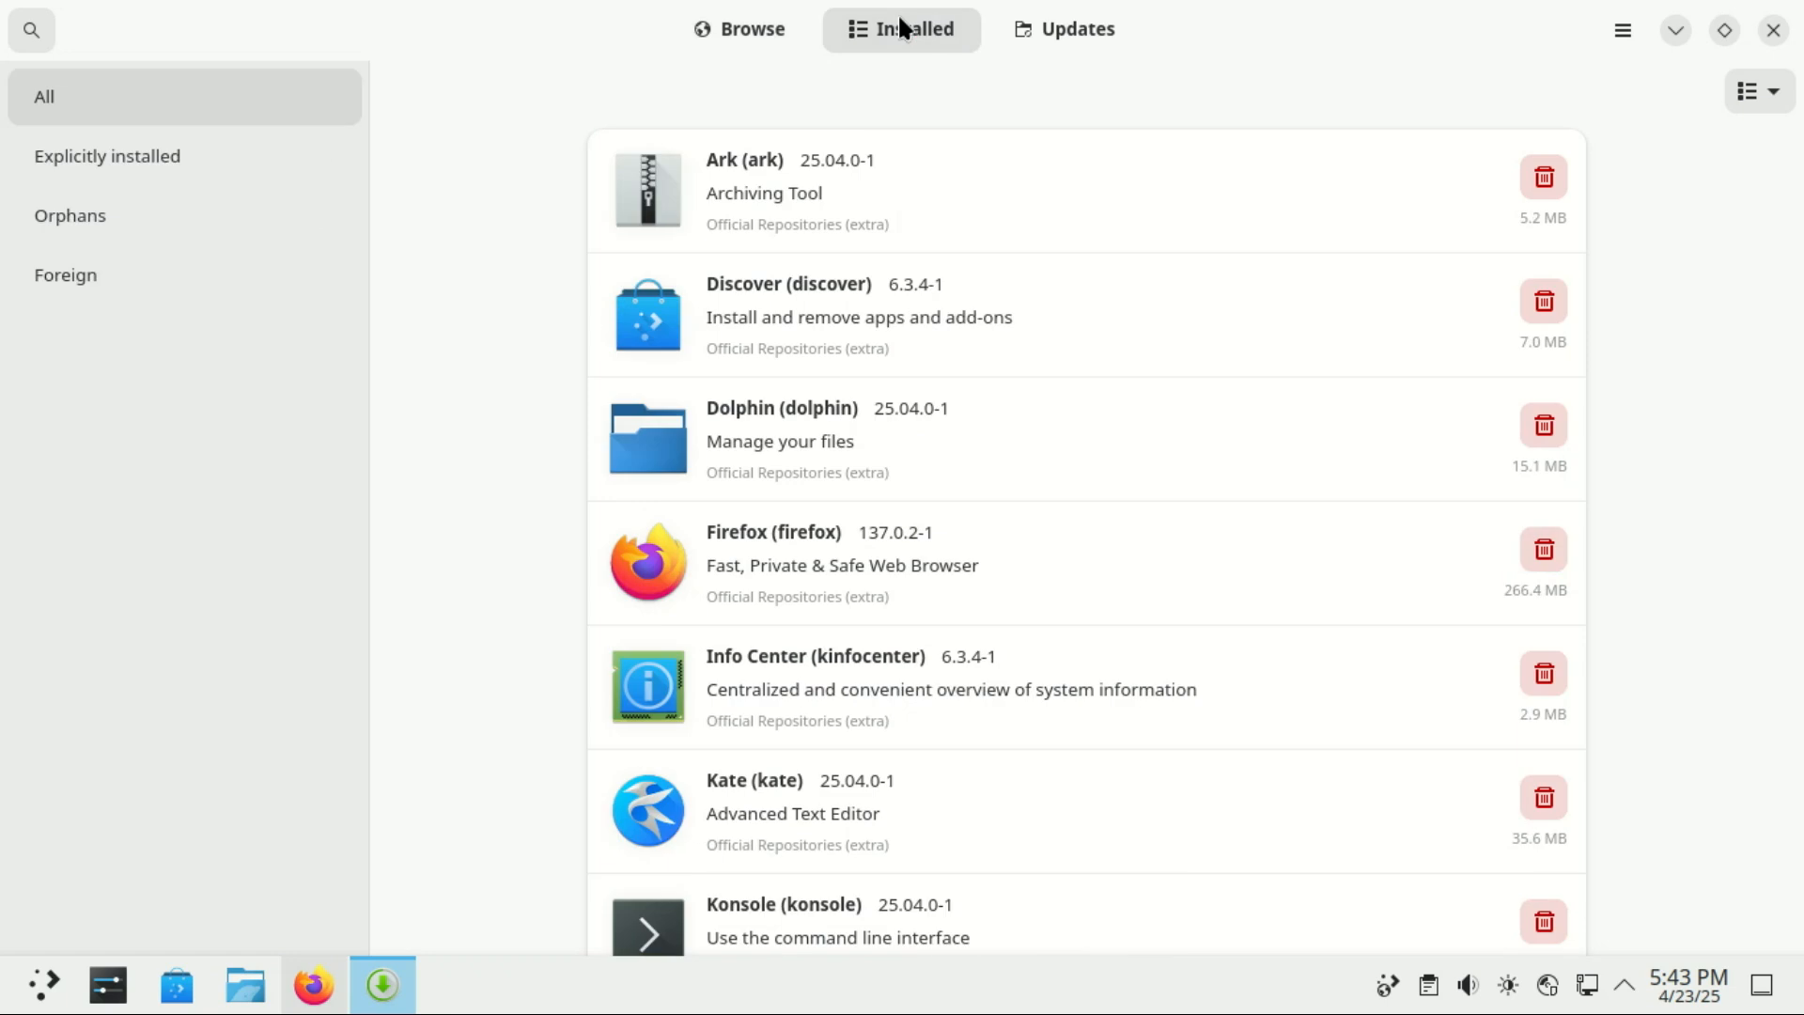
pyautogui.click(1067, 29)
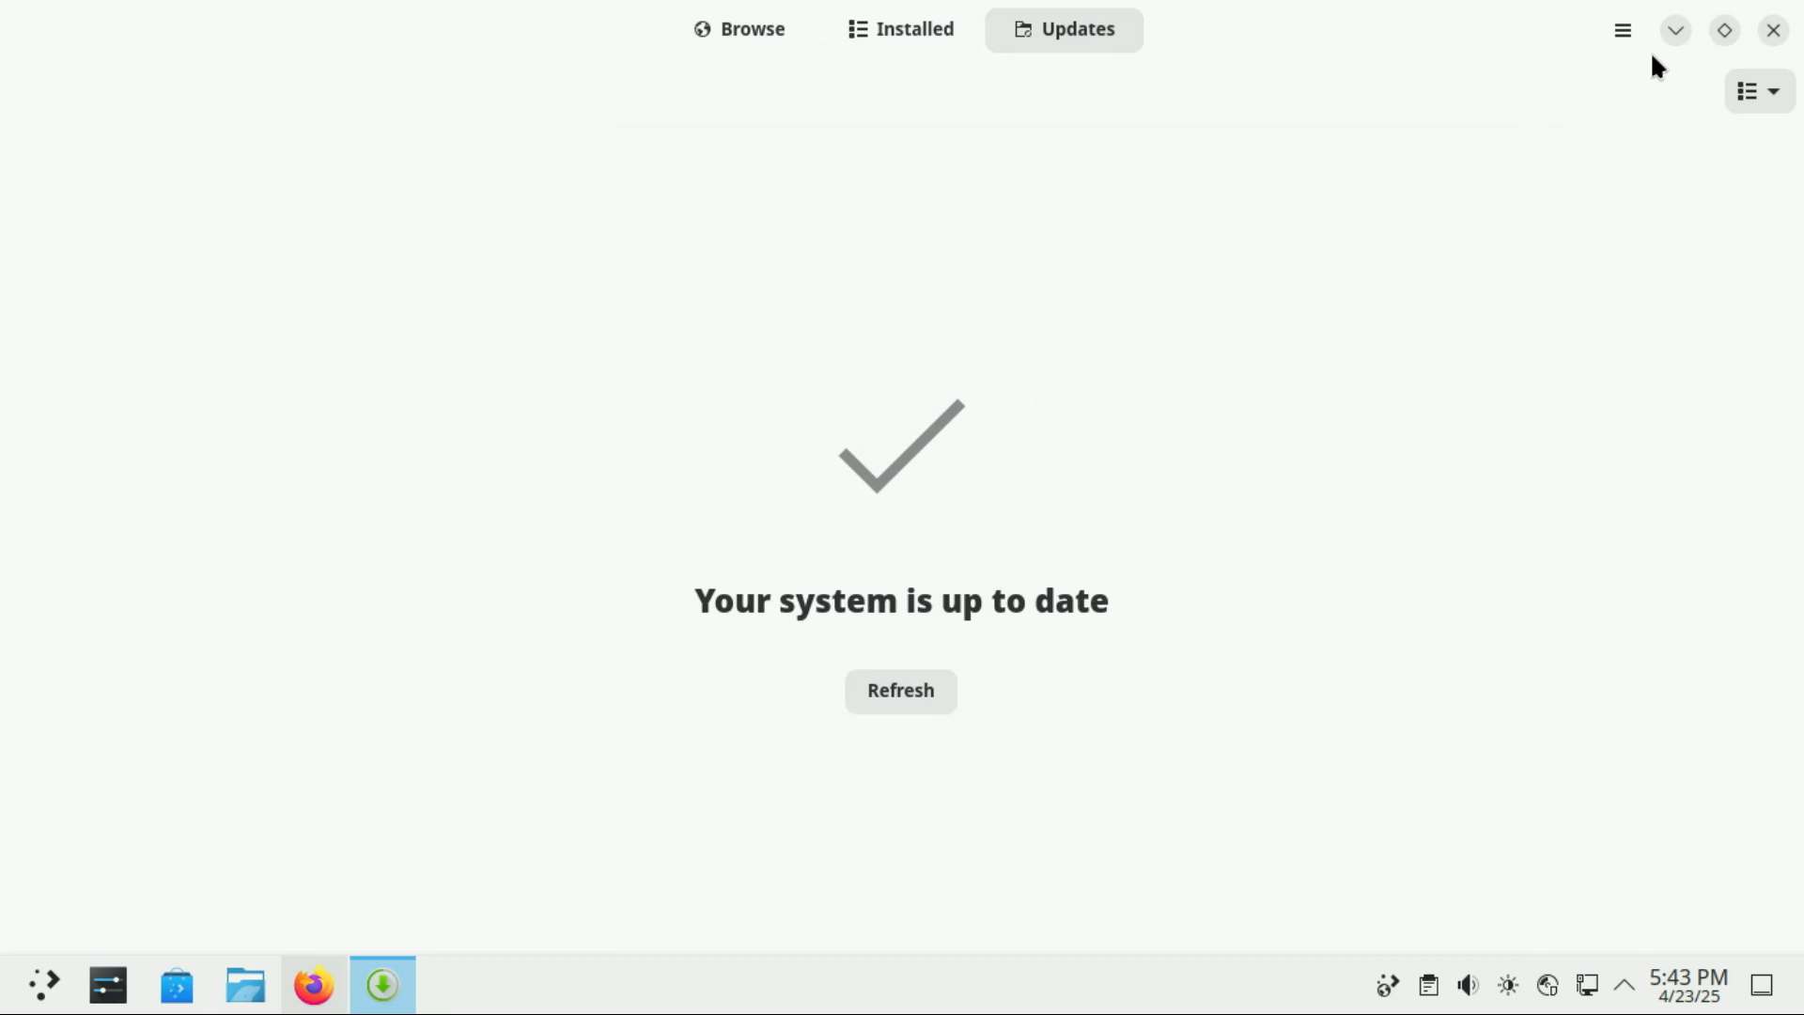
pyautogui.click(1622, 31)
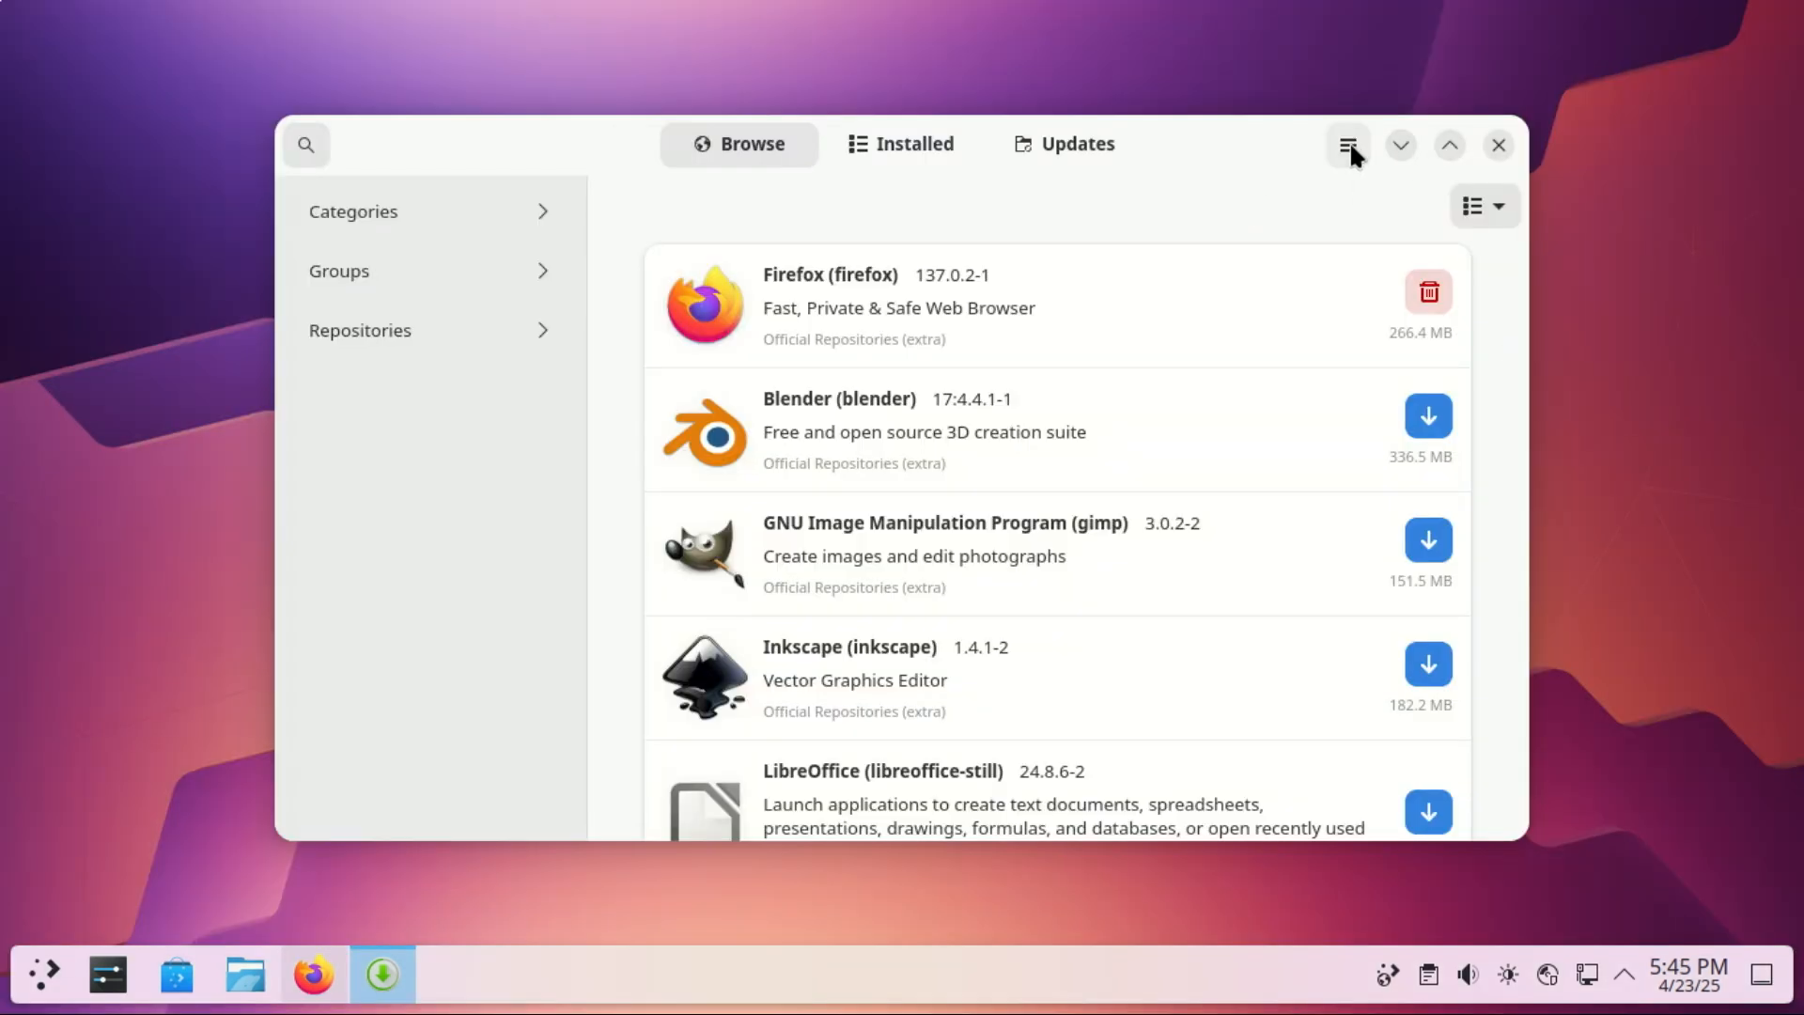
# Turn on Enable AUR support and Check for updates under Pamac's Third Party preferences.
pyautogui.click(1348, 144)
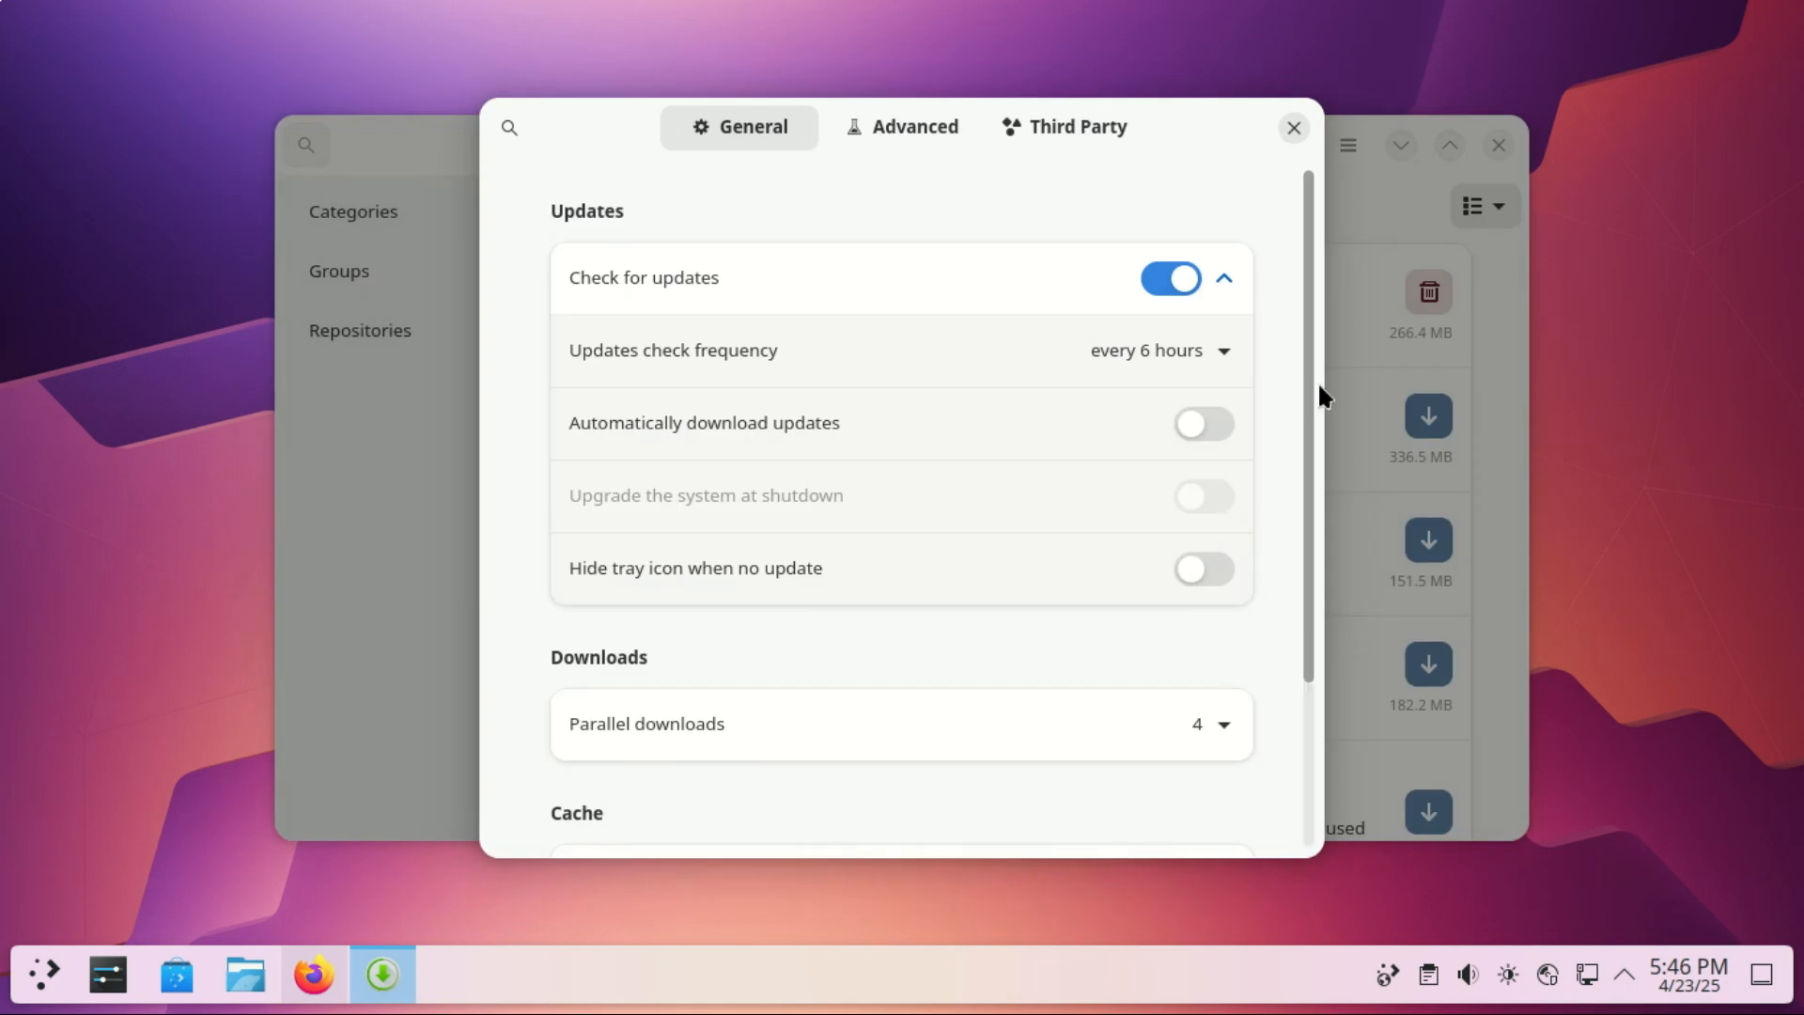
pyautogui.scroll(-3)
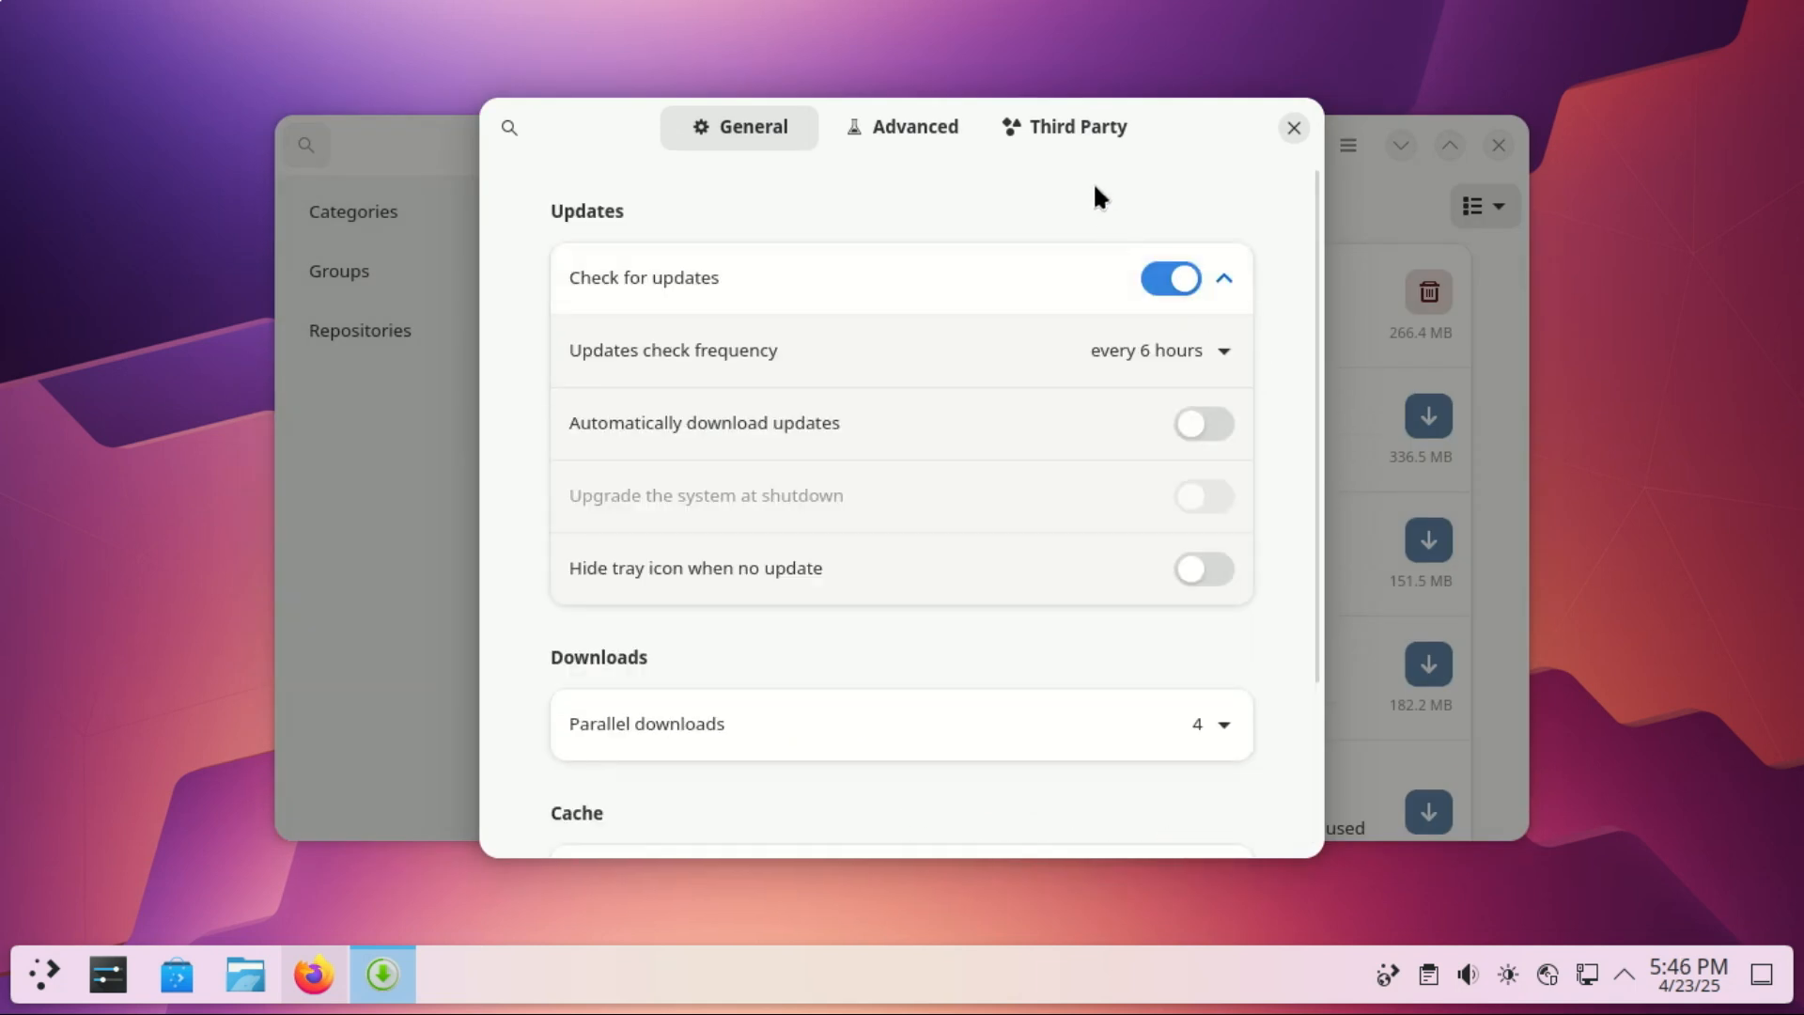
pyautogui.click(1078, 127)
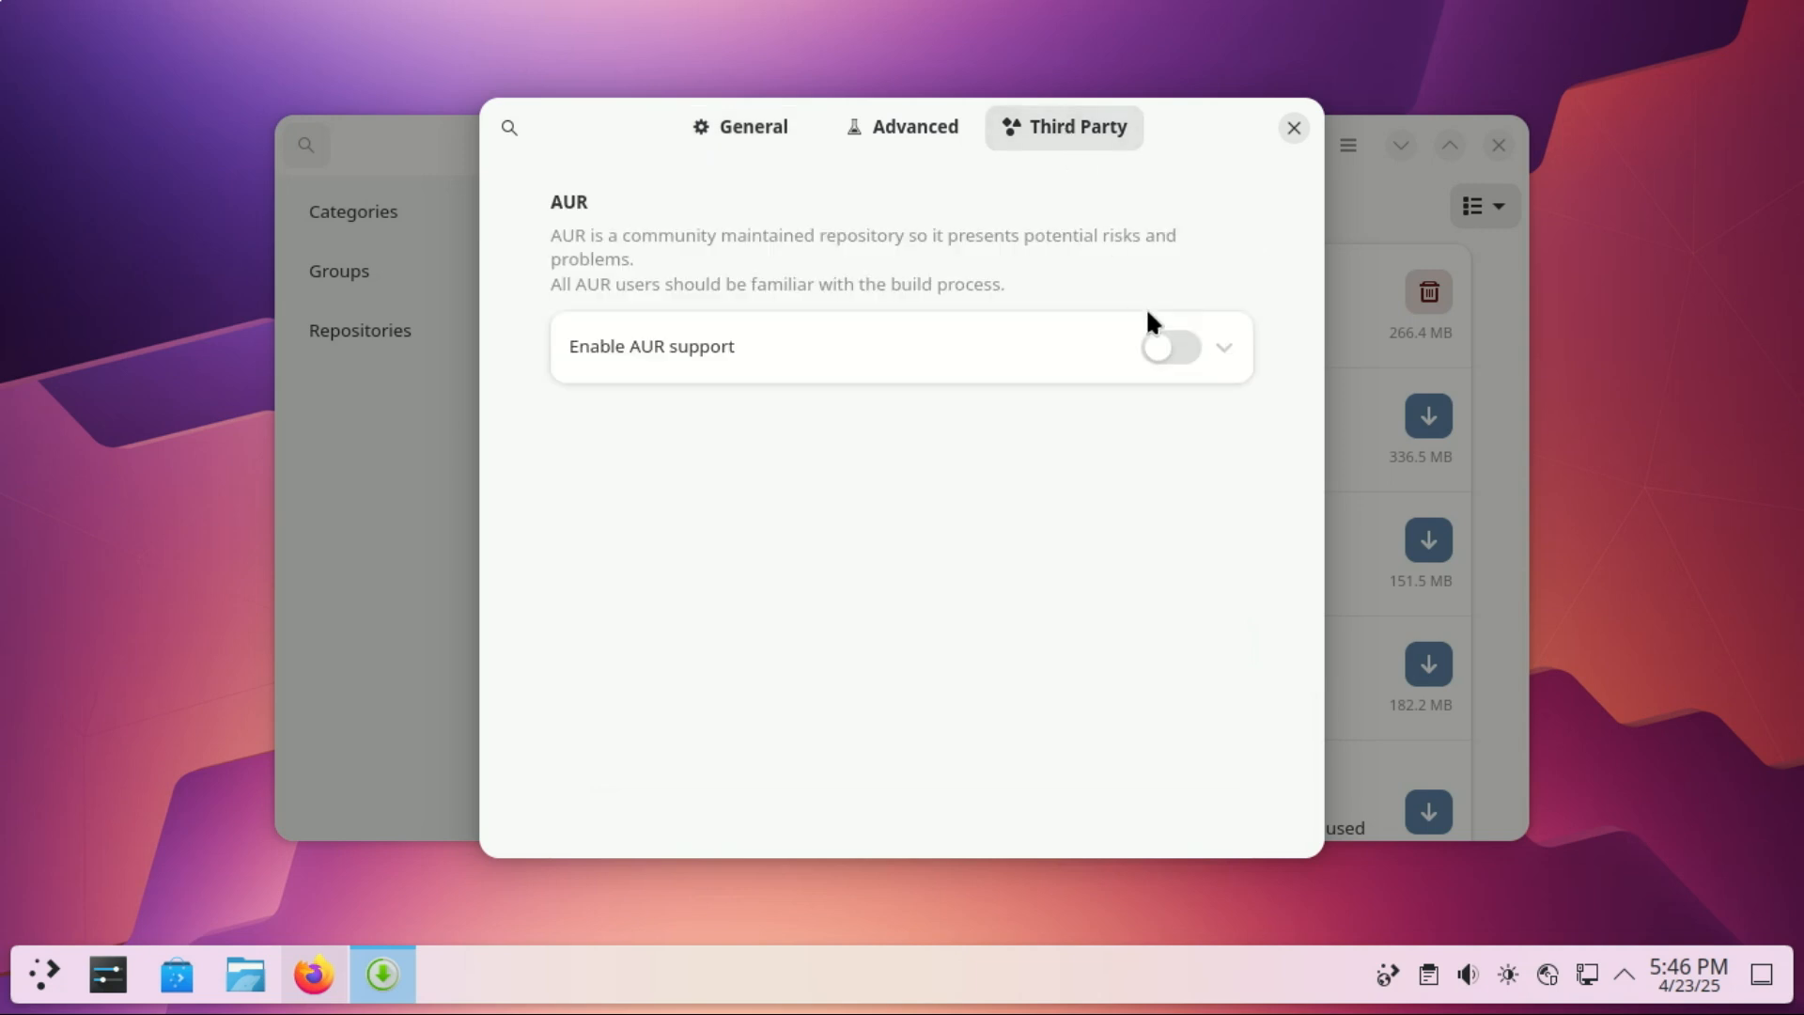
pyautogui.click(1171, 347)
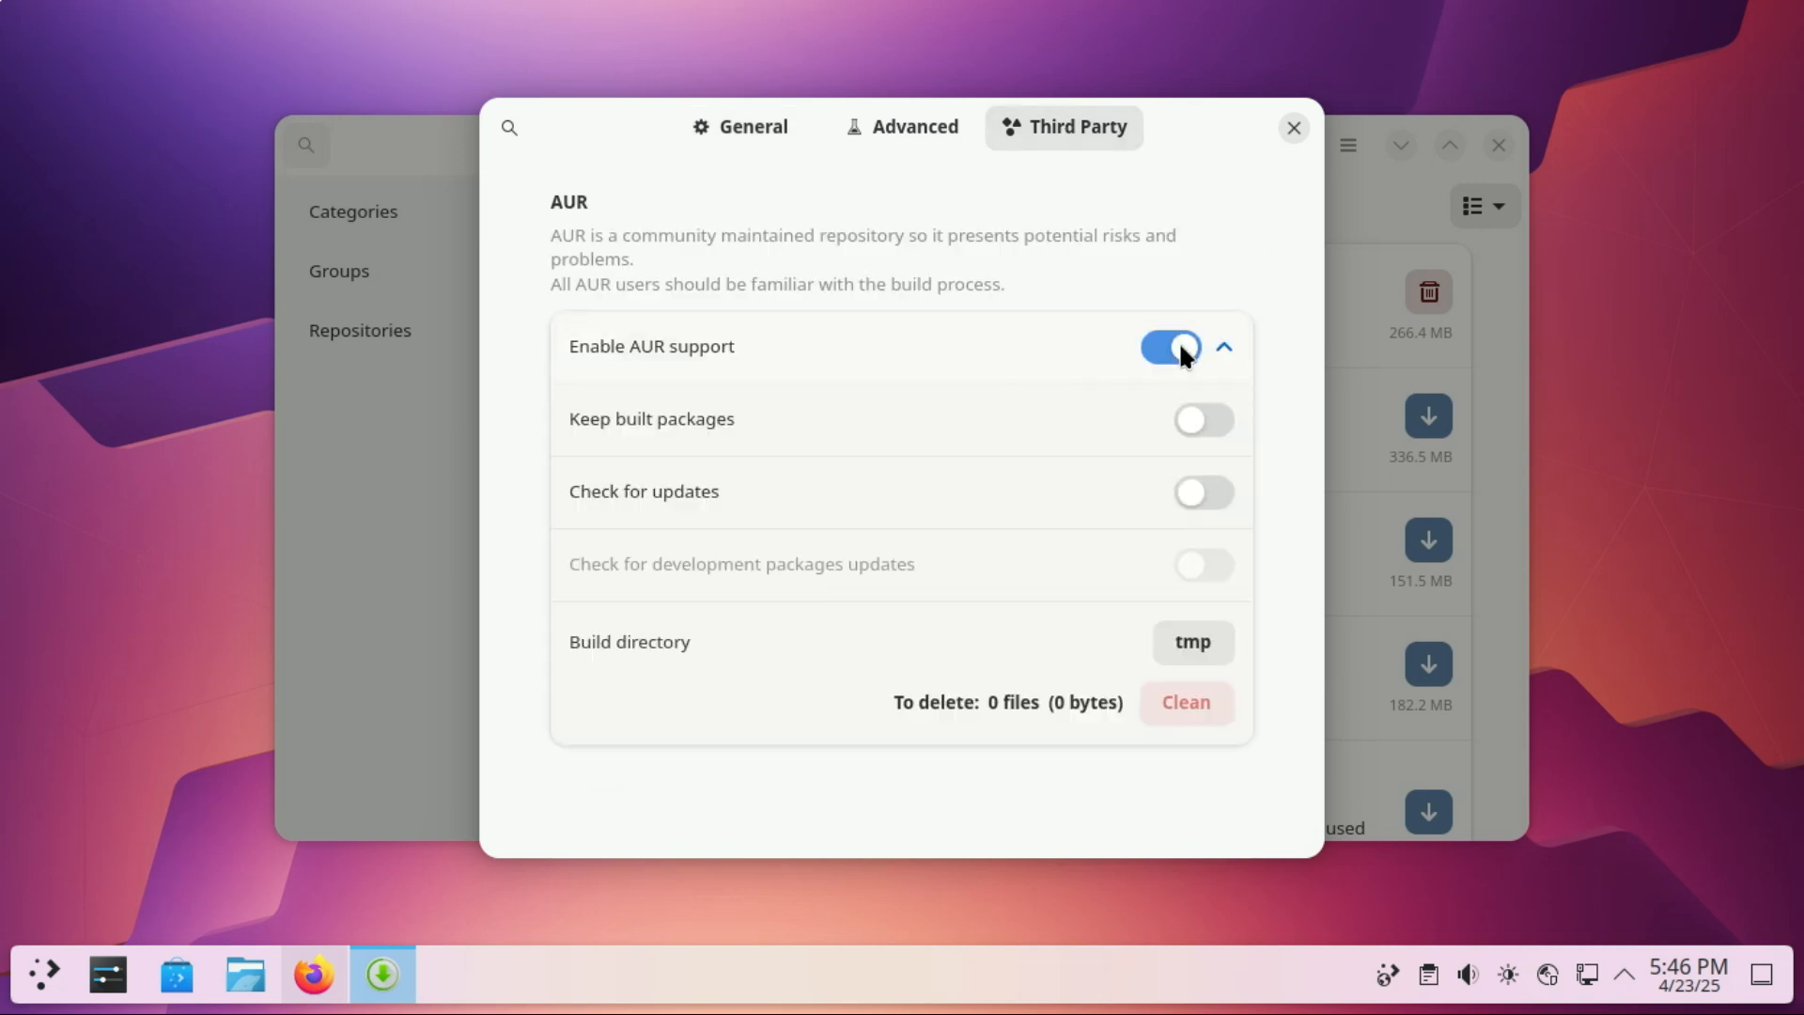
pyautogui.moveTo(1034, 367)
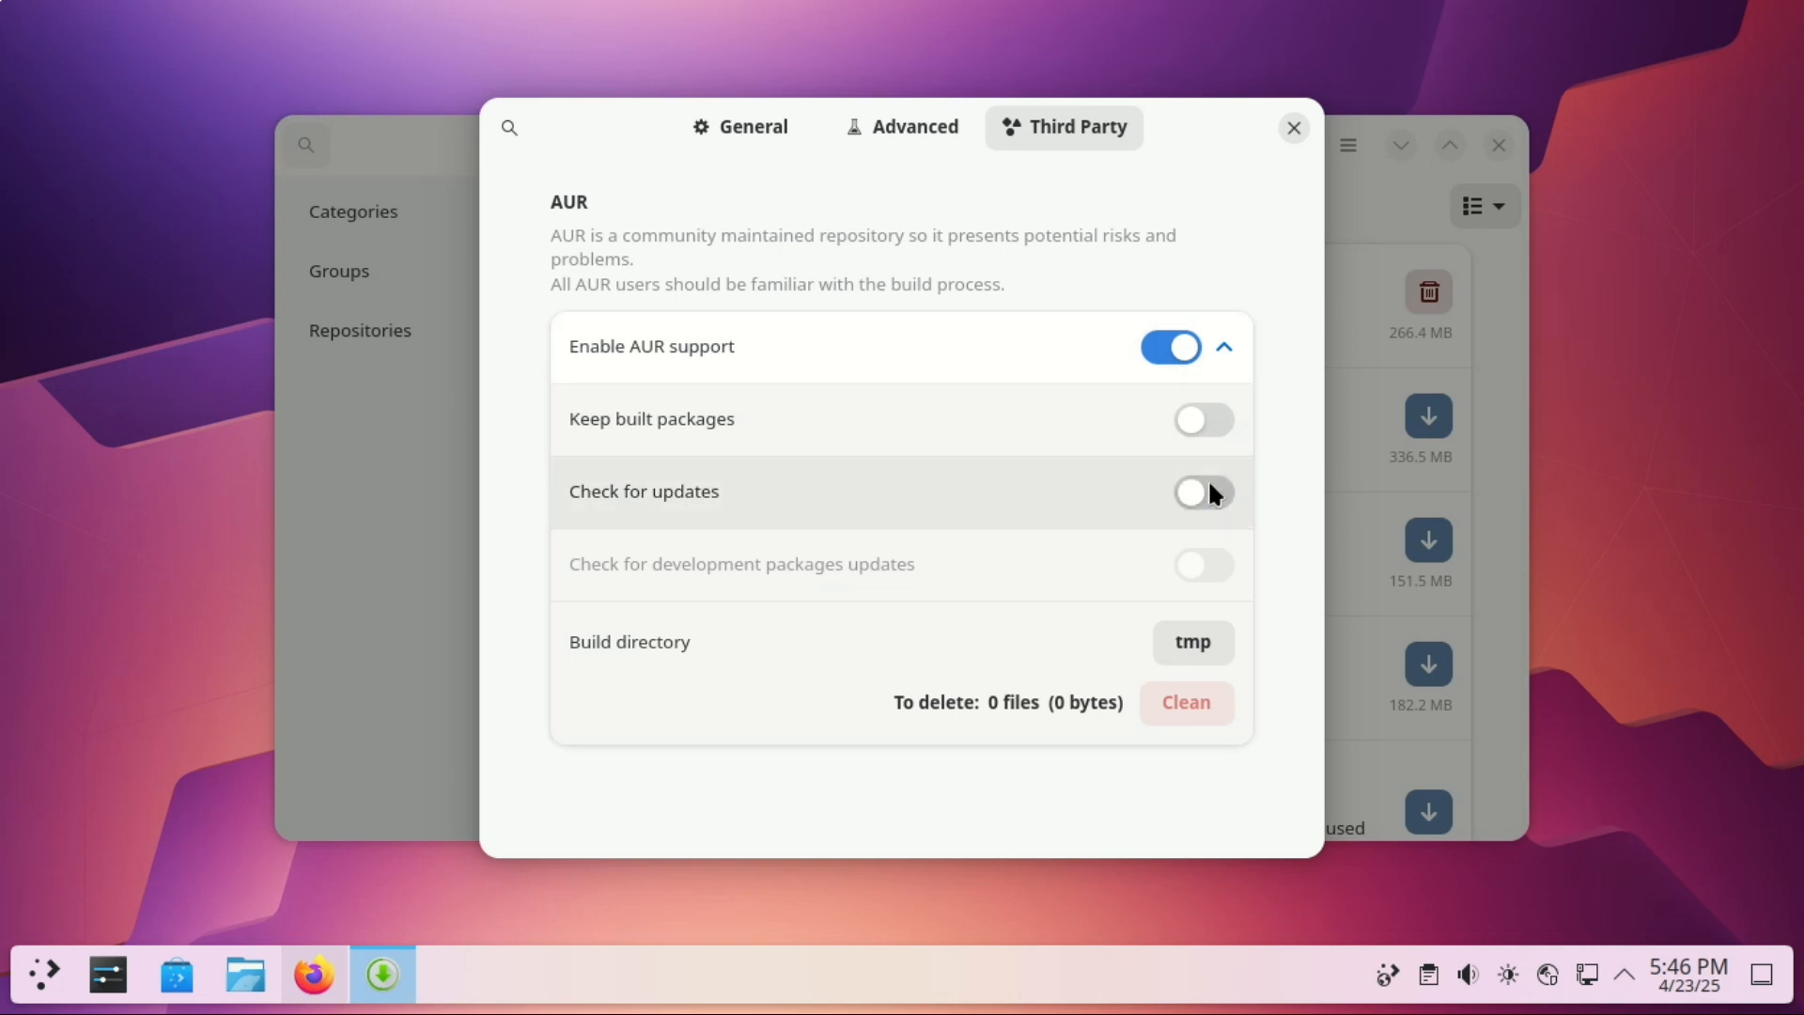
pyautogui.click(1202, 492)
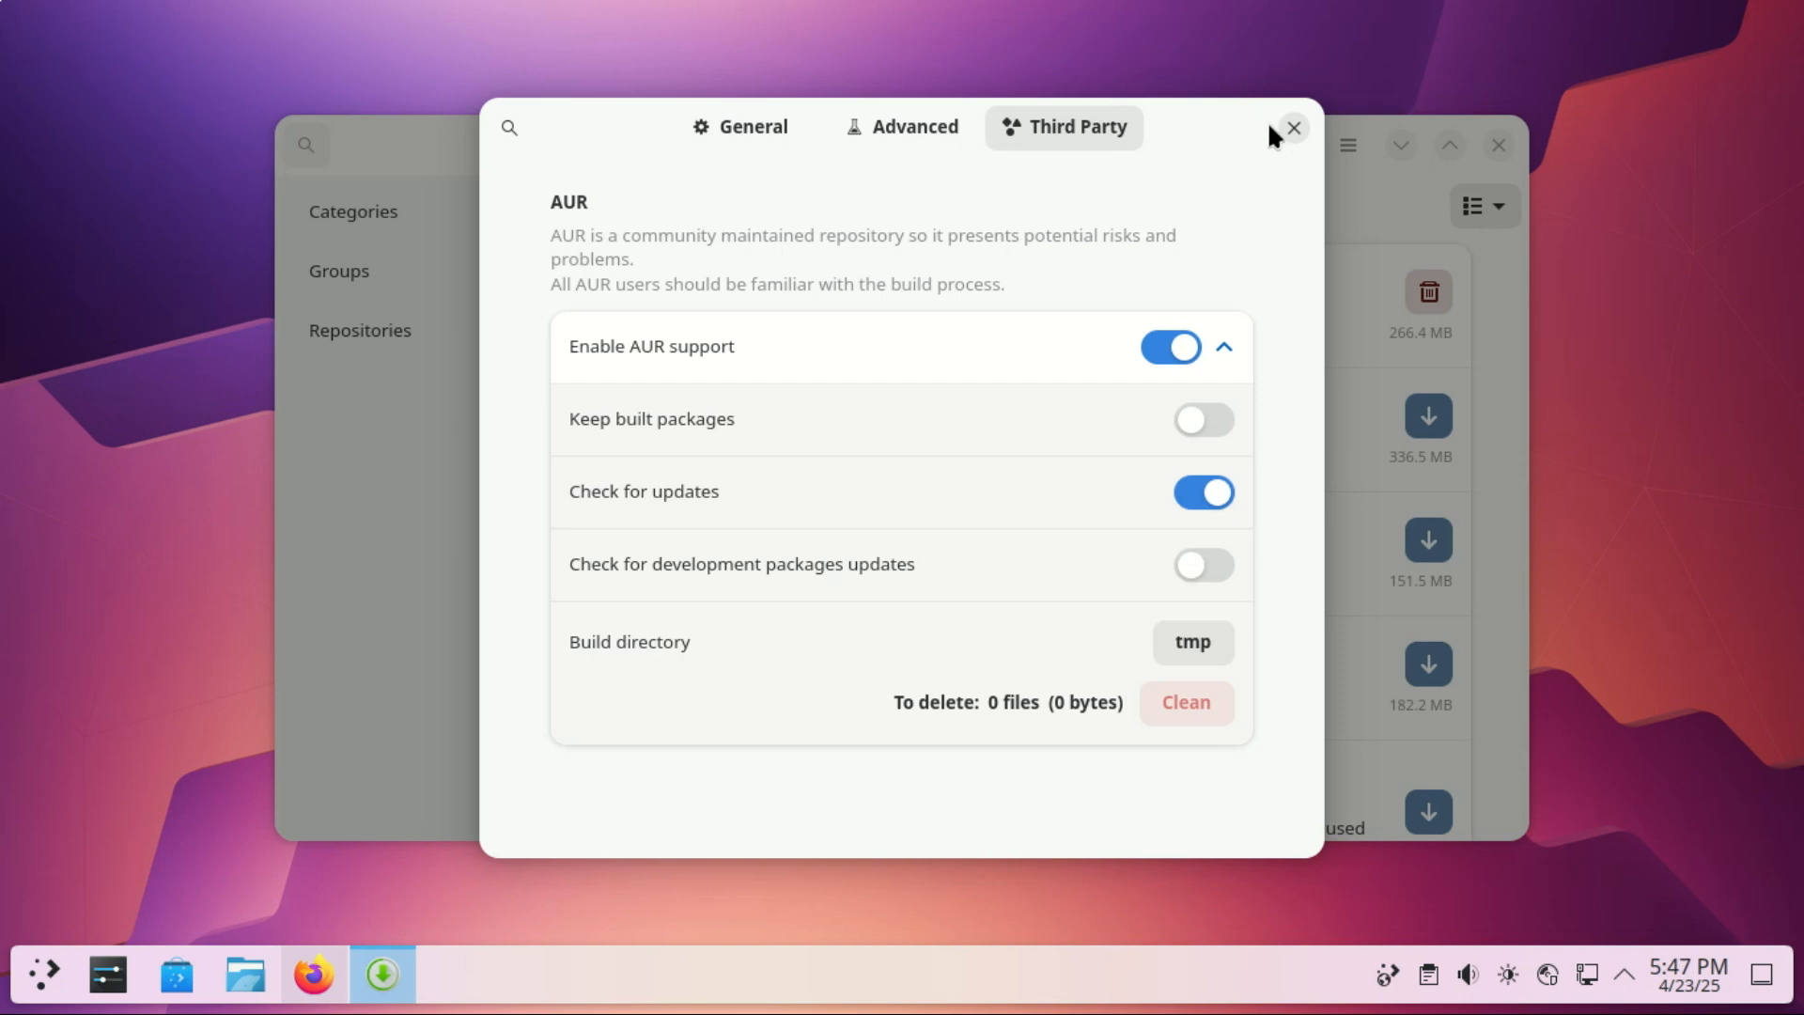
pyautogui.moveTo(1293, 131)
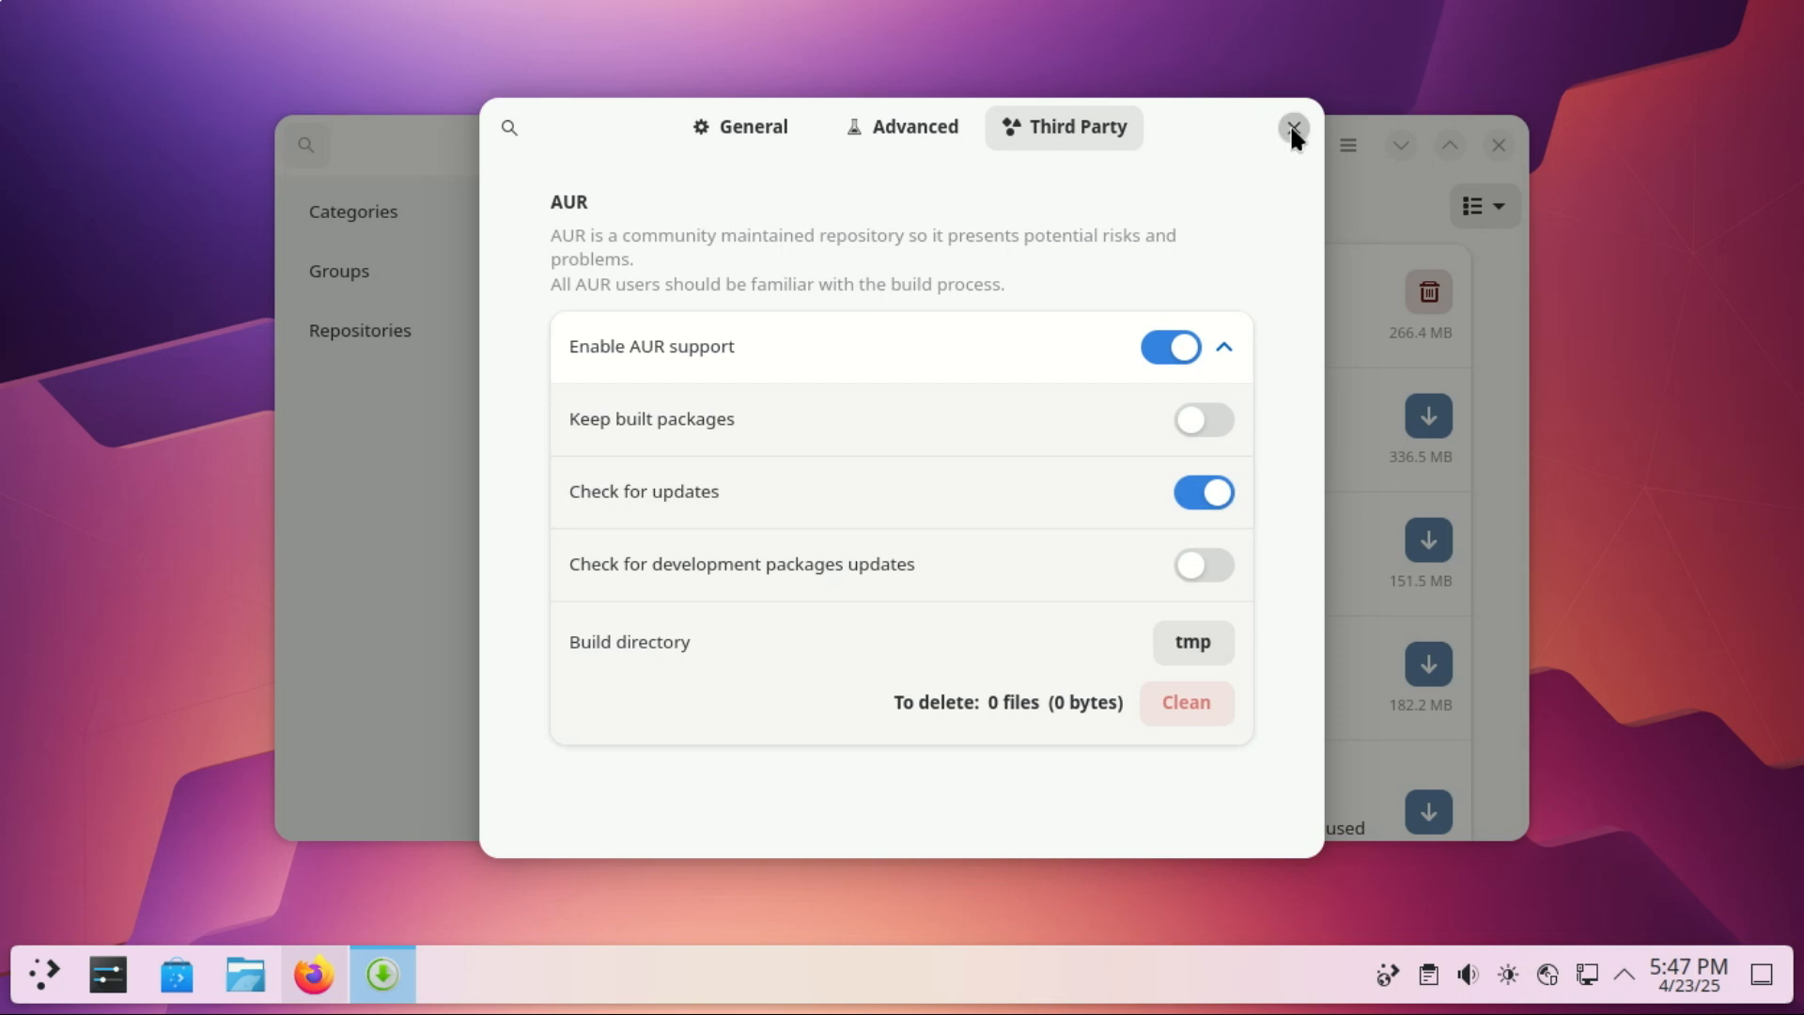
pyautogui.click(1294, 127)
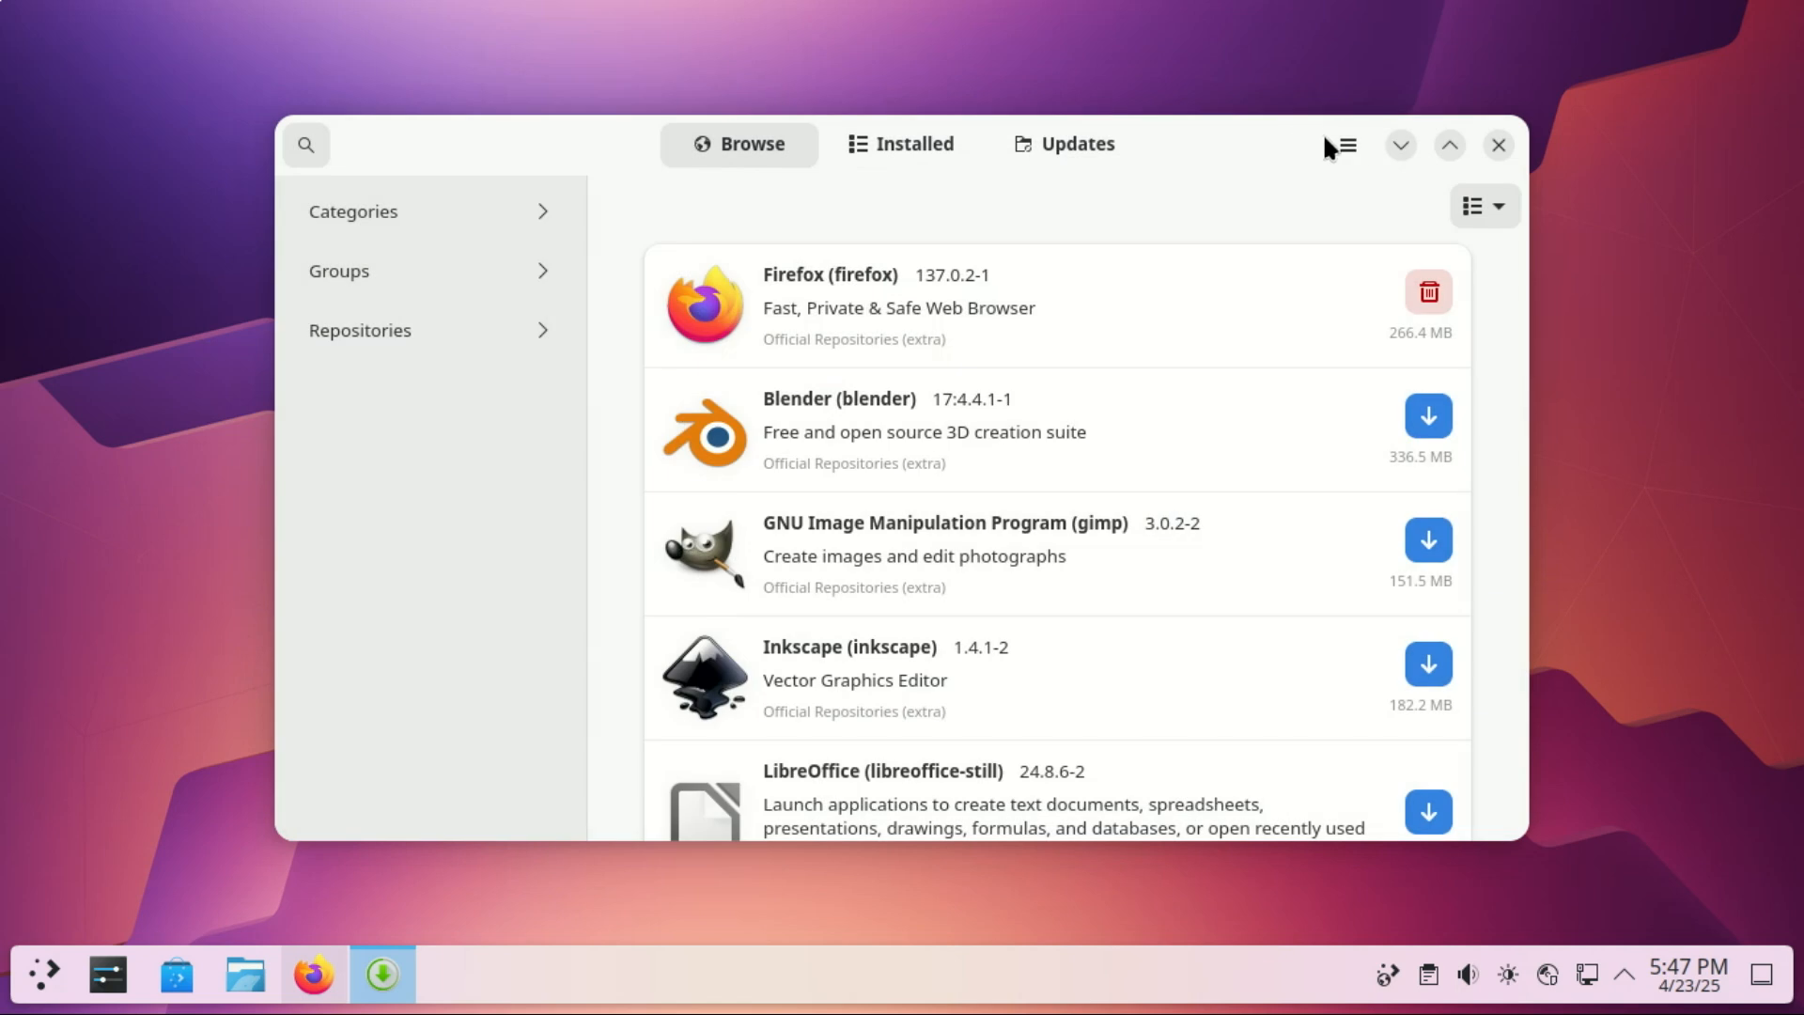
# View Pamac's About dialog showing version 11.7.2-3, then close Pamac.
pyautogui.click(1348, 145)
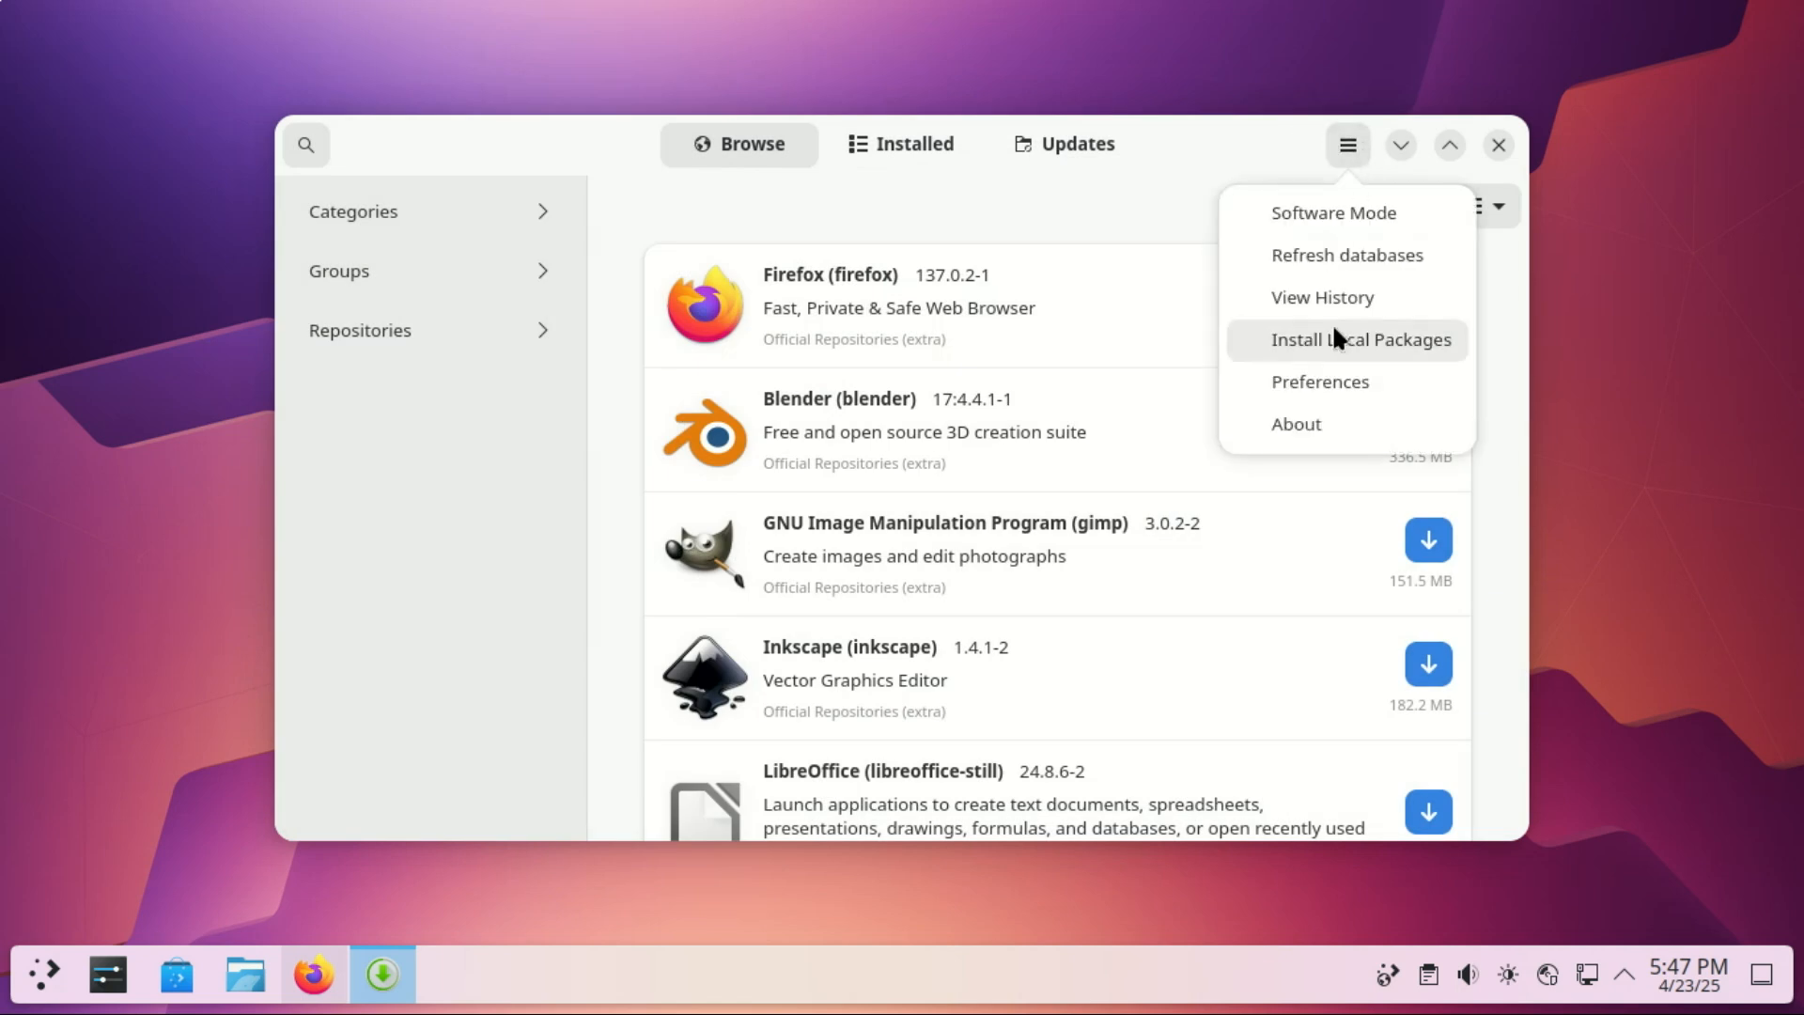
pyautogui.click(1296, 424)
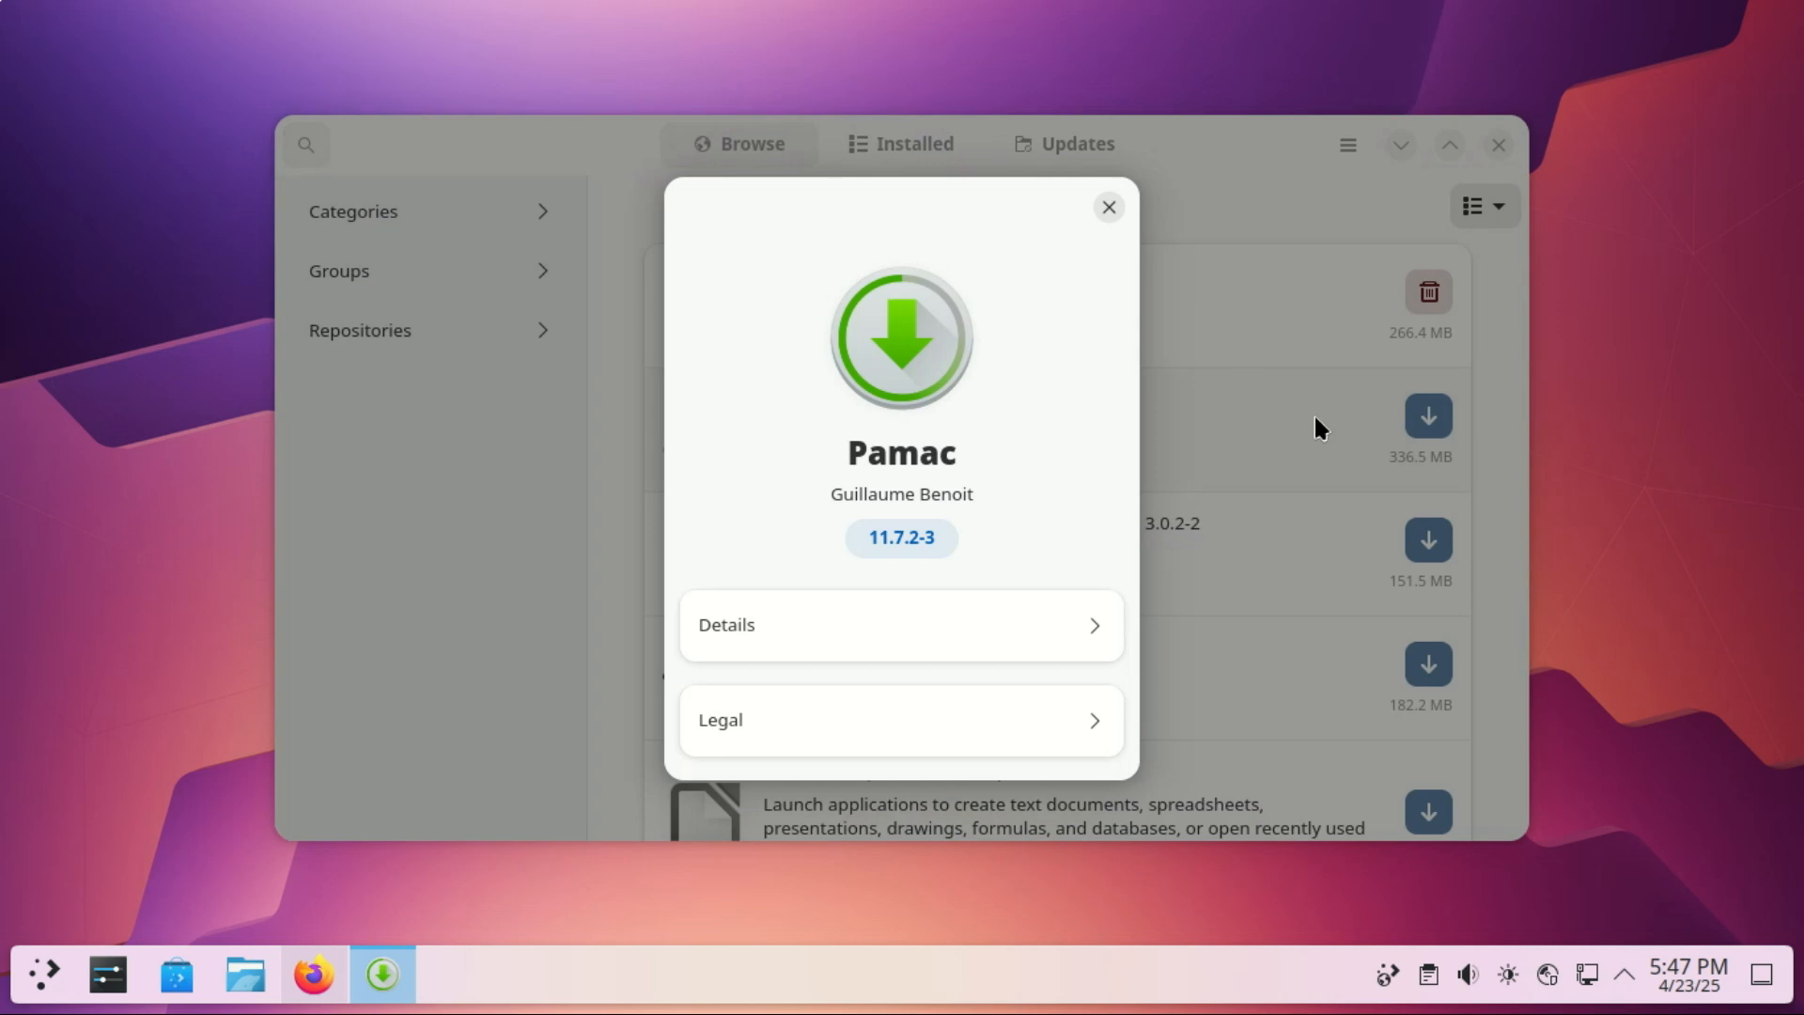
pyautogui.click(1109, 207)
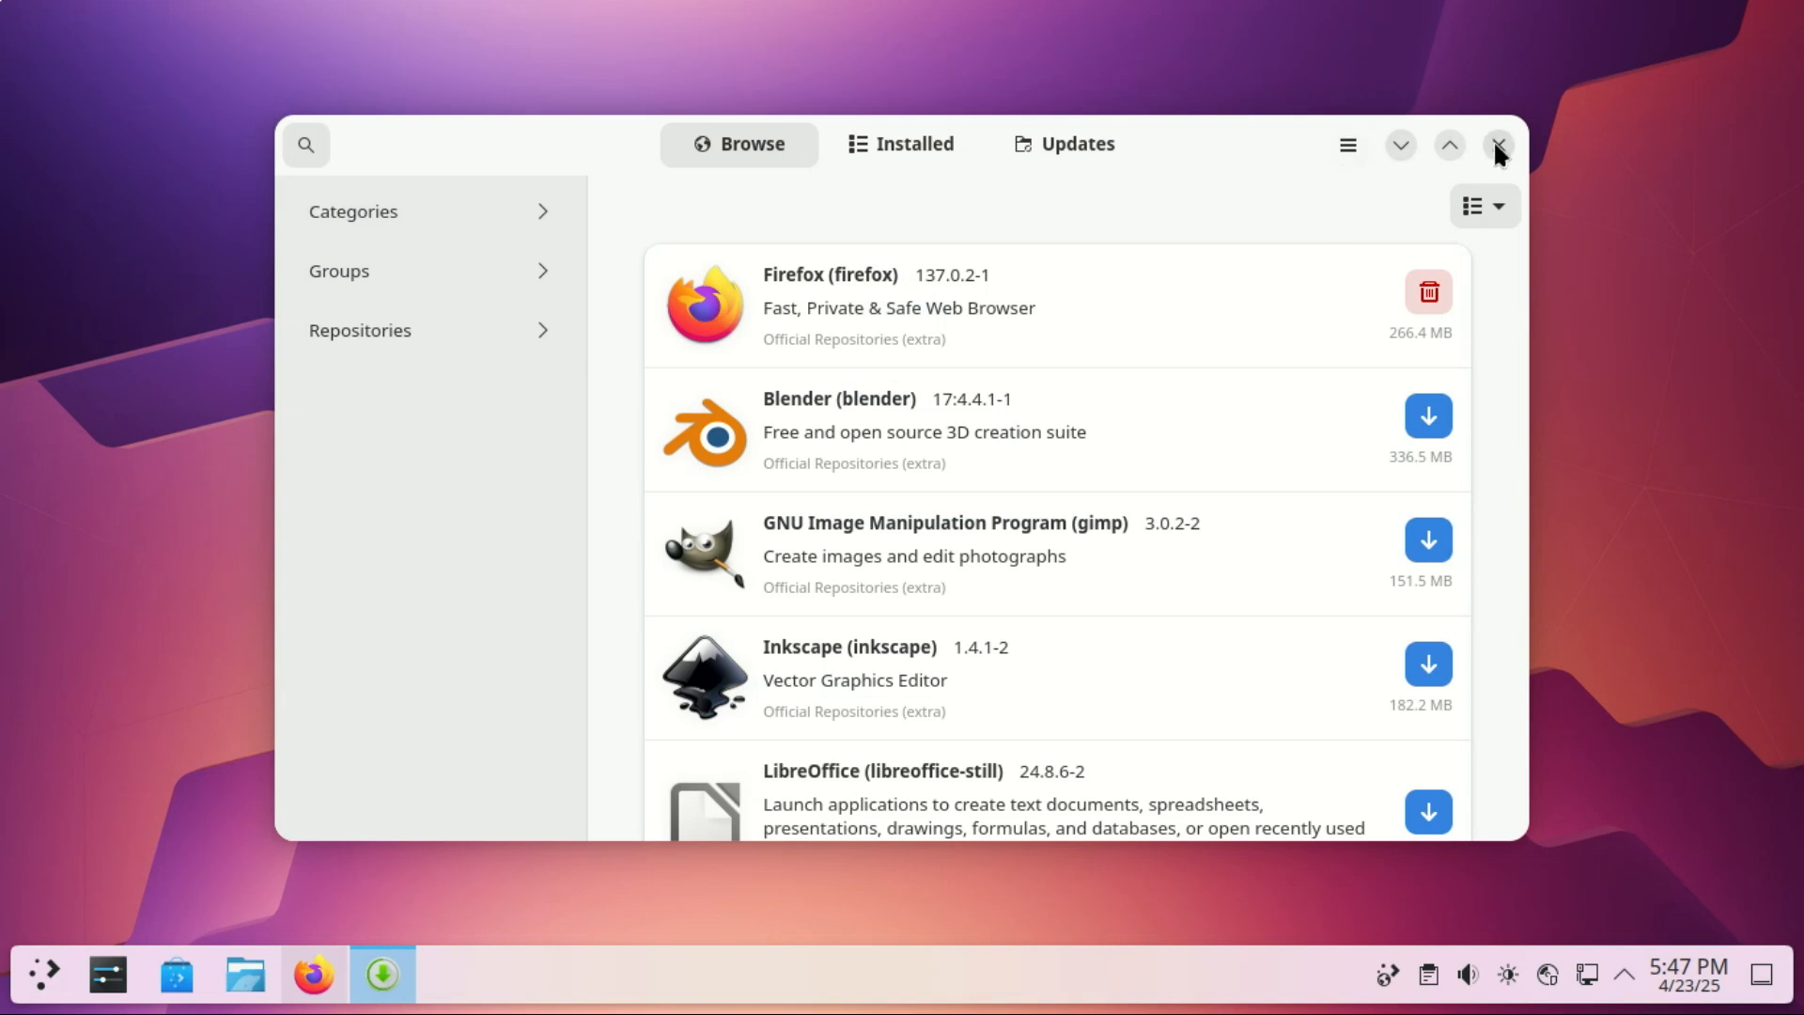
pyautogui.click(1498, 146)
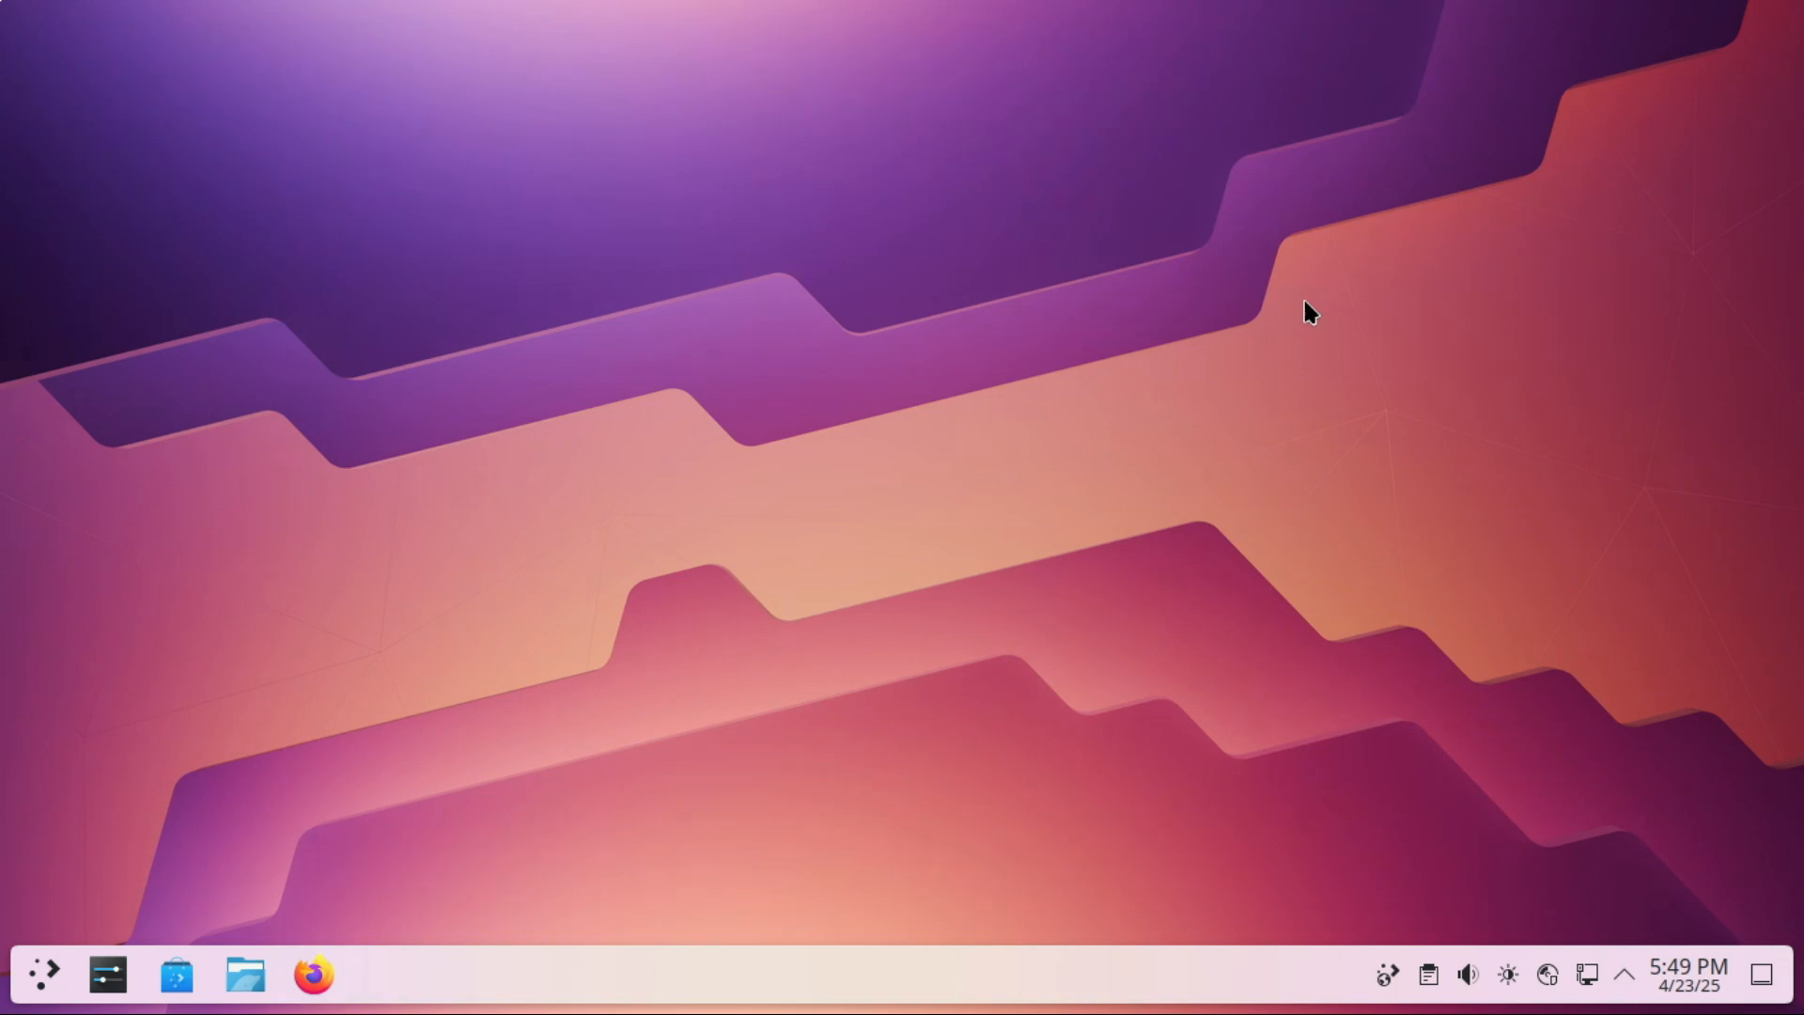